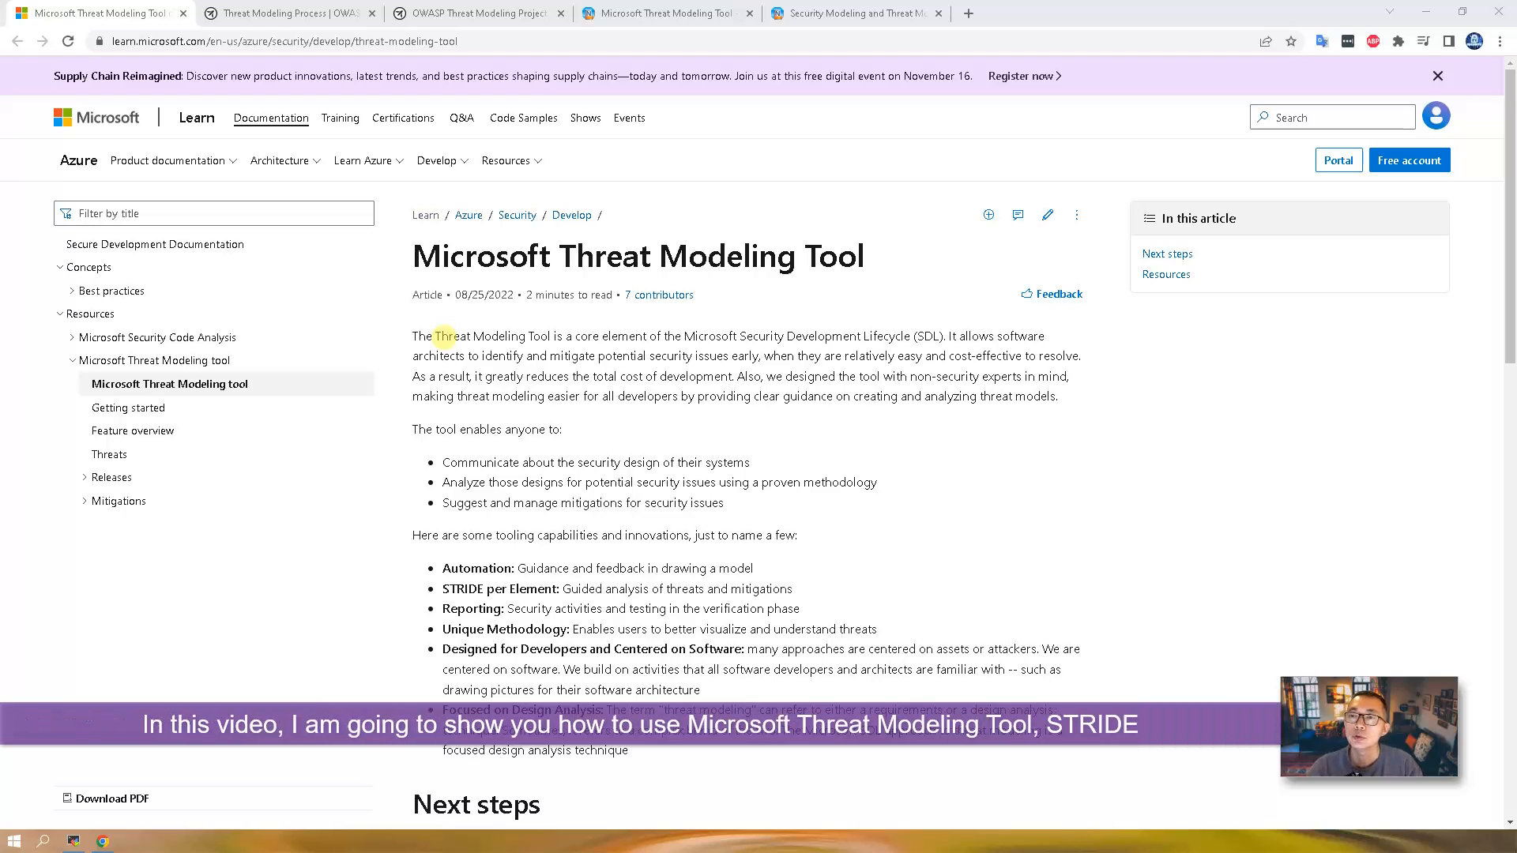
# Step: Skim the Threat Modeling Tool article, then switch to the 51sec threat modeling resources post
pyautogui.doubleClick(460, 255)
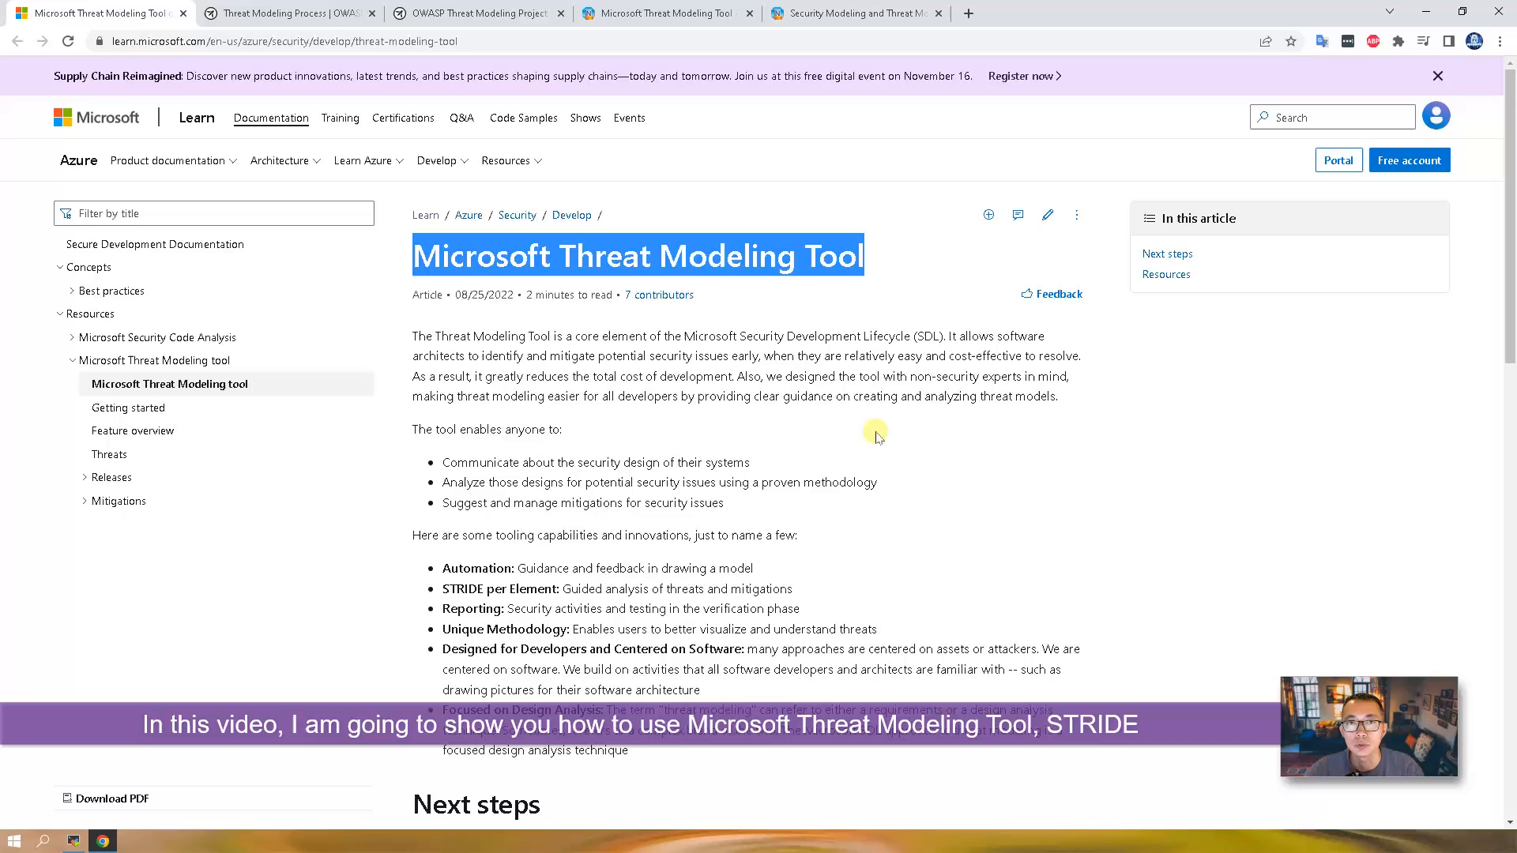
pyautogui.moveTo(880, 484)
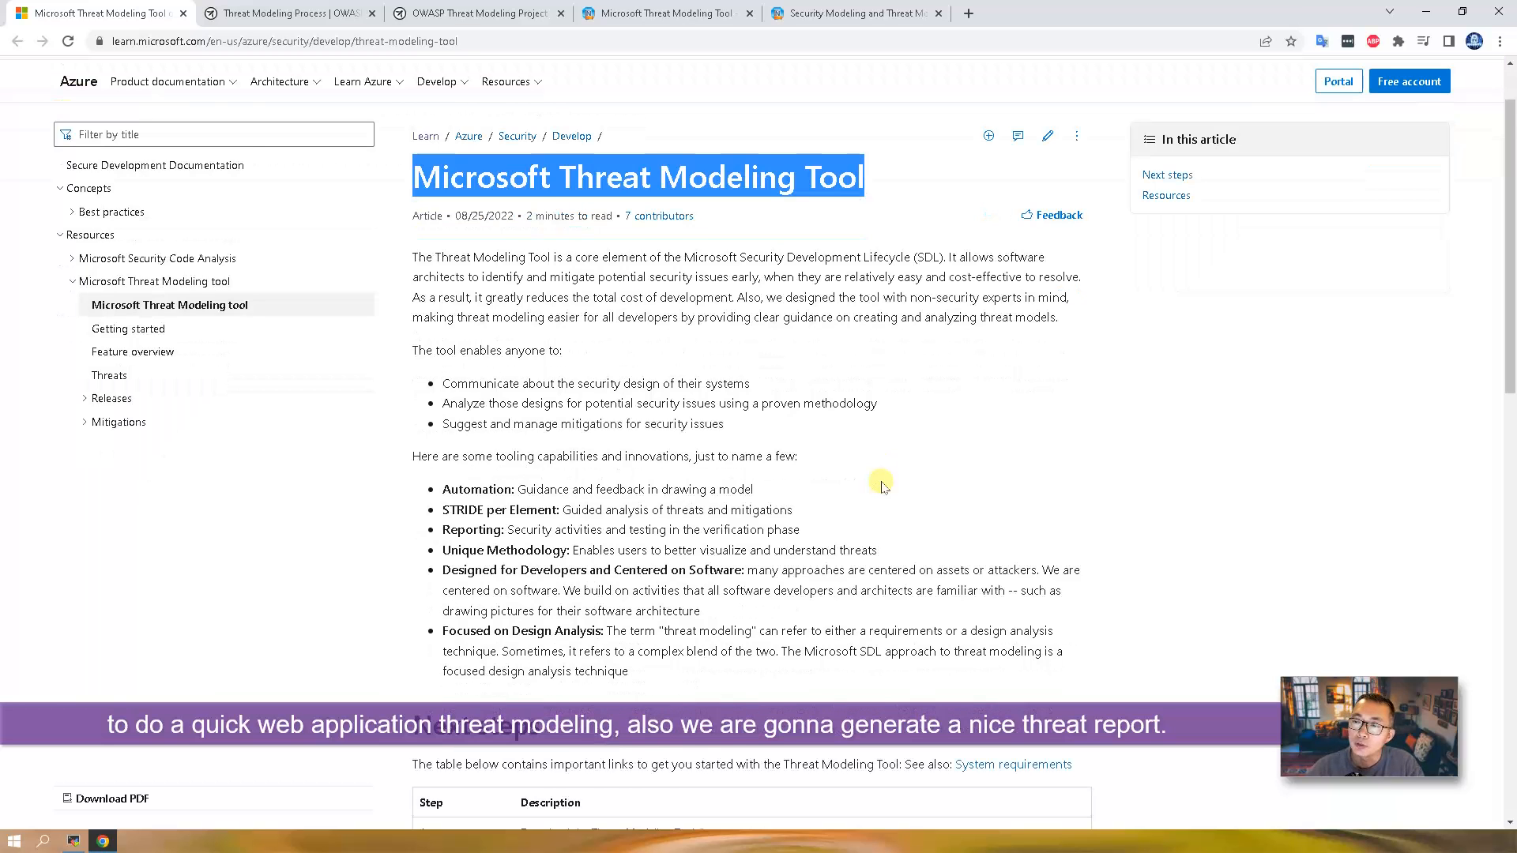
pyautogui.scroll(-3)
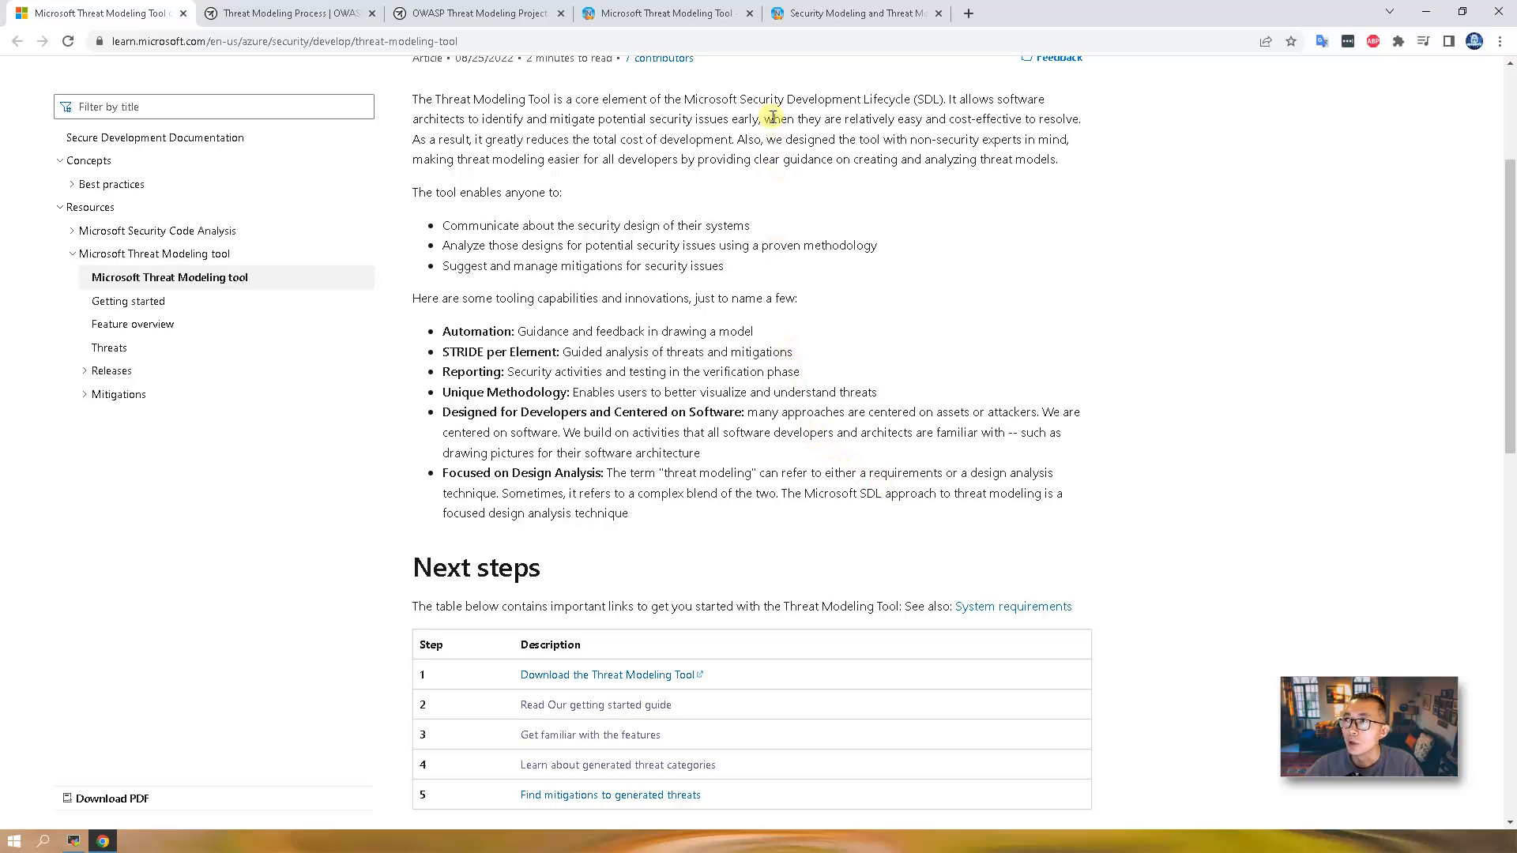
pyautogui.click(852, 12)
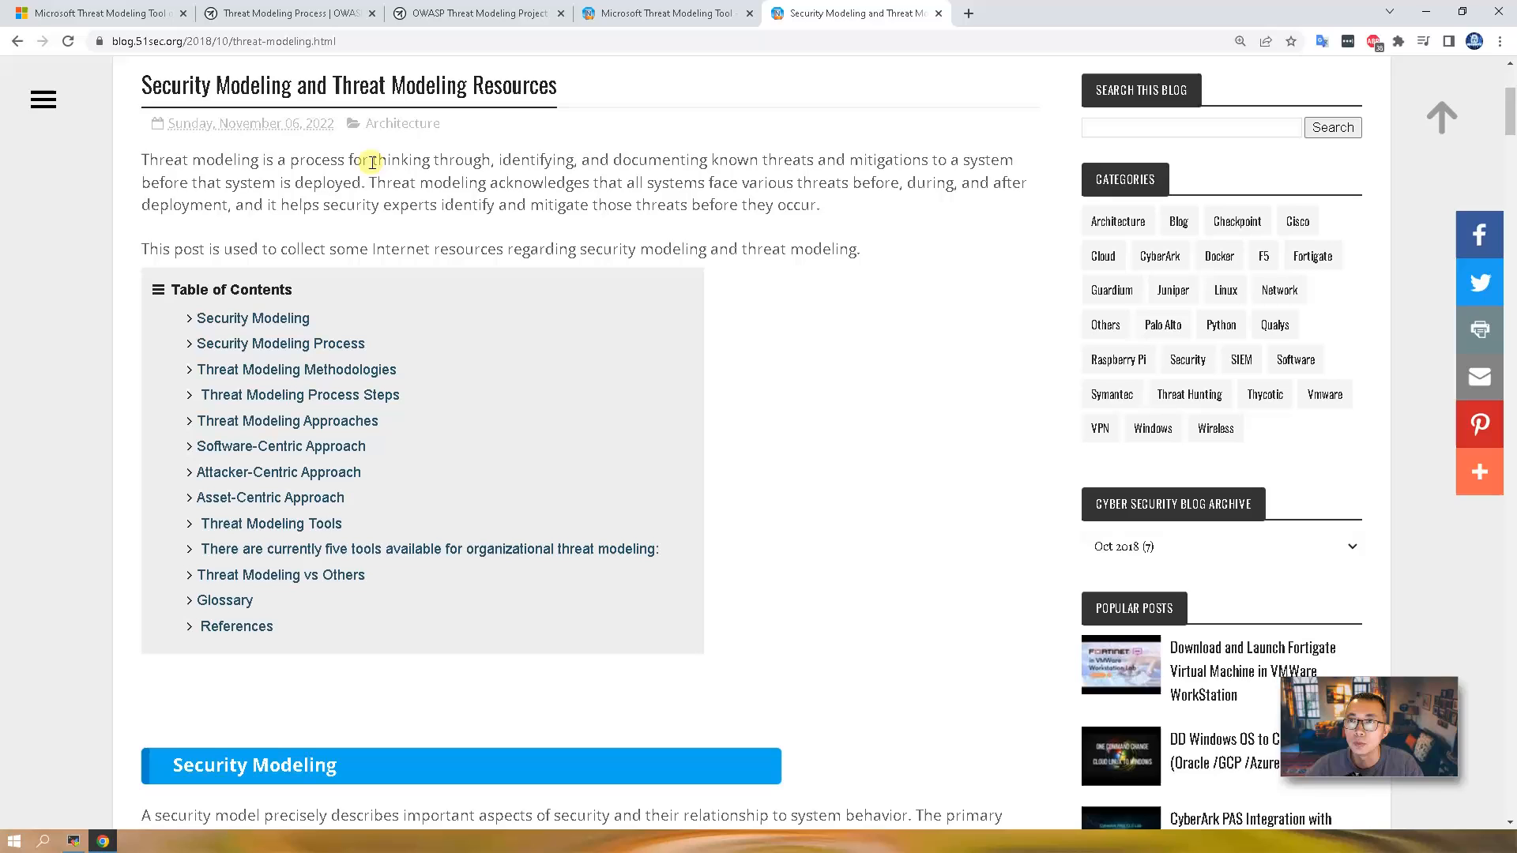
pyautogui.moveTo(597, 280)
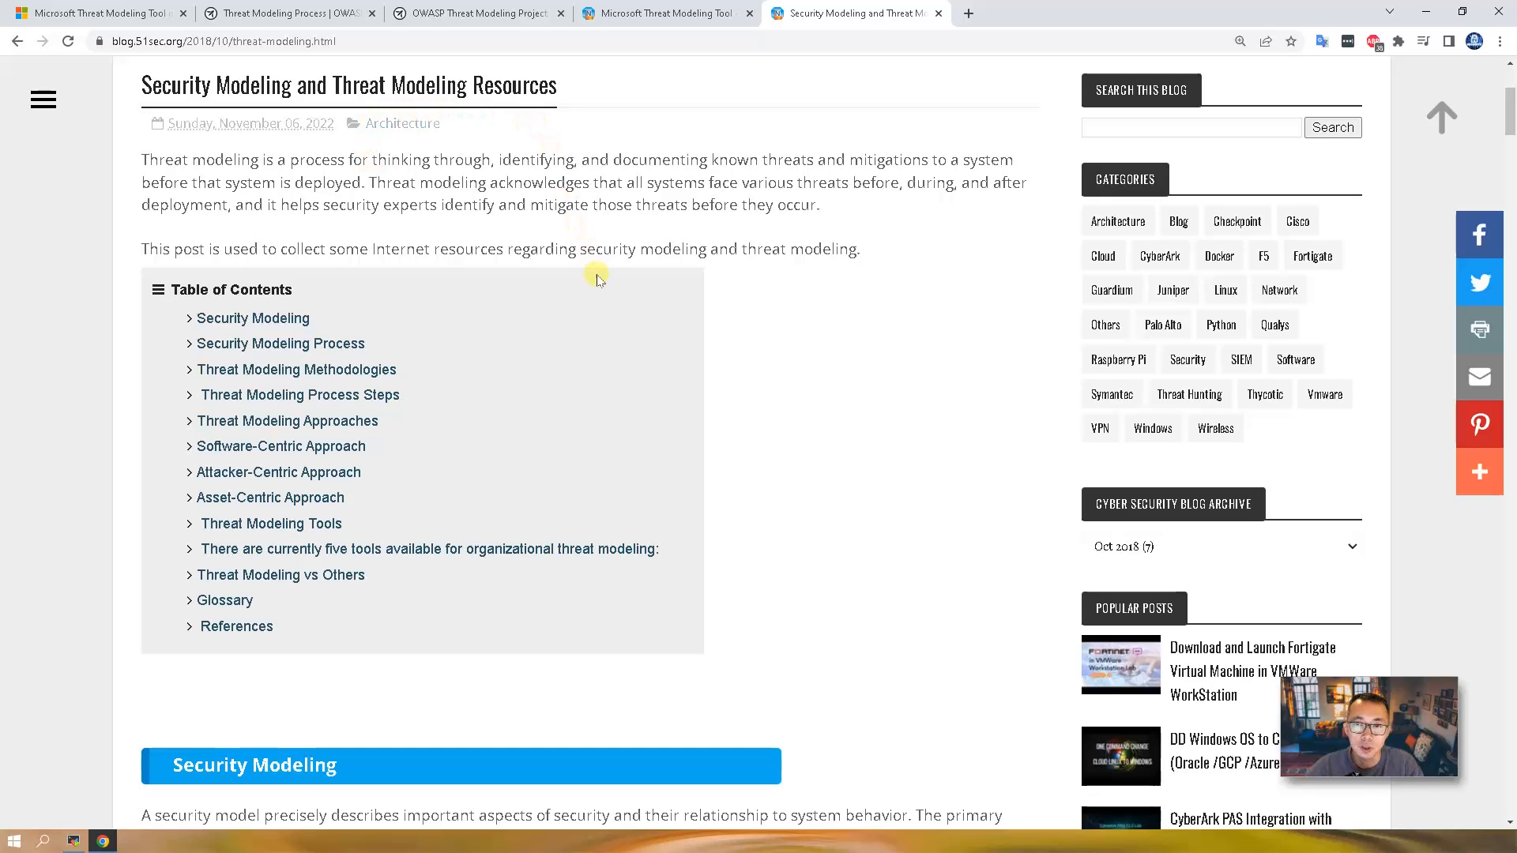
pyautogui.moveTo(643, 18)
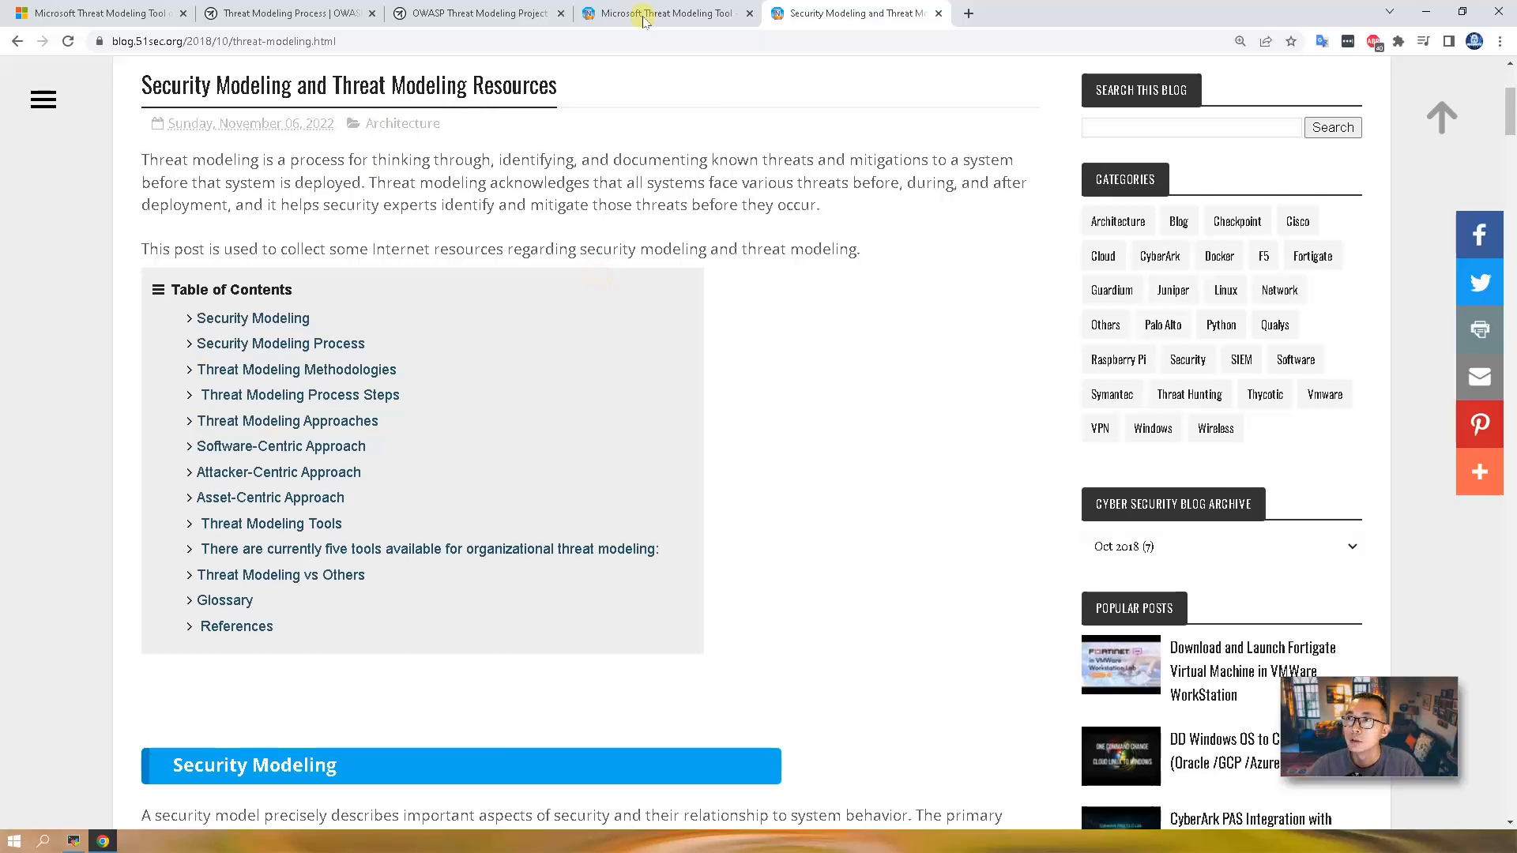
# Step: Review the 51sec STRIDE usage post down to its threat table, then return to the Microsoft Learn article
pyautogui.click(664, 13)
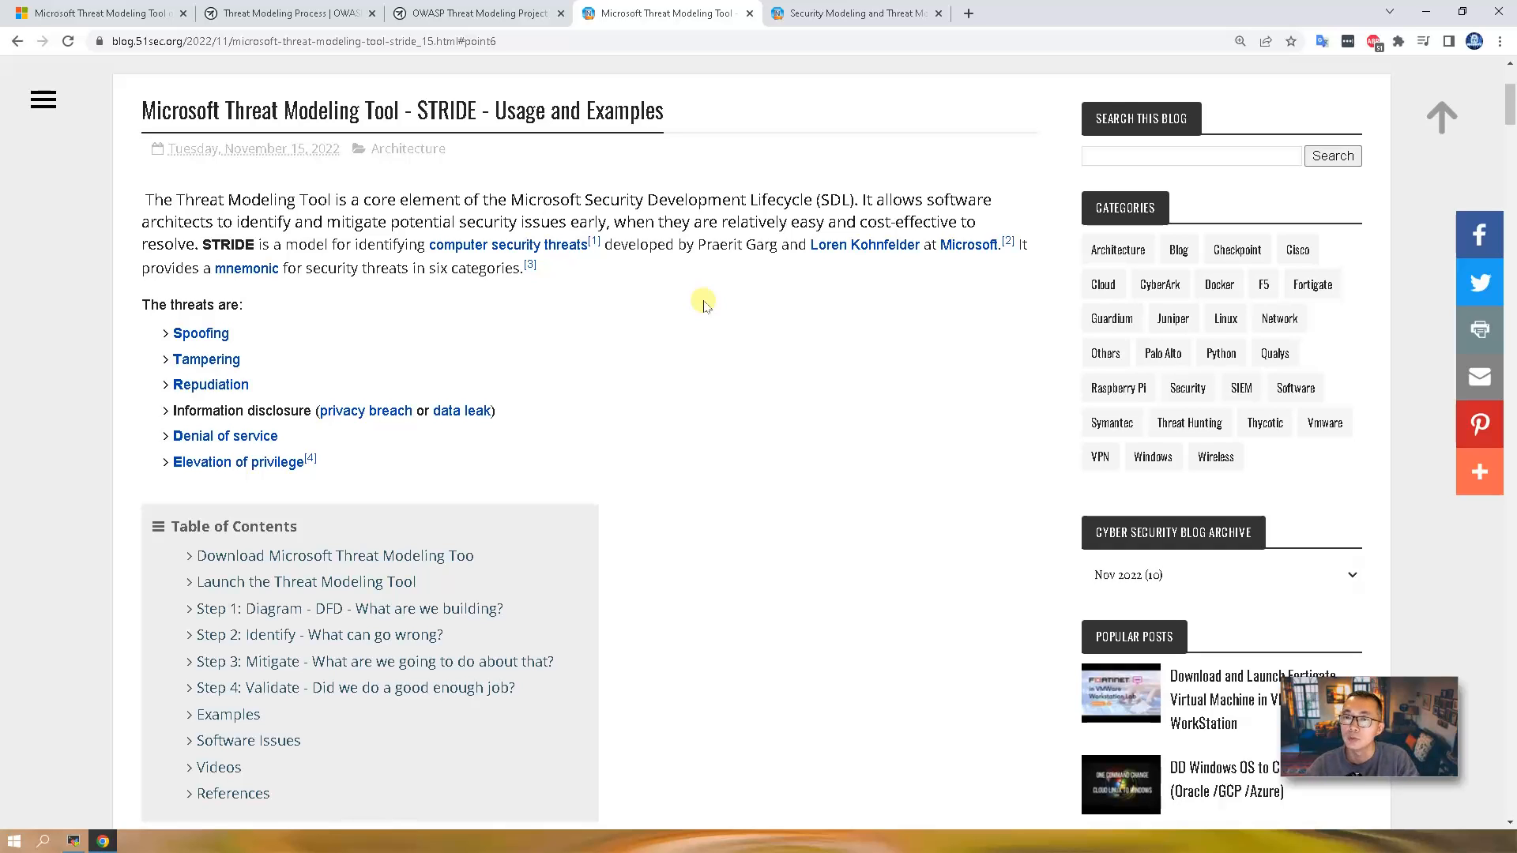
pyautogui.scroll(-3)
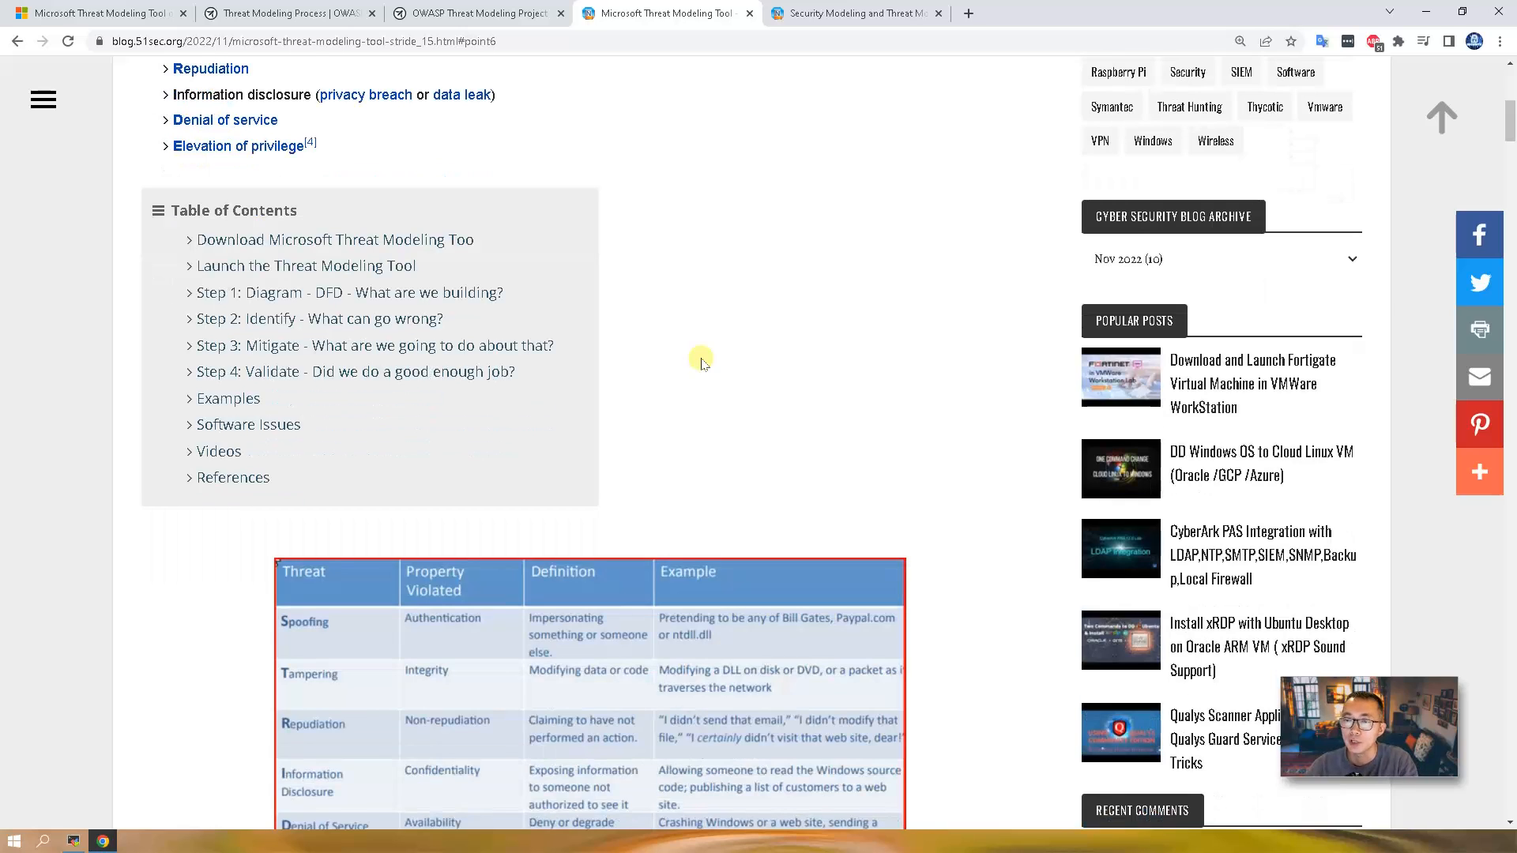
pyautogui.scroll(-3)
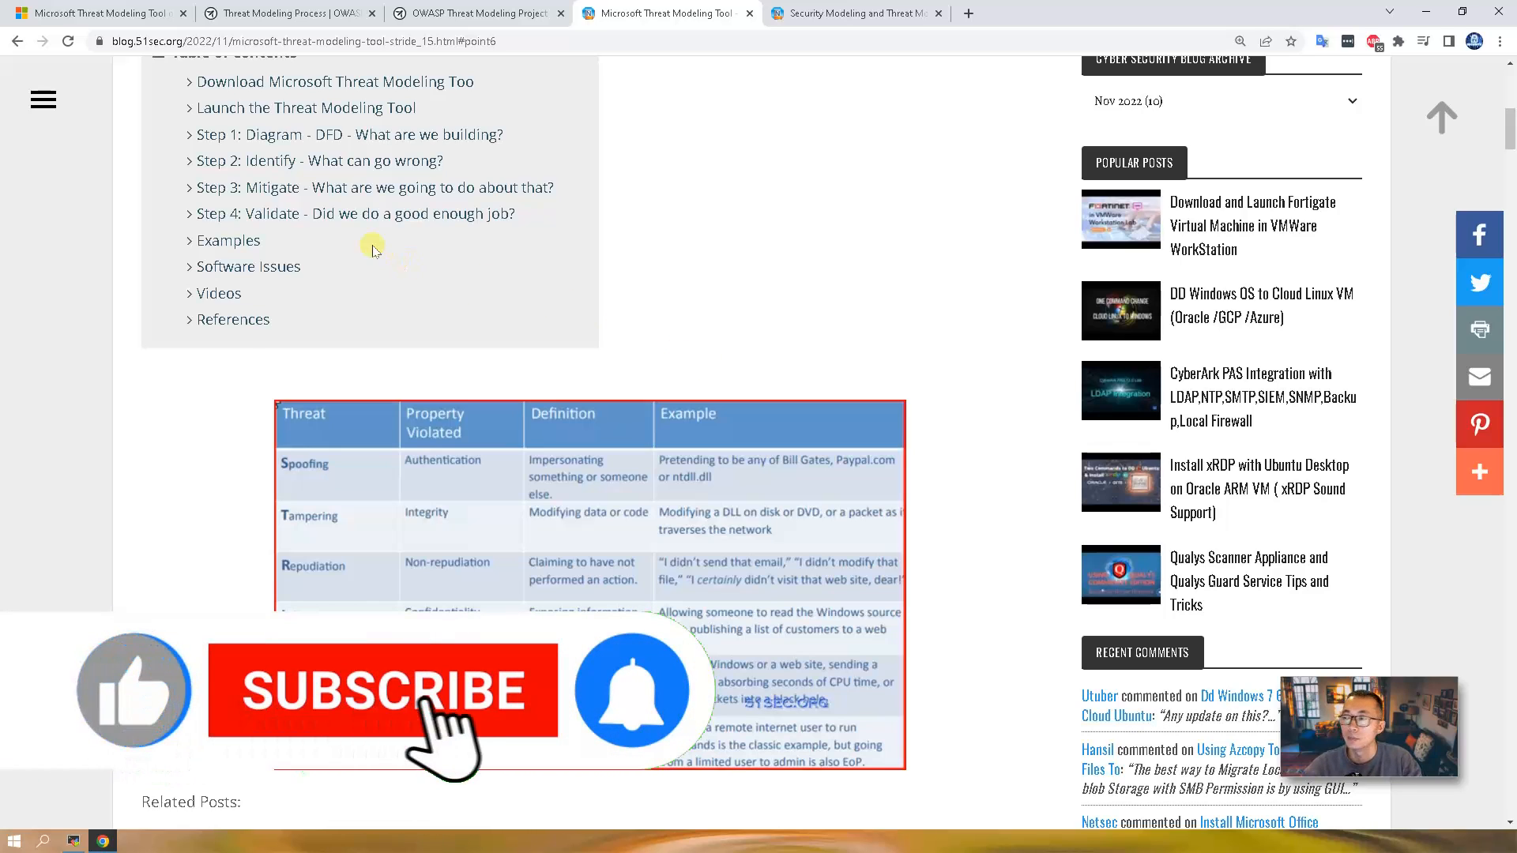
pyautogui.click(381, 690)
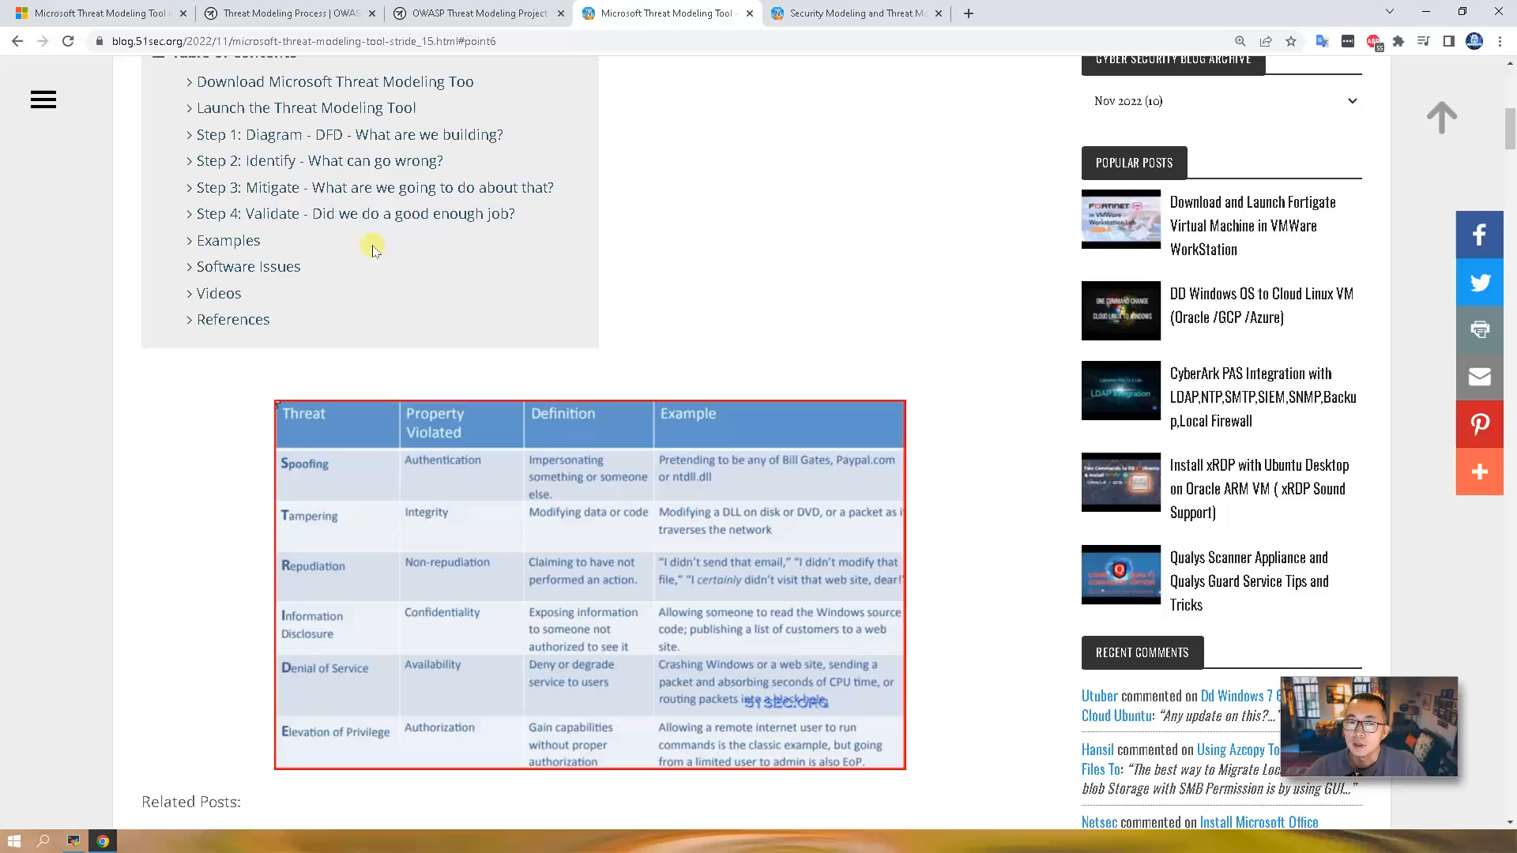
pyautogui.click(668, 12)
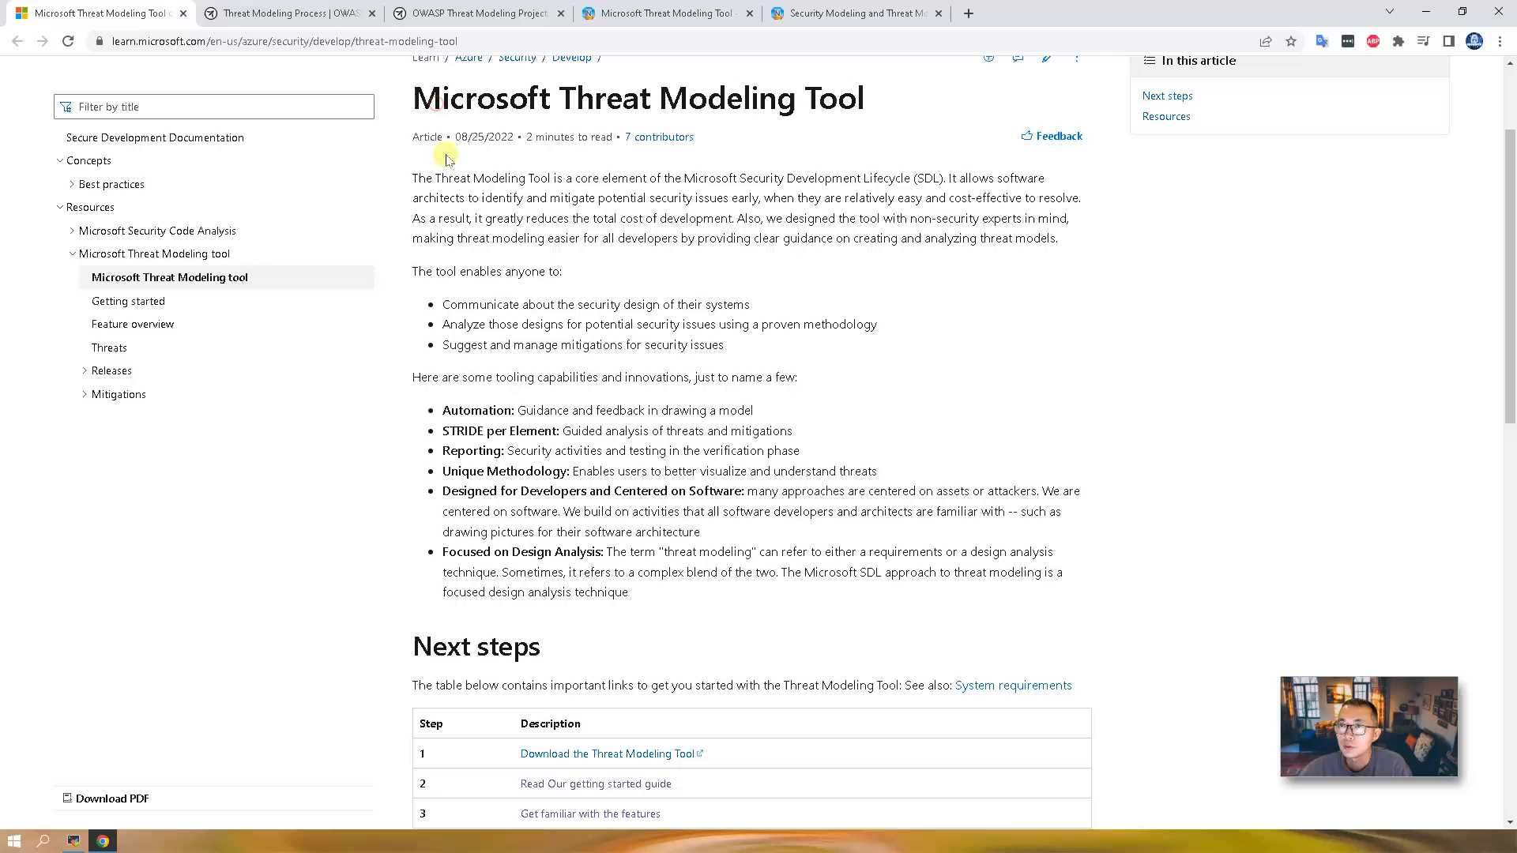
pyautogui.moveTo(659, 137)
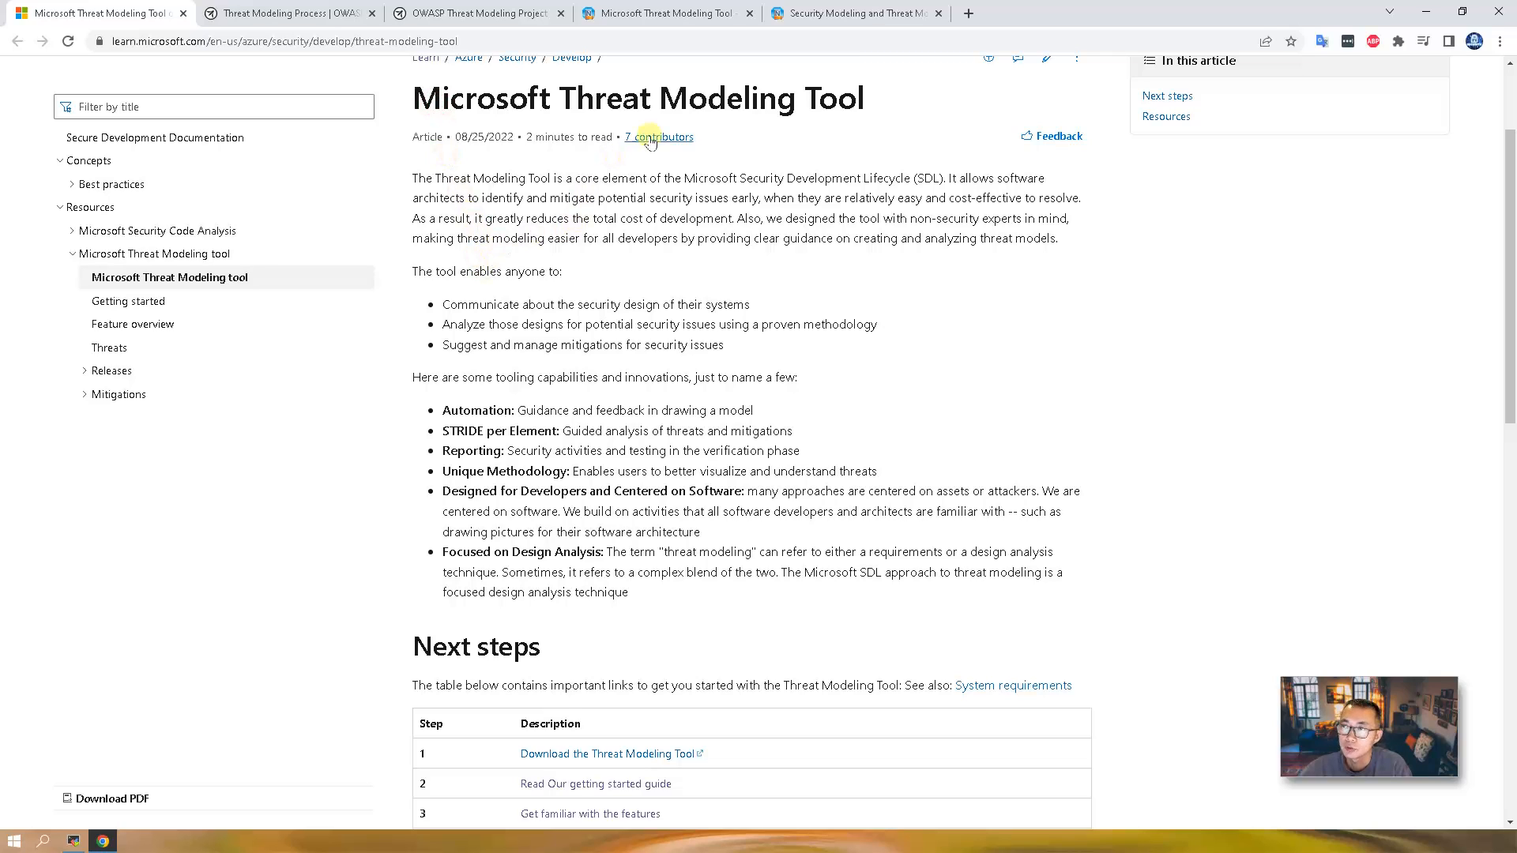
pyautogui.moveTo(854, 117)
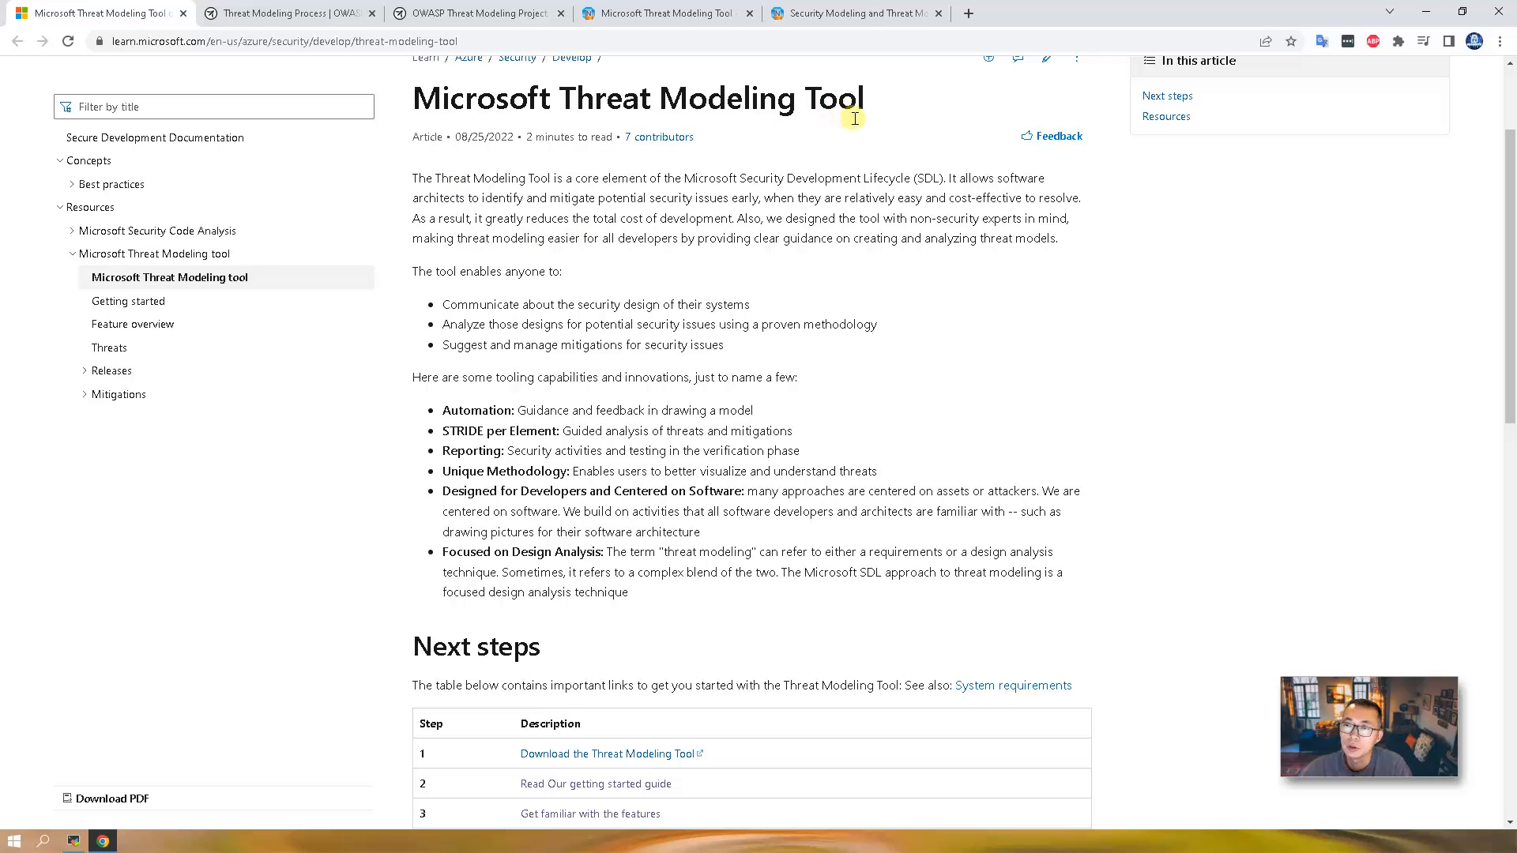
# Step: Open the getting started guide from Next steps, skim it, then switch to OWASP's Threat Modeling Process page
pyautogui.scroll(-3)
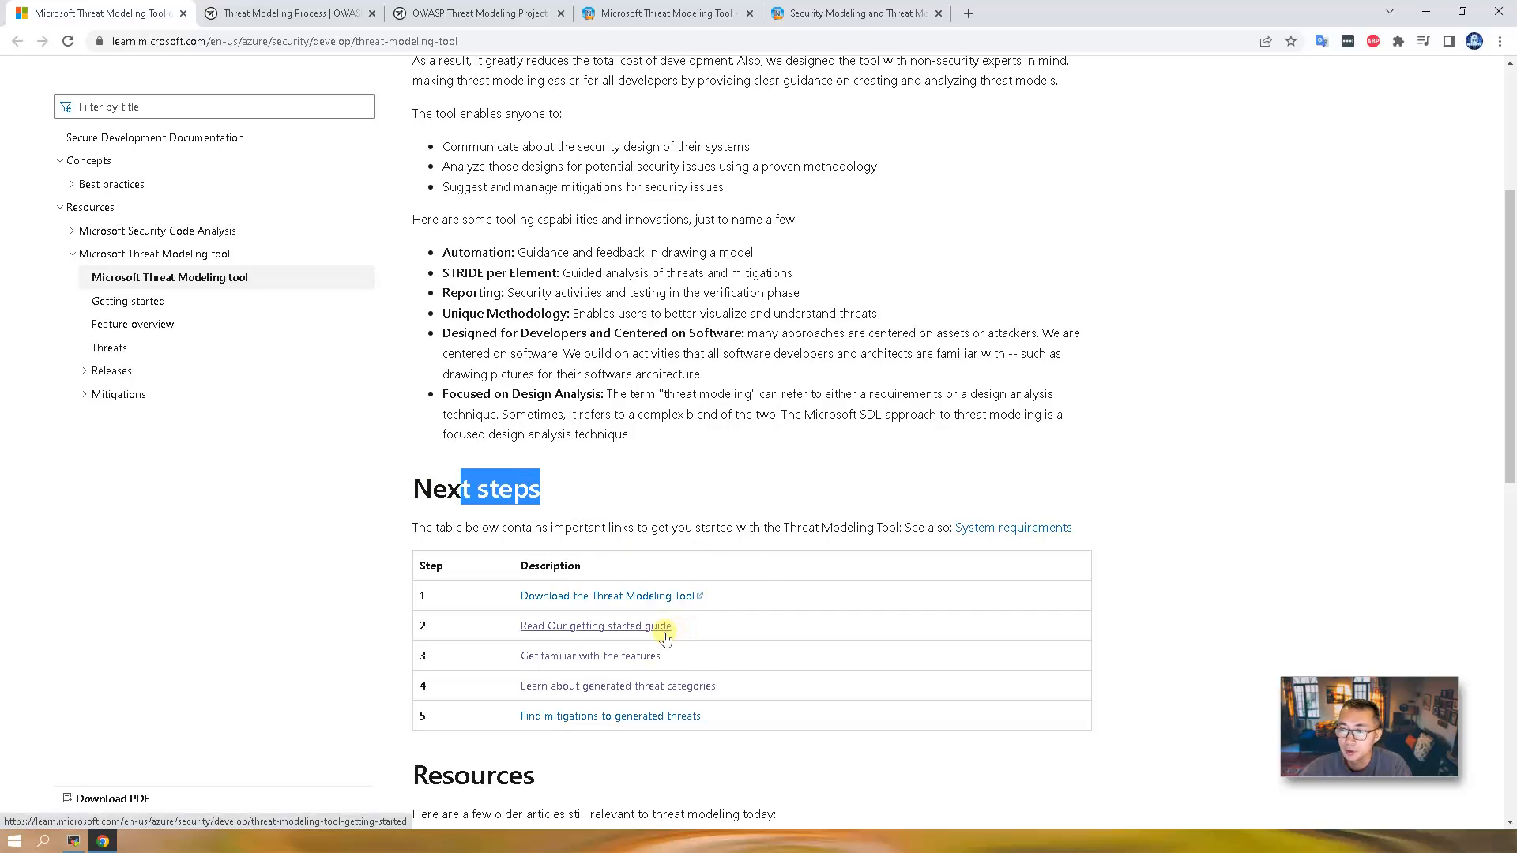
pyautogui.click(595, 625)
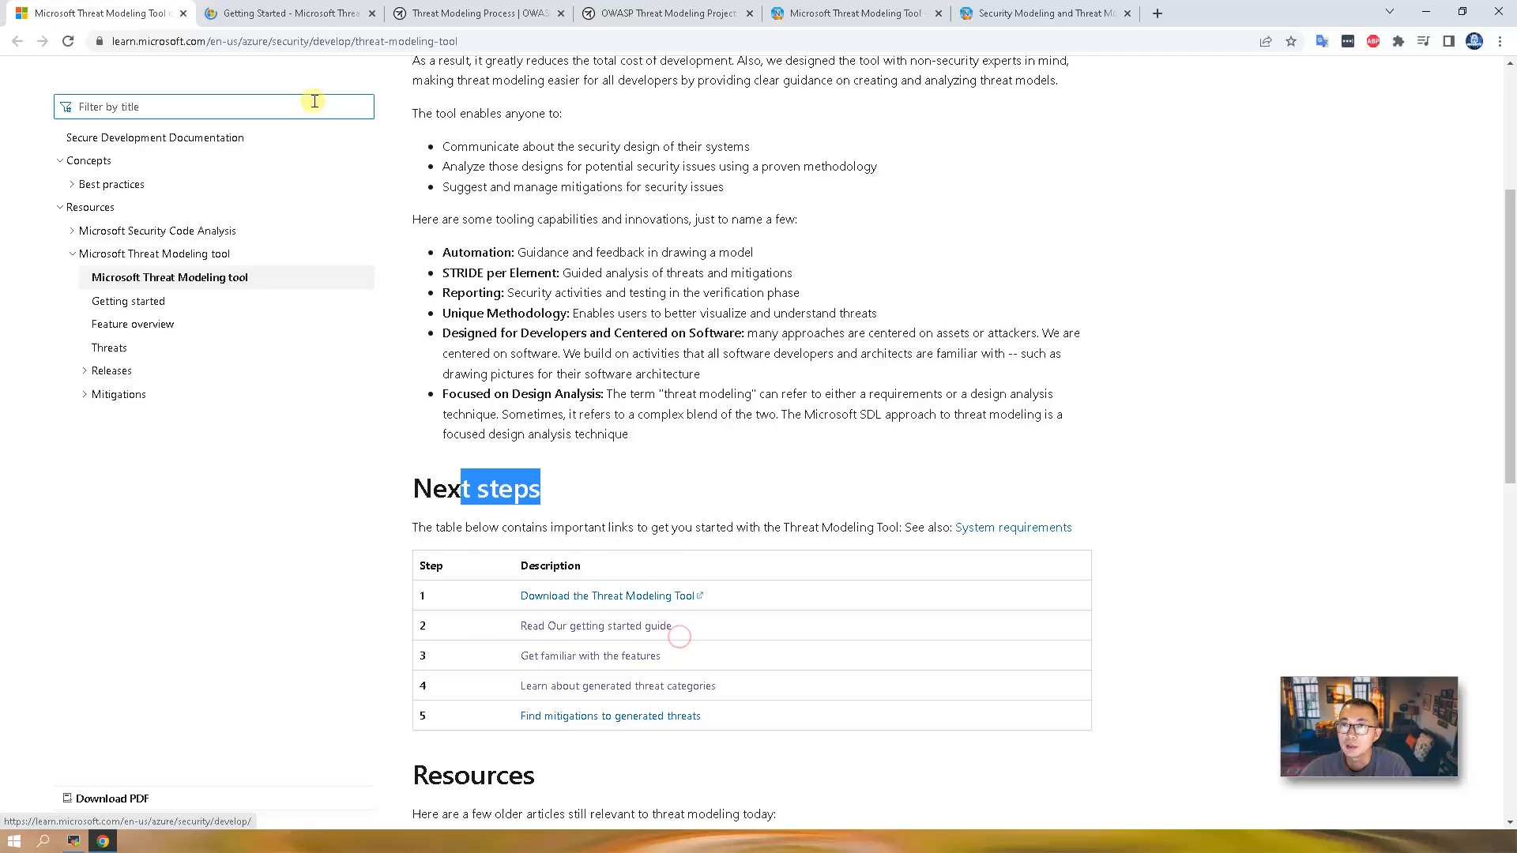
pyautogui.click(595, 626)
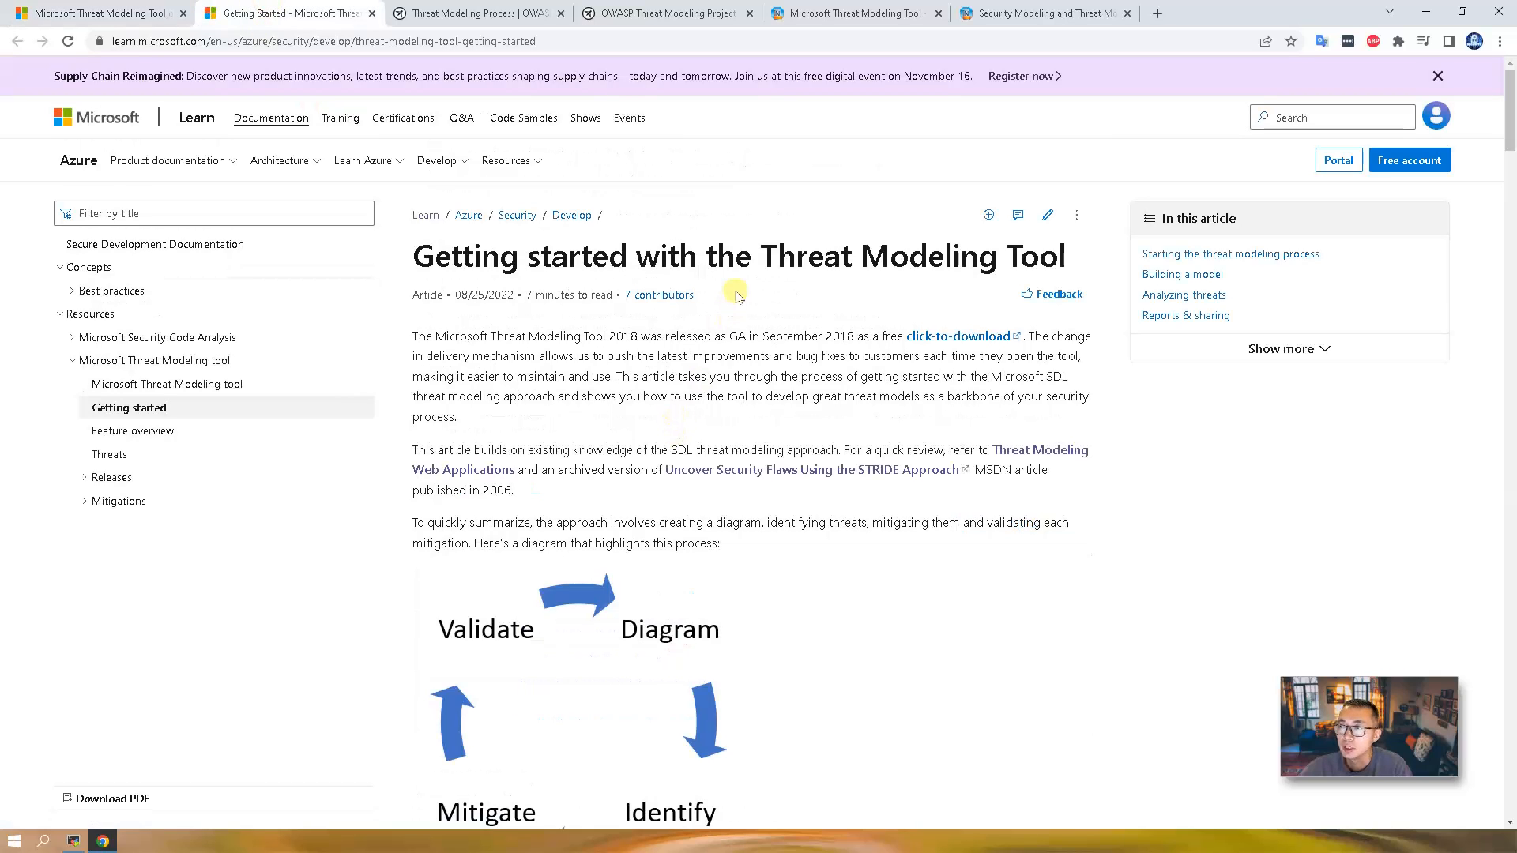
pyautogui.scroll(-3)
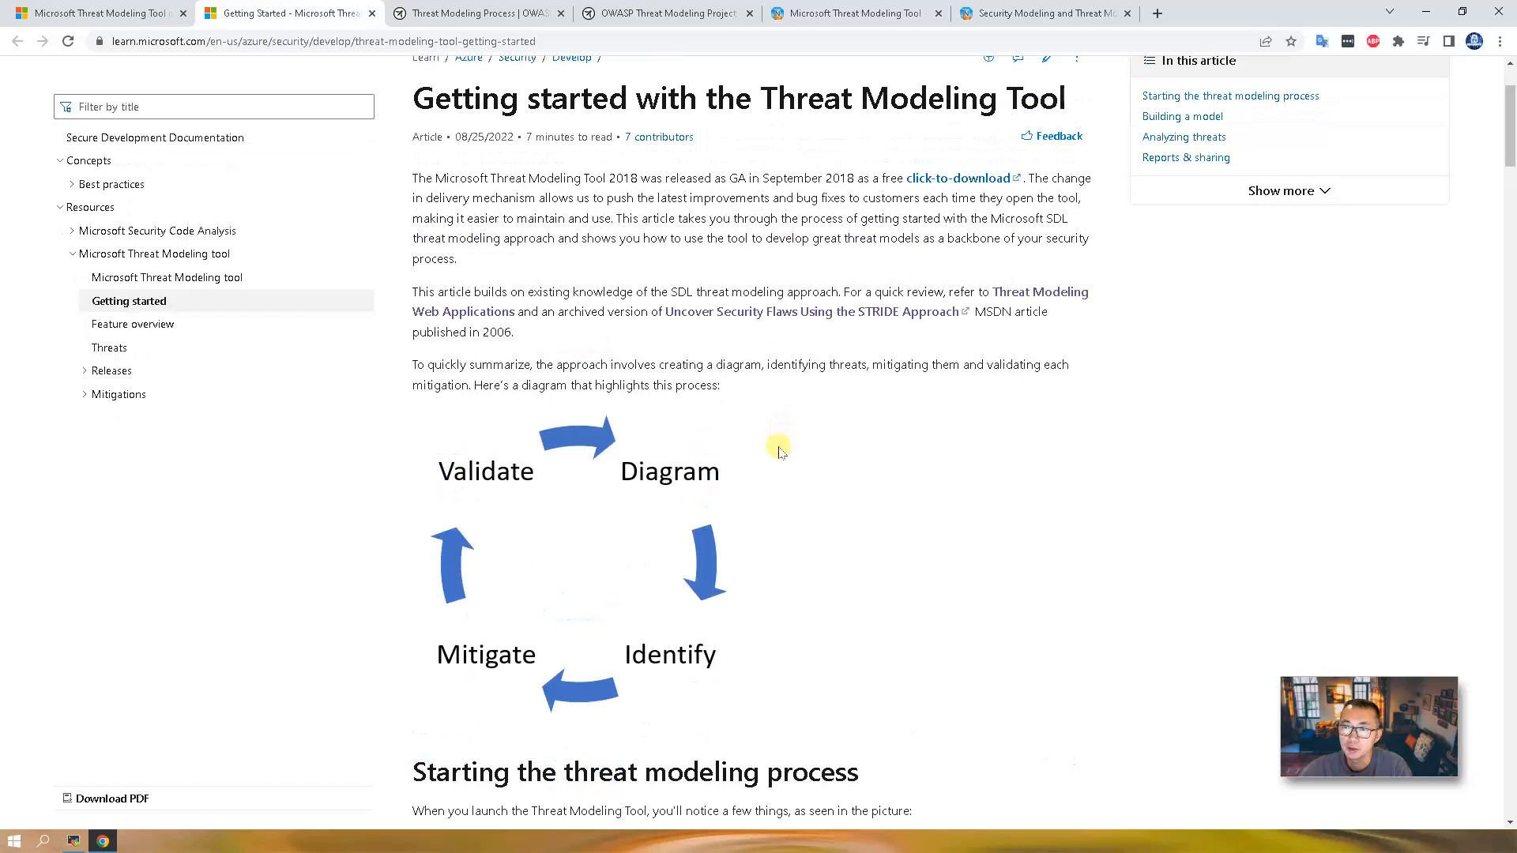
pyautogui.moveTo(852, 598)
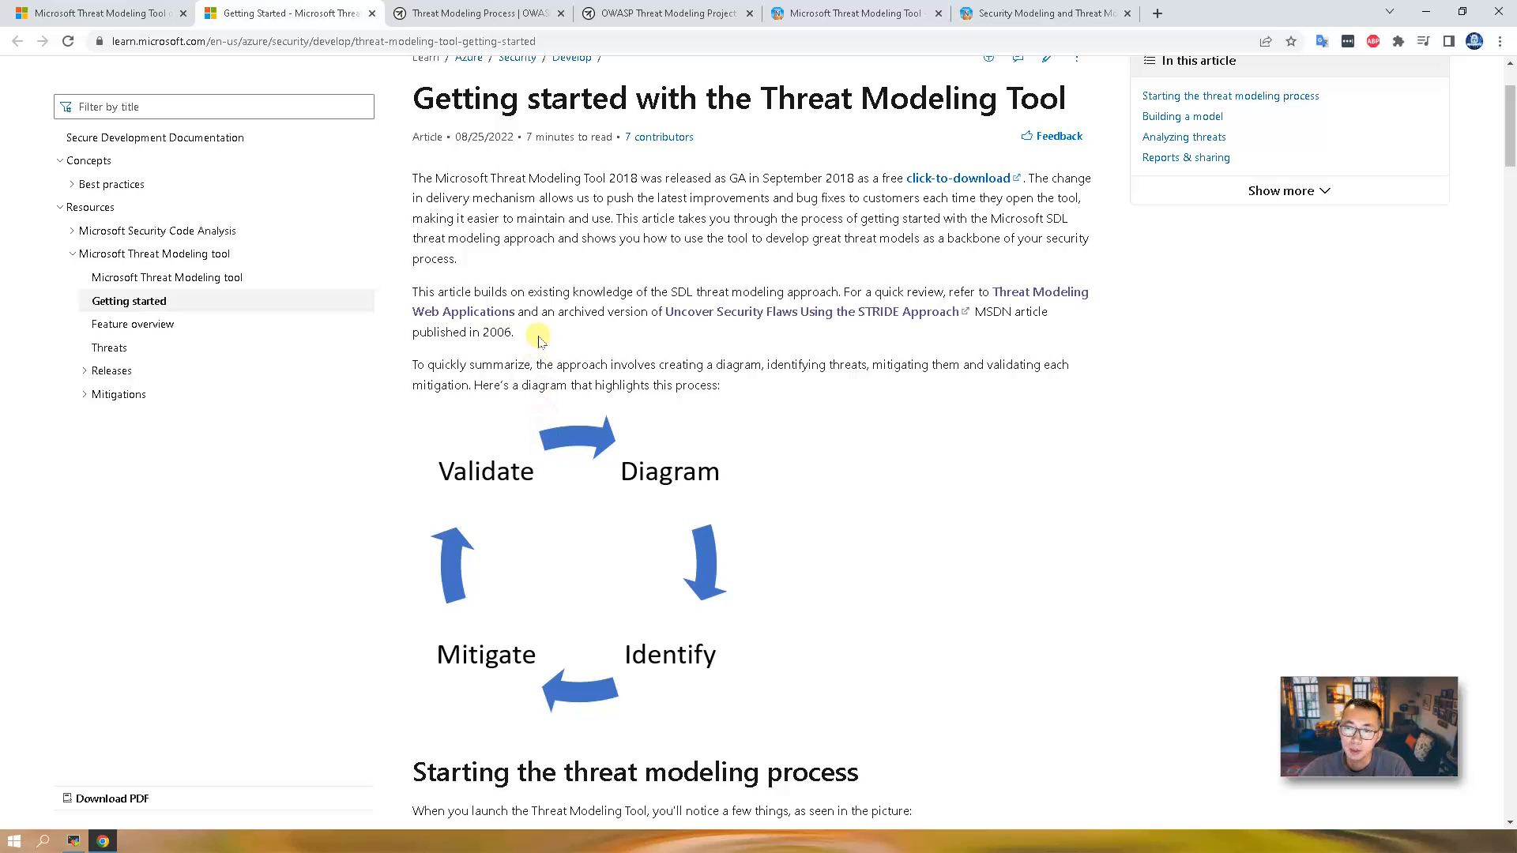
pyautogui.click(474, 13)
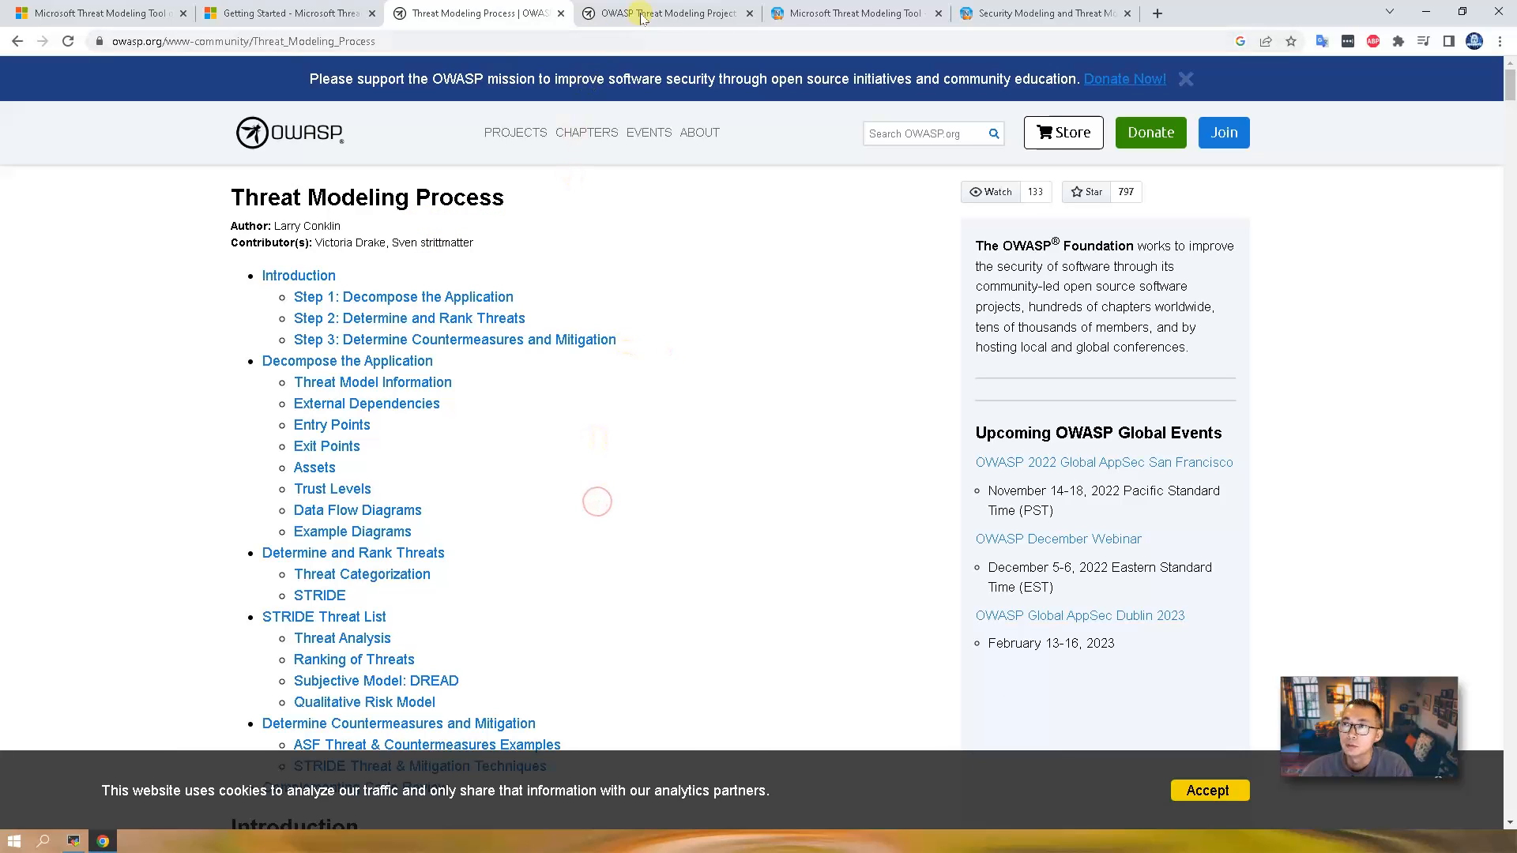
# Step: Review the OWASP Threat Modeling Project's four questions, then return to the getting started guide
pyautogui.click(665, 13)
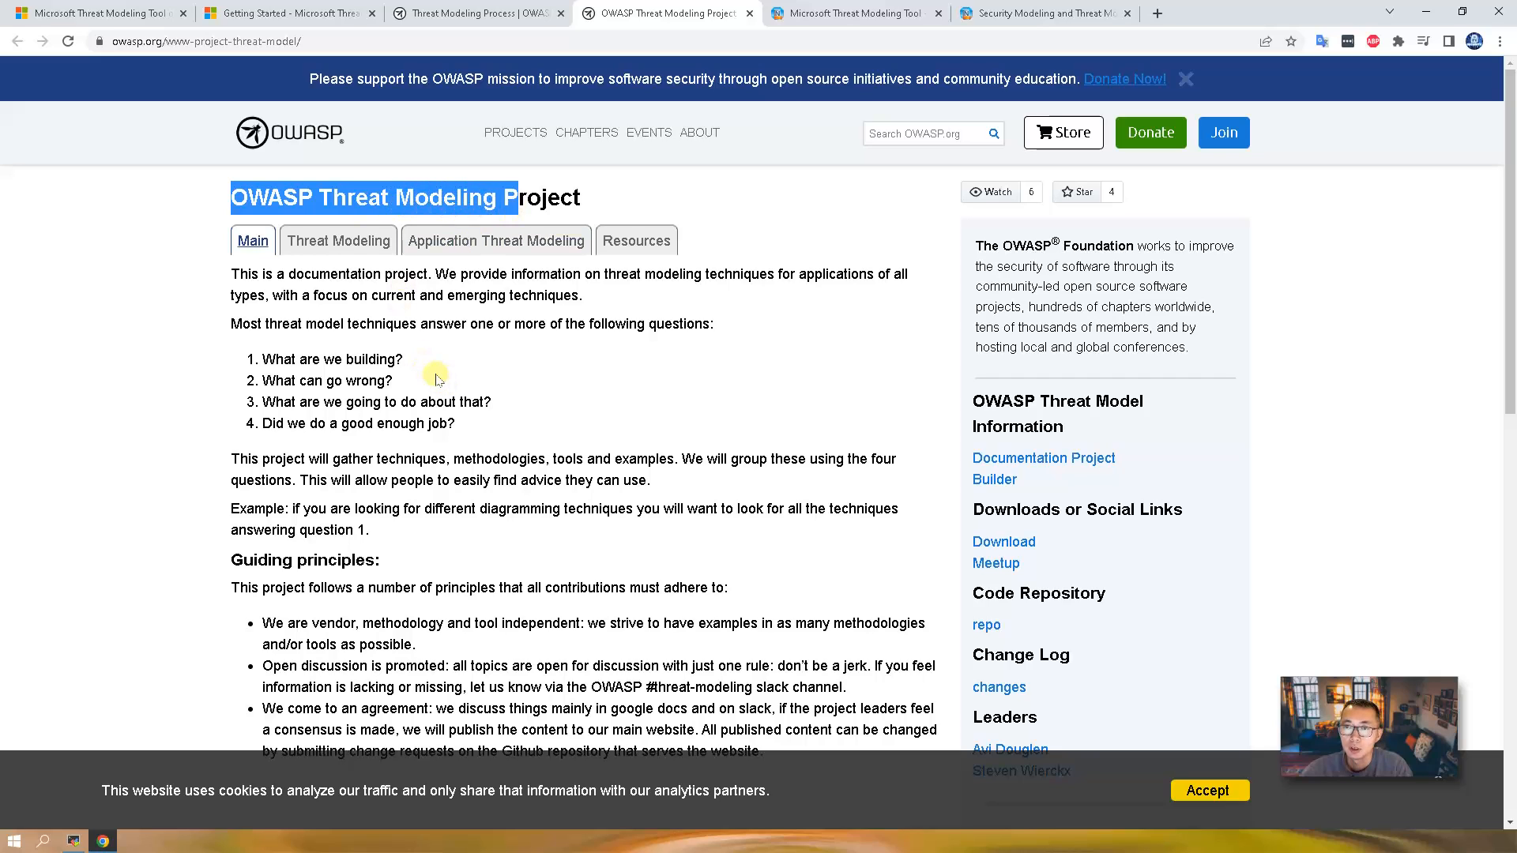
pyautogui.moveTo(411, 372)
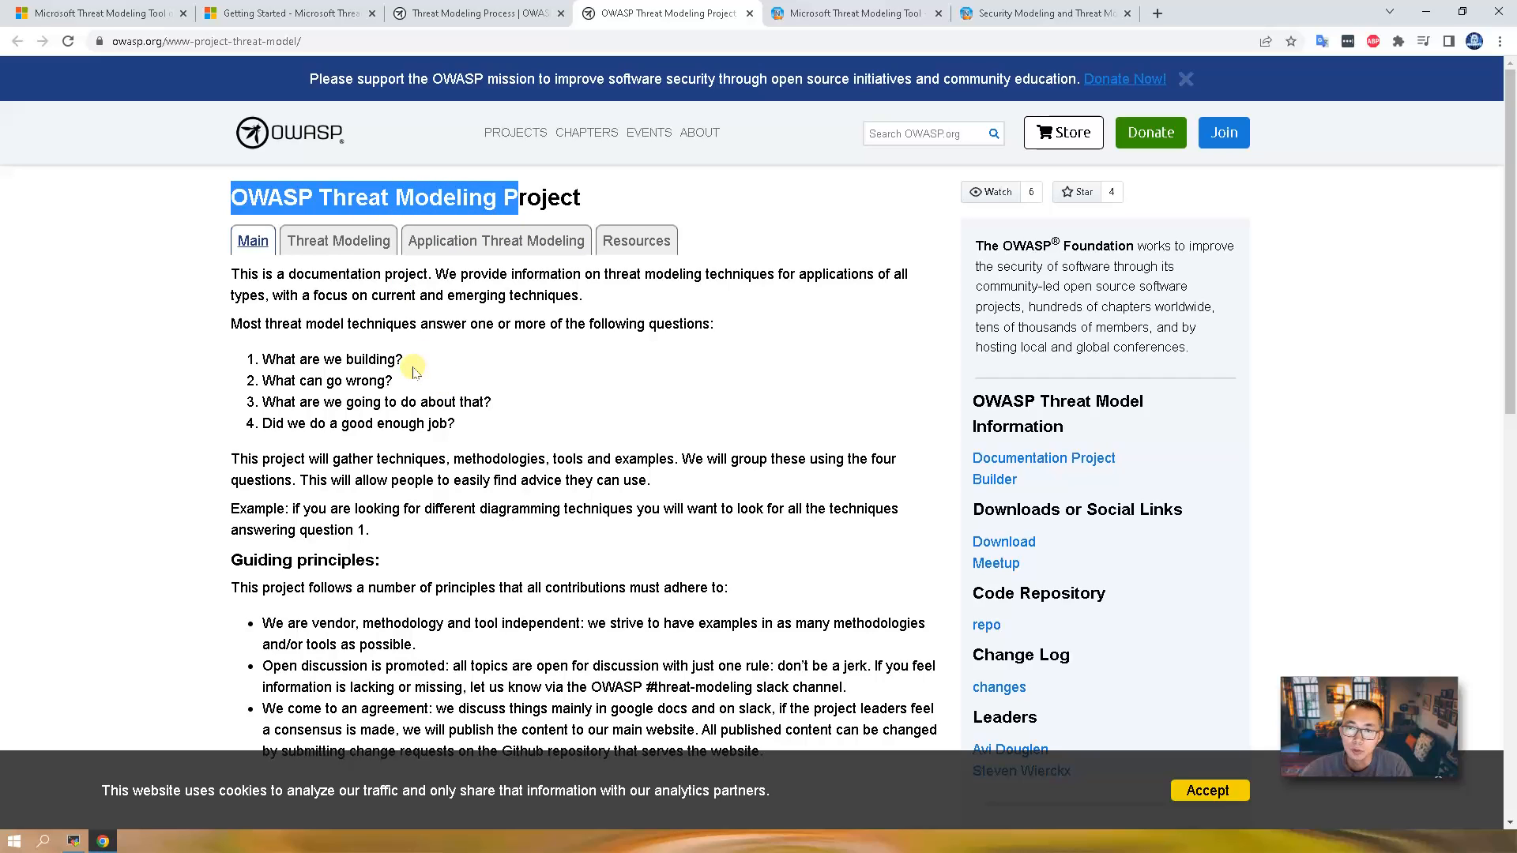
pyautogui.moveTo(405, 388)
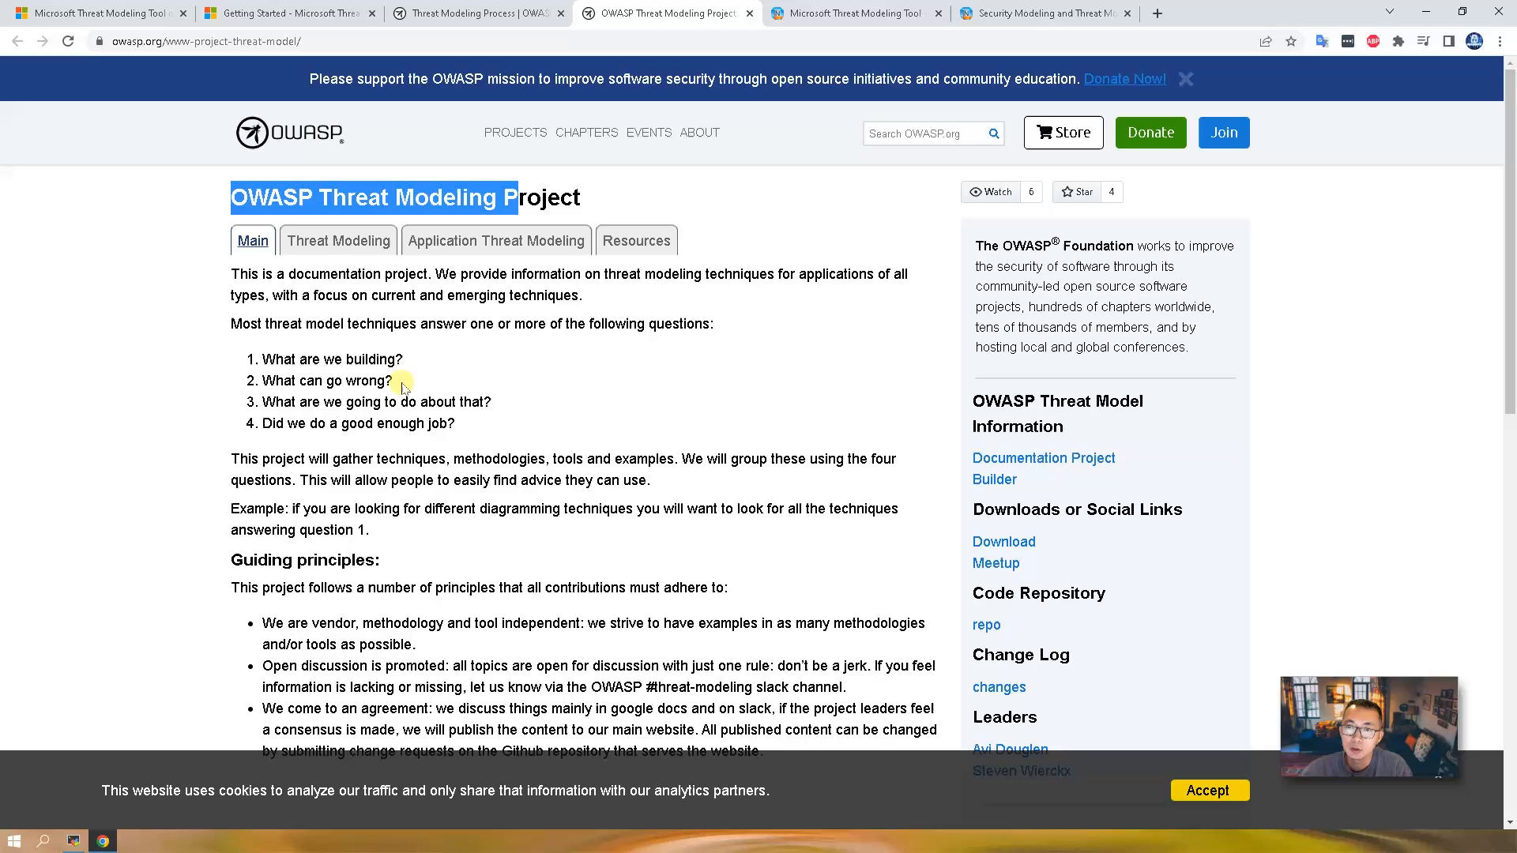
pyautogui.moveTo(477, 418)
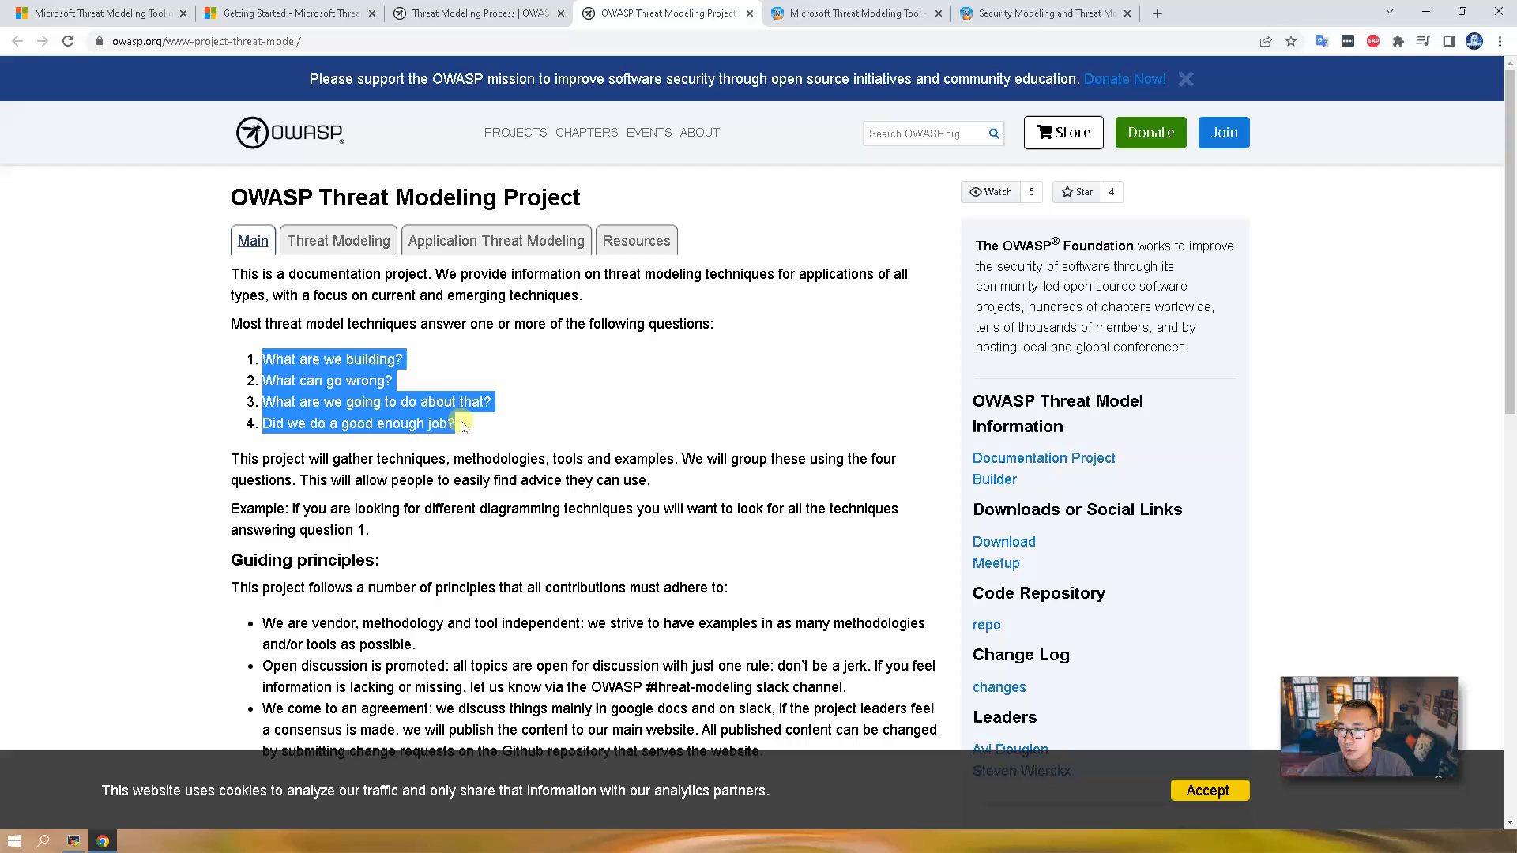
pyautogui.click(283, 13)
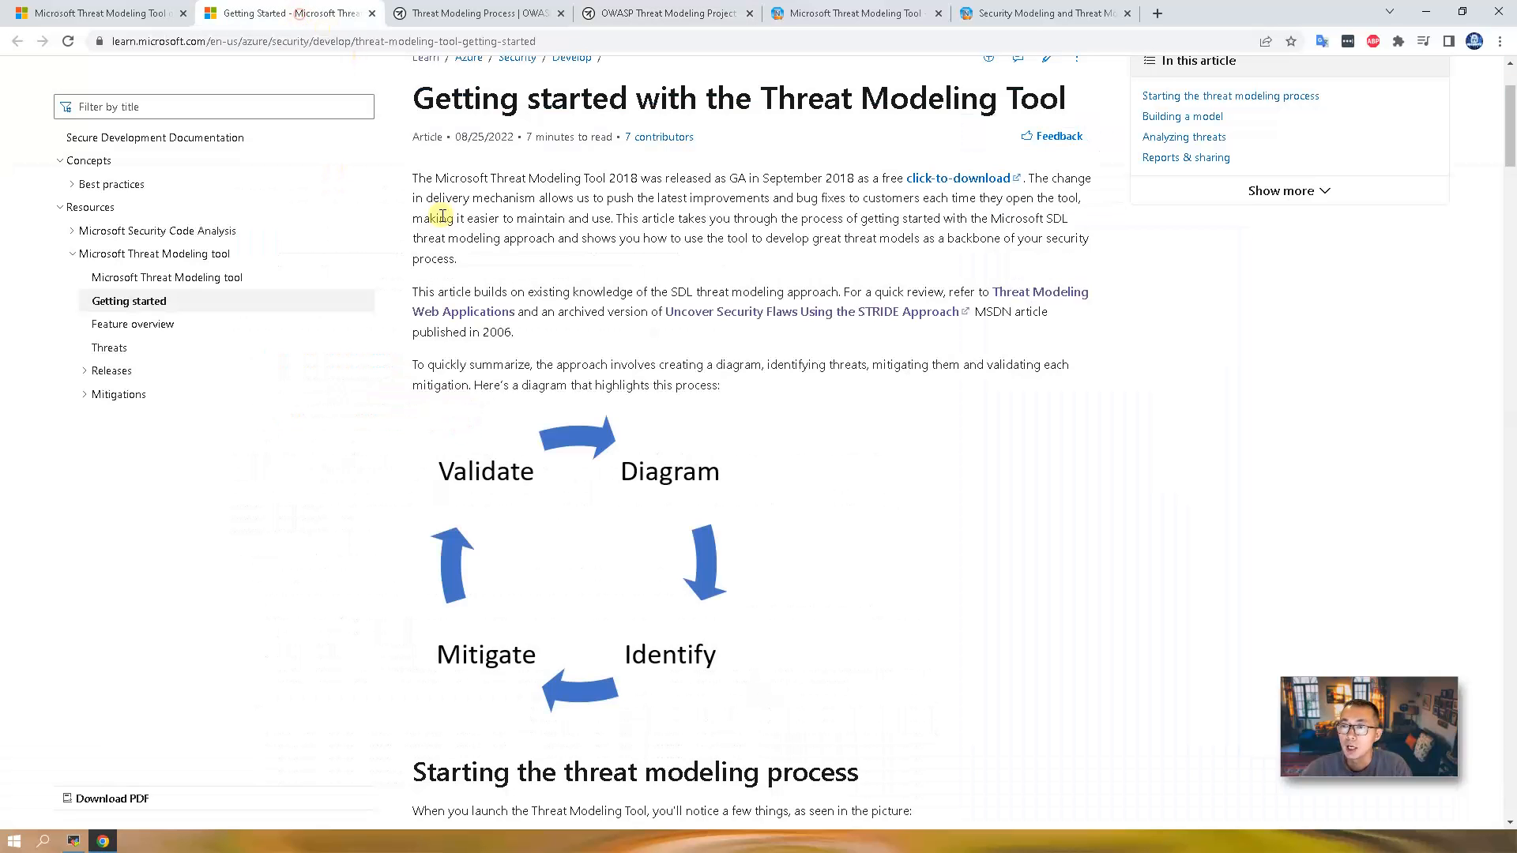
pyautogui.moveTo(388, 605)
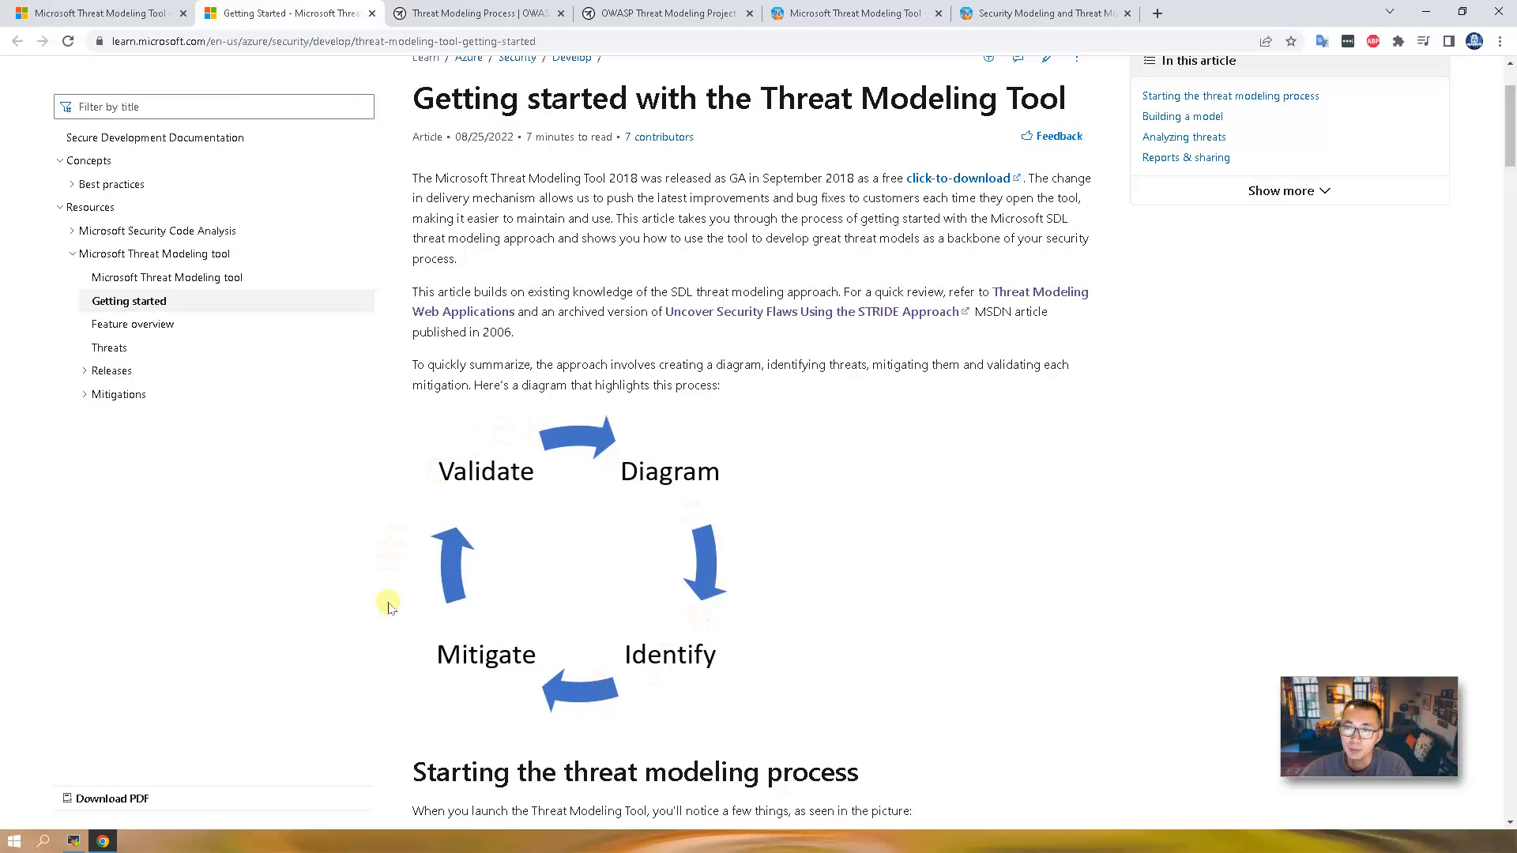
pyautogui.moveTo(867, 54)
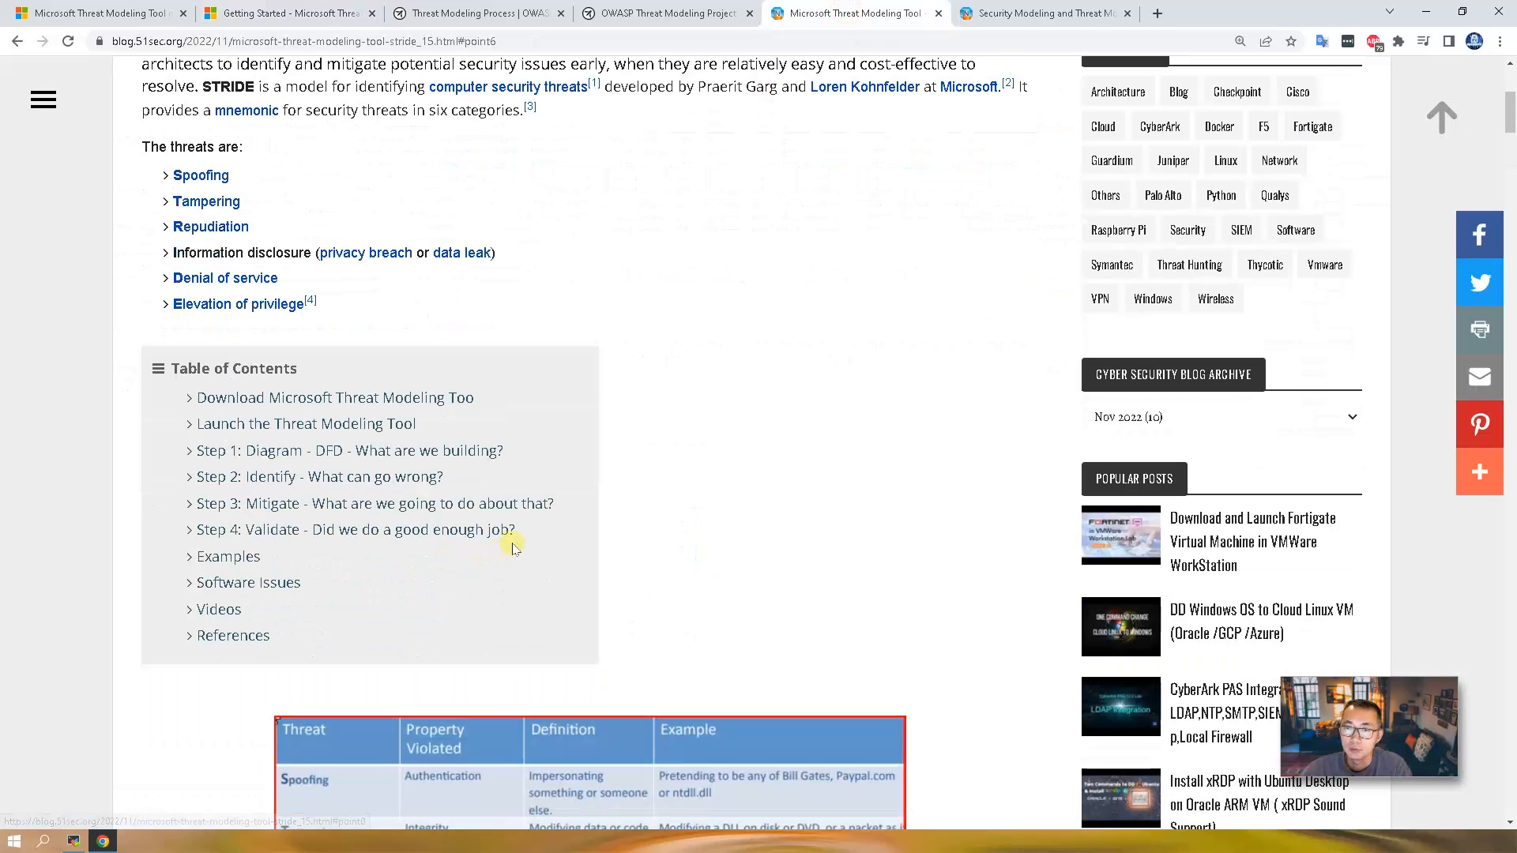
pyautogui.moveTo(193, 450); pyautogui.dragTo(516, 529)
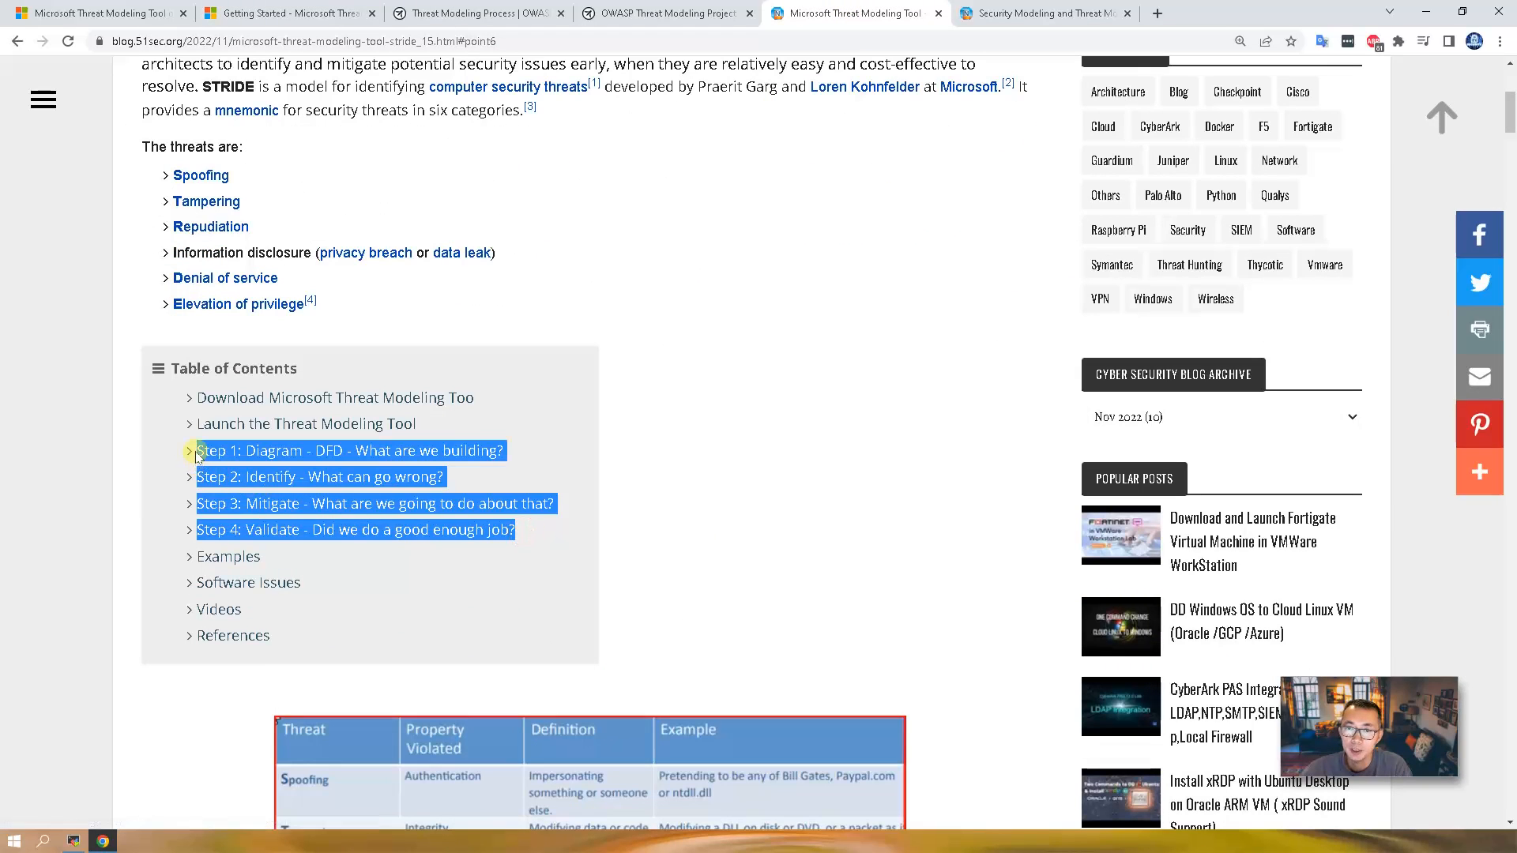
pyautogui.moveTo(478, 474)
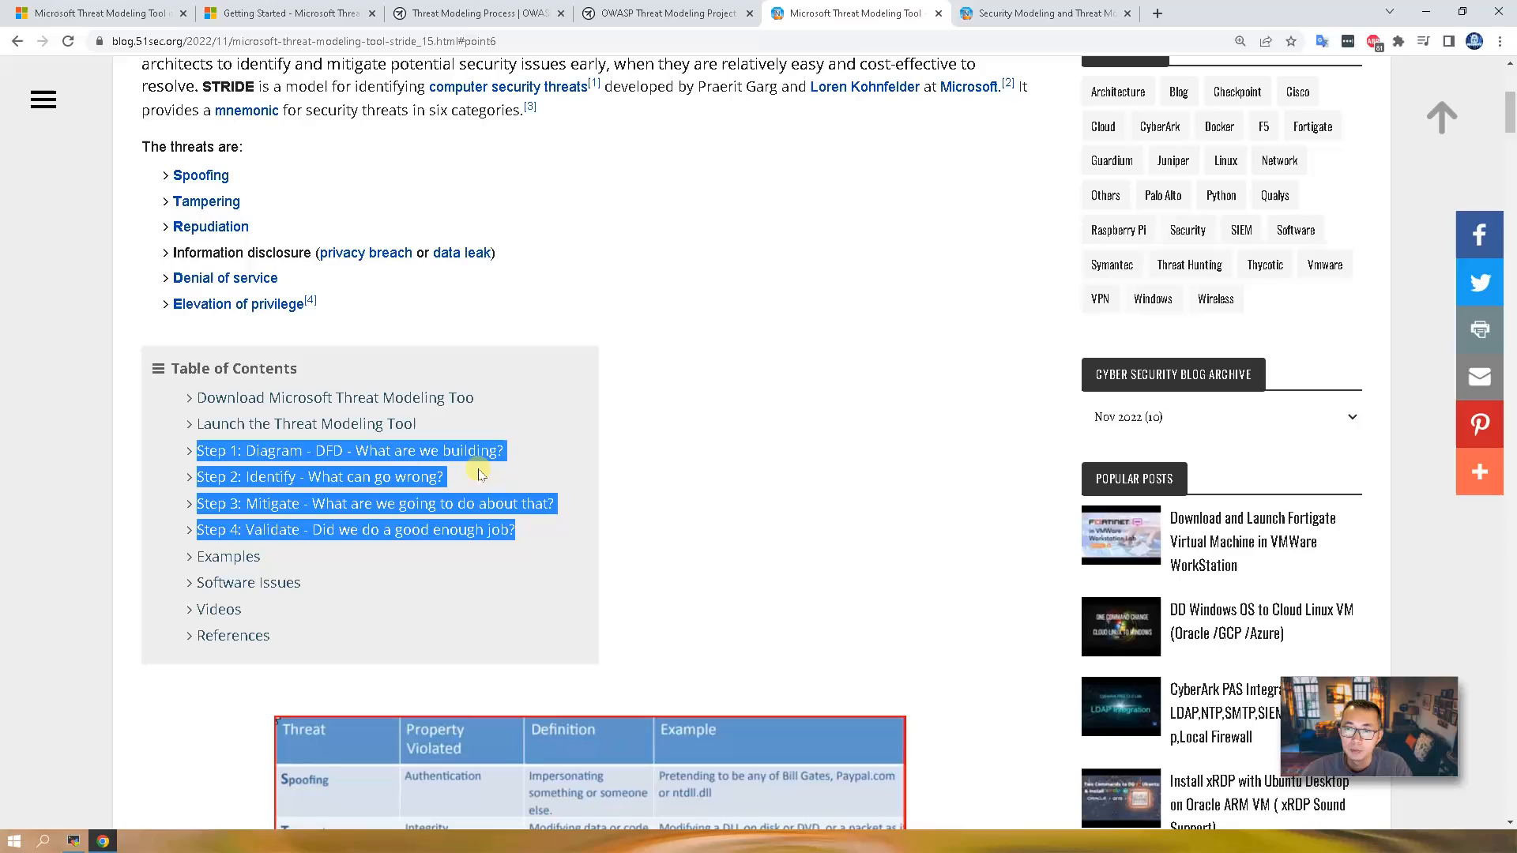
pyautogui.moveTo(474, 474)
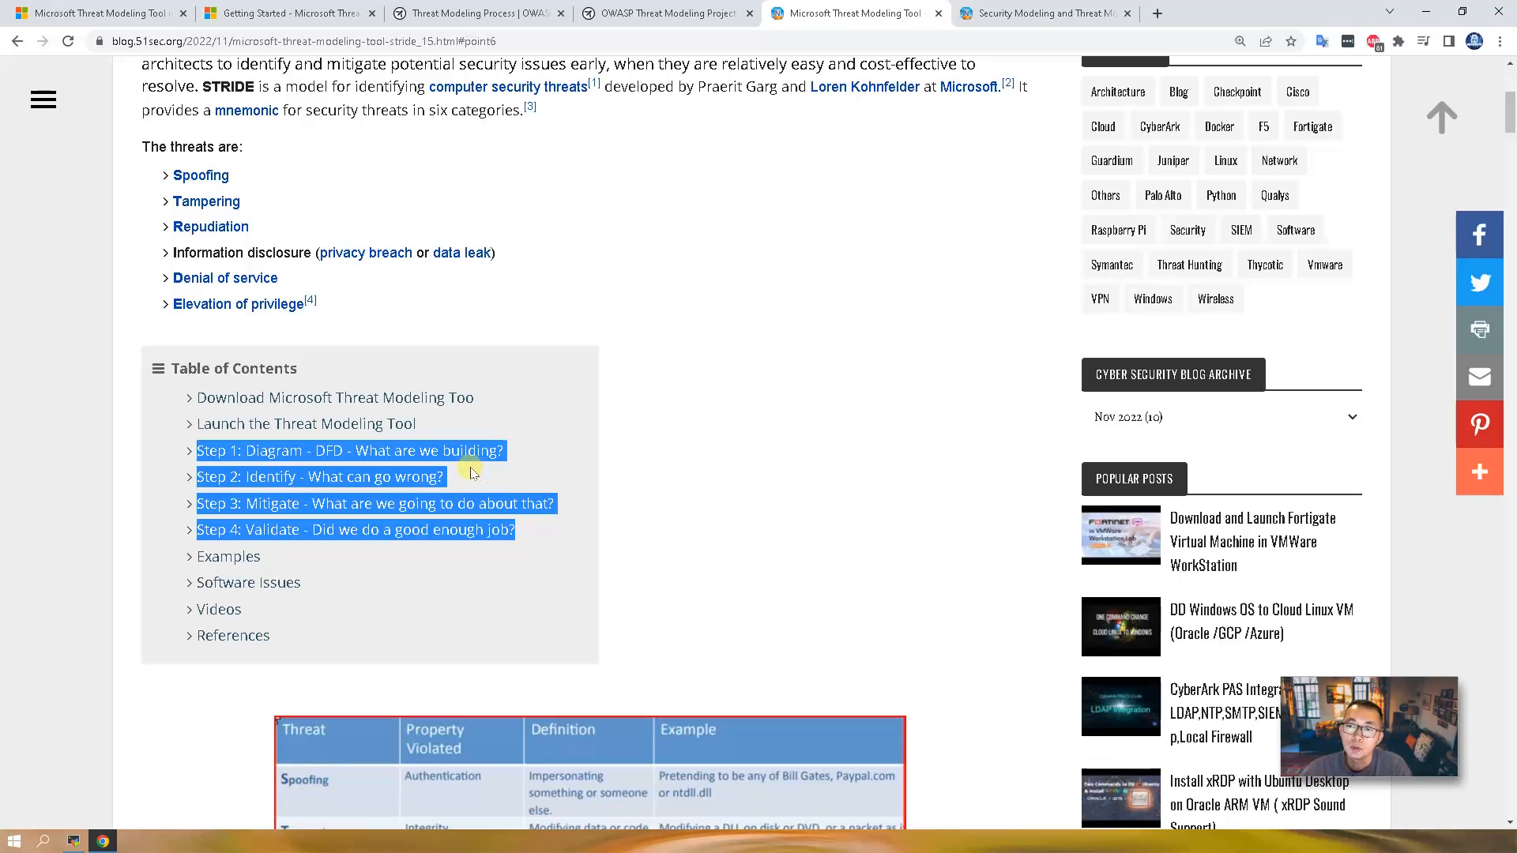
pyautogui.click(466, 481)
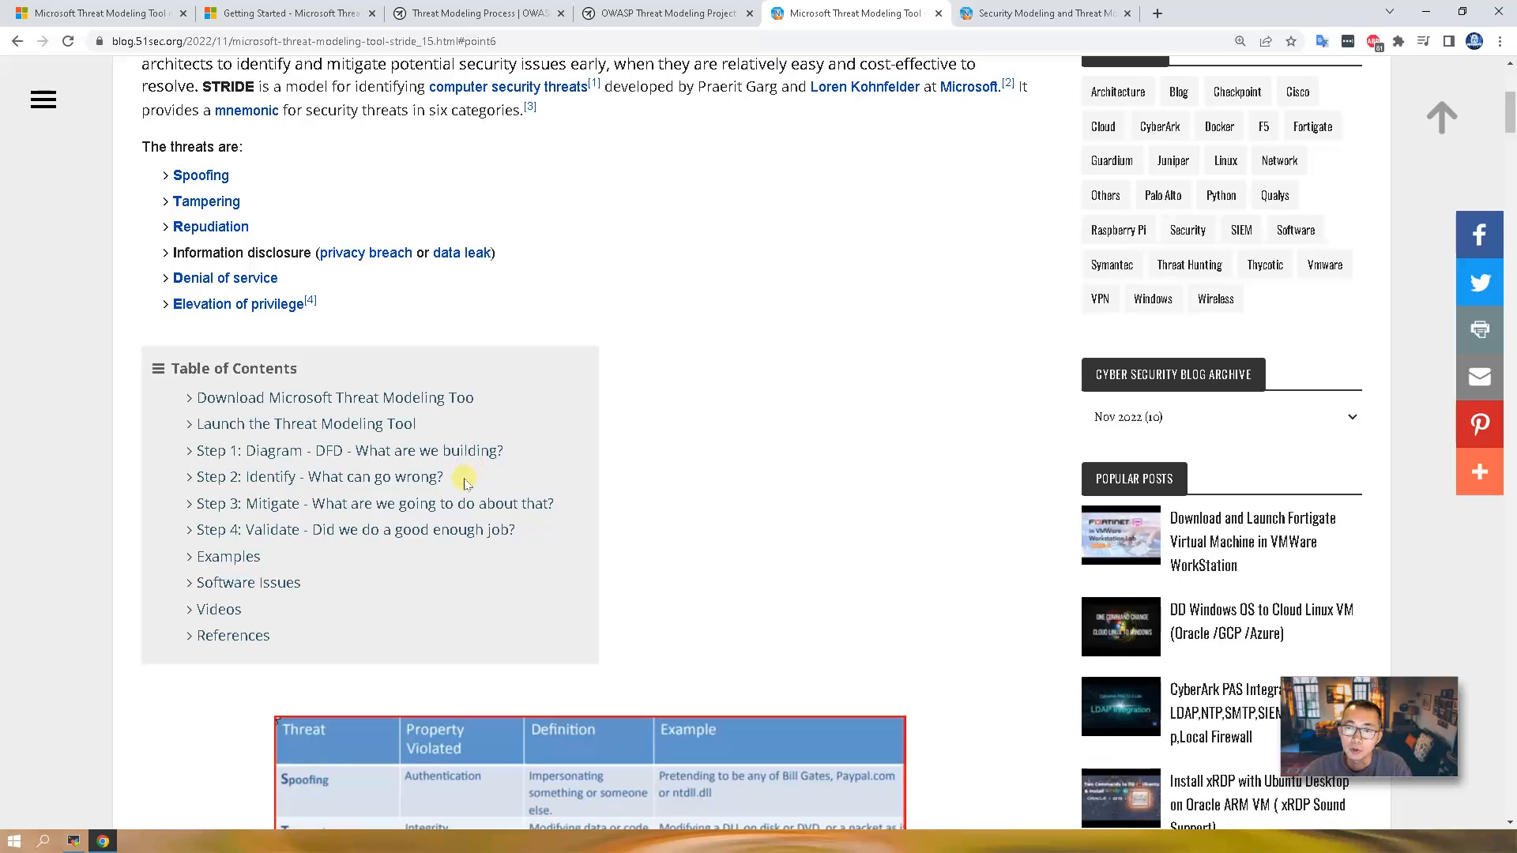
pyautogui.moveTo(458, 530)
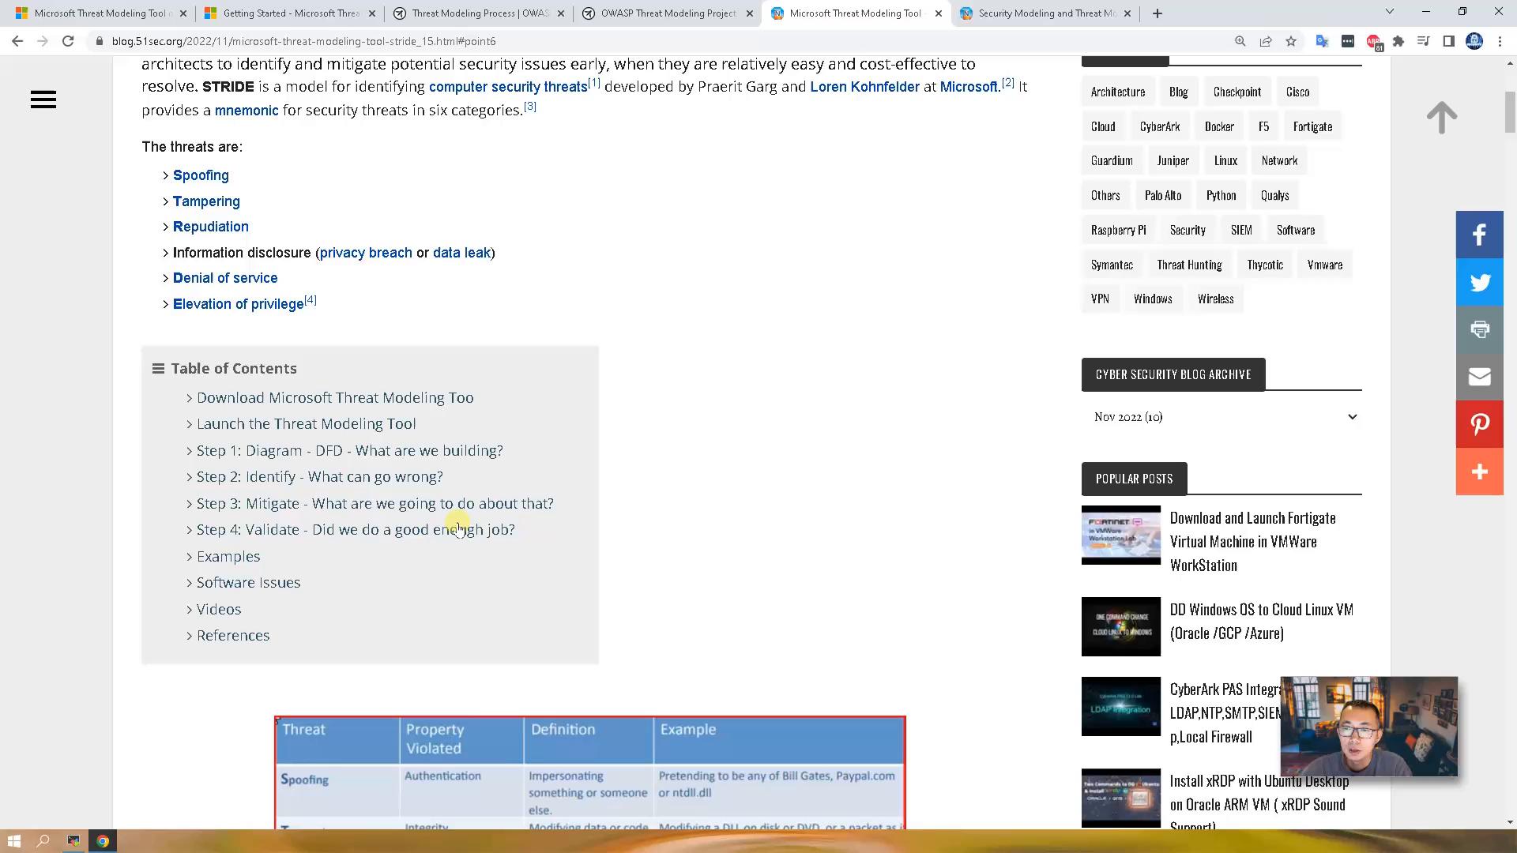
pyautogui.moveTo(526, 539)
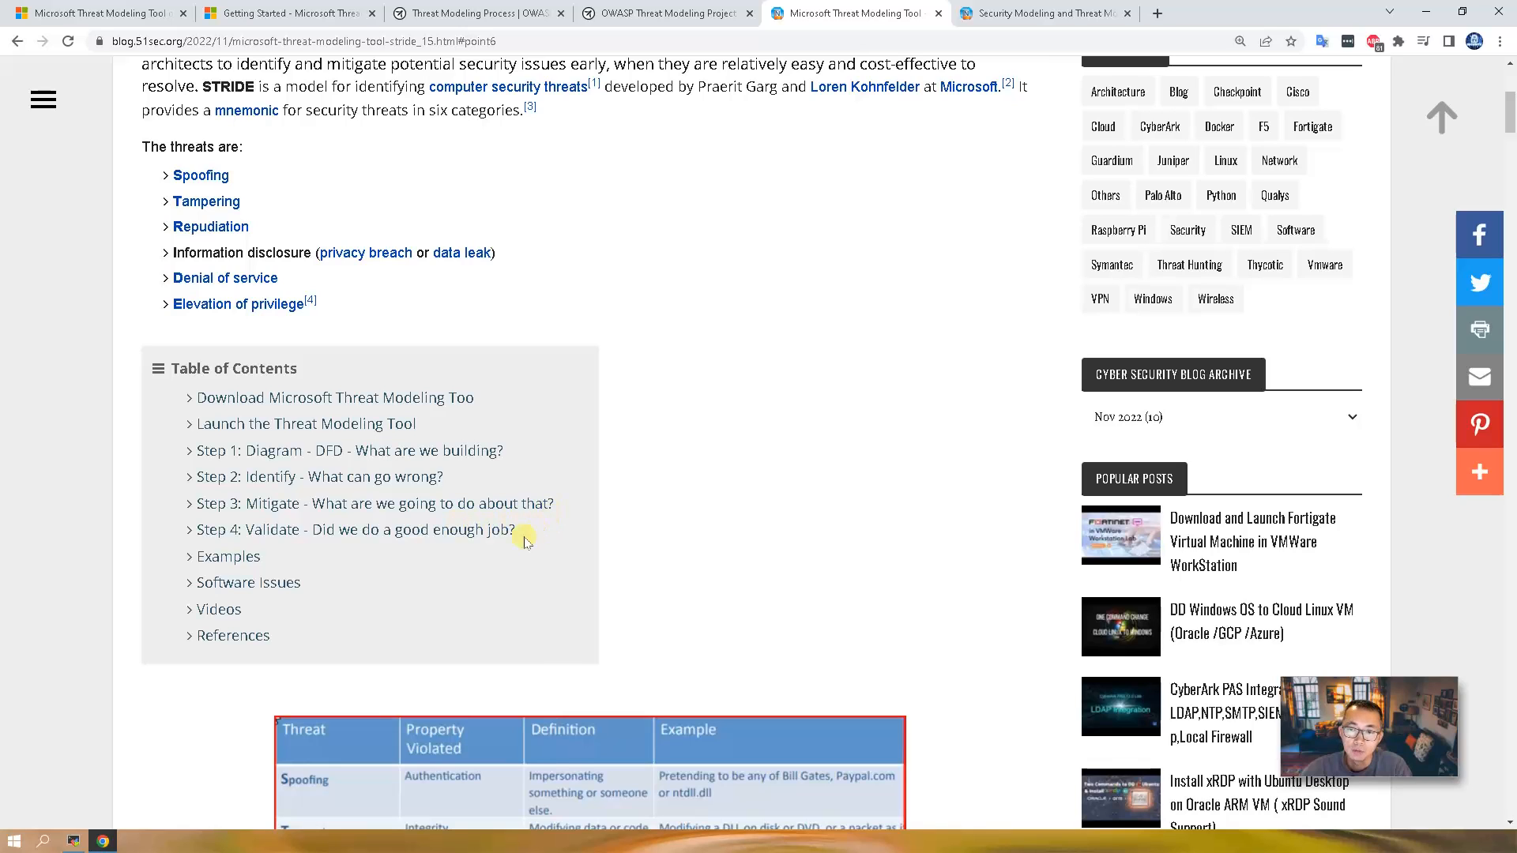
pyautogui.scroll(-3)
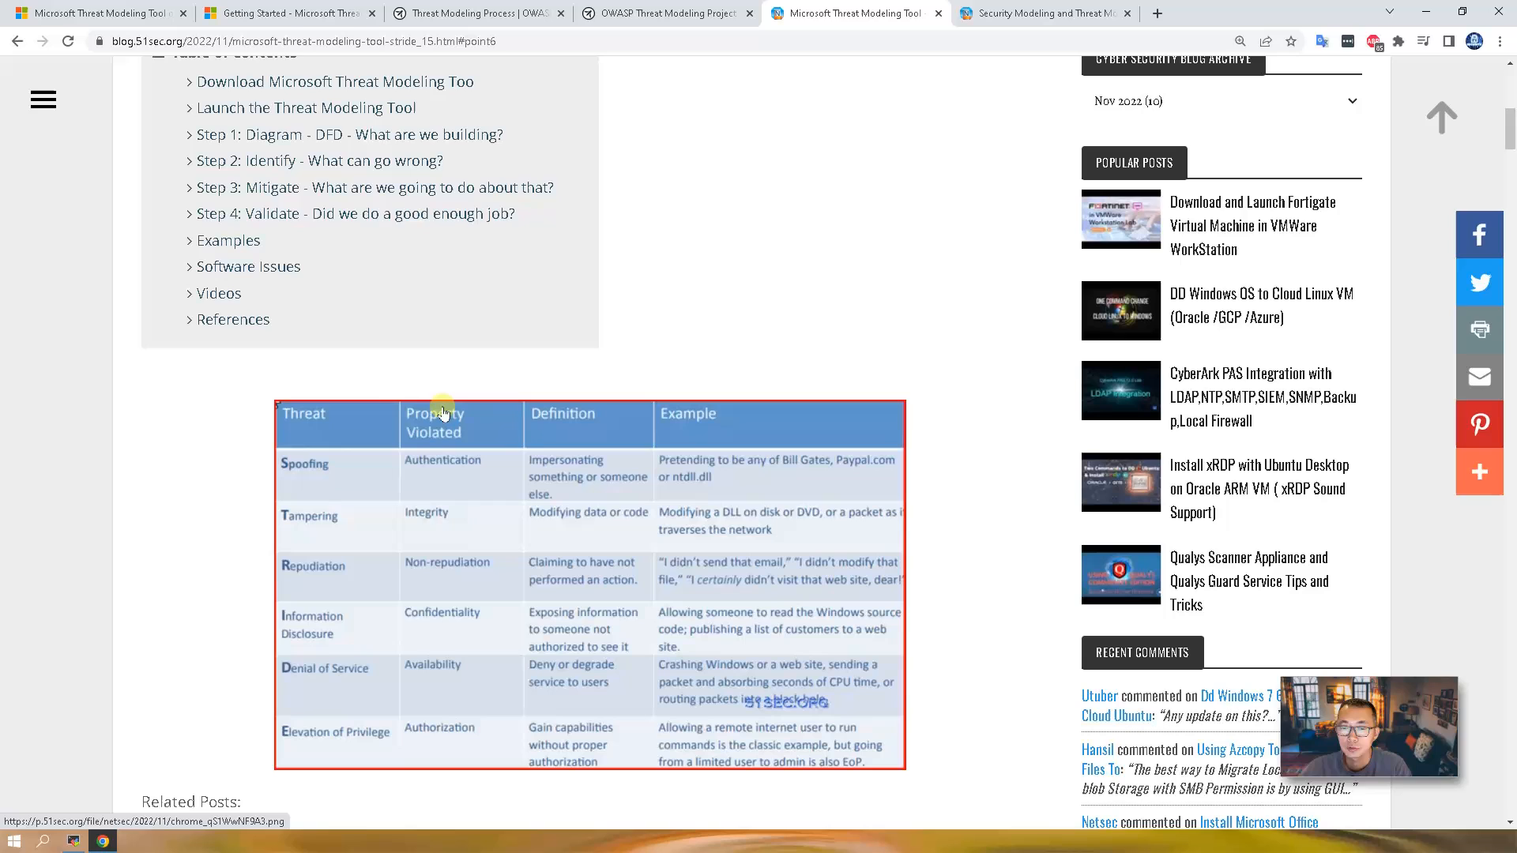
# Step: Follow the 'Download the Threat Modeling Tool' link in Edge and confirm opening TMT7.application with Microsoft Edge
pyautogui.click(281, 13)
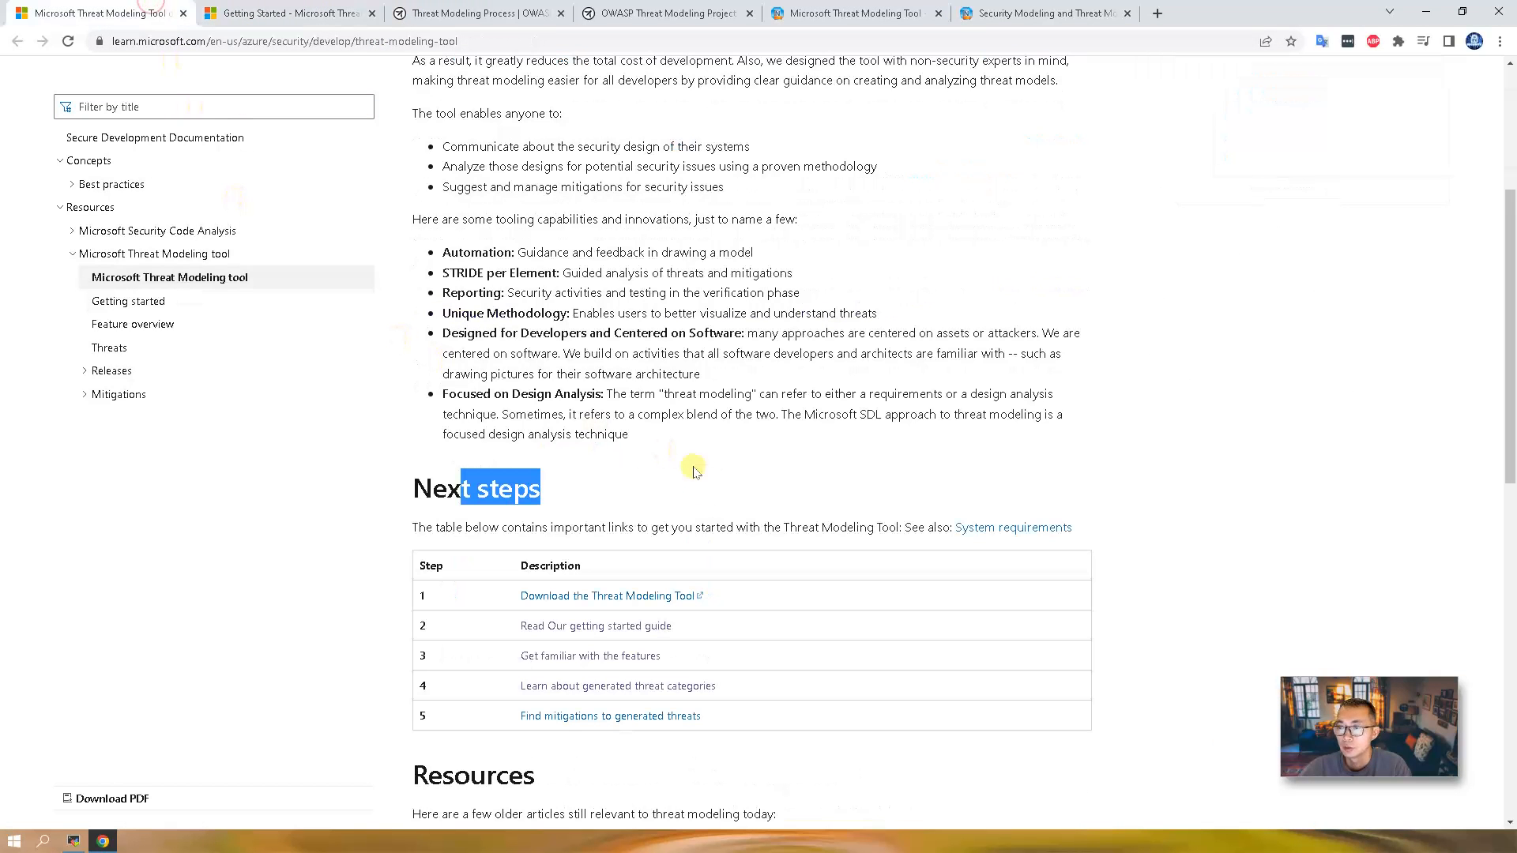
pyautogui.moveTo(750, 602)
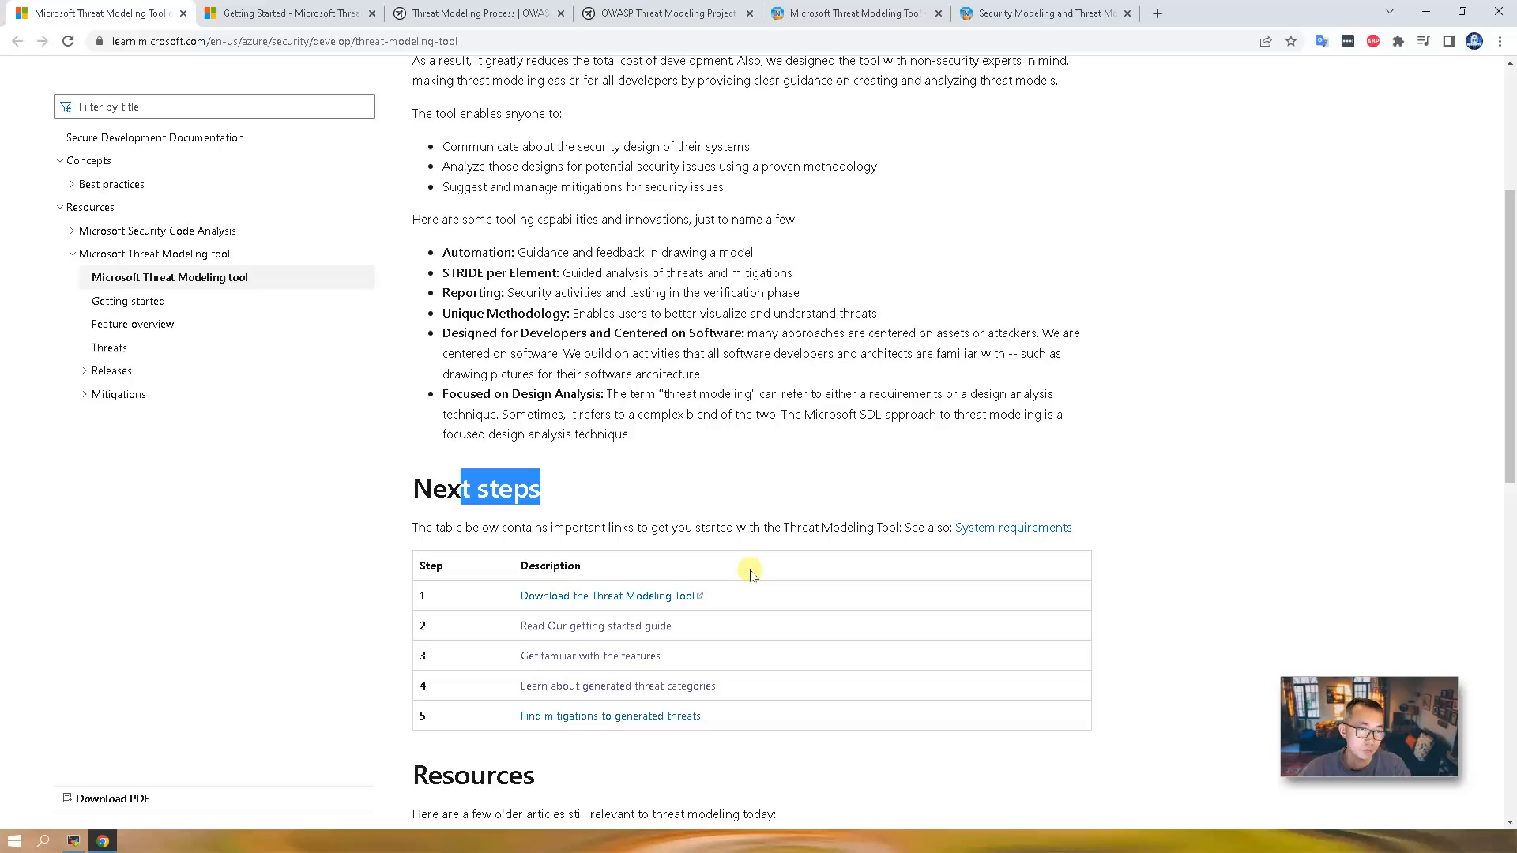
pyautogui.moveTo(754, 598)
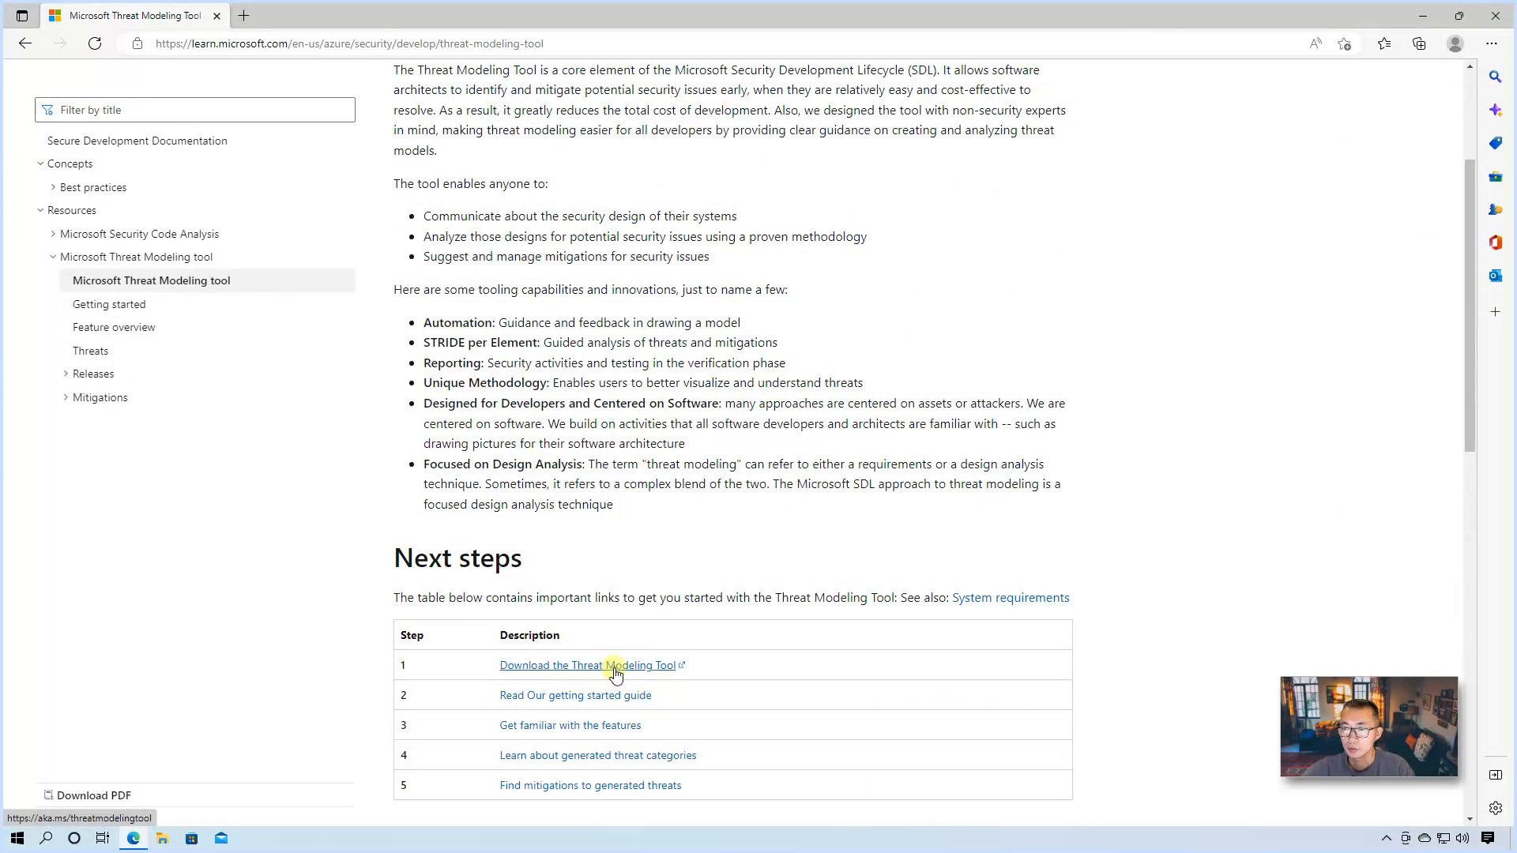
pyautogui.click(590, 664)
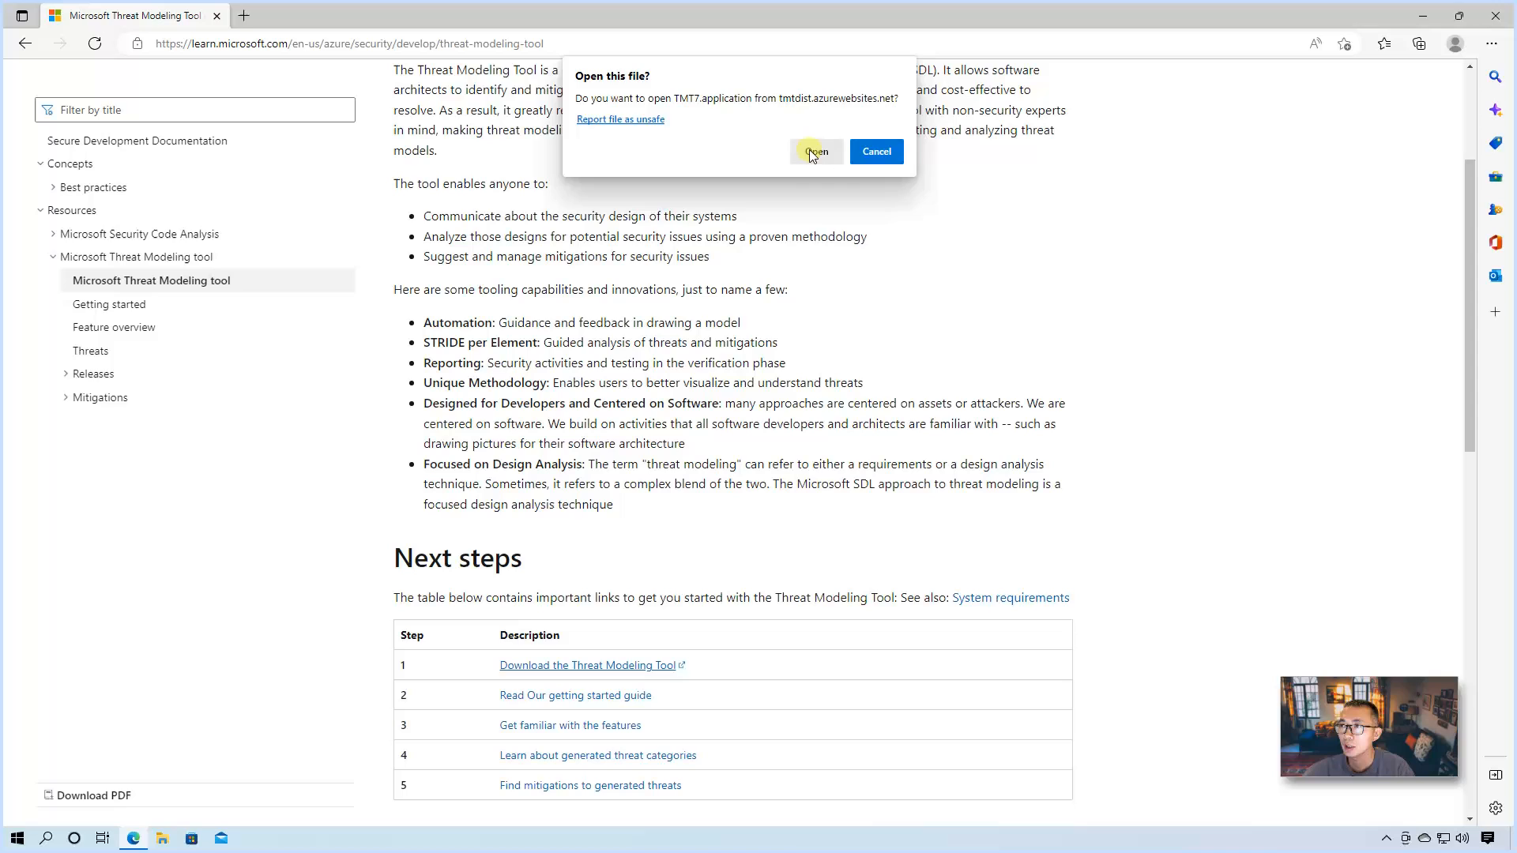
pyautogui.click(816, 152)
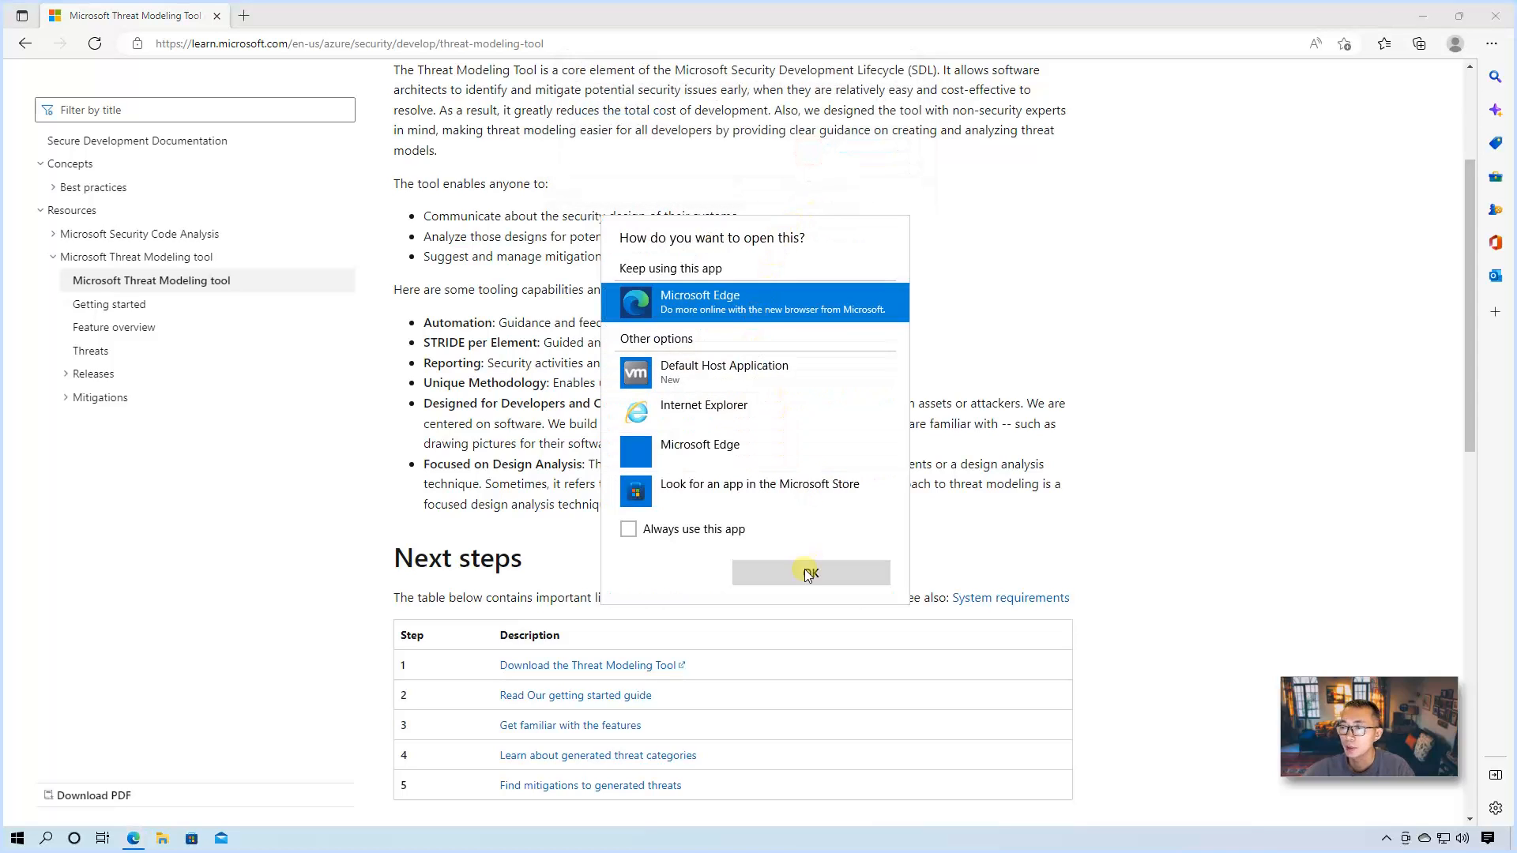
pyautogui.click(810, 572)
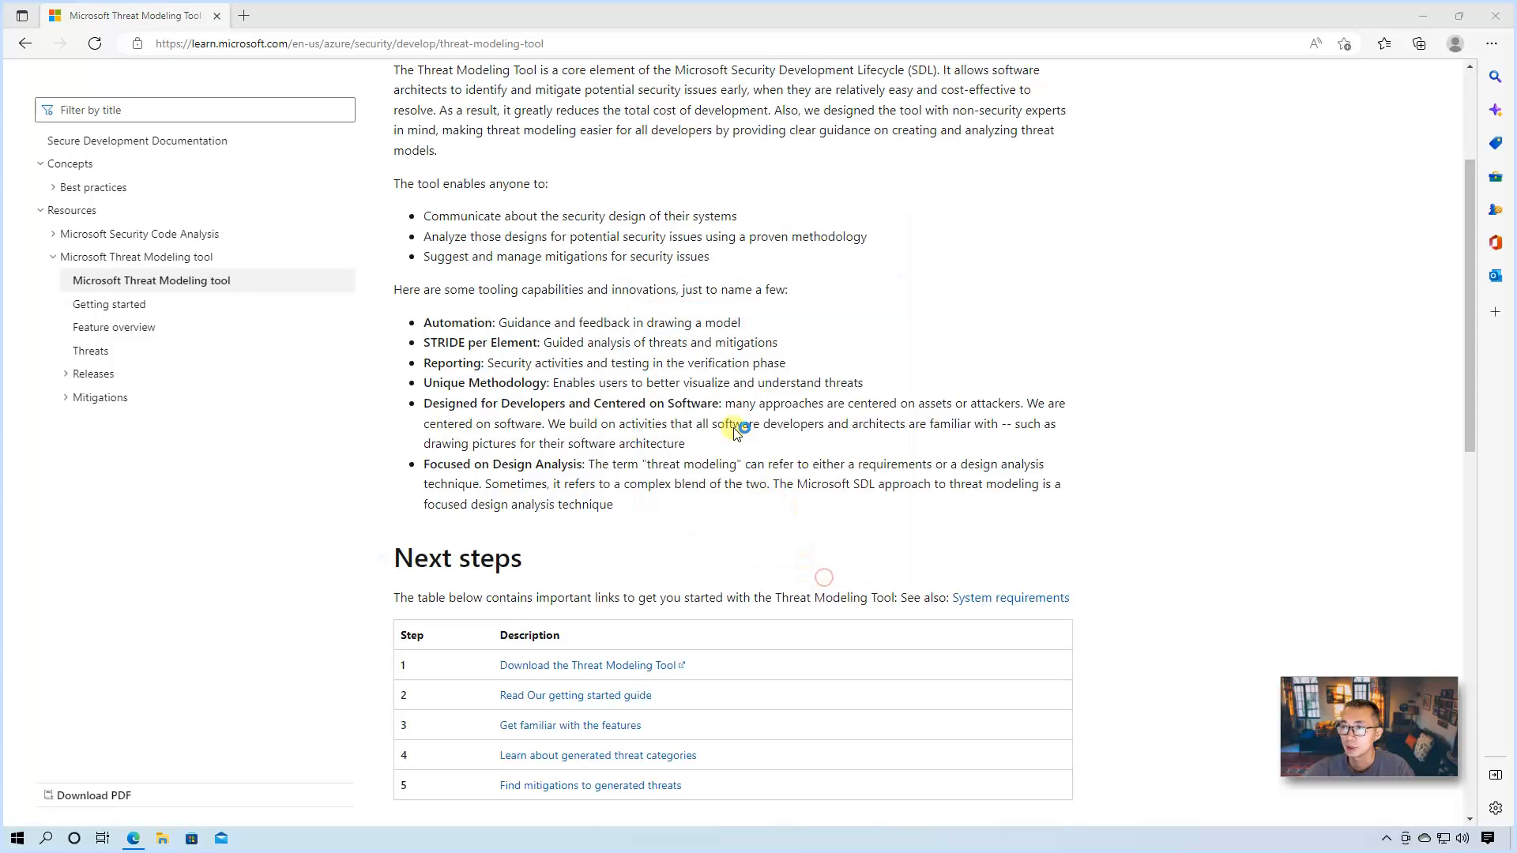
pyautogui.click(585, 664)
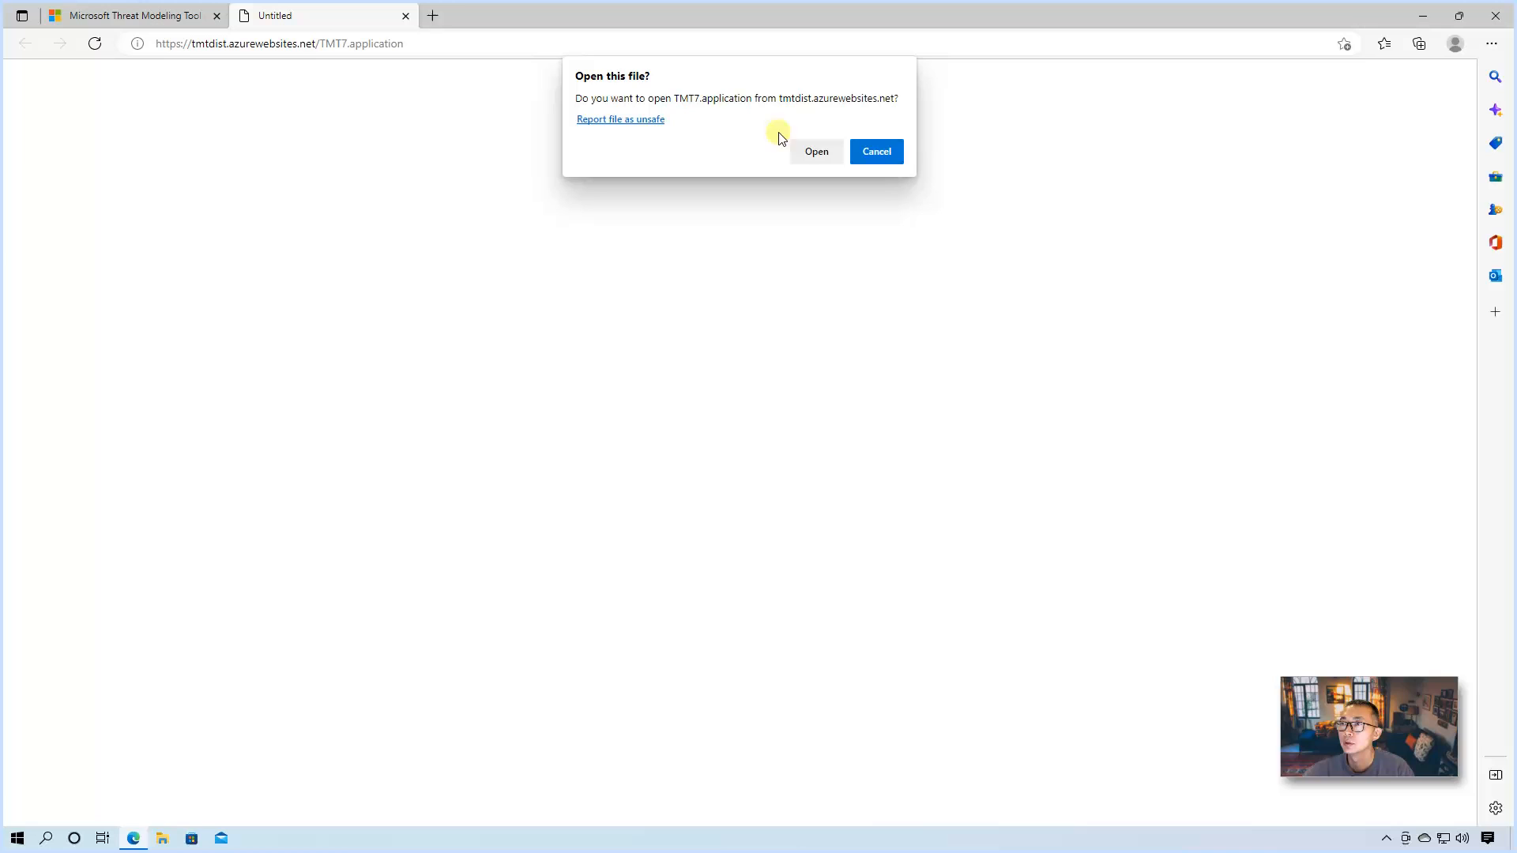
# Step: Run TMT7.application, install Threat Modeling Tool 7.3 and agree to its license terms
pyautogui.click(875, 151)
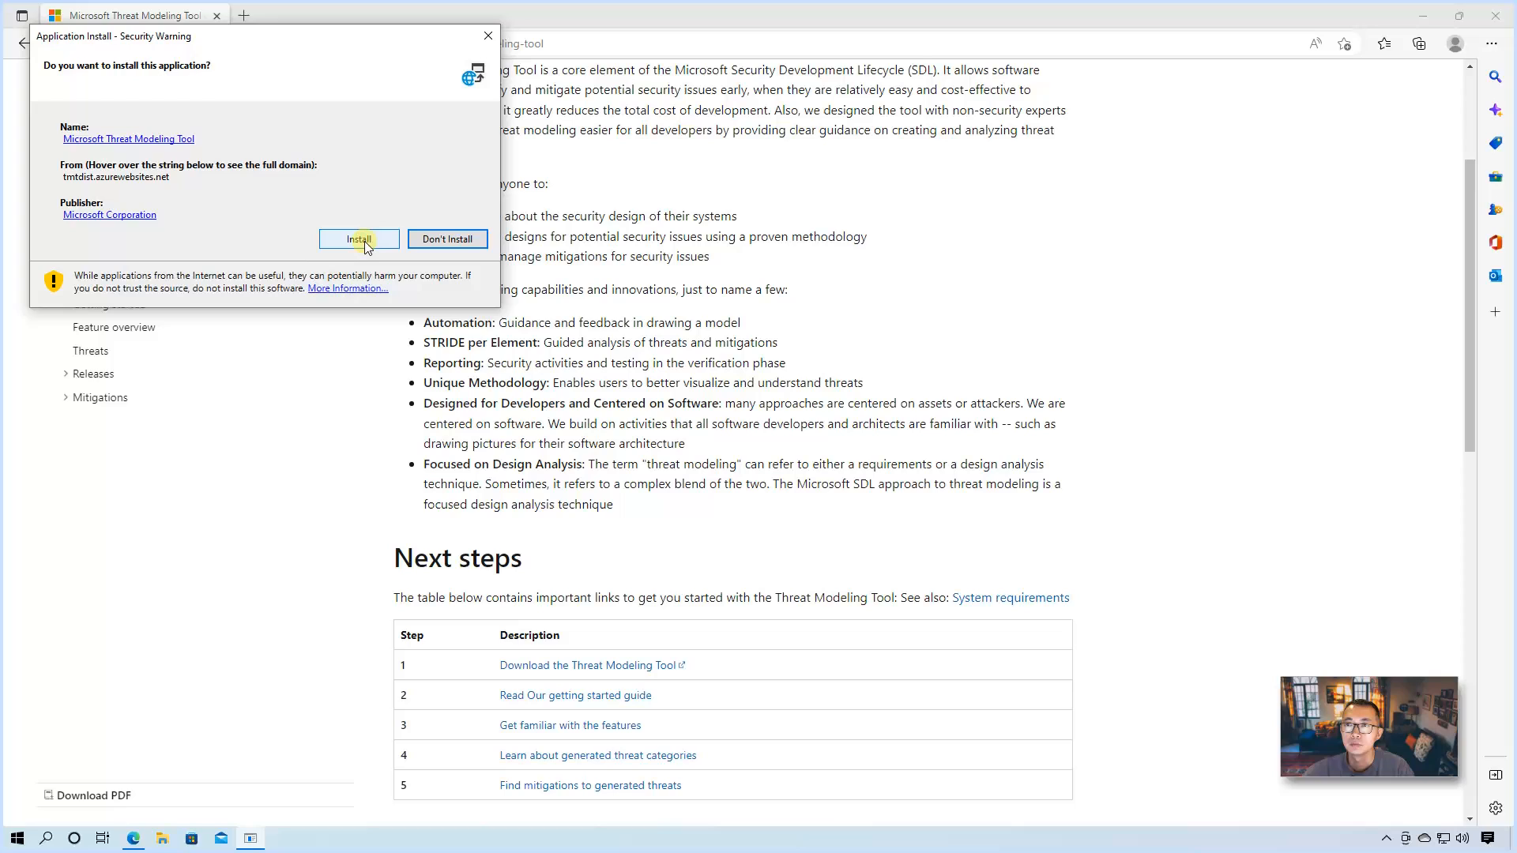
pyautogui.click(359, 239)
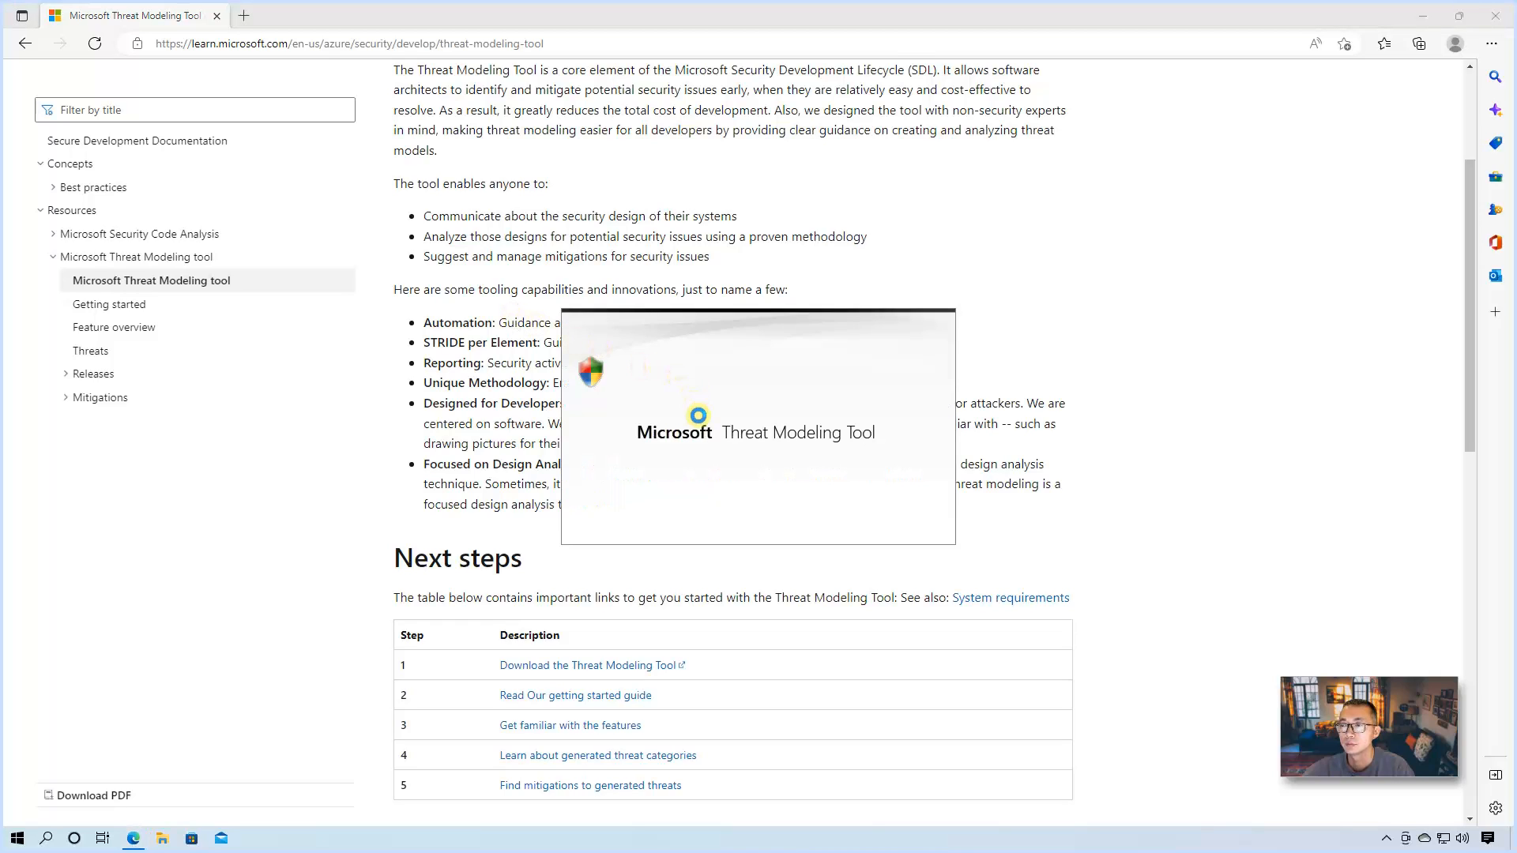
pyautogui.moveTo(862, 450)
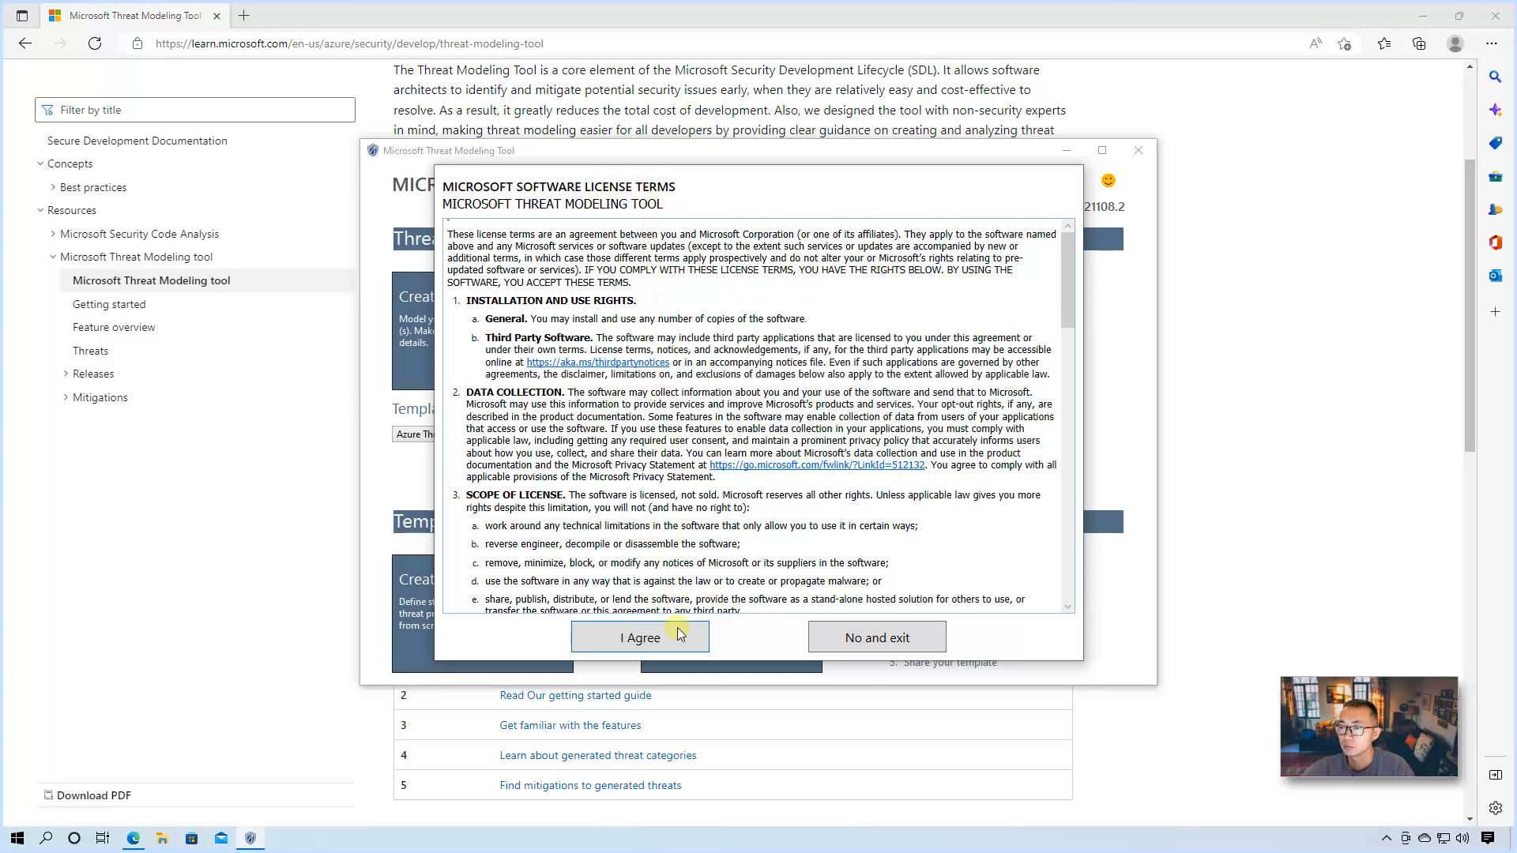
pyautogui.click(639, 638)
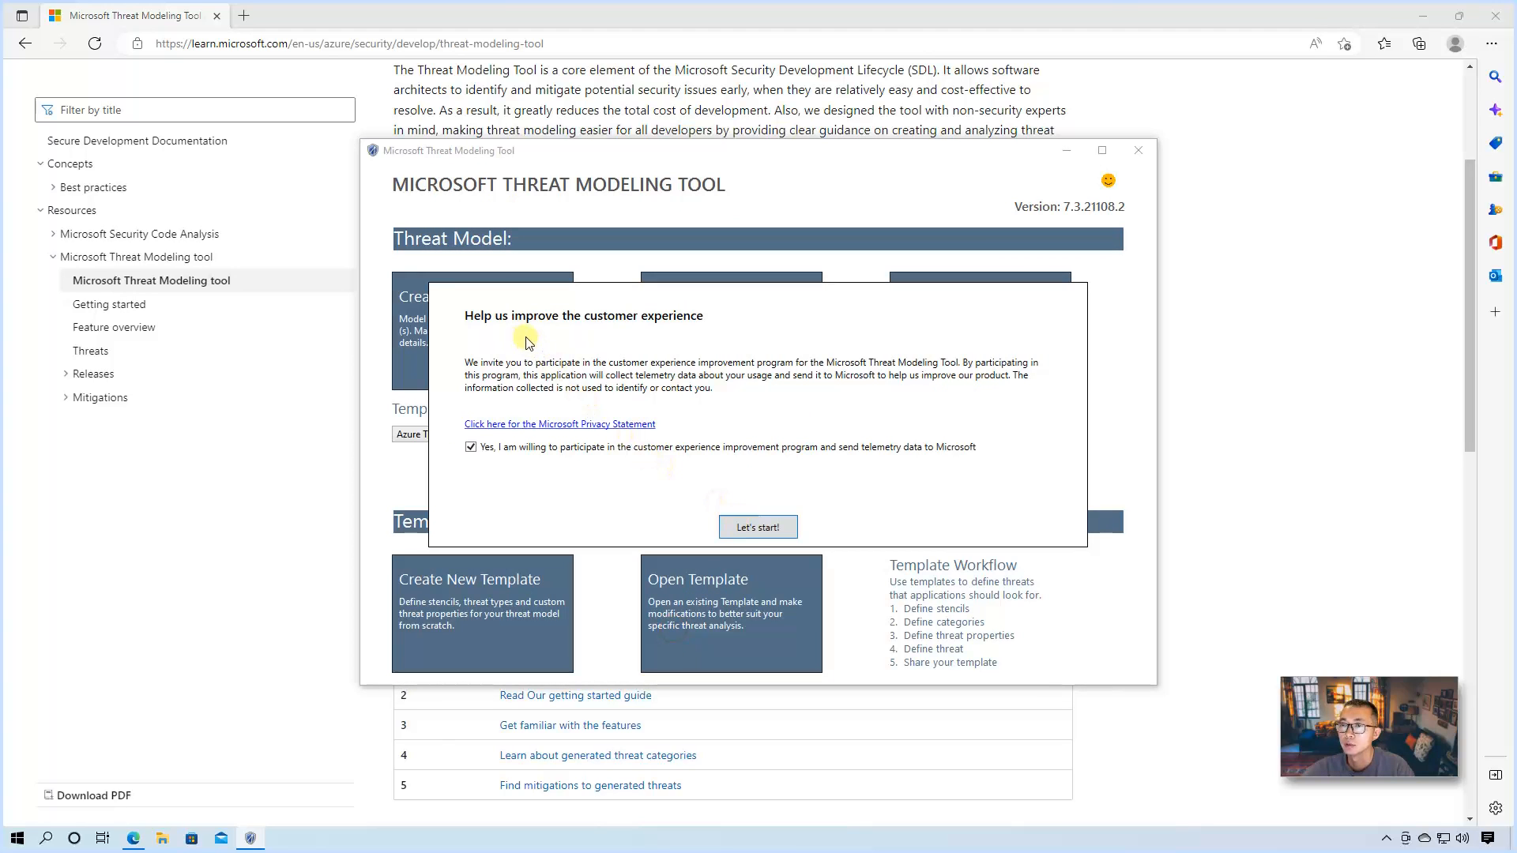
# Step: Decline telemetry participation, start the tool and maximize its window to show the start page
pyautogui.click(471, 447)
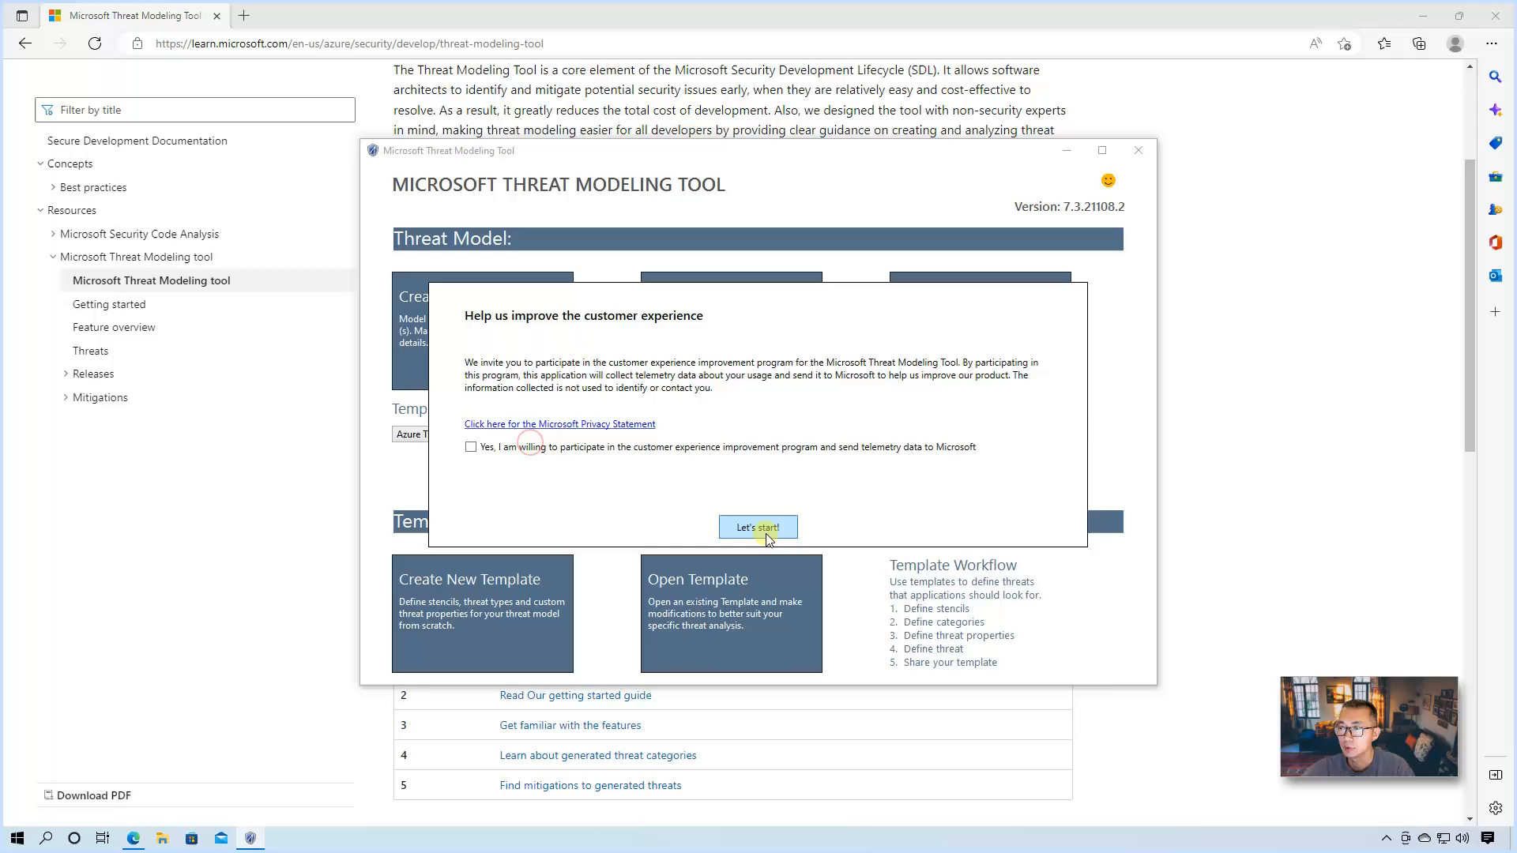
pyautogui.click(757, 527)
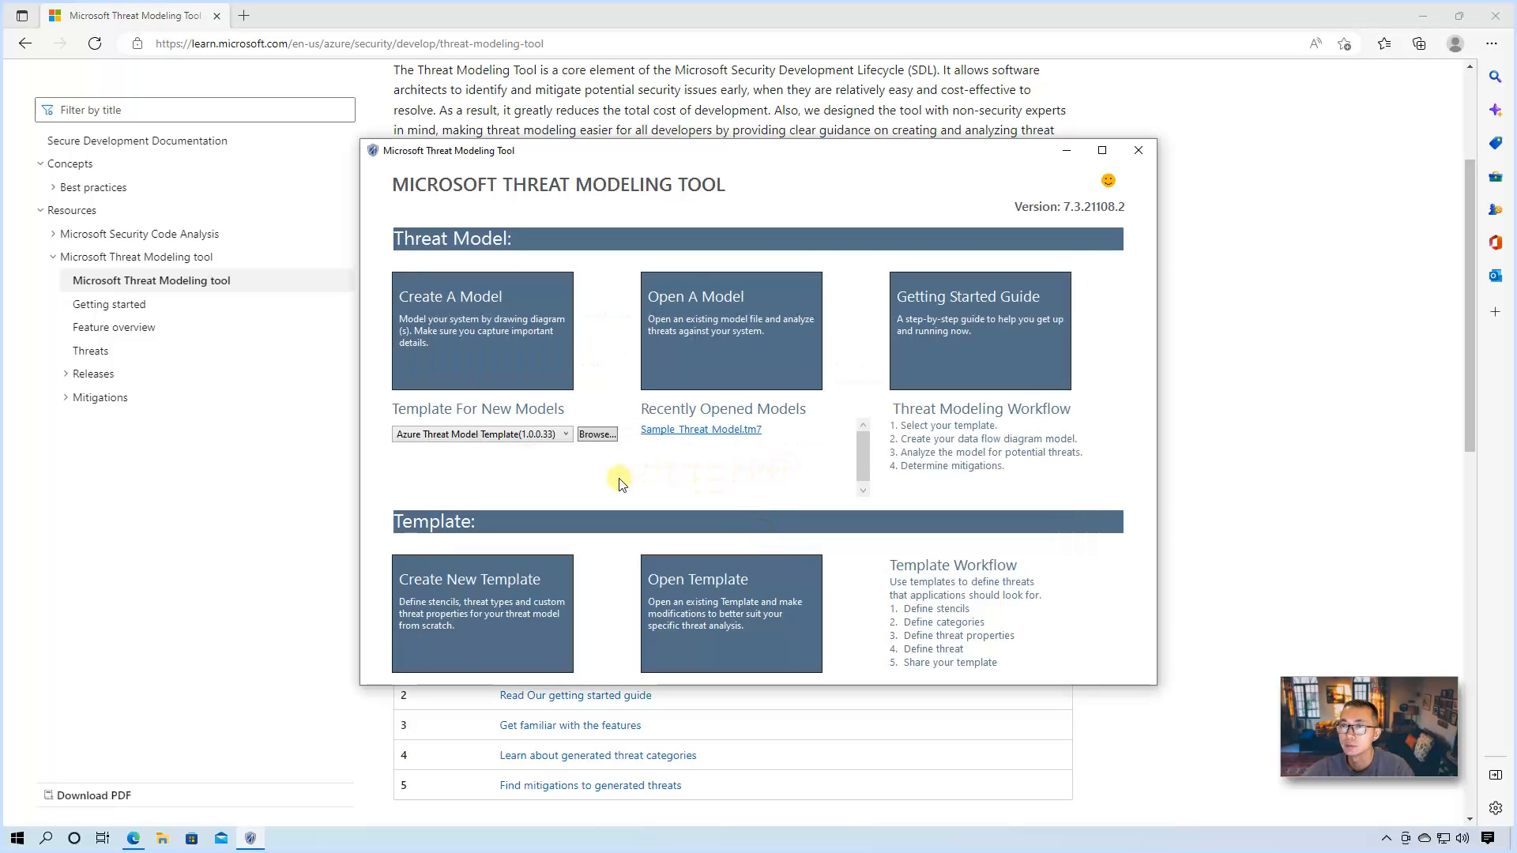
pyautogui.click(1101, 150)
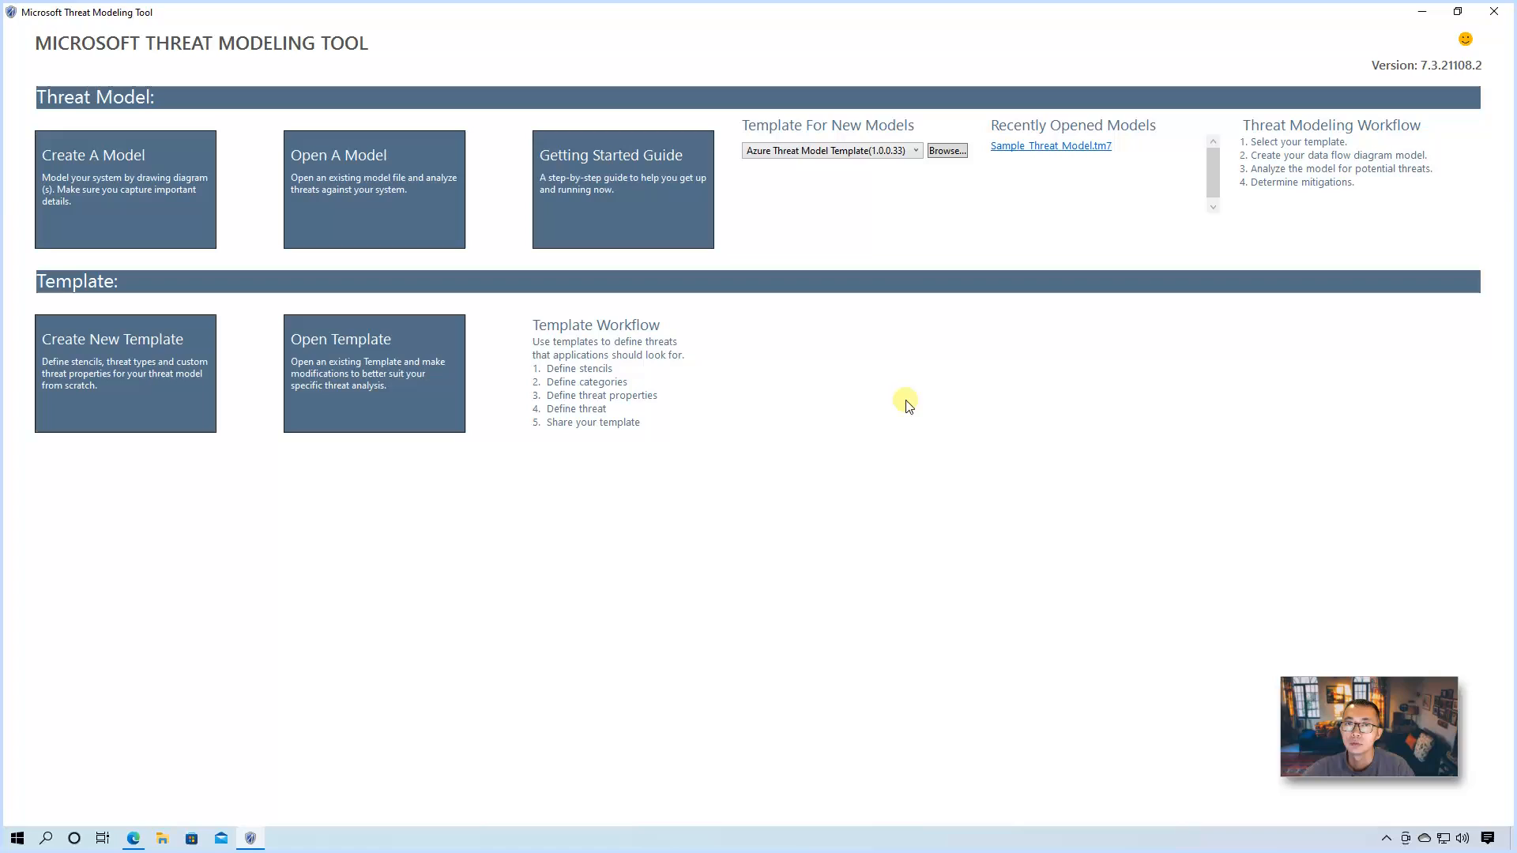
pyautogui.moveTo(763, 94)
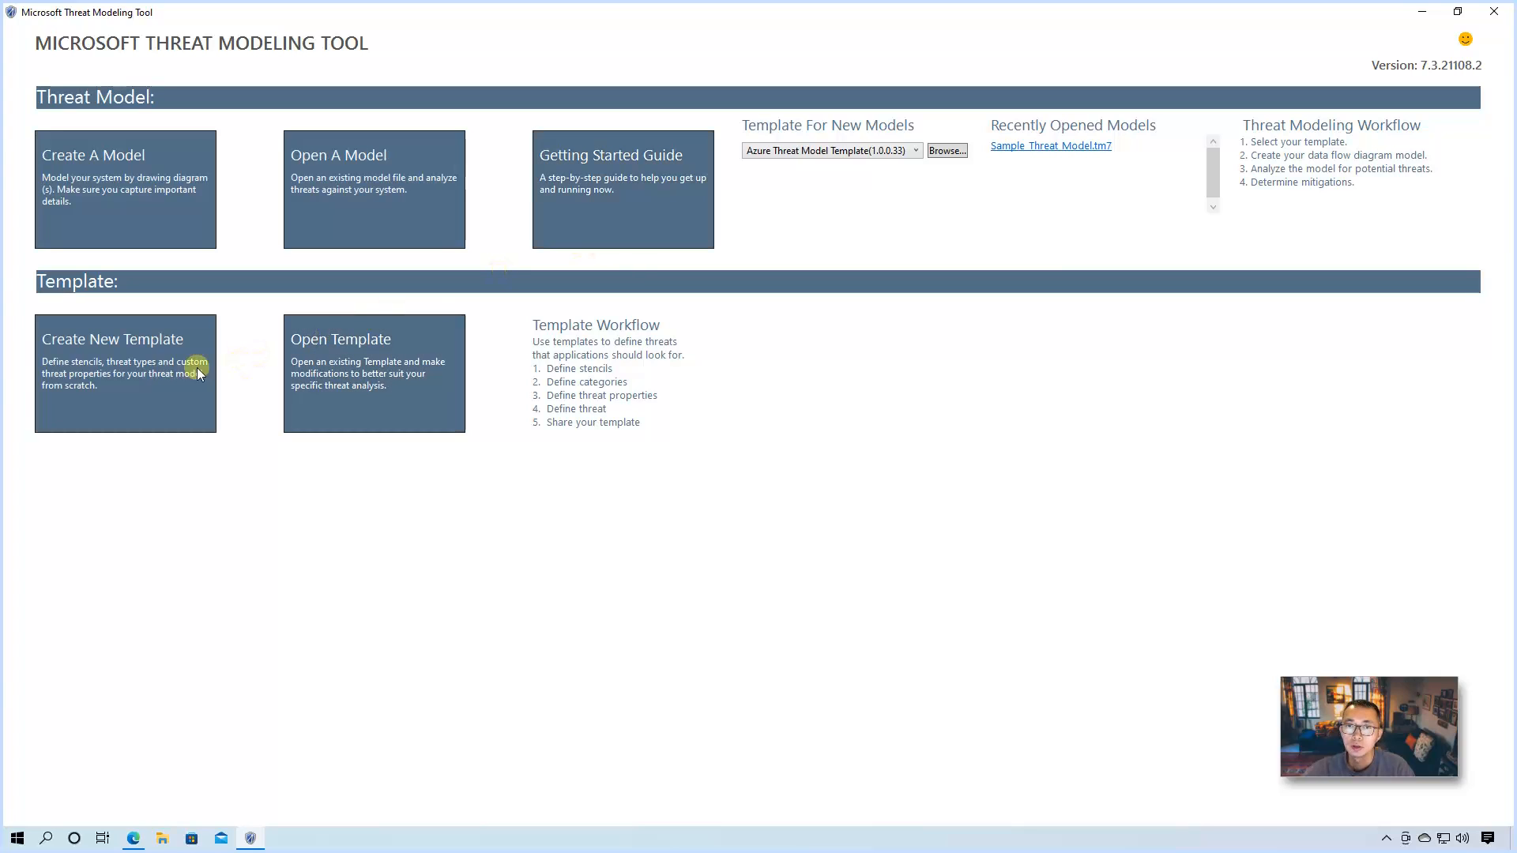
pyautogui.moveTo(909, 138)
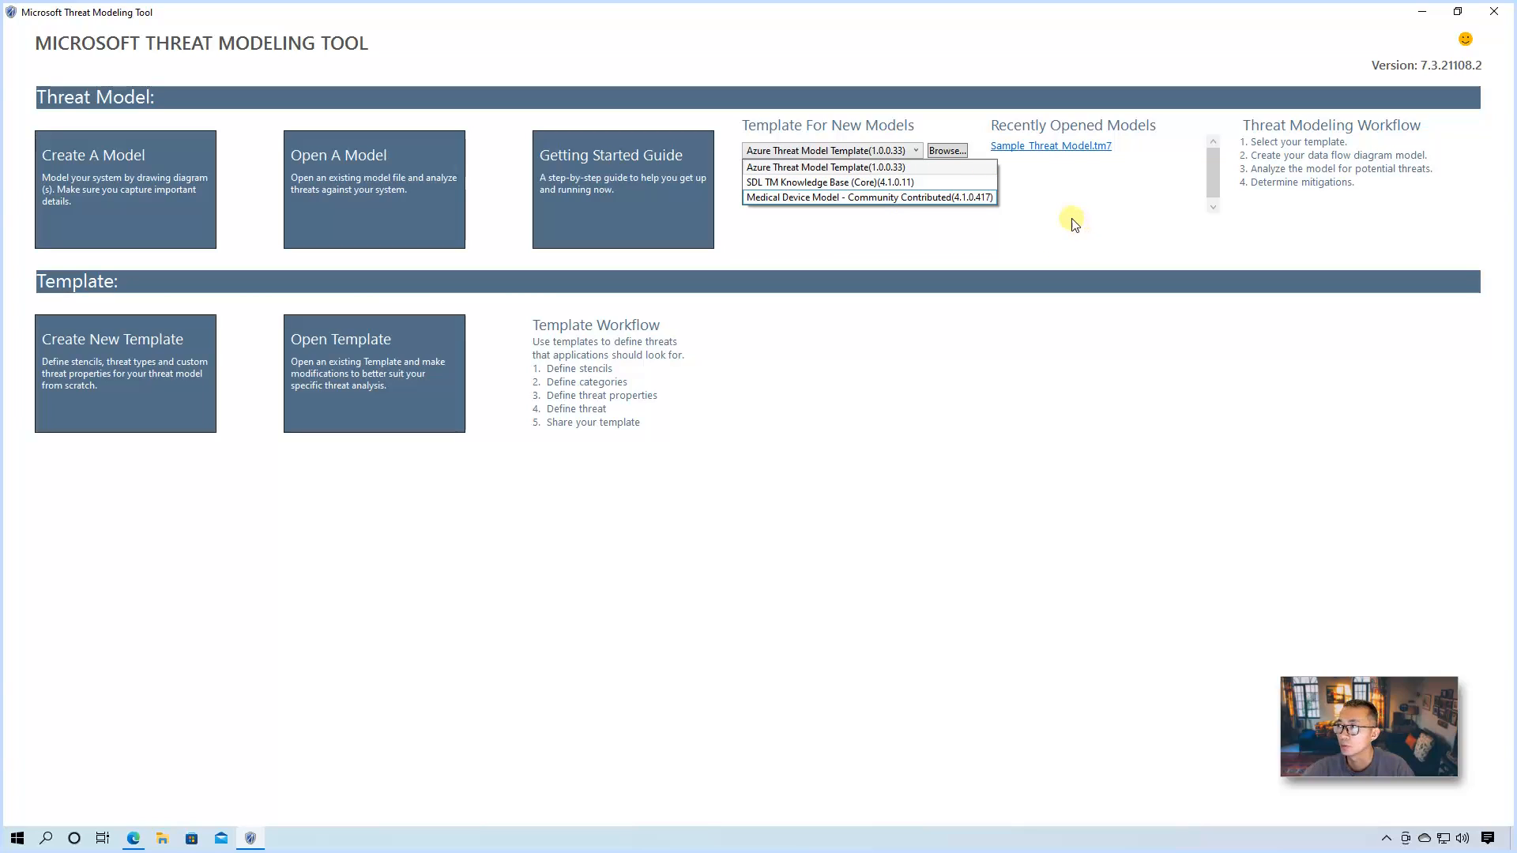
pyautogui.moveTo(1017, 244)
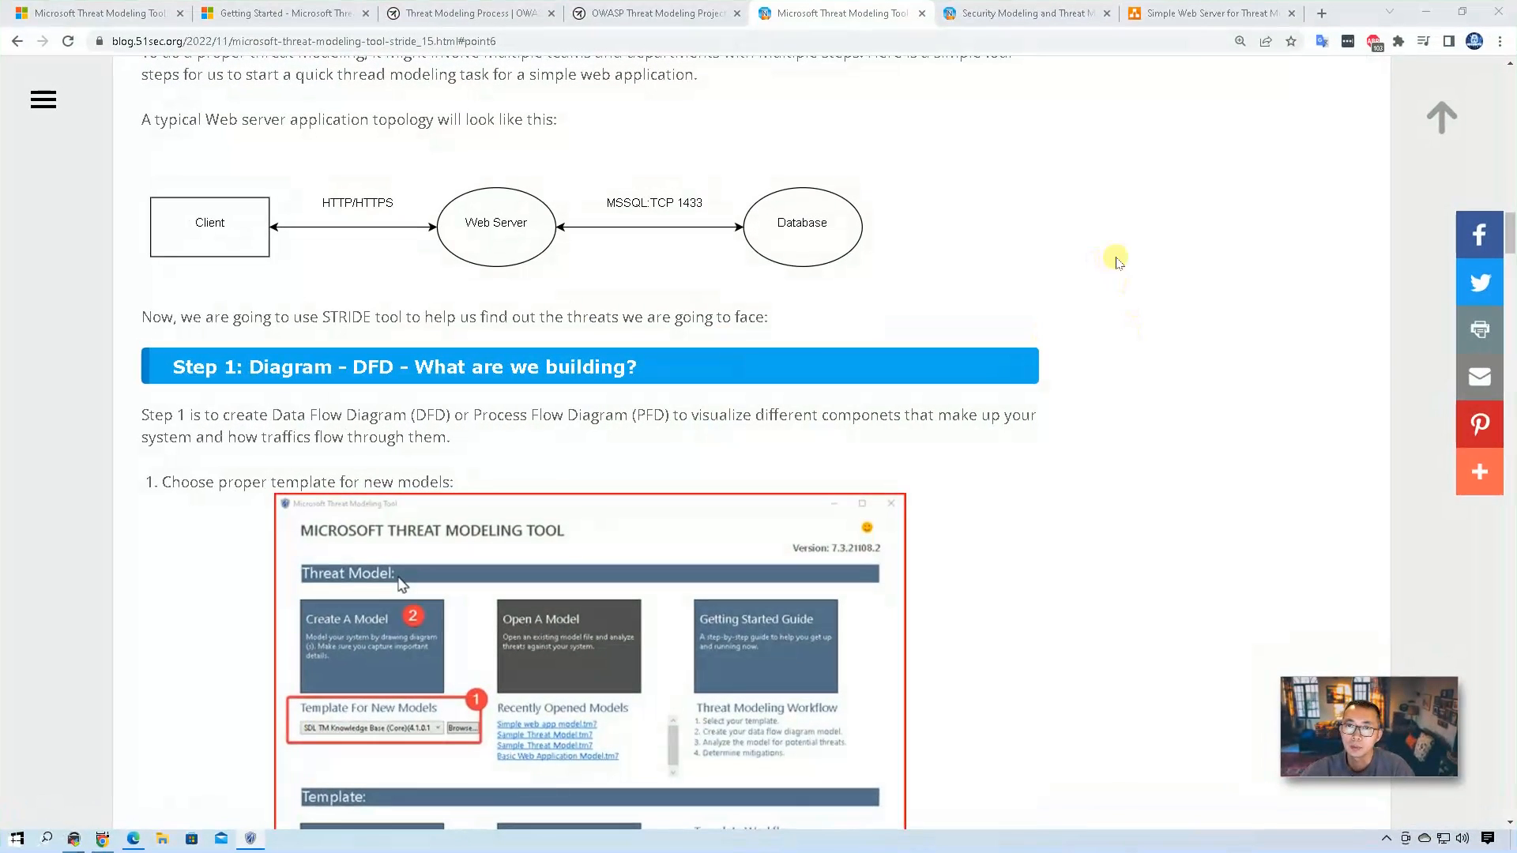
pyautogui.moveTo(1120, 262)
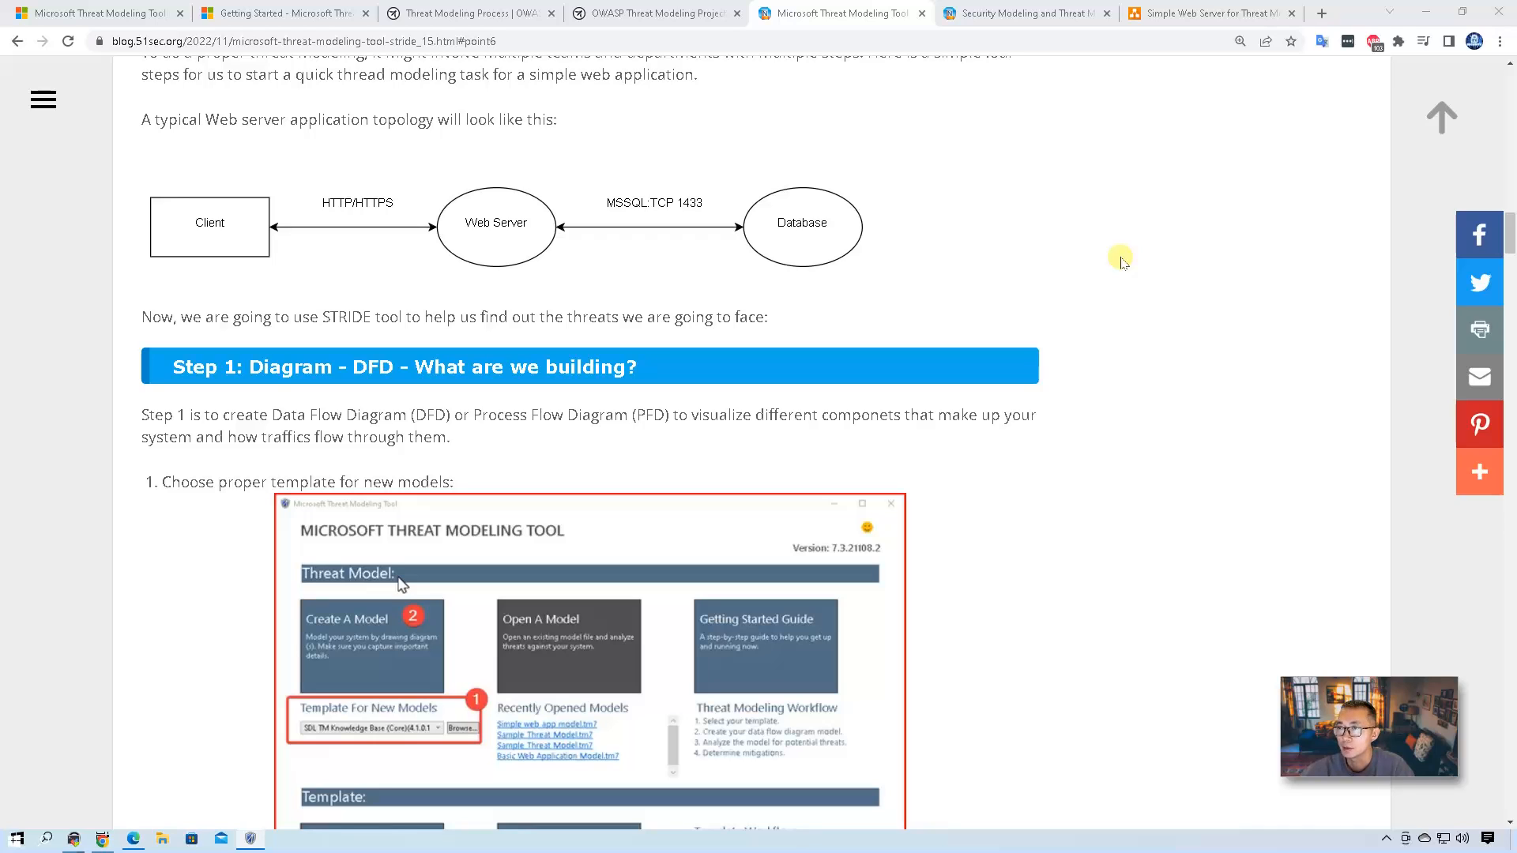
pyautogui.moveTo(1181, 19)
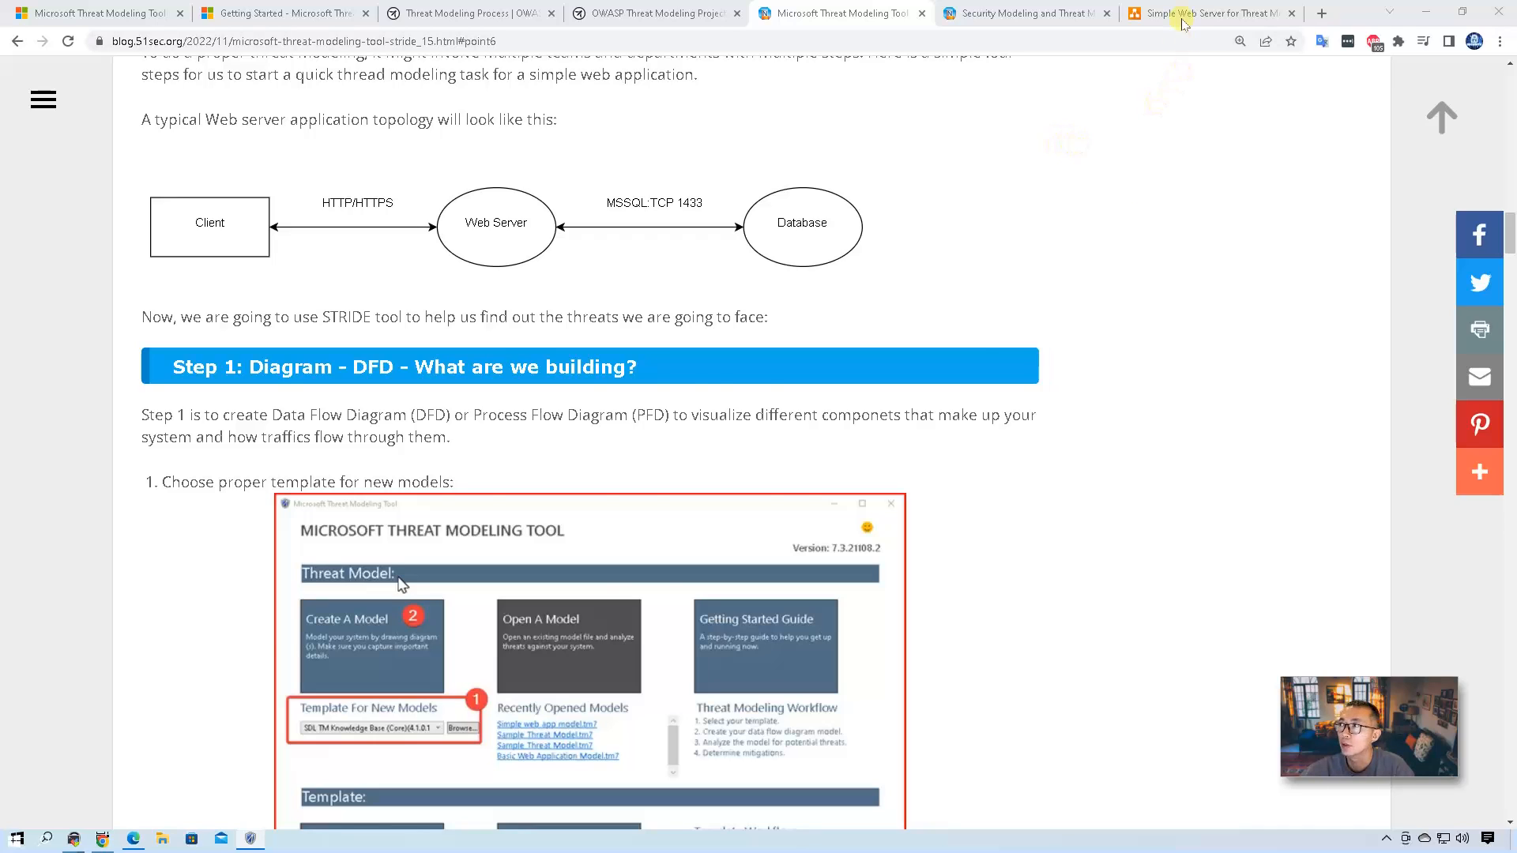
# Step: Inspect the Client and Web Server shapes in the 'Simple Web Server for Threat Model' diagram
pyautogui.click(1204, 13)
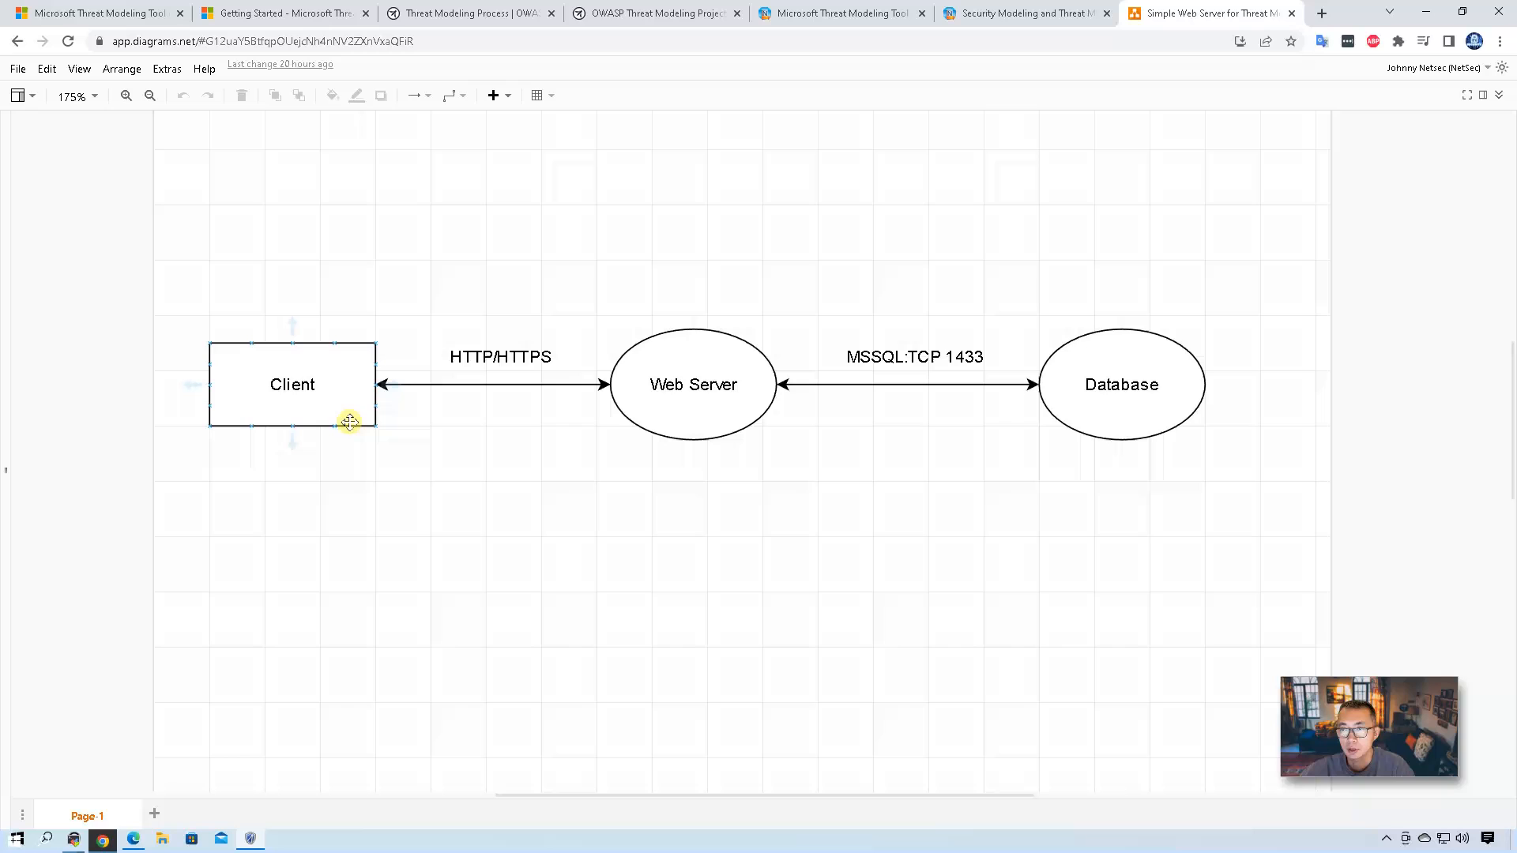
pyautogui.click(693, 384)
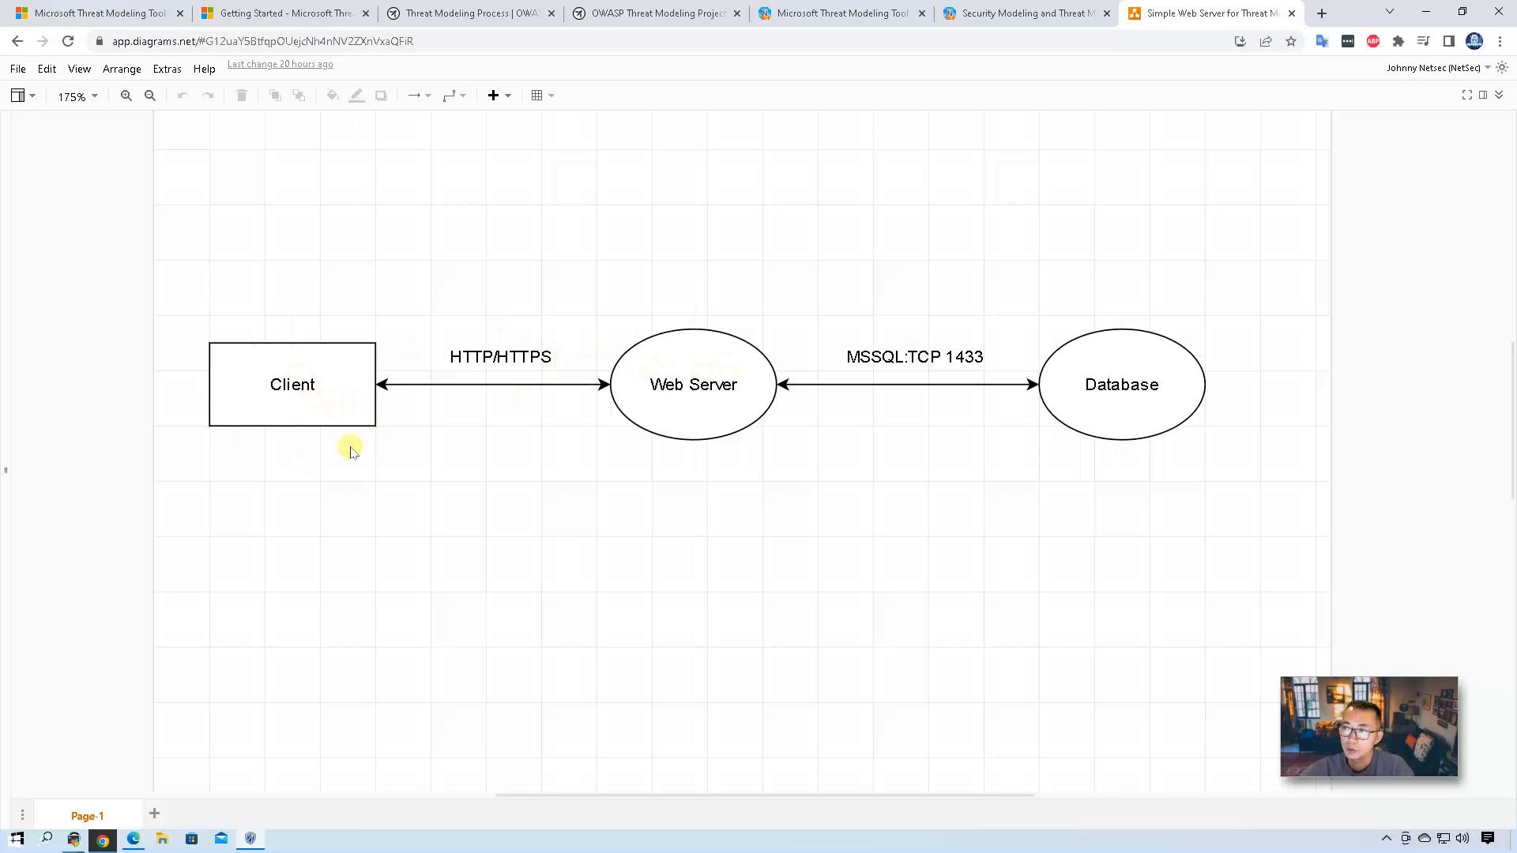
pyautogui.click(693, 384)
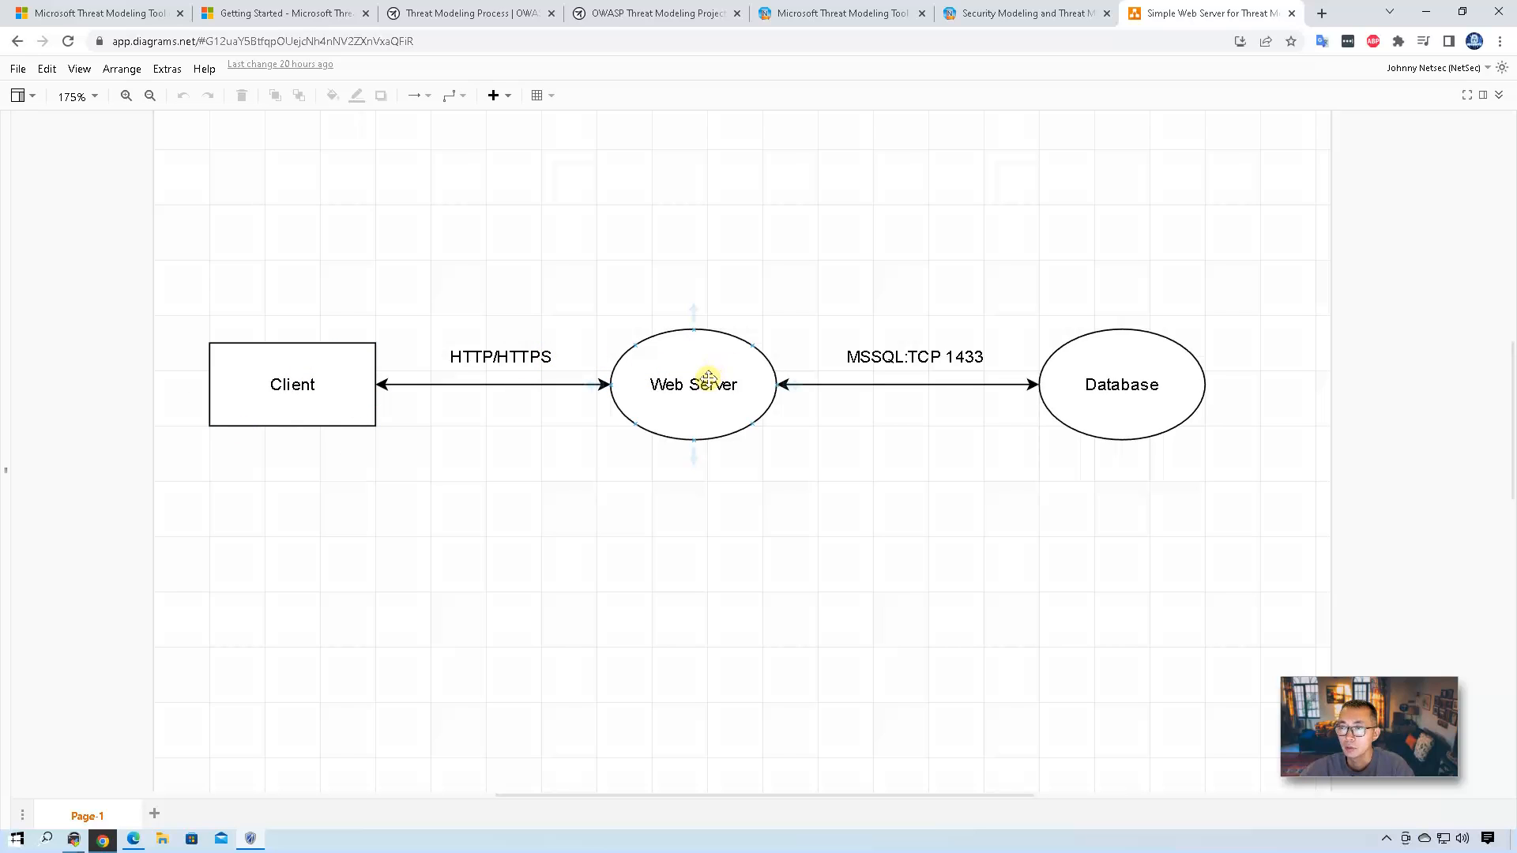
pyautogui.click(1122, 384)
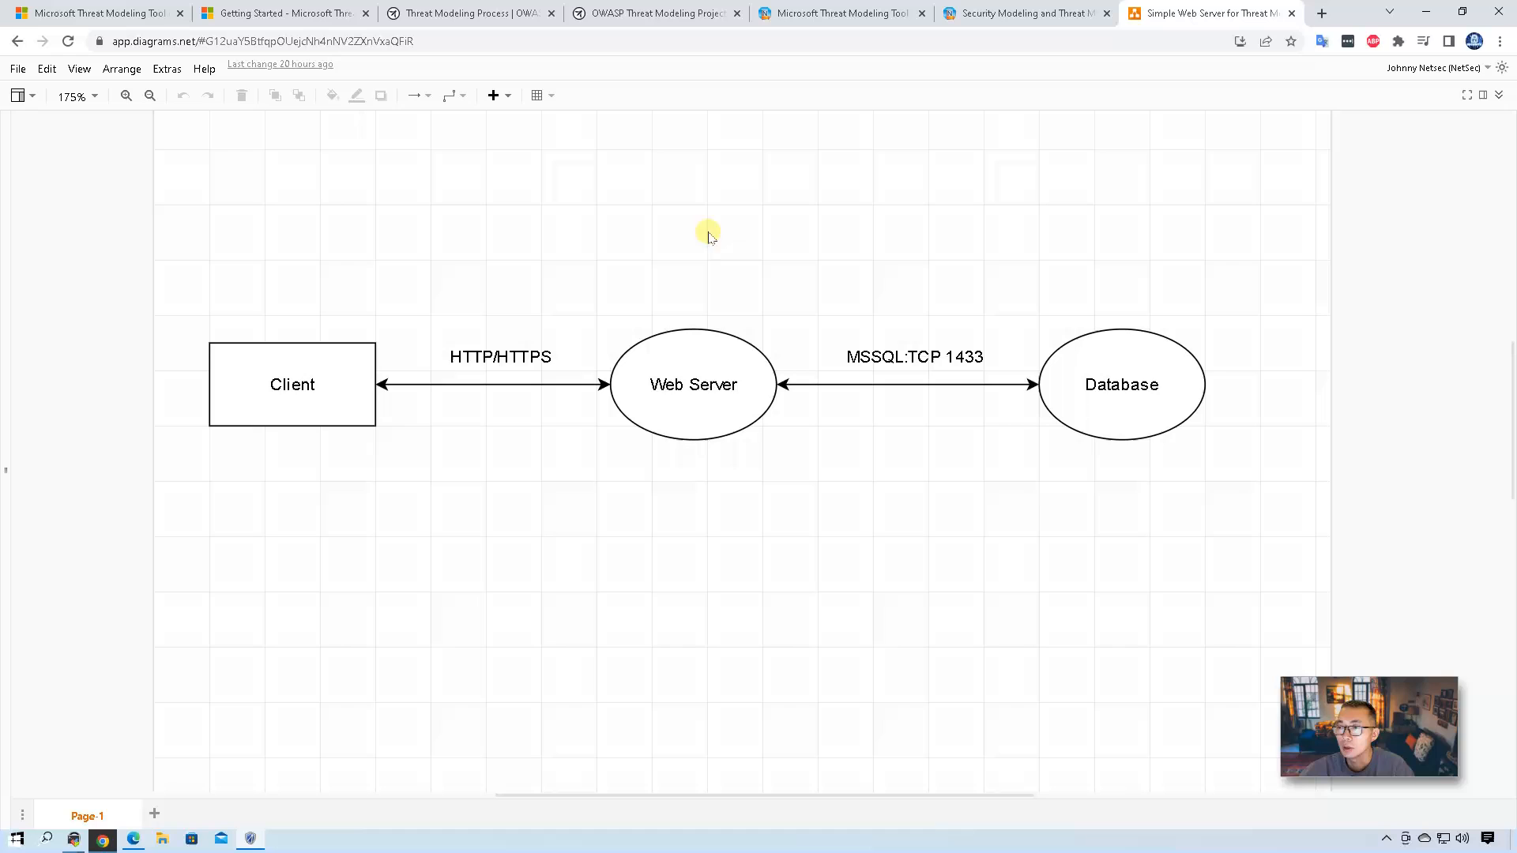
pyautogui.moveTo(1159, 520)
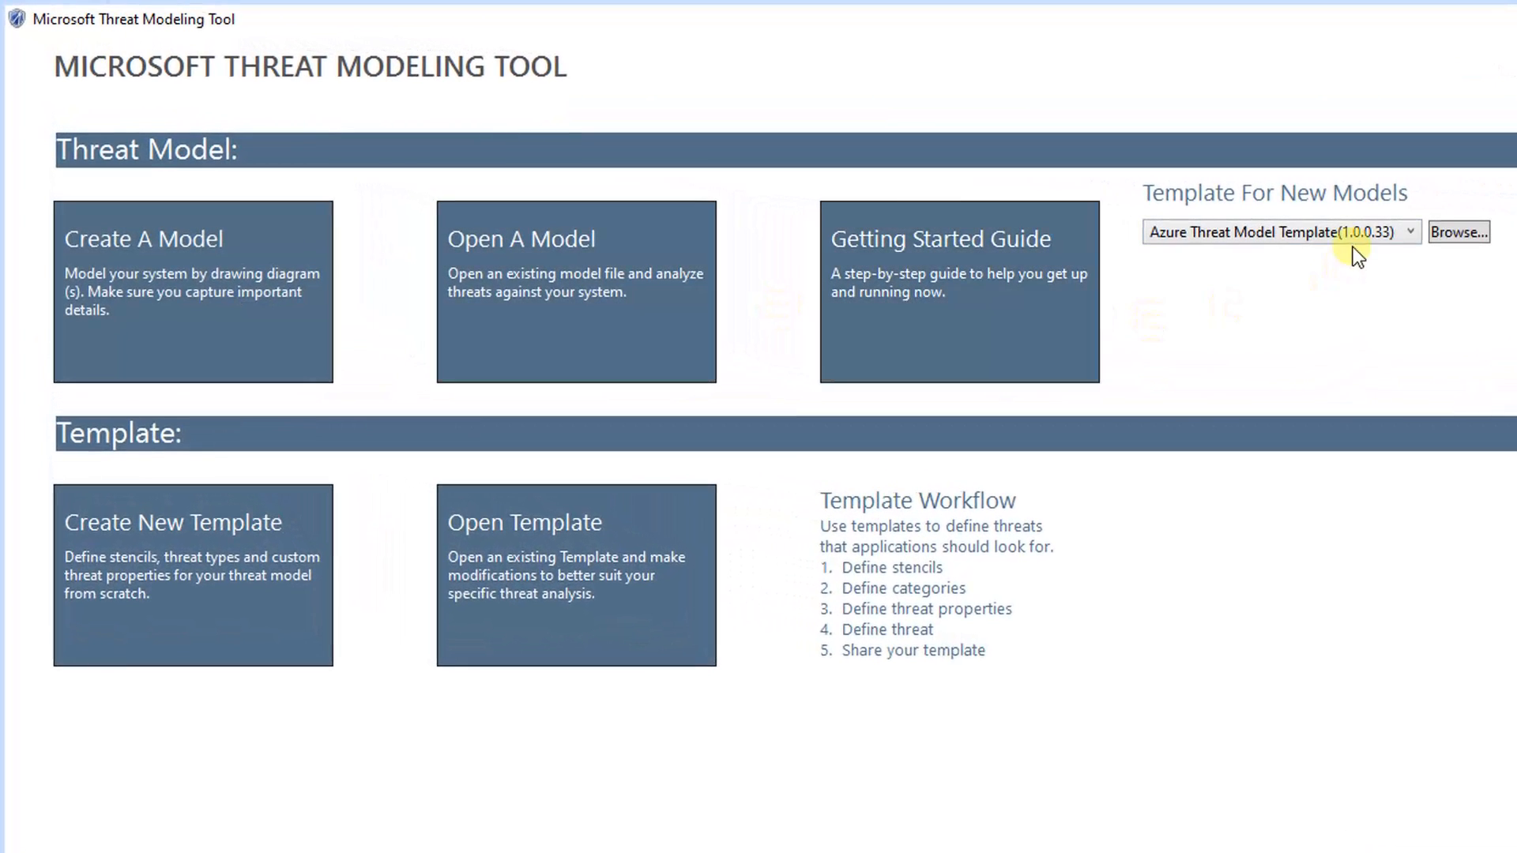
# Step: Choose the SDL TM Knowledge Base (Core) template and create a new blank threat model
pyautogui.click(1409, 231)
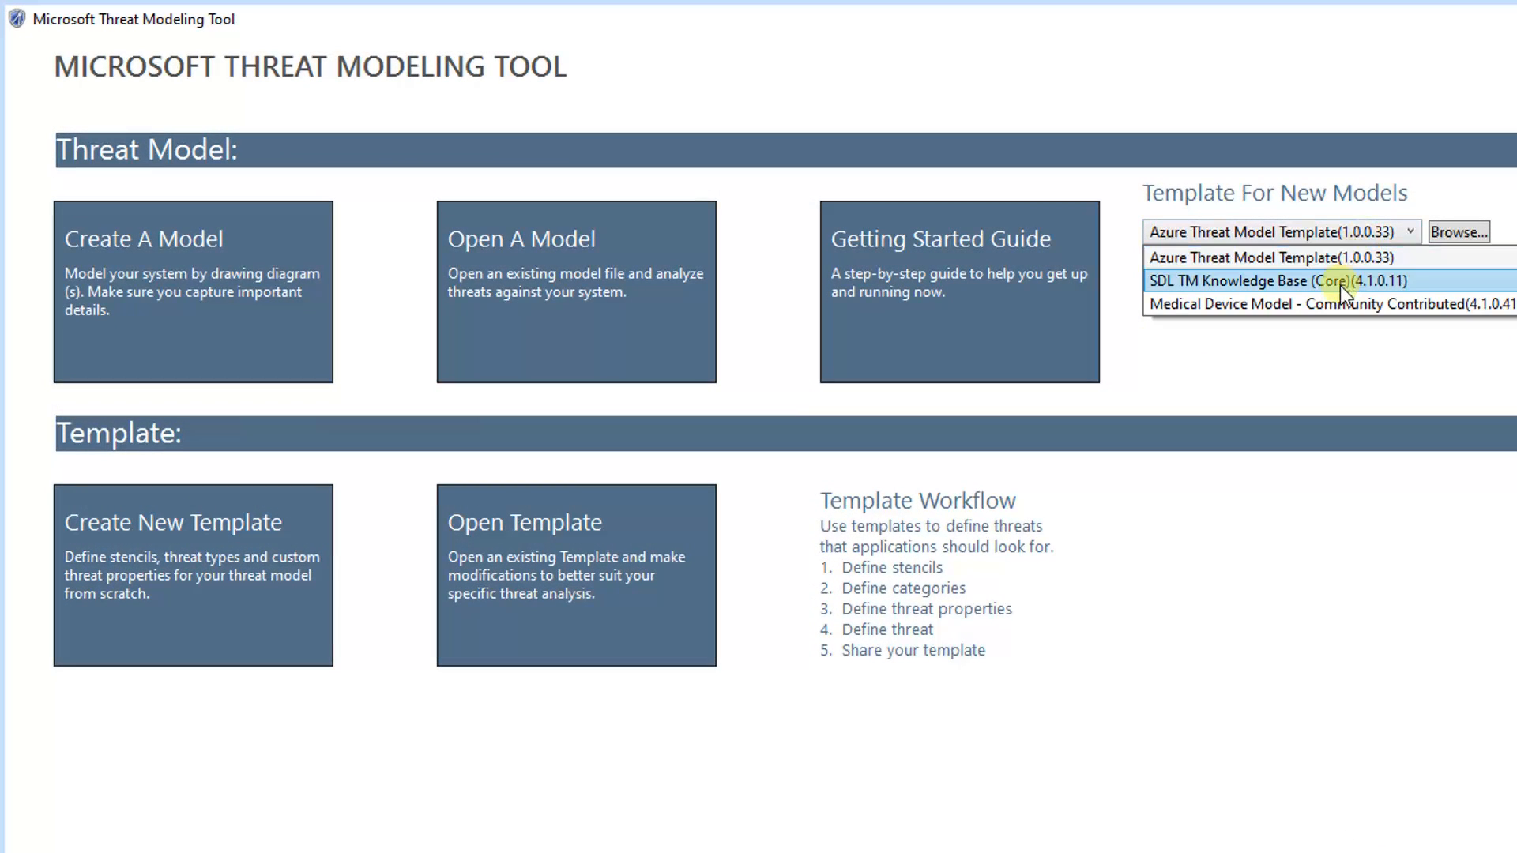
pyautogui.click(1277, 281)
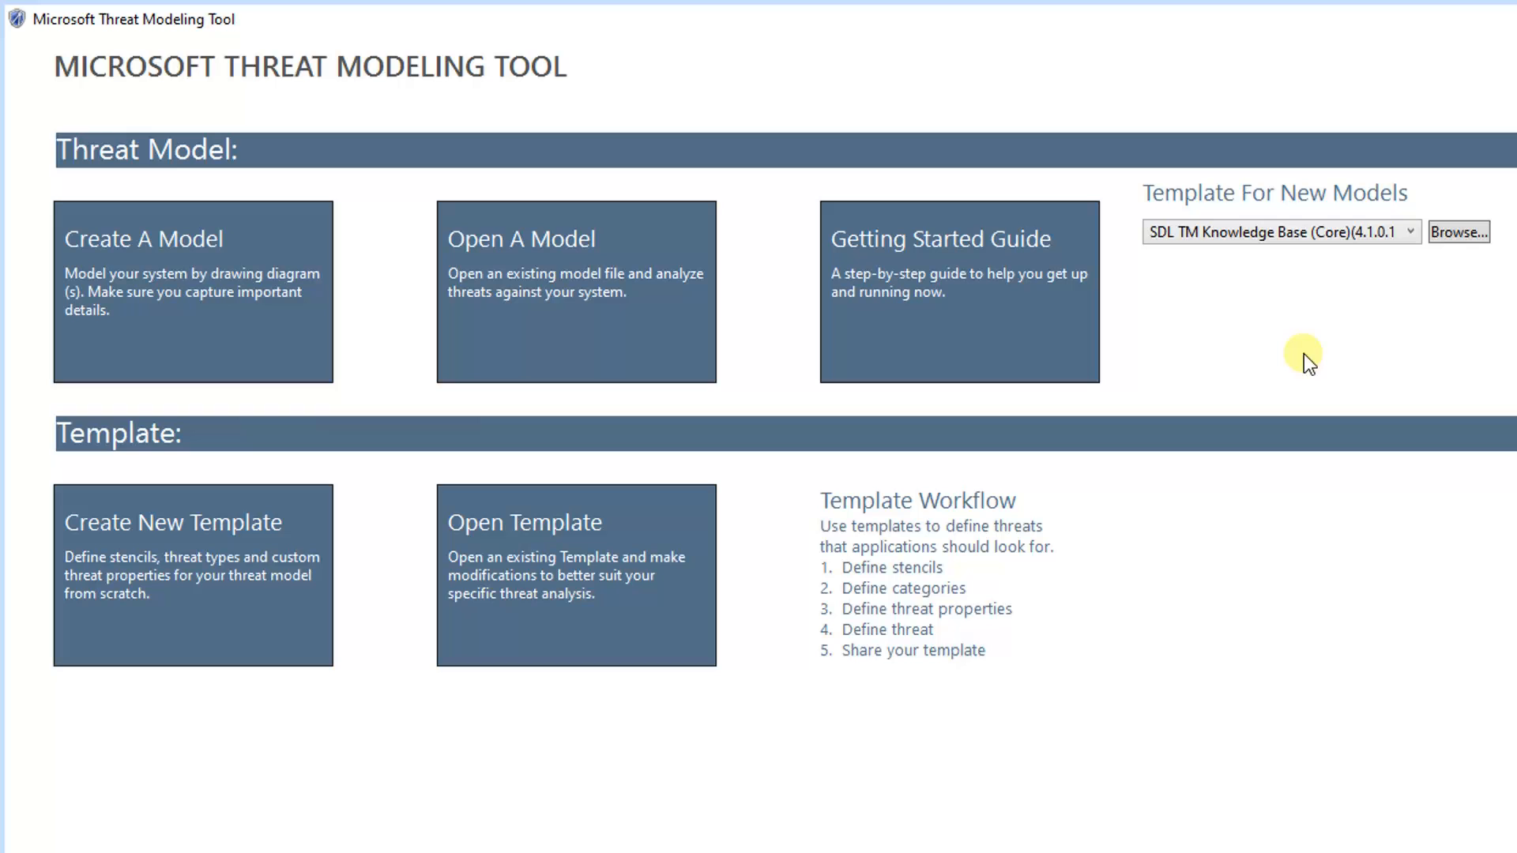
pyautogui.click(191, 290)
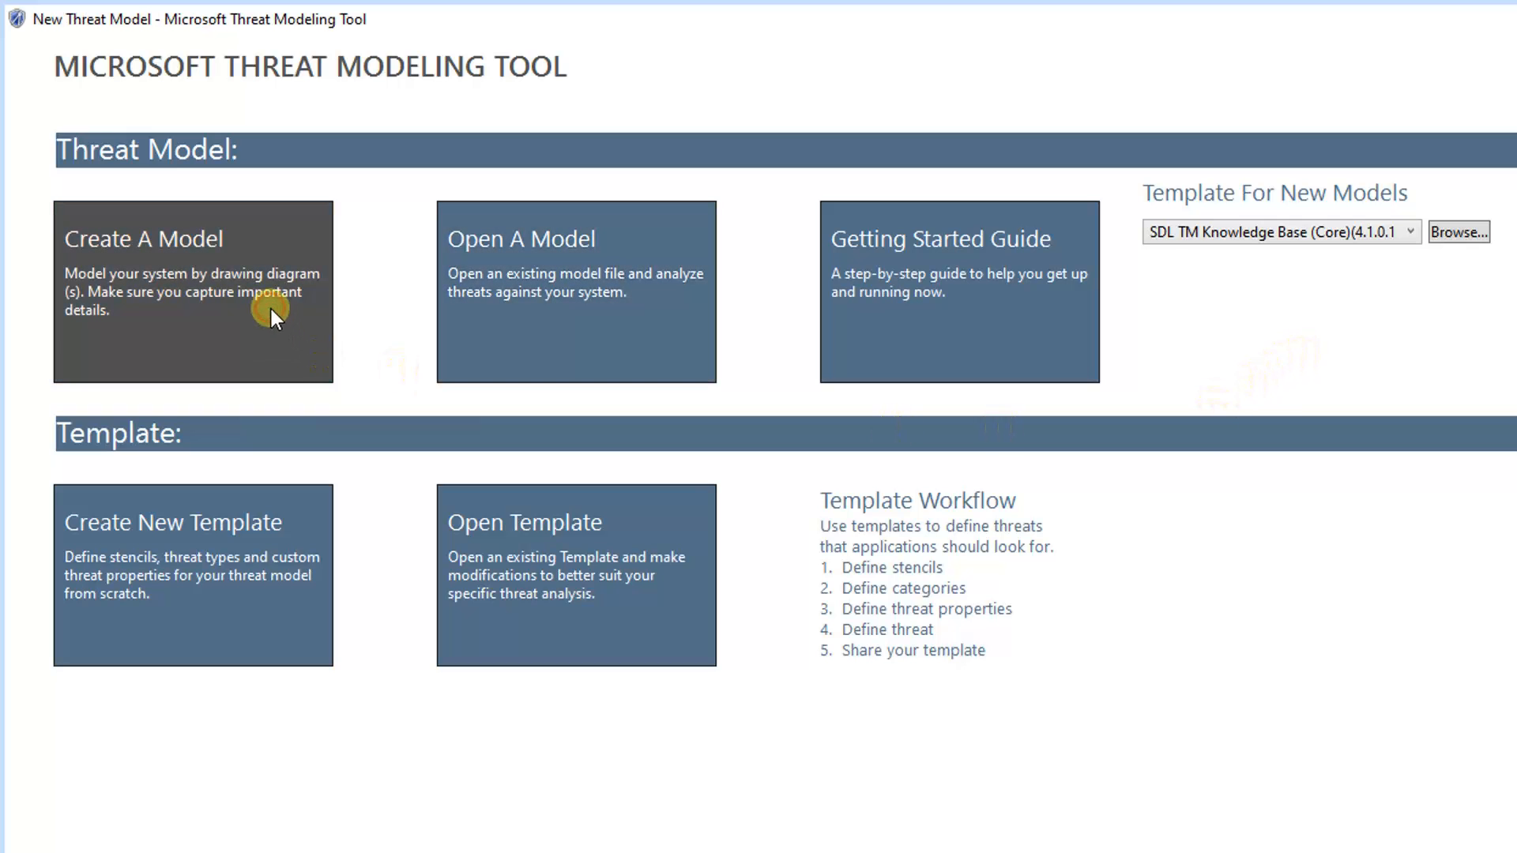
pyautogui.click(191, 290)
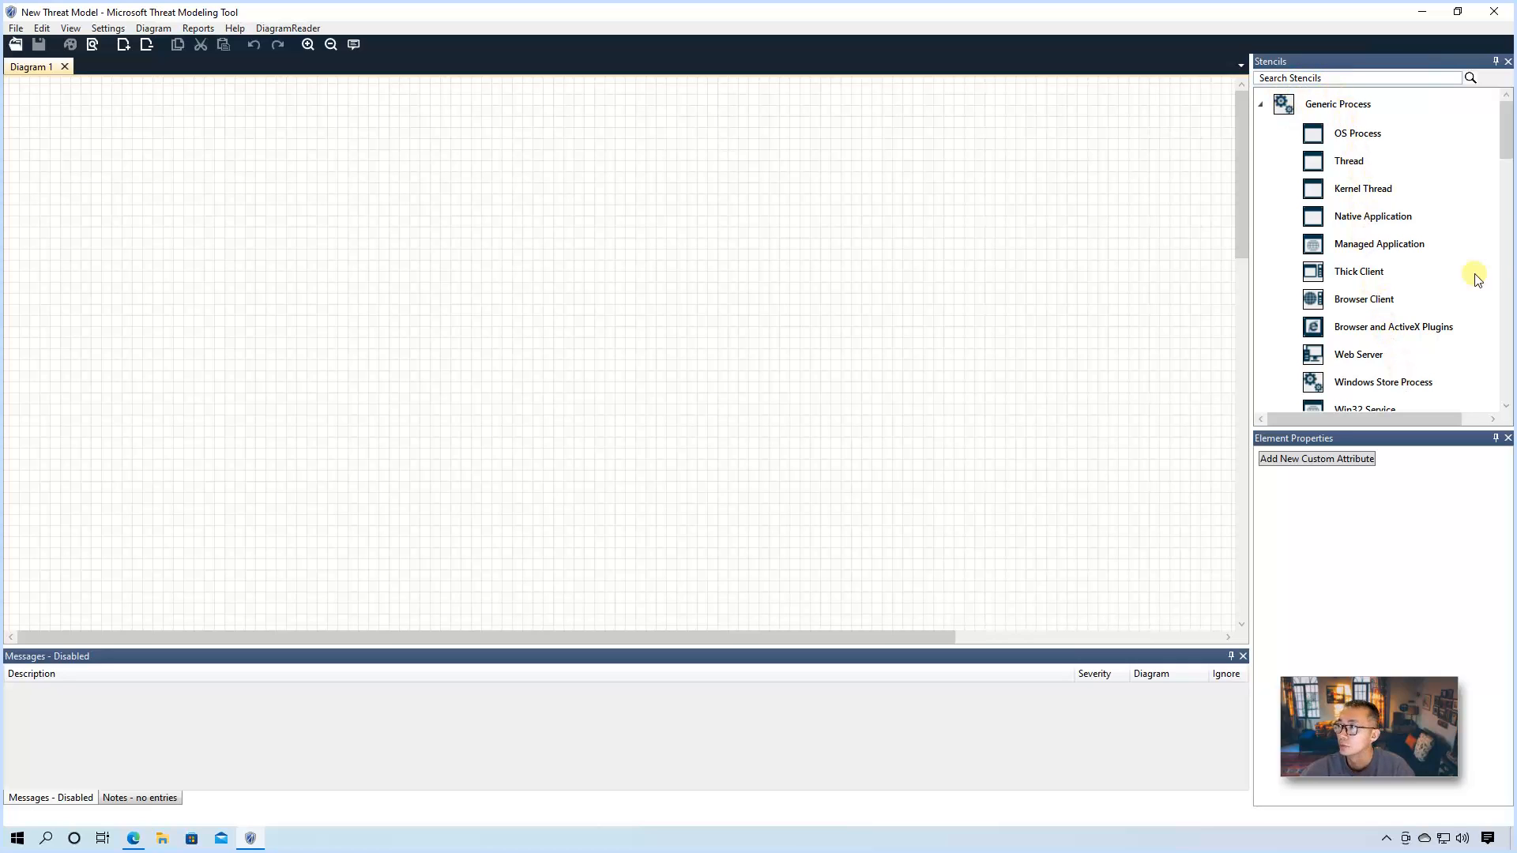
pyautogui.scroll(-3)
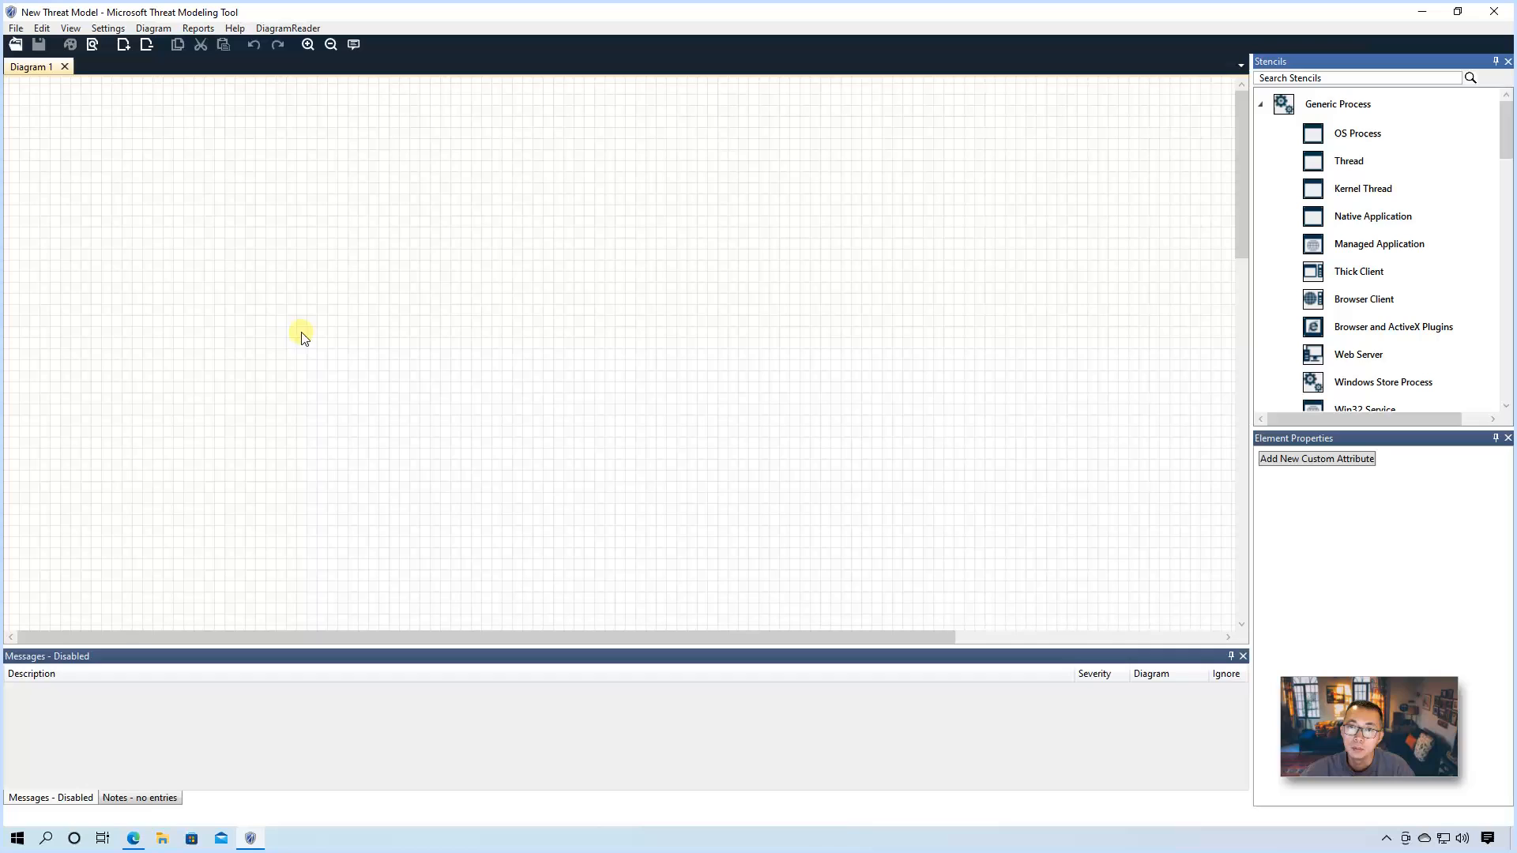
pyautogui.moveTo(261, 380)
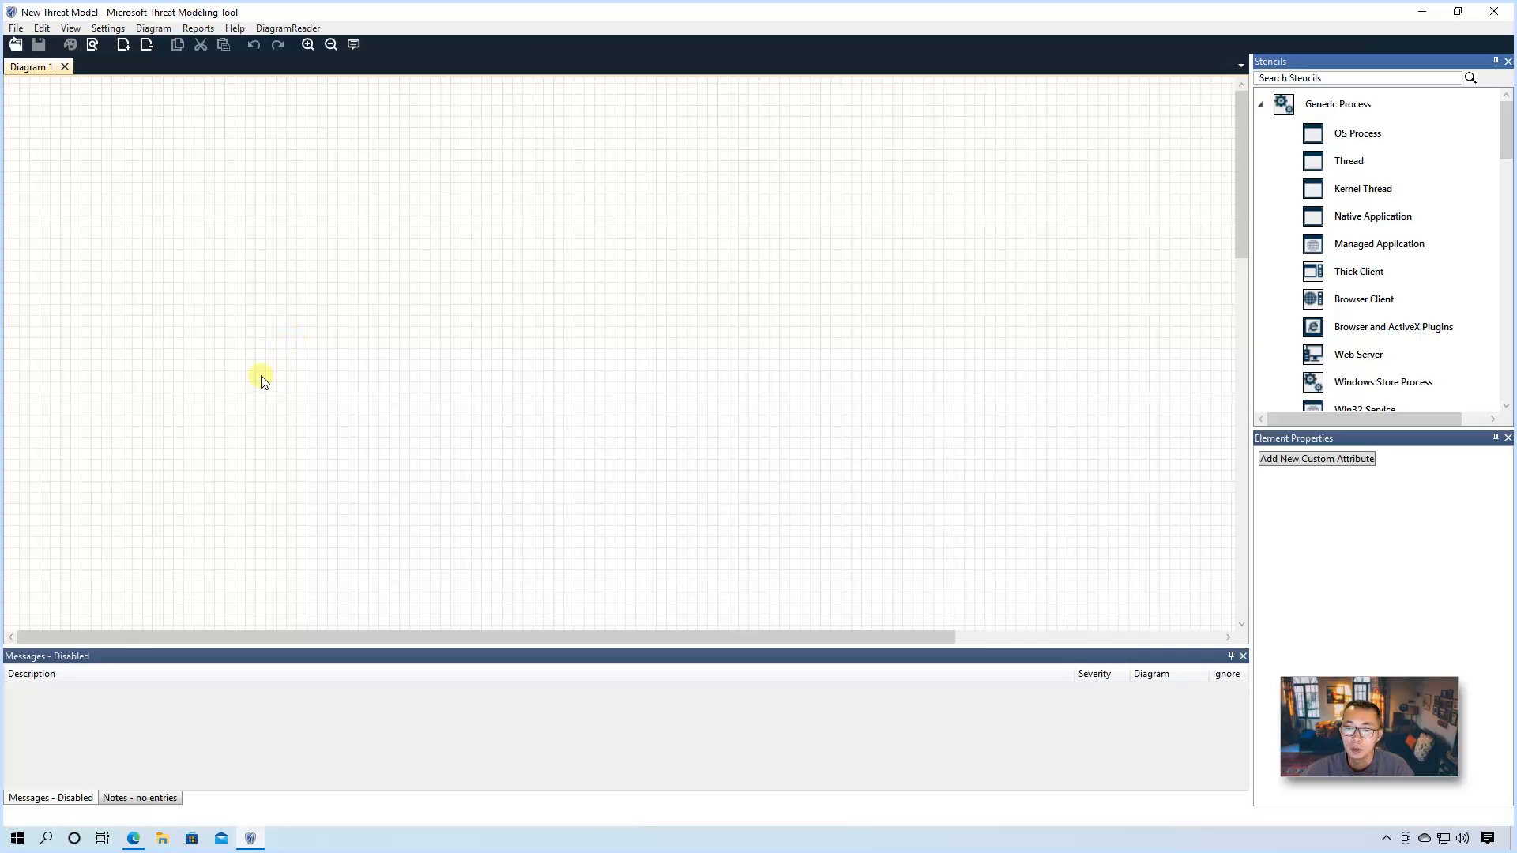
pyautogui.moveTo(448, 378)
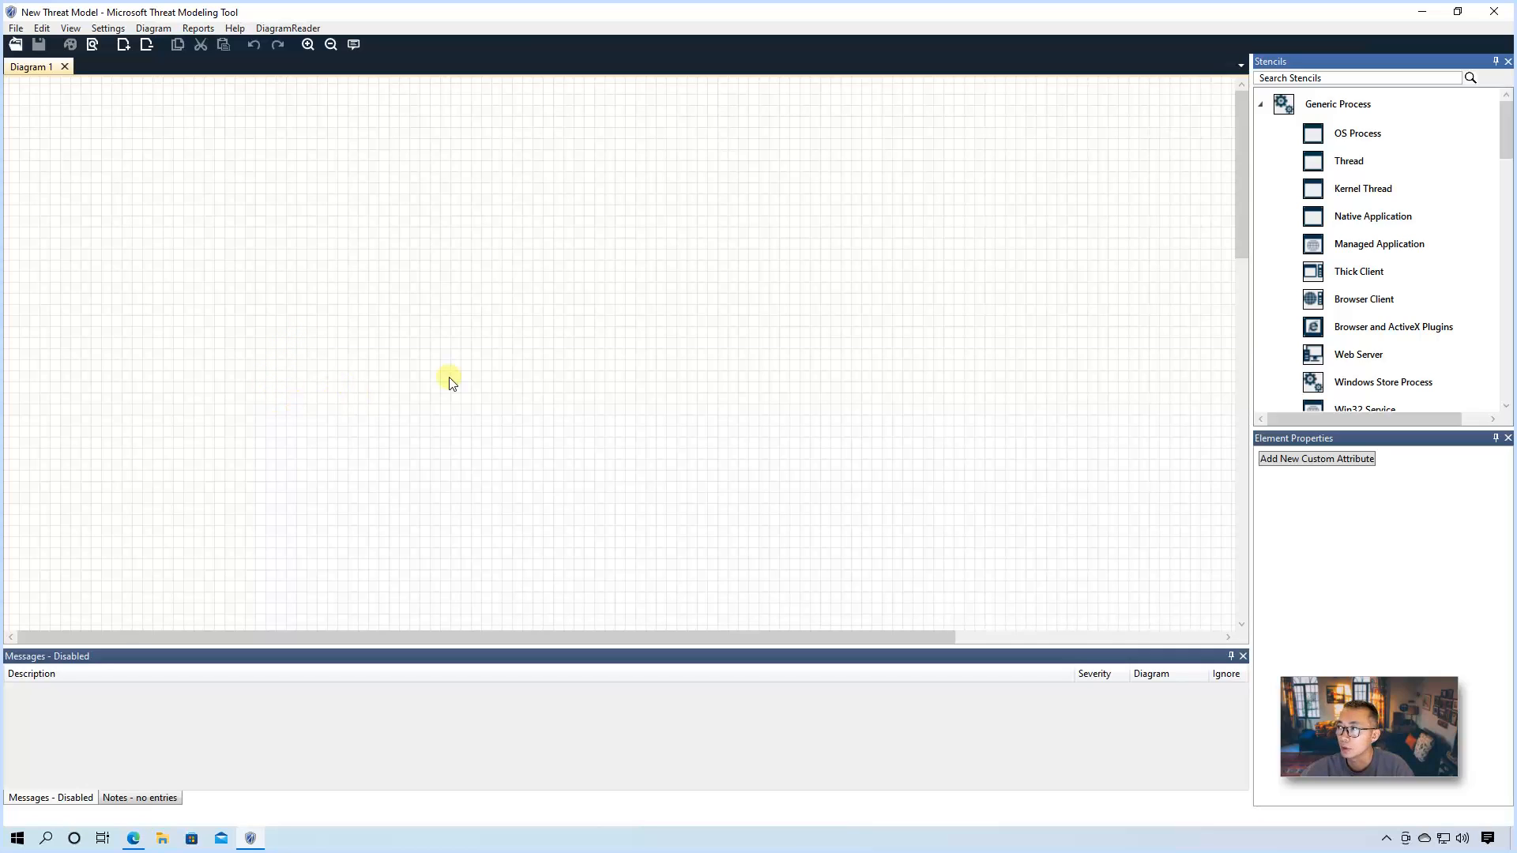
pyautogui.moveTo(404, 511)
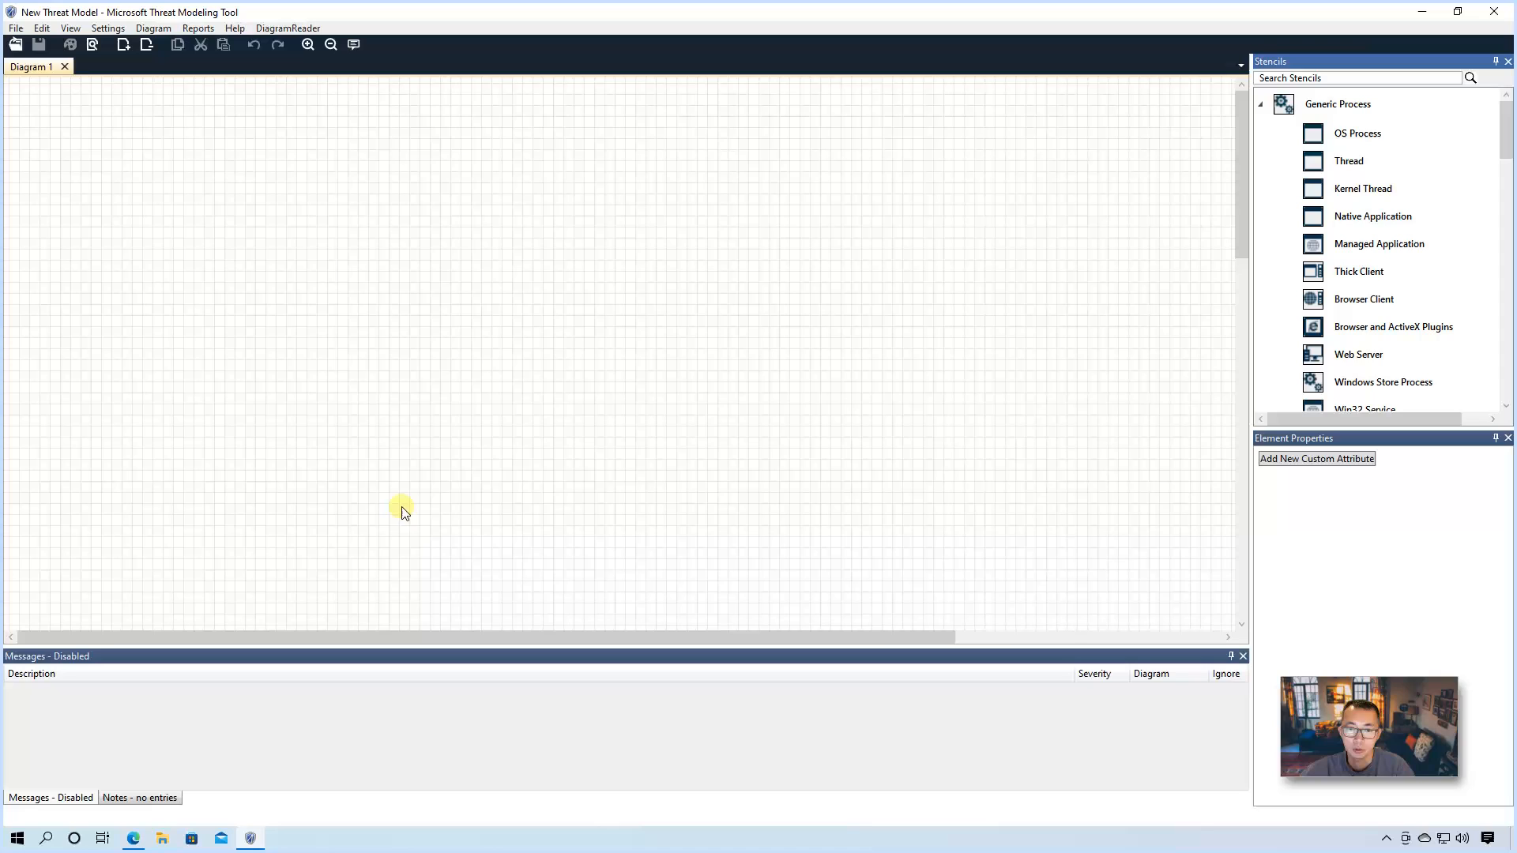
pyautogui.moveTo(1502, 326)
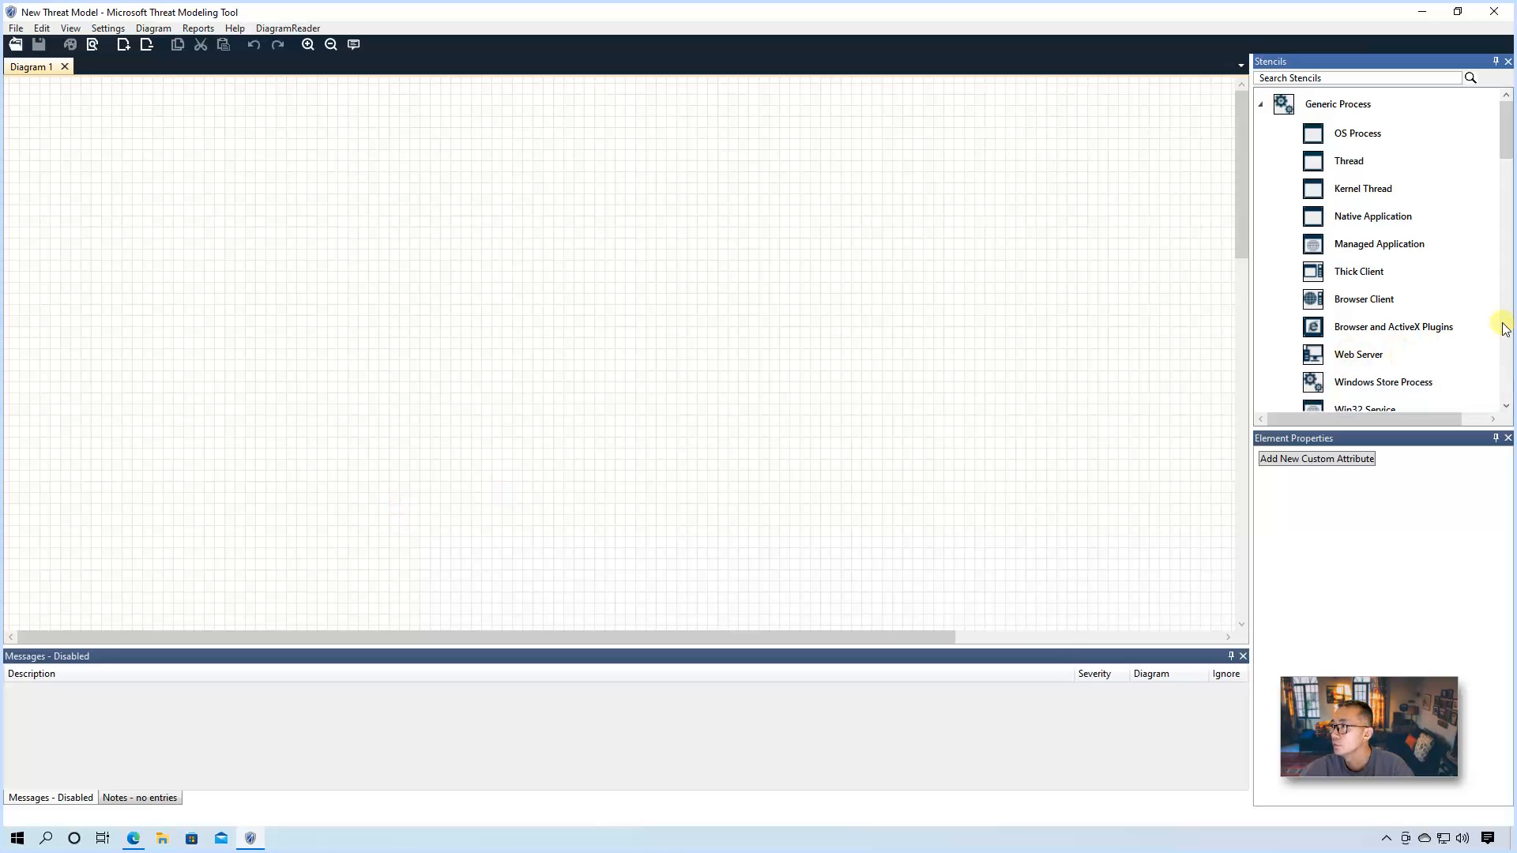
pyautogui.scroll(-3)
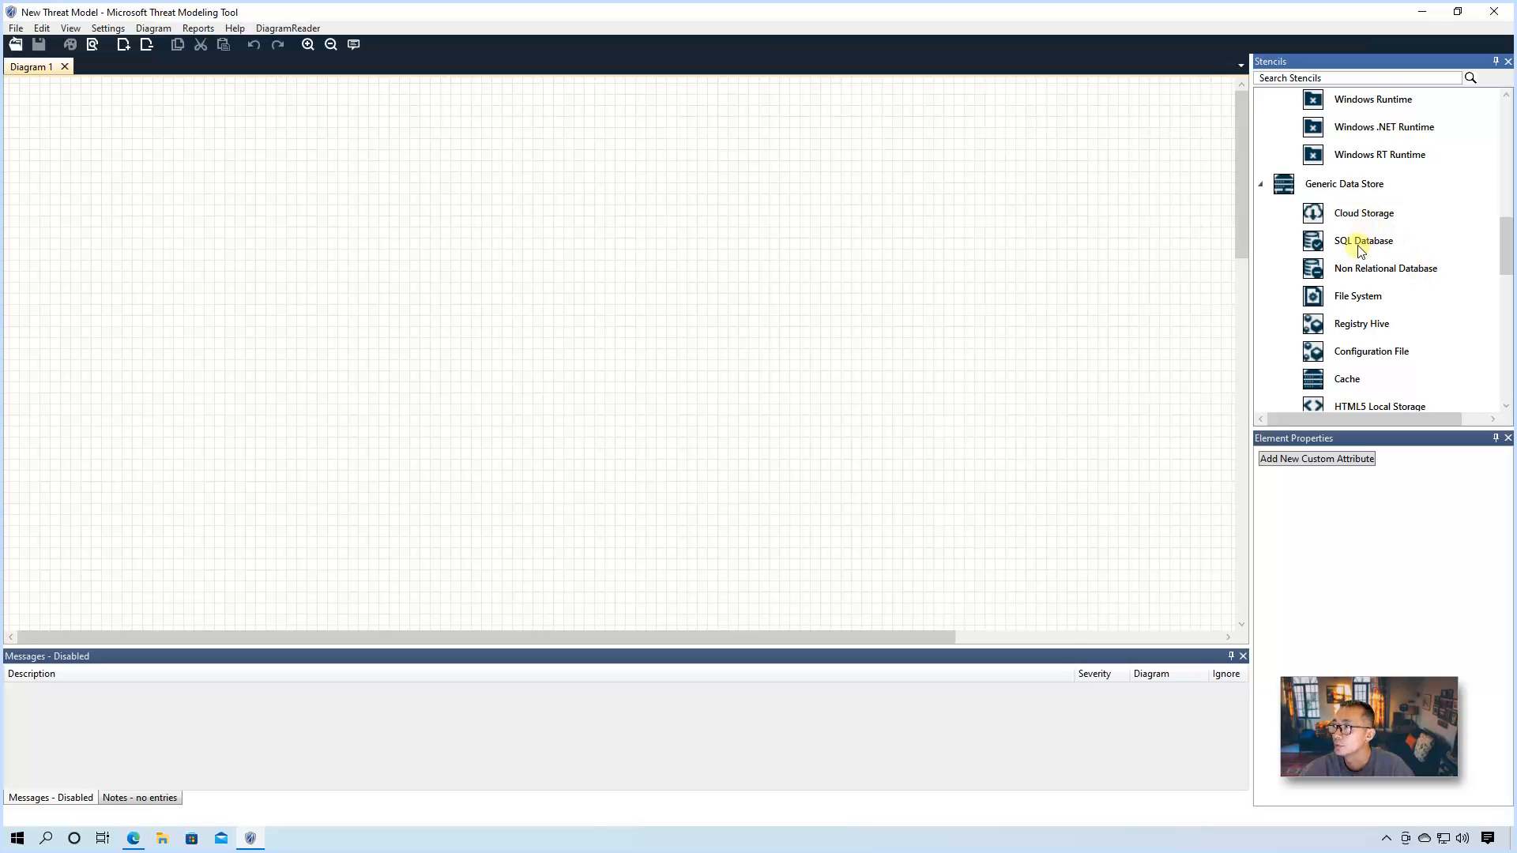
pyautogui.moveTo(1374, 244)
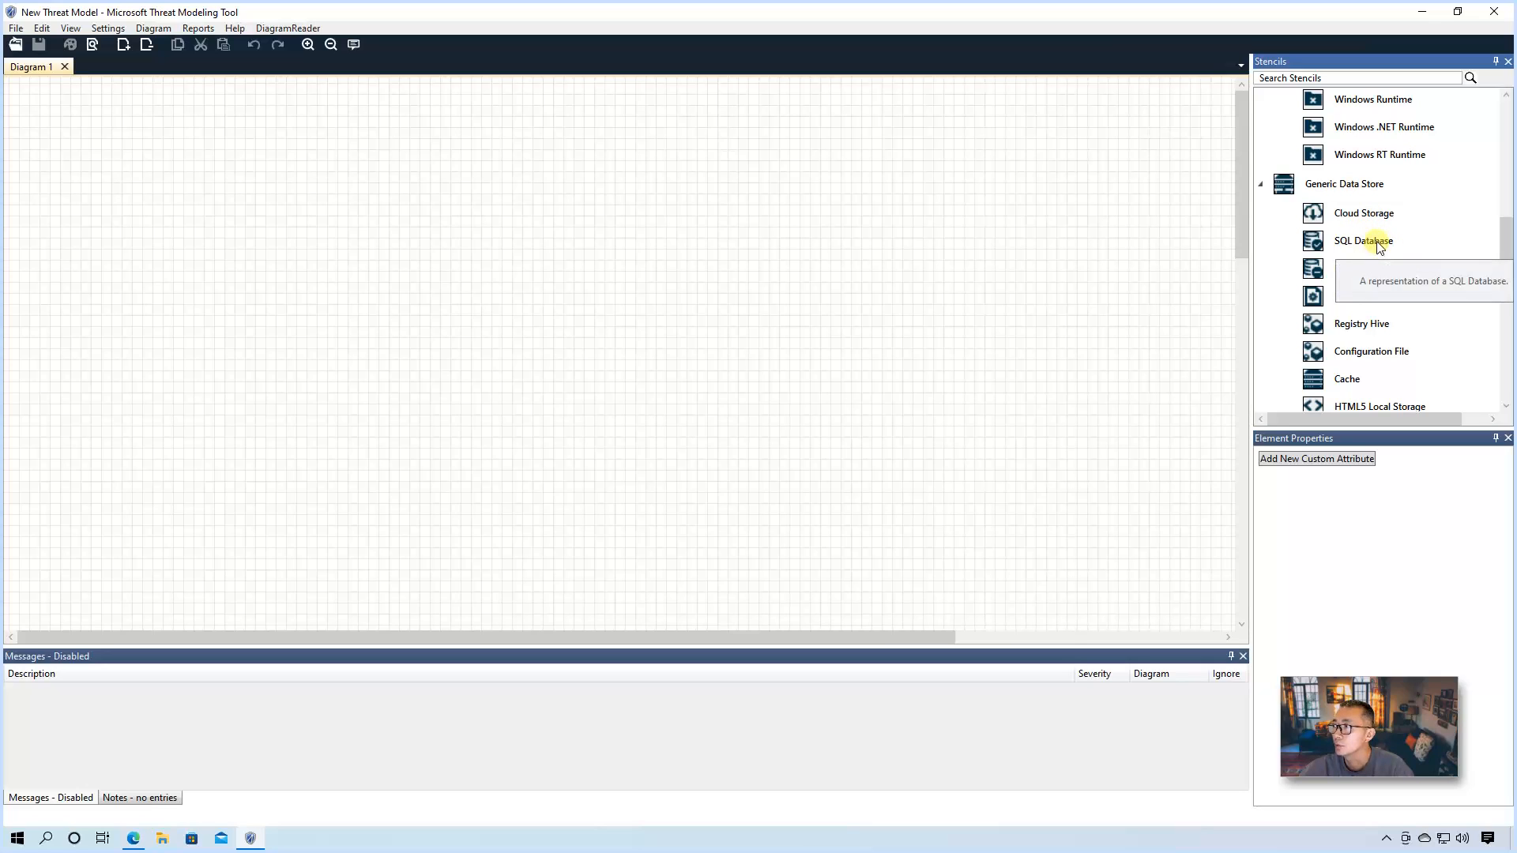
# Step: Drag SQL Database, Web Service and Human User onto Diagram 1 and align them in a horizontal row
pyautogui.moveTo(1362, 240); pyautogui.dragTo(1006, 418)
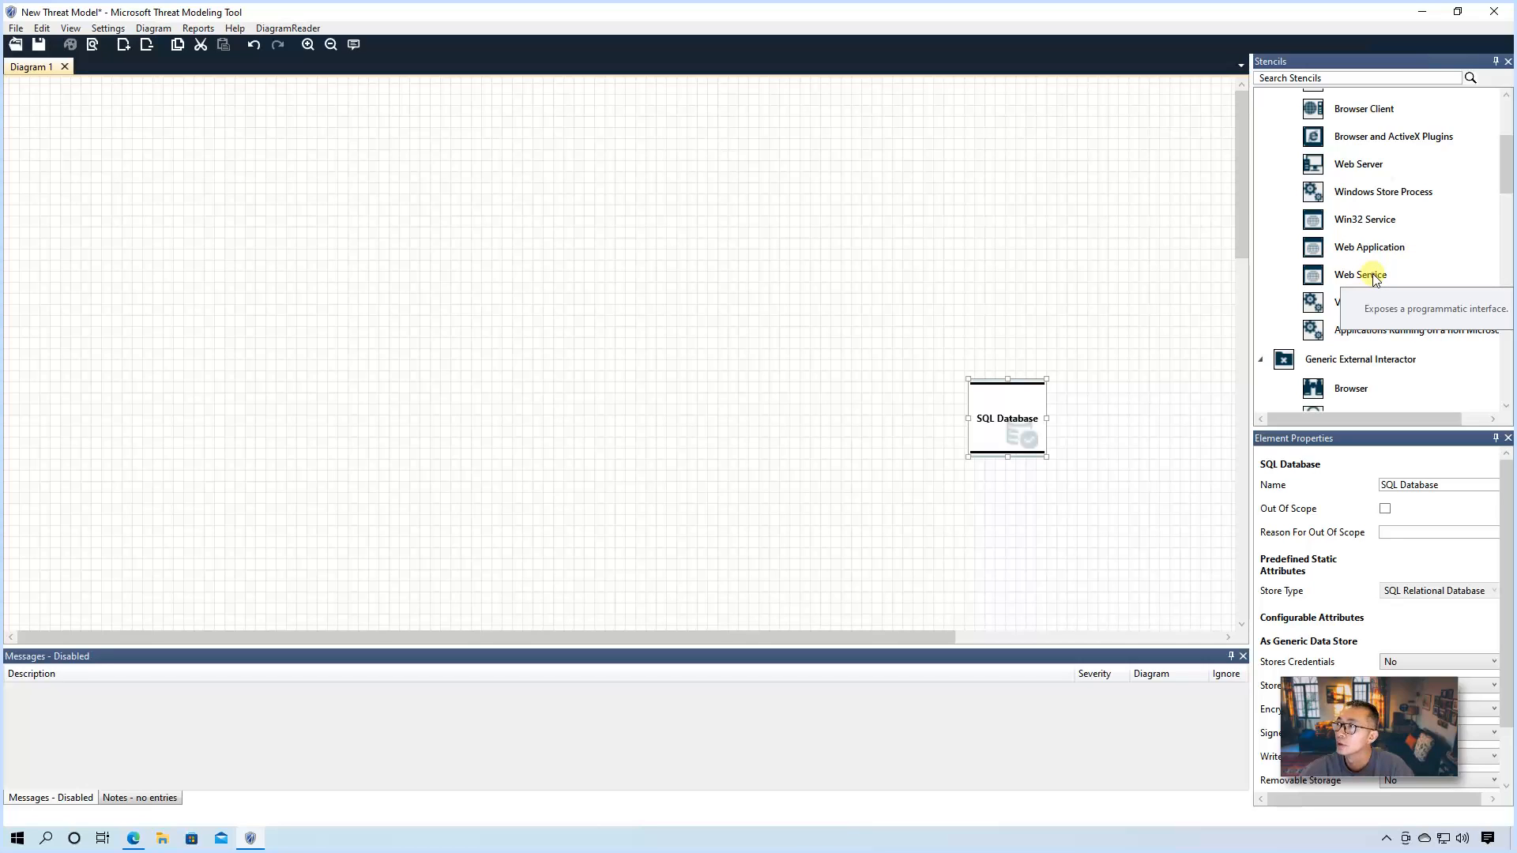
pyautogui.moveTo(1359, 274); pyautogui.dragTo(803, 438)
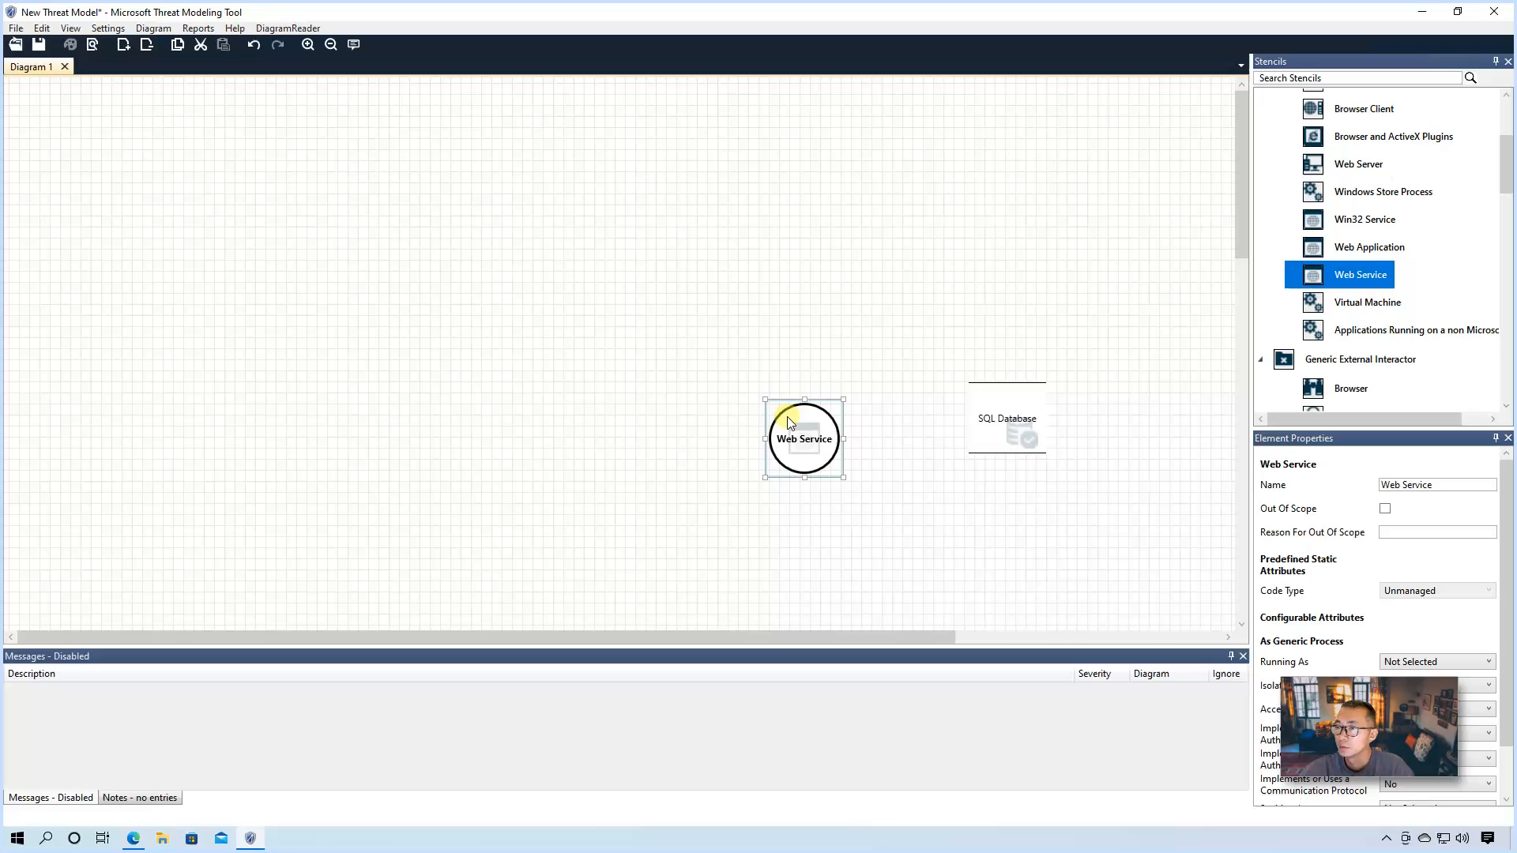
pyautogui.moveTo(805, 438); pyautogui.dragTo(734, 418)
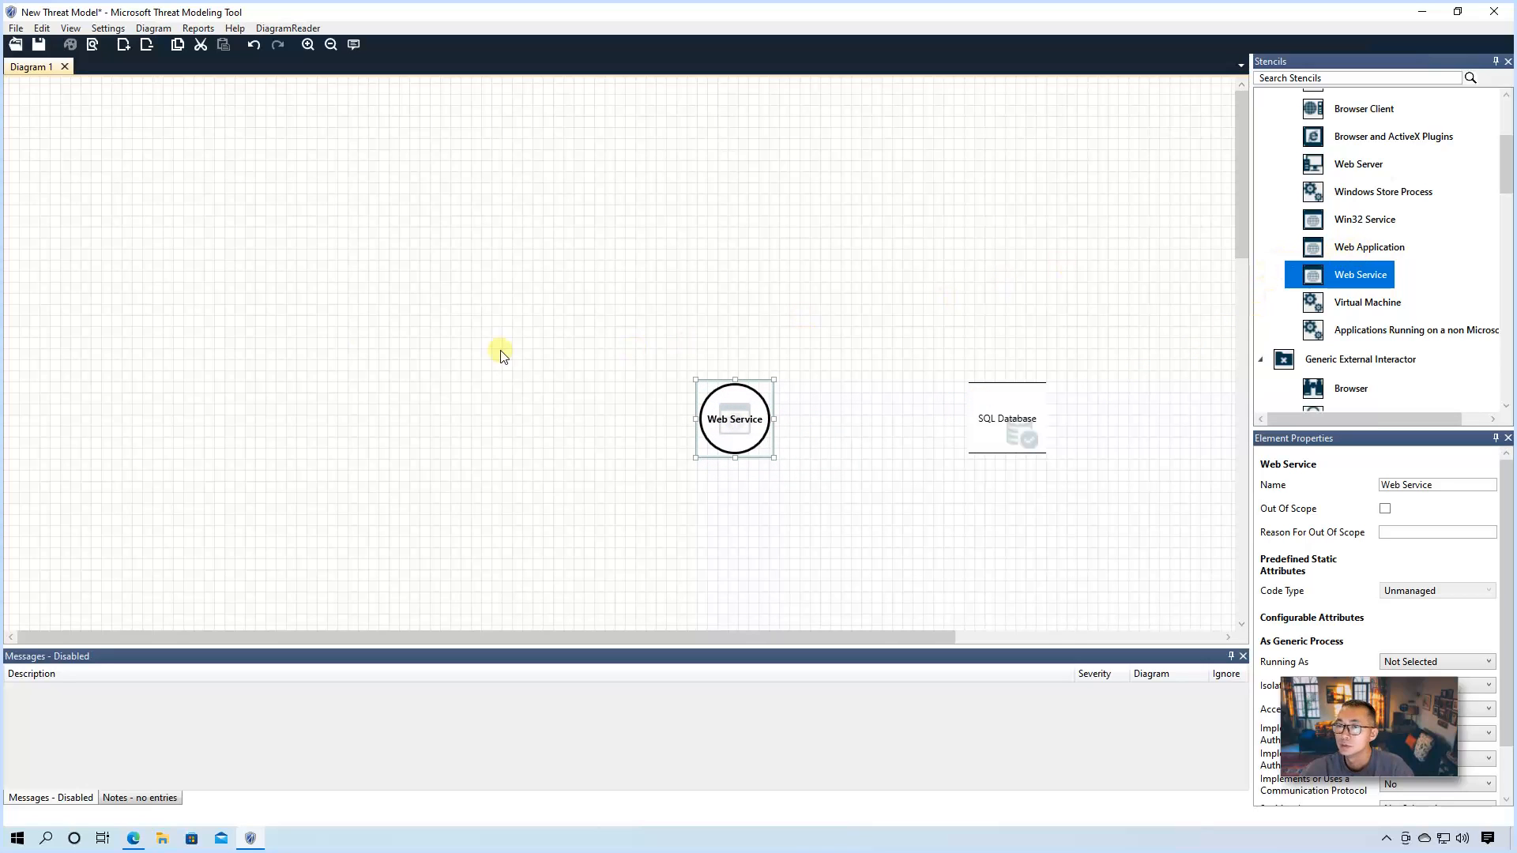
pyautogui.scroll(-3)
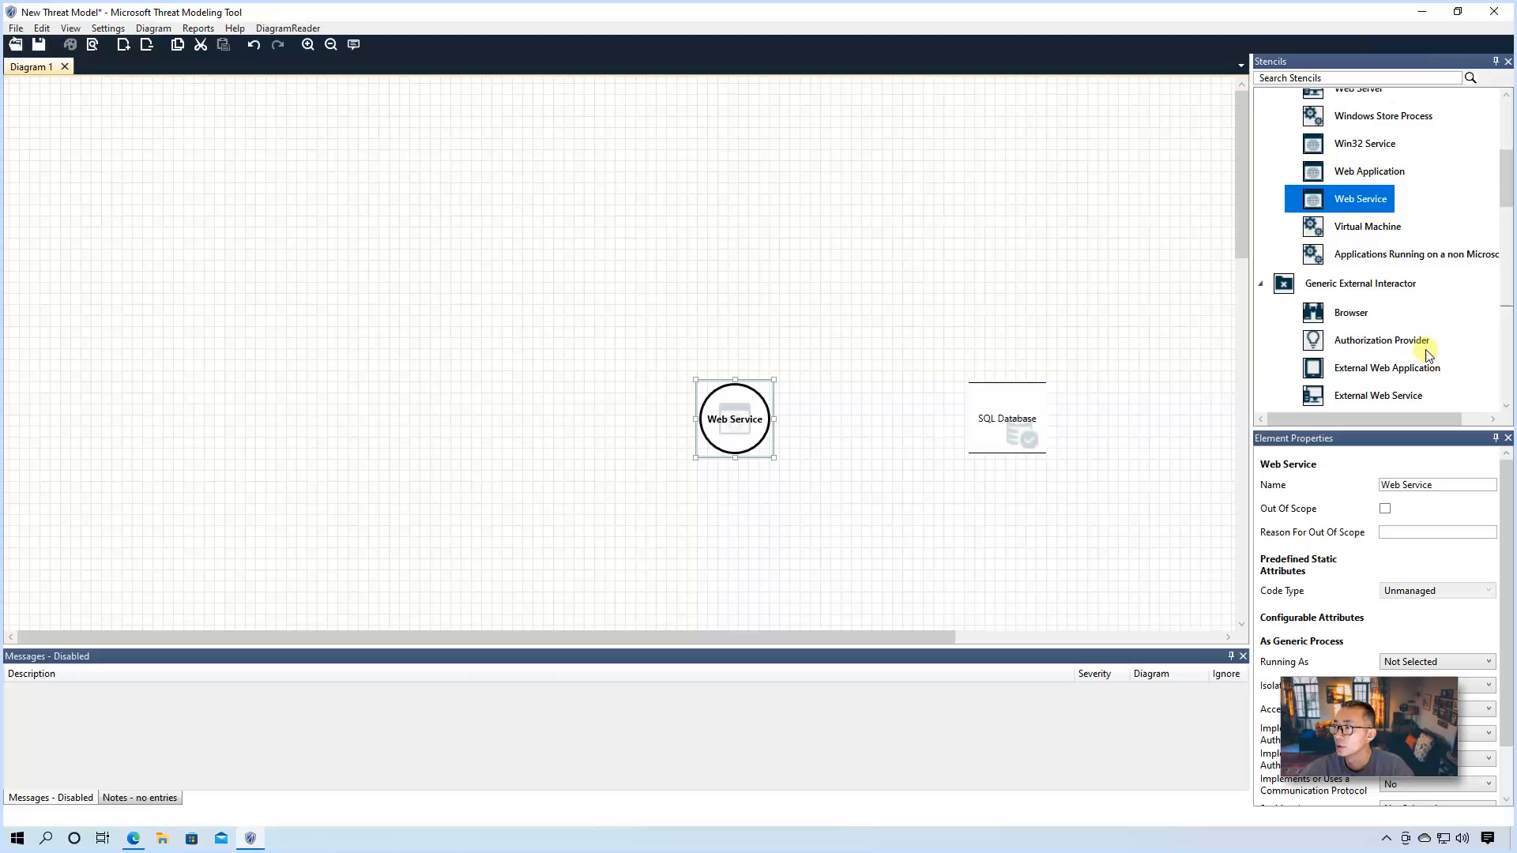
pyautogui.scroll(-3)
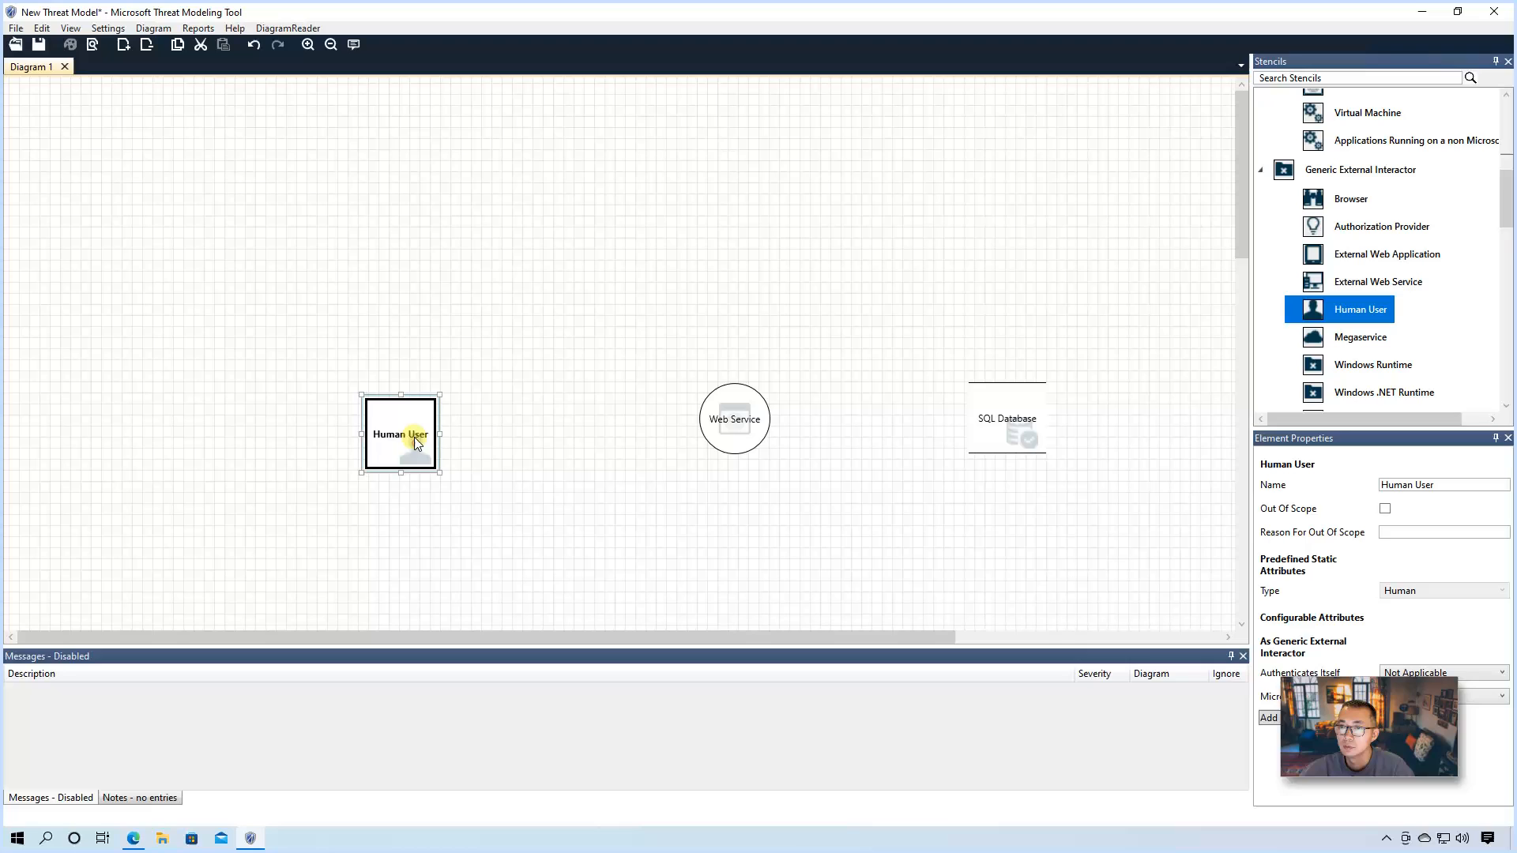
pyautogui.moveTo(401, 433); pyautogui.dragTo(452, 427)
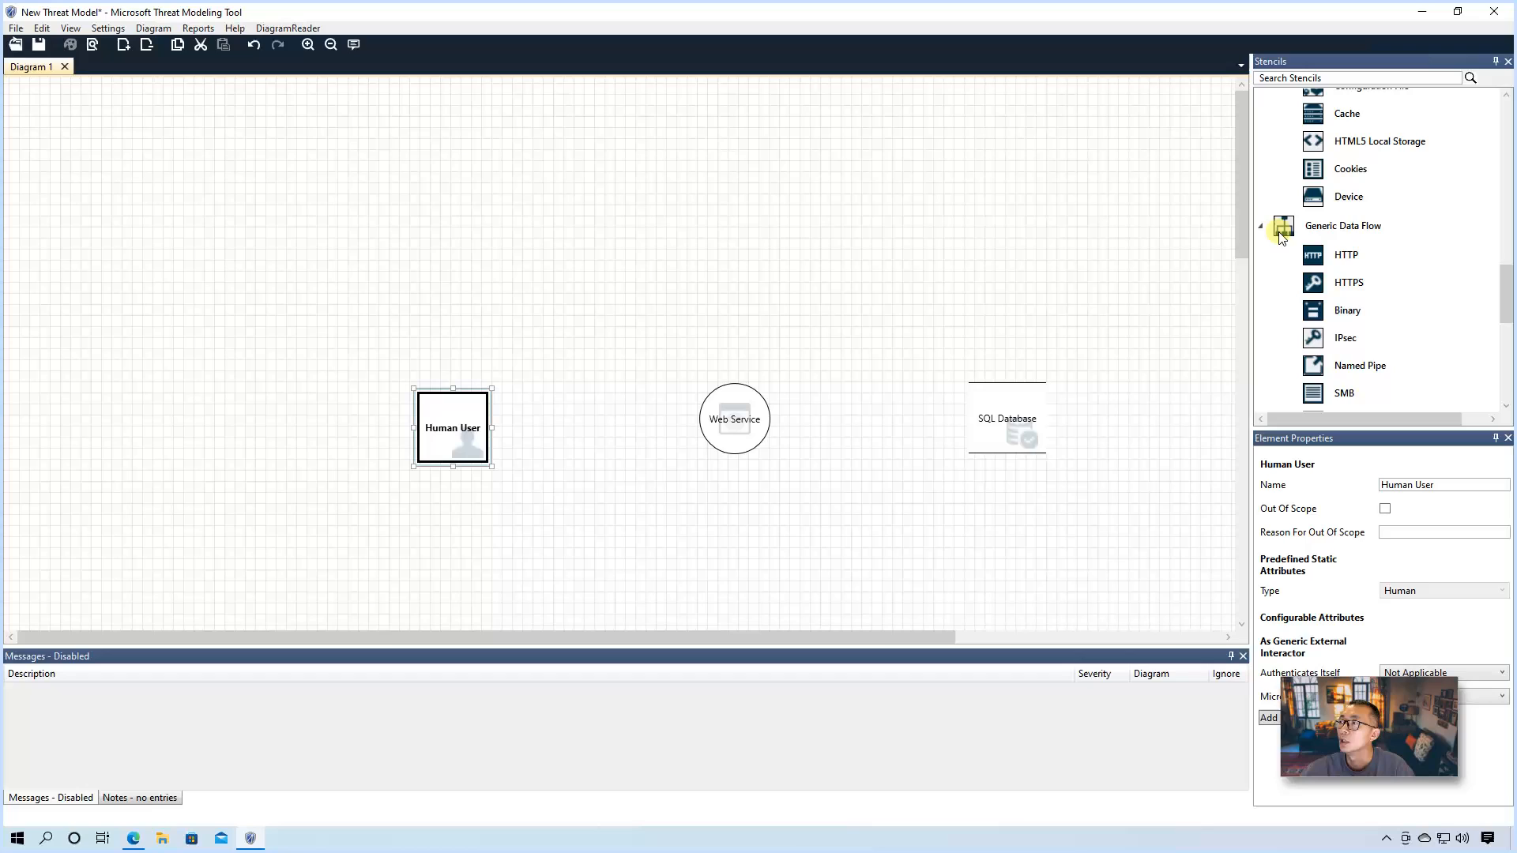
pyautogui.moveTo(1391, 240)
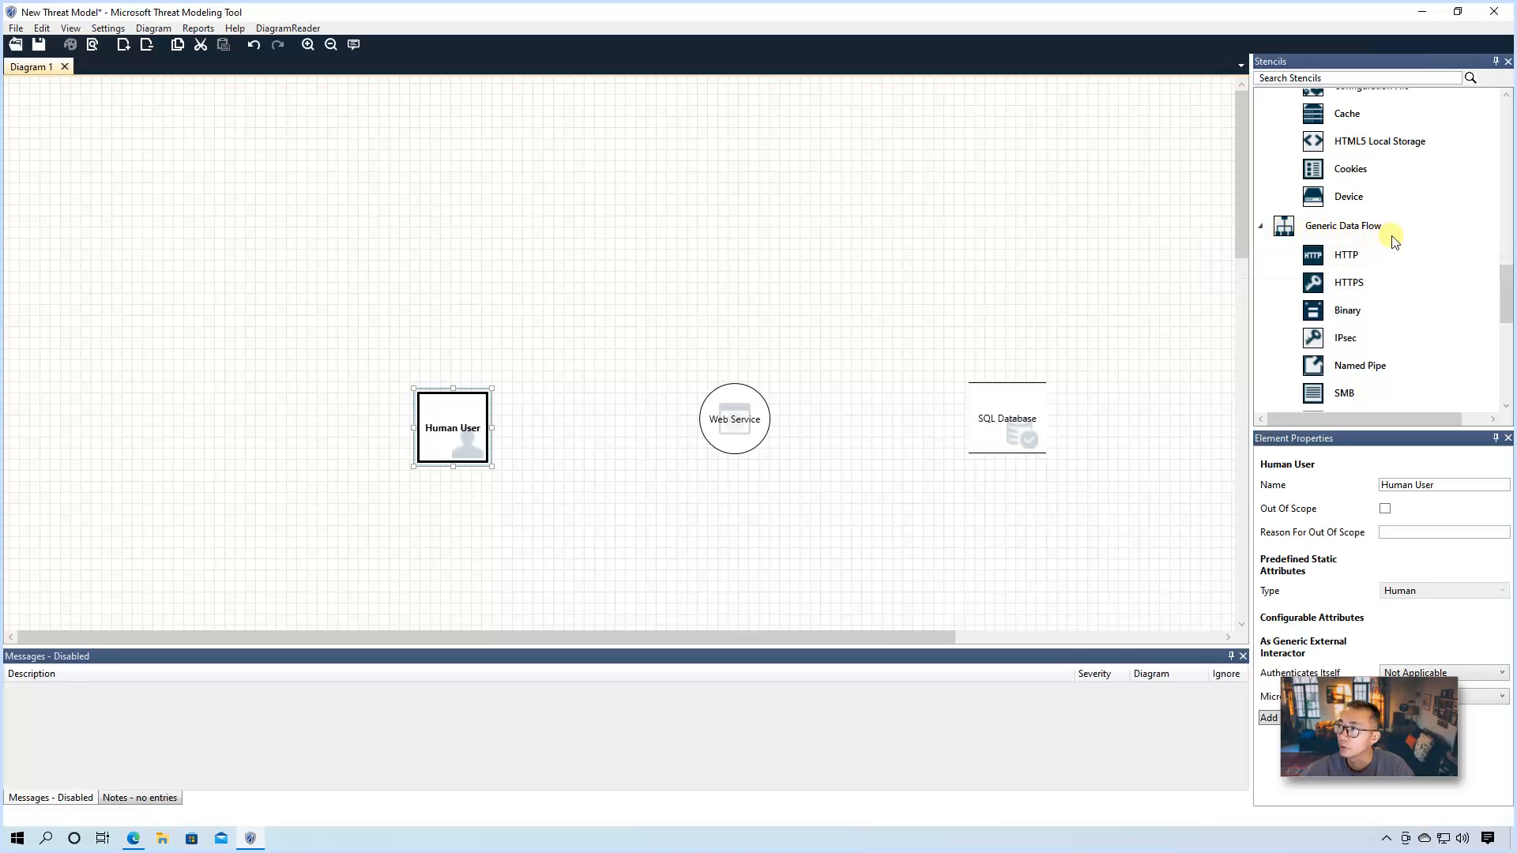
pyautogui.moveTo(1375, 272)
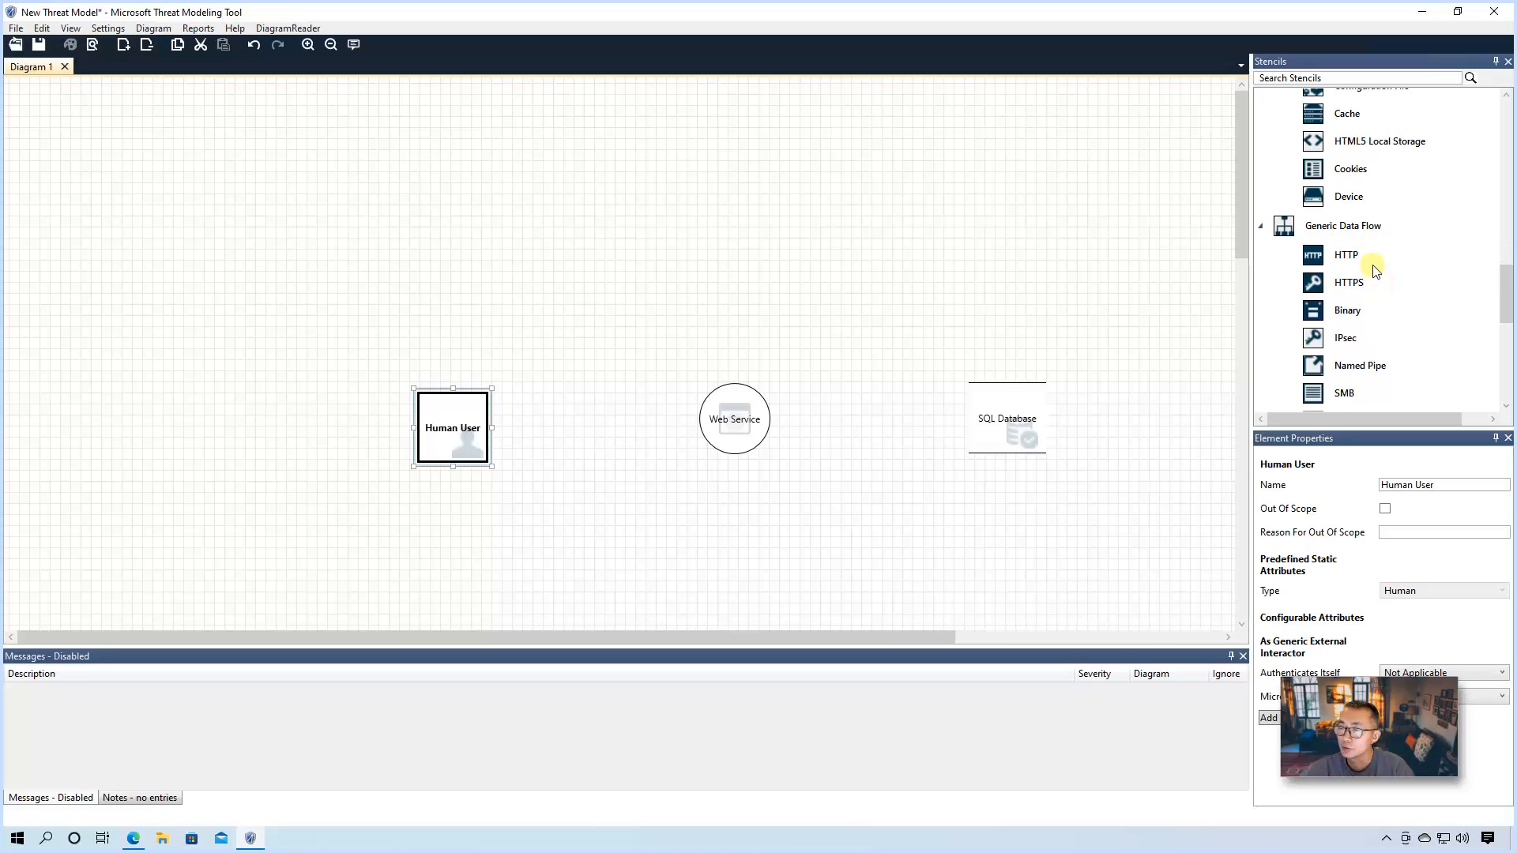
pyautogui.moveTo(1376, 305)
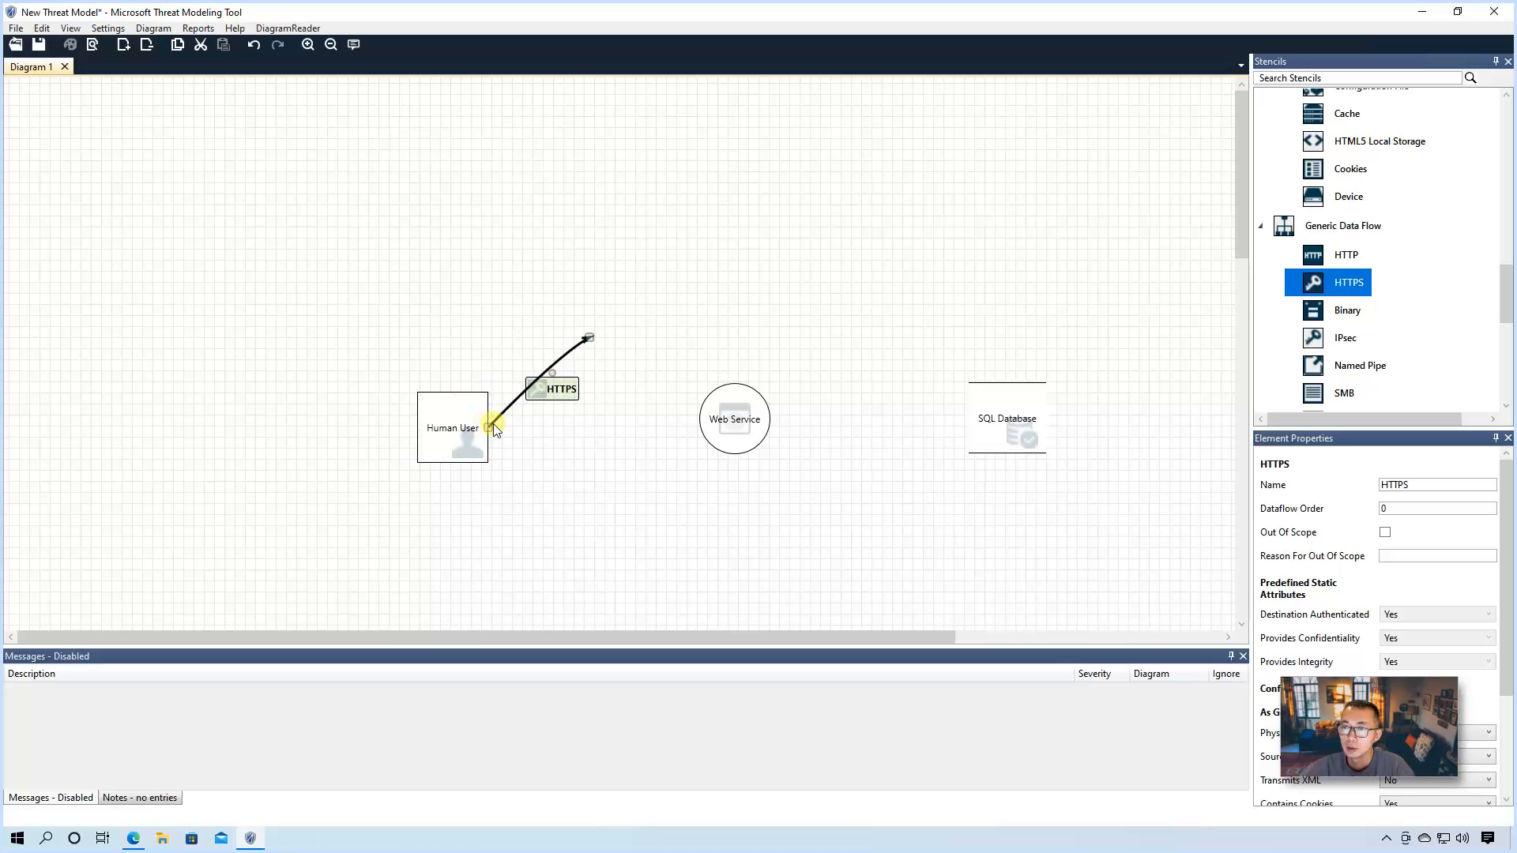
# Step: Run an HTTPS flow from Human User to Web Service and a return flow named Web Response
pyautogui.moveTo(591, 339); pyautogui.dragTo(677, 387)
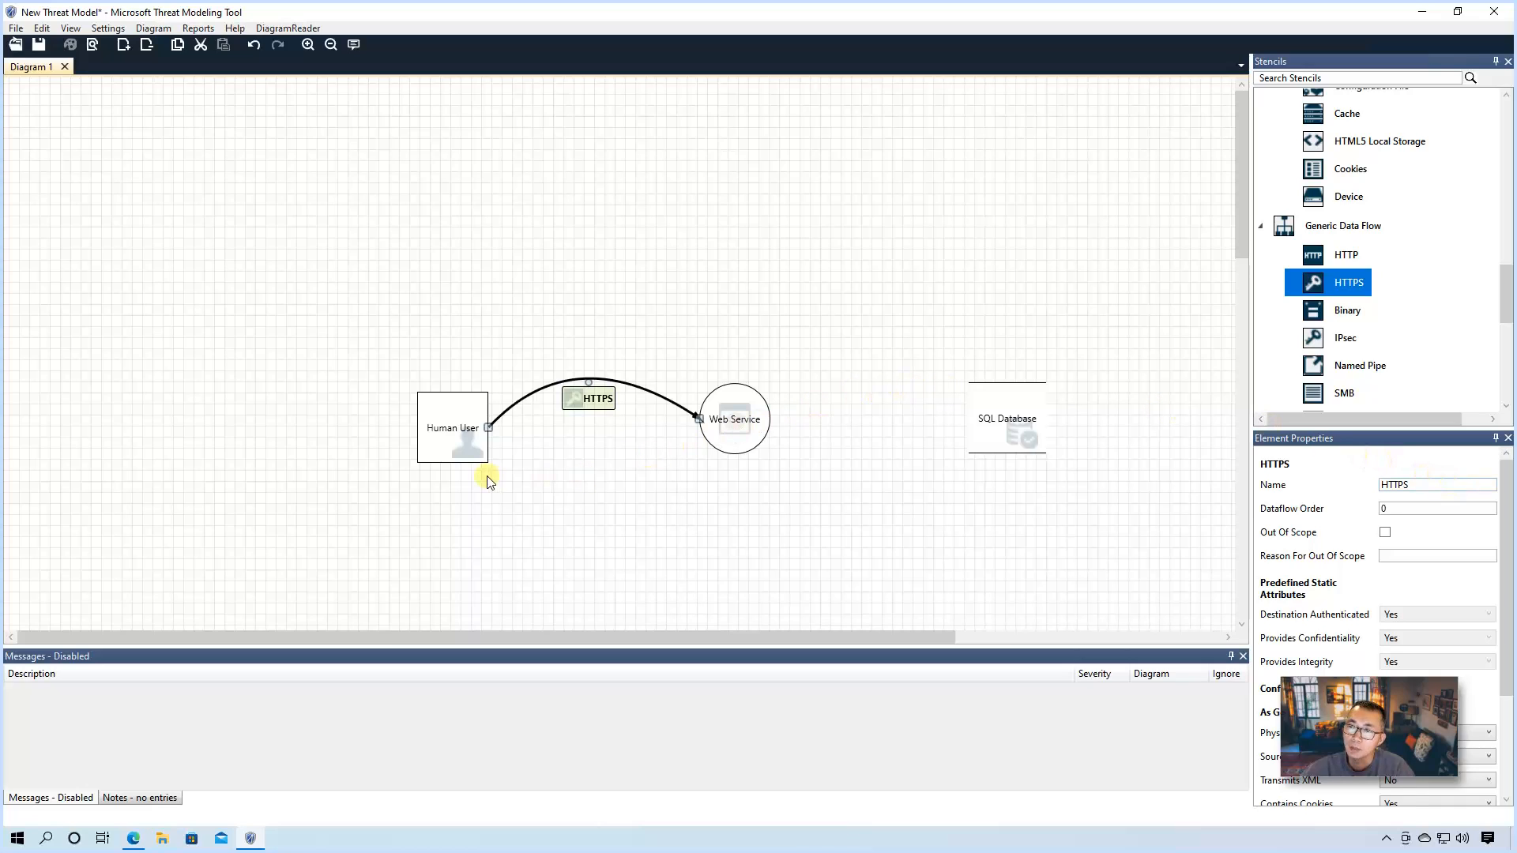
pyautogui.moveTo(677, 463)
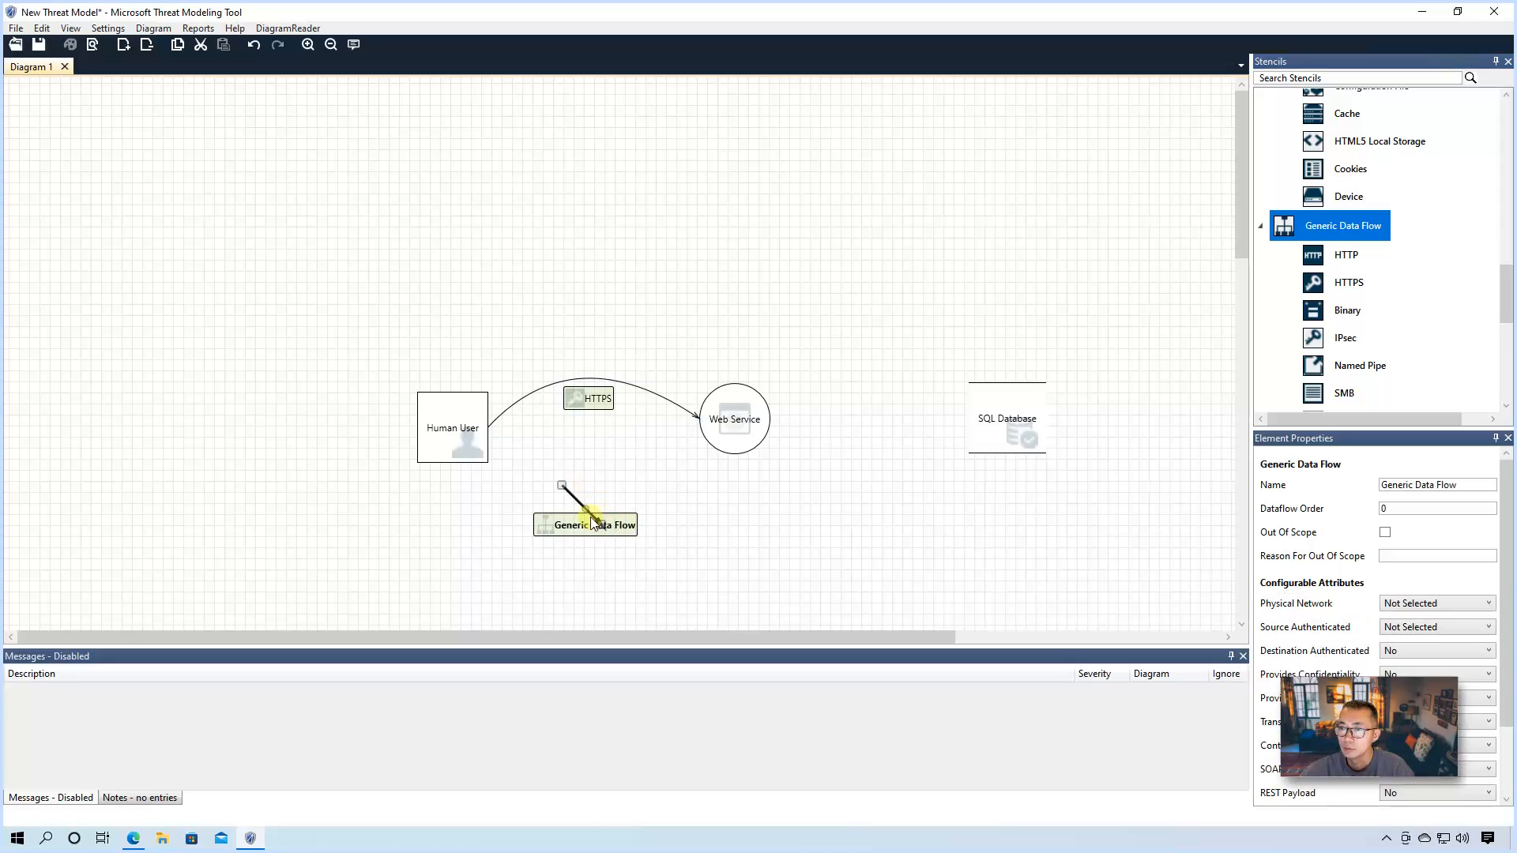
pyautogui.moveTo(562, 485); pyautogui.dragTo(698, 423)
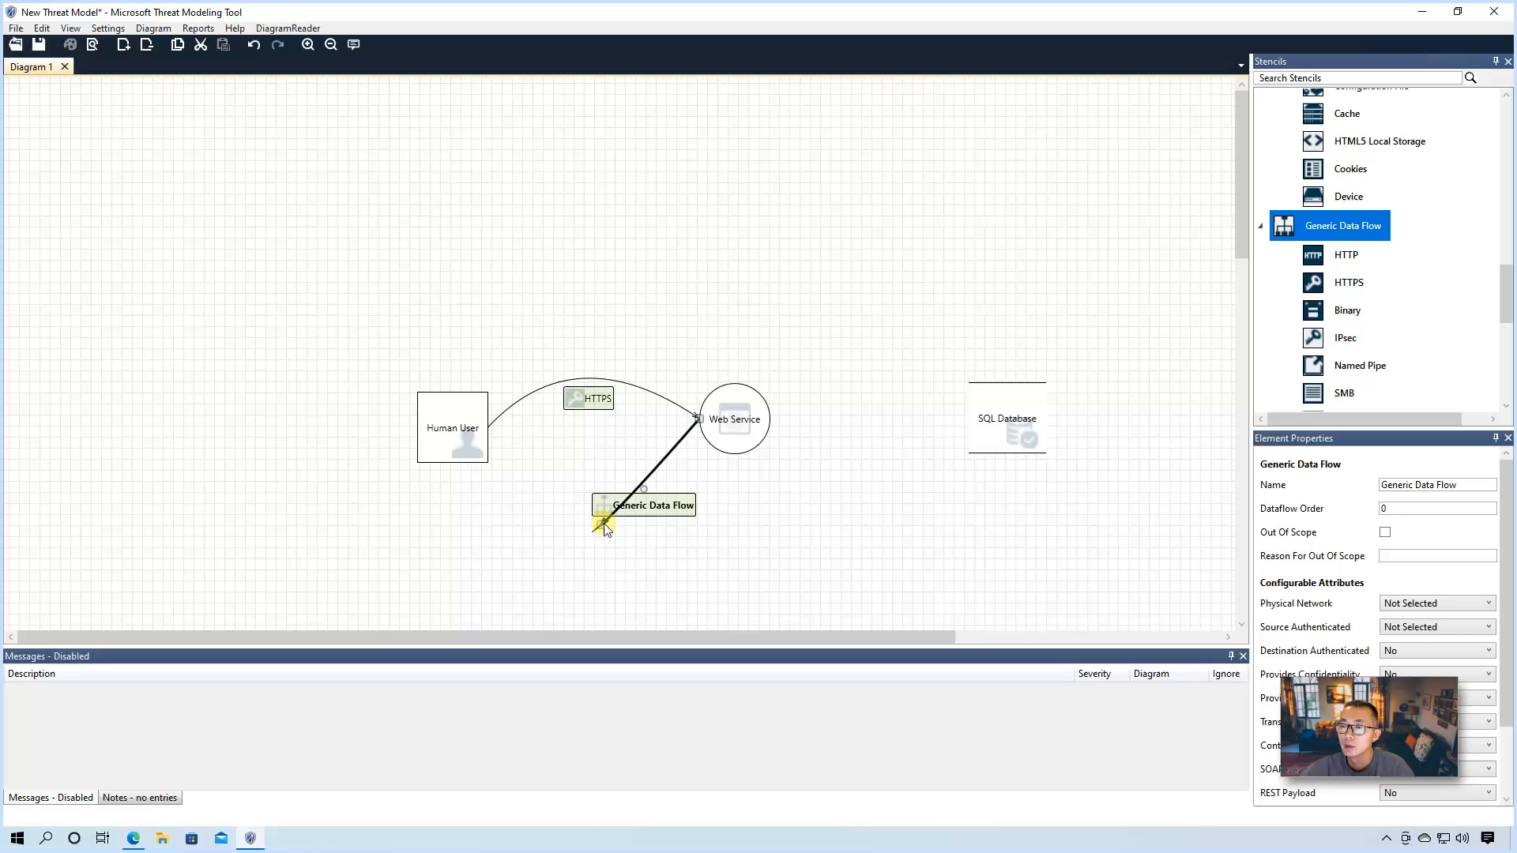
pyautogui.moveTo(603, 526); pyautogui.dragTo(501, 435)
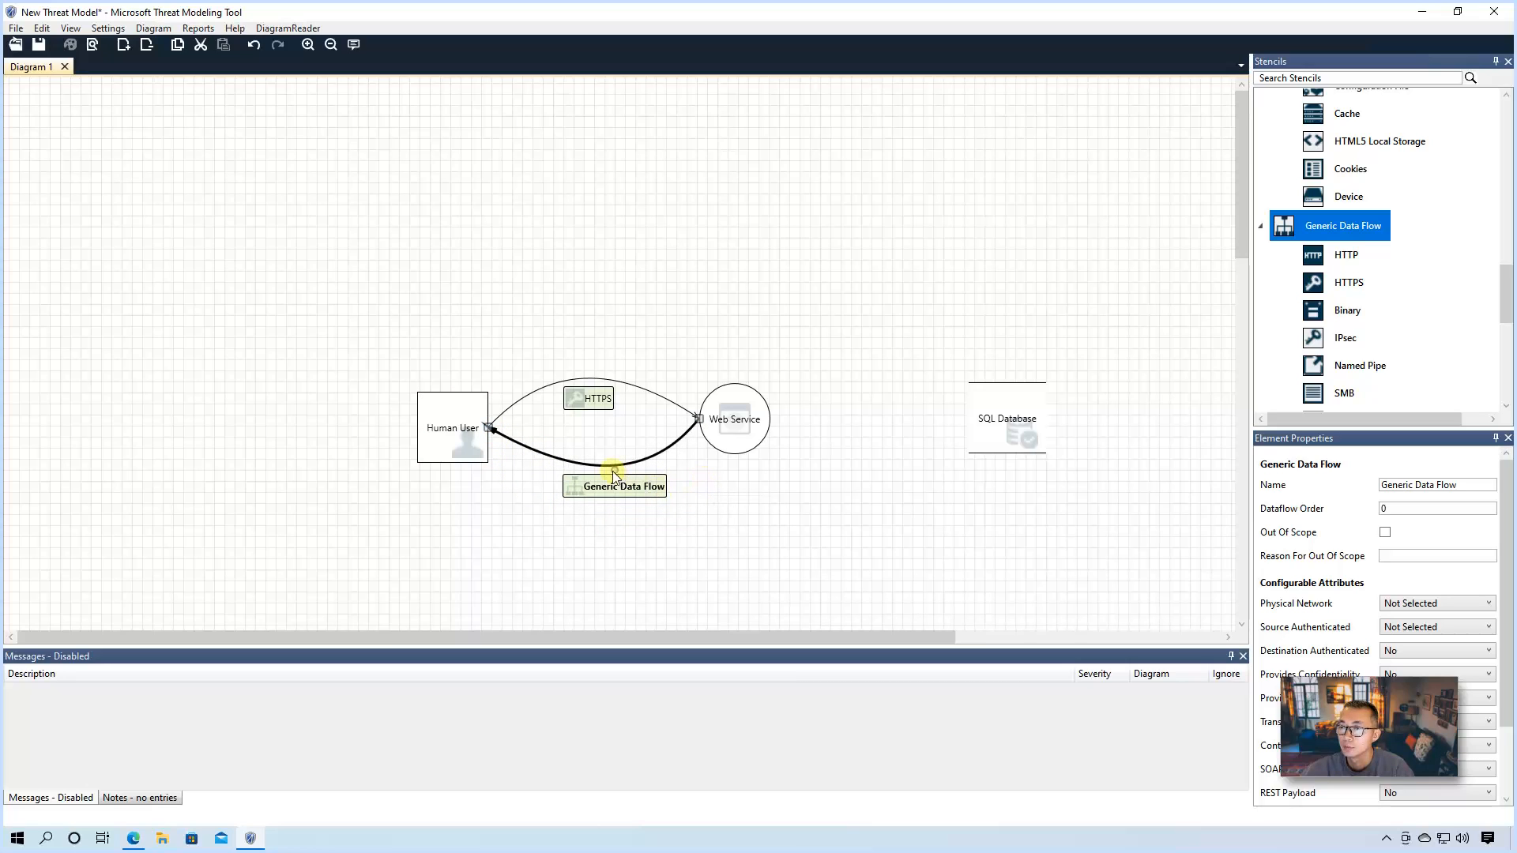
pyautogui.write('Response')
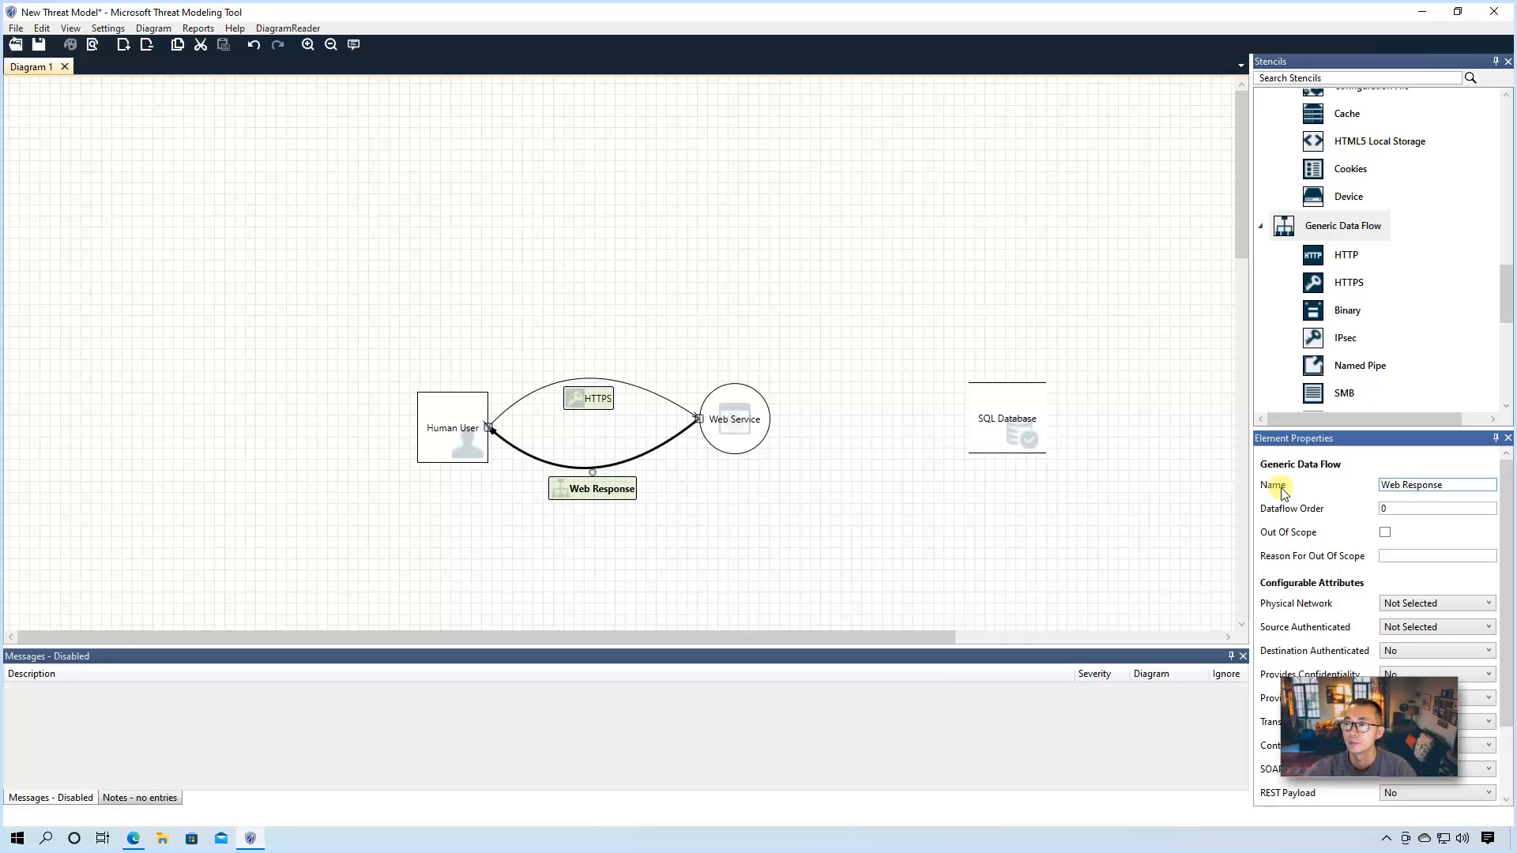
pyautogui.moveTo(837, 534)
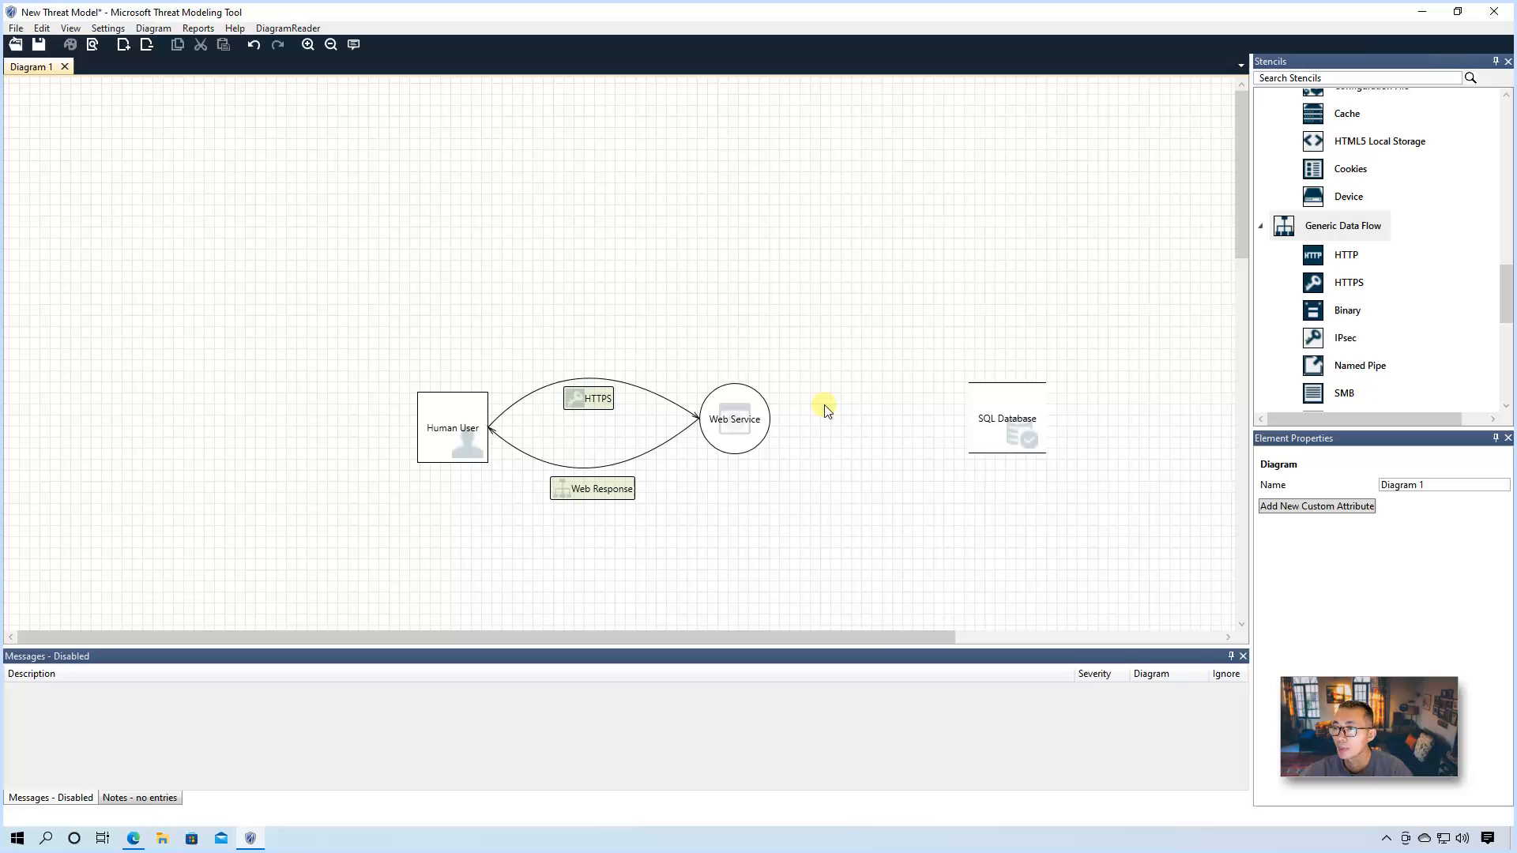
pyautogui.moveTo(665, 392)
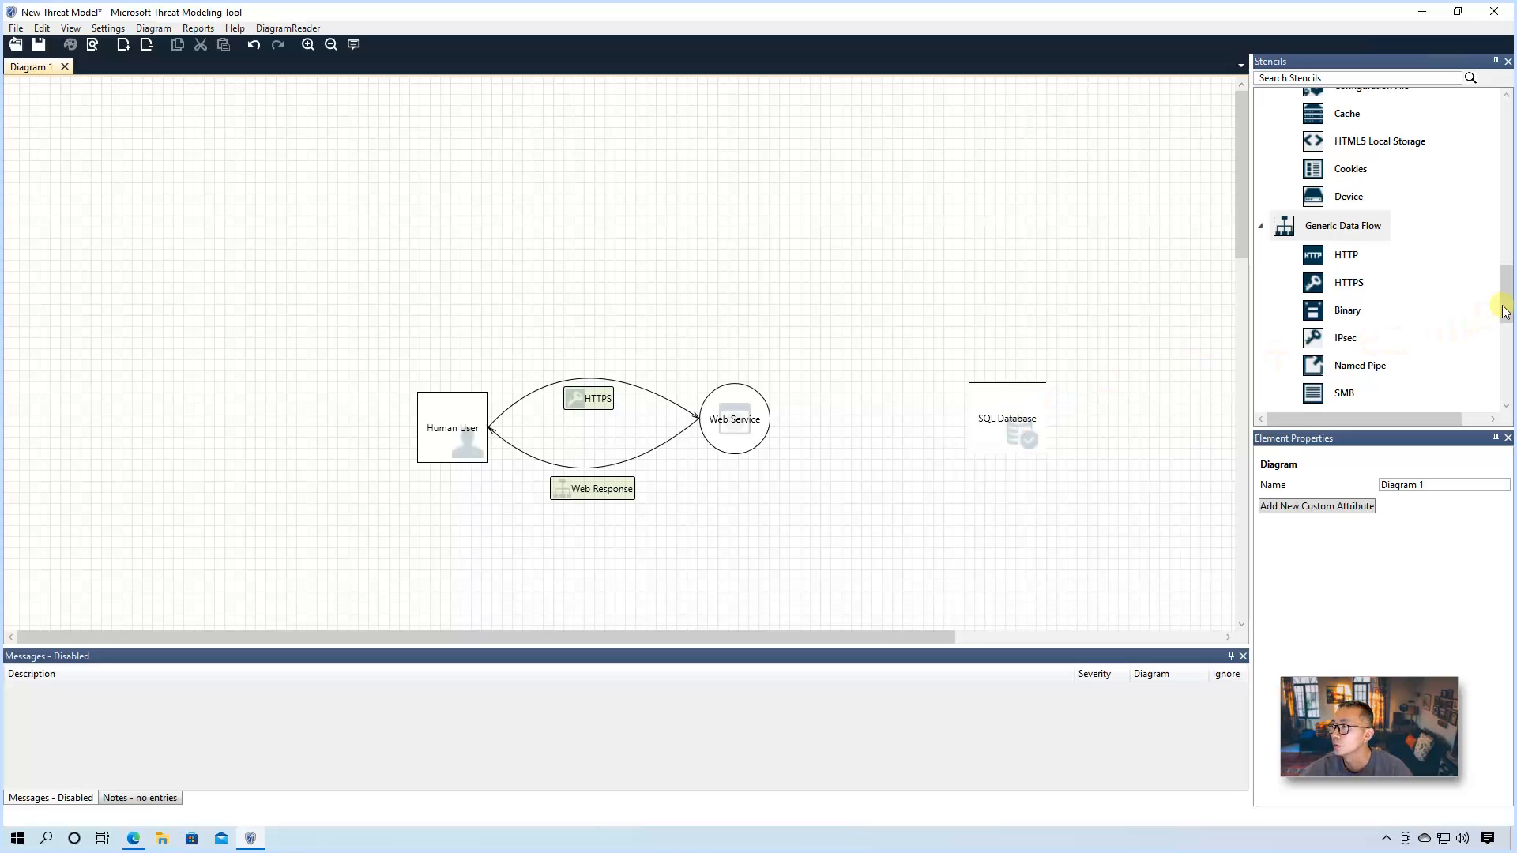
# Step: Add a Database request flow from Web Service to the SQL Database
pyautogui.scroll(-3)
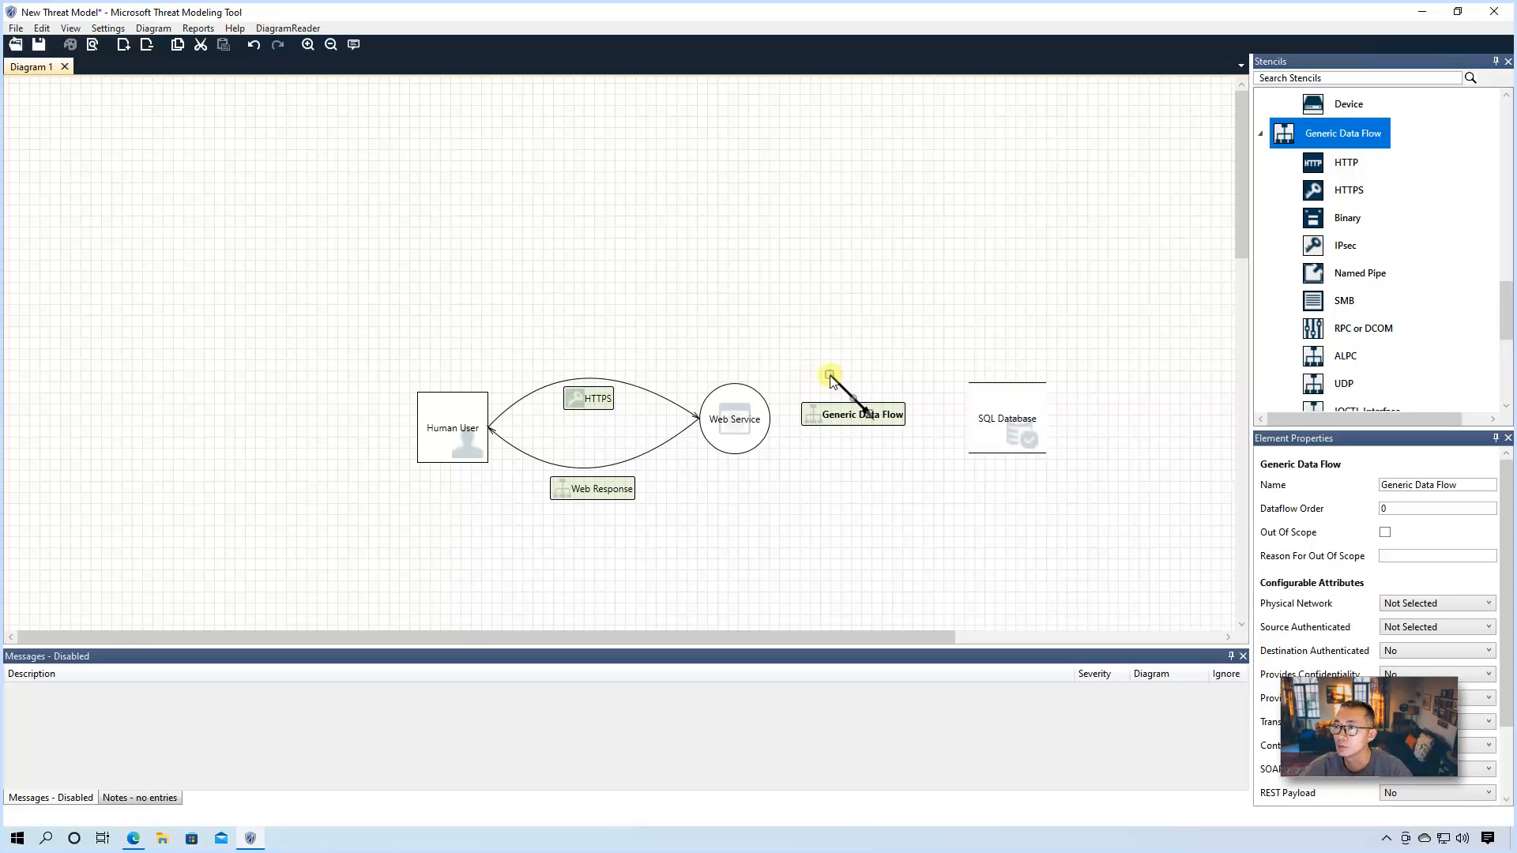
pyautogui.moveTo(854, 414); pyautogui.dragTo(835, 426)
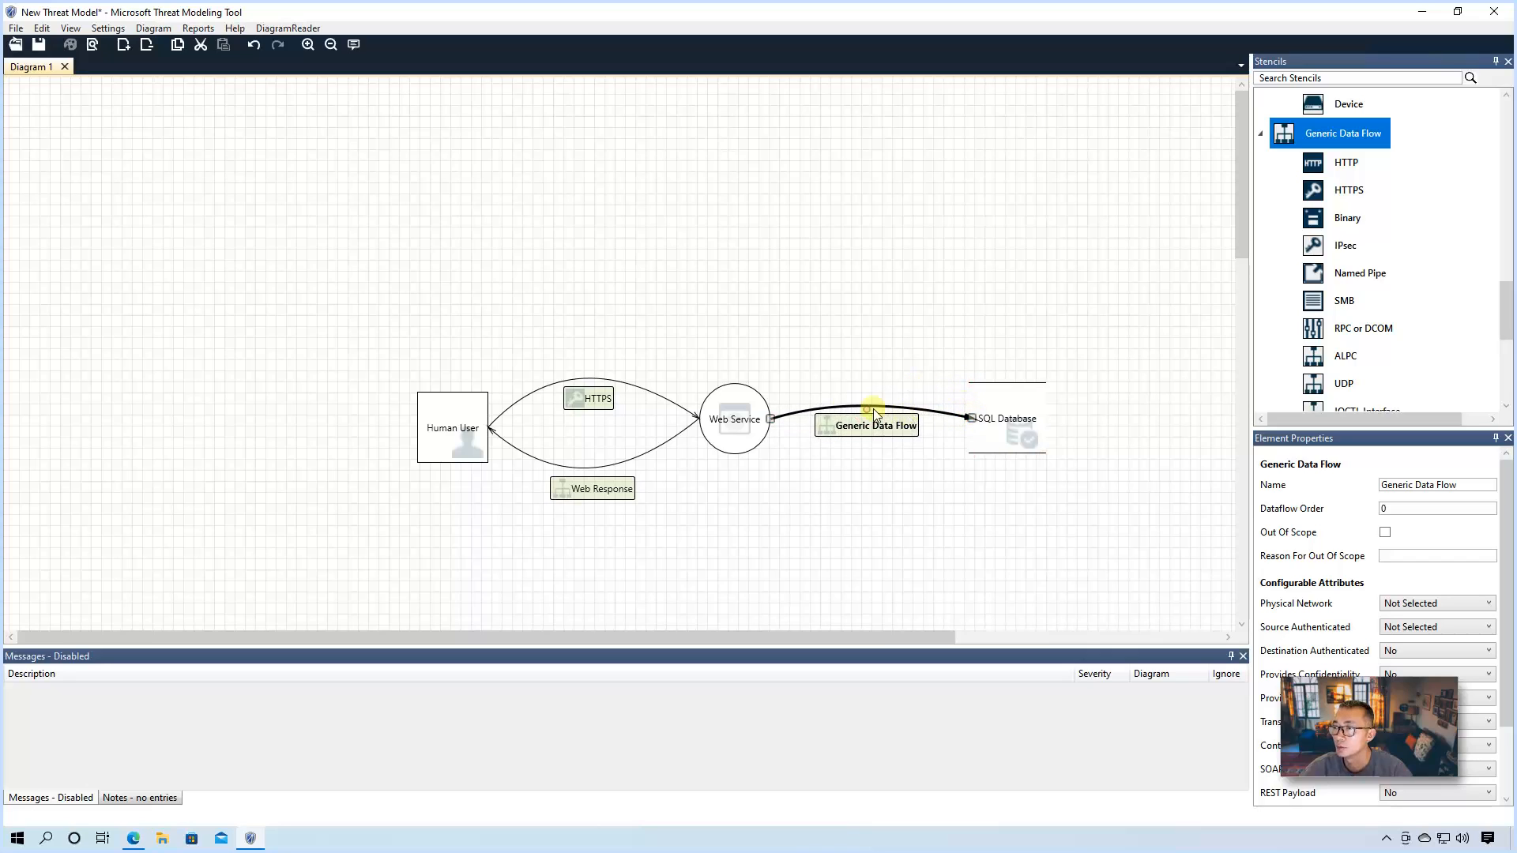
pyautogui.moveTo(867, 415); pyautogui.dragTo(867, 392)
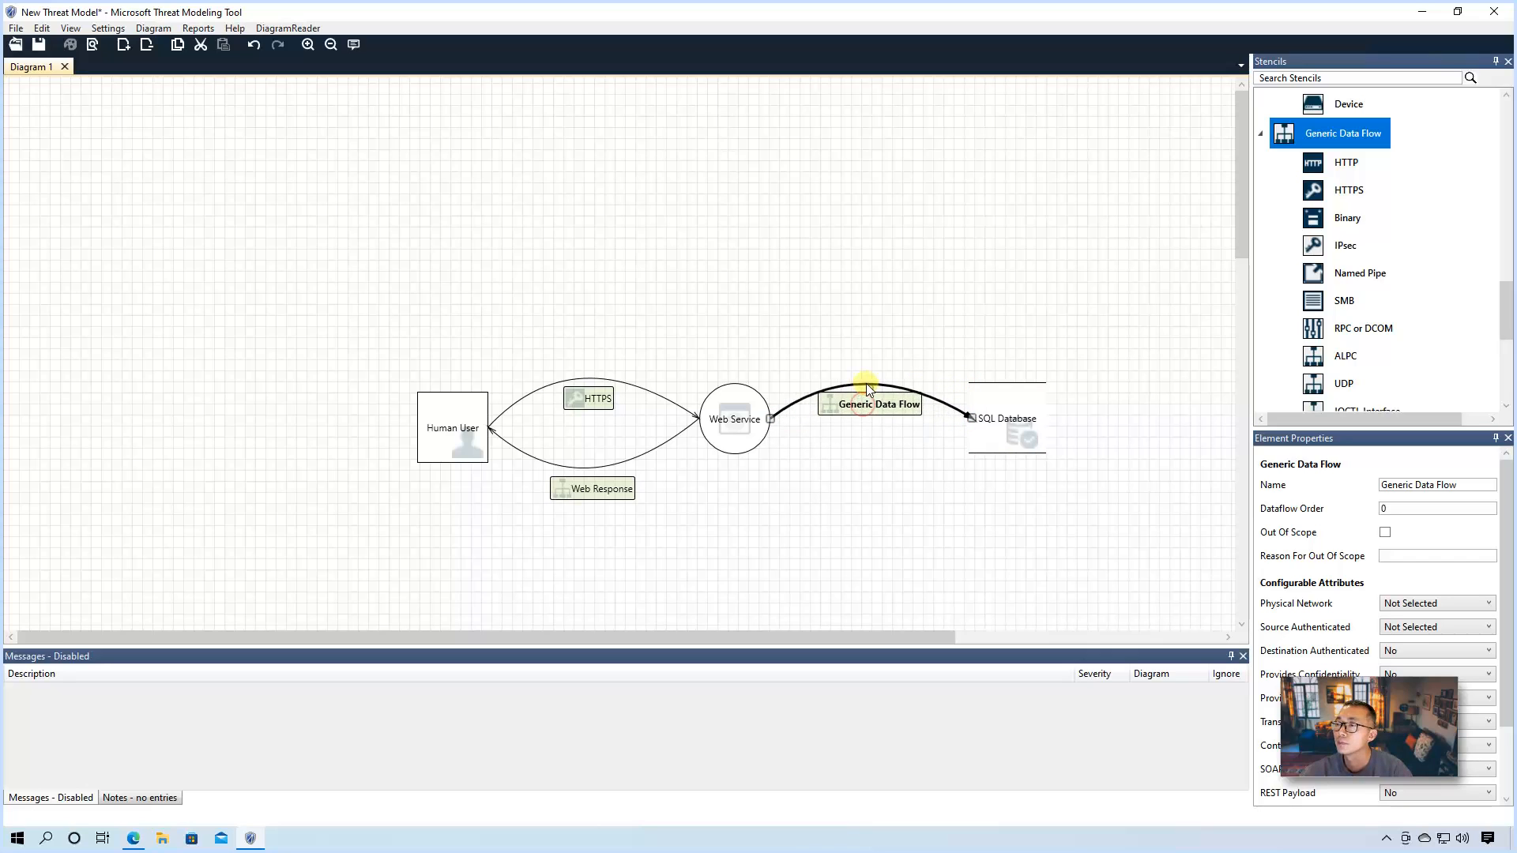
pyautogui.write('D')
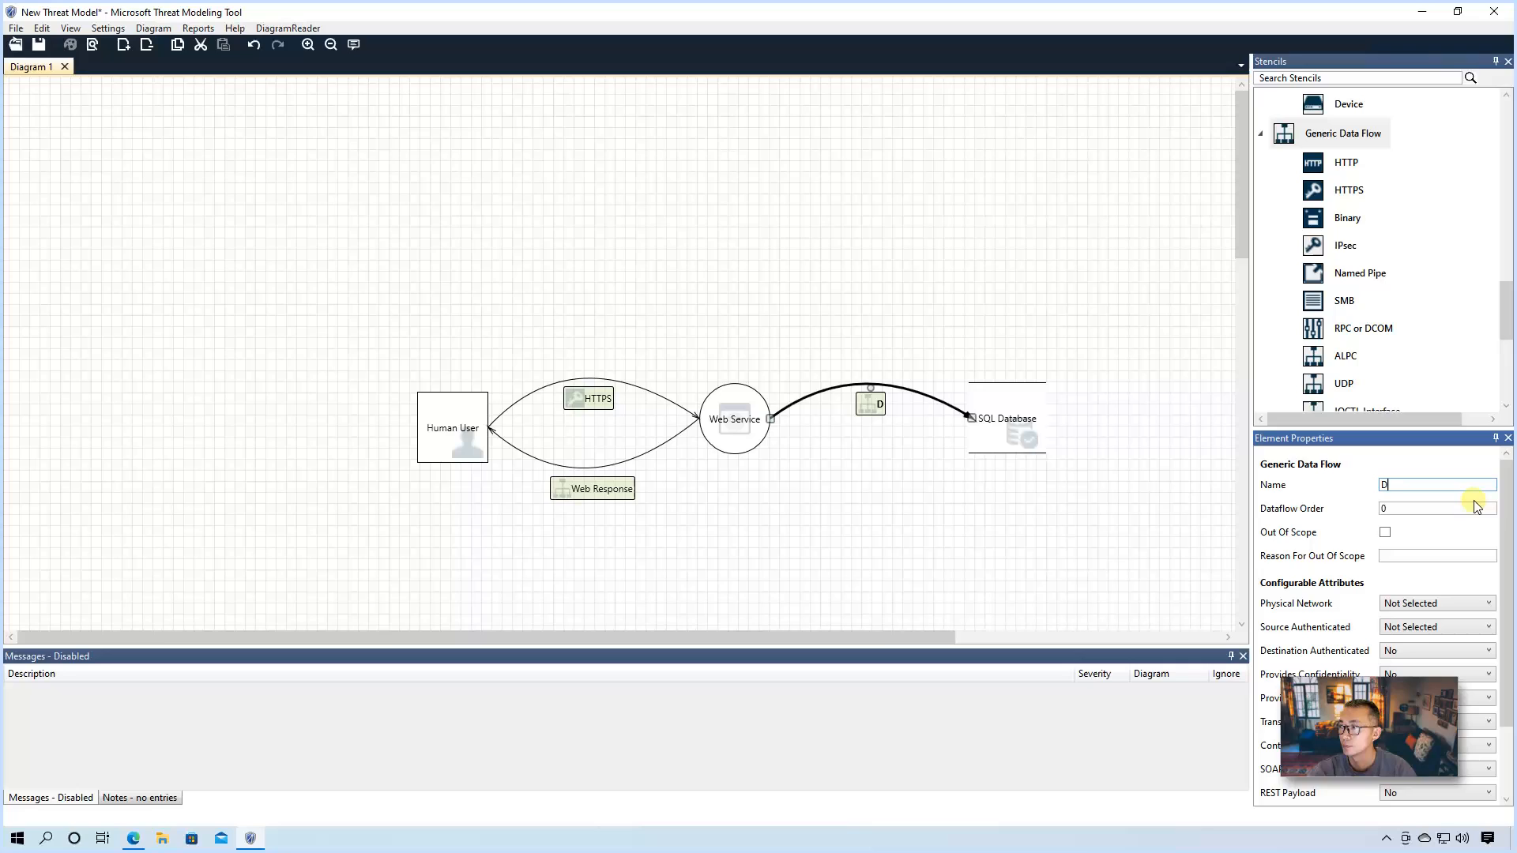
pyautogui.write('atabase request')
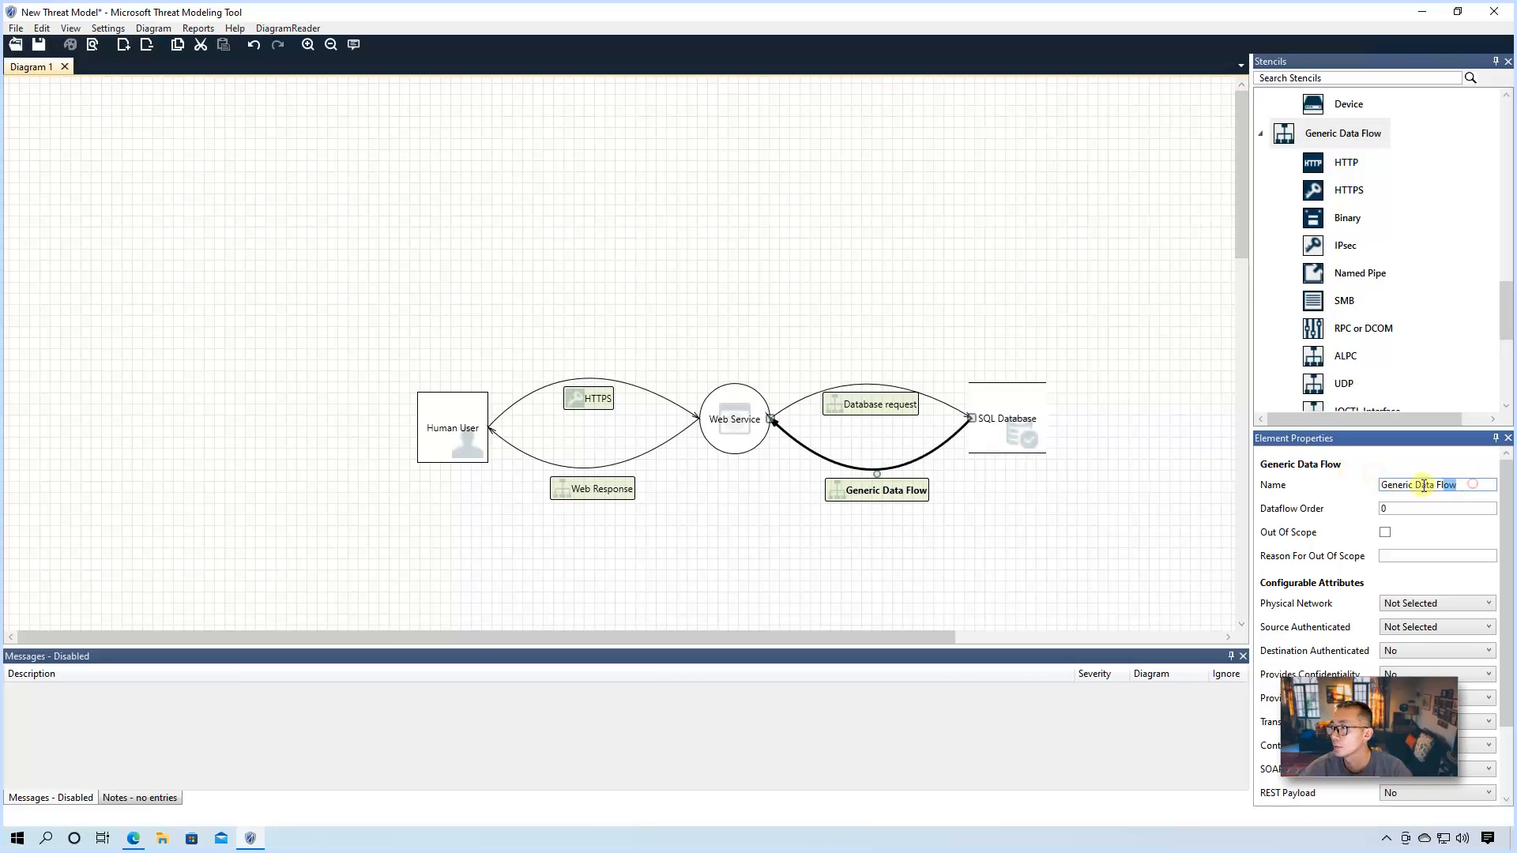
# Step: Add the returning flow from SQL Database and name it Database Response
pyautogui.write('Databse')
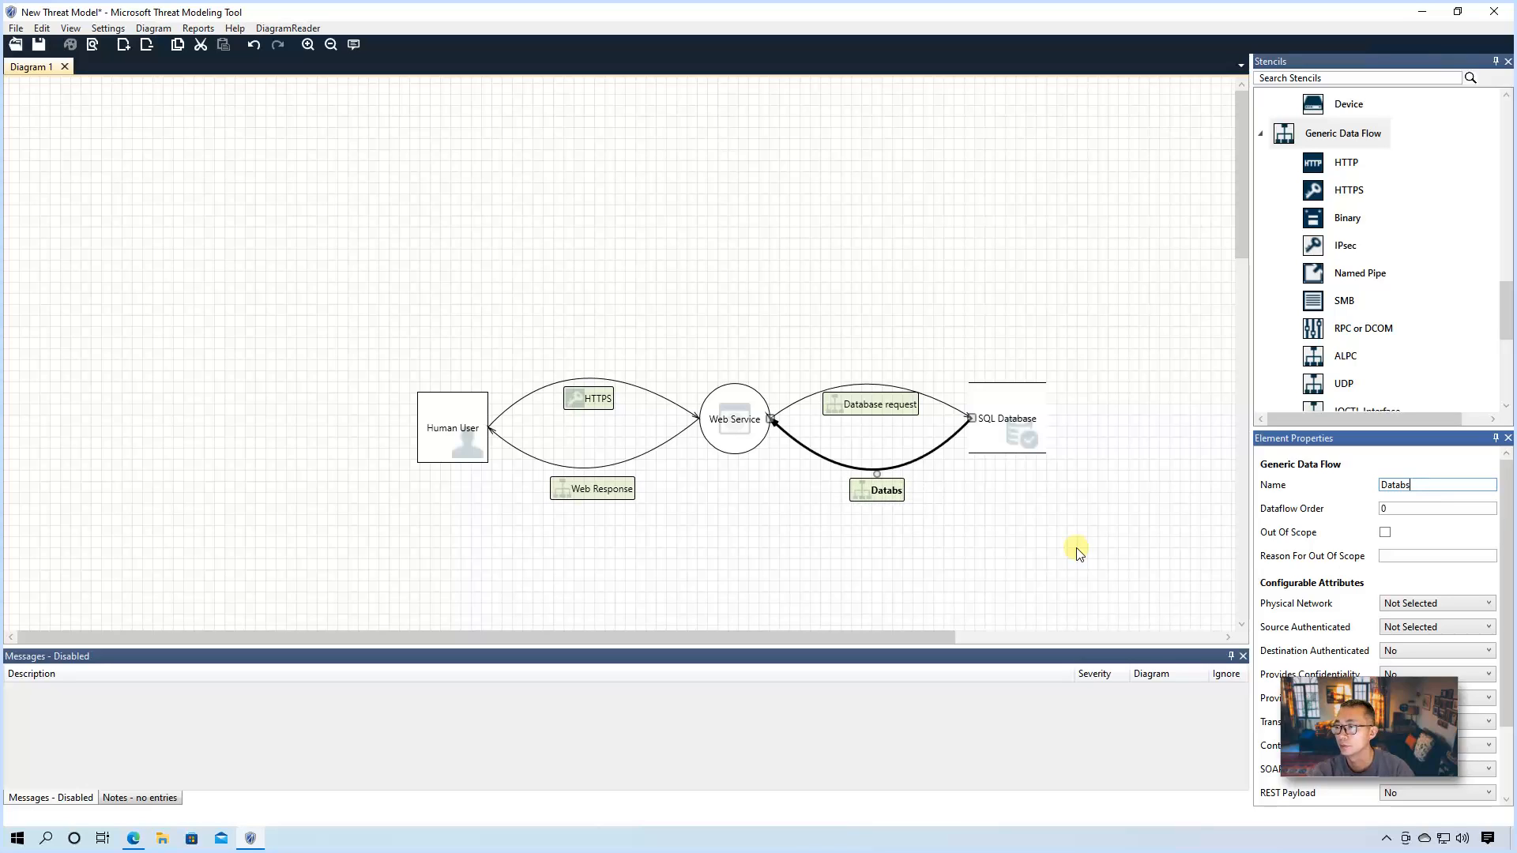
pyautogui.write('Database Response')
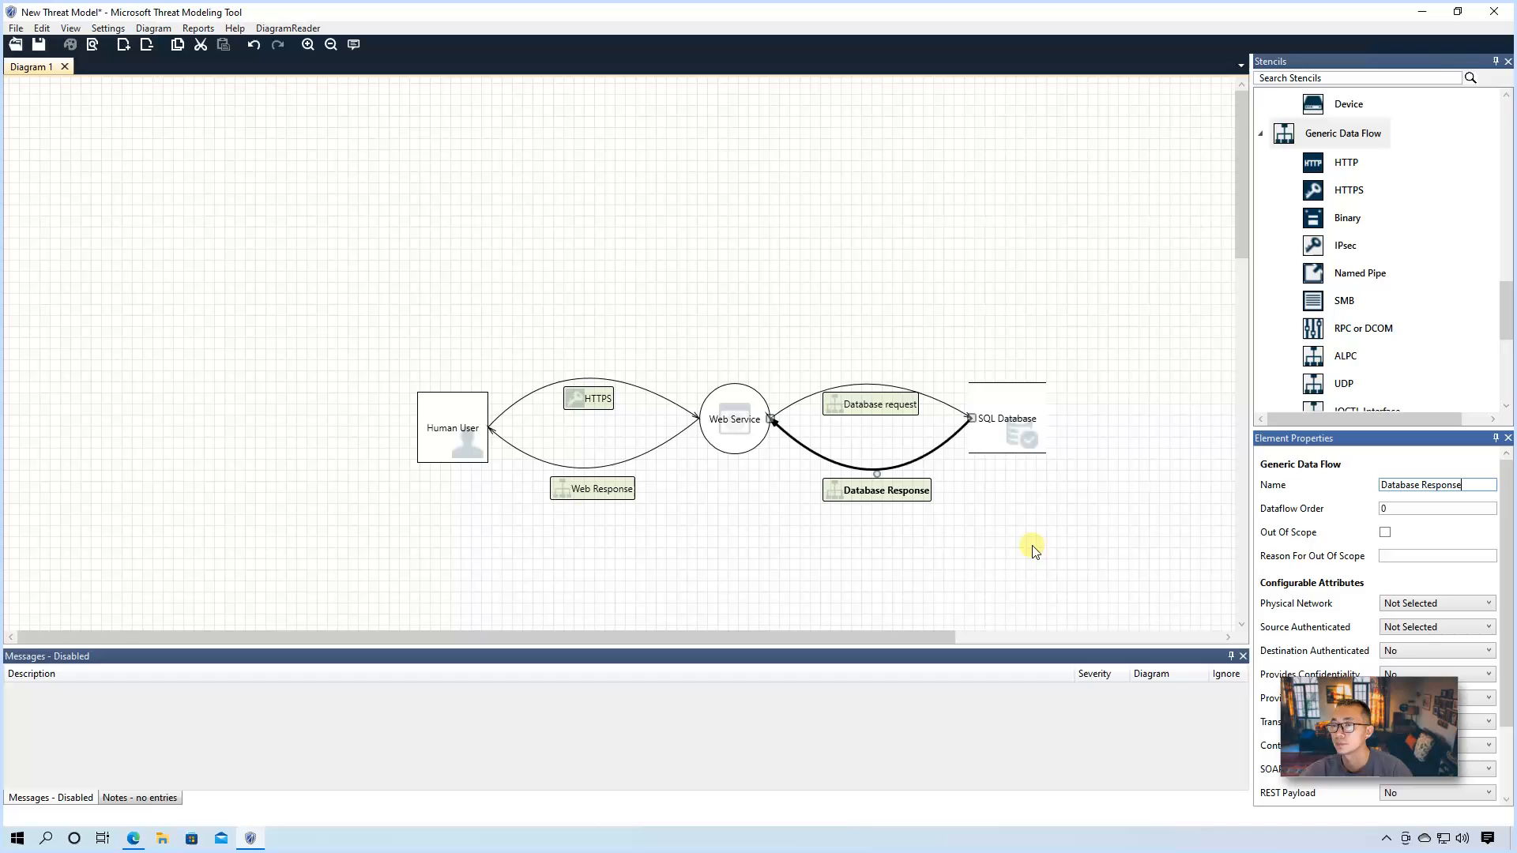
pyautogui.click(1006, 418)
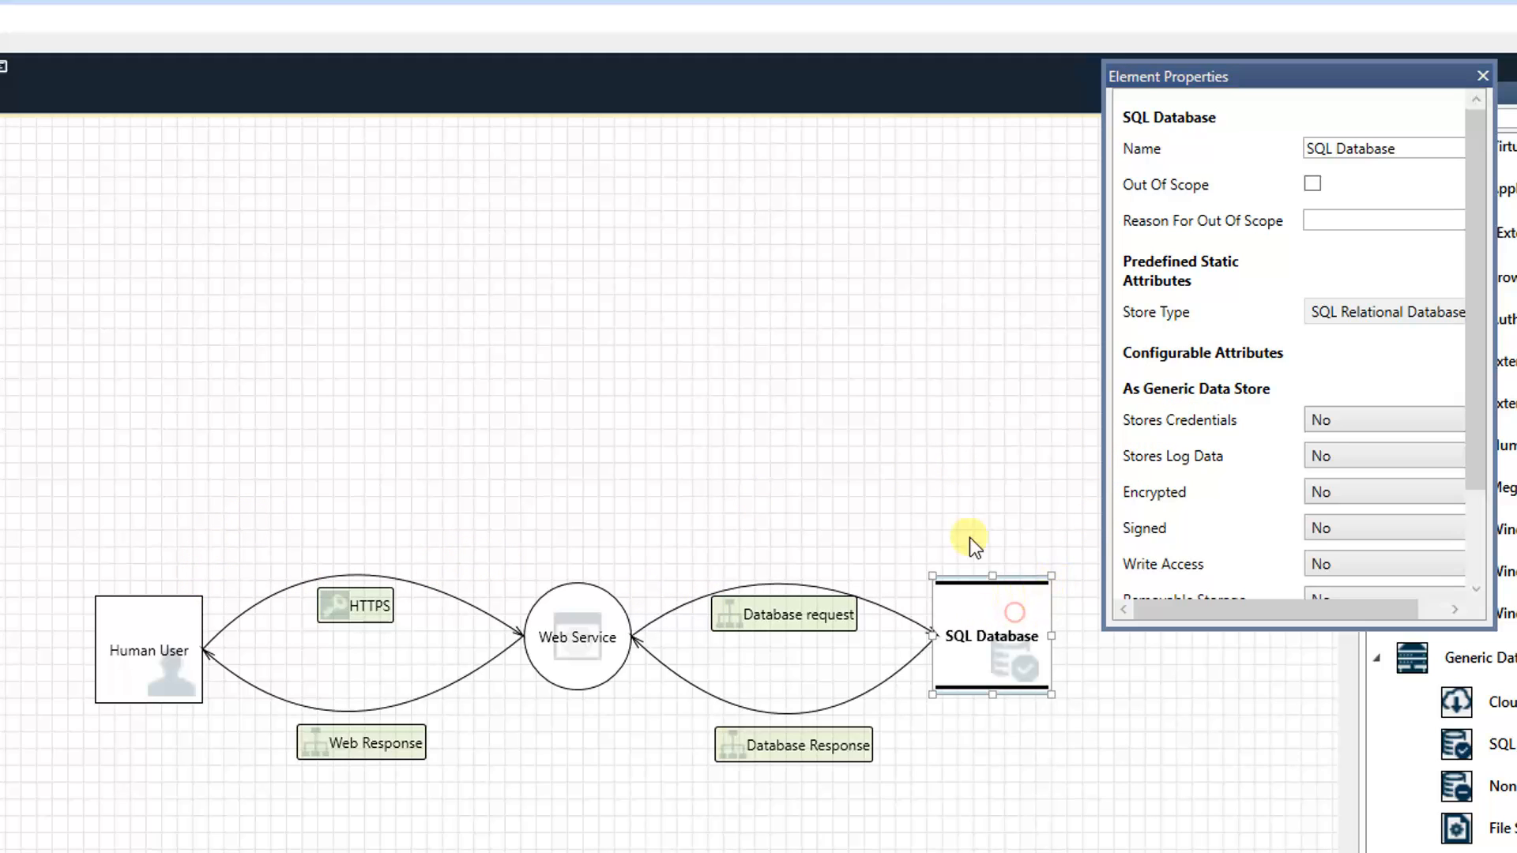
pyautogui.moveTo(1277, 448)
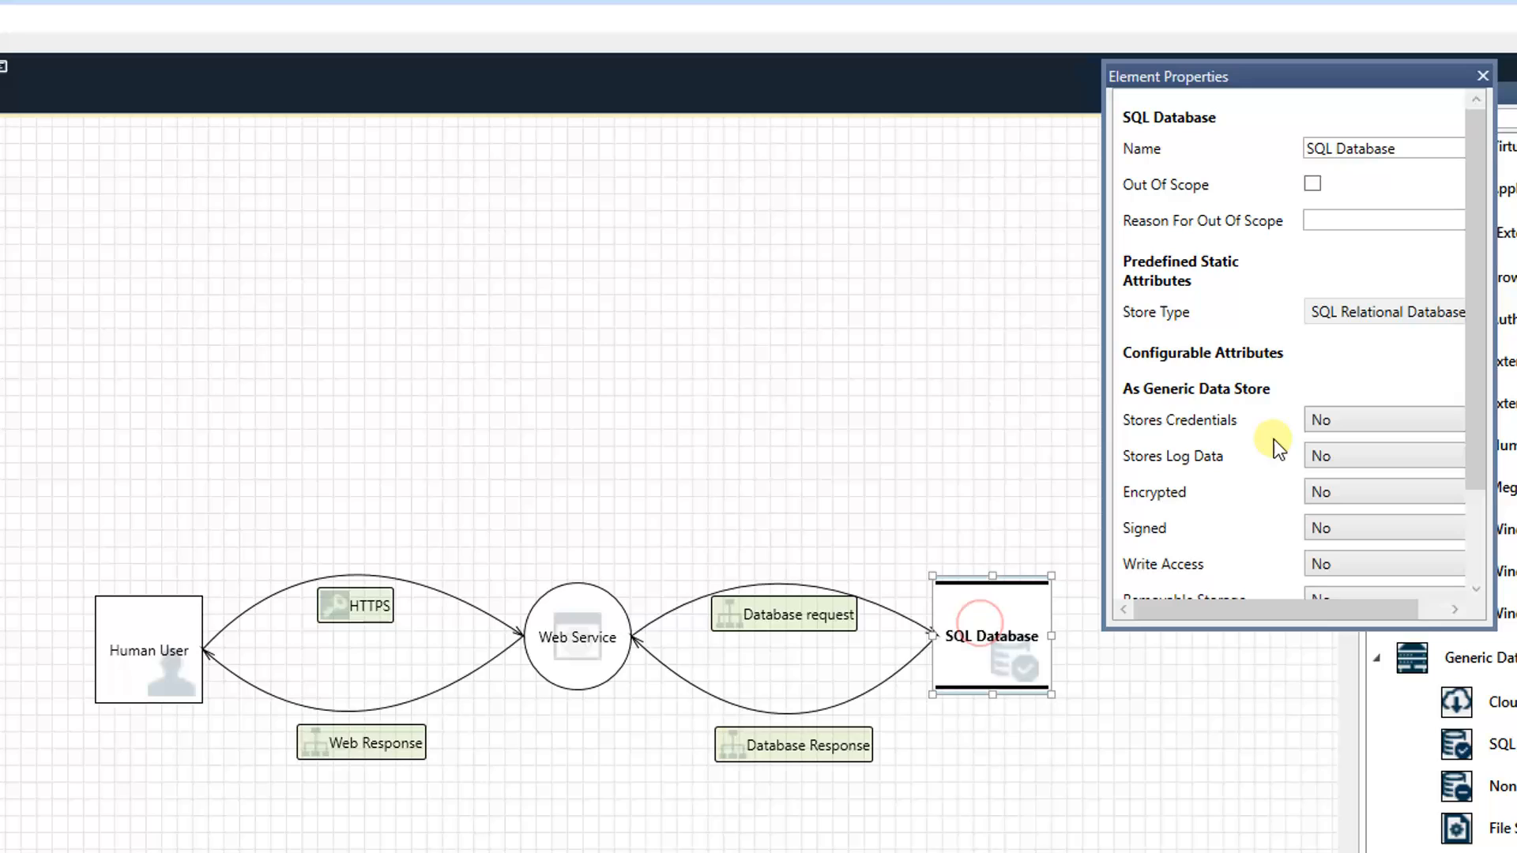
pyautogui.moveTo(1197, 427)
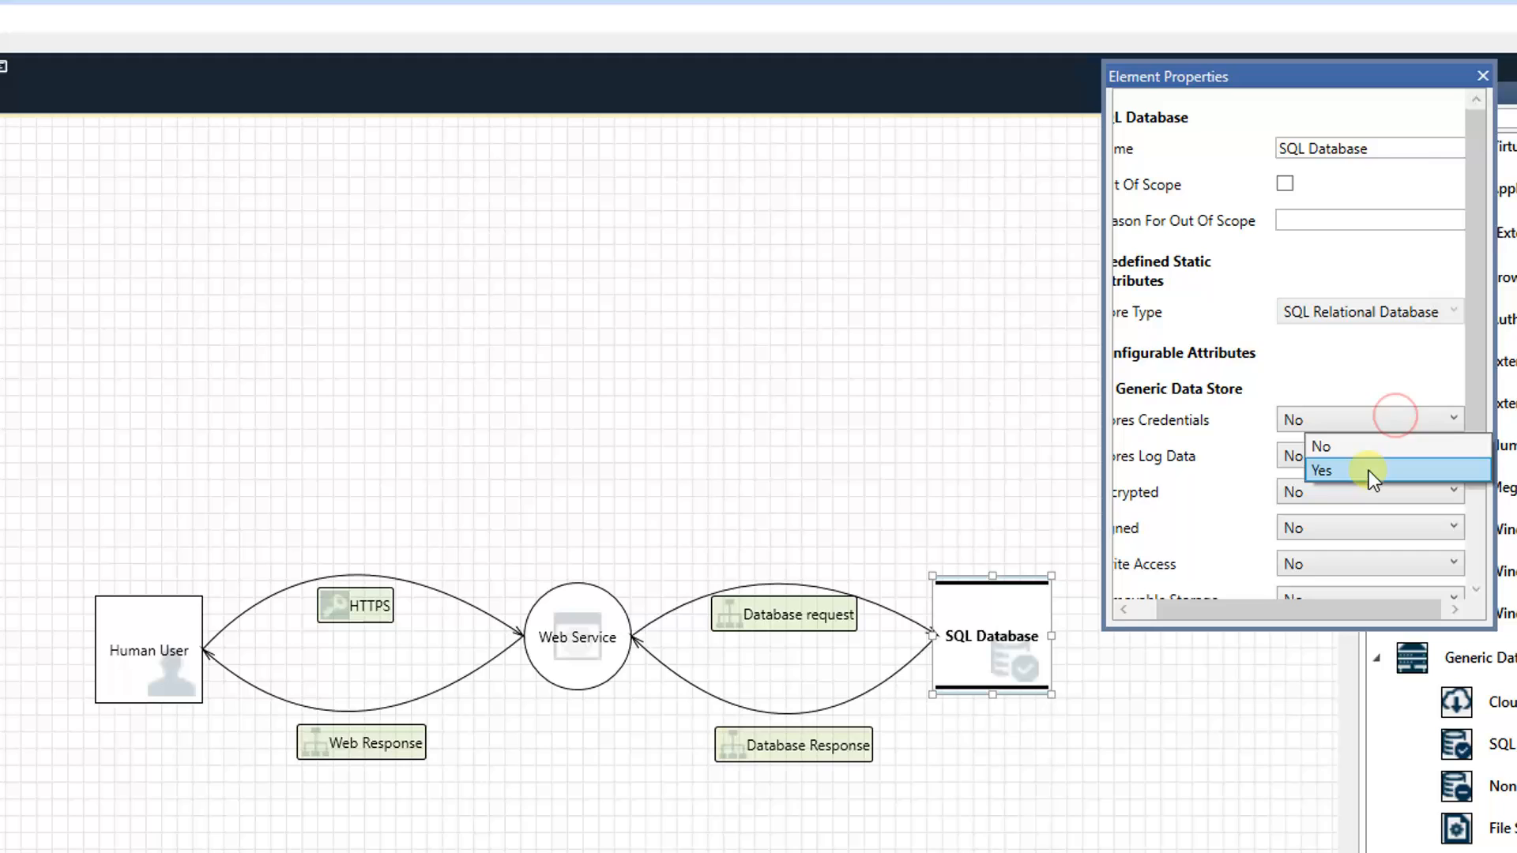
# Step: Set the SQL Database to store credentials, Encrypted Yes, Write Access Yes and Backup Yes
pyautogui.click(1322, 470)
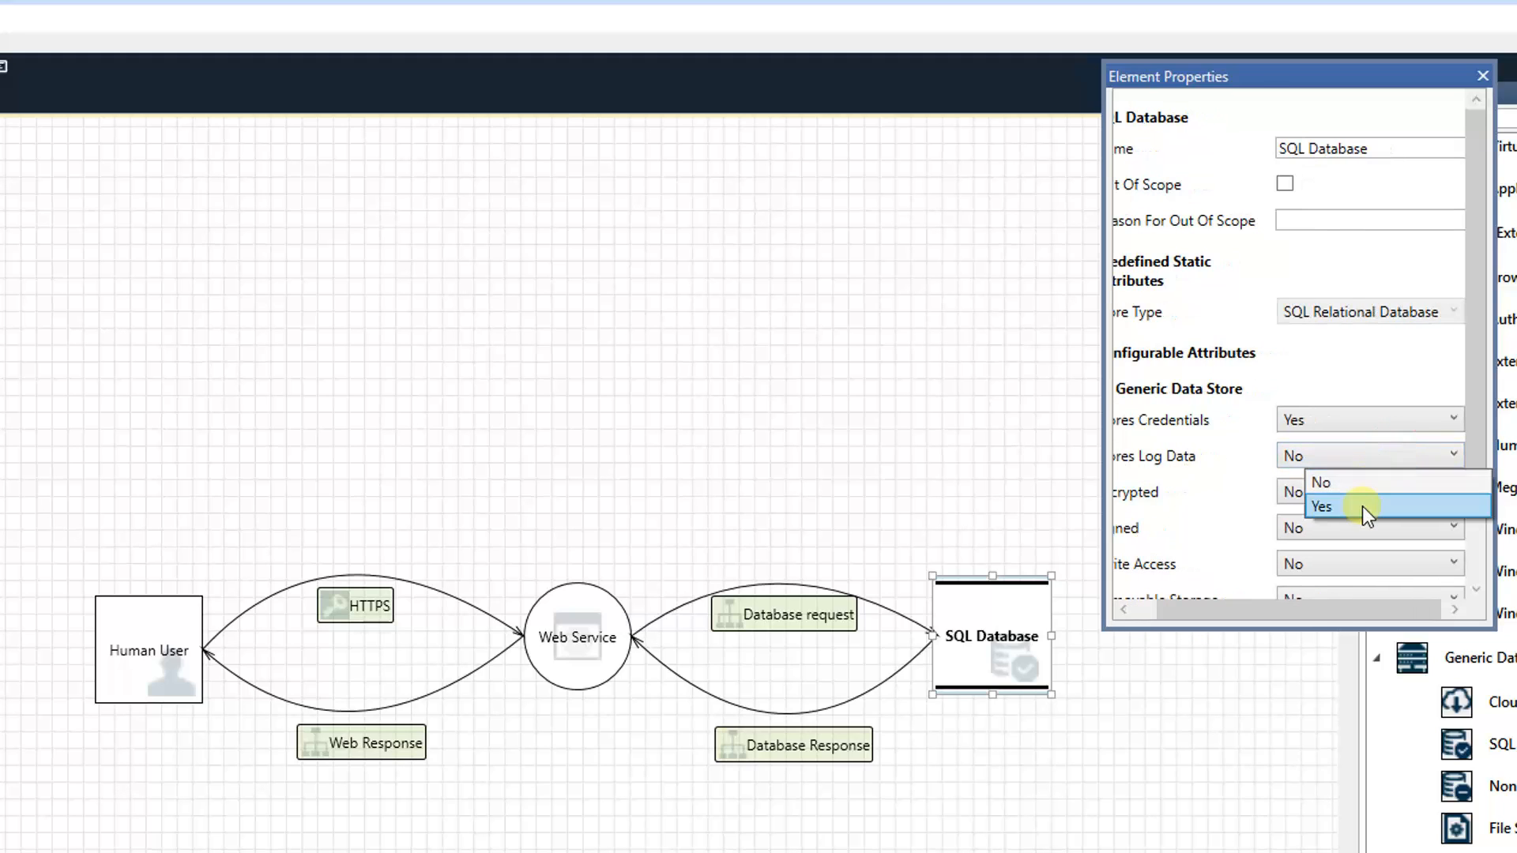
pyautogui.click(1322, 506)
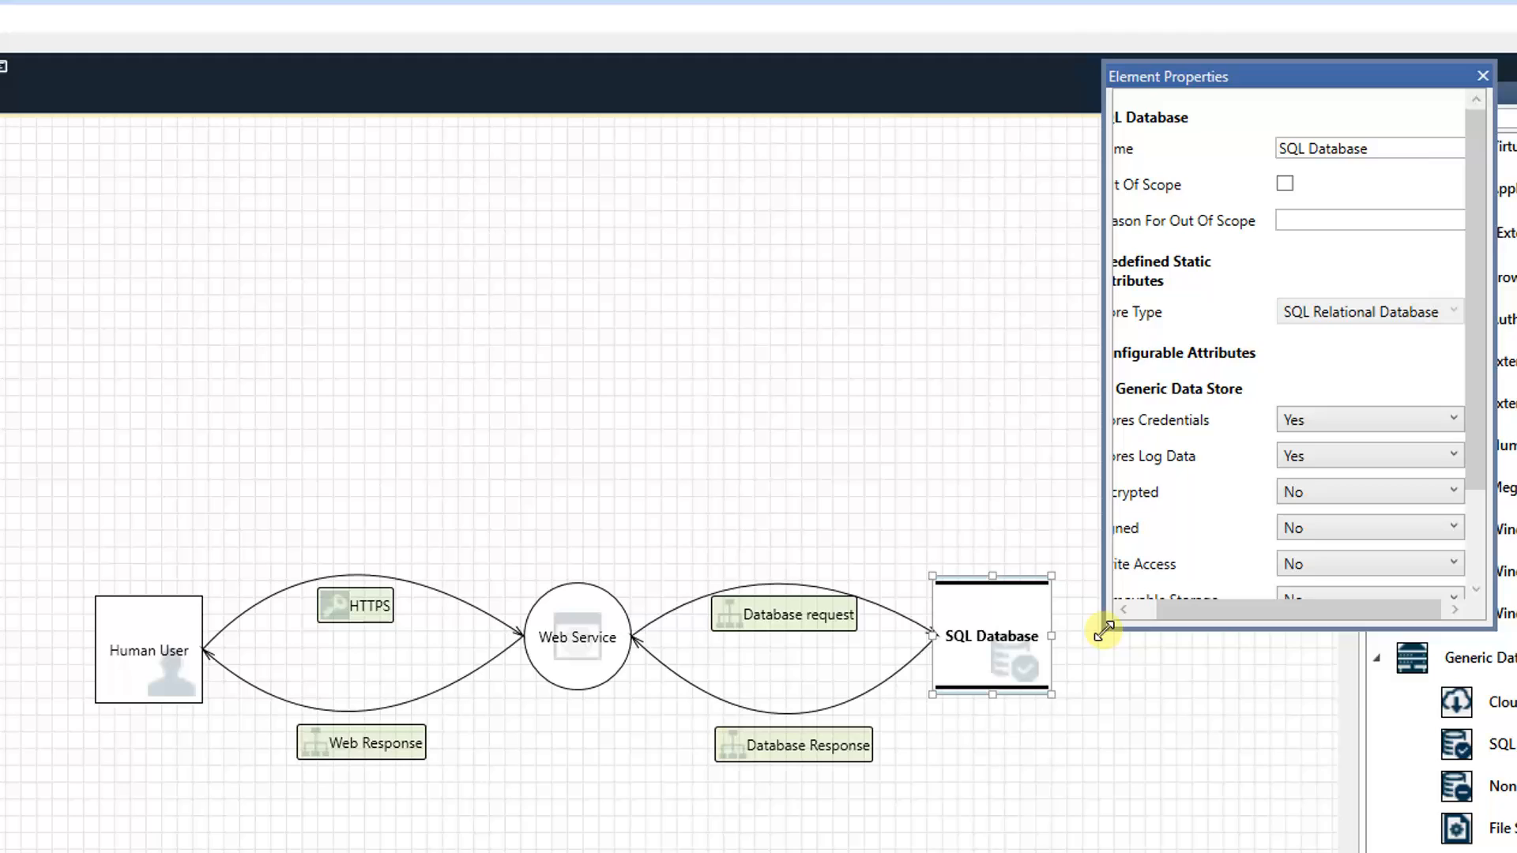
pyautogui.click(1365, 492)
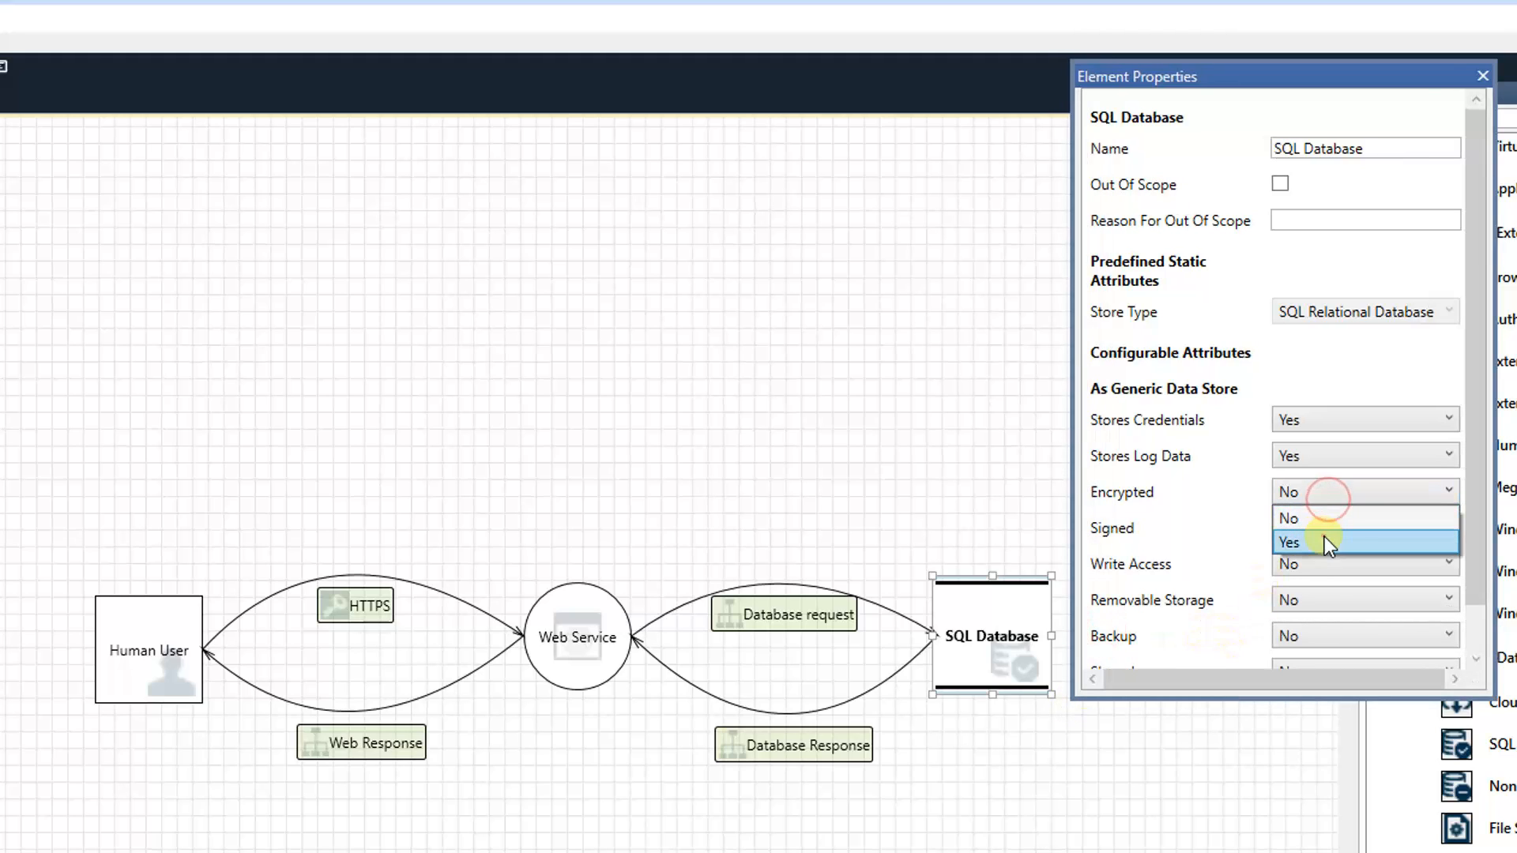
pyautogui.click(1289, 542)
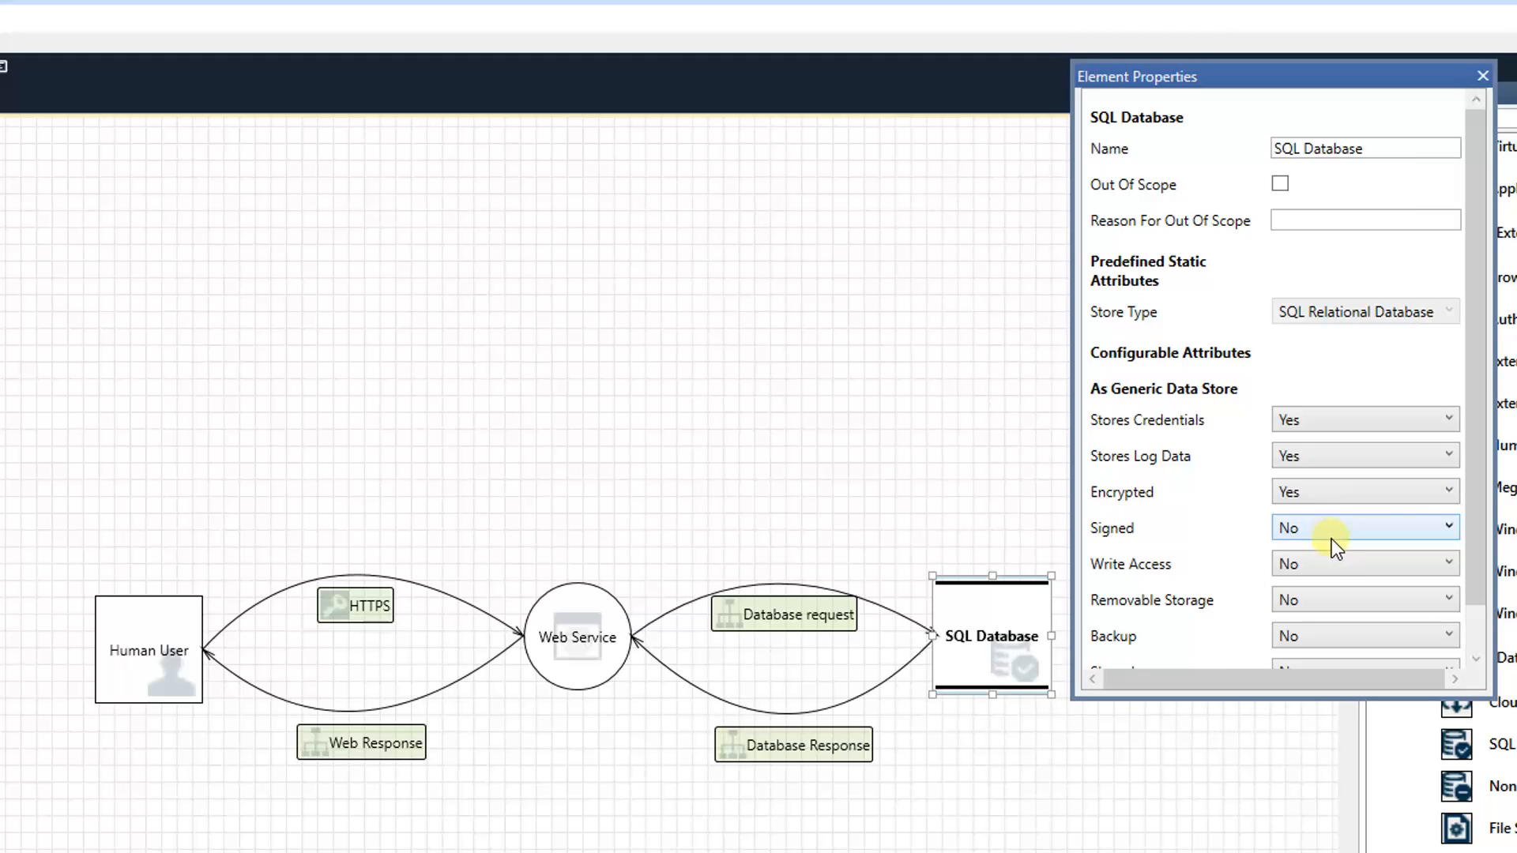
pyautogui.click(1364, 564)
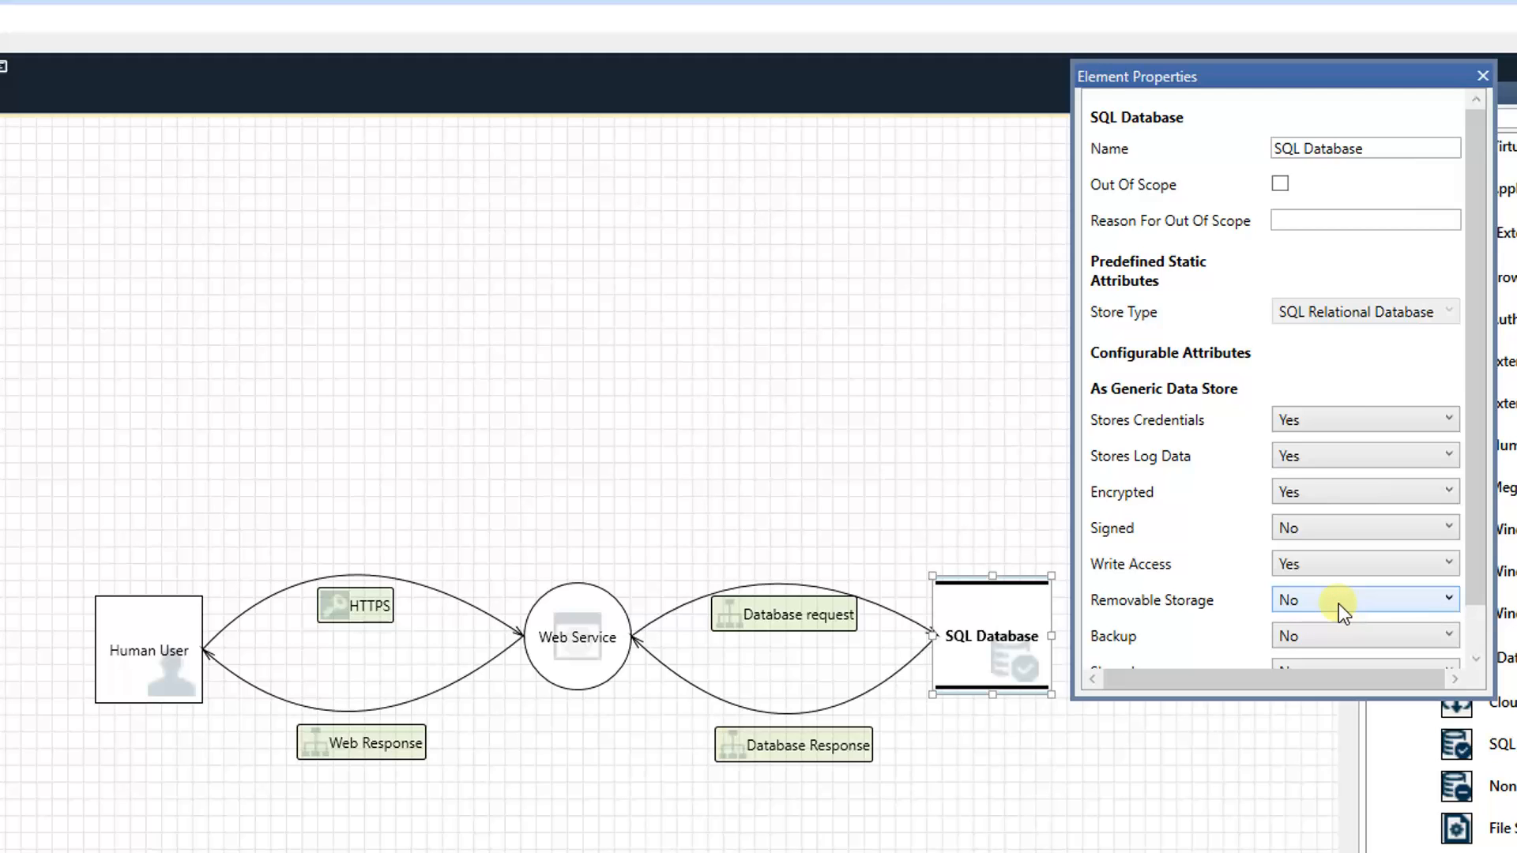
pyautogui.click(1362, 586)
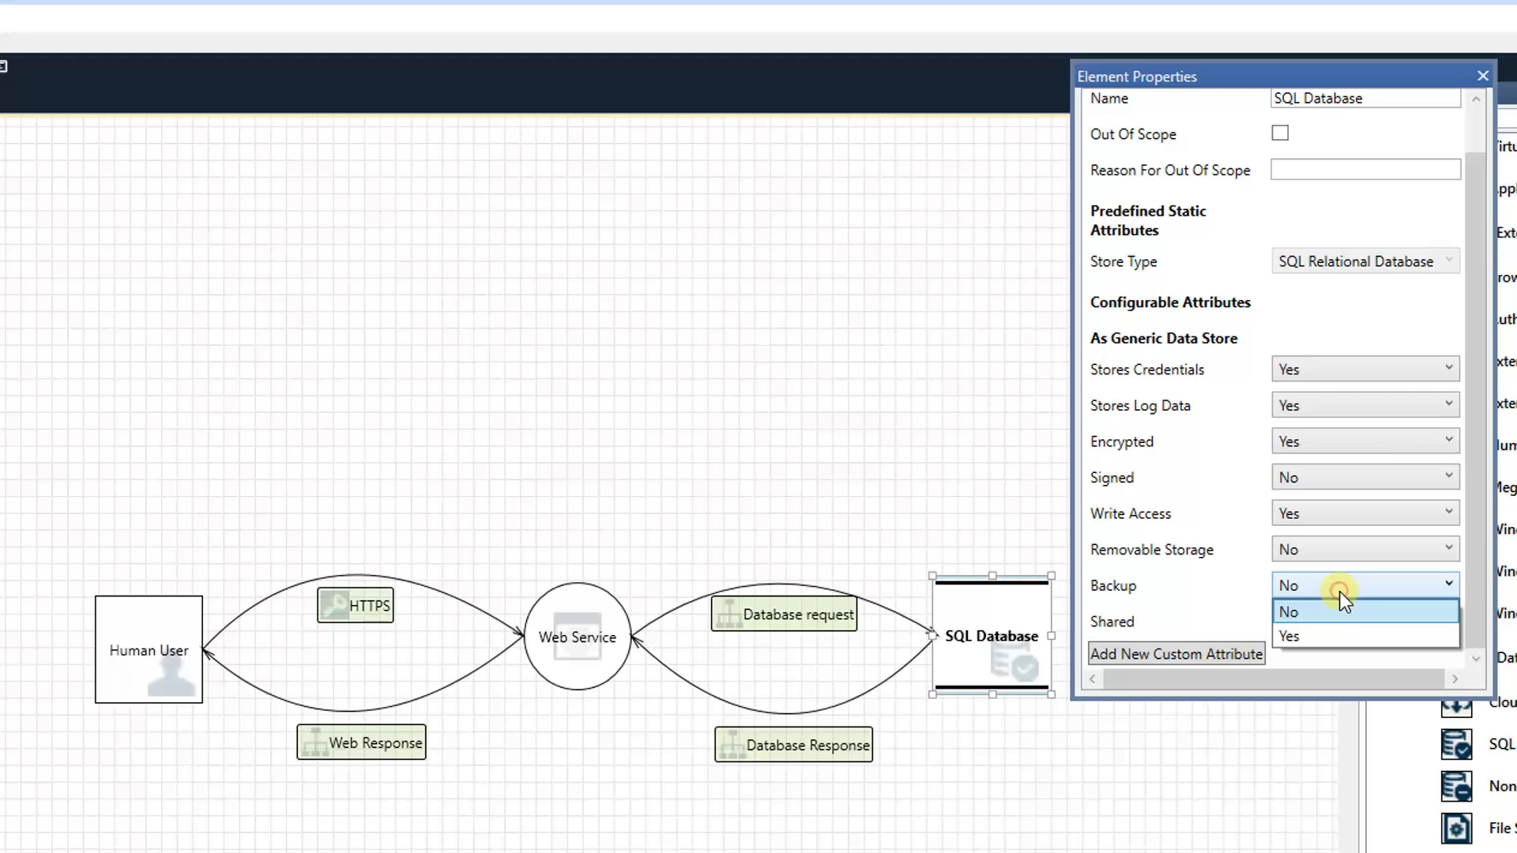
pyautogui.click(1290, 636)
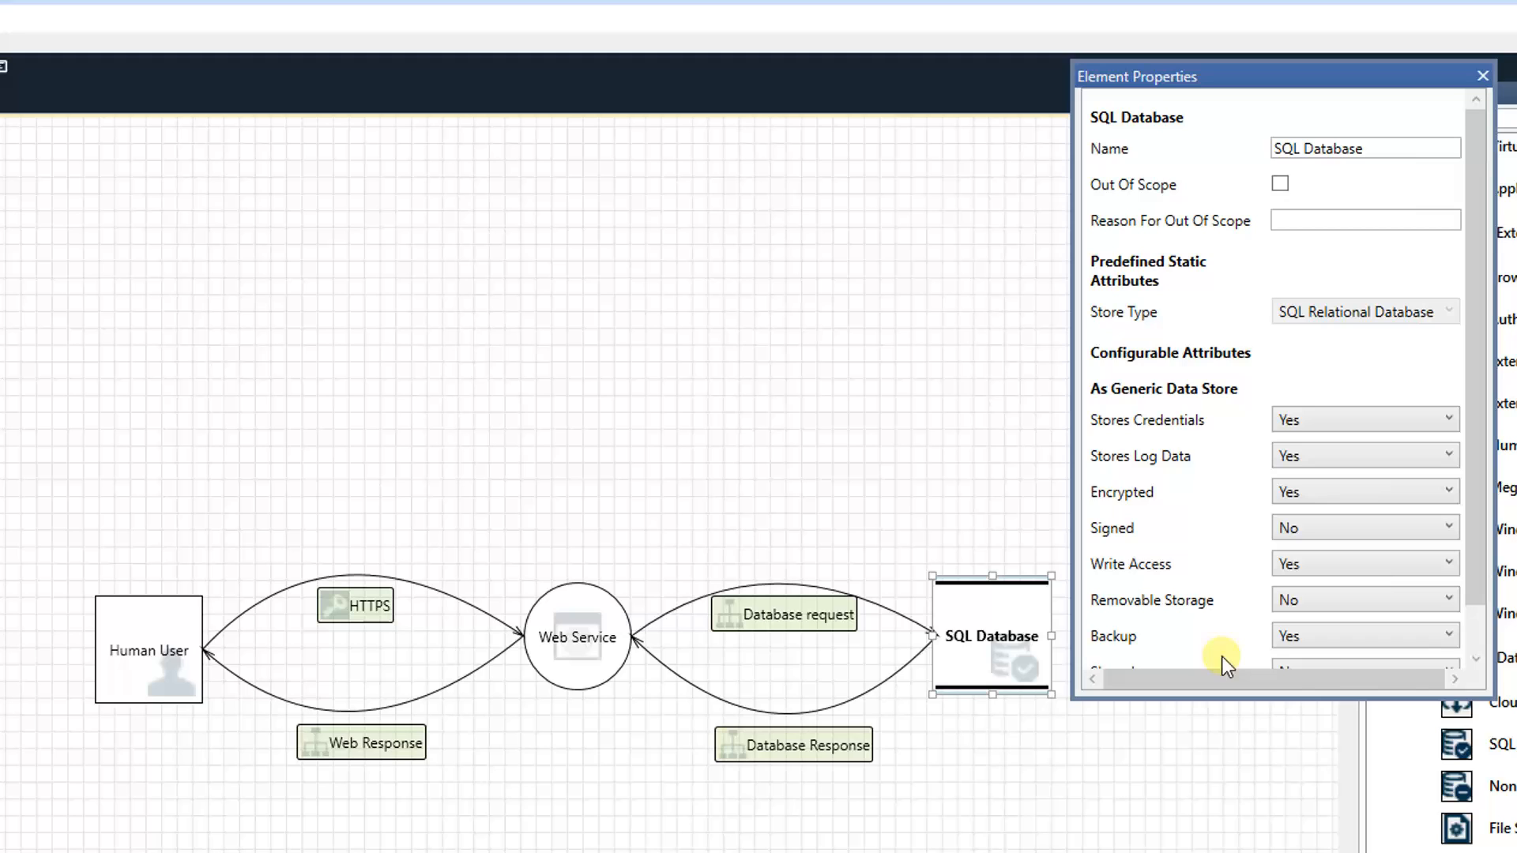
pyautogui.scroll(-3)
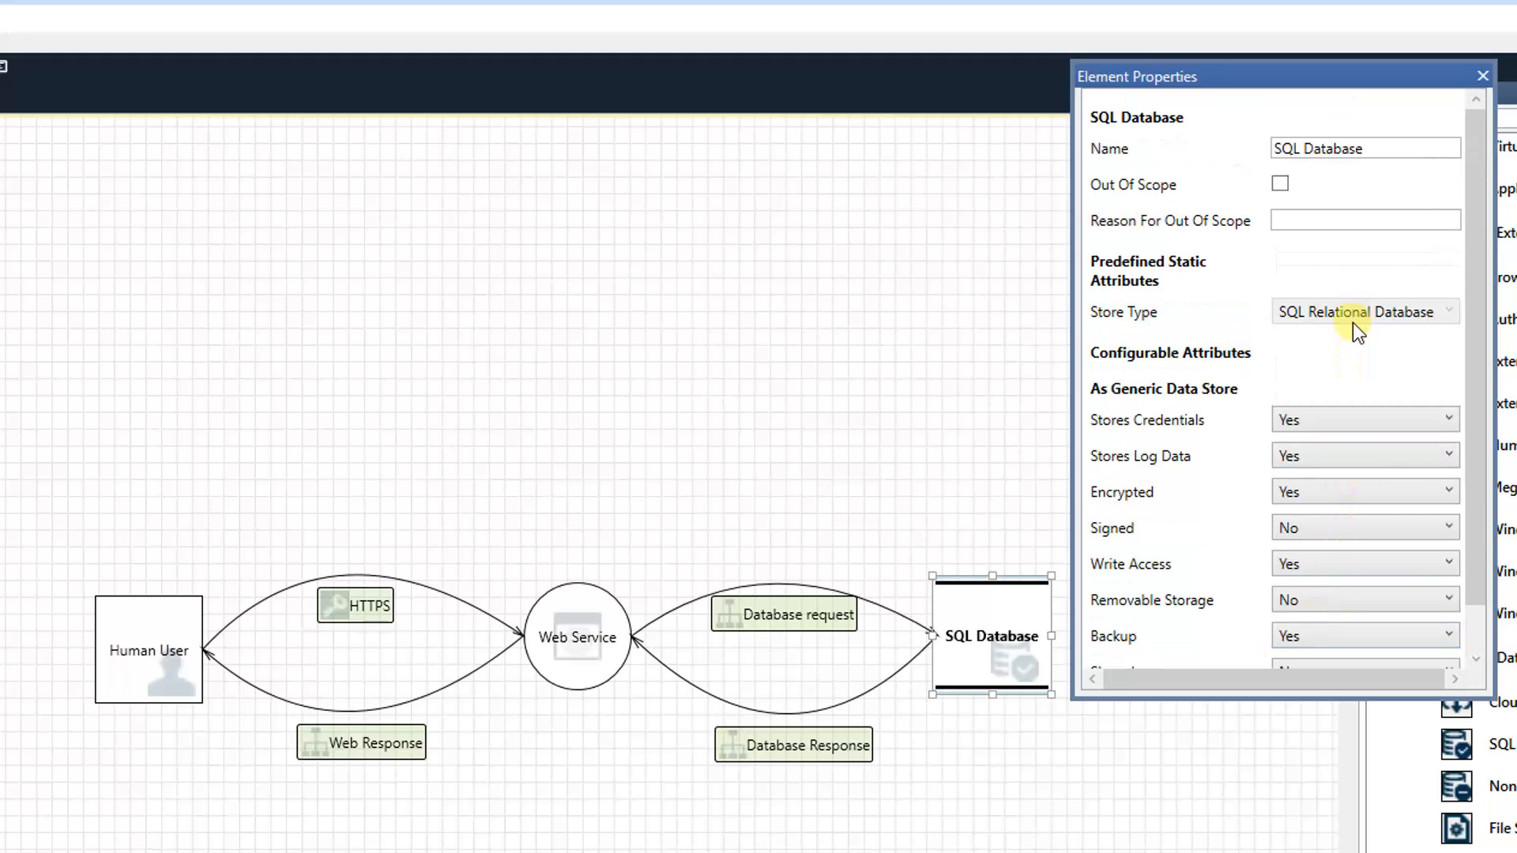
# Step: Set Web Service to run as System at Low Integrity Level, accepting input from any remote user
pyautogui.click(577, 637)
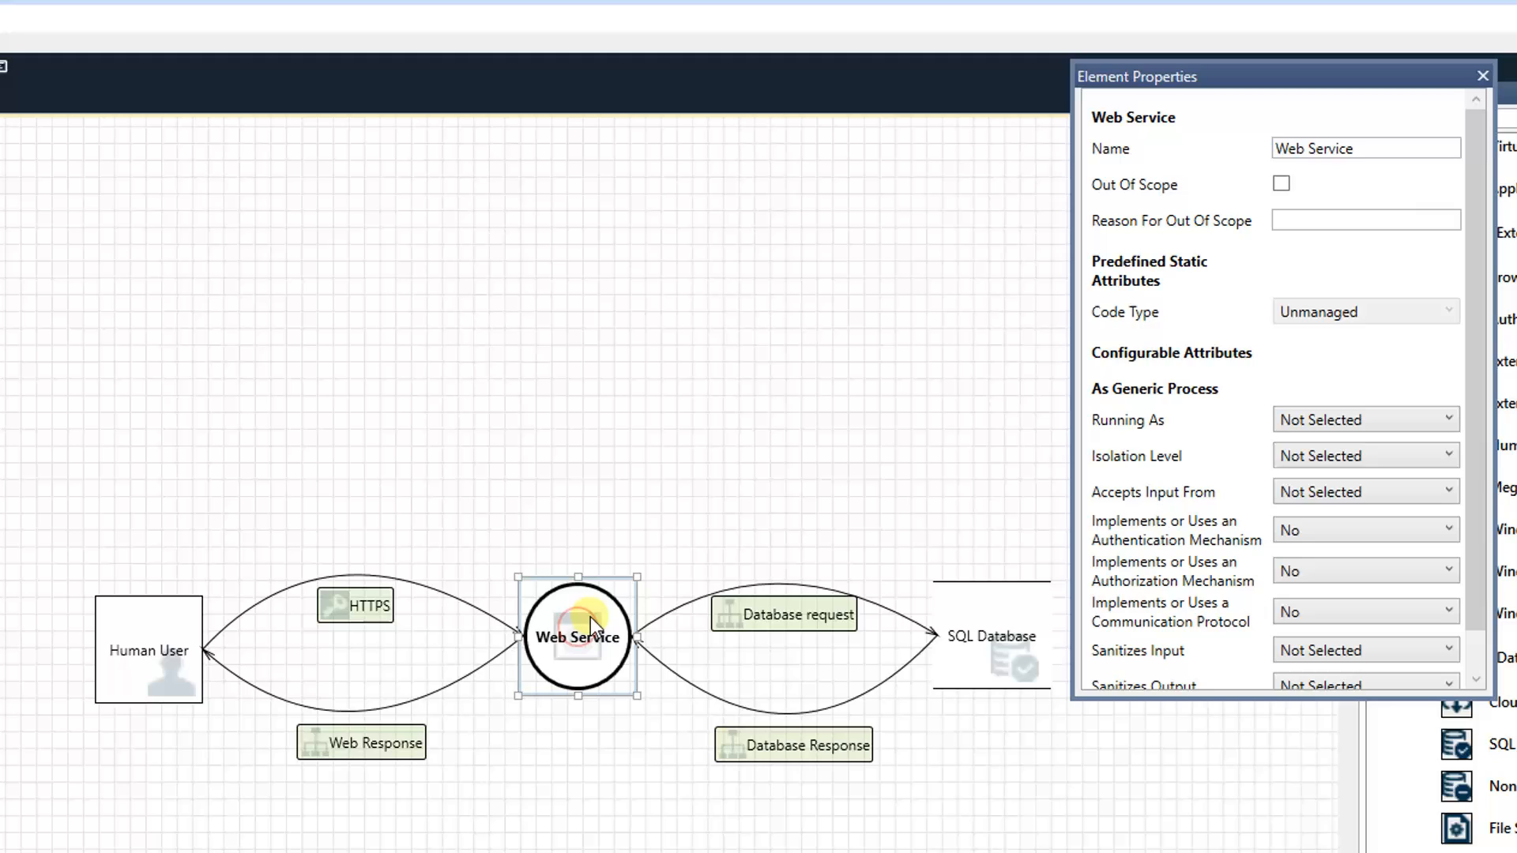
pyautogui.moveTo(1372, 443)
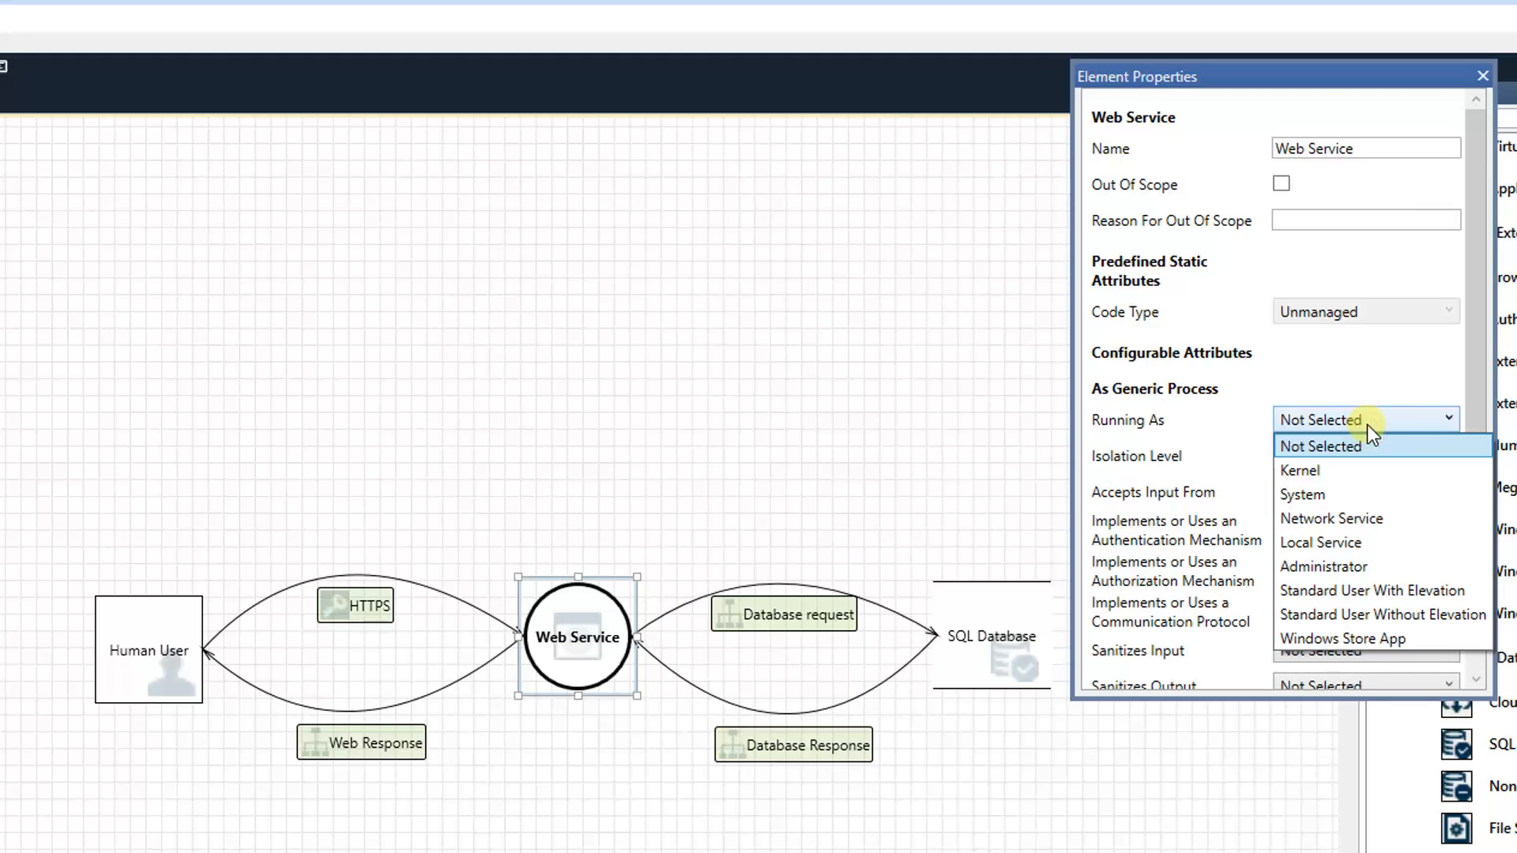
pyautogui.moveTo(1378, 543)
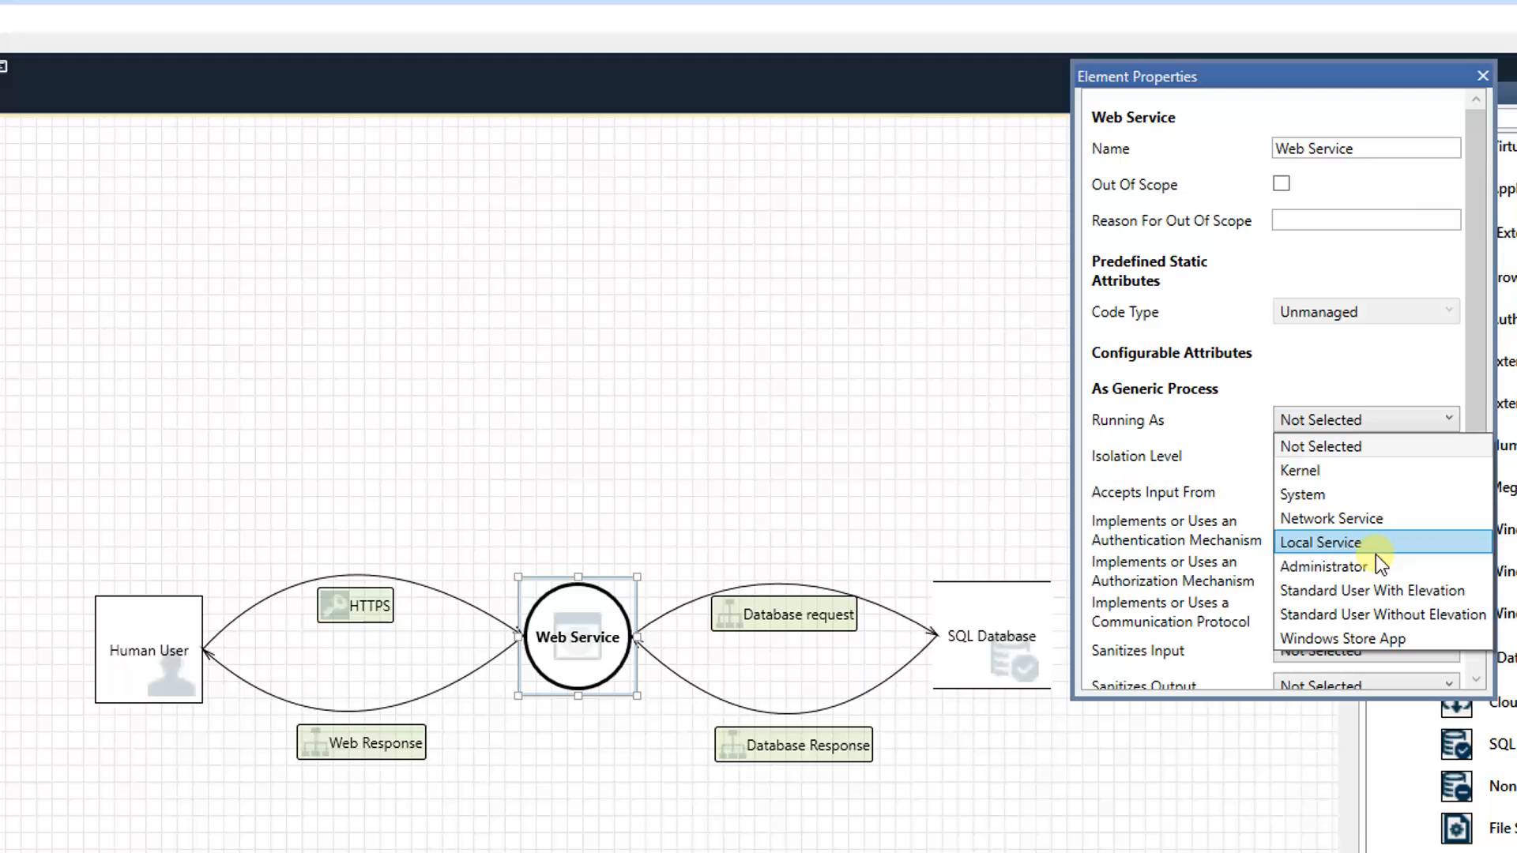
pyautogui.click(1301, 495)
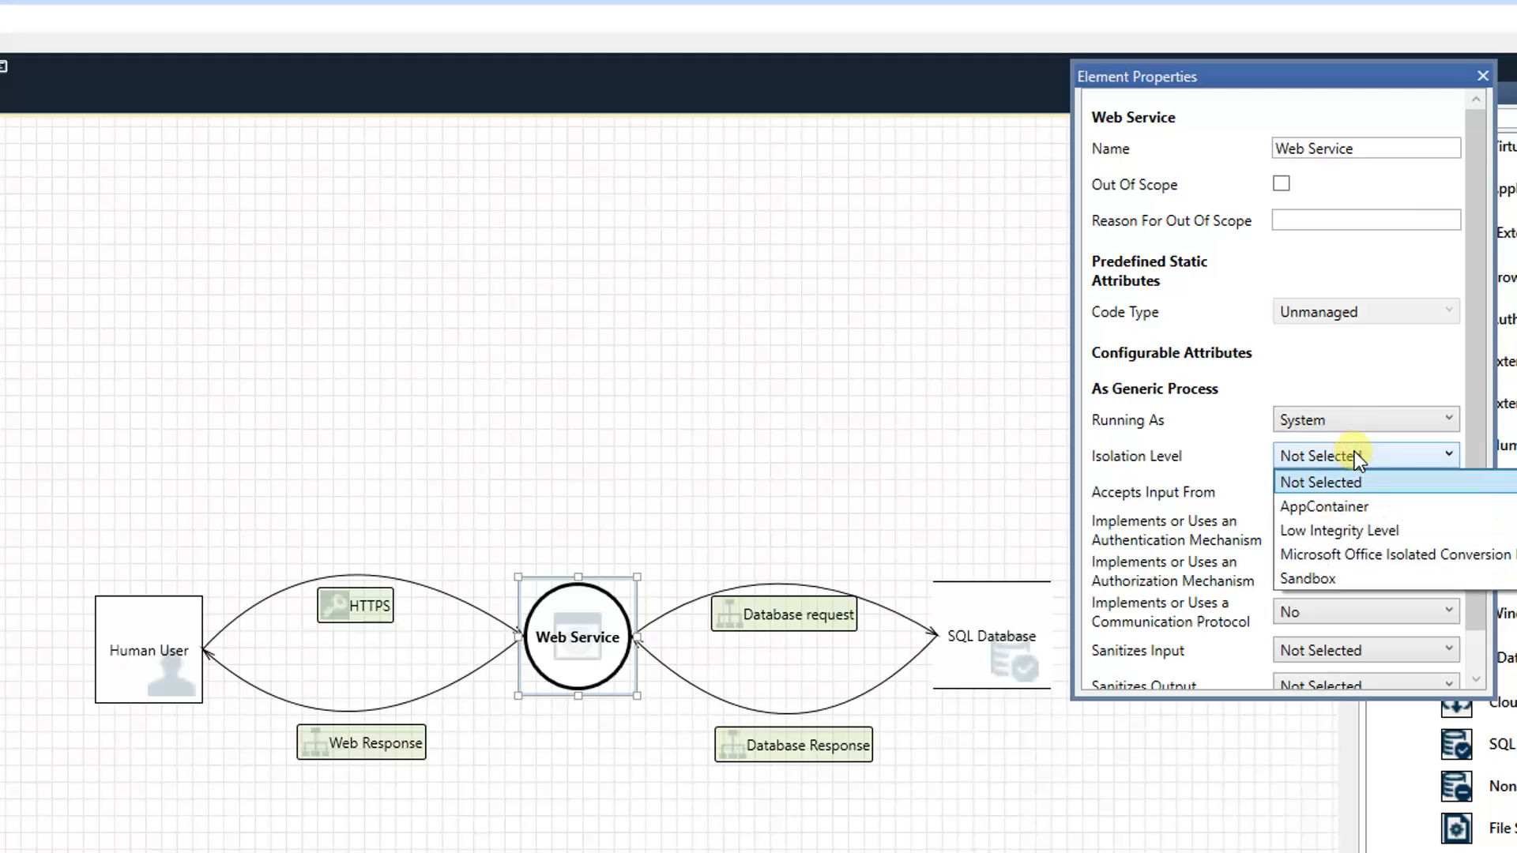
pyautogui.moveTo(1370, 579)
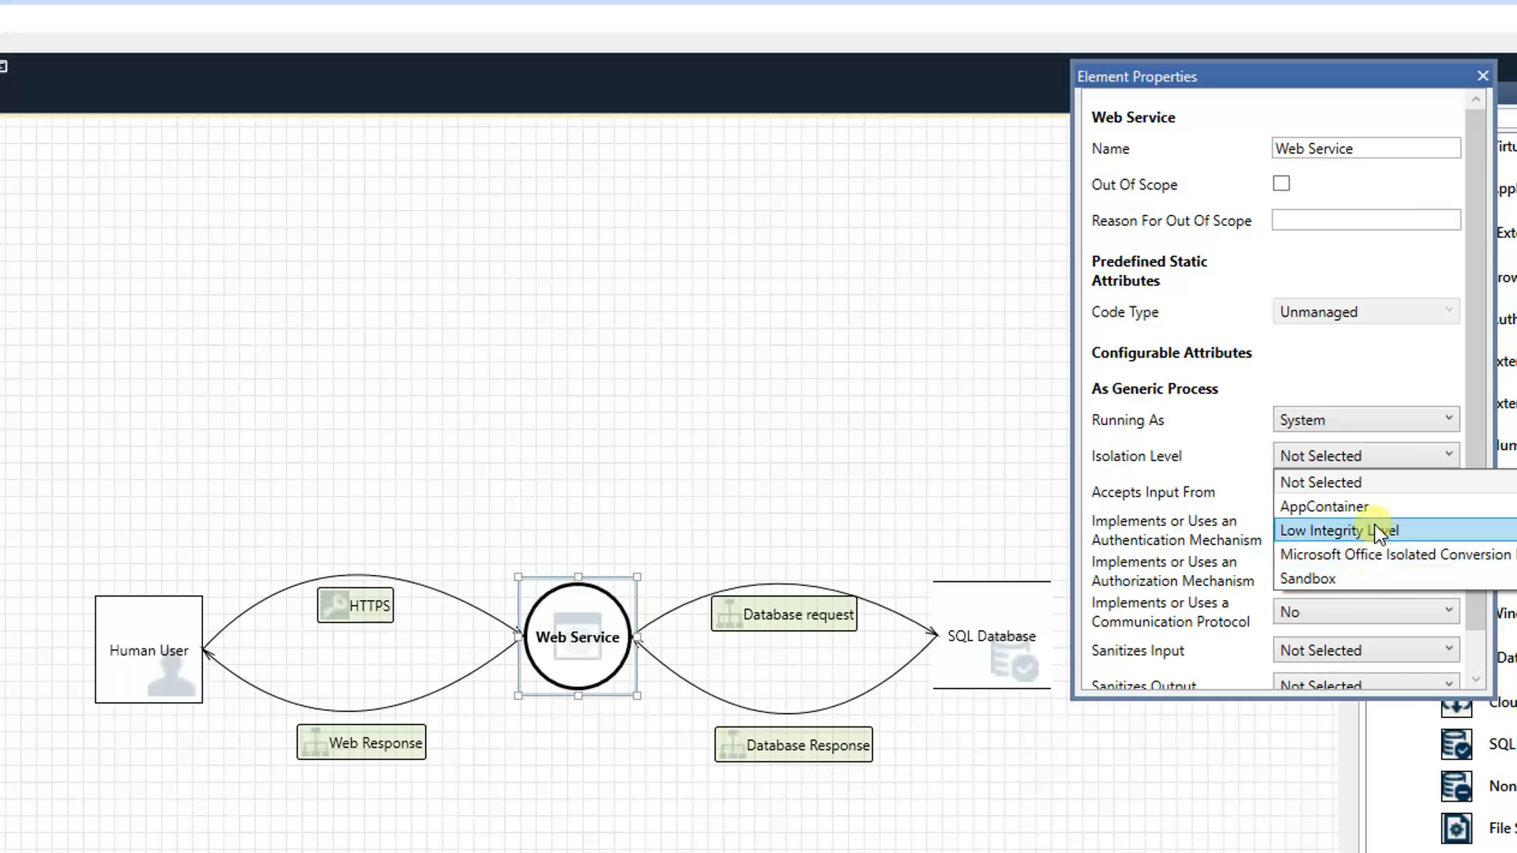
pyautogui.click(1340, 530)
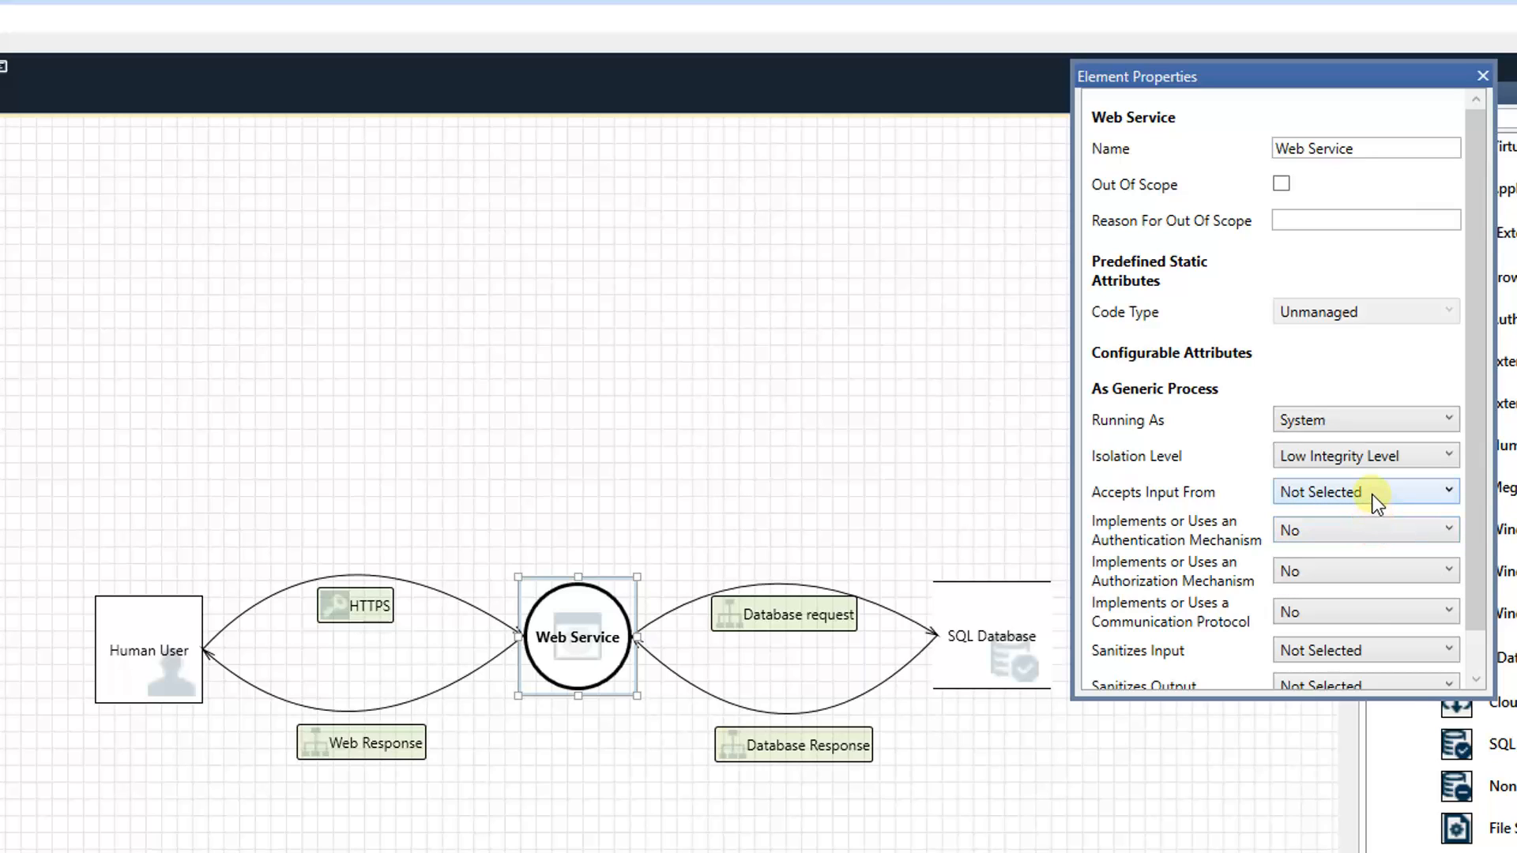
pyautogui.click(1363, 492)
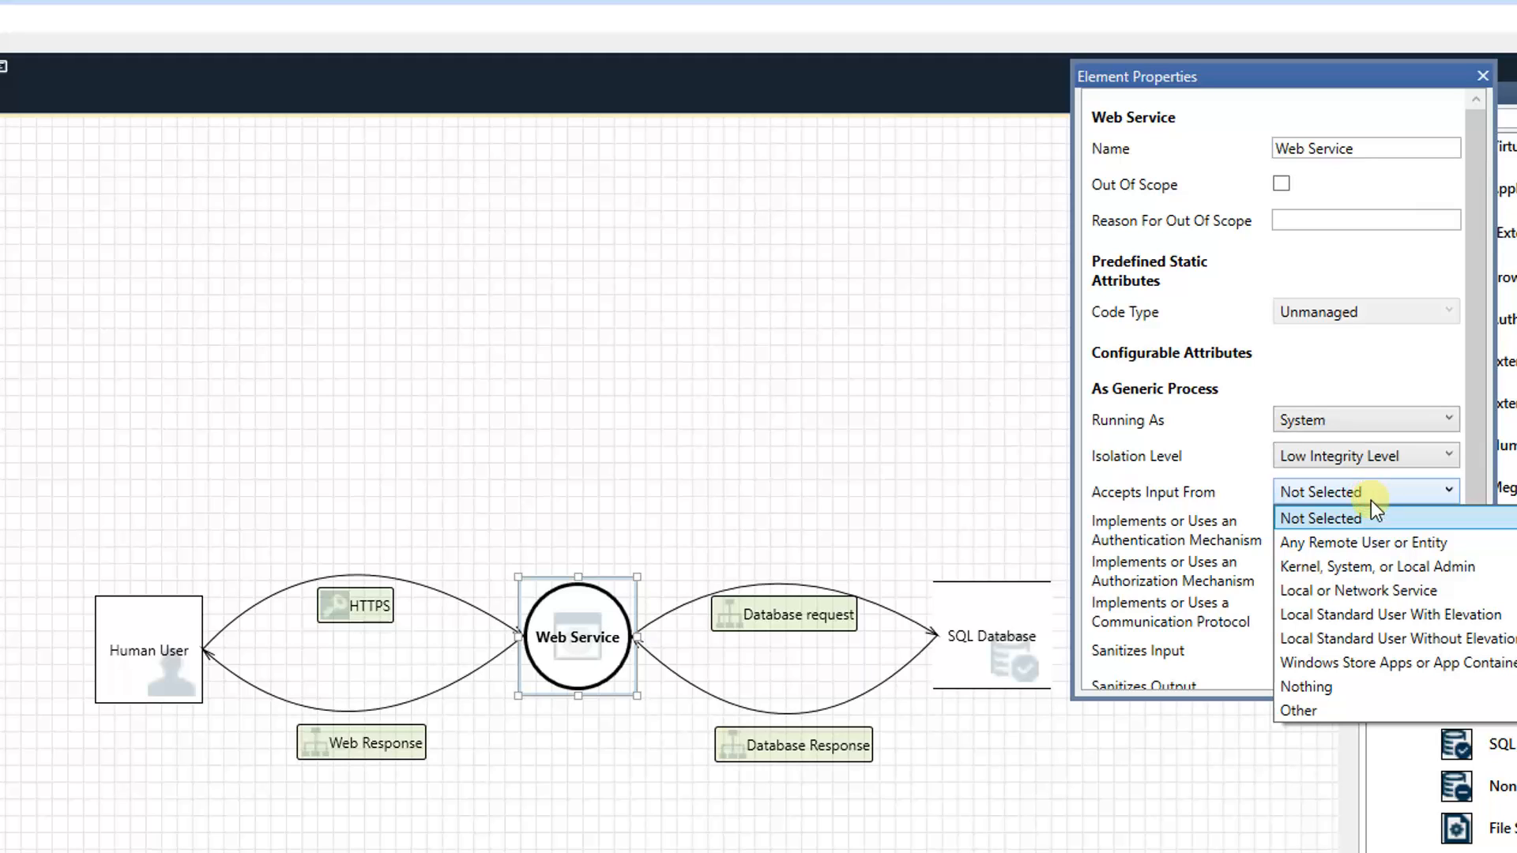
pyautogui.click(1361, 543)
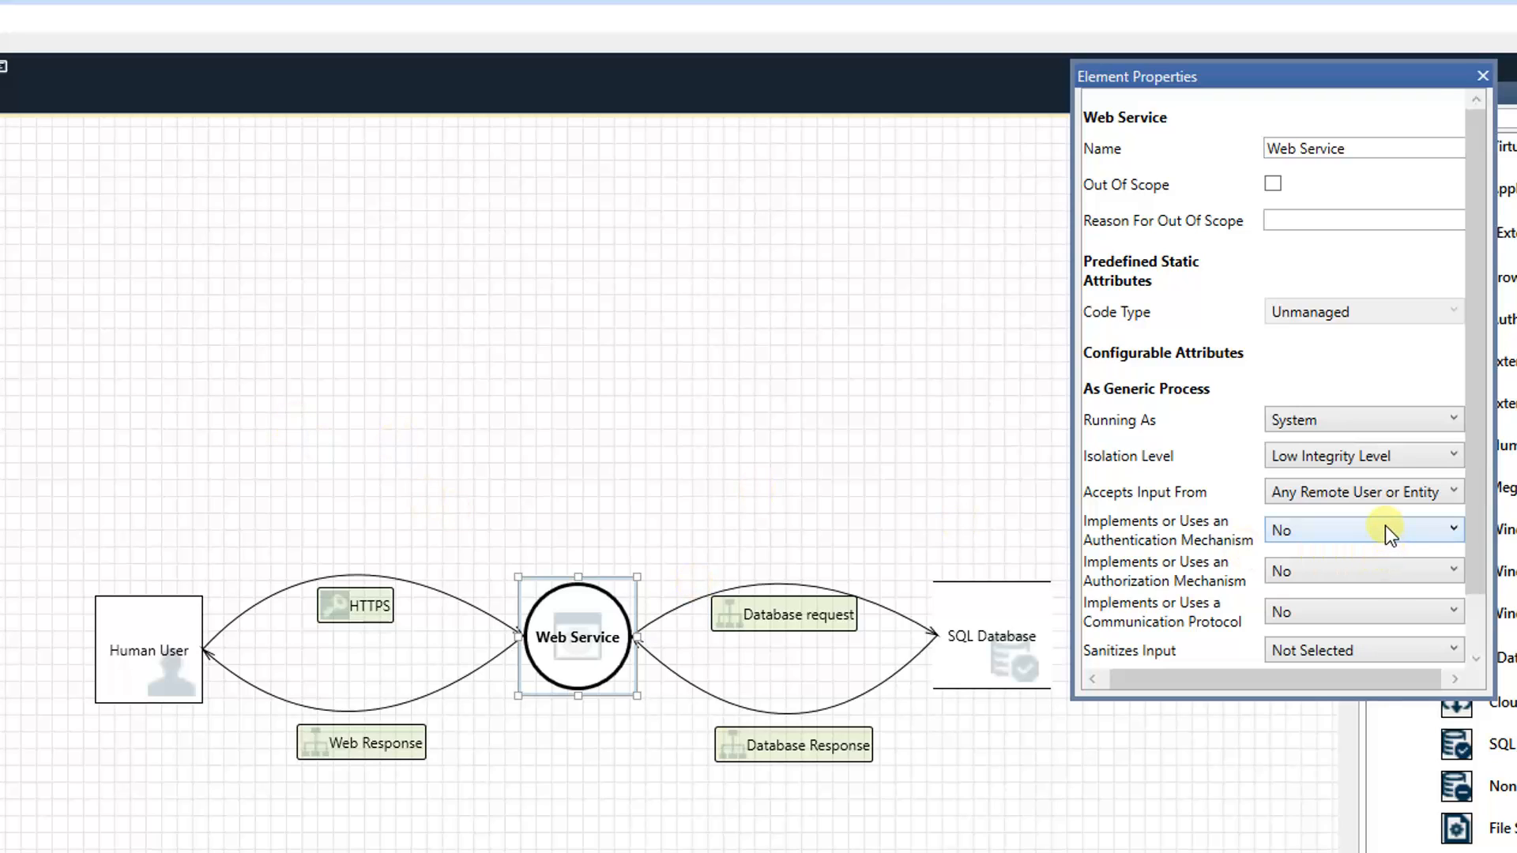
# Step: Mark Web Service as using authentication, authorization, a communication protocol and input sanitization, but not output sanitization
pyautogui.click(1363, 529)
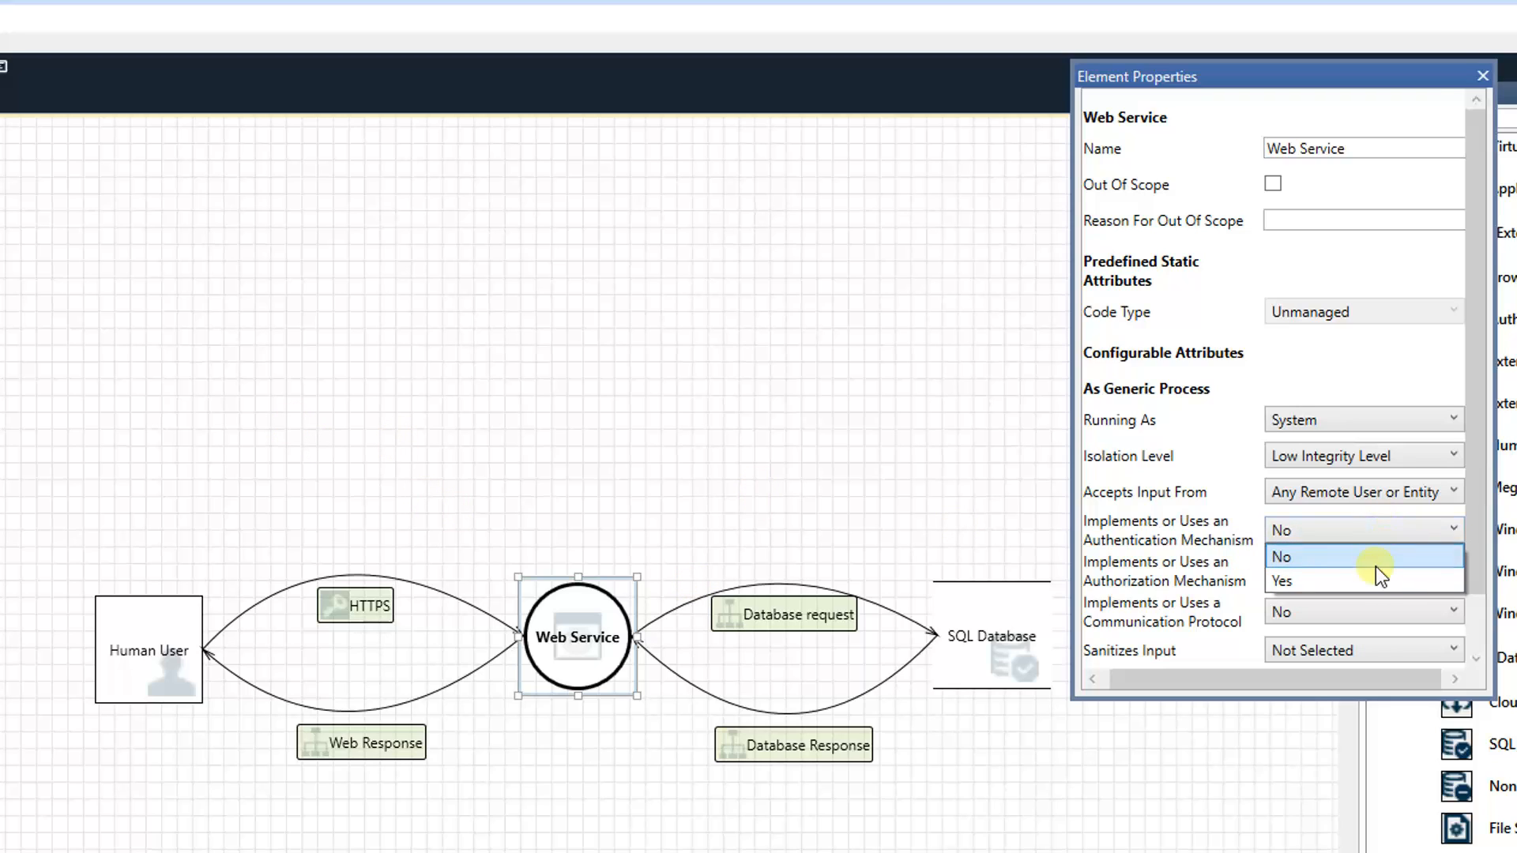
pyautogui.click(1281, 581)
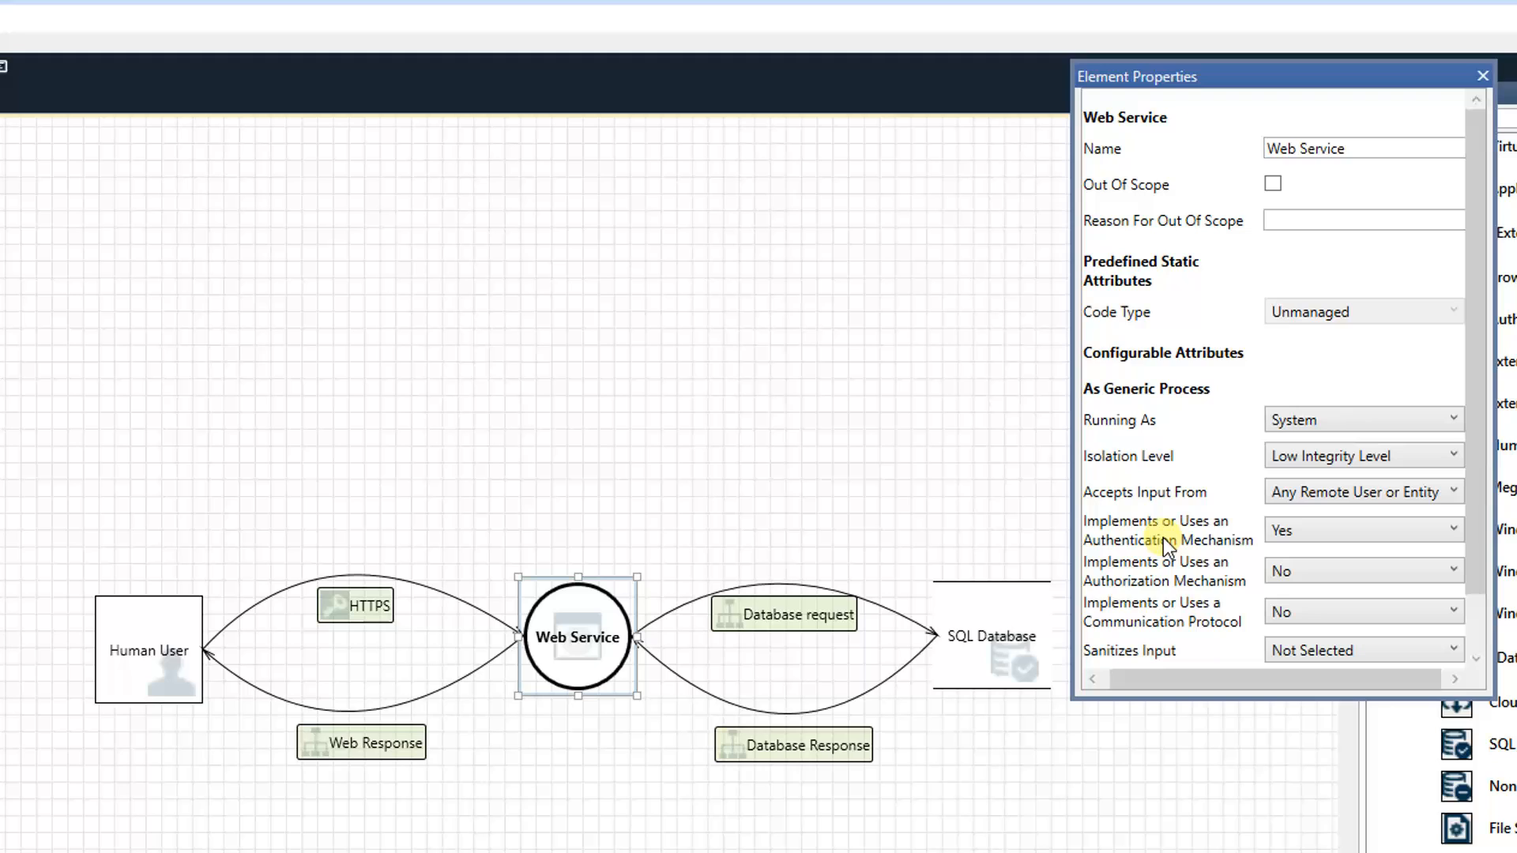
pyautogui.moveTo(1232, 561)
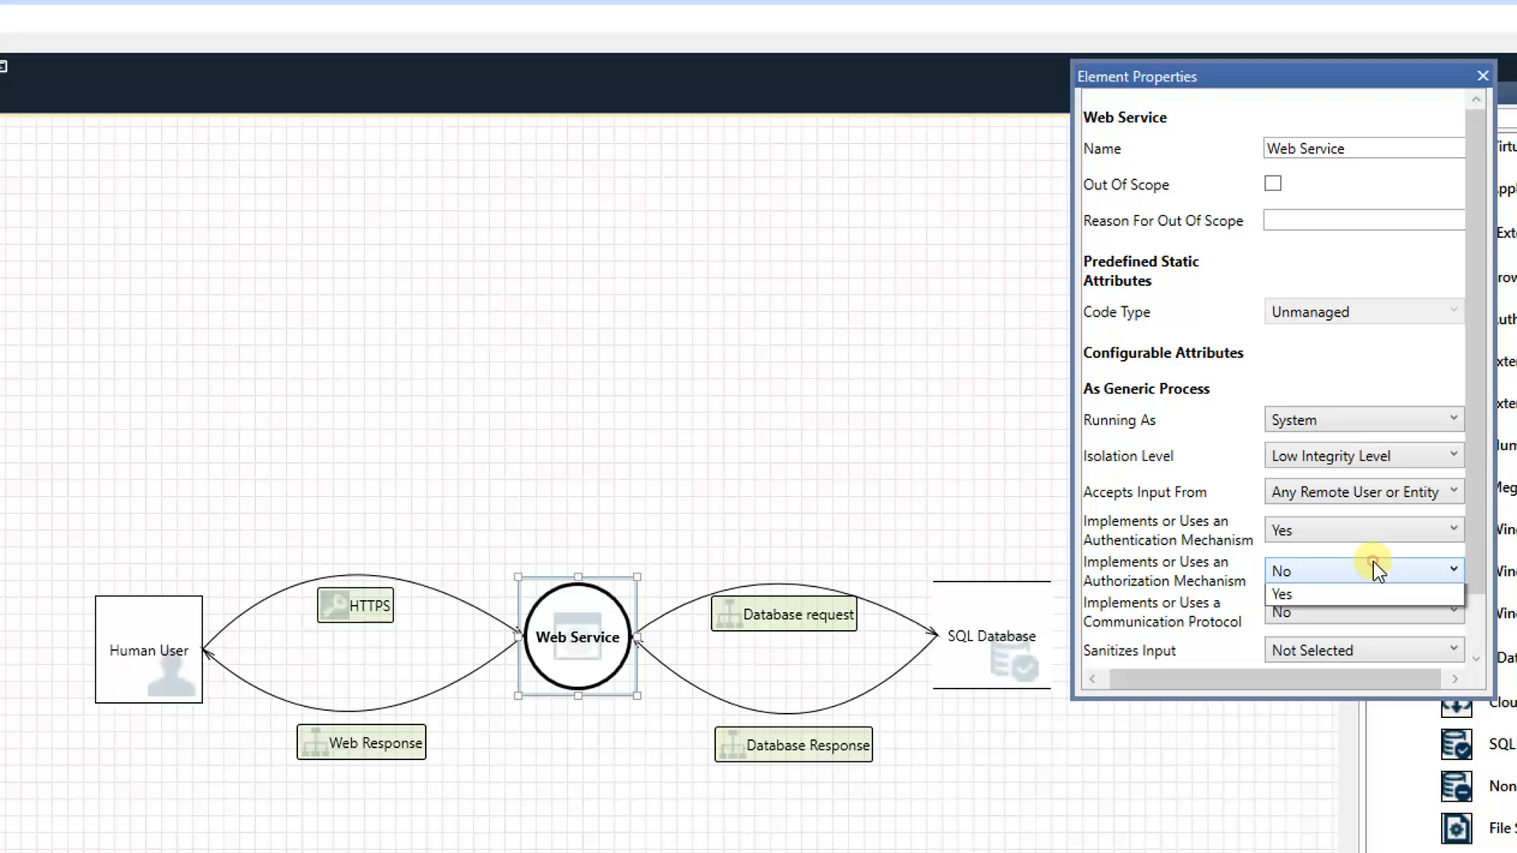
pyautogui.click(1281, 594)
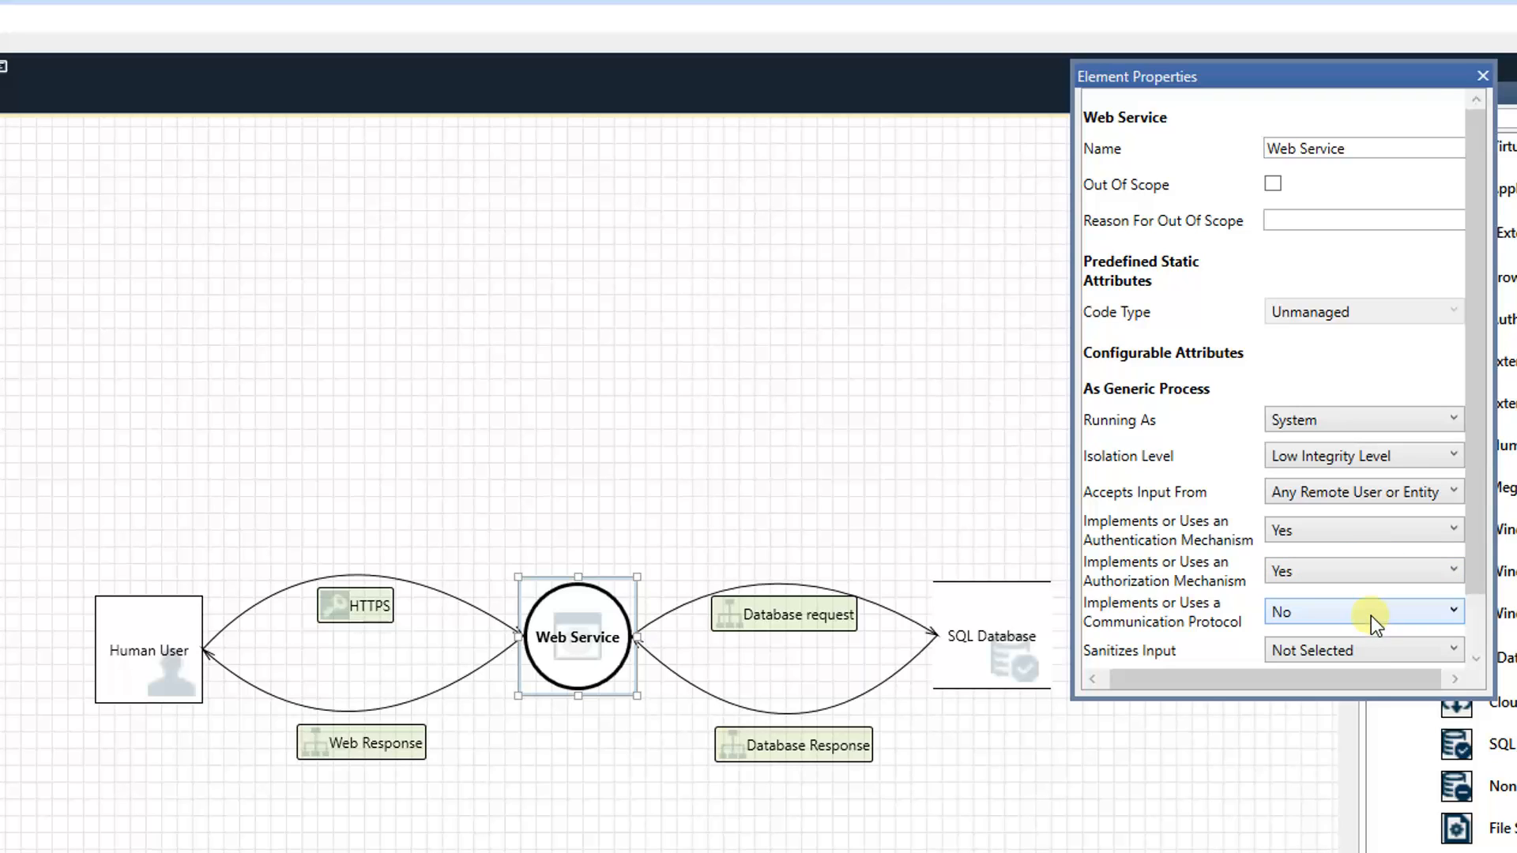
pyautogui.click(1362, 612)
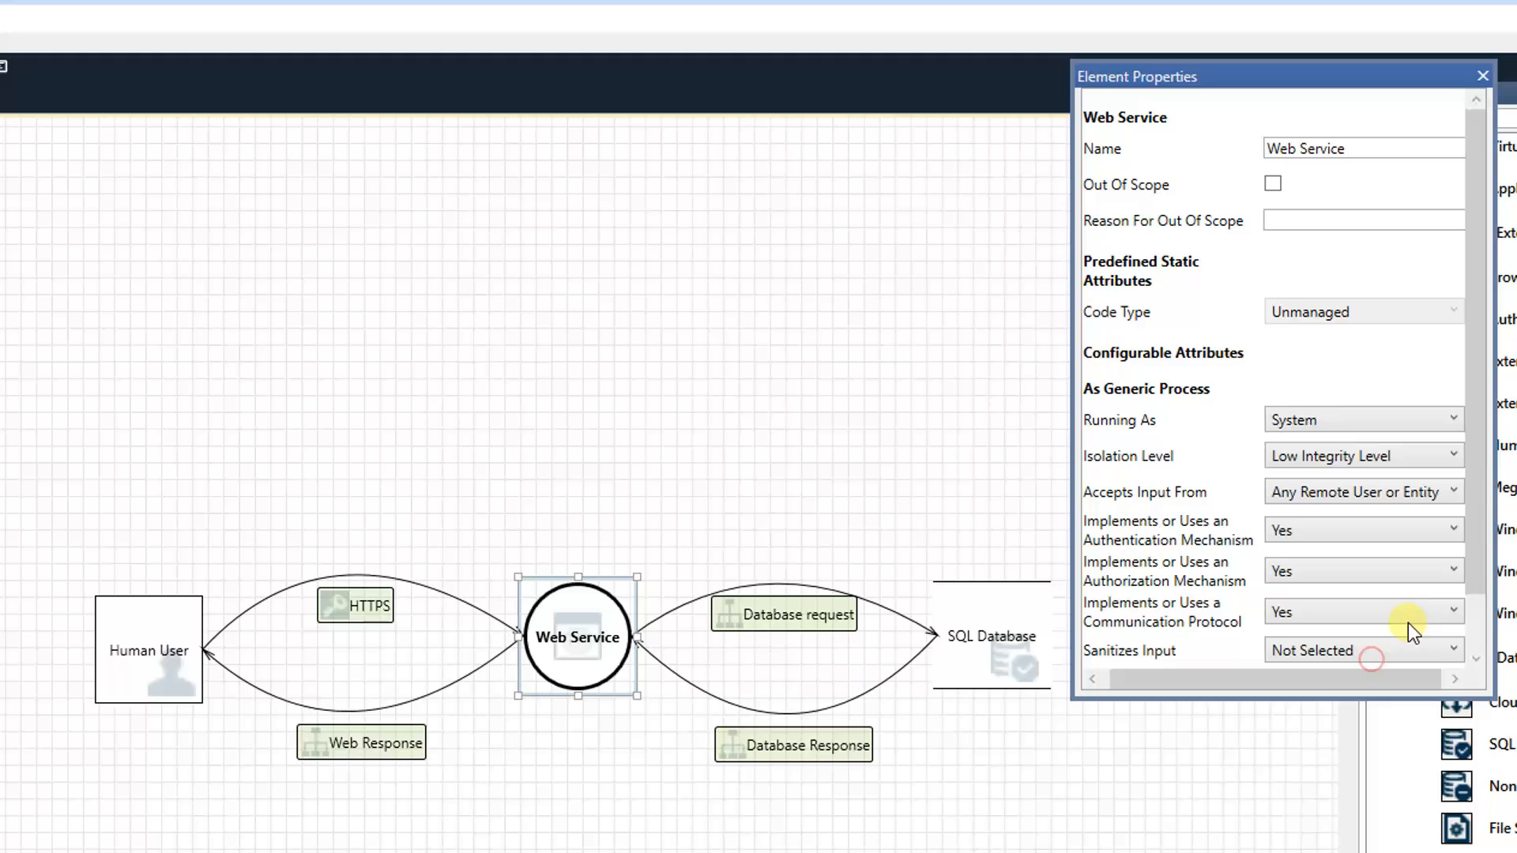
pyautogui.scroll(-3)
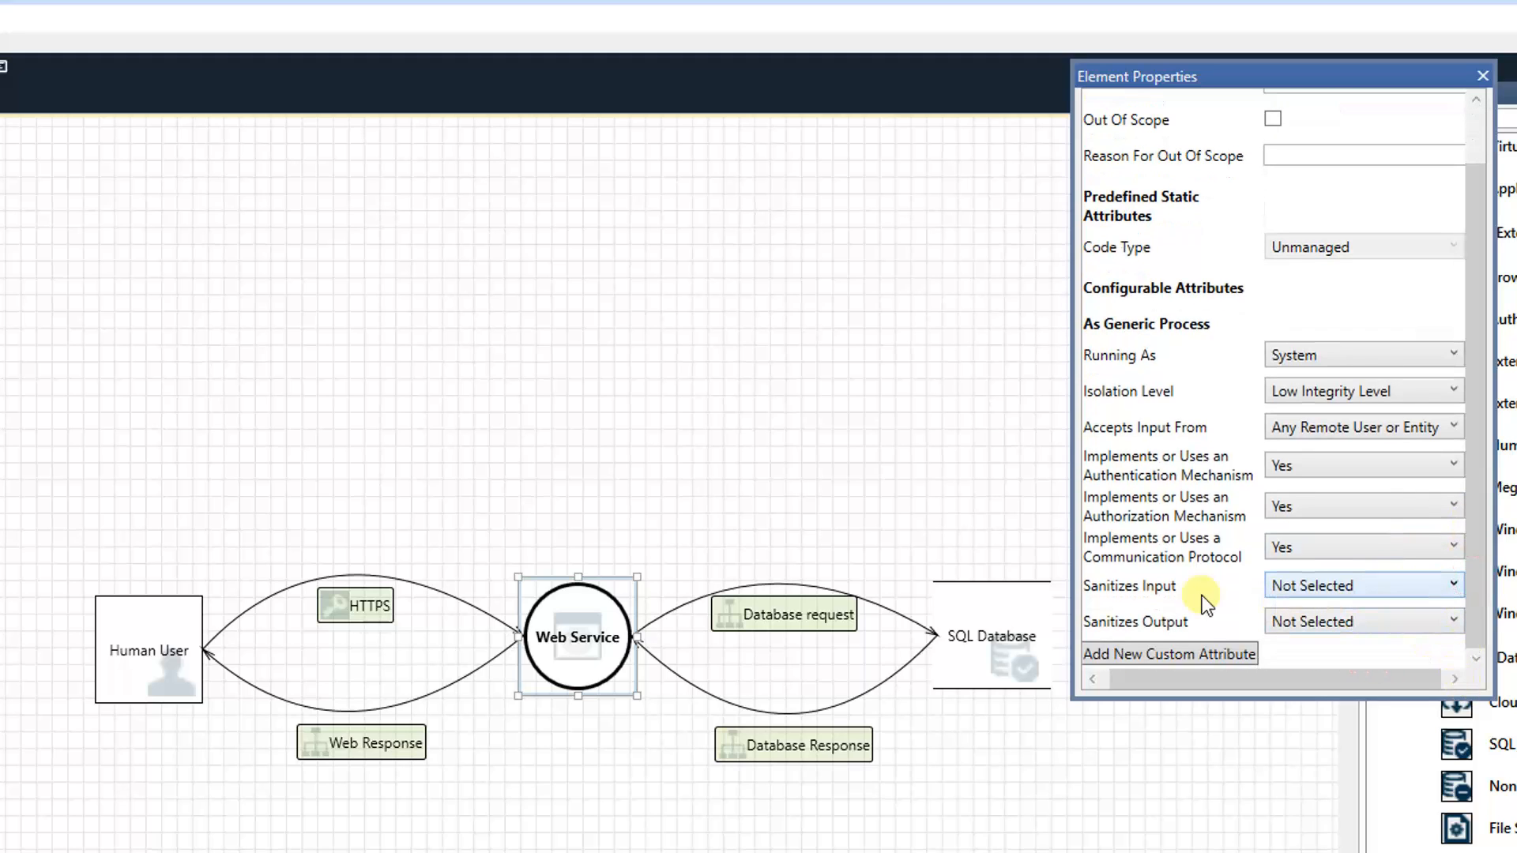
pyautogui.click(1361, 585)
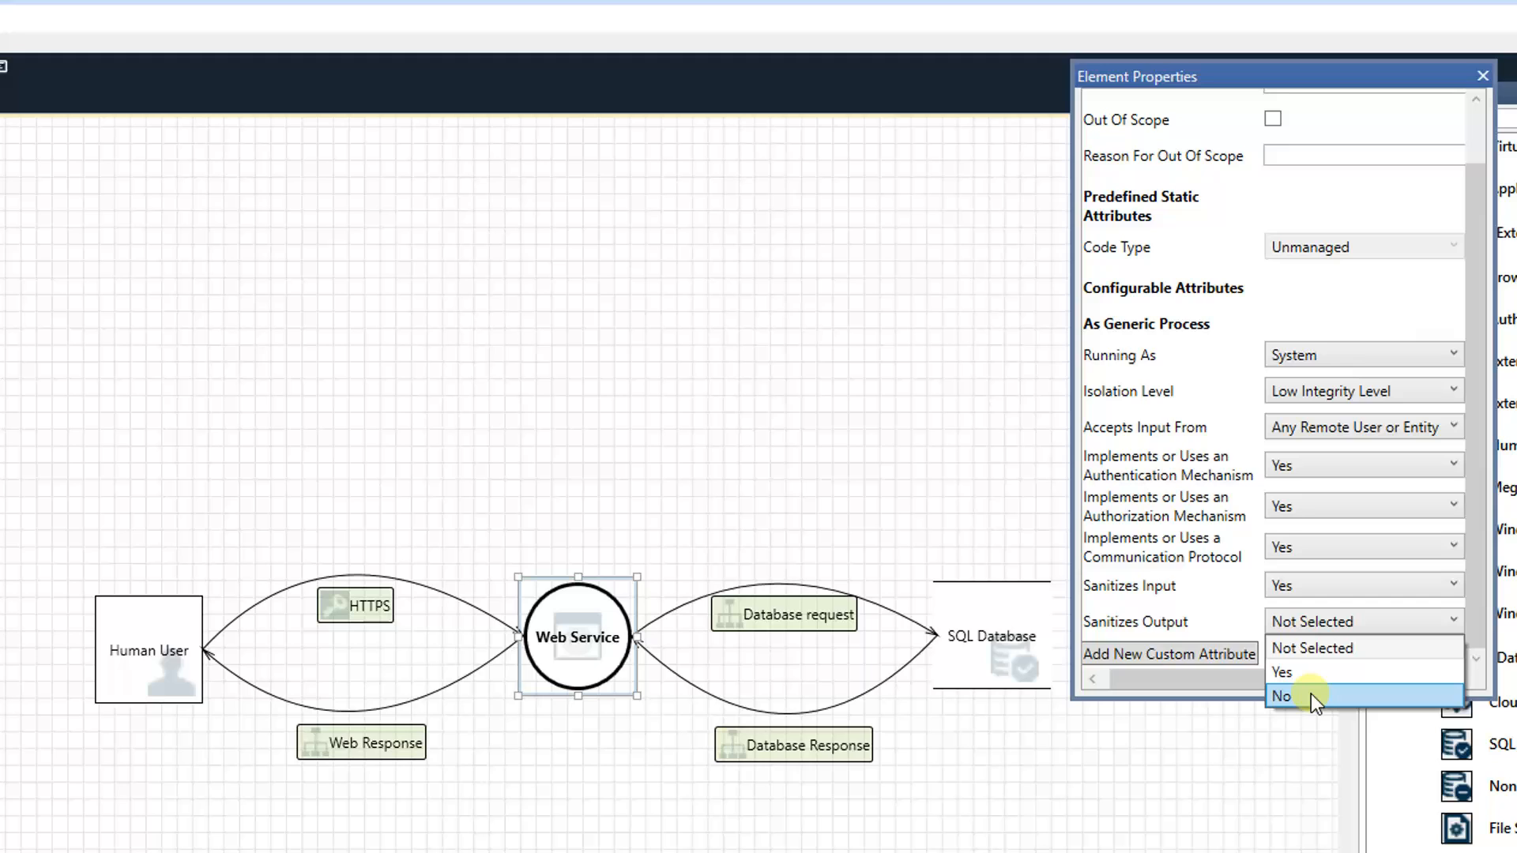
pyautogui.click(1282, 695)
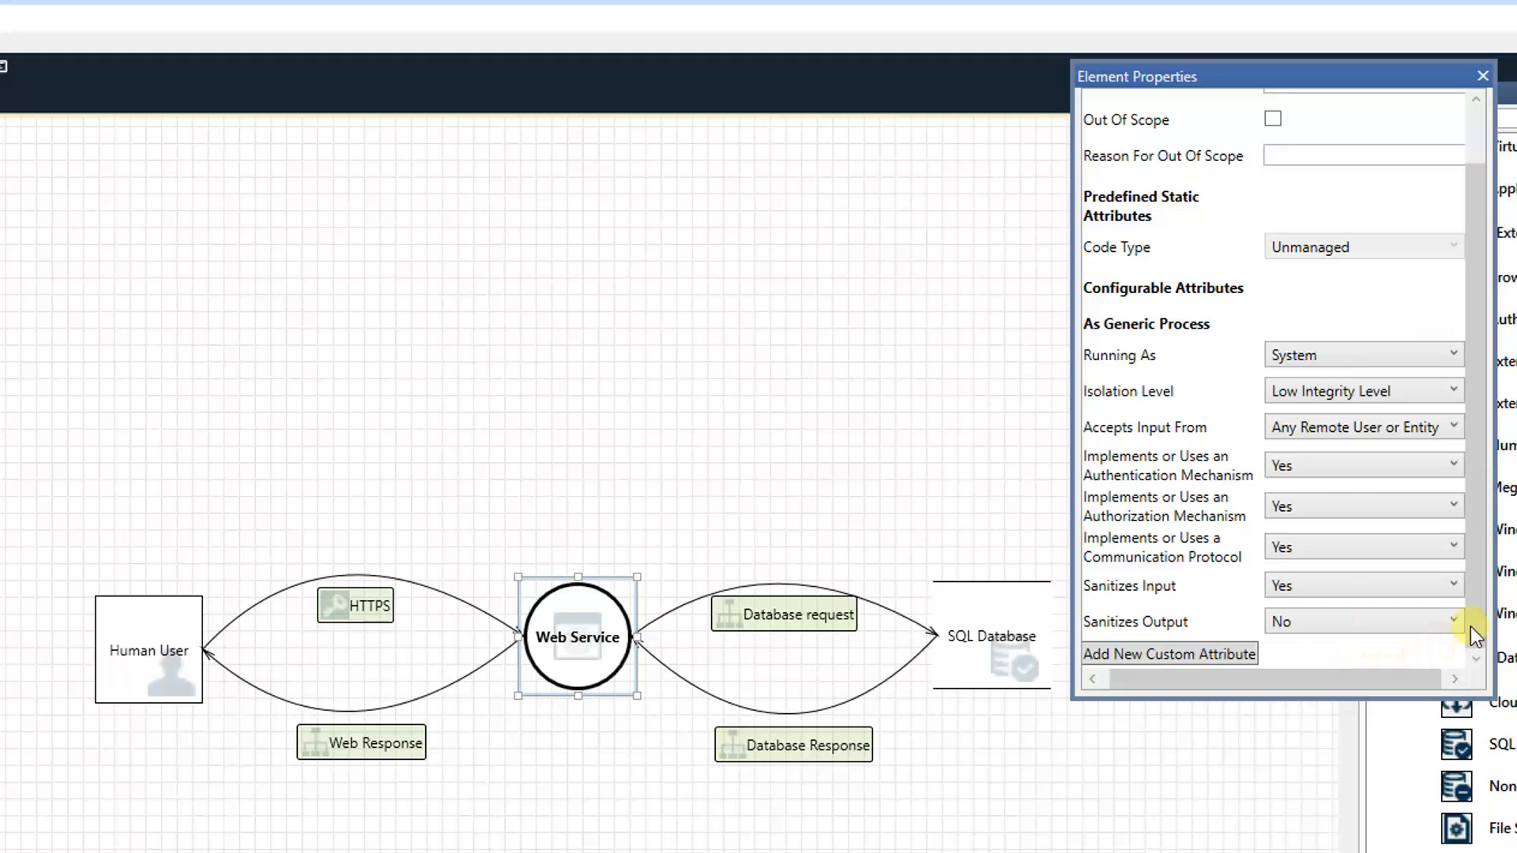
pyautogui.moveTo(181, 624)
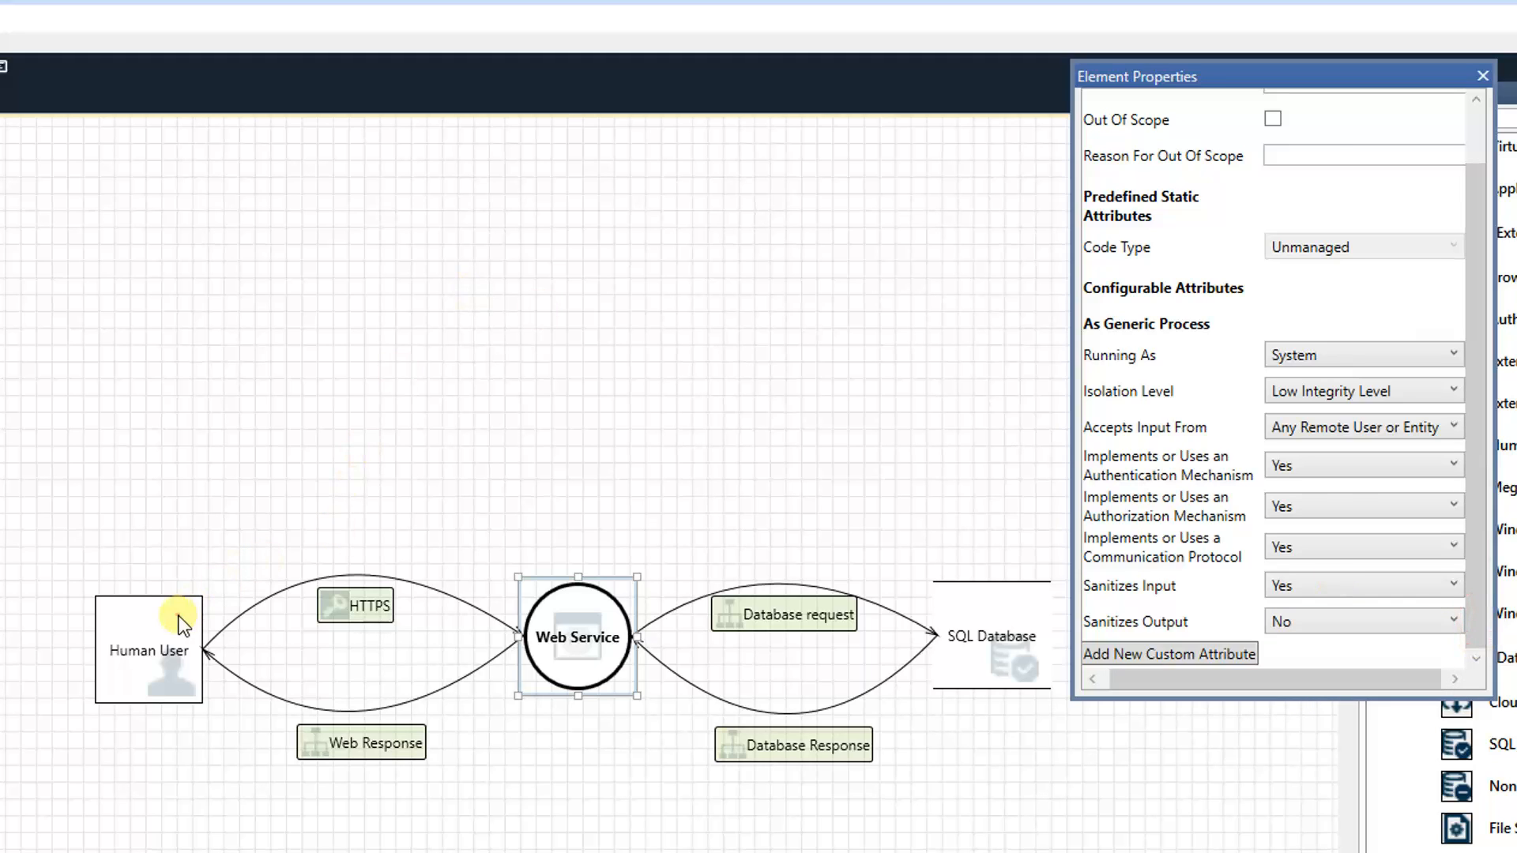
pyautogui.click(147, 650)
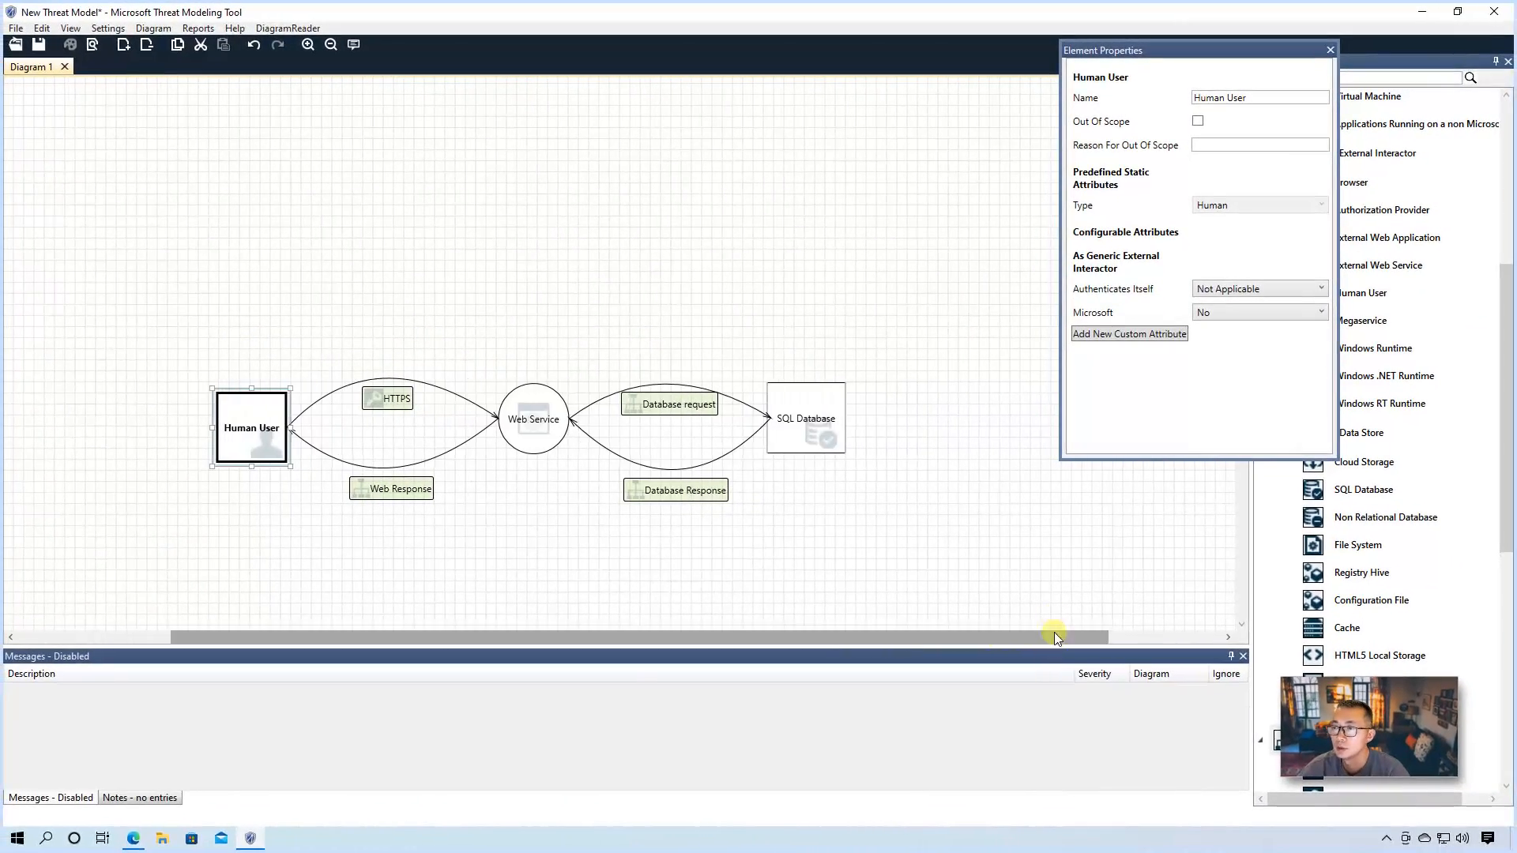
# Step: Place an Internet Boundary trust line on the diagram near the Human User flows
pyautogui.click(1329, 49)
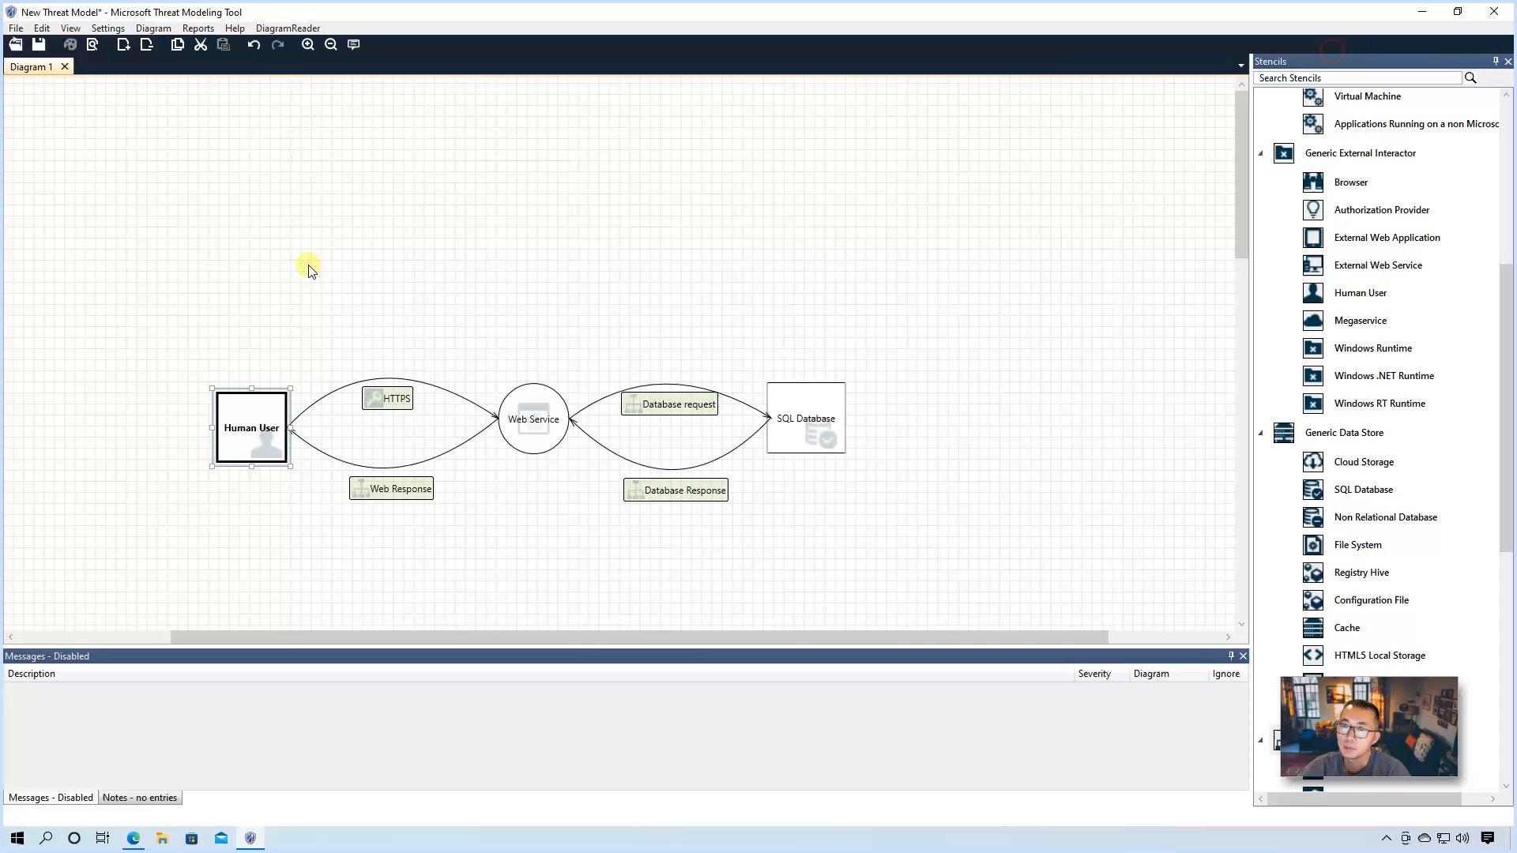
pyautogui.moveTo(828, 387)
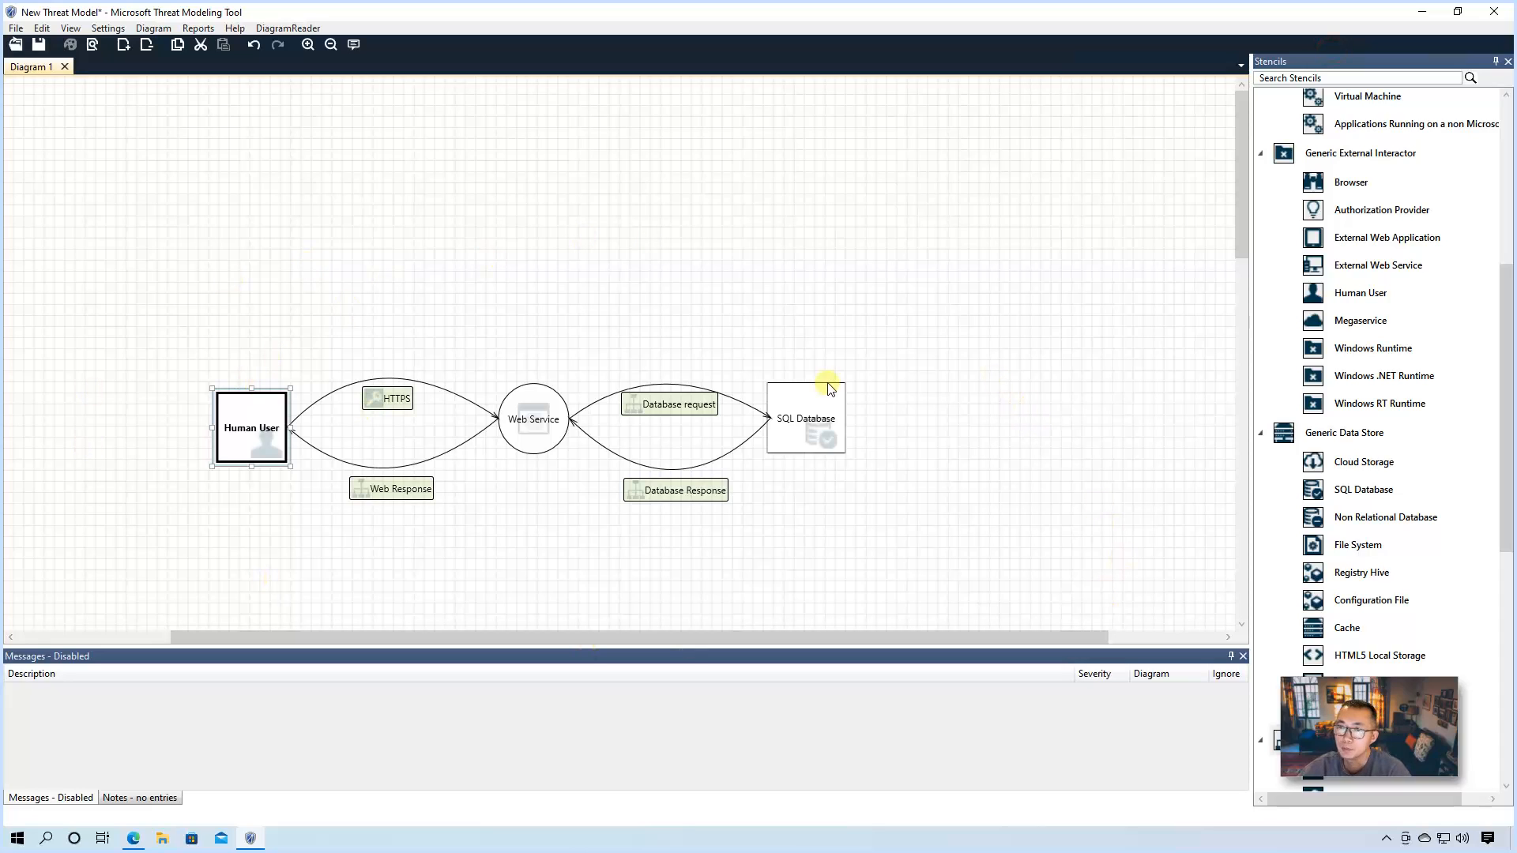
pyautogui.scroll(-3)
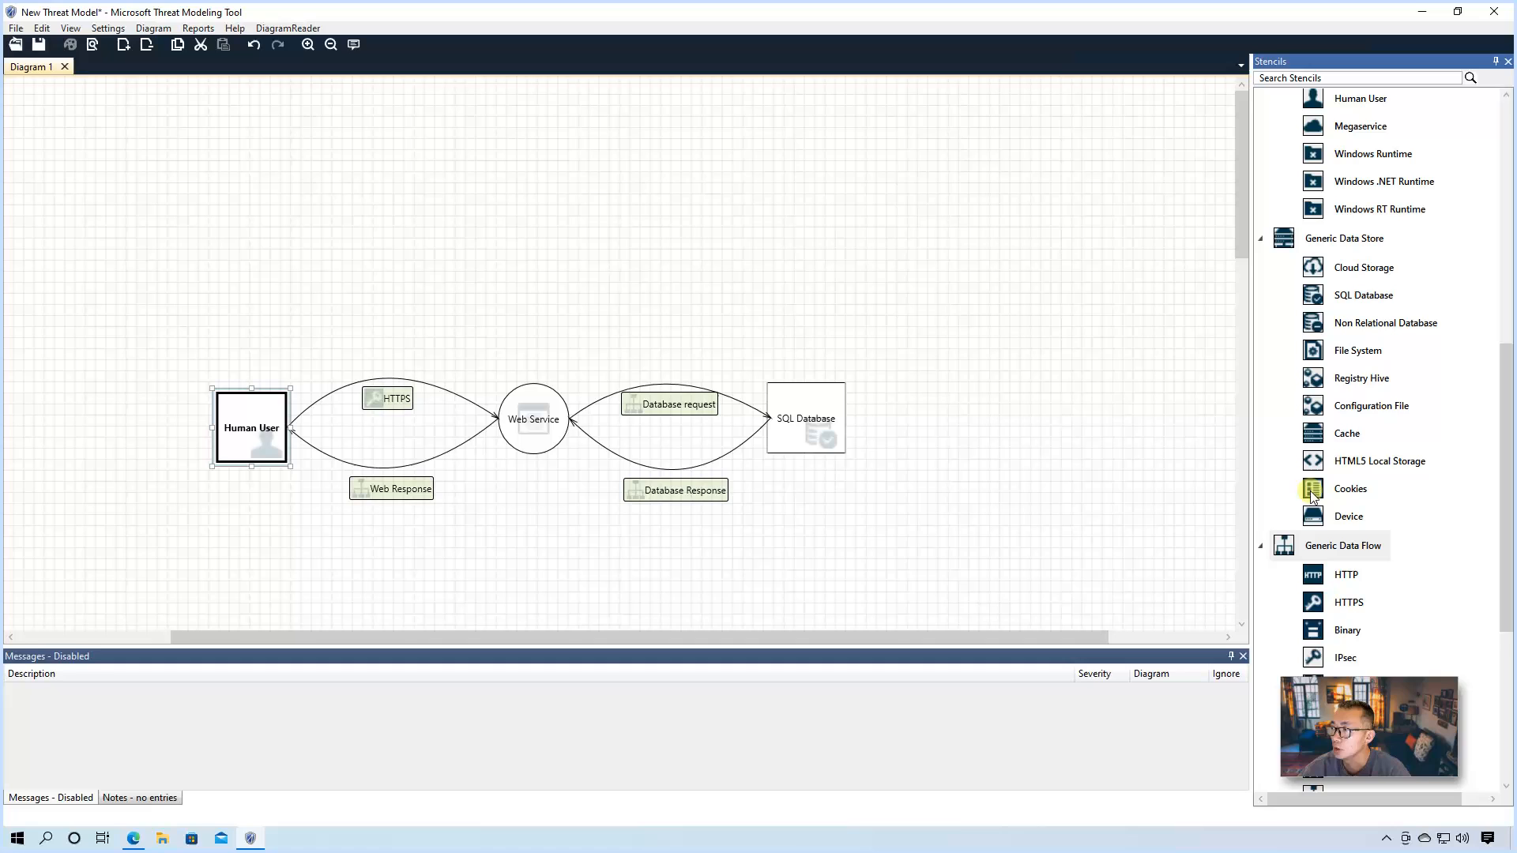
pyautogui.scroll(-3)
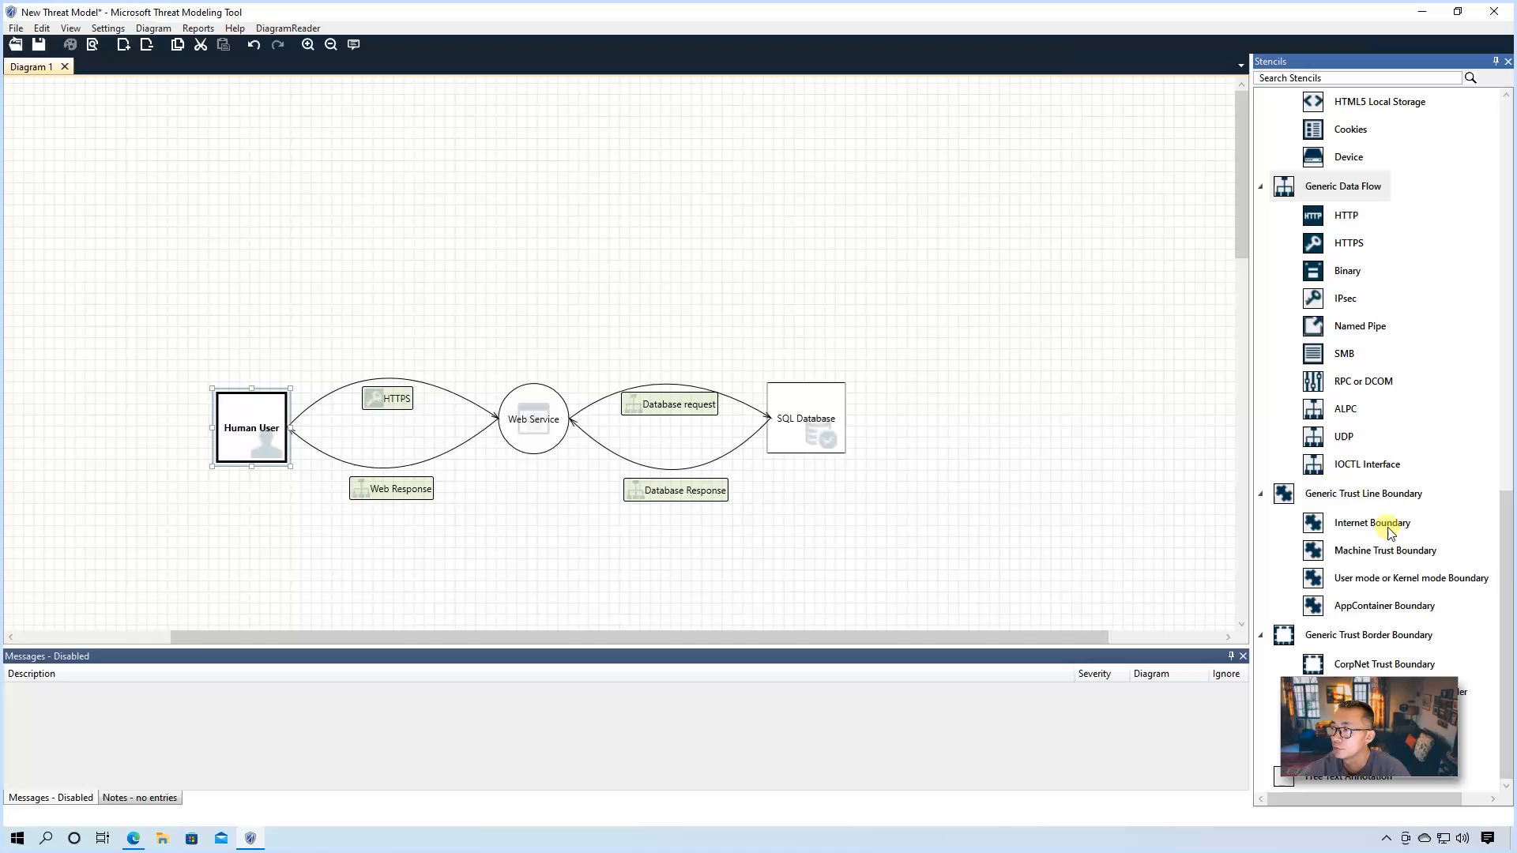
pyautogui.click(1371, 522)
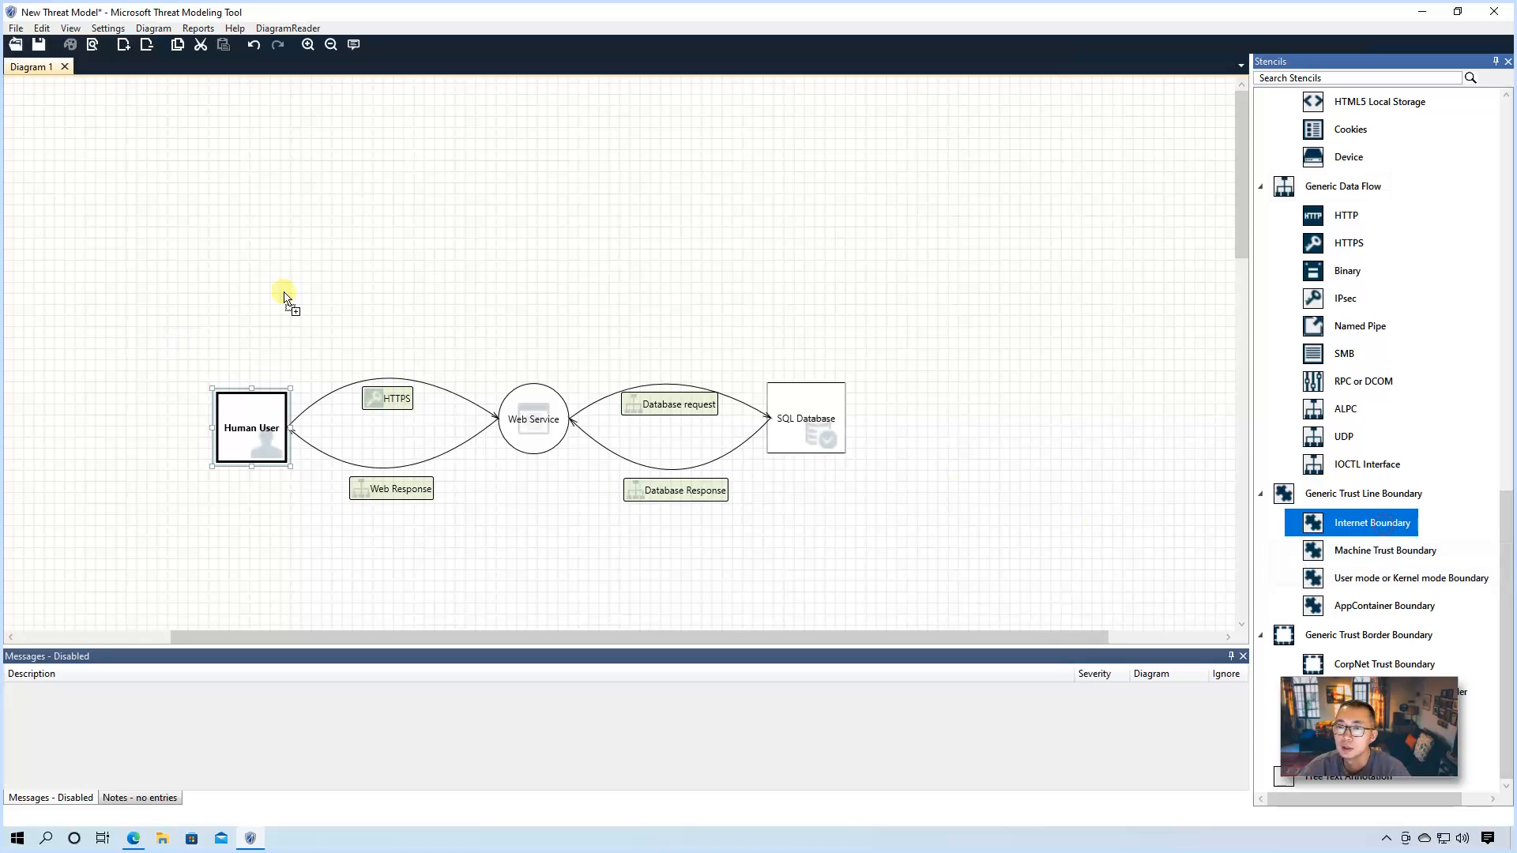
pyautogui.moveTo(1370, 522); pyautogui.dragTo(351, 292)
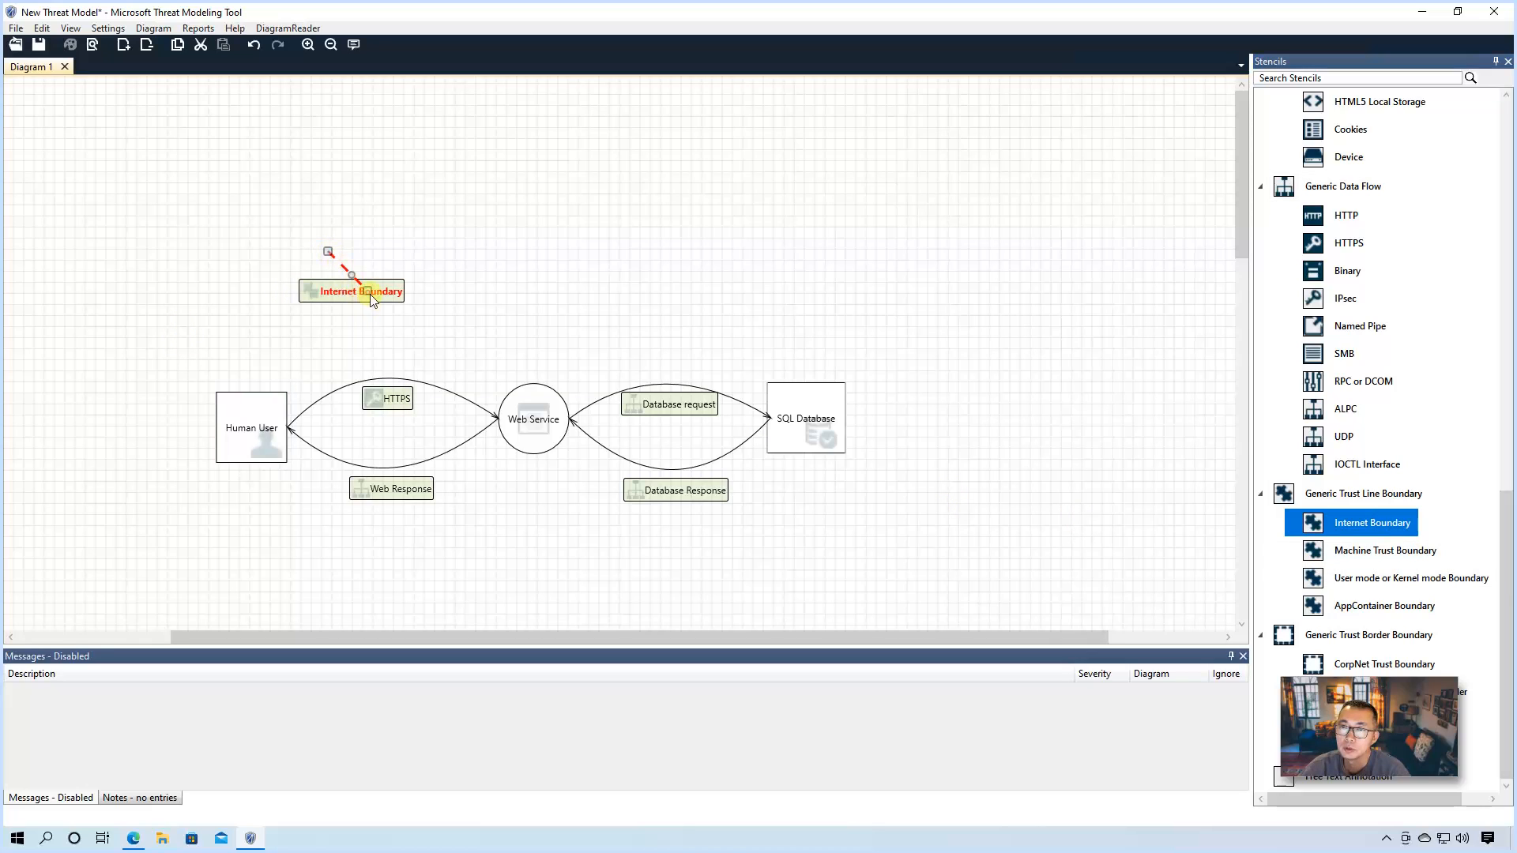
# Step: Stretch the Internet Boundary so its curve crosses both the HTTPS and Web Response flows
pyautogui.moveTo(351, 290); pyautogui.dragTo(372, 444)
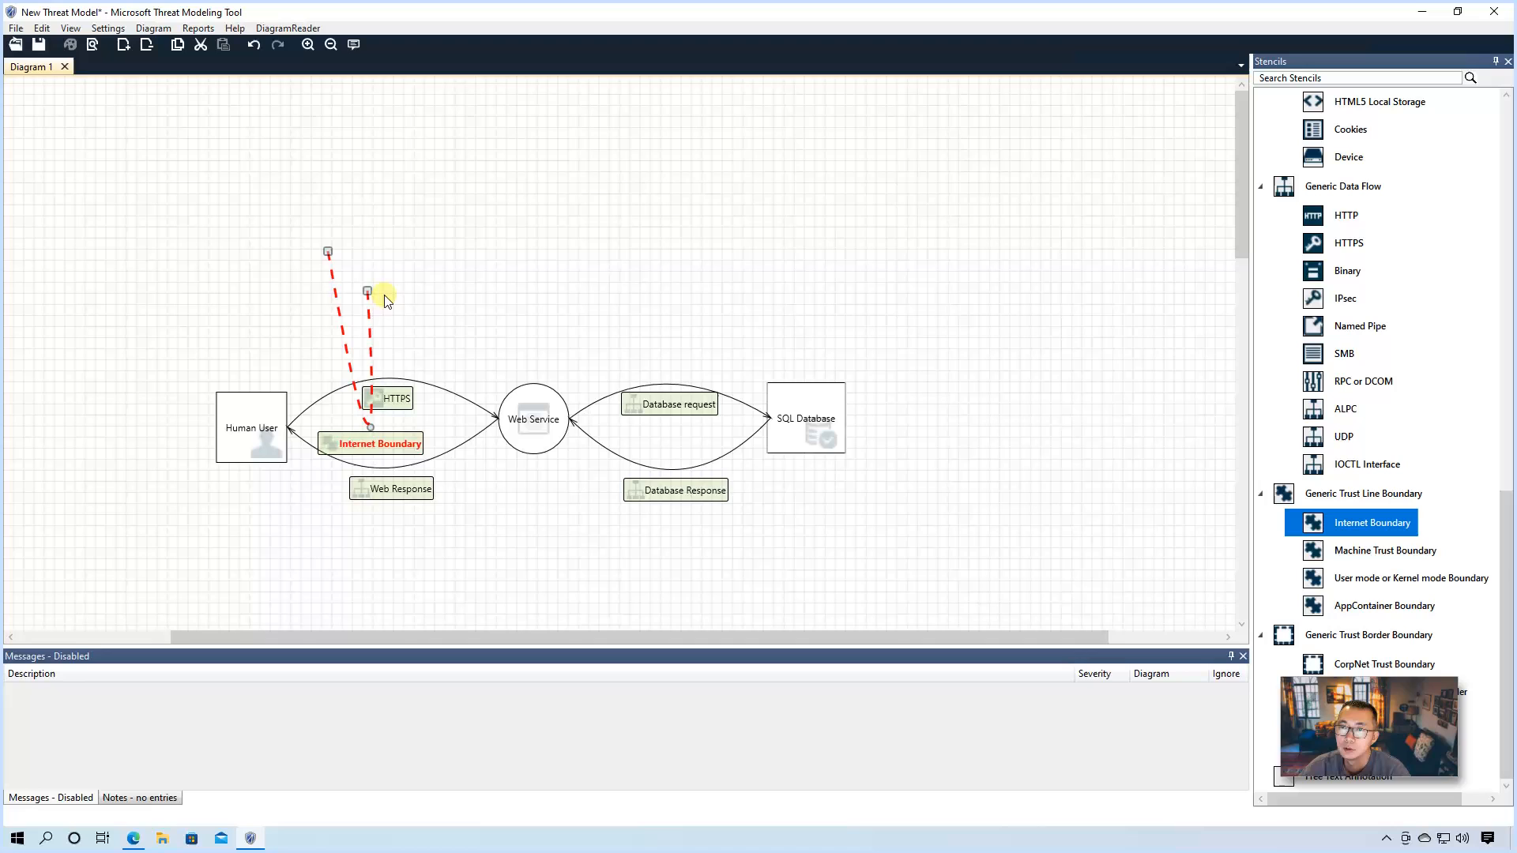
pyautogui.moveTo(368, 293); pyautogui.dragTo(281, 594)
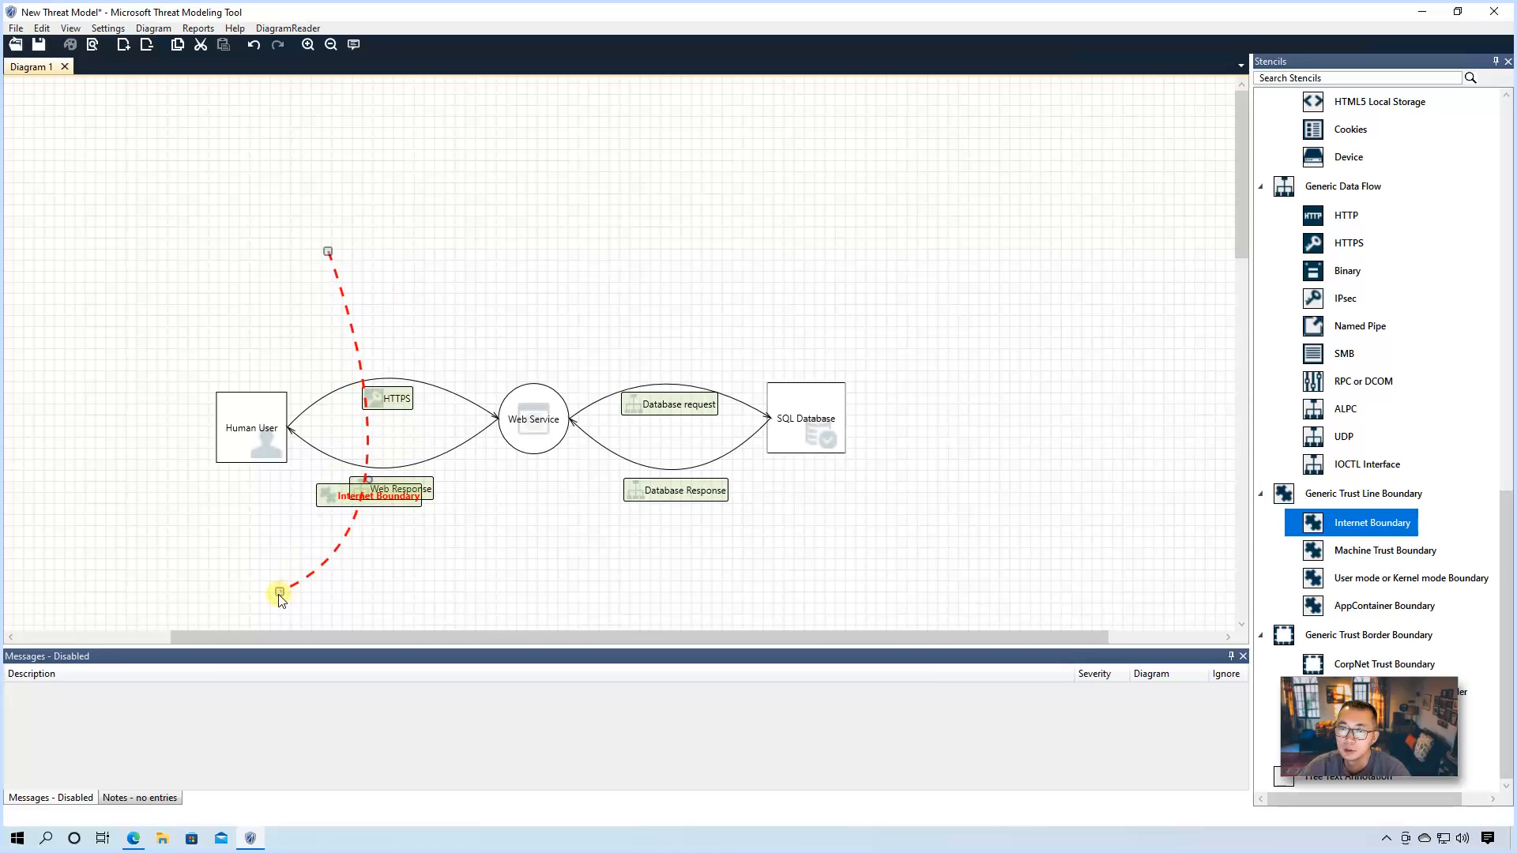
pyautogui.moveTo(327, 253); pyautogui.dragTo(310, 218)
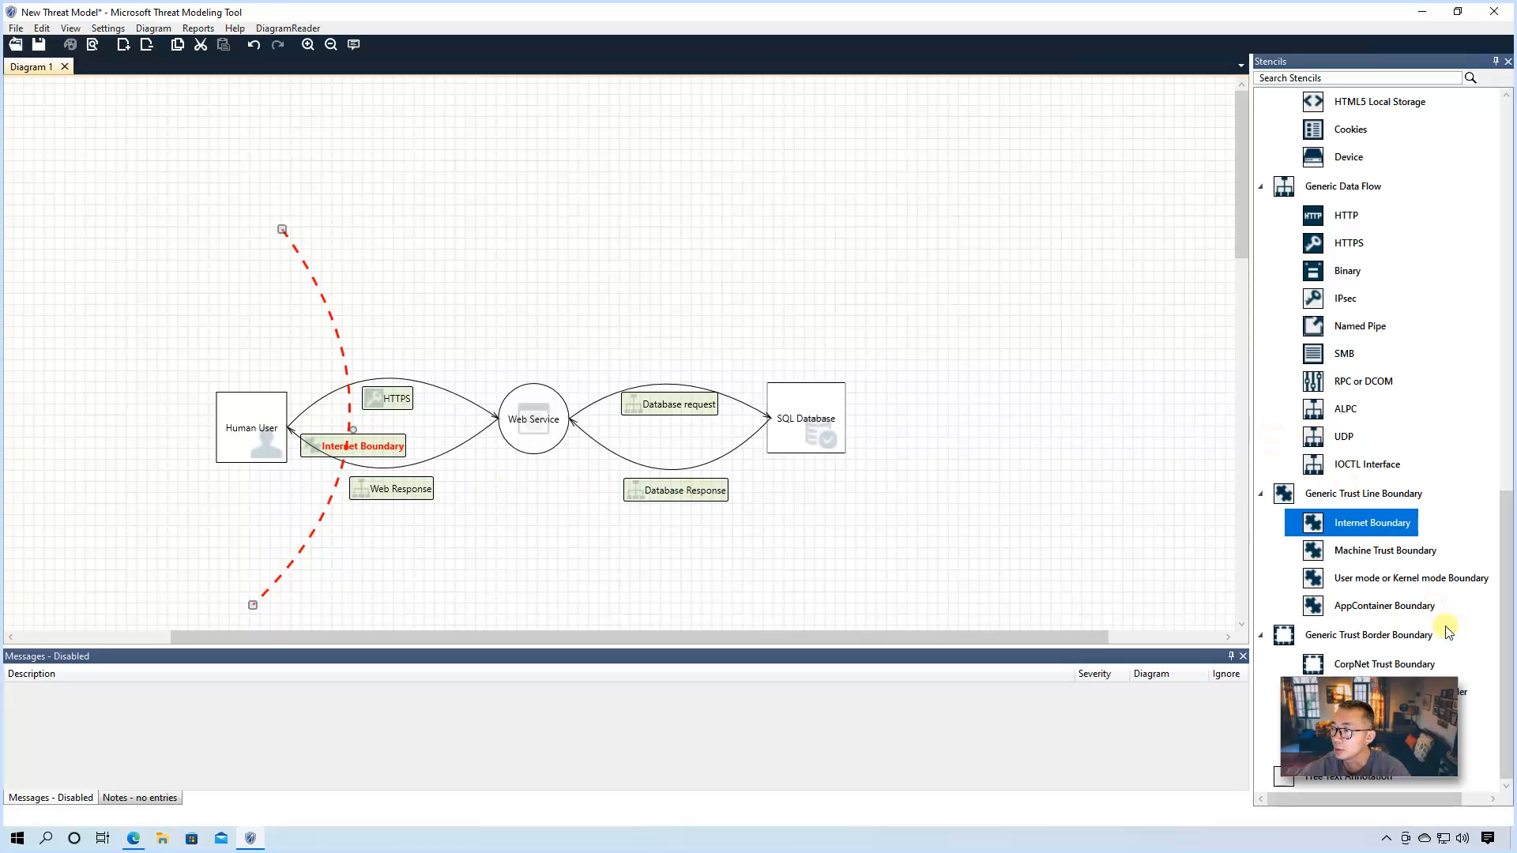
pyautogui.click(1370, 634)
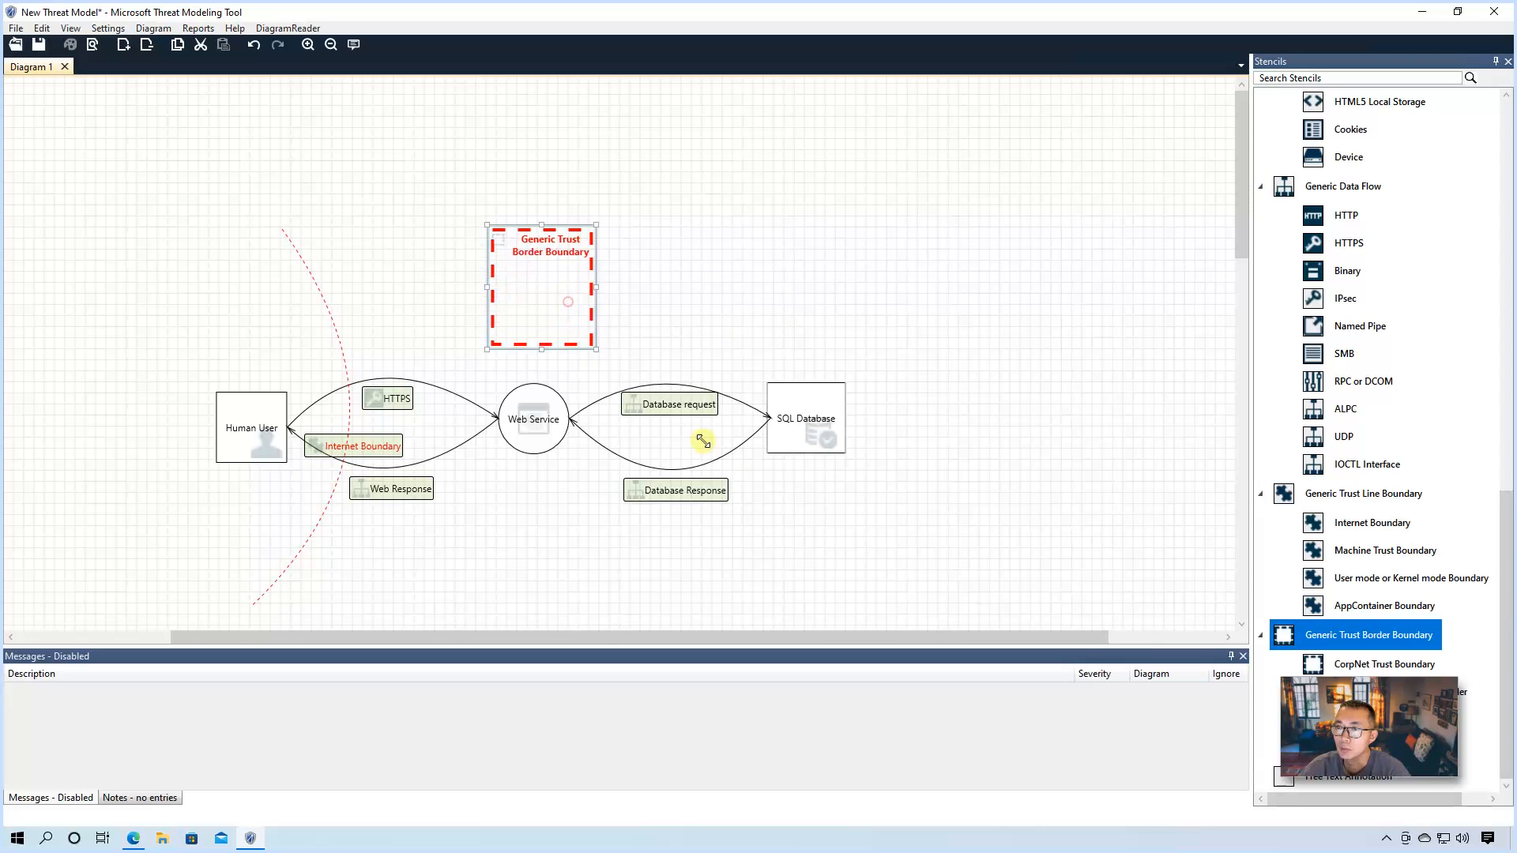
# Step: Resize the Generic Trust Border Boundary to enclose Web Service and SQL Database with their flows
pyautogui.moveTo(598, 346); pyautogui.dragTo(875, 569)
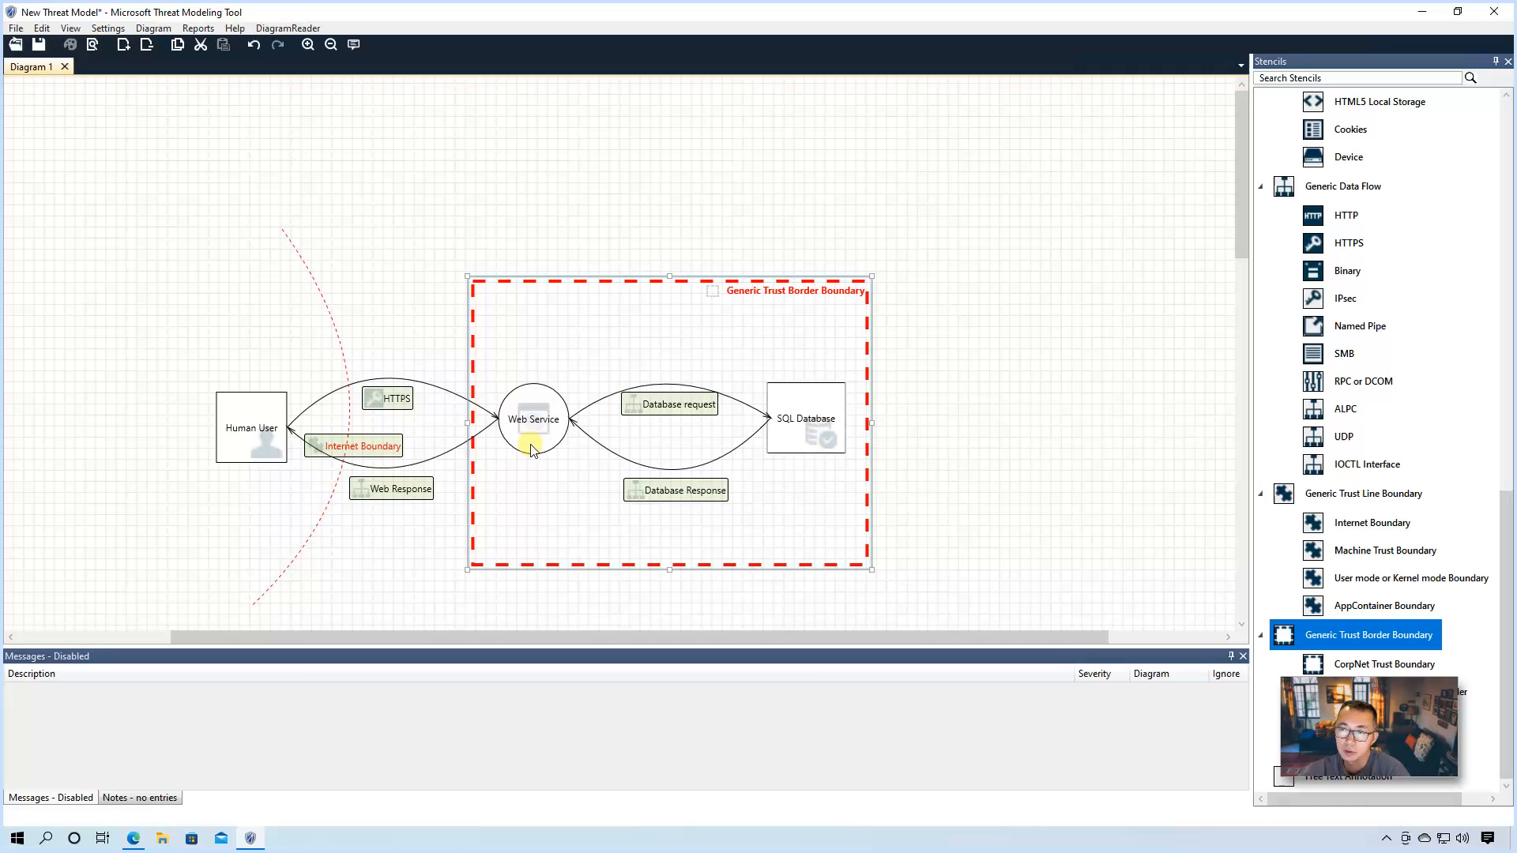
pyautogui.moveTo(890, 426)
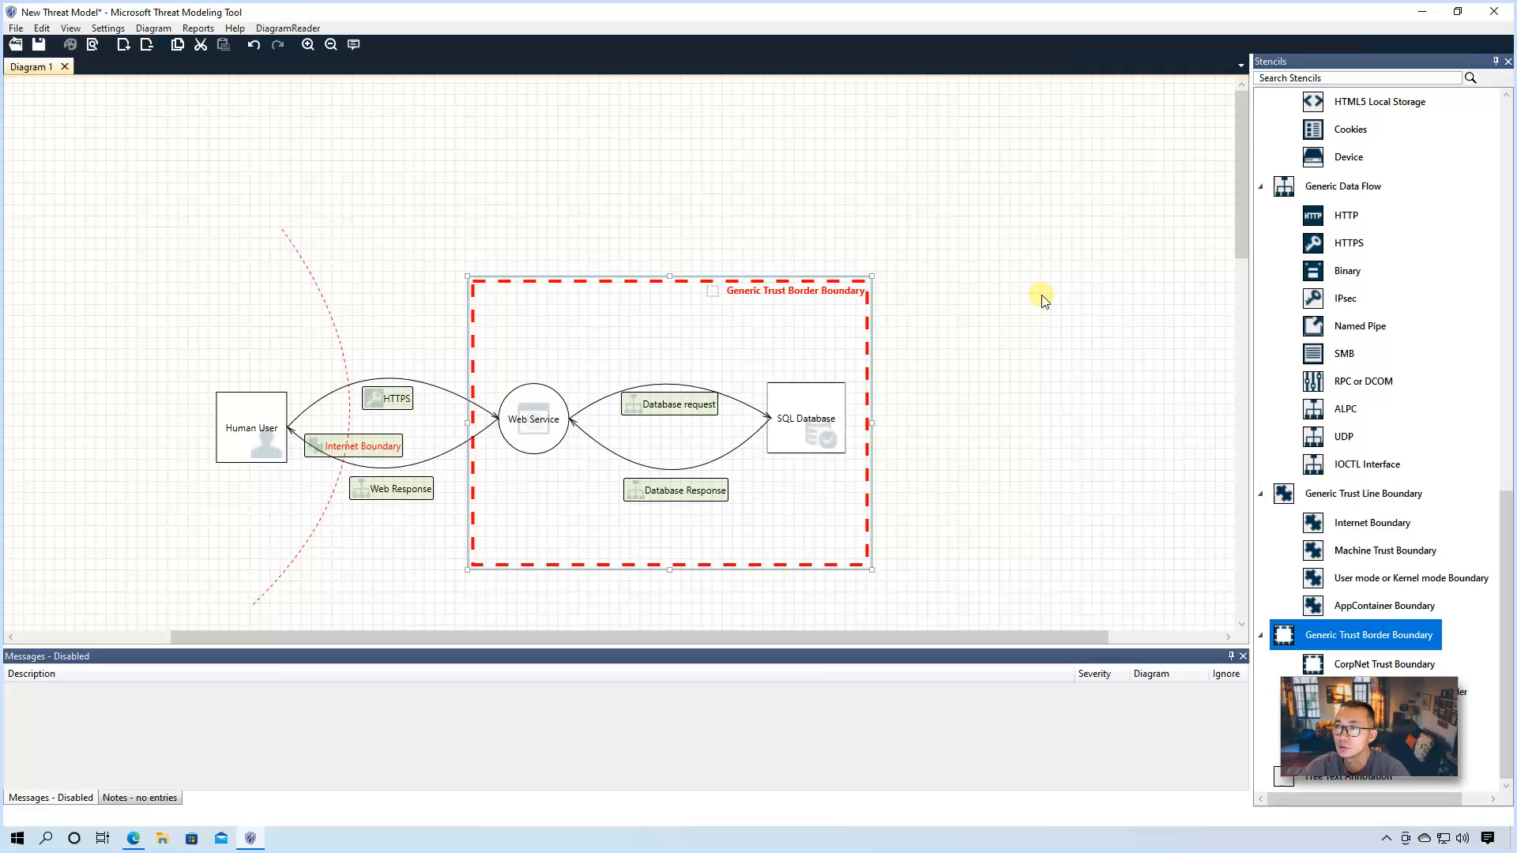
pyautogui.moveTo(935, 293)
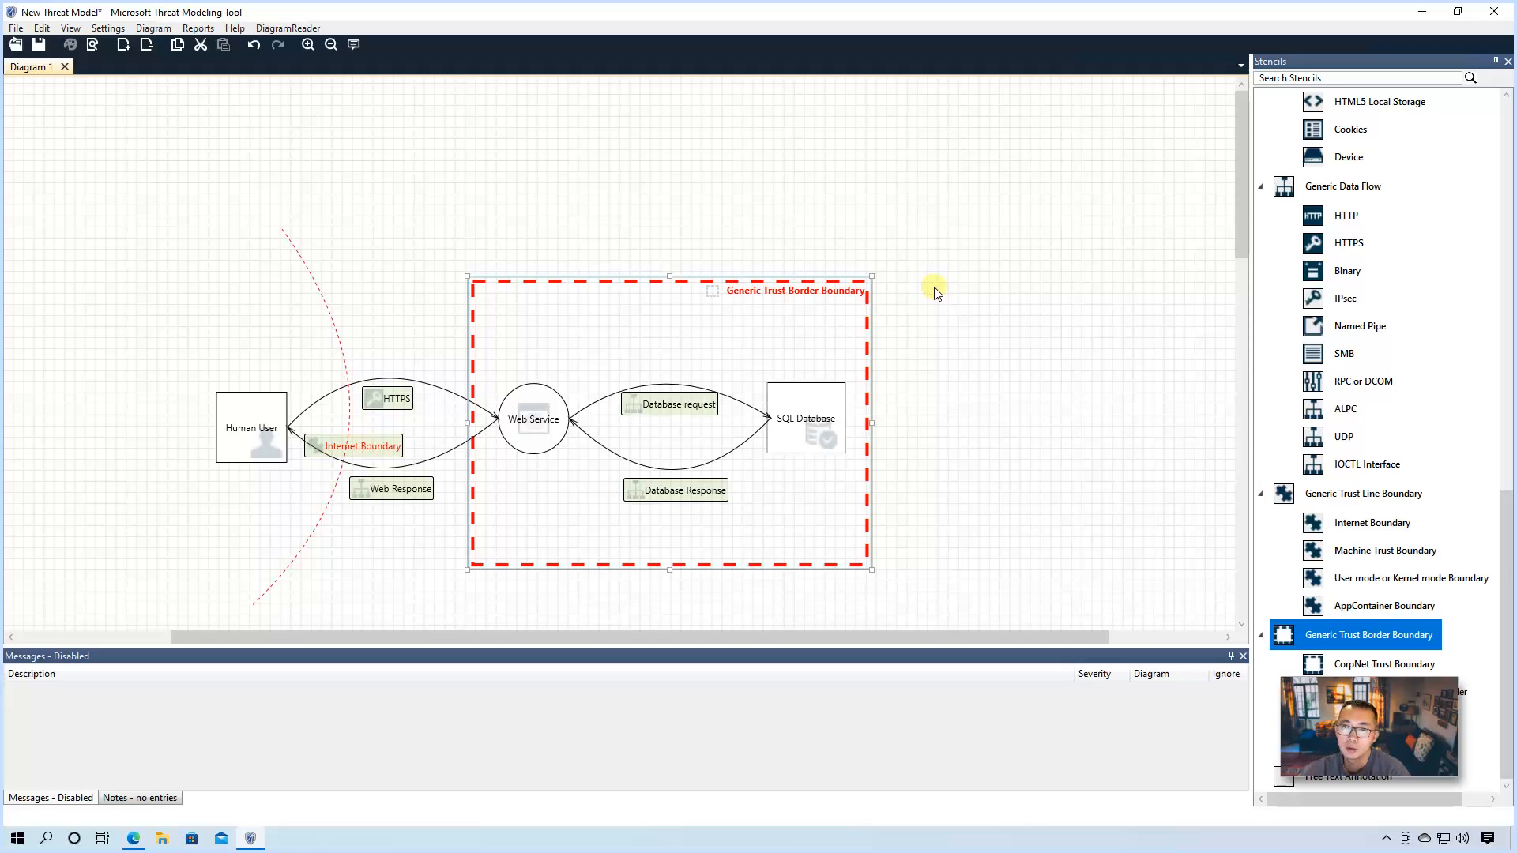
pyautogui.moveTo(1037, 295)
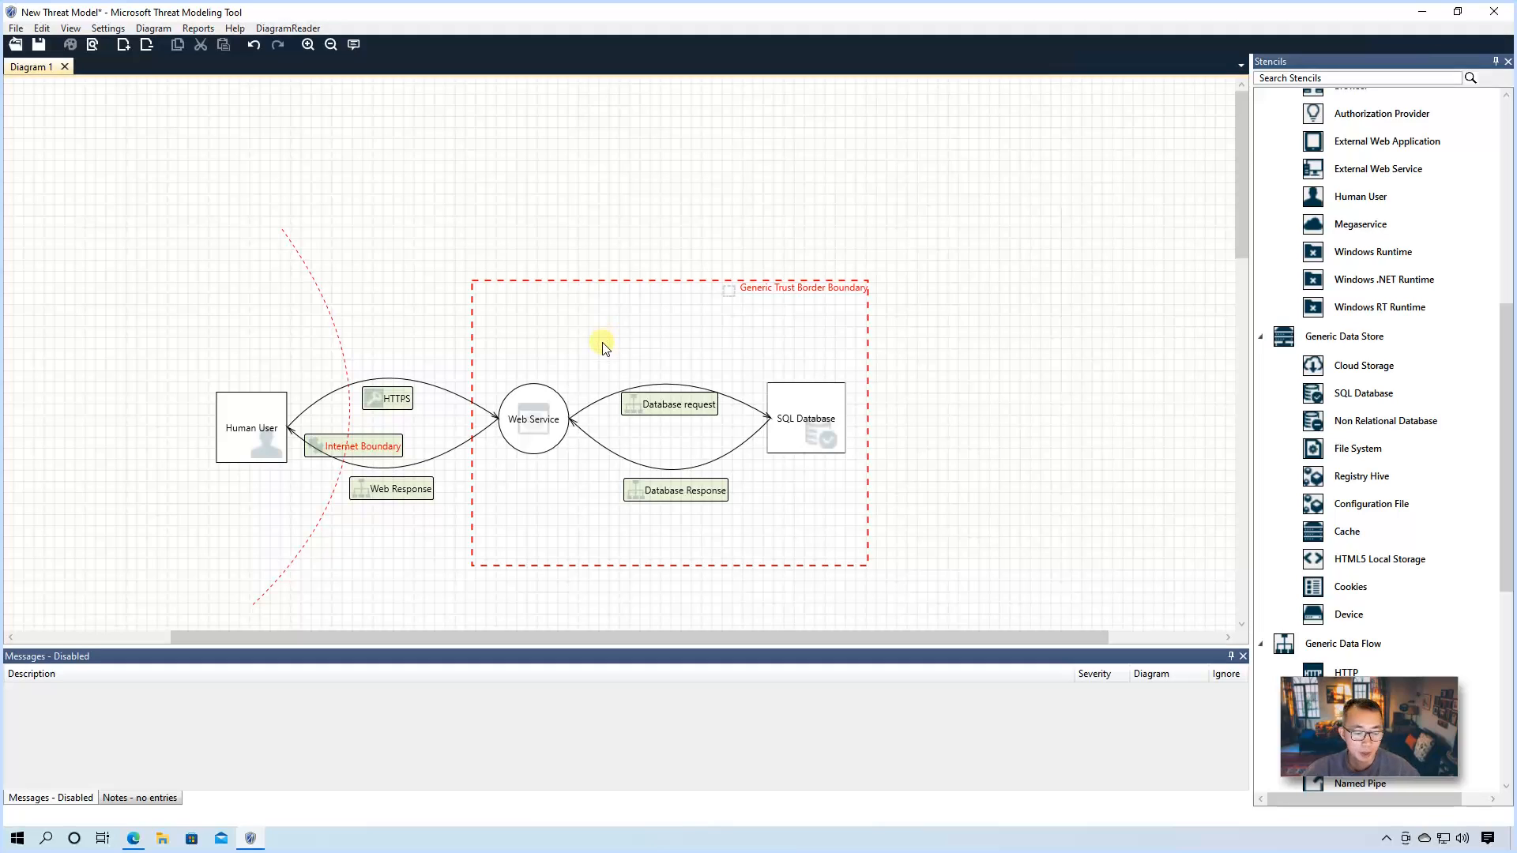
pyautogui.moveTo(603, 348); pyautogui.dragTo(791, 370)
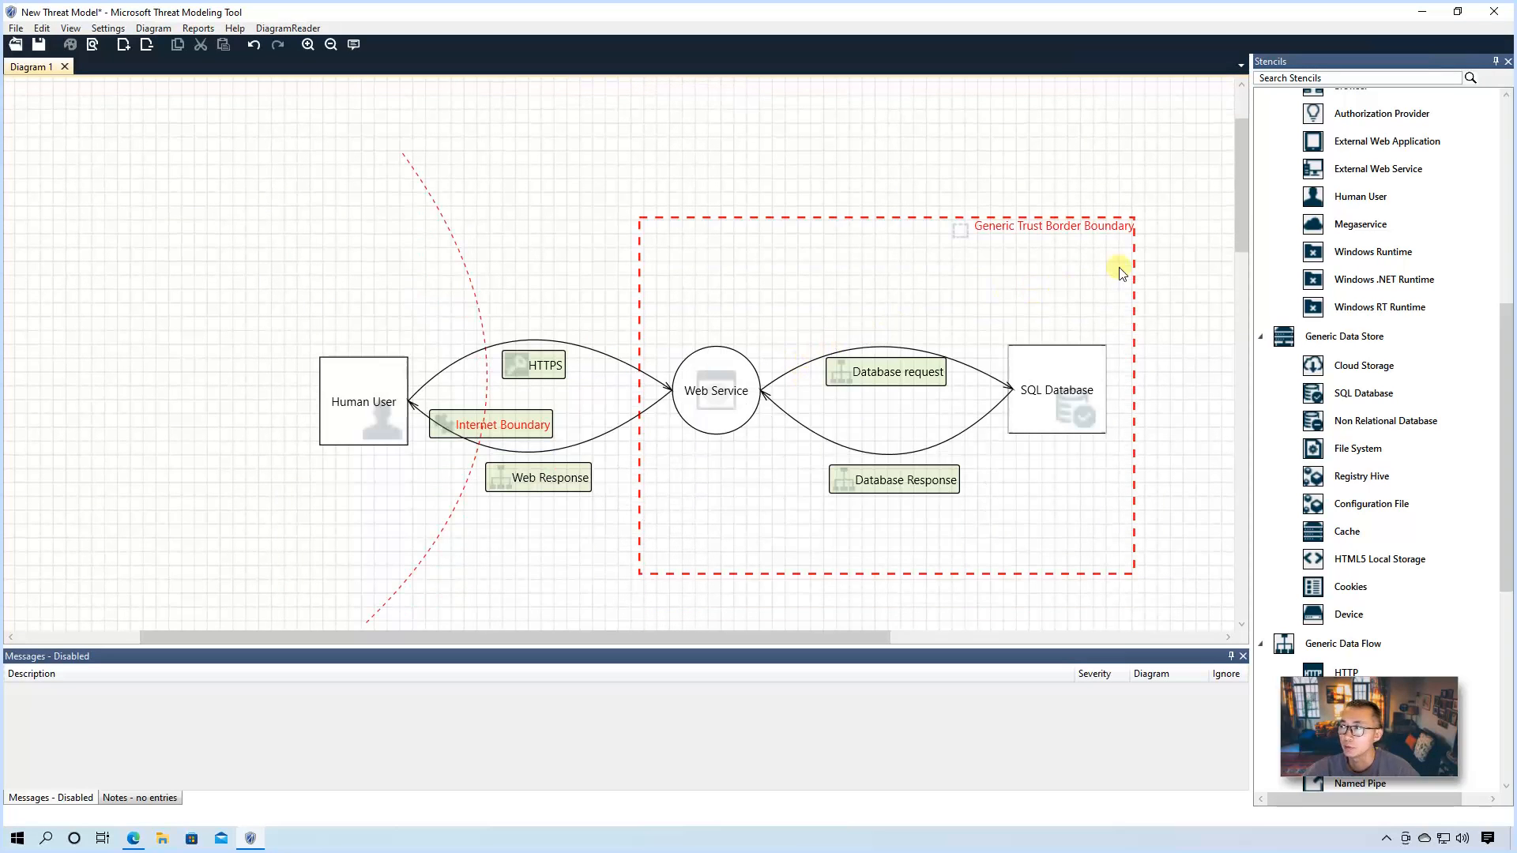
pyautogui.moveTo(576, 280)
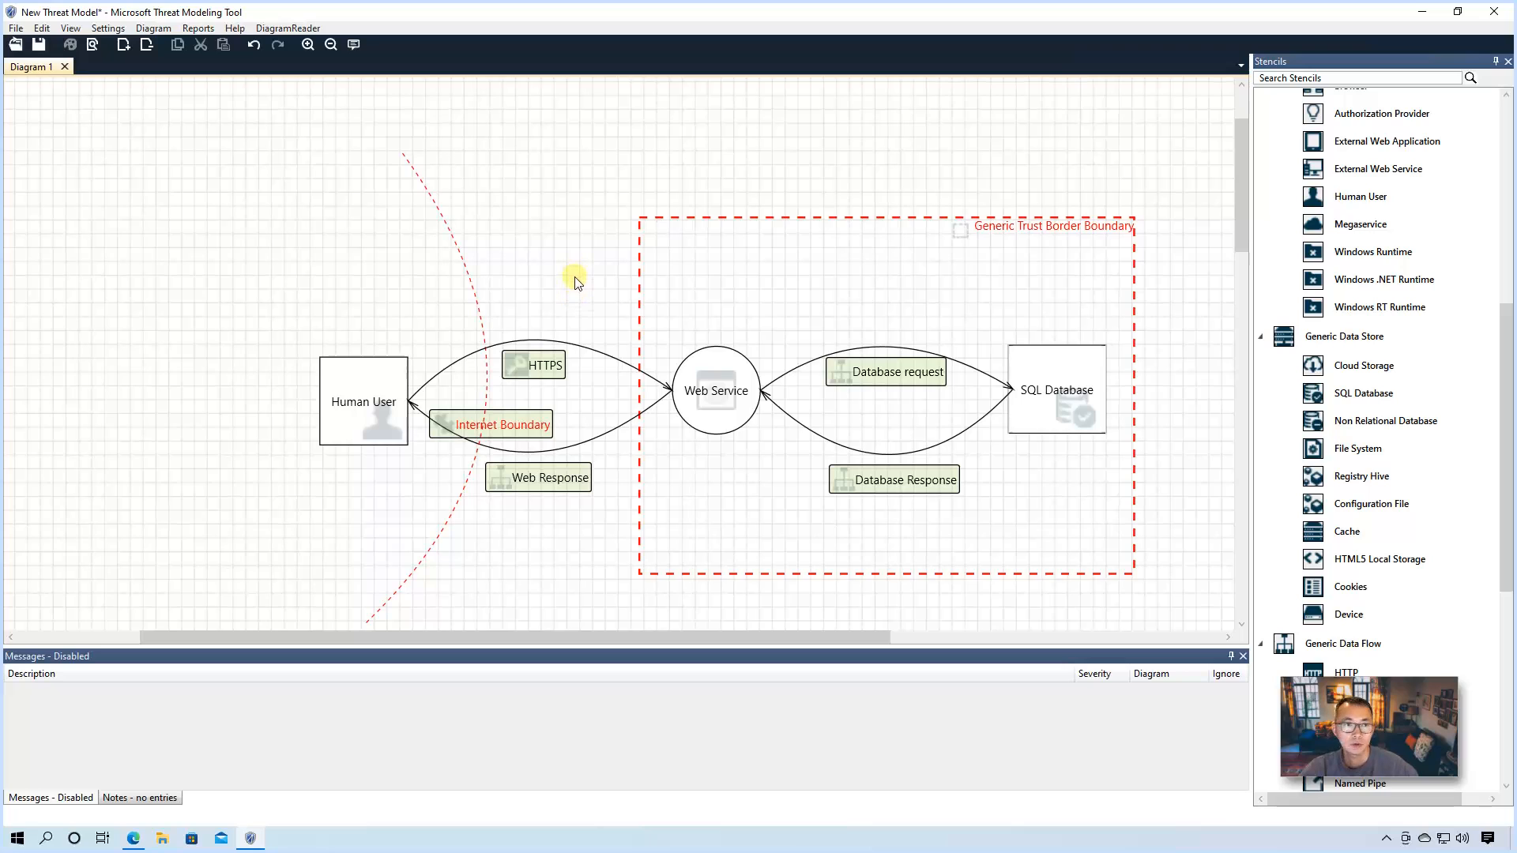
# Step: Show the HTTPS flow's properties, then view the SQL Database's attributes
pyautogui.click(534, 349)
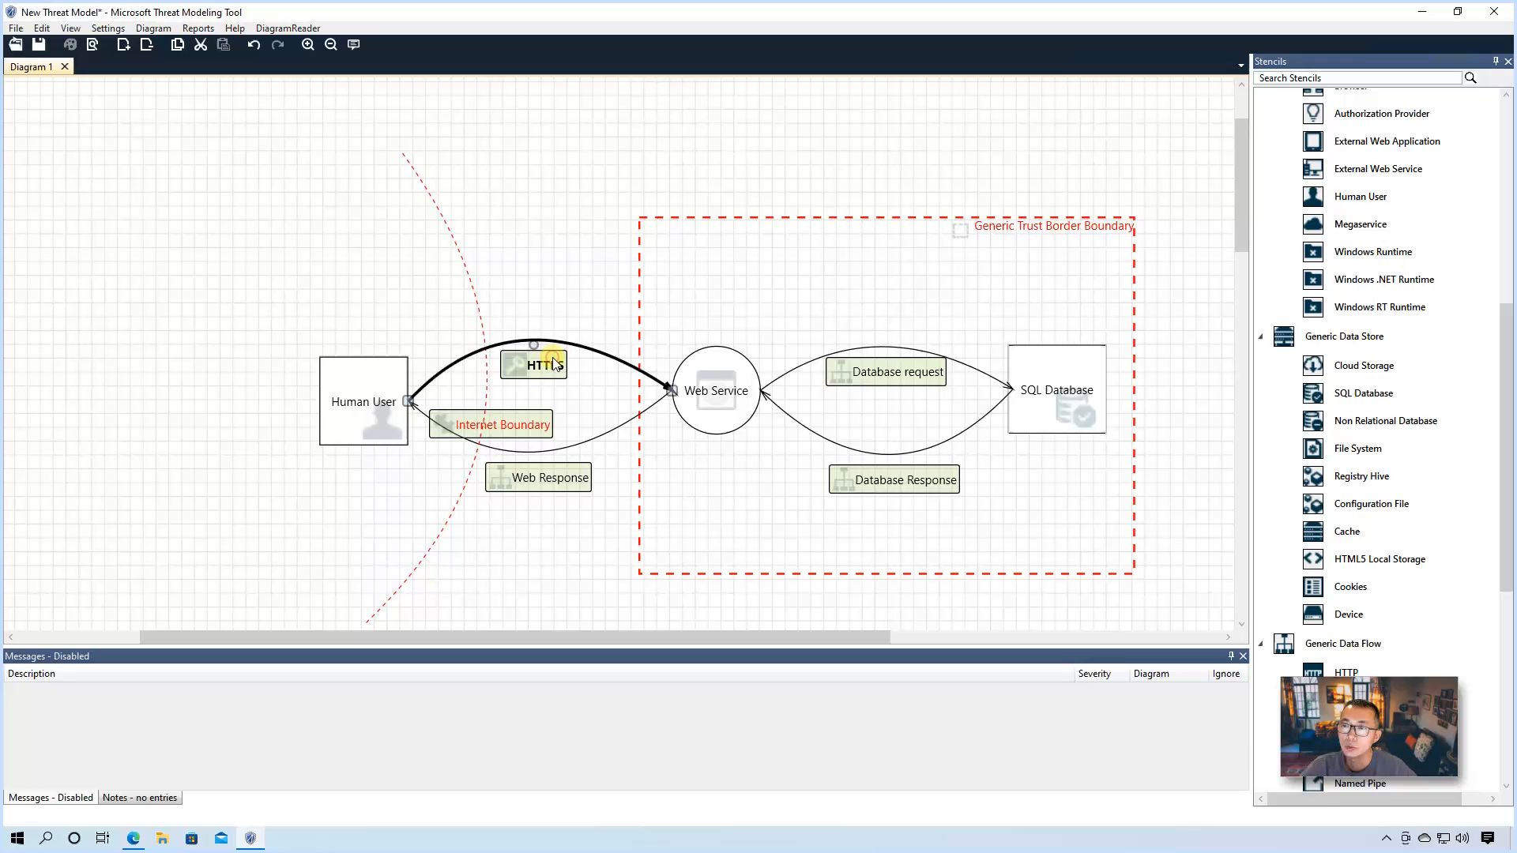
pyautogui.rightClick(534, 364)
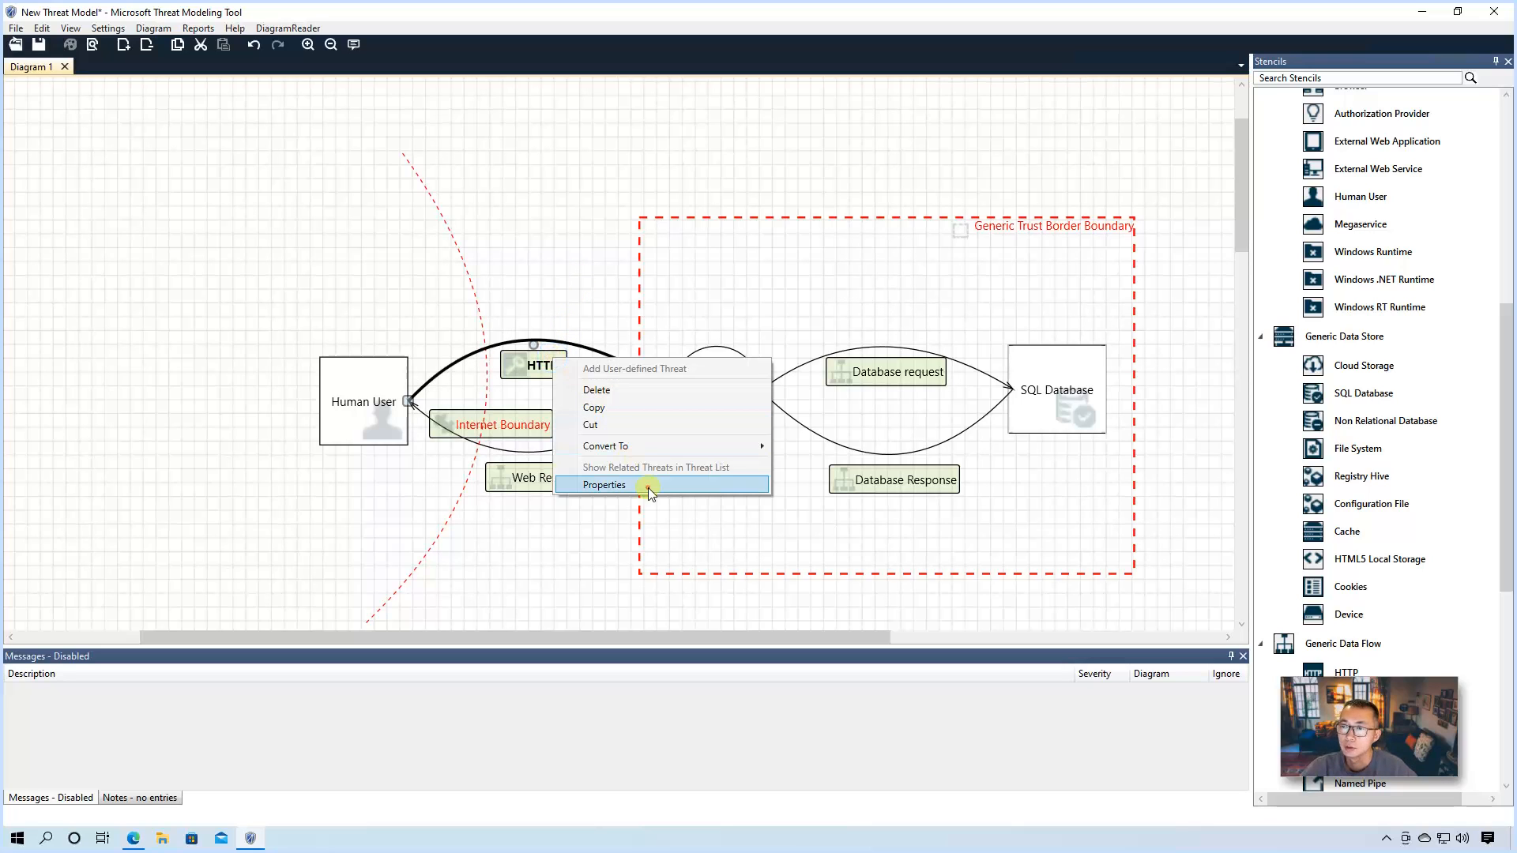
pyautogui.click(603, 485)
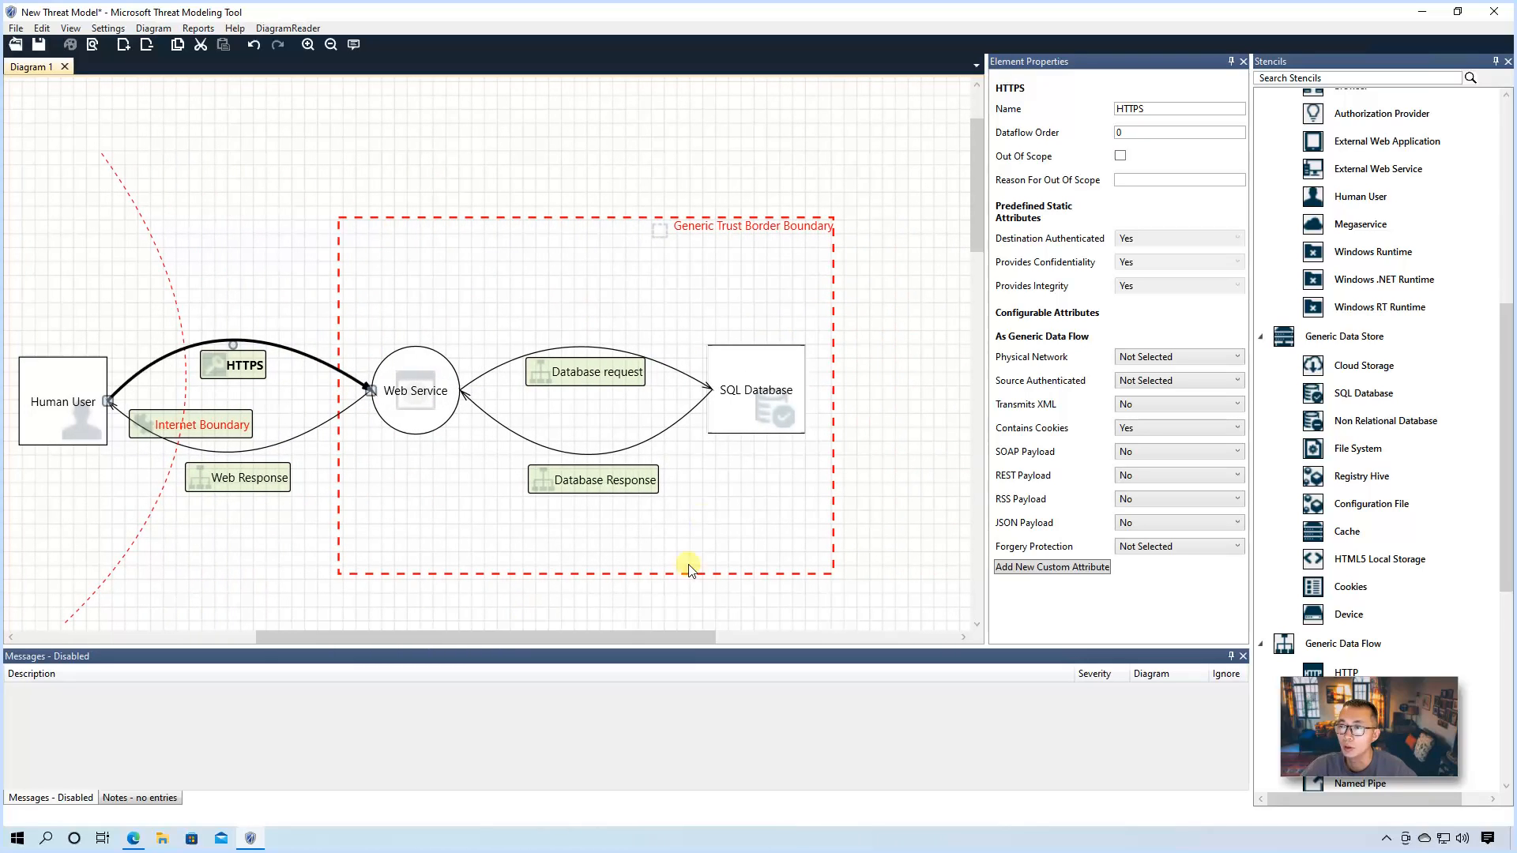
pyautogui.click(755, 390)
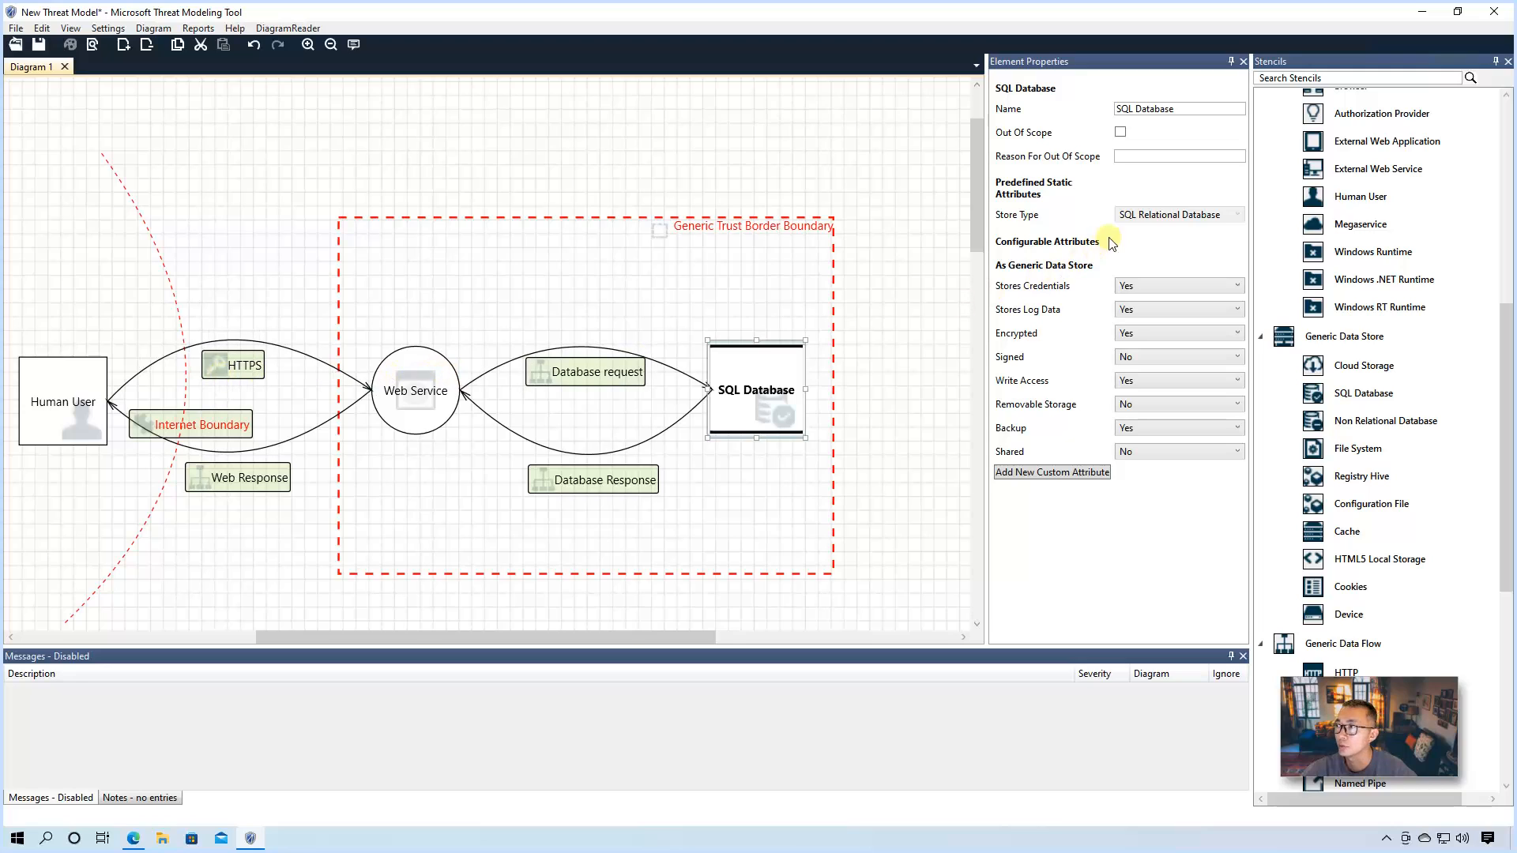
pyautogui.moveTo(1125, 263)
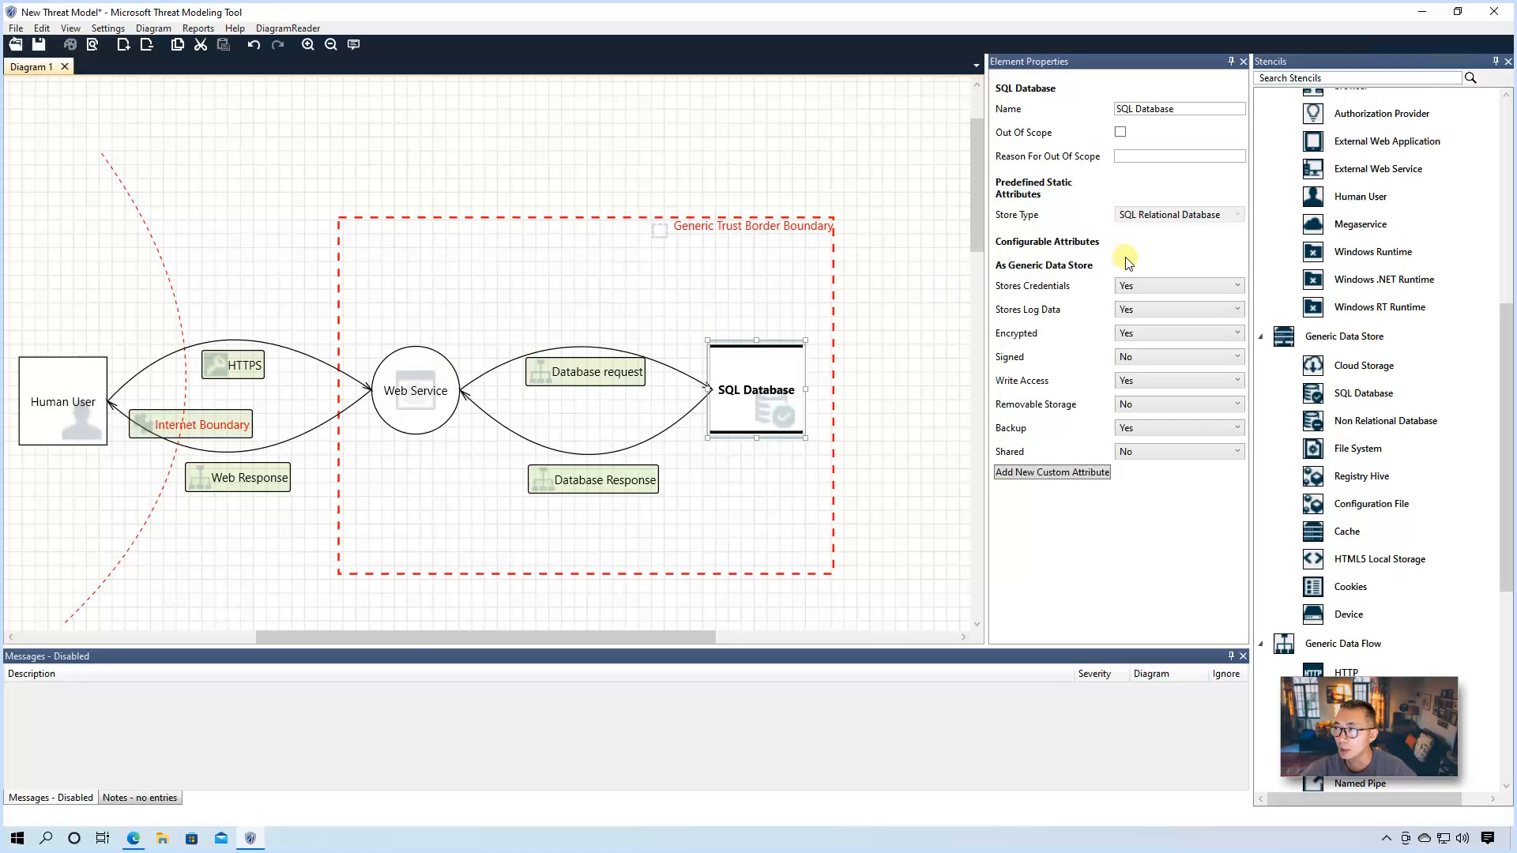
# Step: Set the Database request flow's Source Authenticated, Provides Confidentiality and Provides Integrity to Yes
pyautogui.click(598, 372)
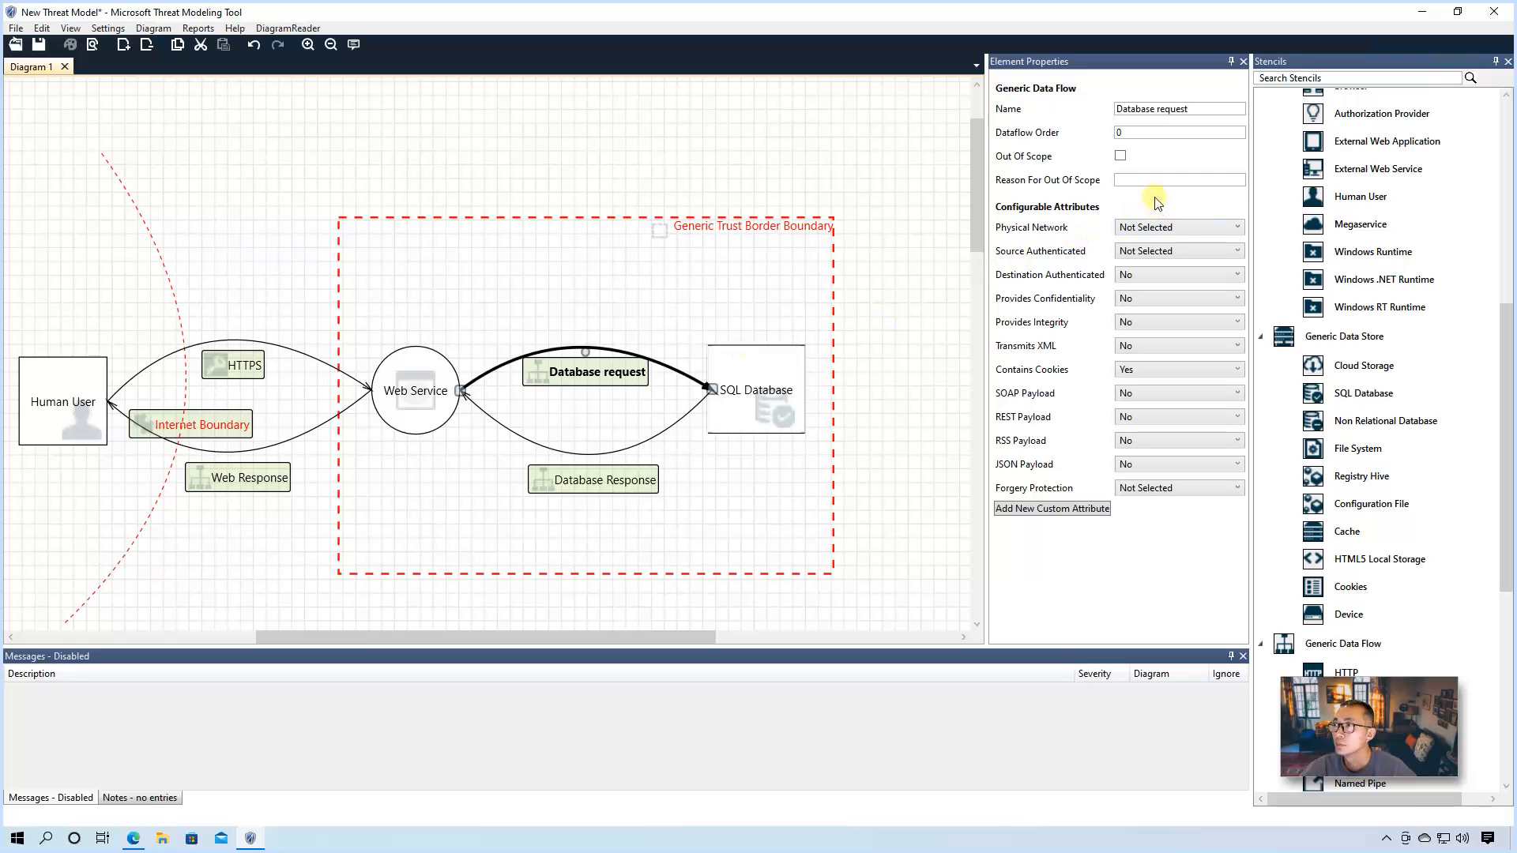
pyautogui.moveTo(1109, 239)
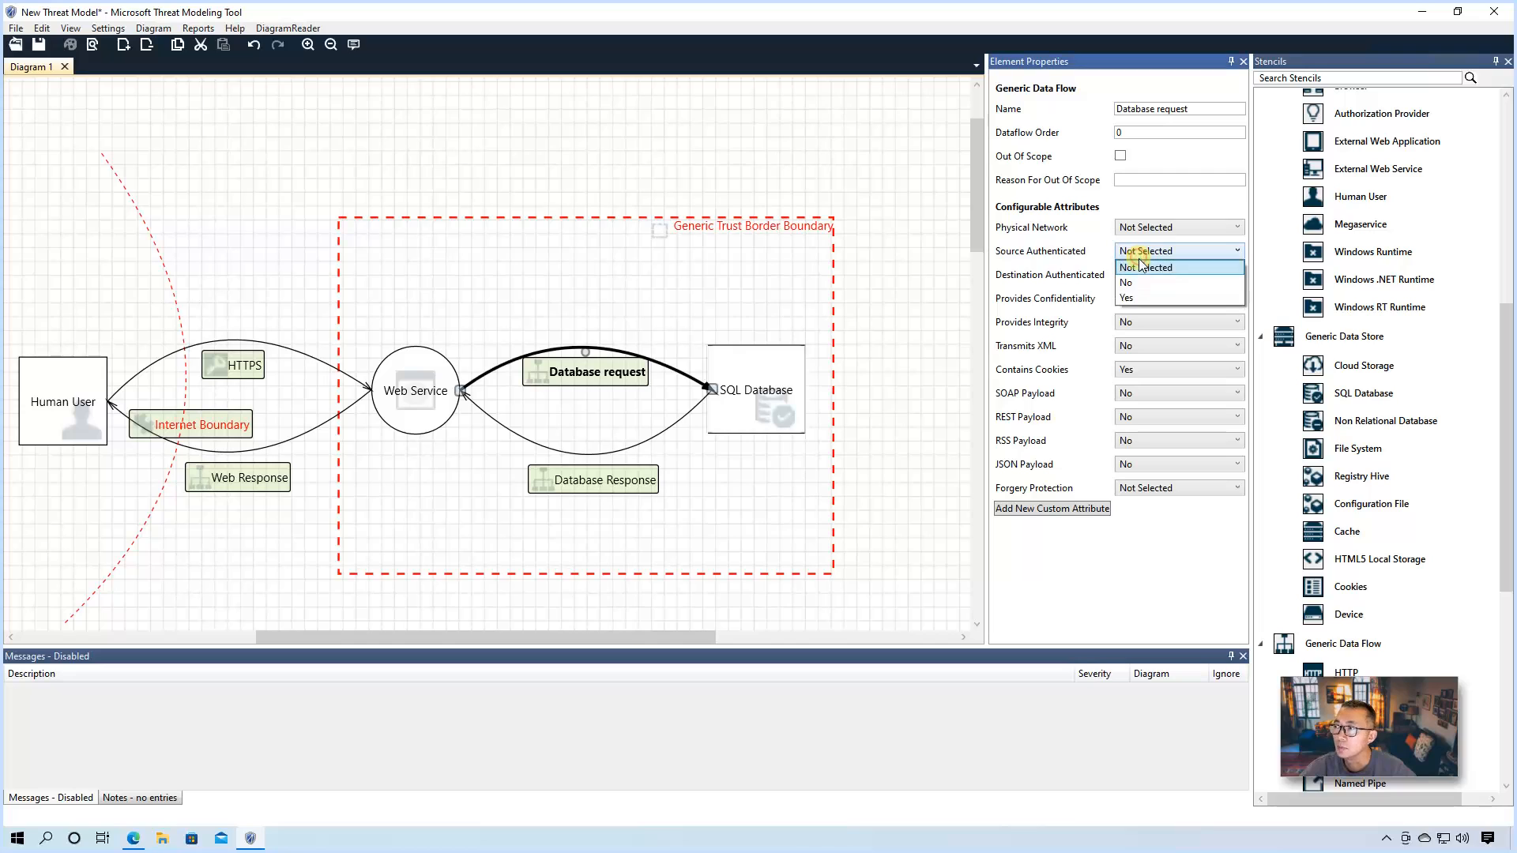
pyautogui.click(1128, 297)
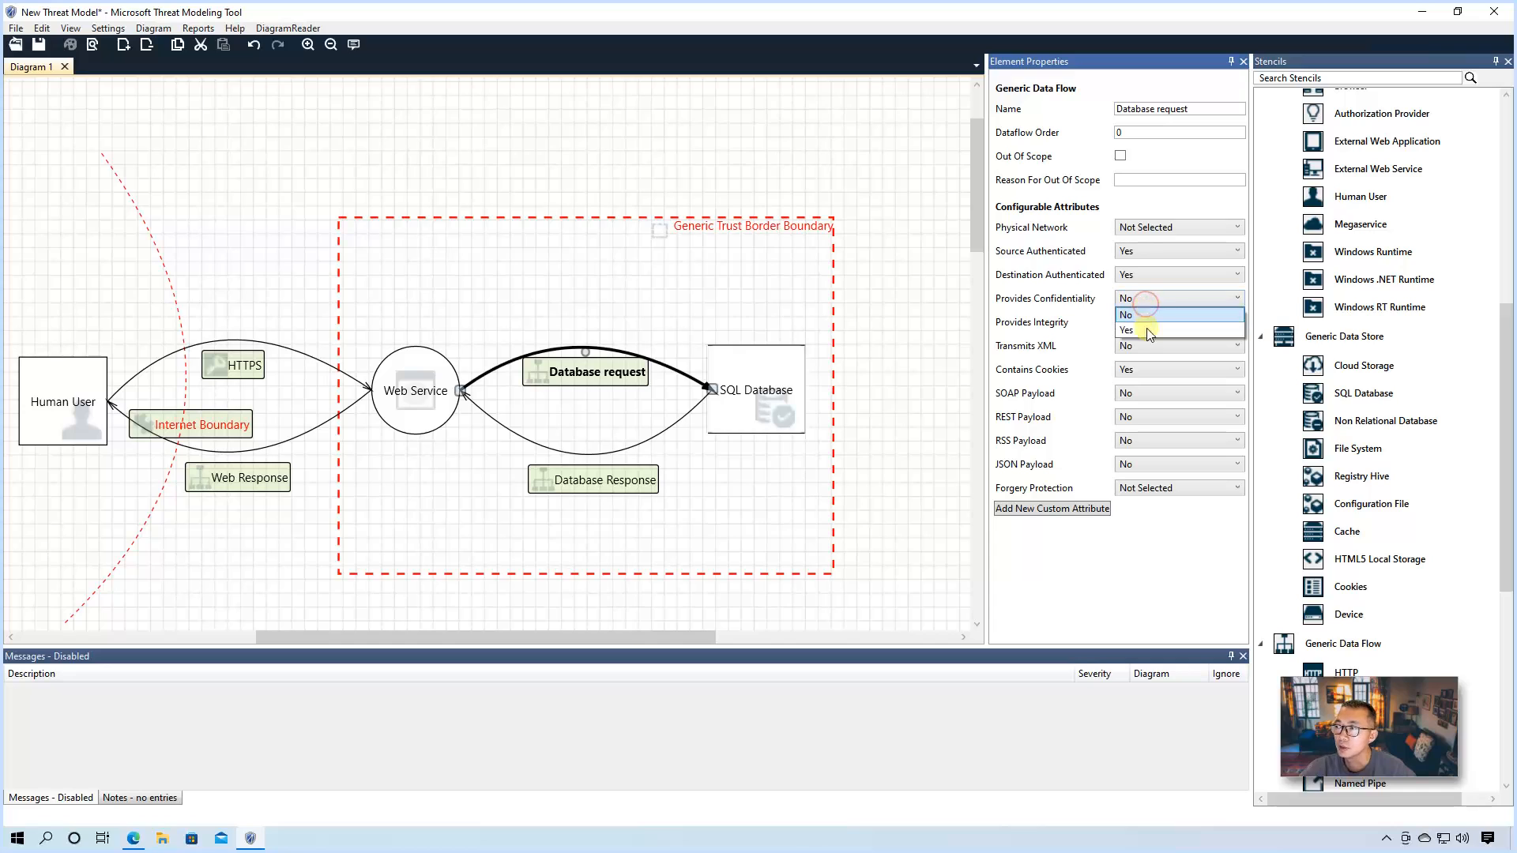
pyautogui.click(1126, 330)
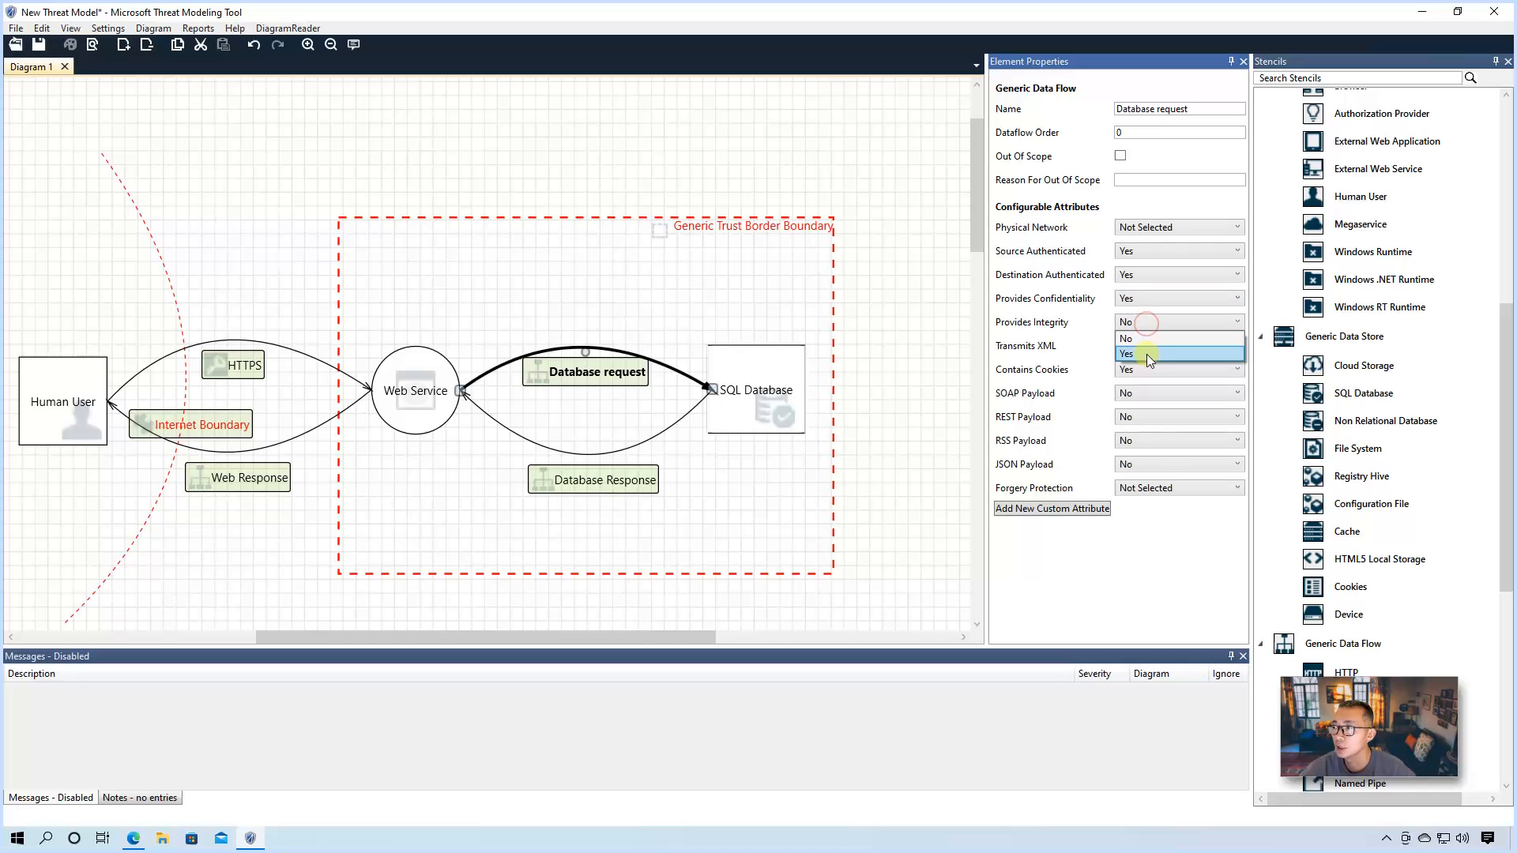
pyautogui.click(1126, 353)
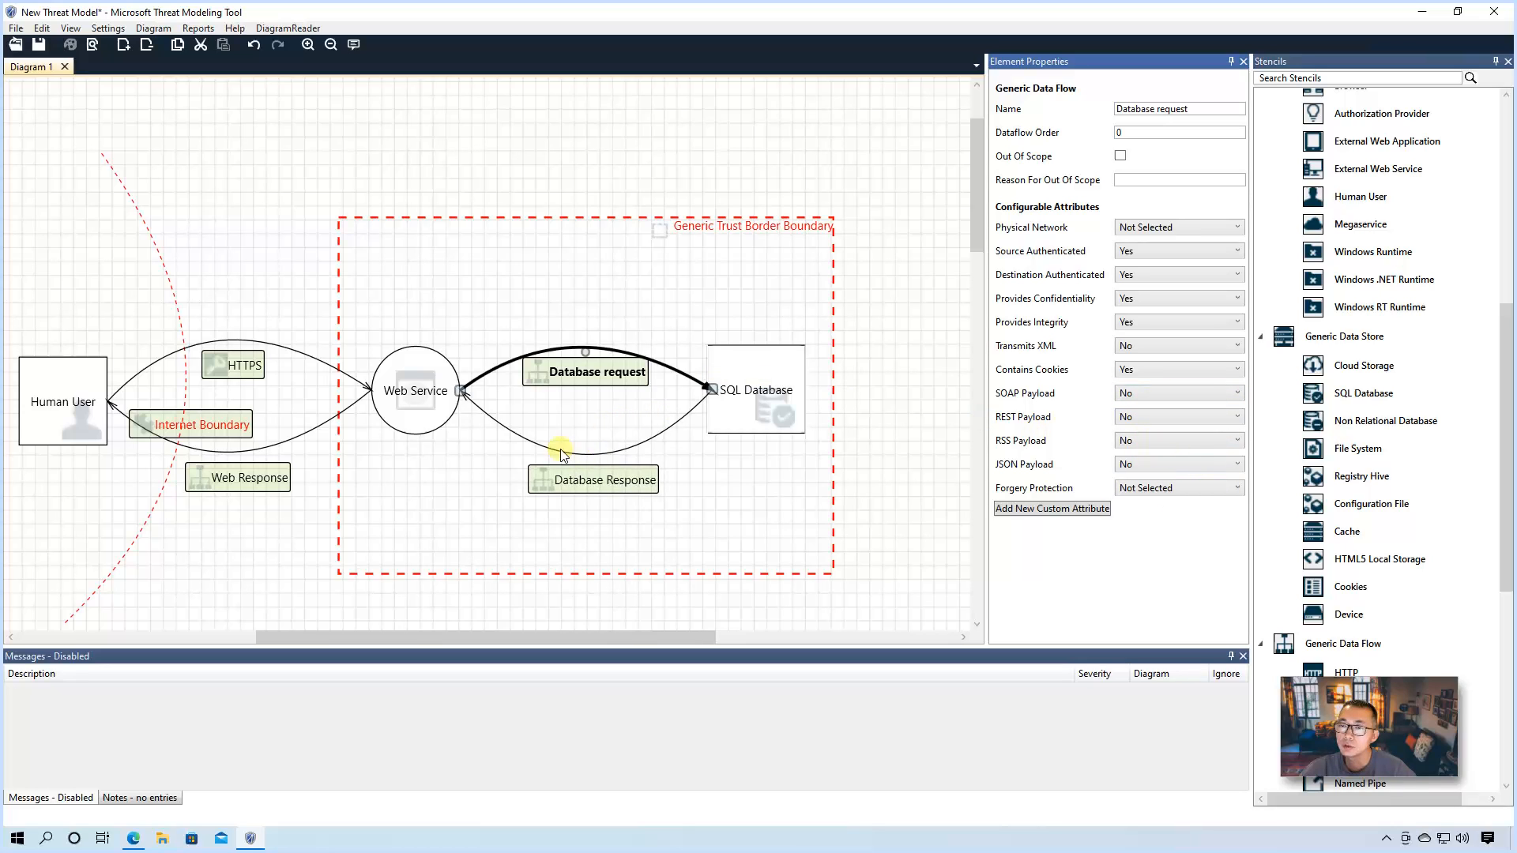
pyautogui.click(233, 365)
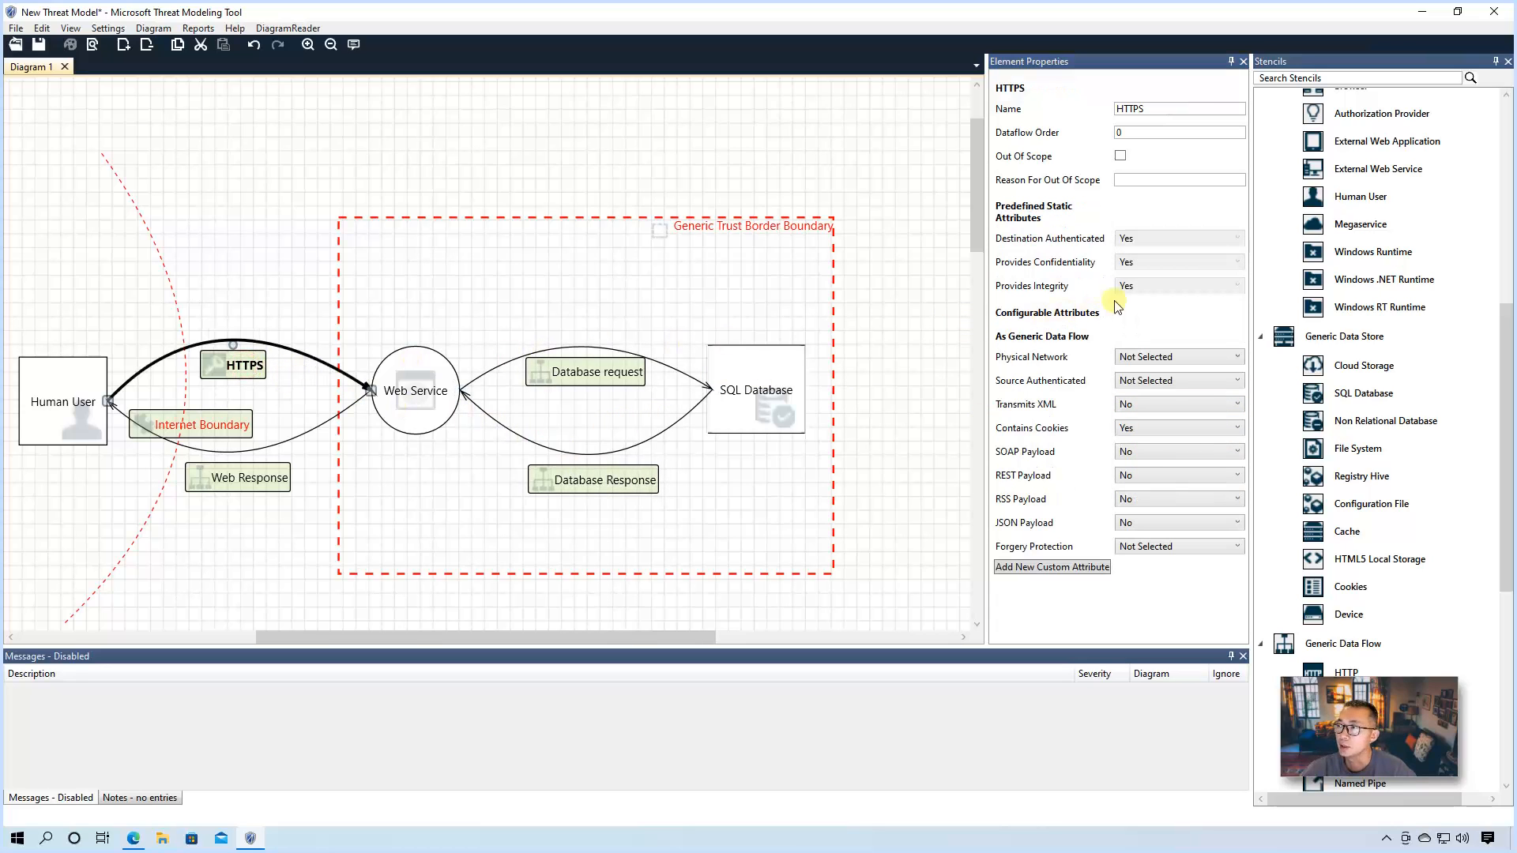
pyautogui.moveTo(1206, 251)
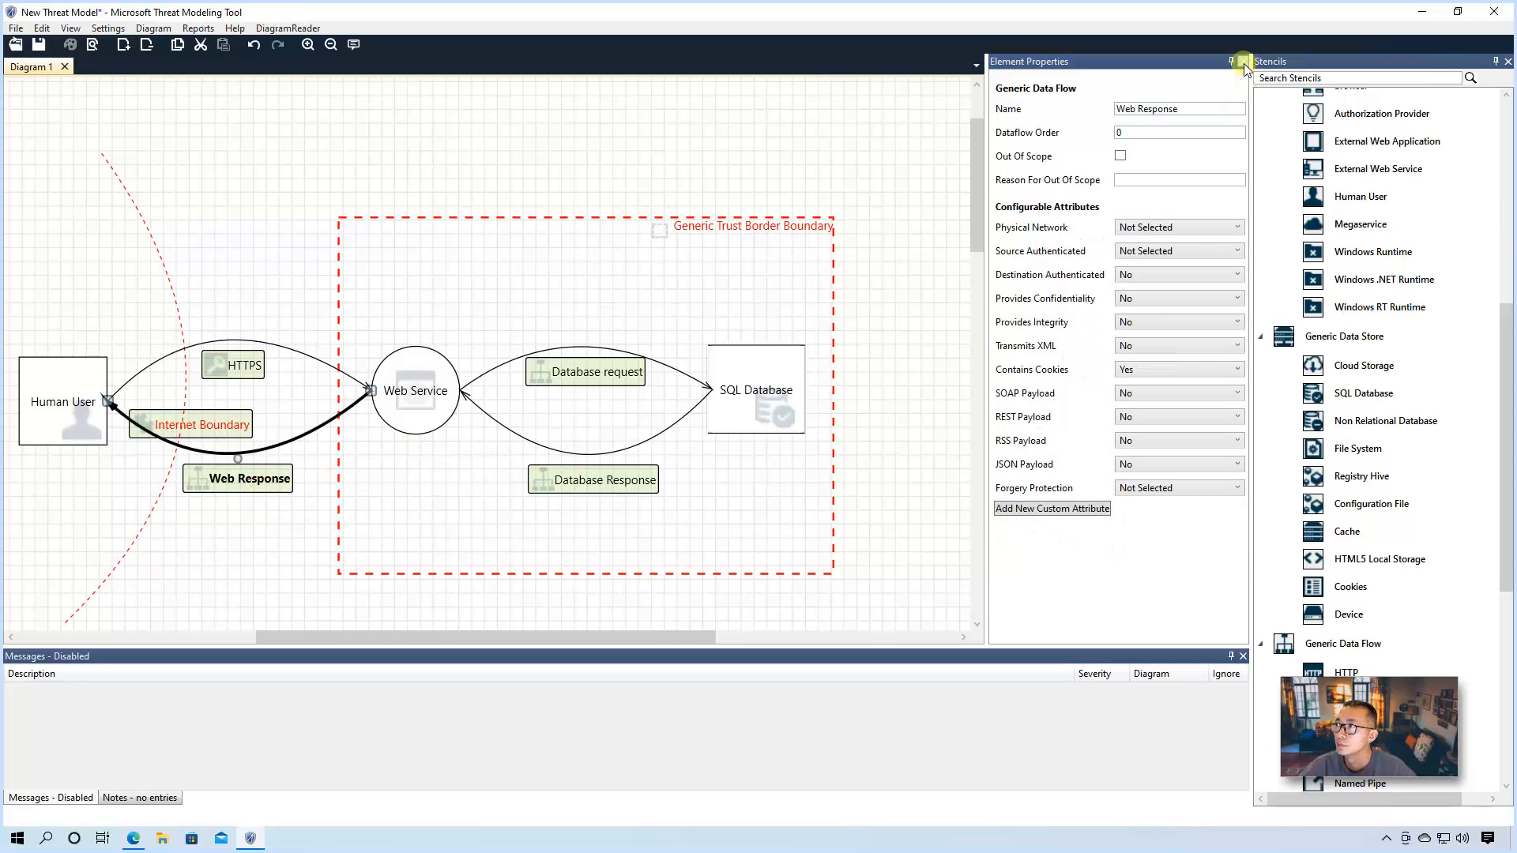
# Step: Close the properties pane and save the threat model to a file
pyautogui.click(1243, 61)
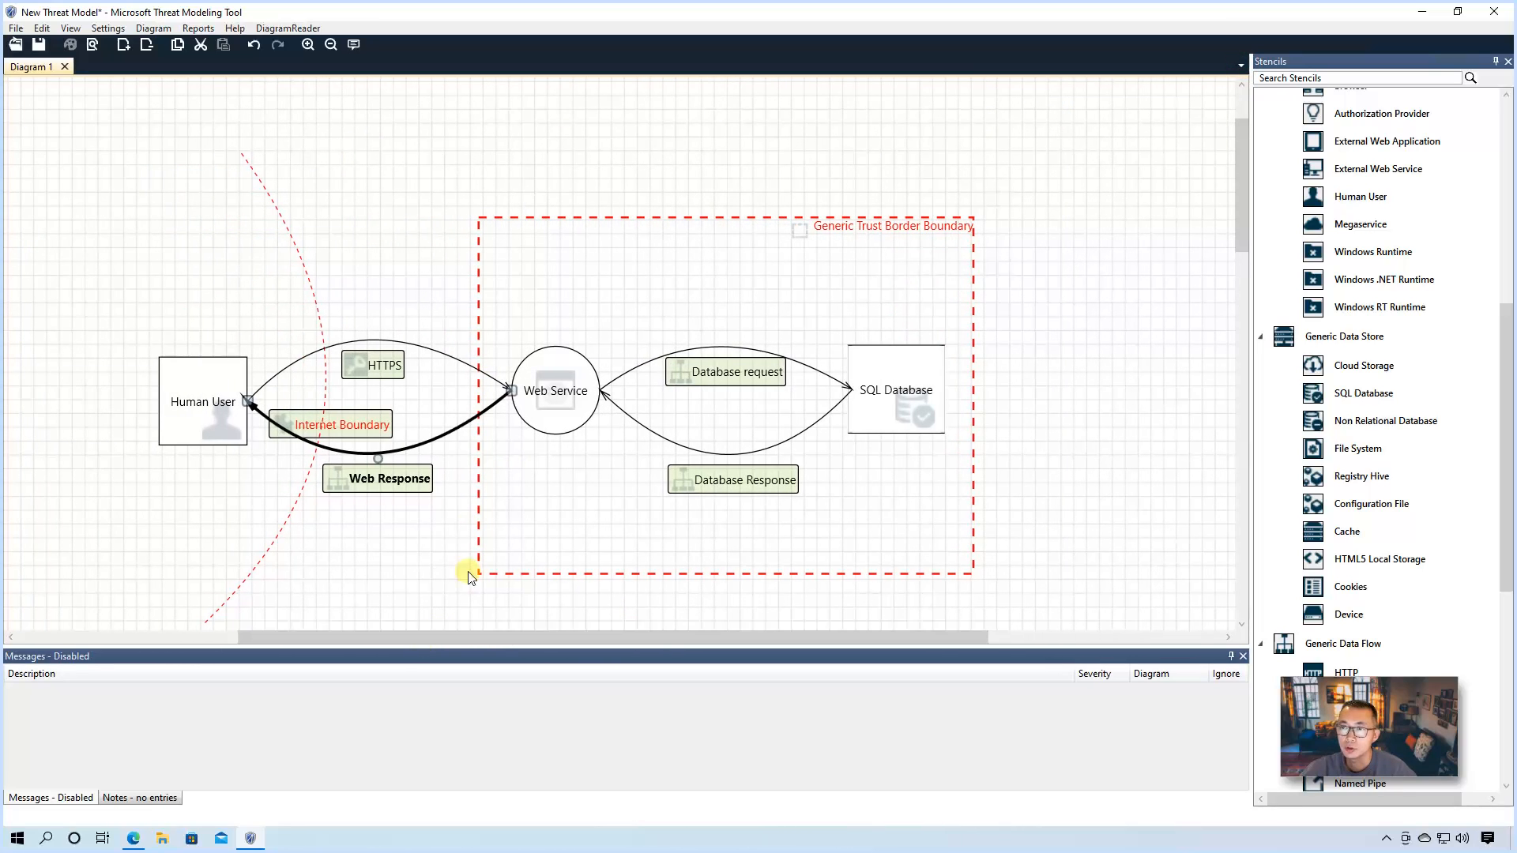
pyautogui.moveTo(258, 188)
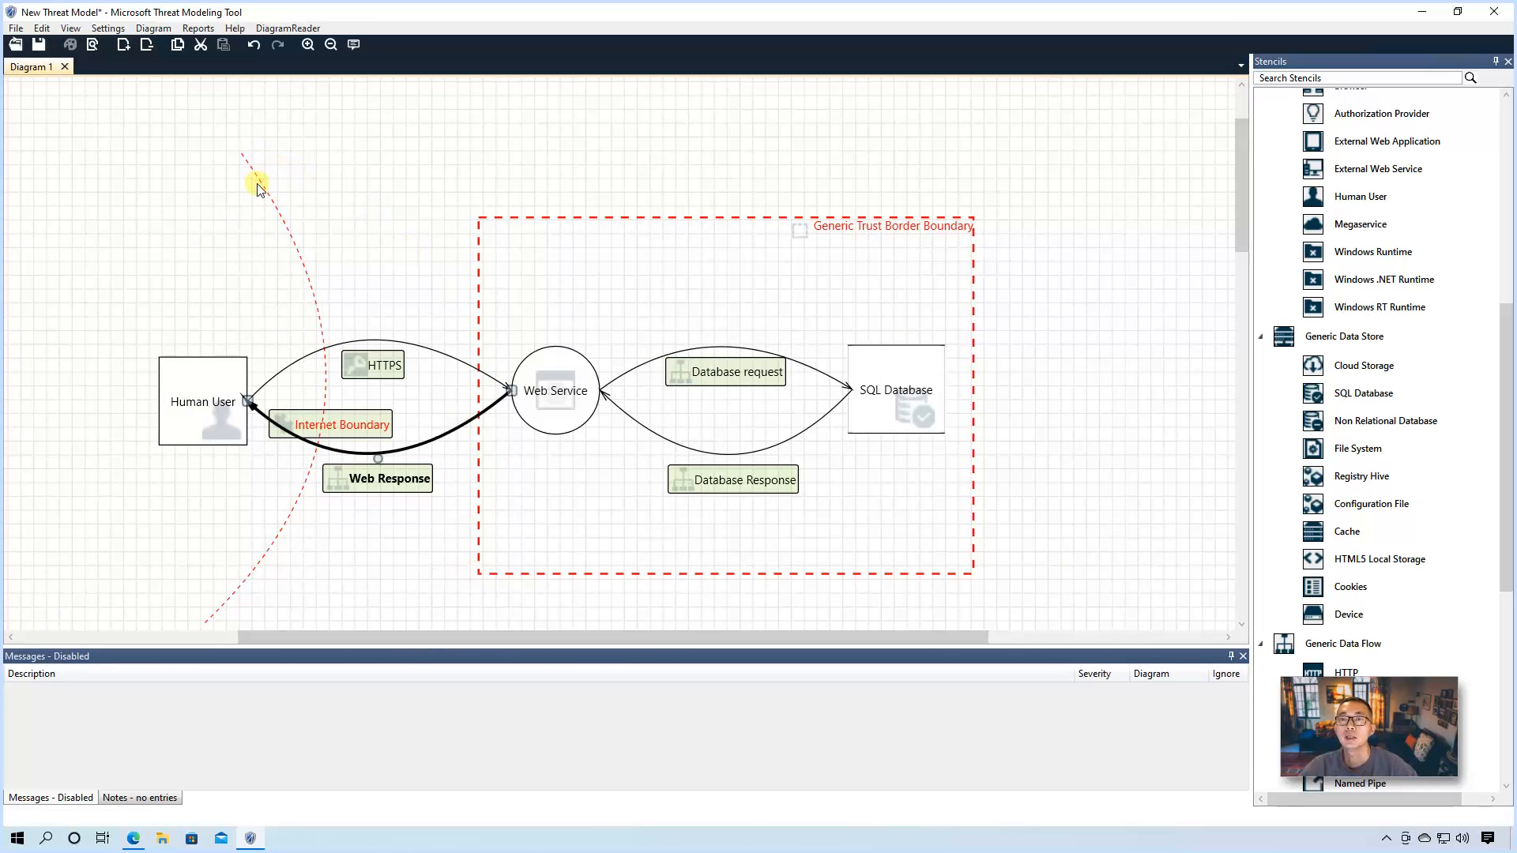
pyautogui.click(329, 163)
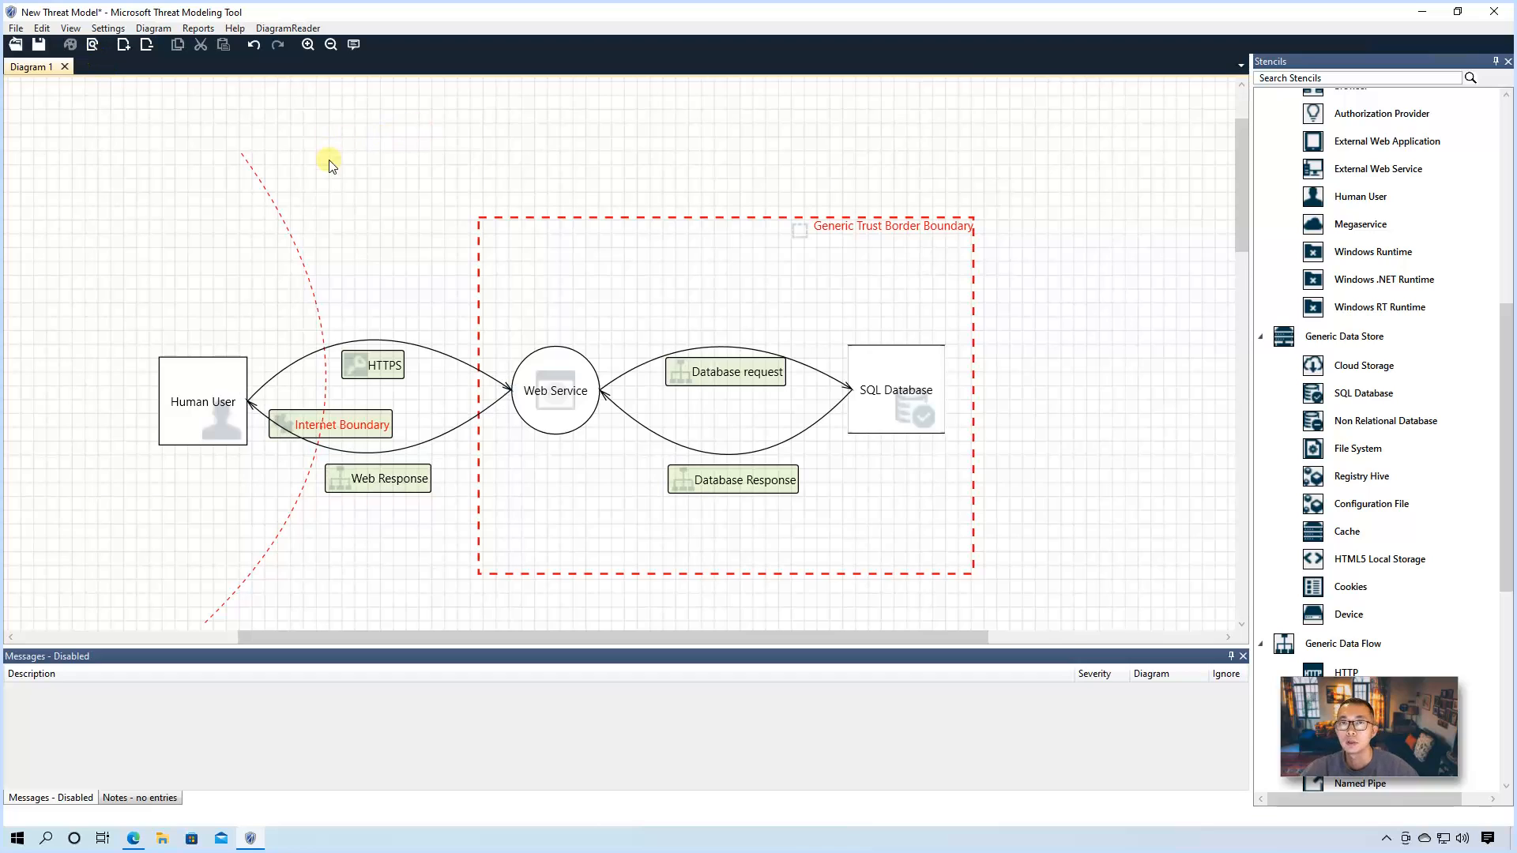
pyautogui.click(15, 27)
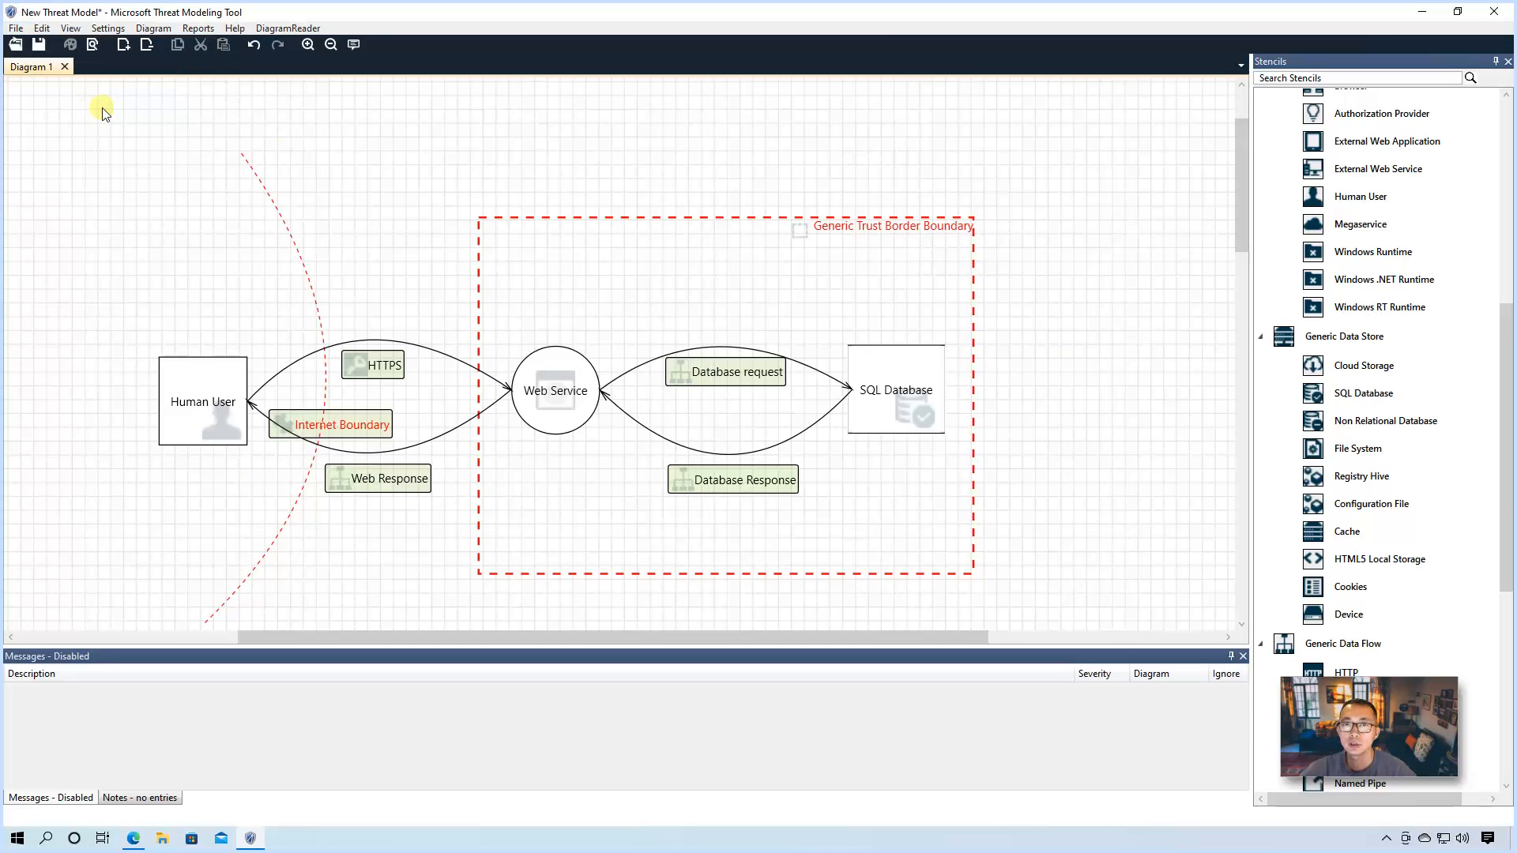
pyautogui.click(39, 46)
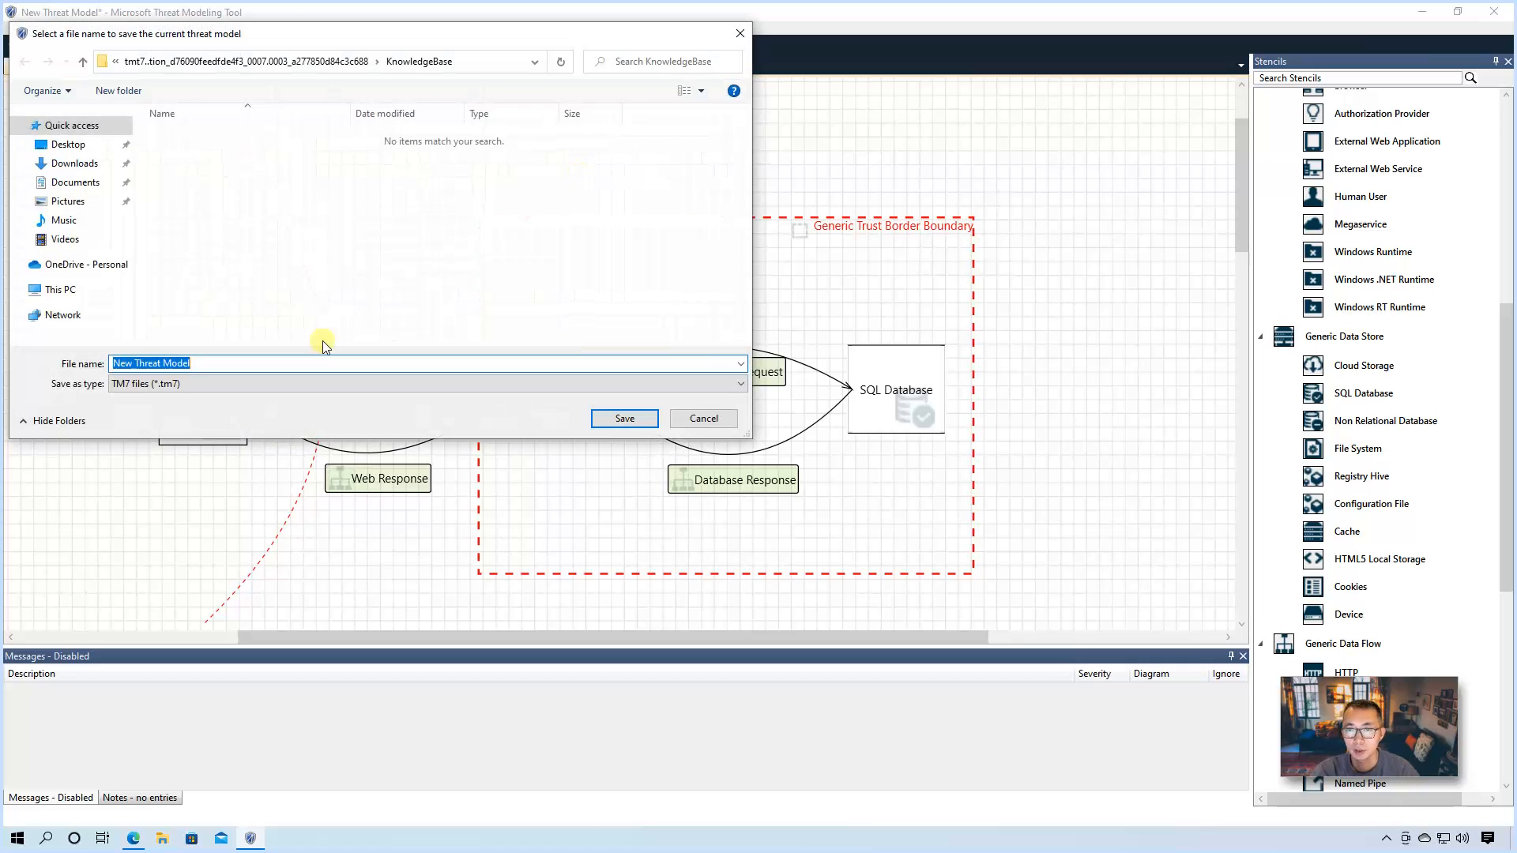
pyautogui.click(702, 418)
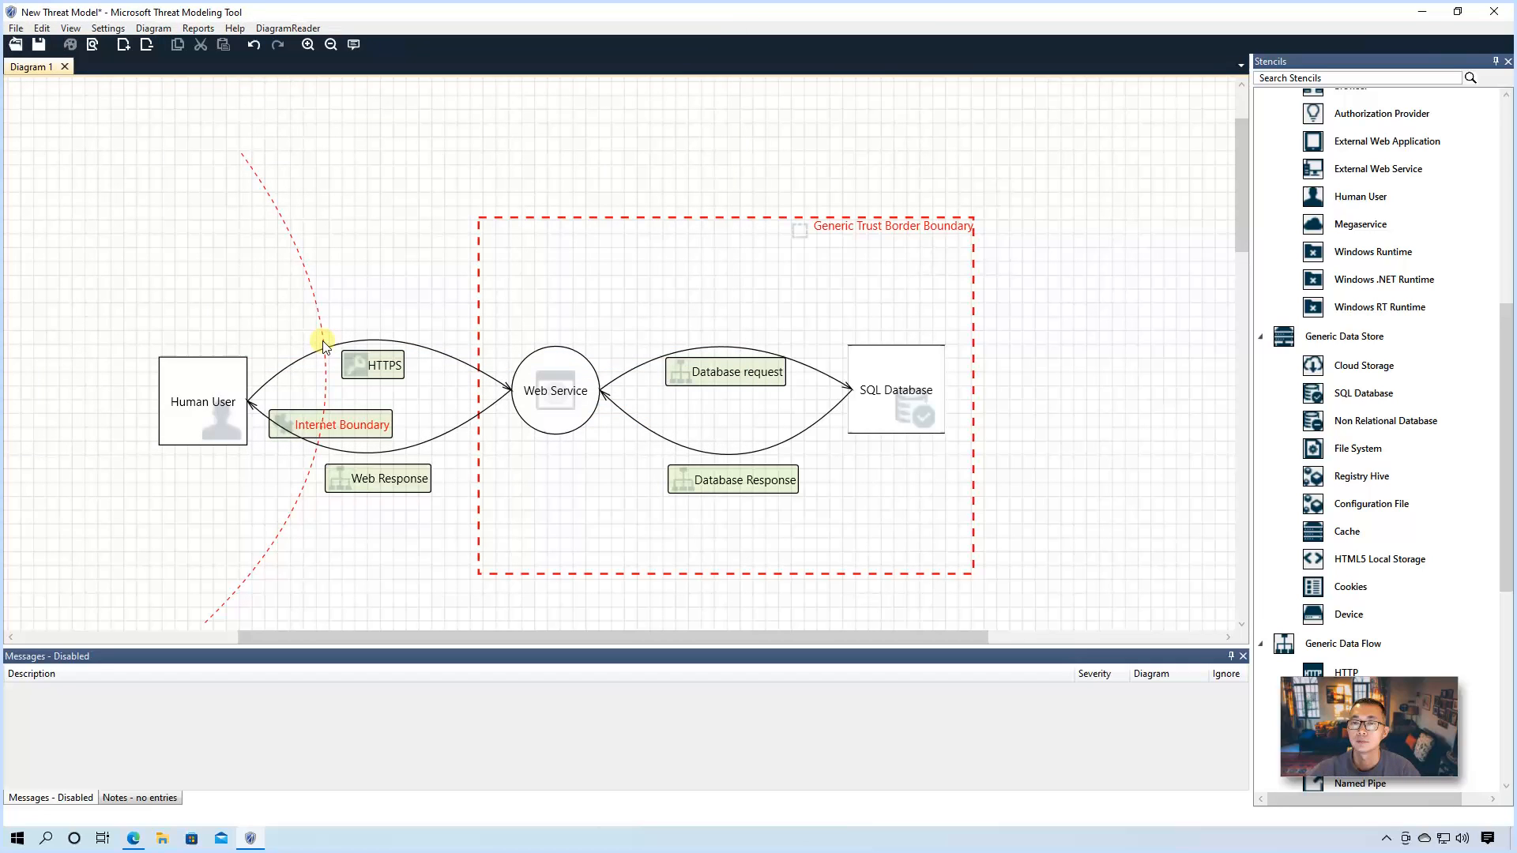
# Step: Switch to Analysis View and inspect the Spoofing the Human User External Entity threat
pyautogui.click(70, 26)
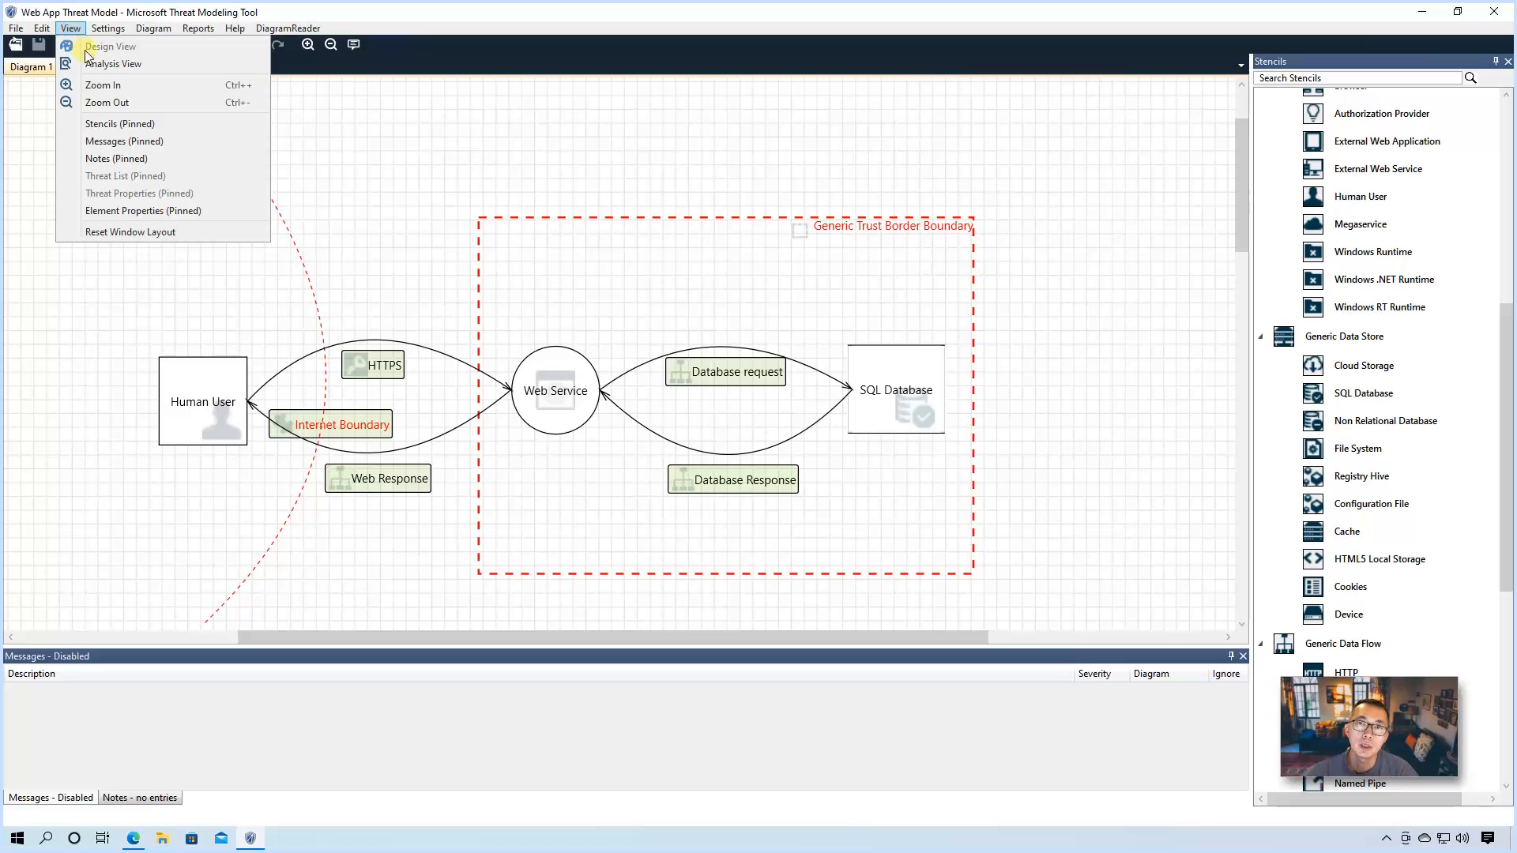
pyautogui.moveTo(112, 64)
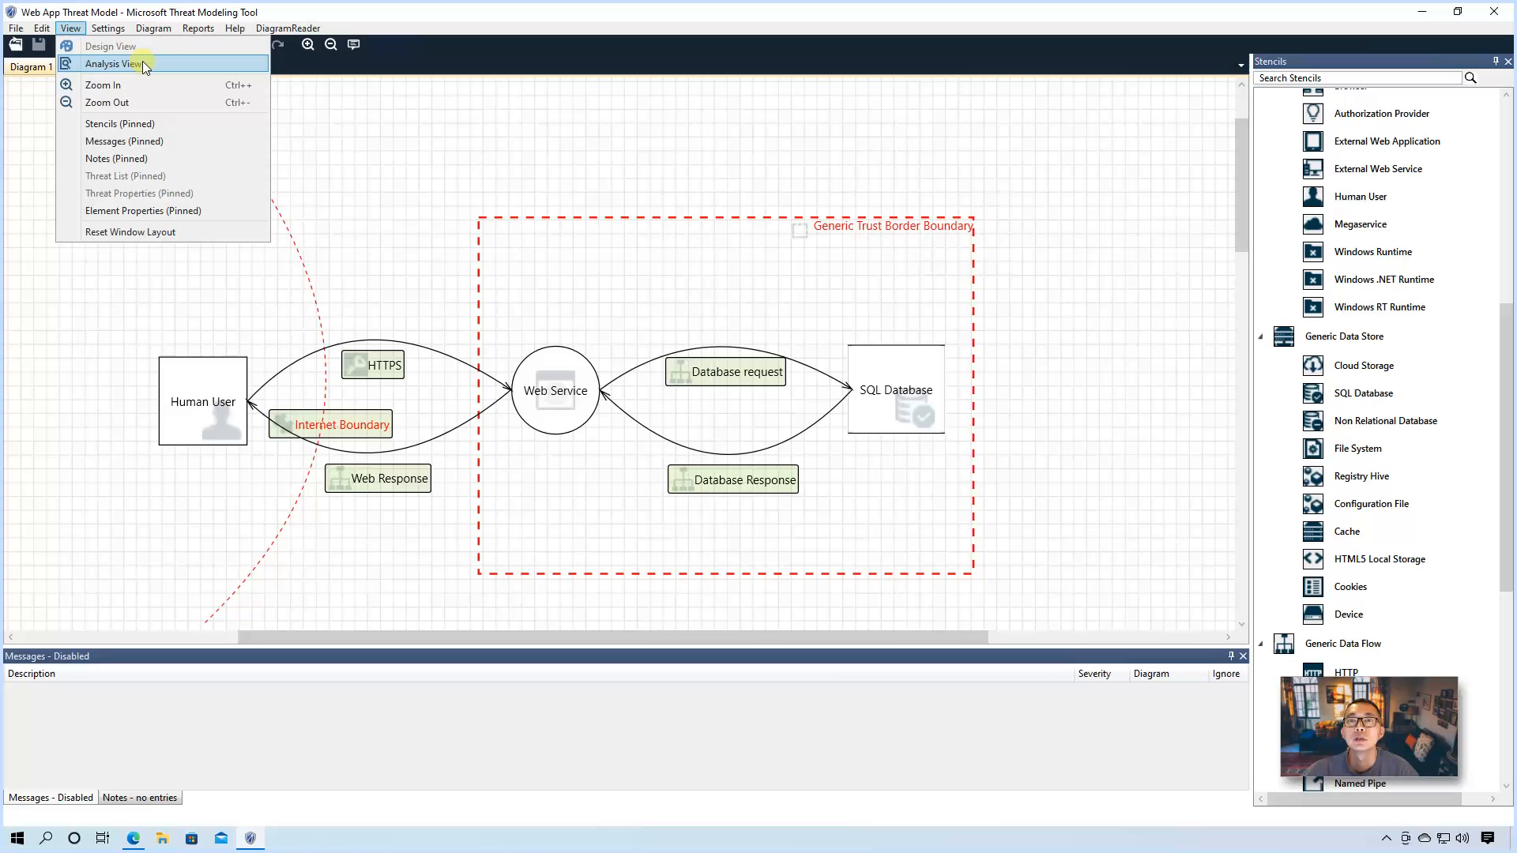
pyautogui.click(109, 63)
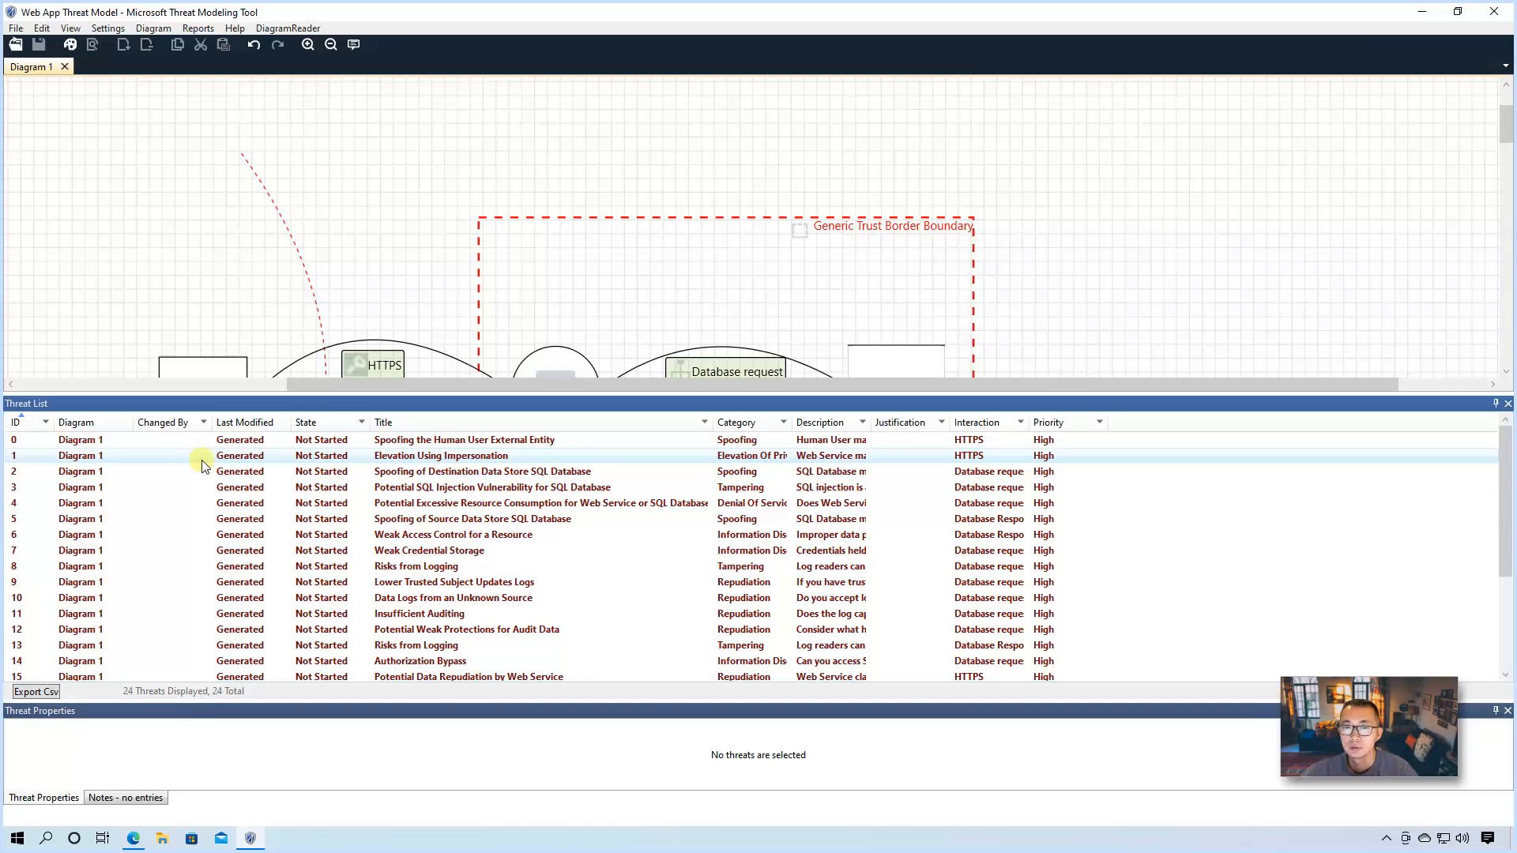
pyautogui.click(462, 440)
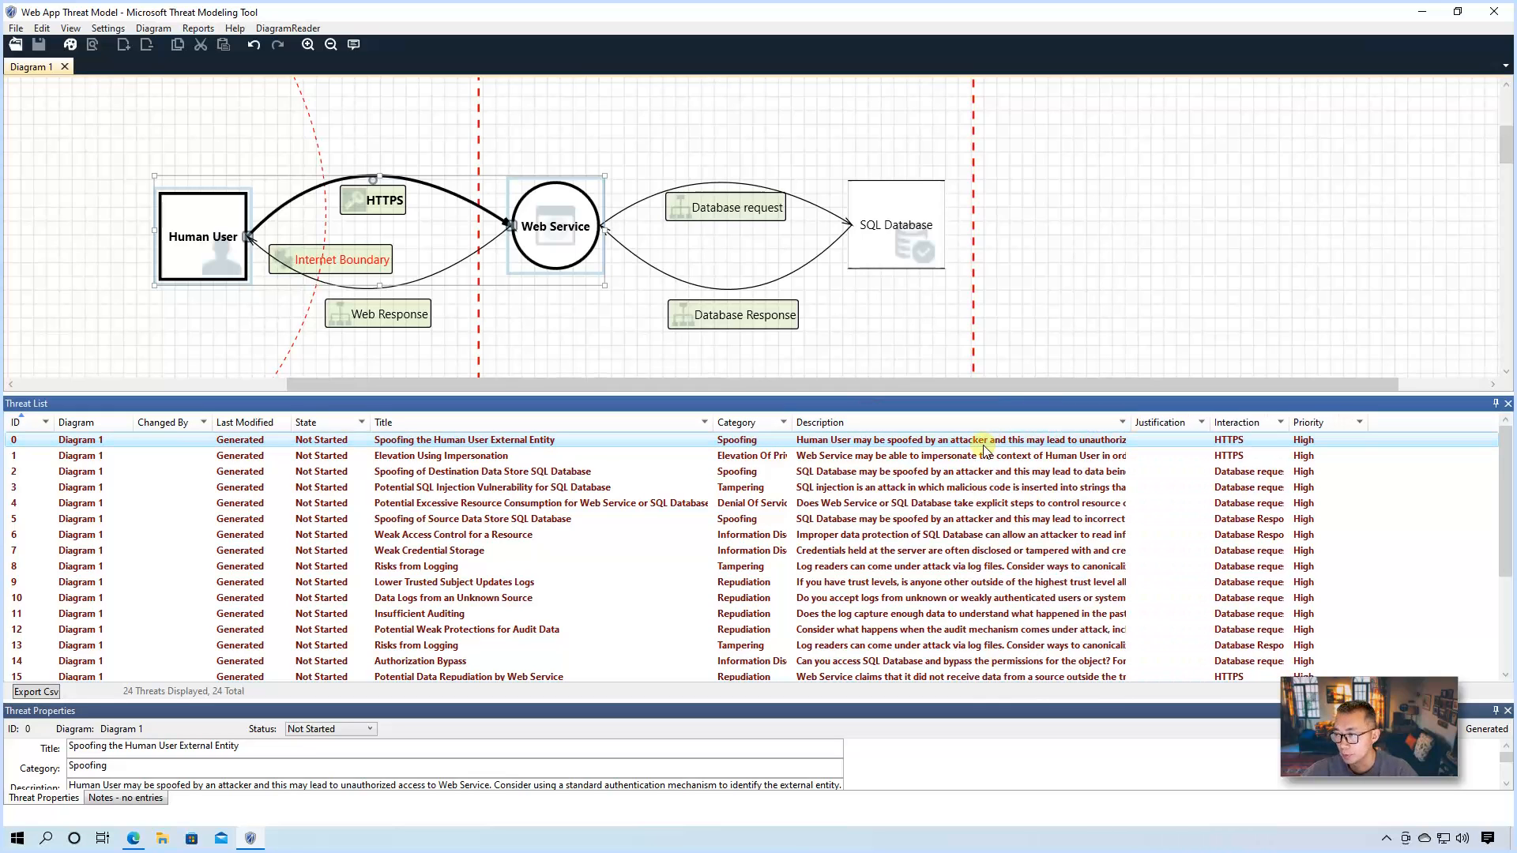
# Step: Review further generated threats in the list, ending on Elevation Using Impersonation
pyautogui.click(440, 455)
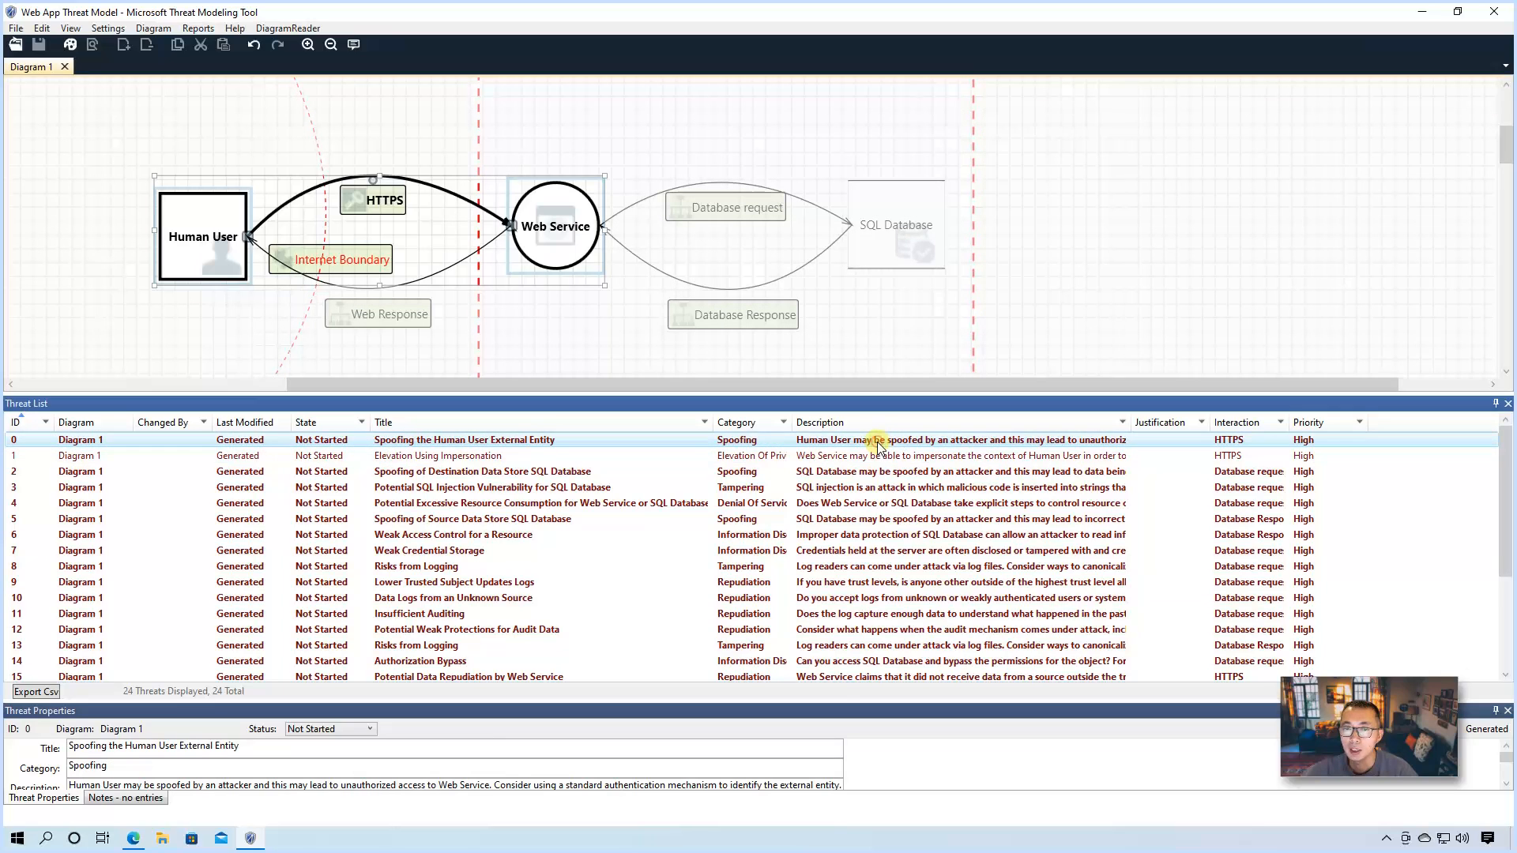
pyautogui.click(491, 487)
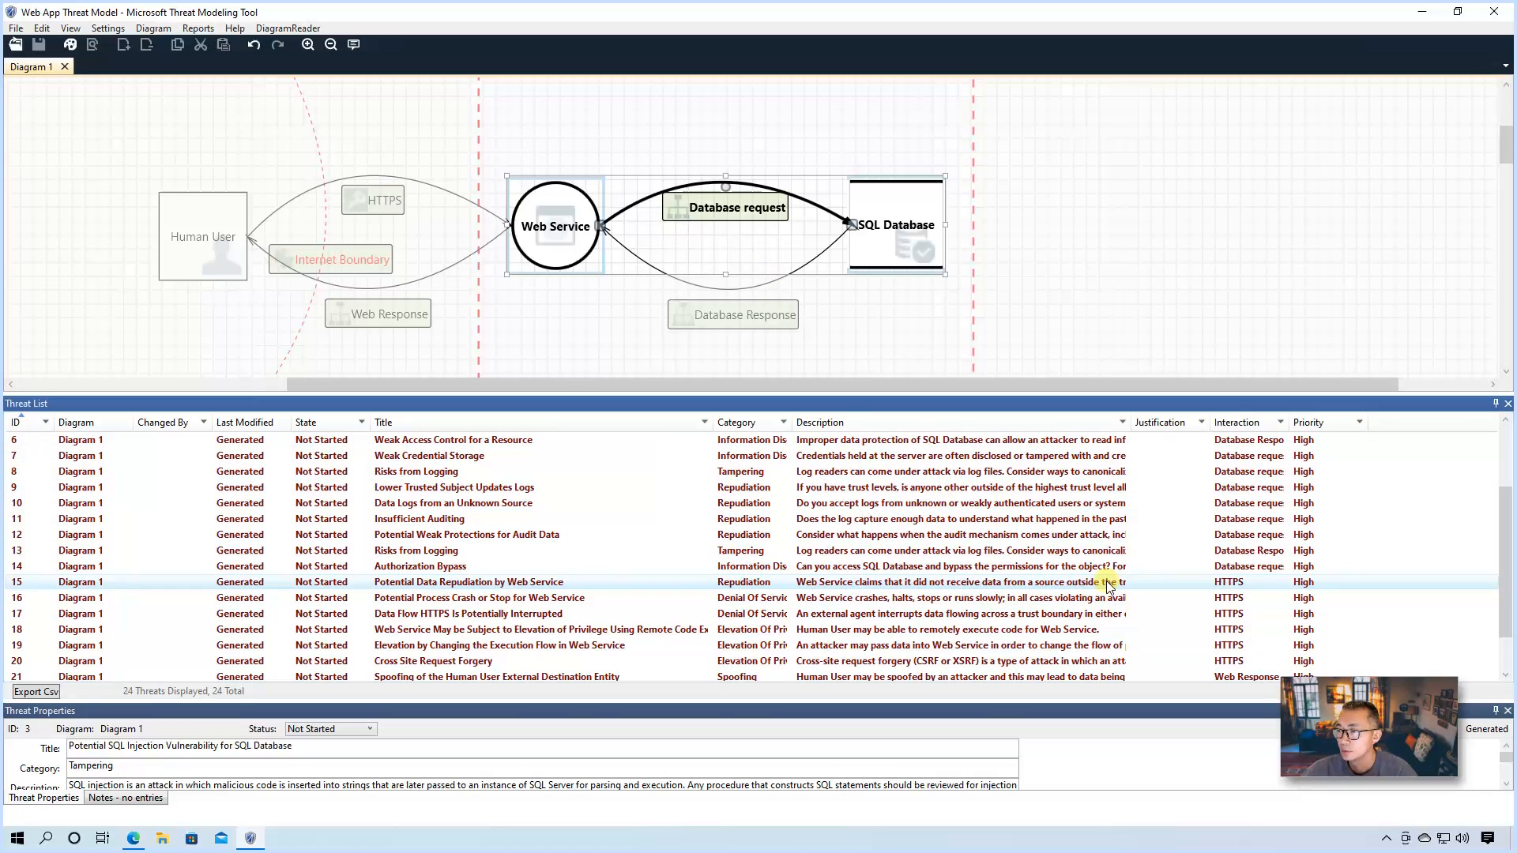
pyautogui.click(468, 582)
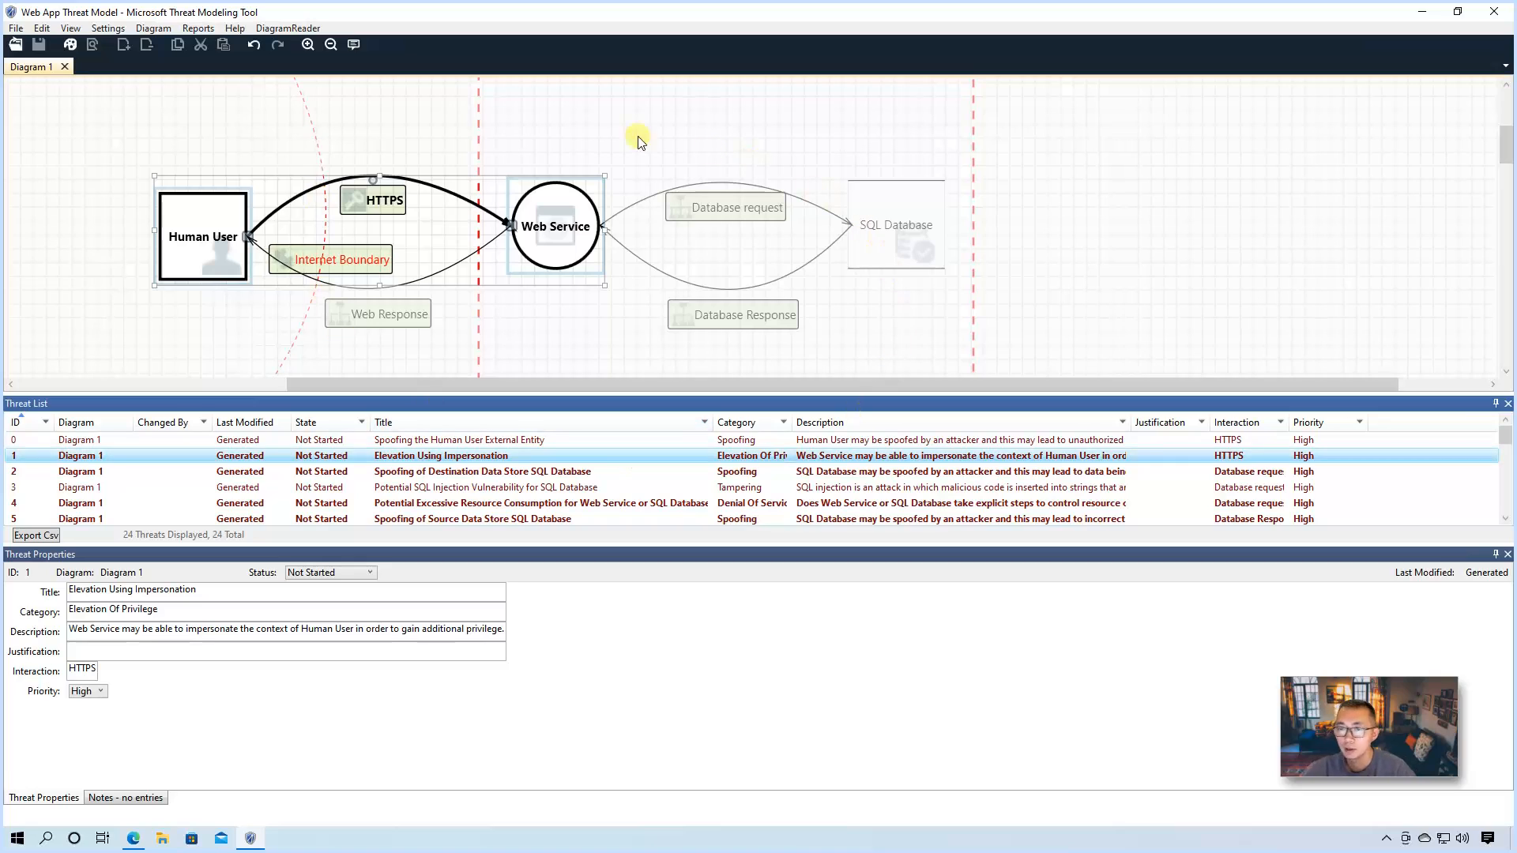
pyautogui.moveTo(339, 176)
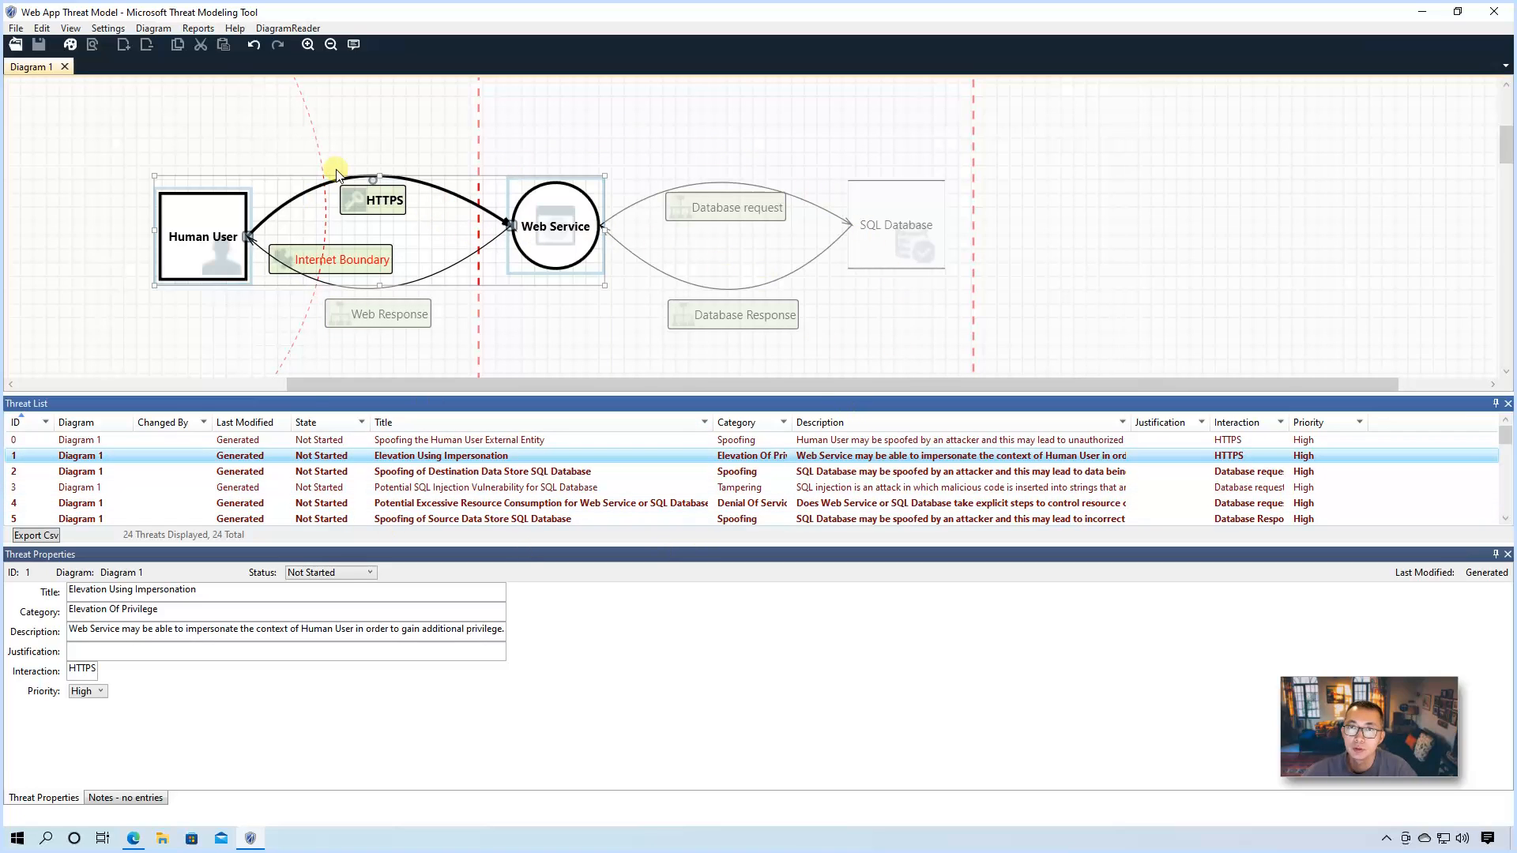
pyautogui.moveTo(198, 27)
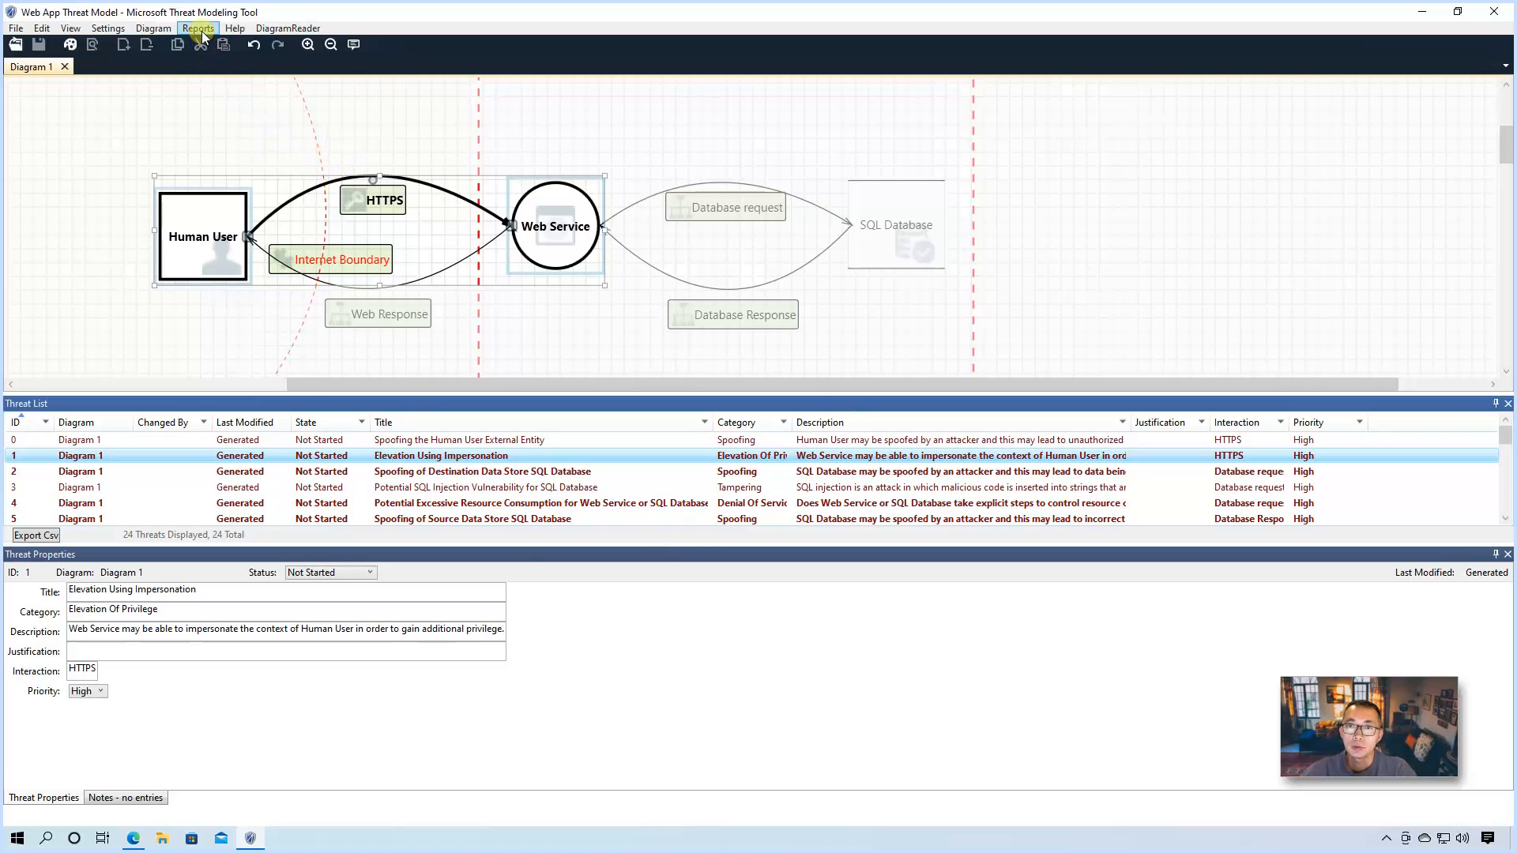
# Step: Create a custom threat report with default properties and skim the 24-threat HTML report in Edge
pyautogui.click(197, 26)
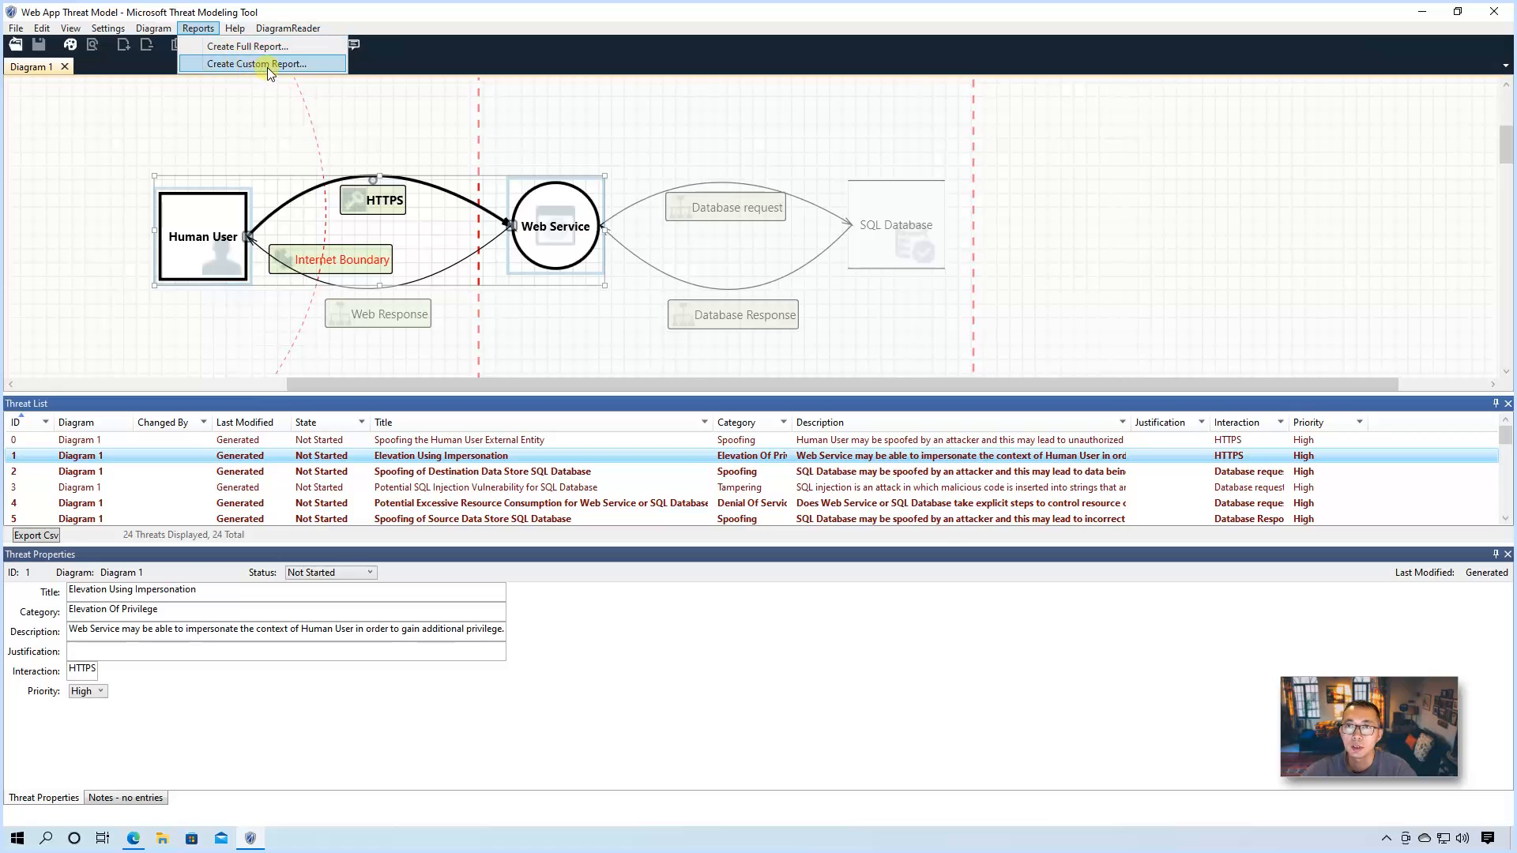
pyautogui.click(253, 64)
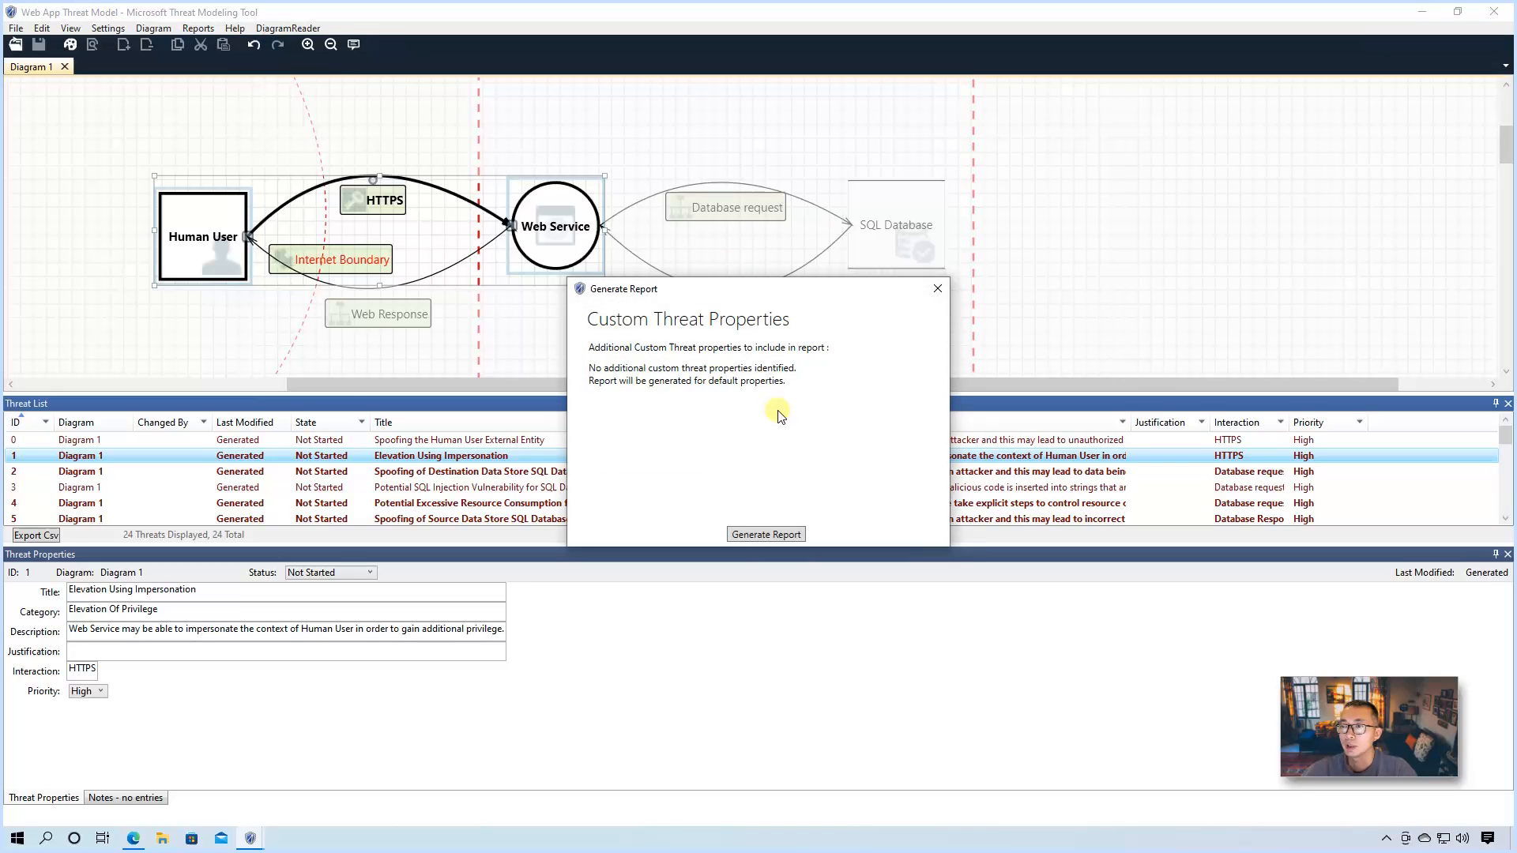
pyautogui.click(764, 535)
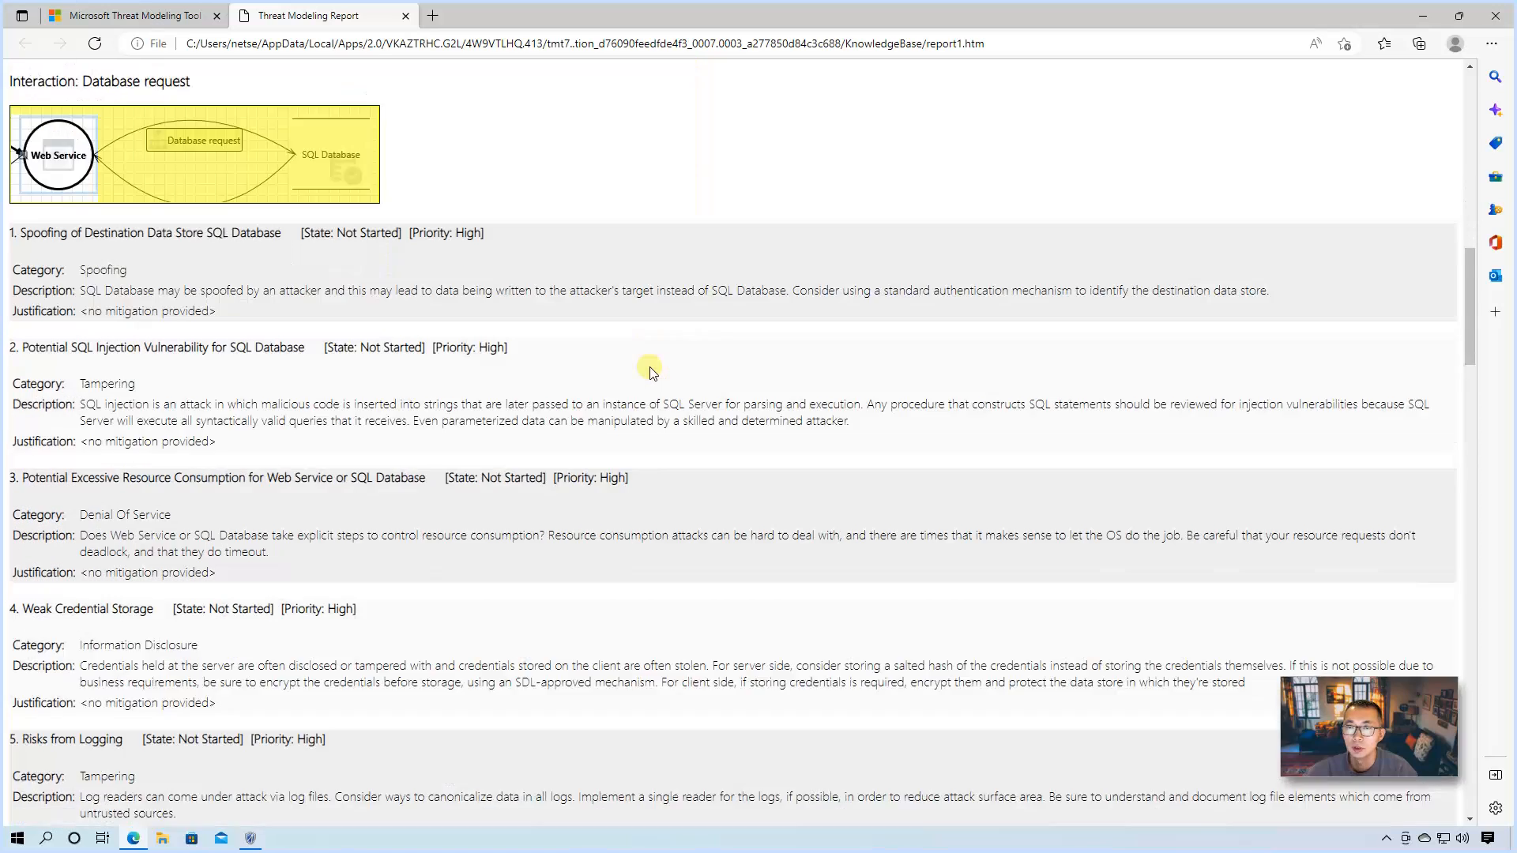
pyautogui.scroll(-3)
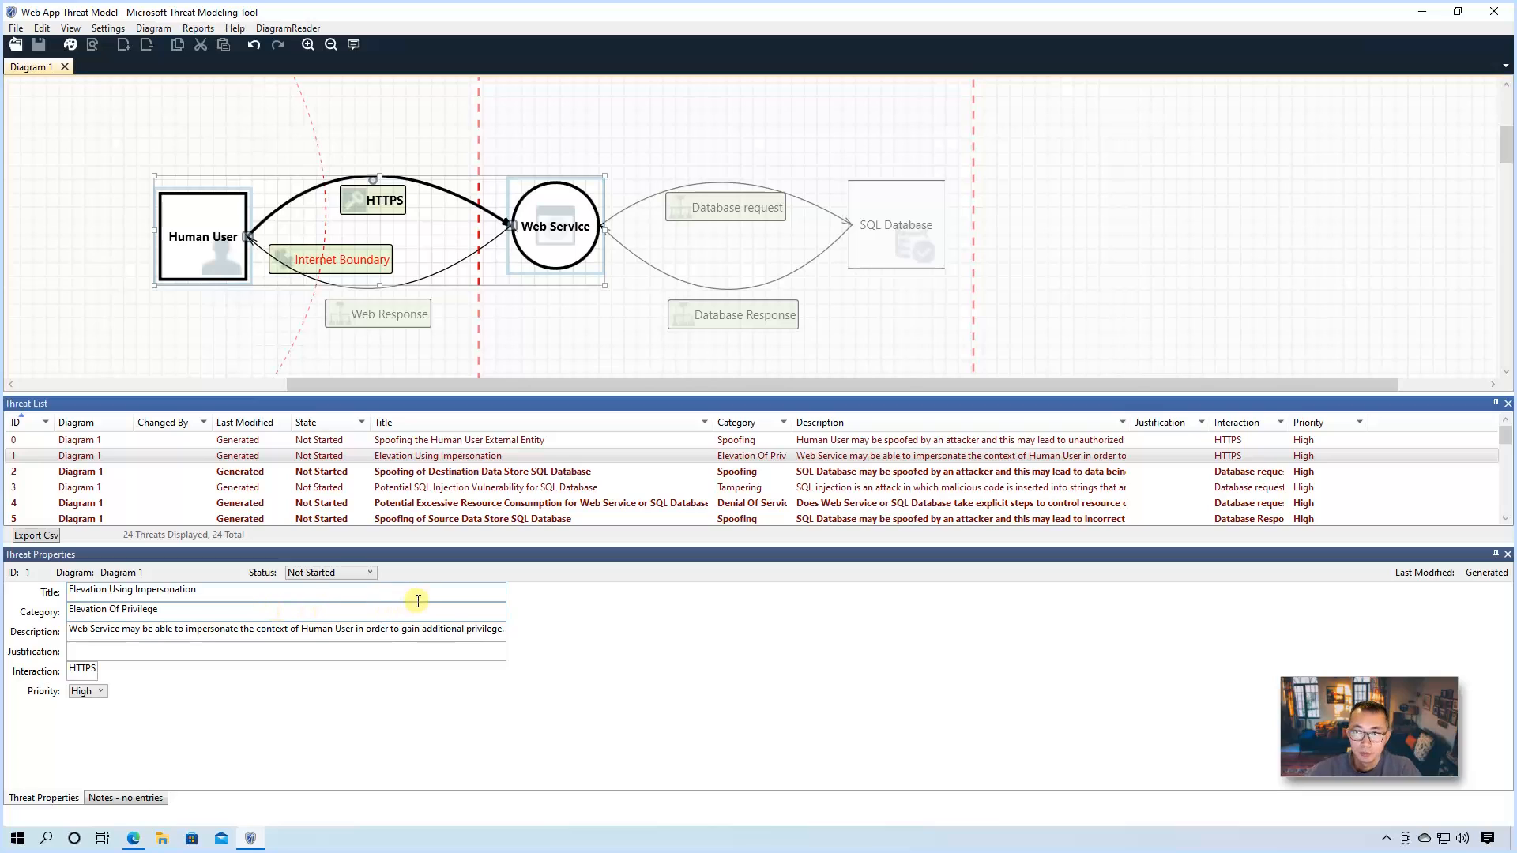
# Step: Mark Spoofing the Human User as Mitigated with justification 'Authentication Implemented' and Low priority
pyautogui.click(460, 439)
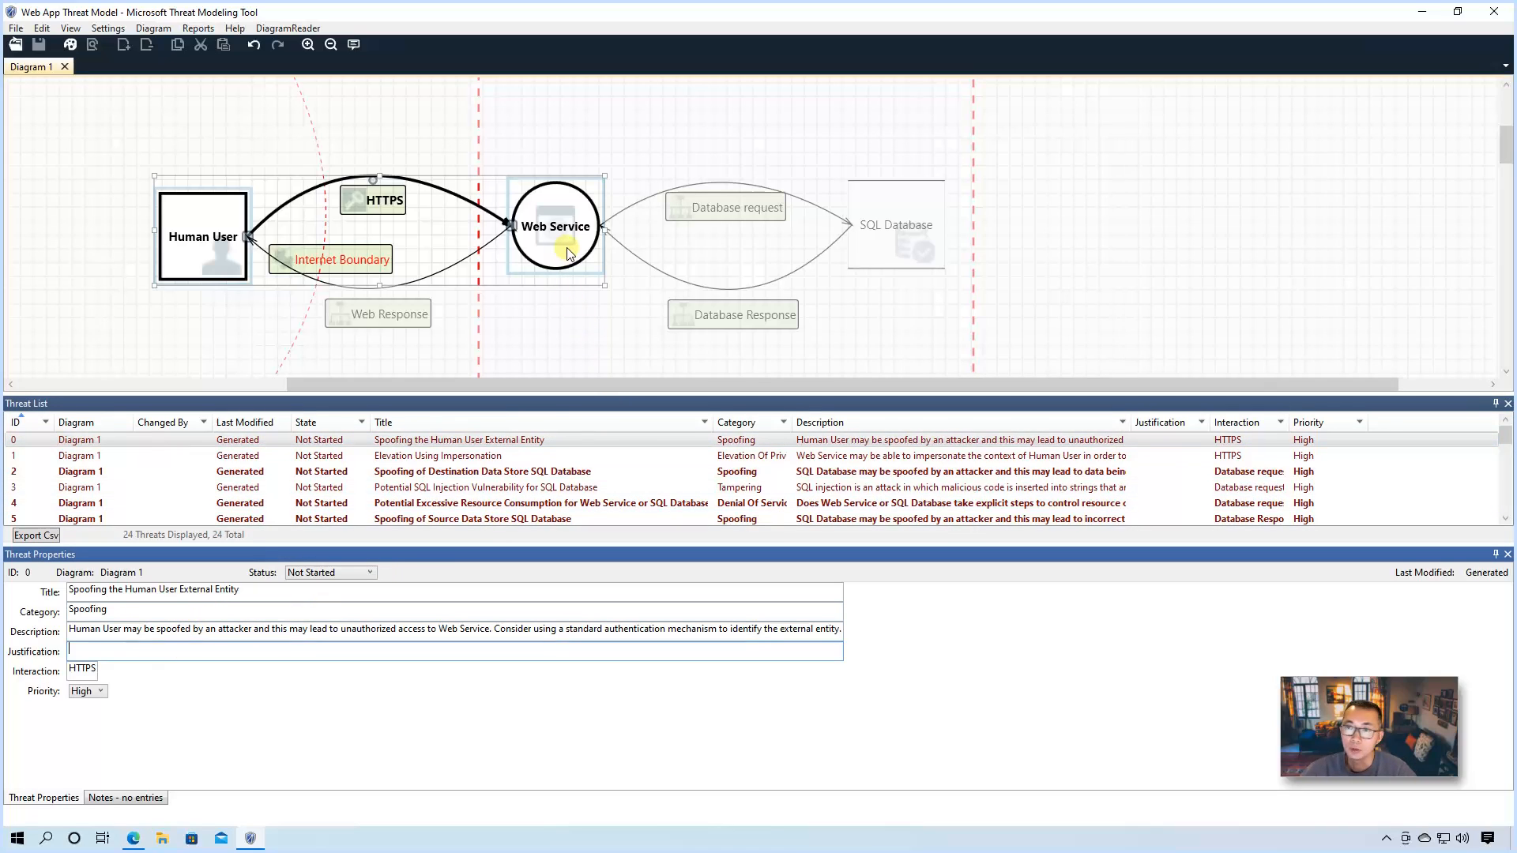
pyautogui.moveTo(582, 263)
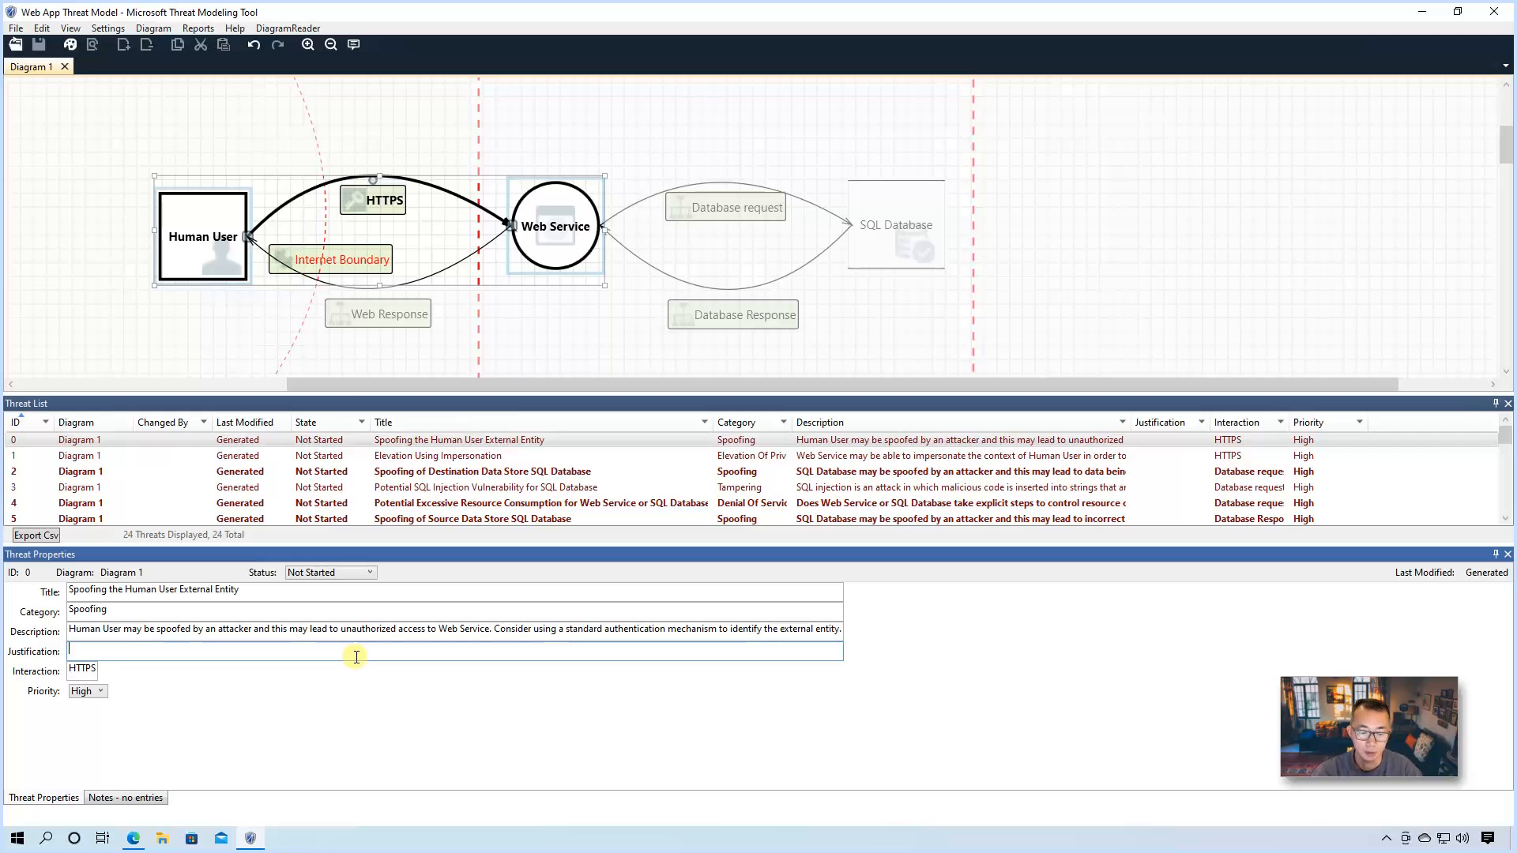
pyautogui.write('Authentication')
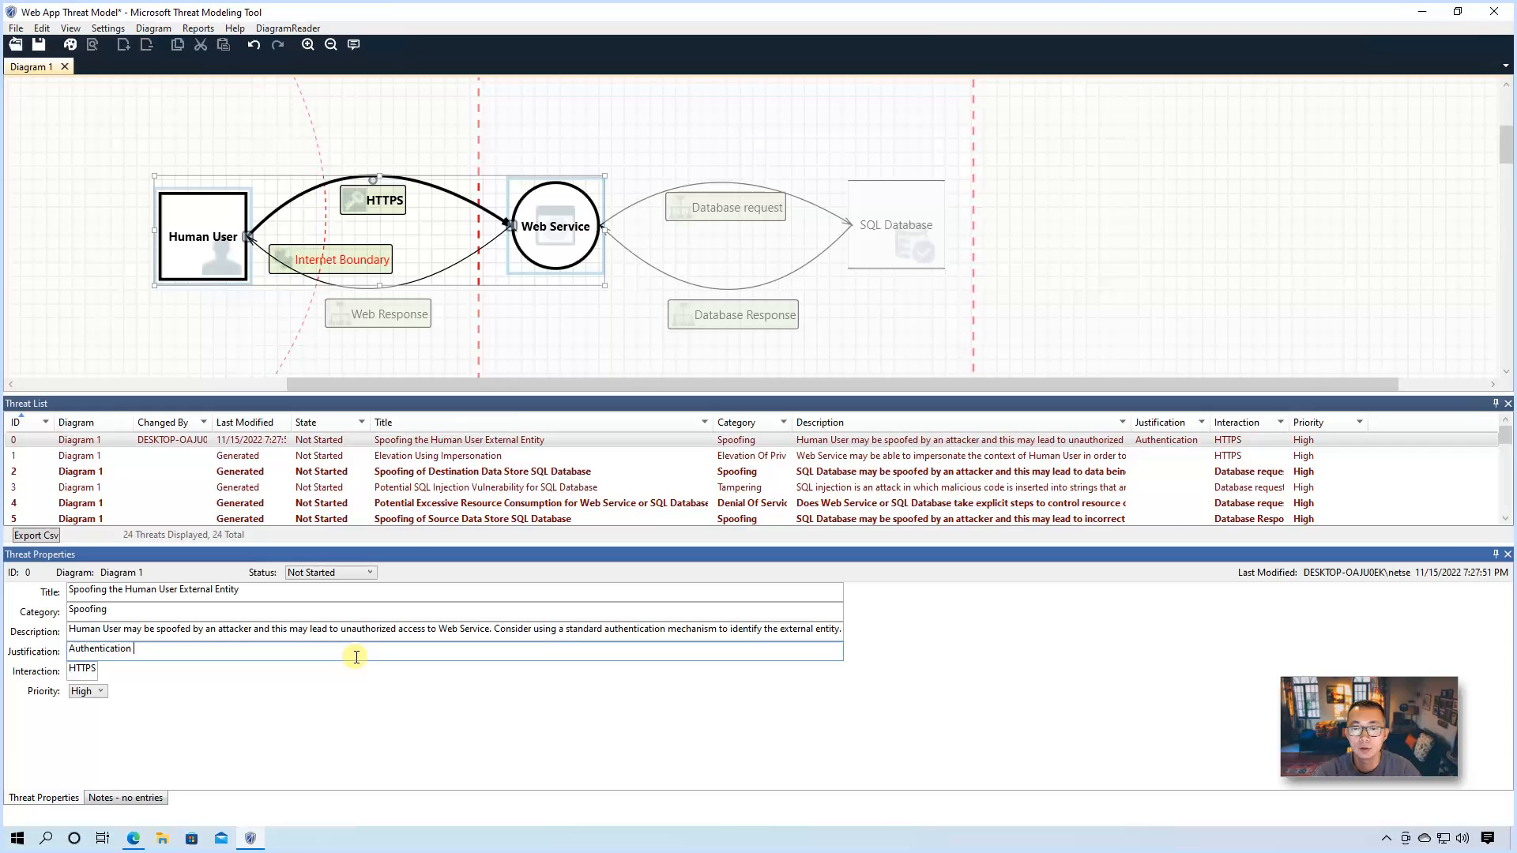
pyautogui.write('Implemented')
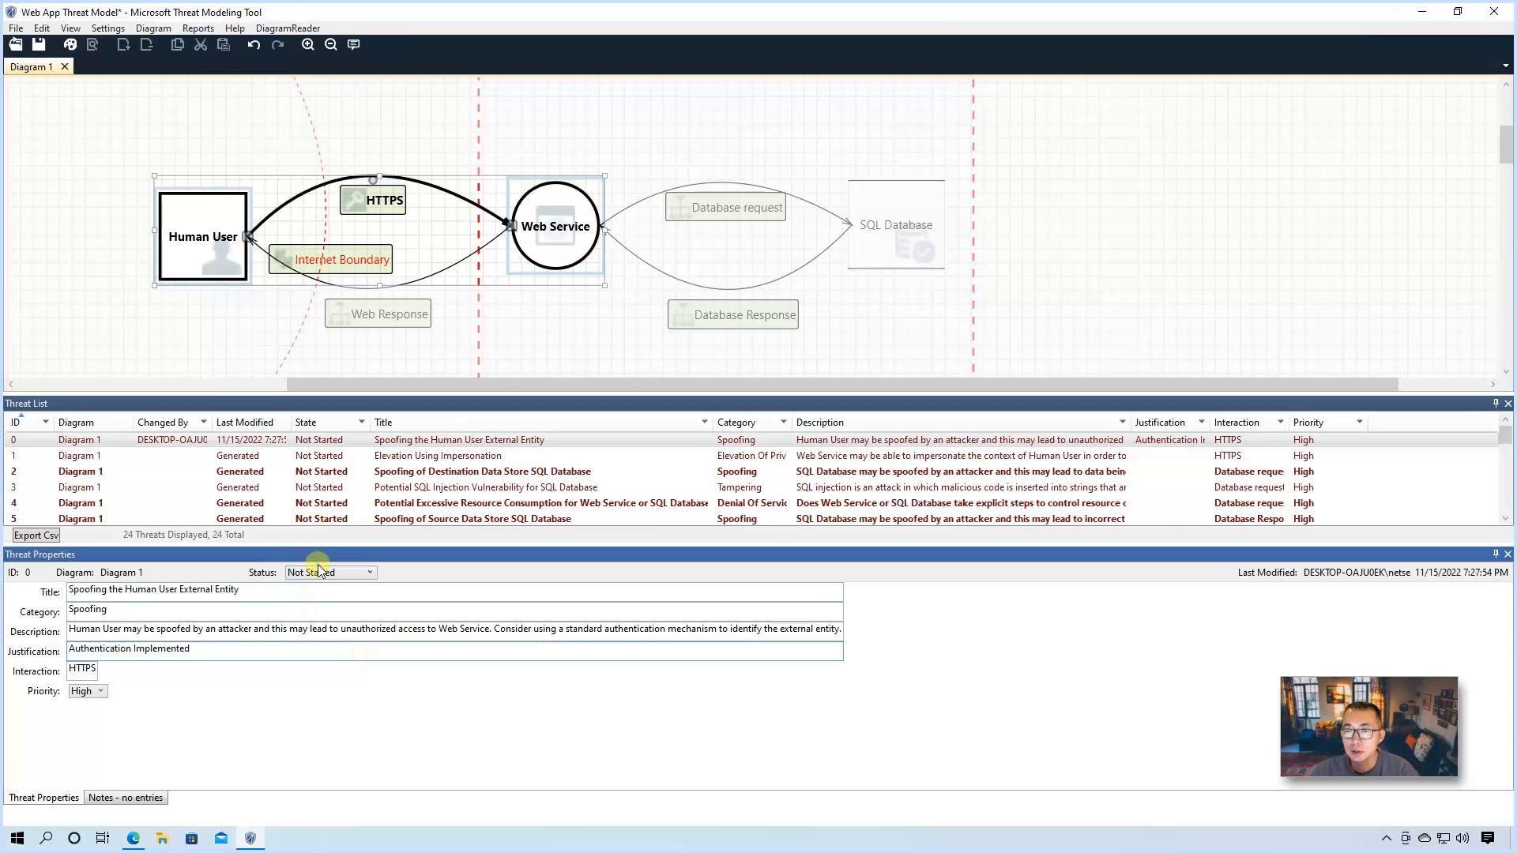
pyautogui.click(369, 573)
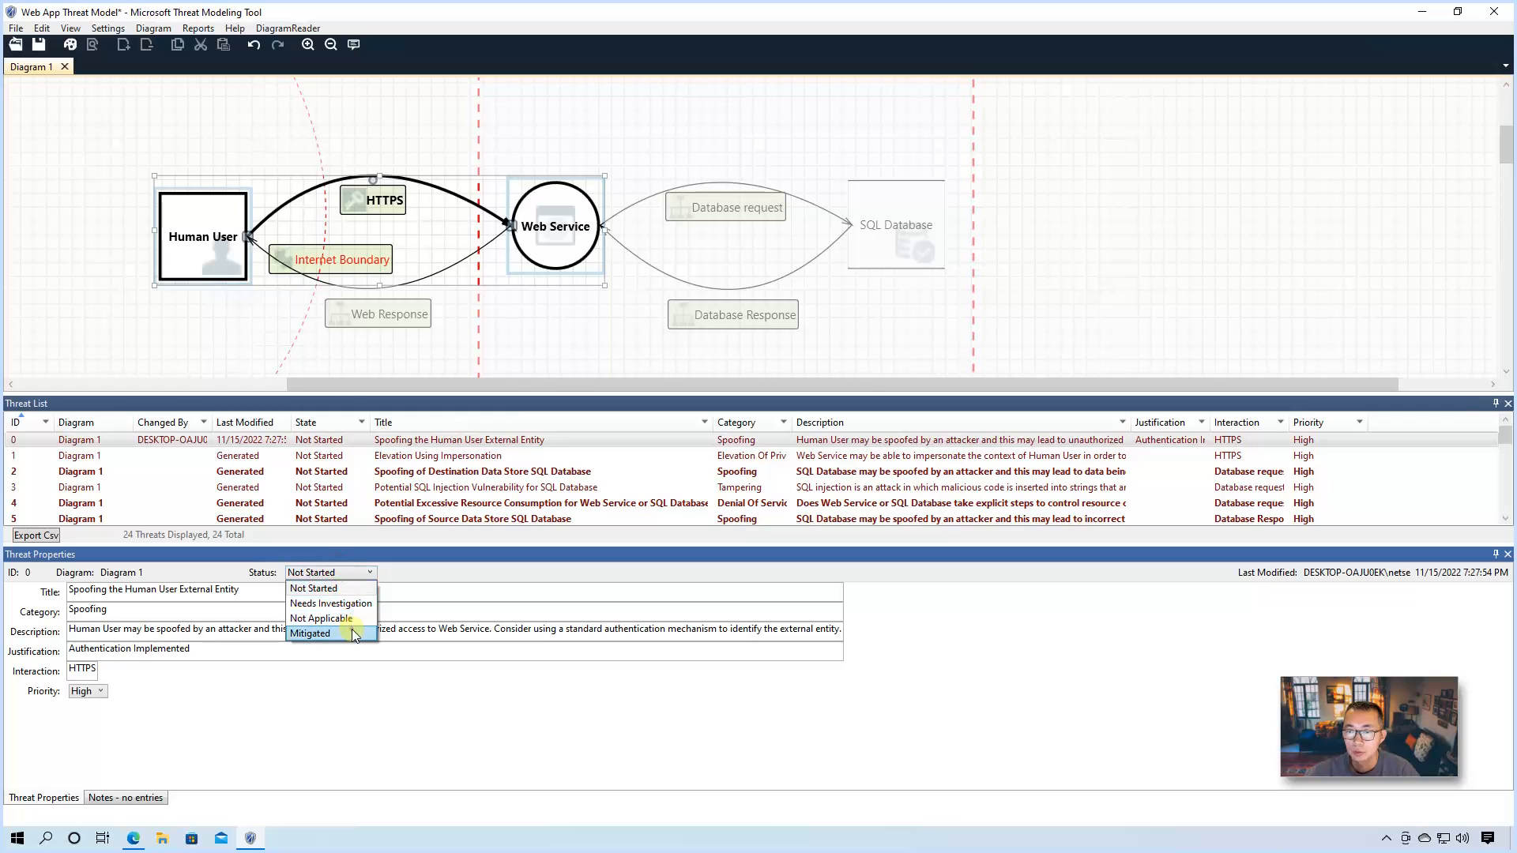
pyautogui.click(310, 634)
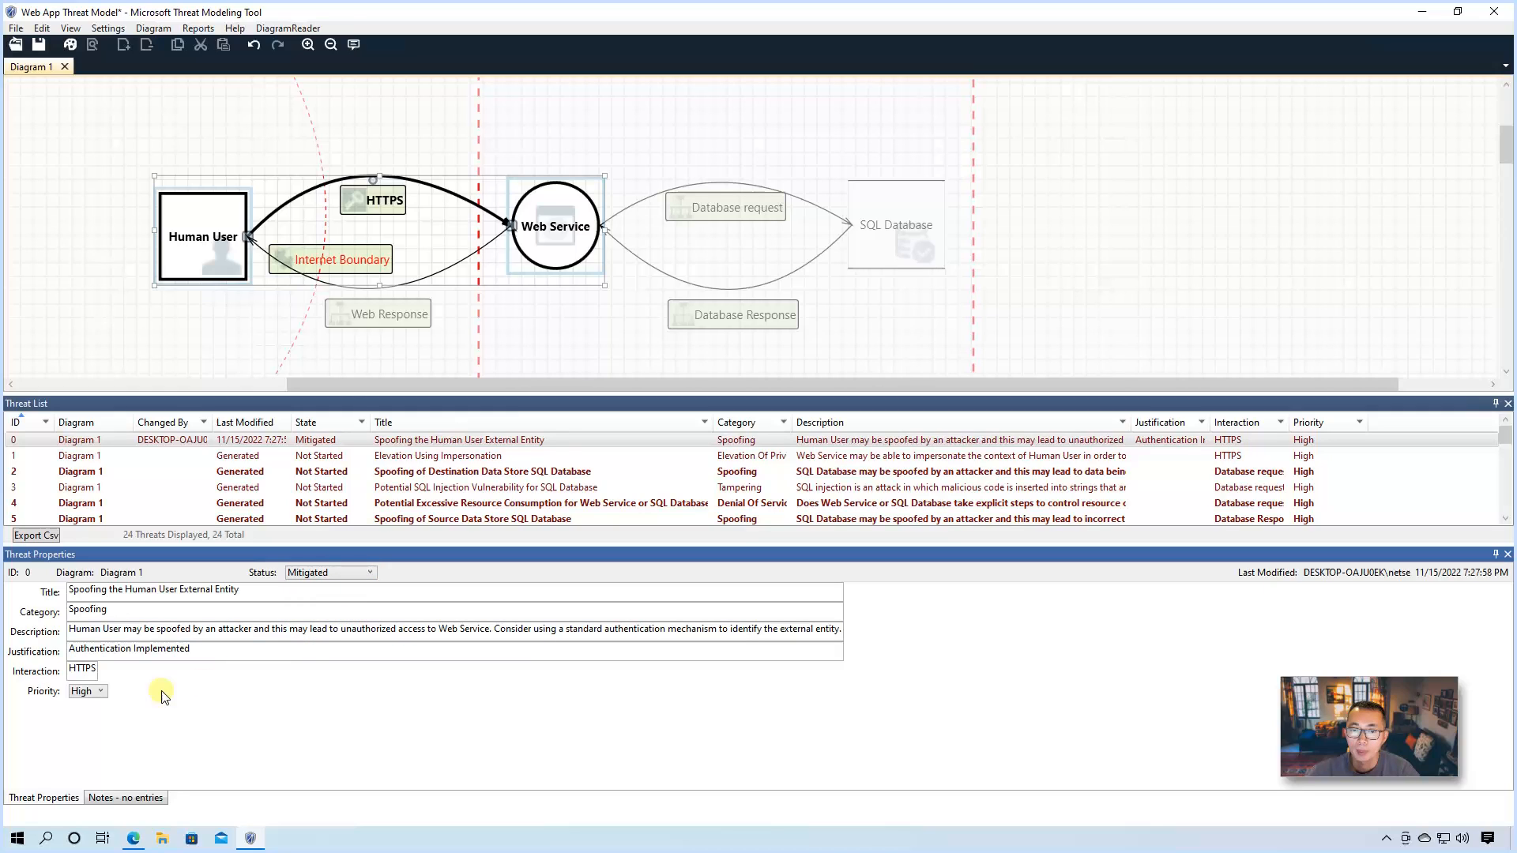
pyautogui.click(100, 691)
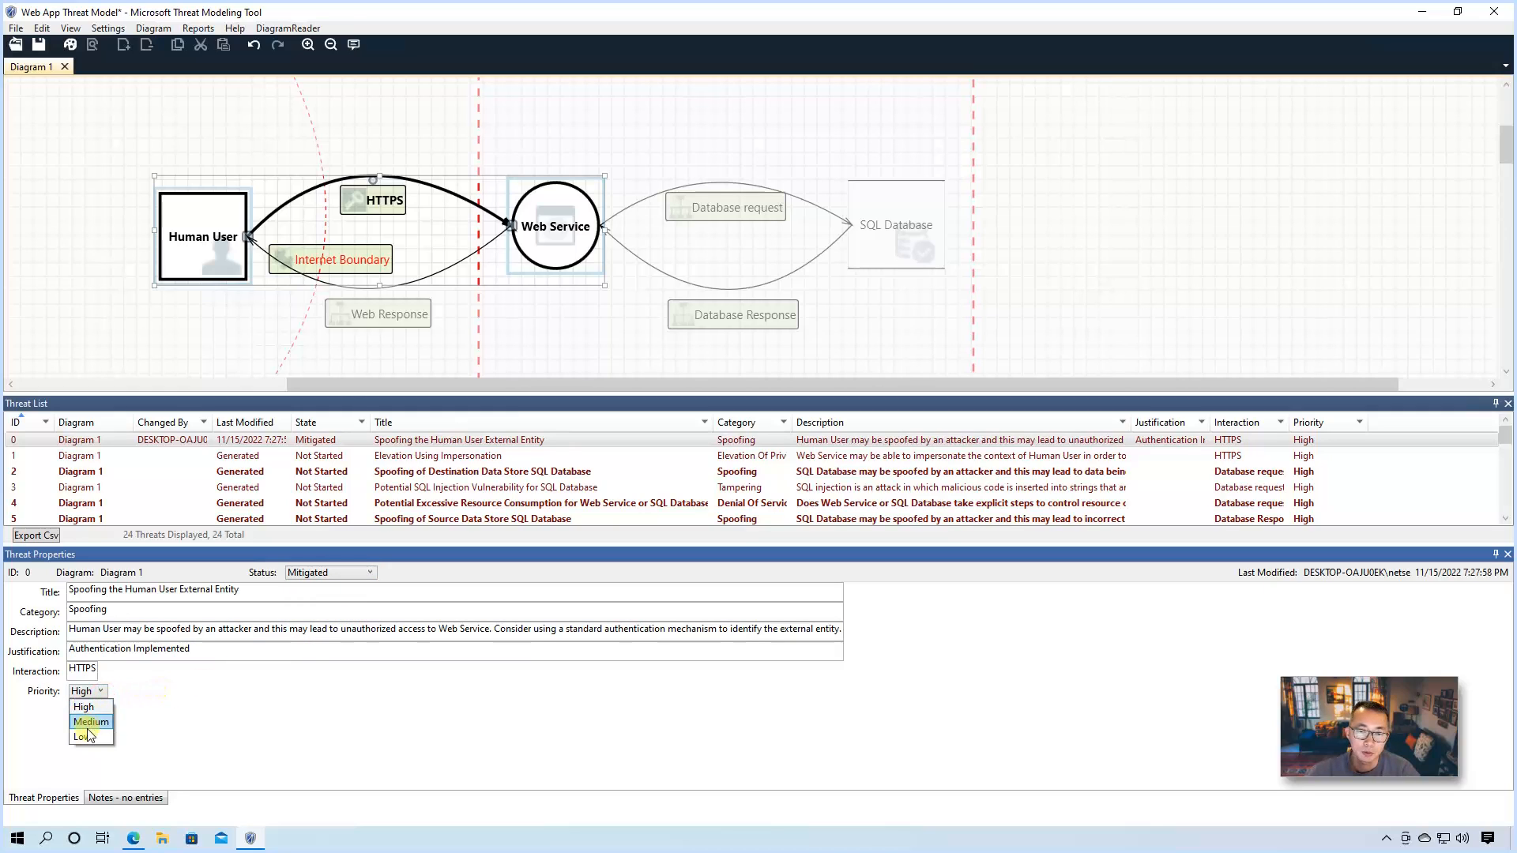
pyautogui.click(82, 737)
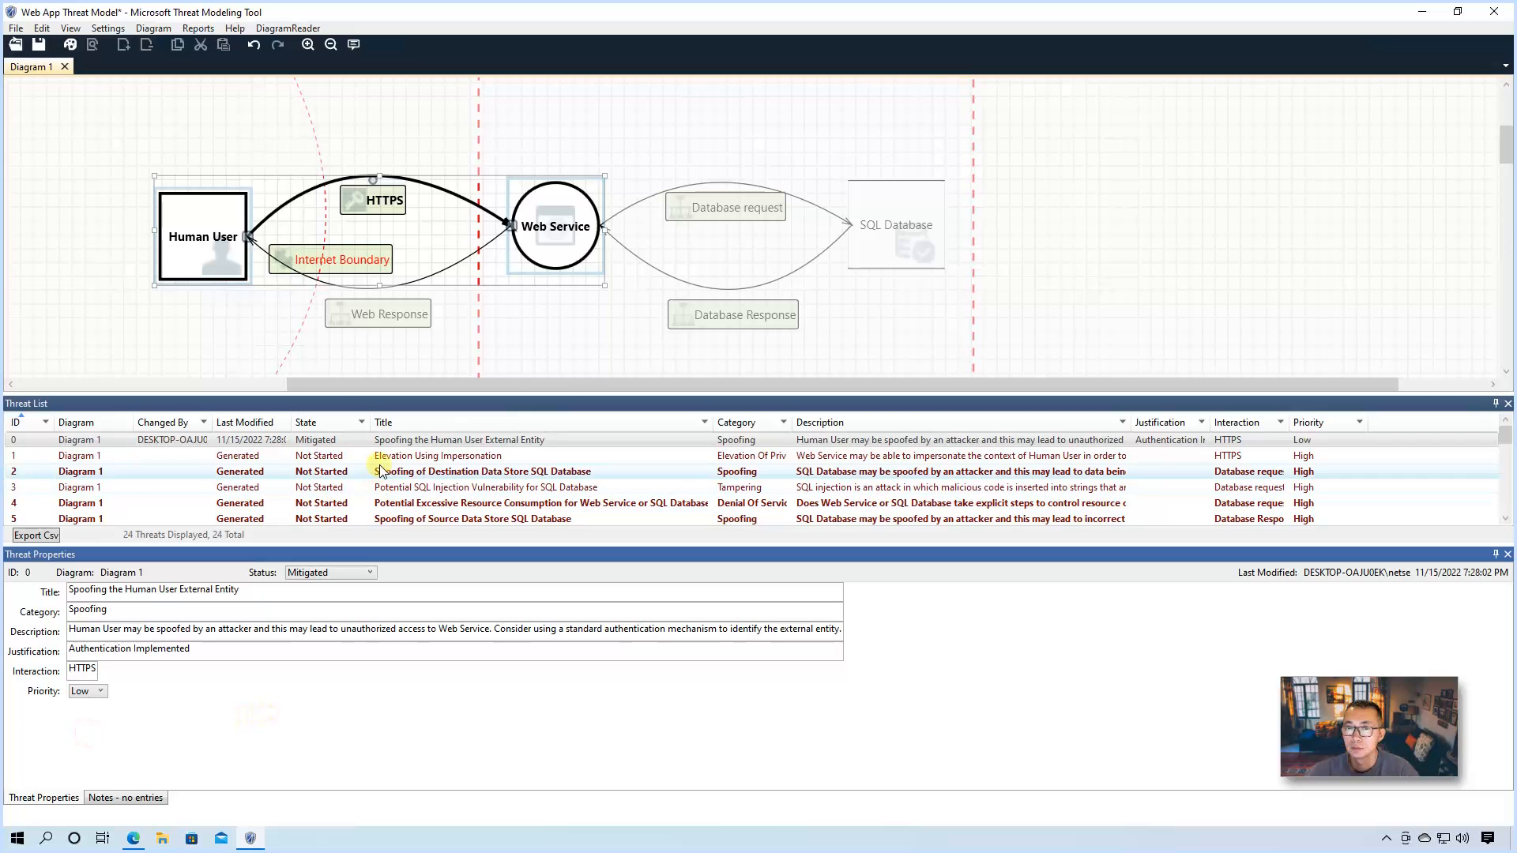
# Step: Mark Elevation Using Impersonation as Mitigated with justification 'Role based access control' and Low priority
pyautogui.click(437, 456)
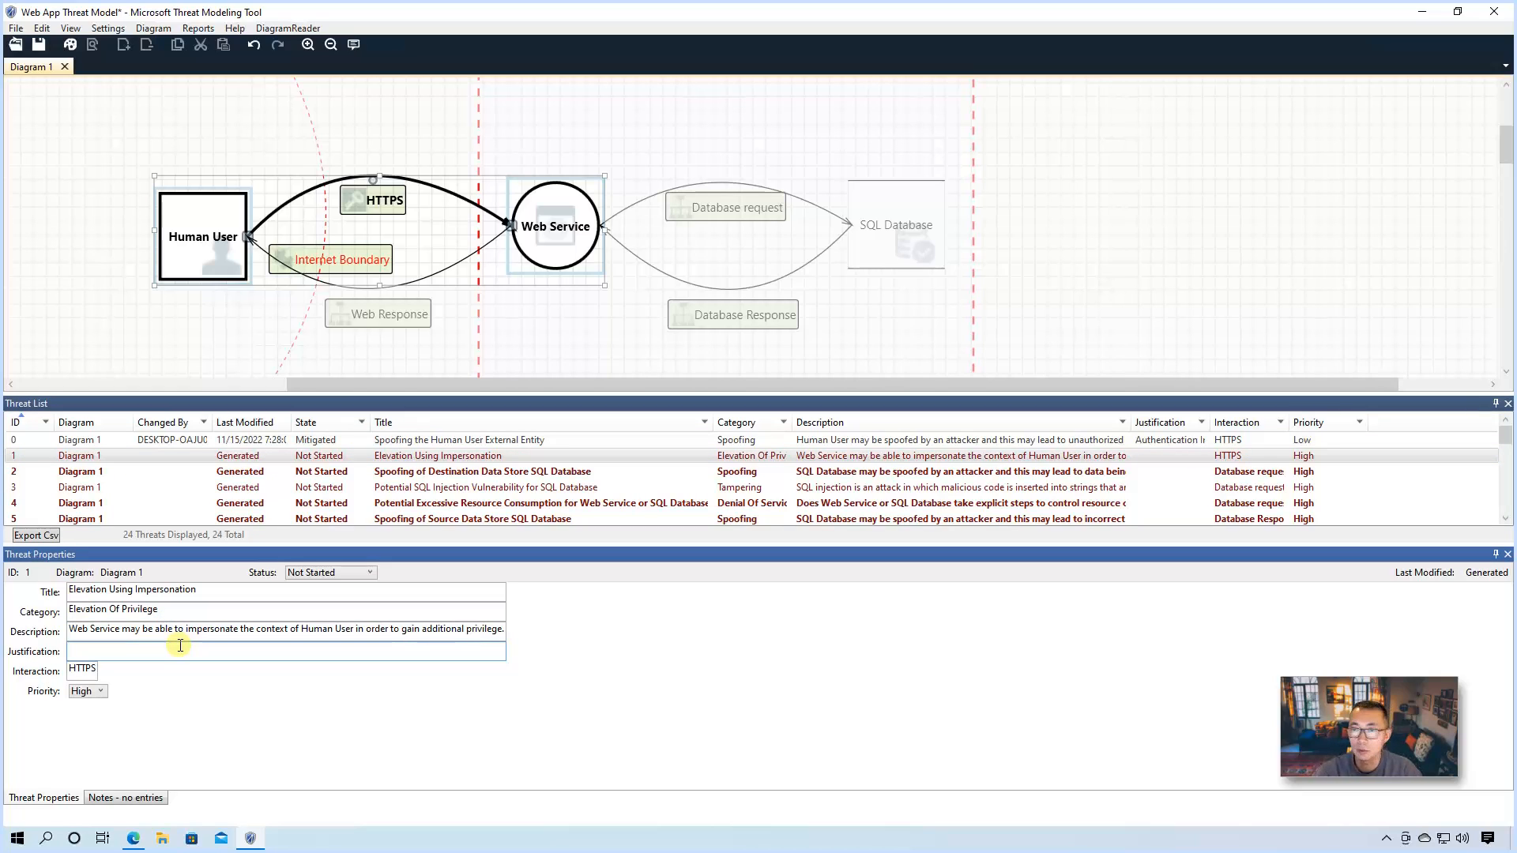
pyautogui.write('Role based access')
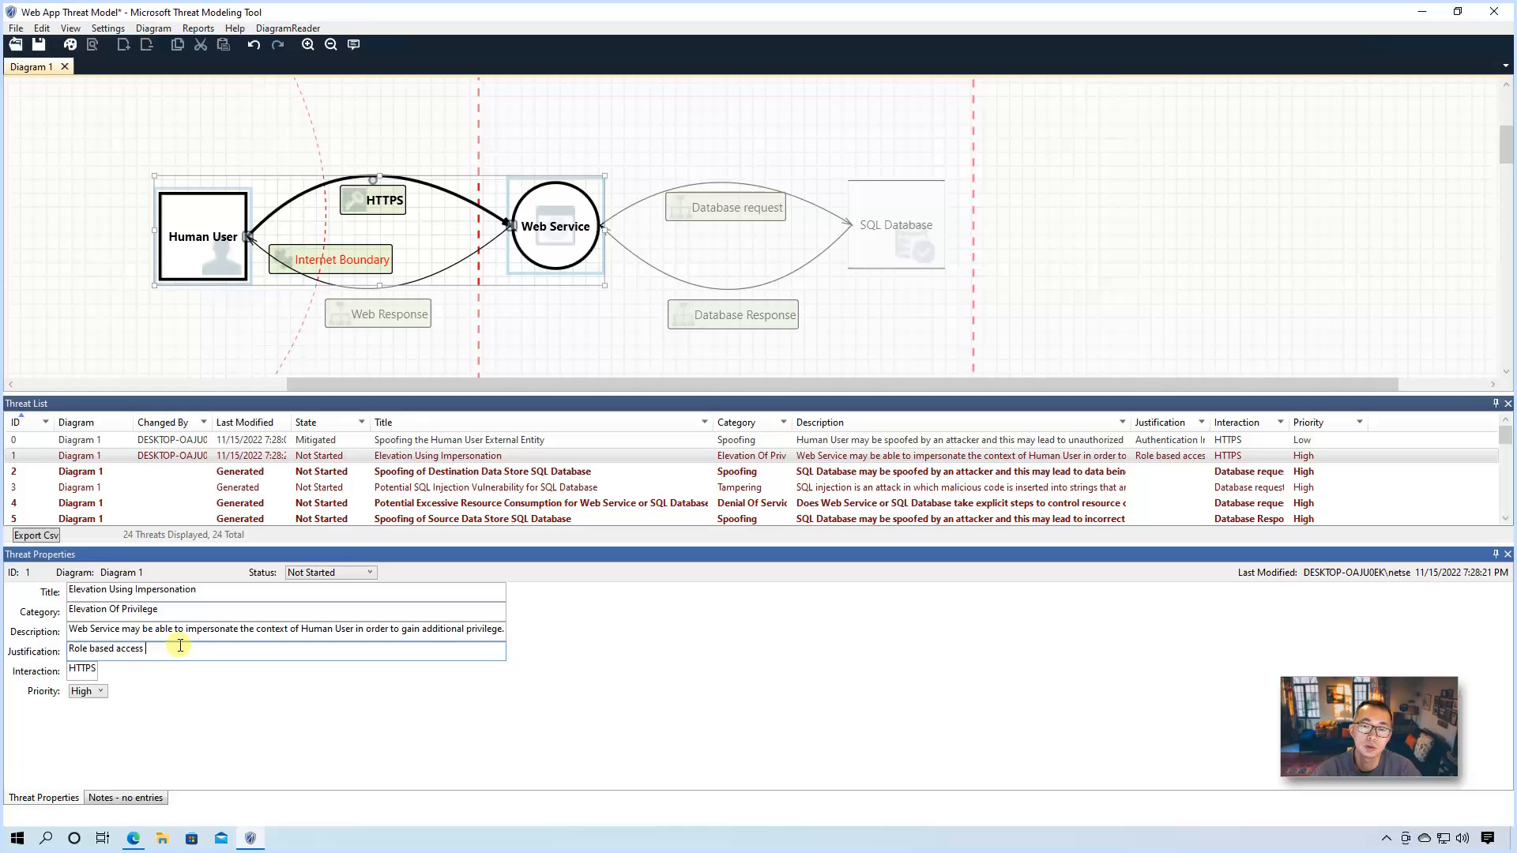
pyautogui.write('control')
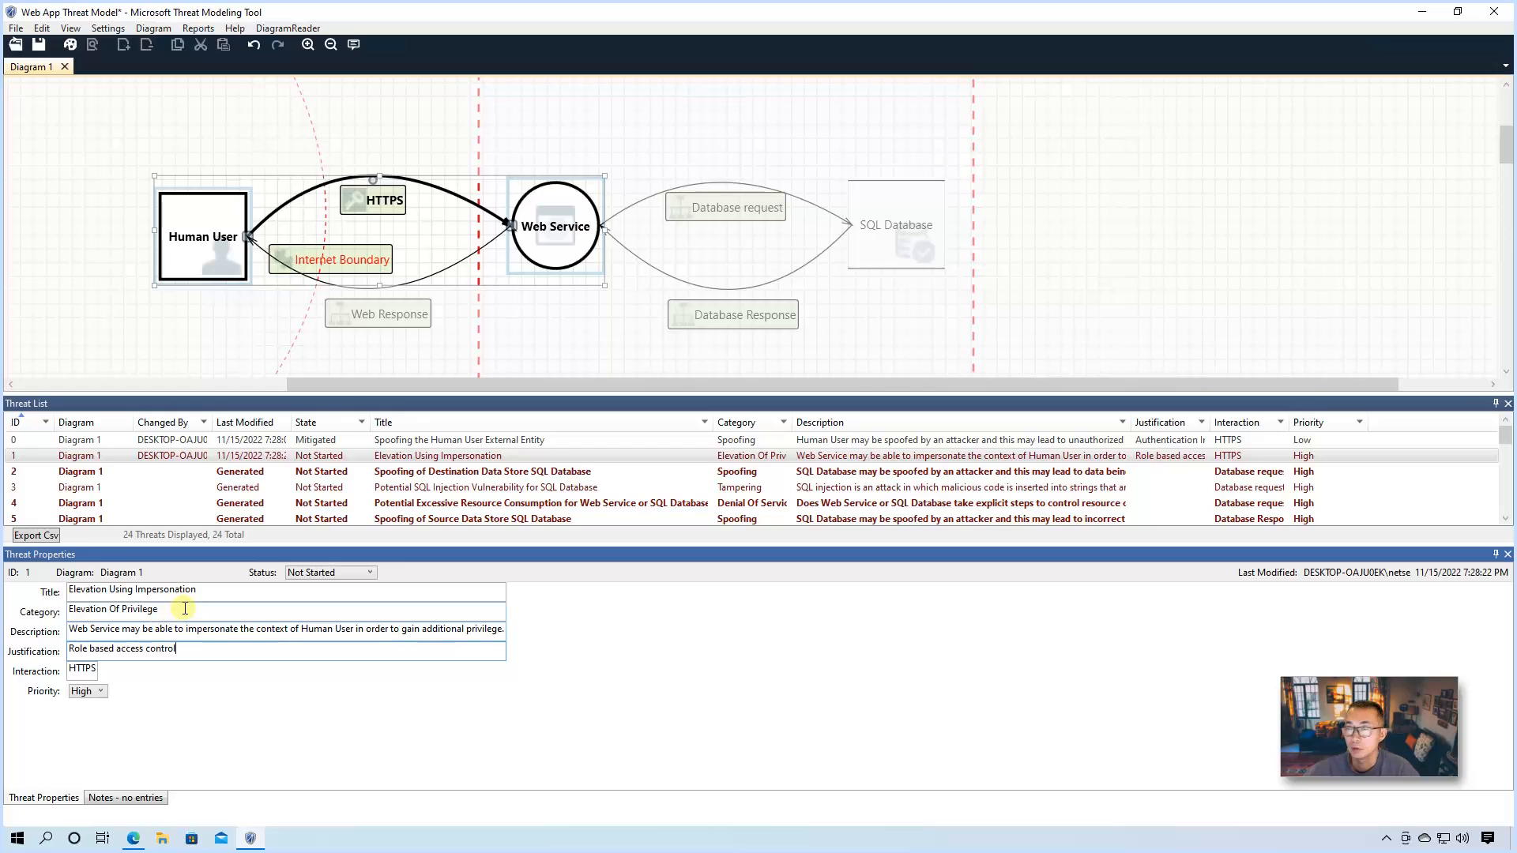
pyautogui.click(369, 572)
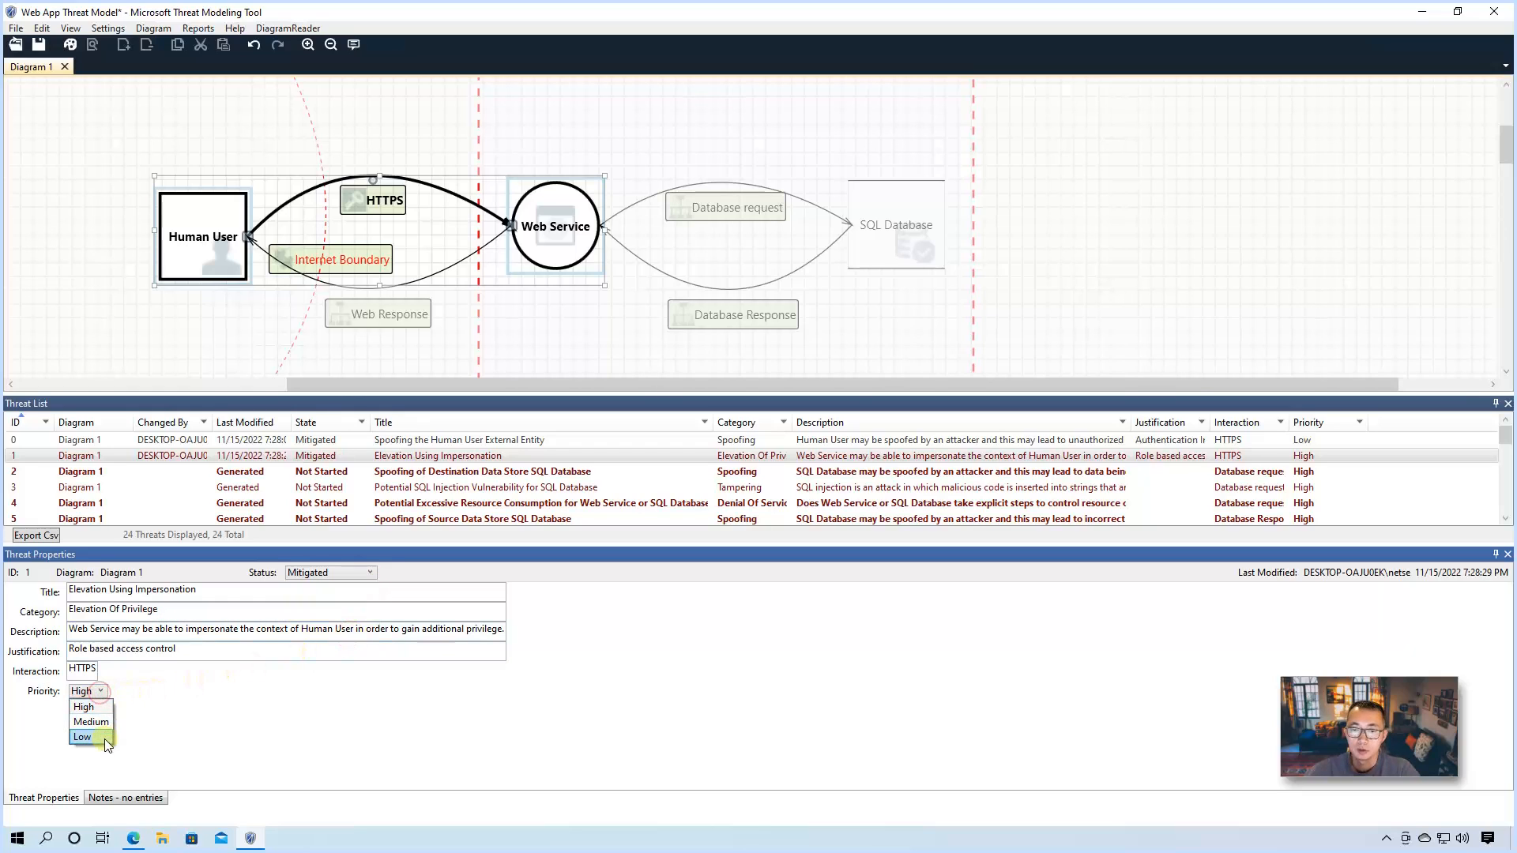
pyautogui.click(82, 737)
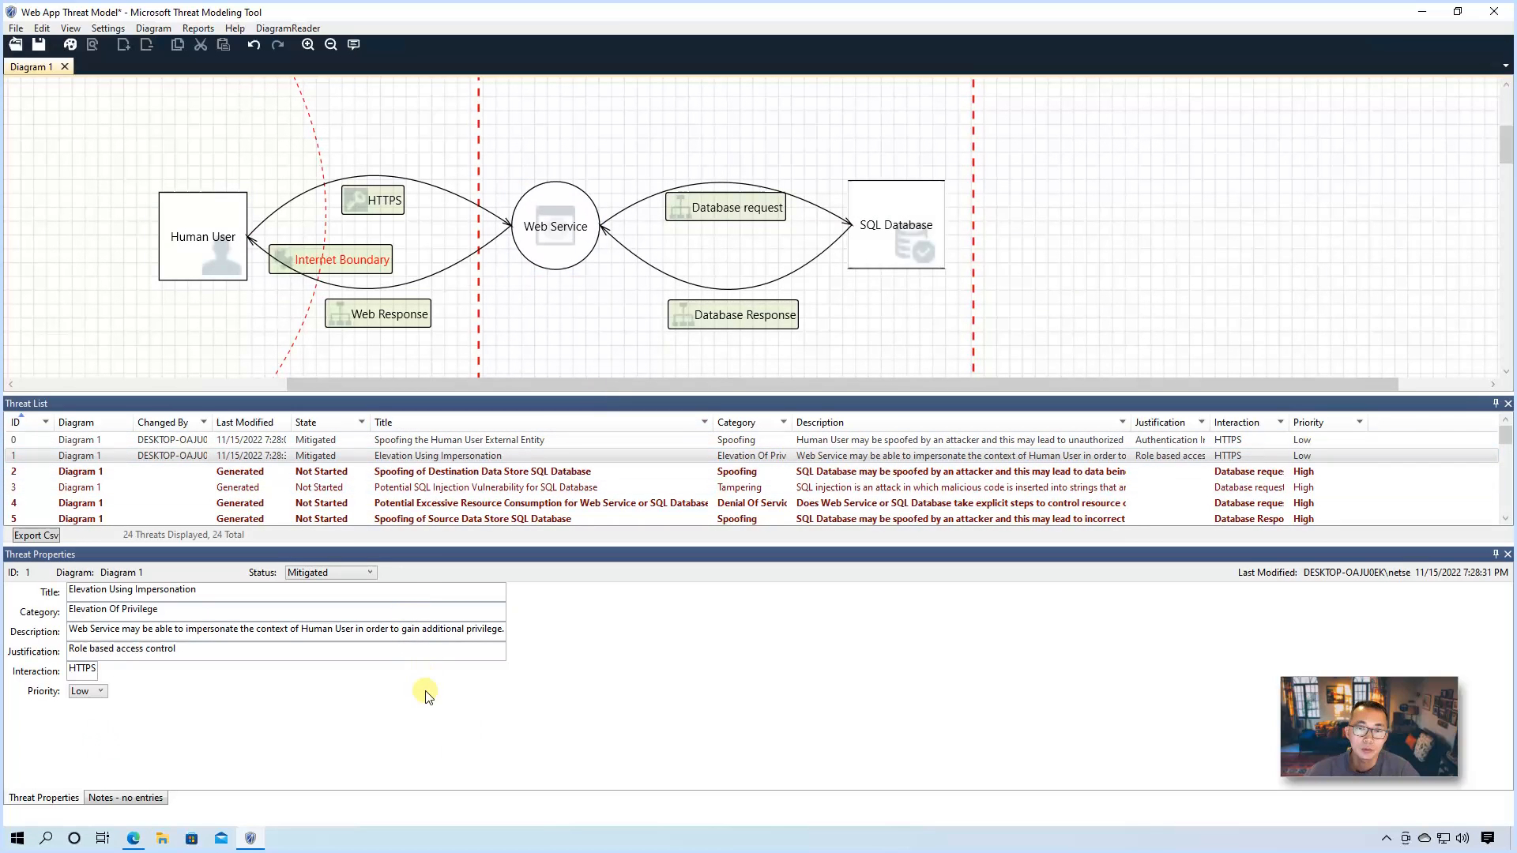
pyautogui.moveTo(537, 452)
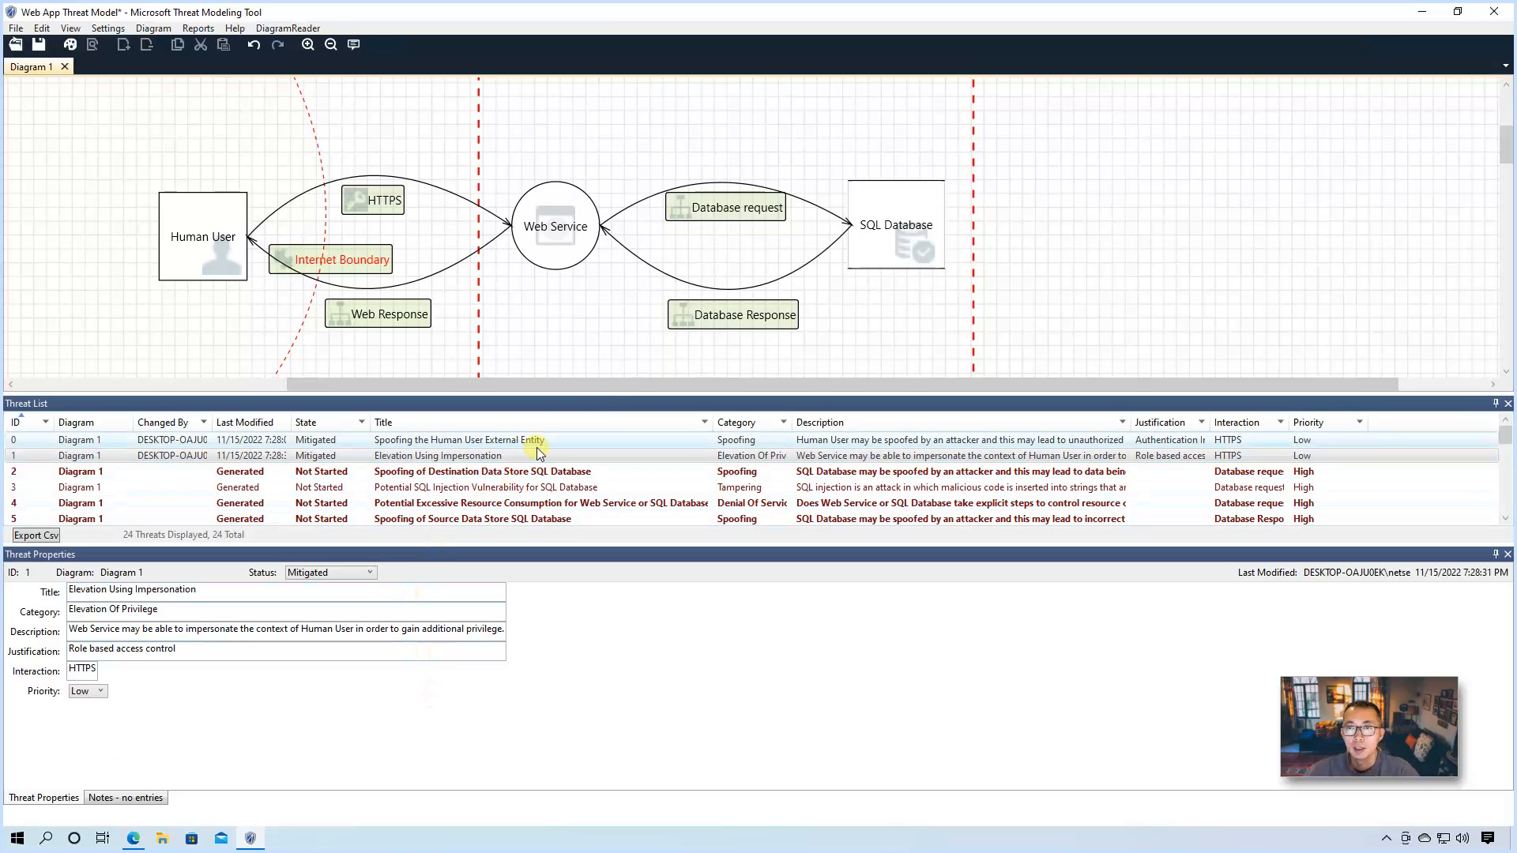
pyautogui.moveTo(571, 379)
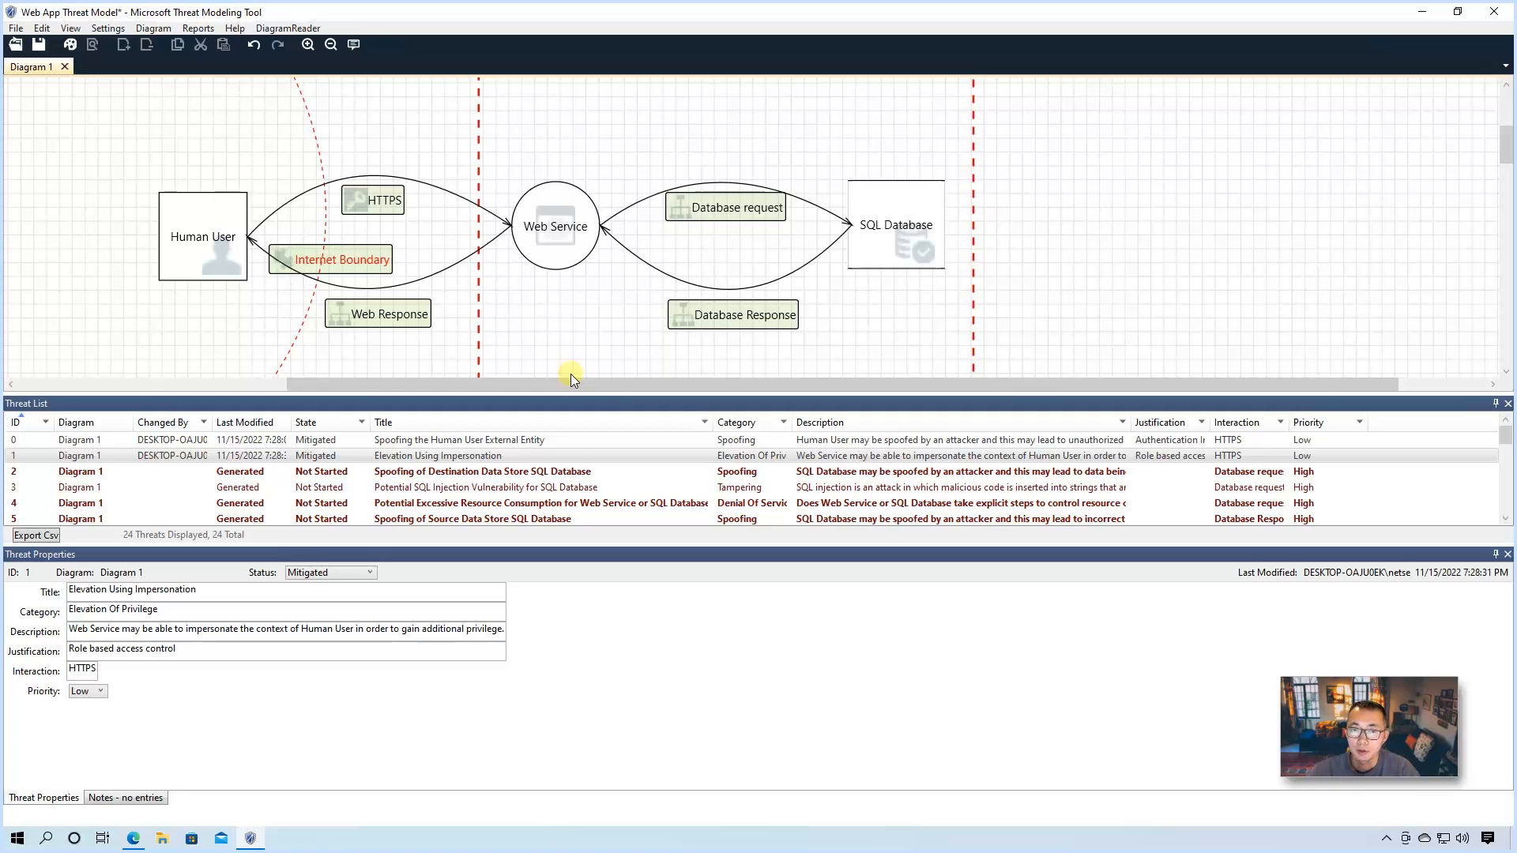
pyautogui.moveTo(512, 321)
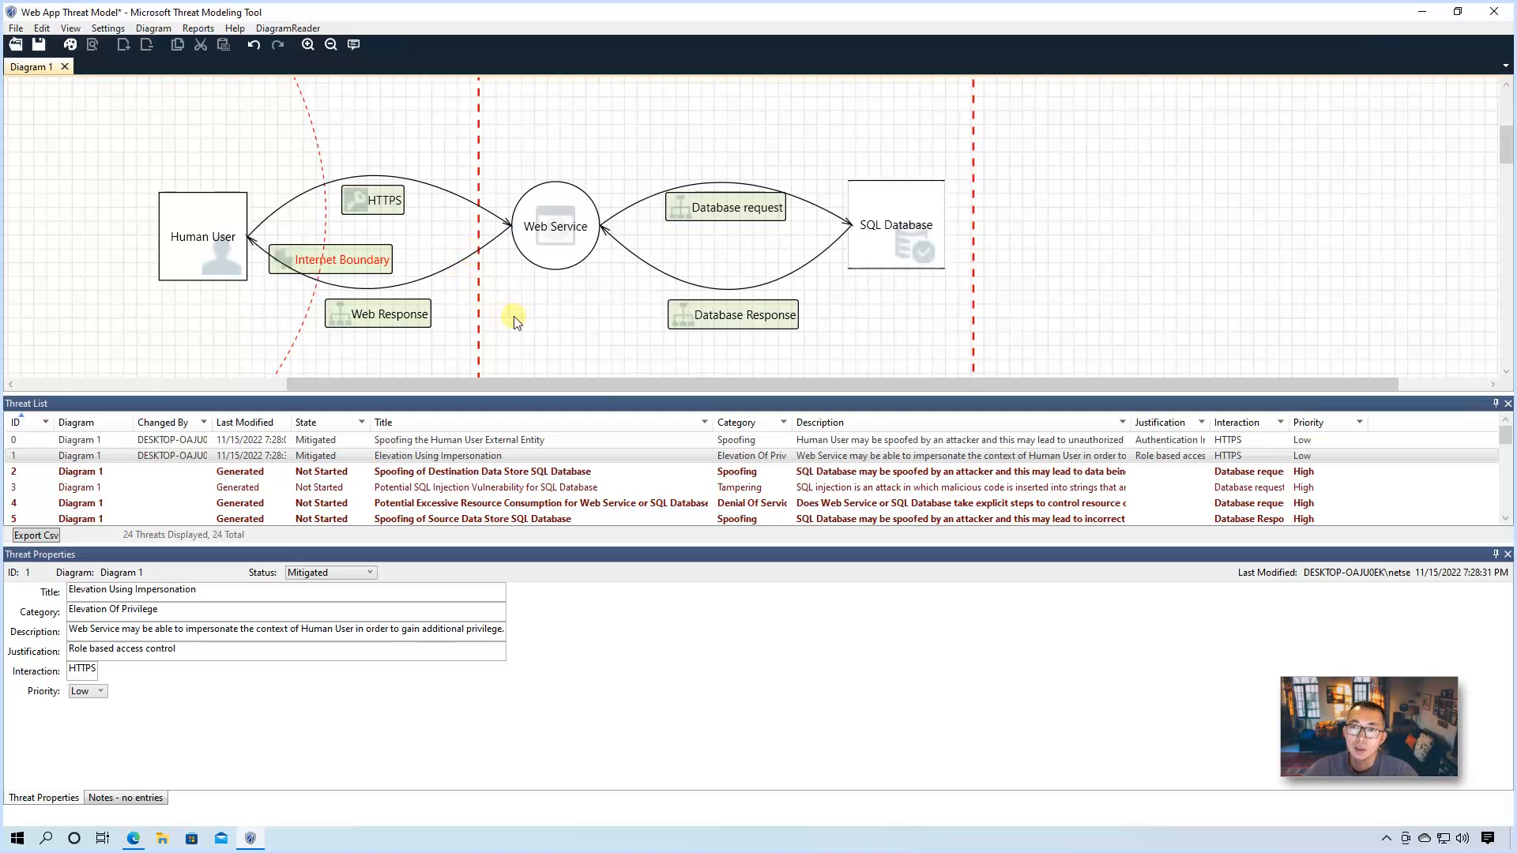
pyautogui.moveTo(697, 609)
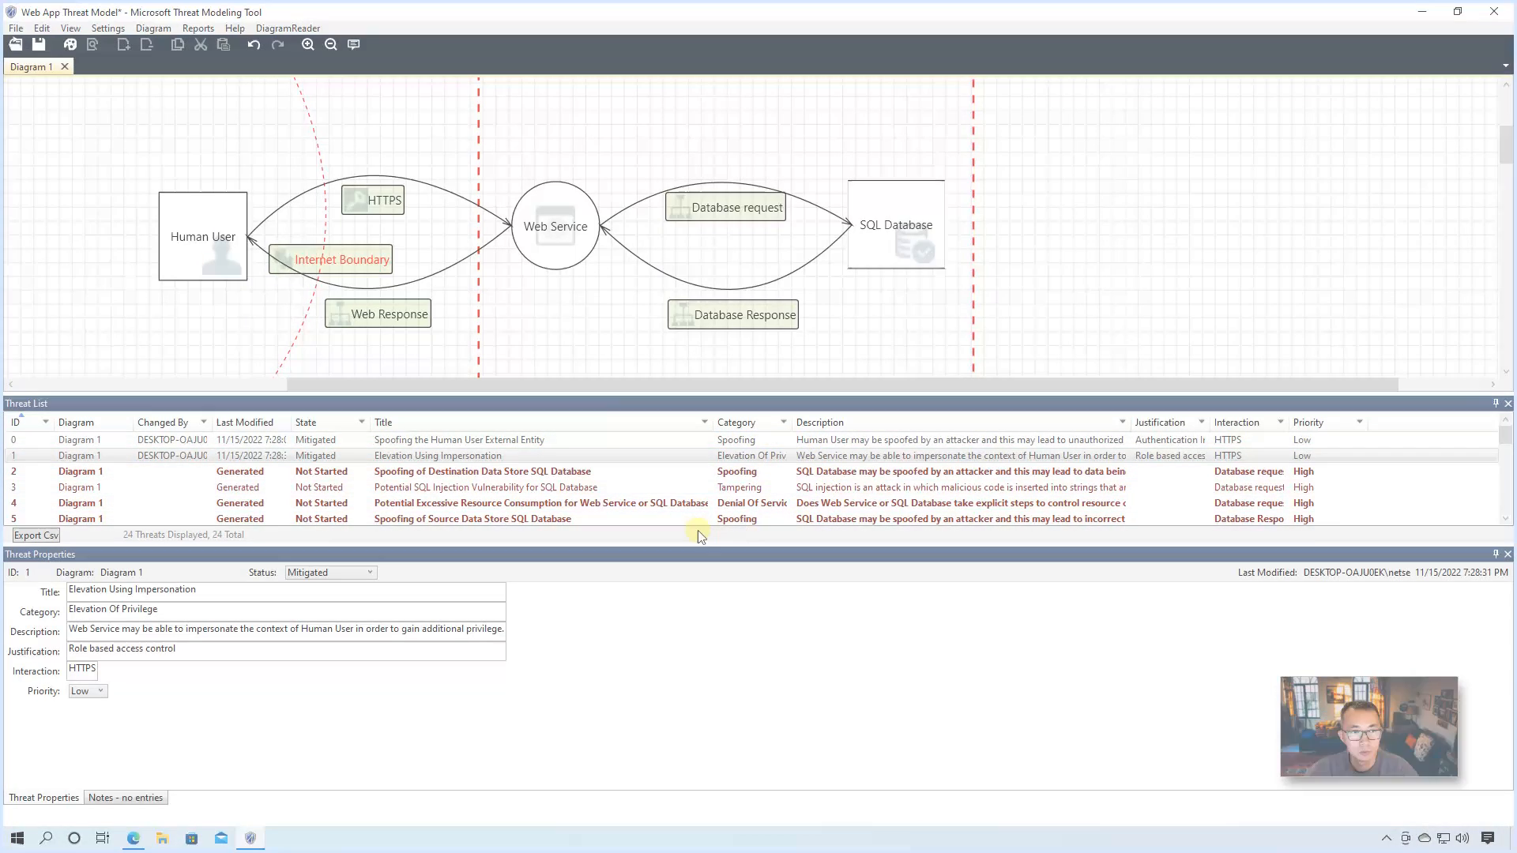
# Step: Generate the full report and save it as Report3, showing 19 of 24 threats mitigated
pyautogui.click(460, 439)
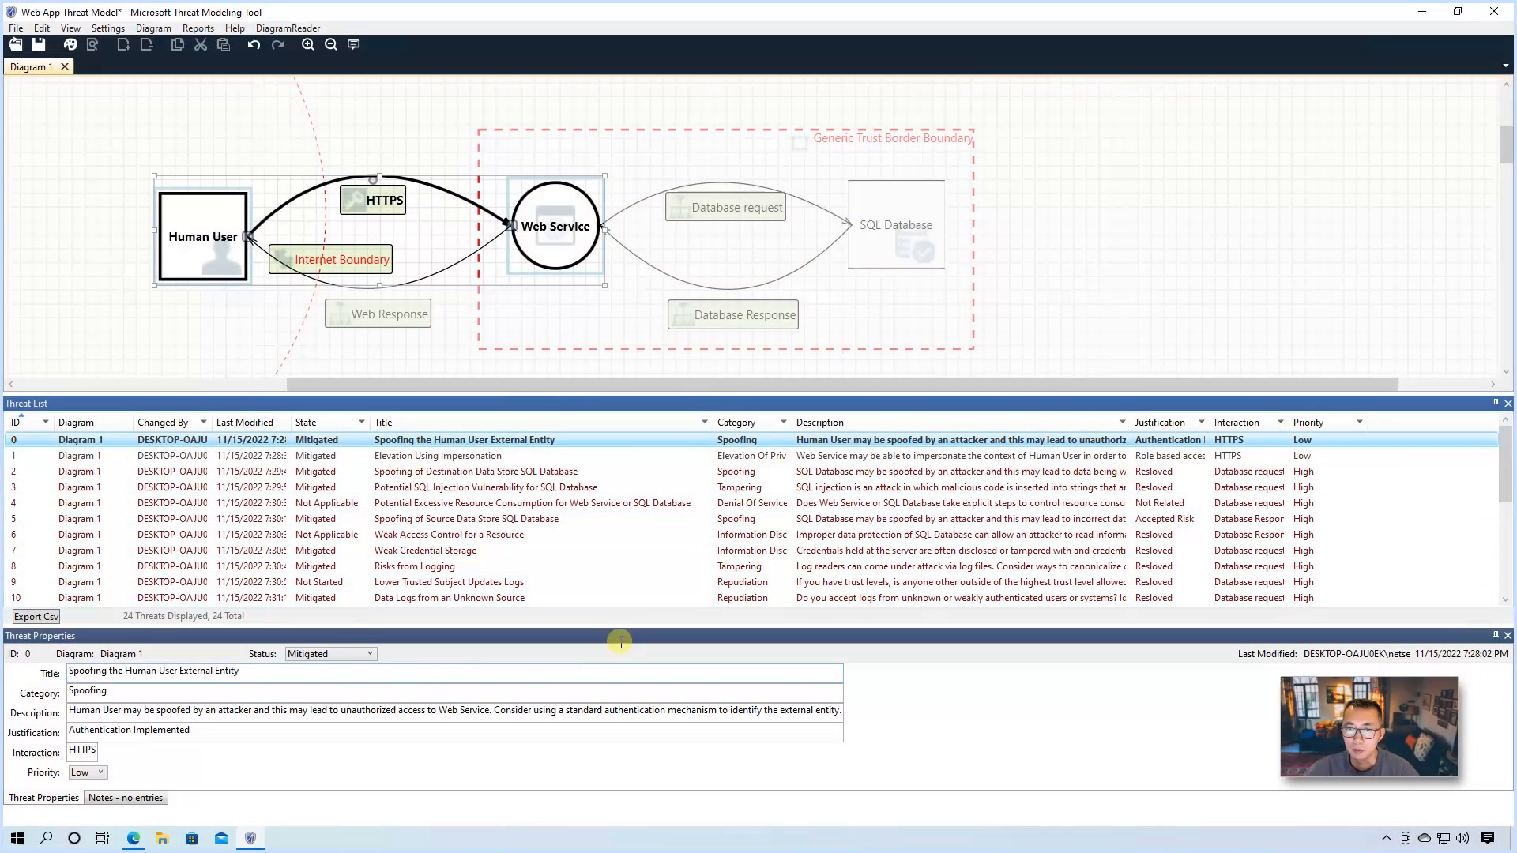
pyautogui.moveTo(687, 439)
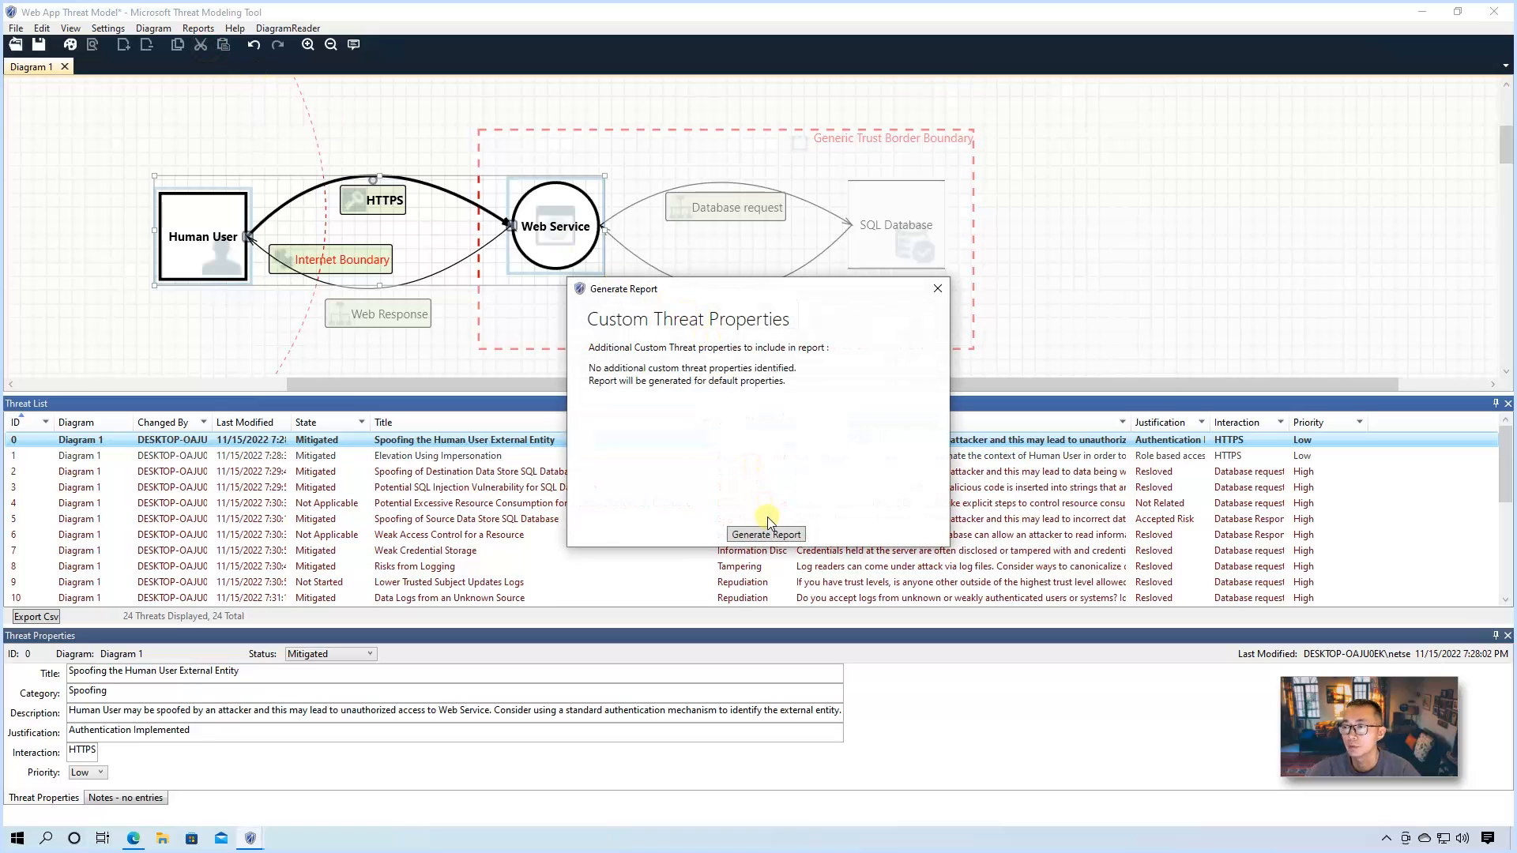
pyautogui.click(764, 534)
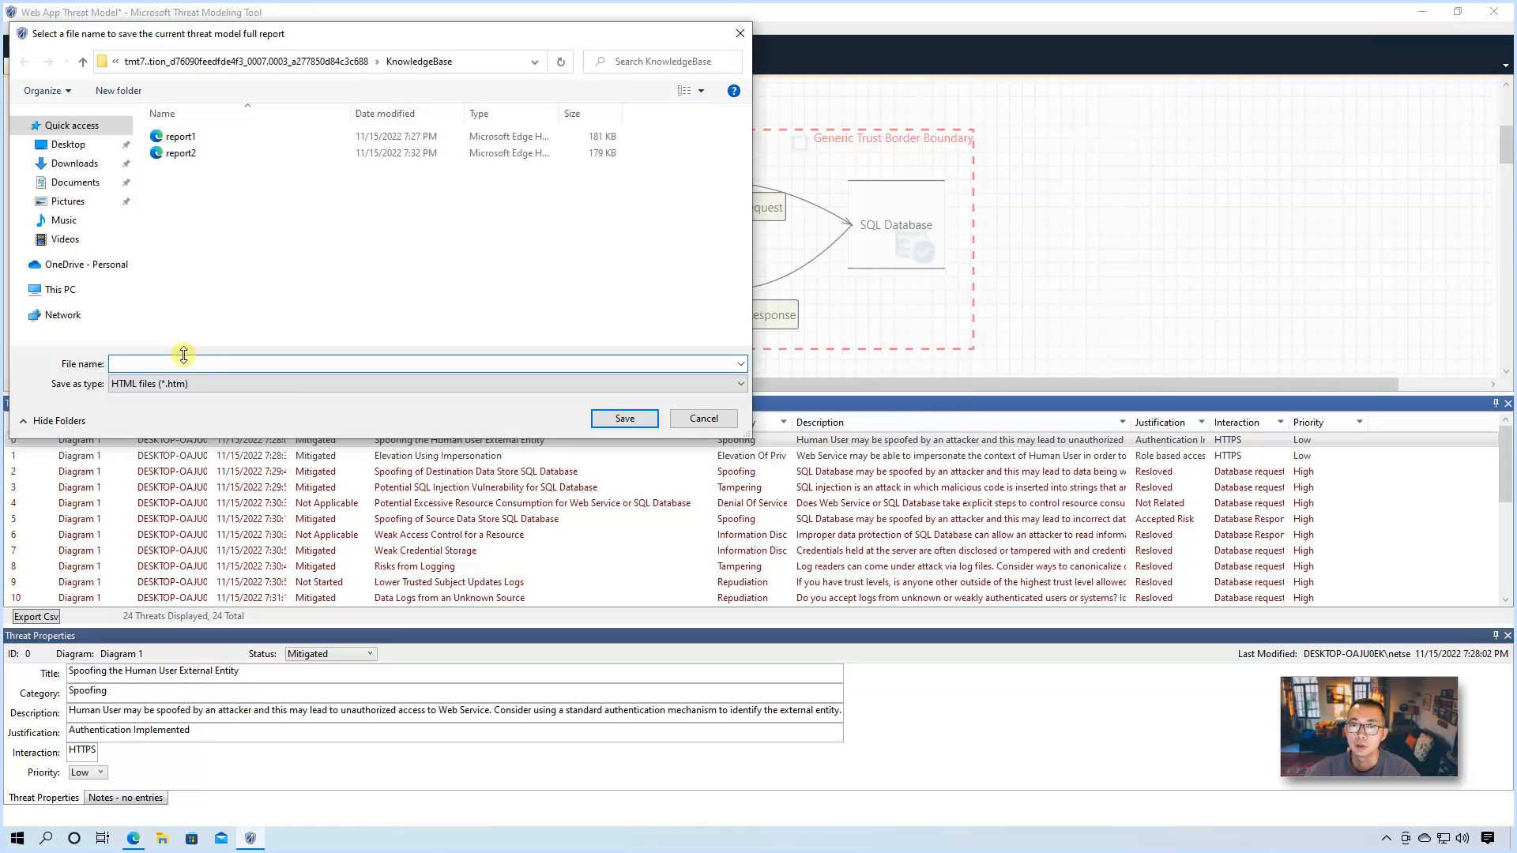
pyautogui.write('Report3')
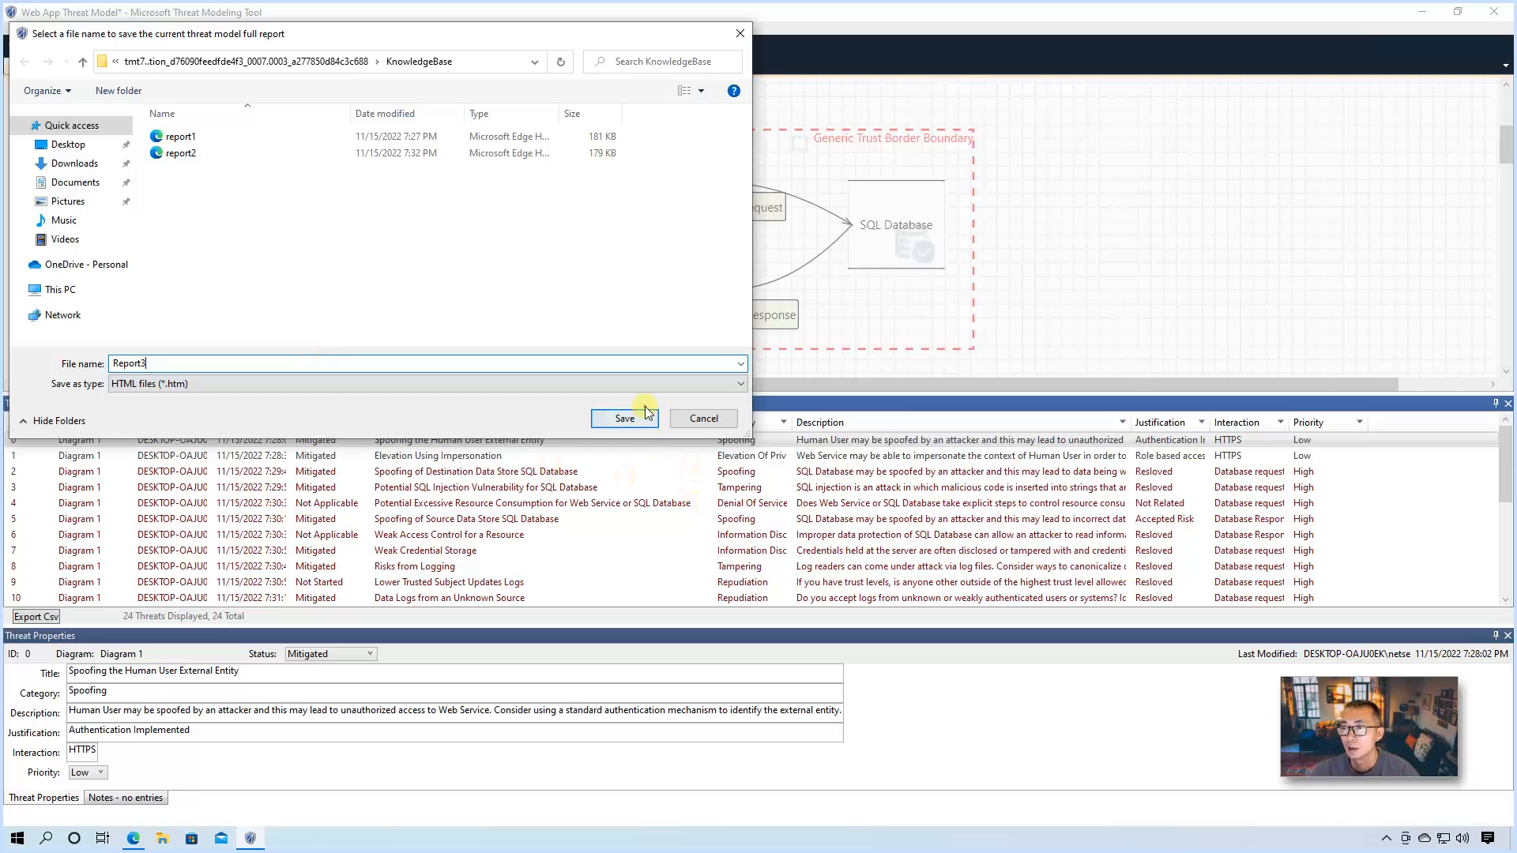
pyautogui.click(623, 418)
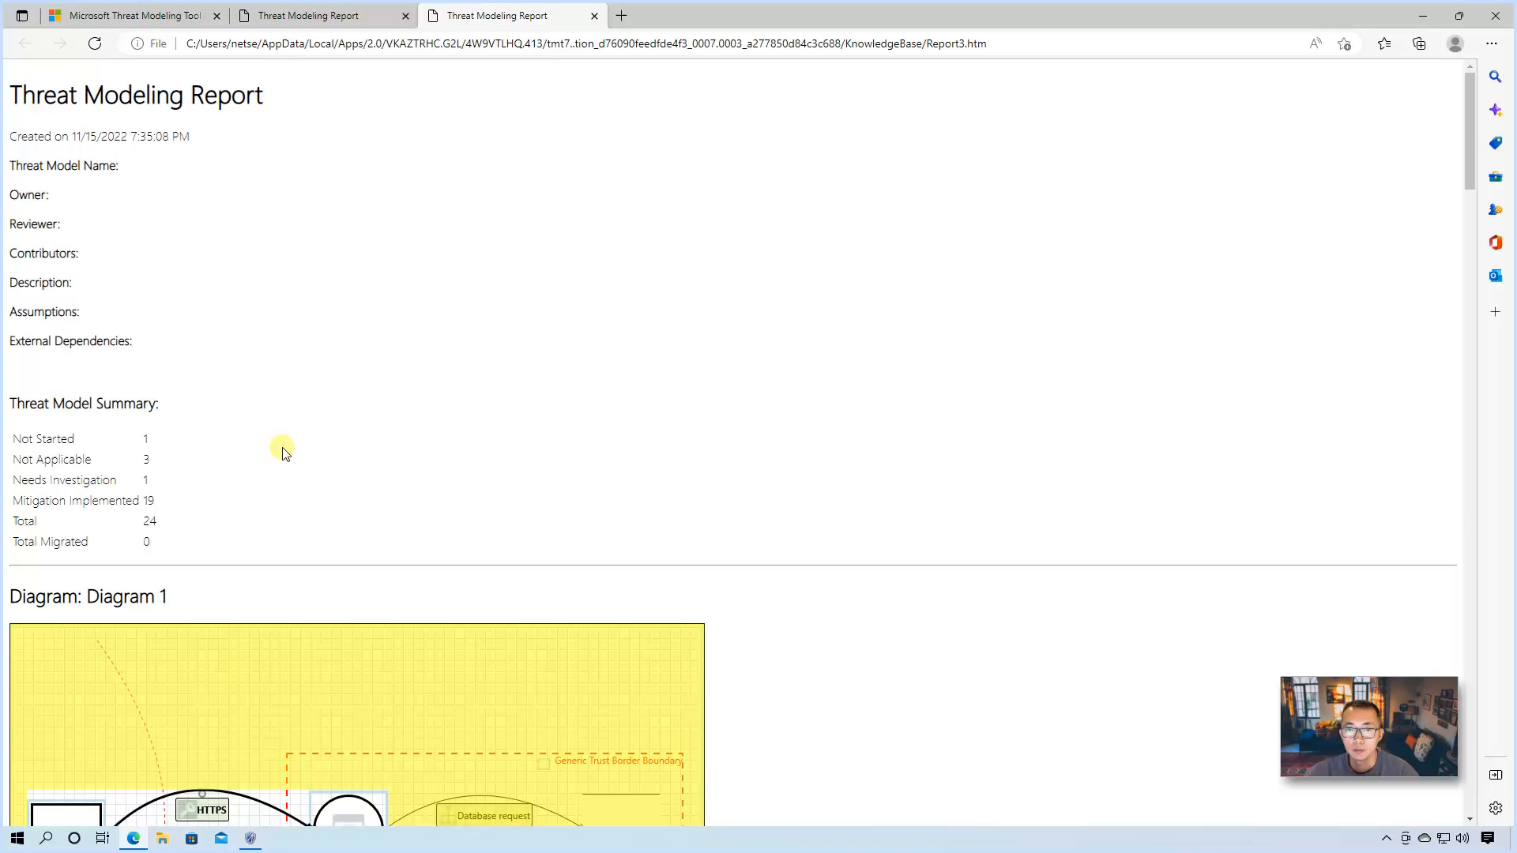
pyautogui.moveTo(172, 521)
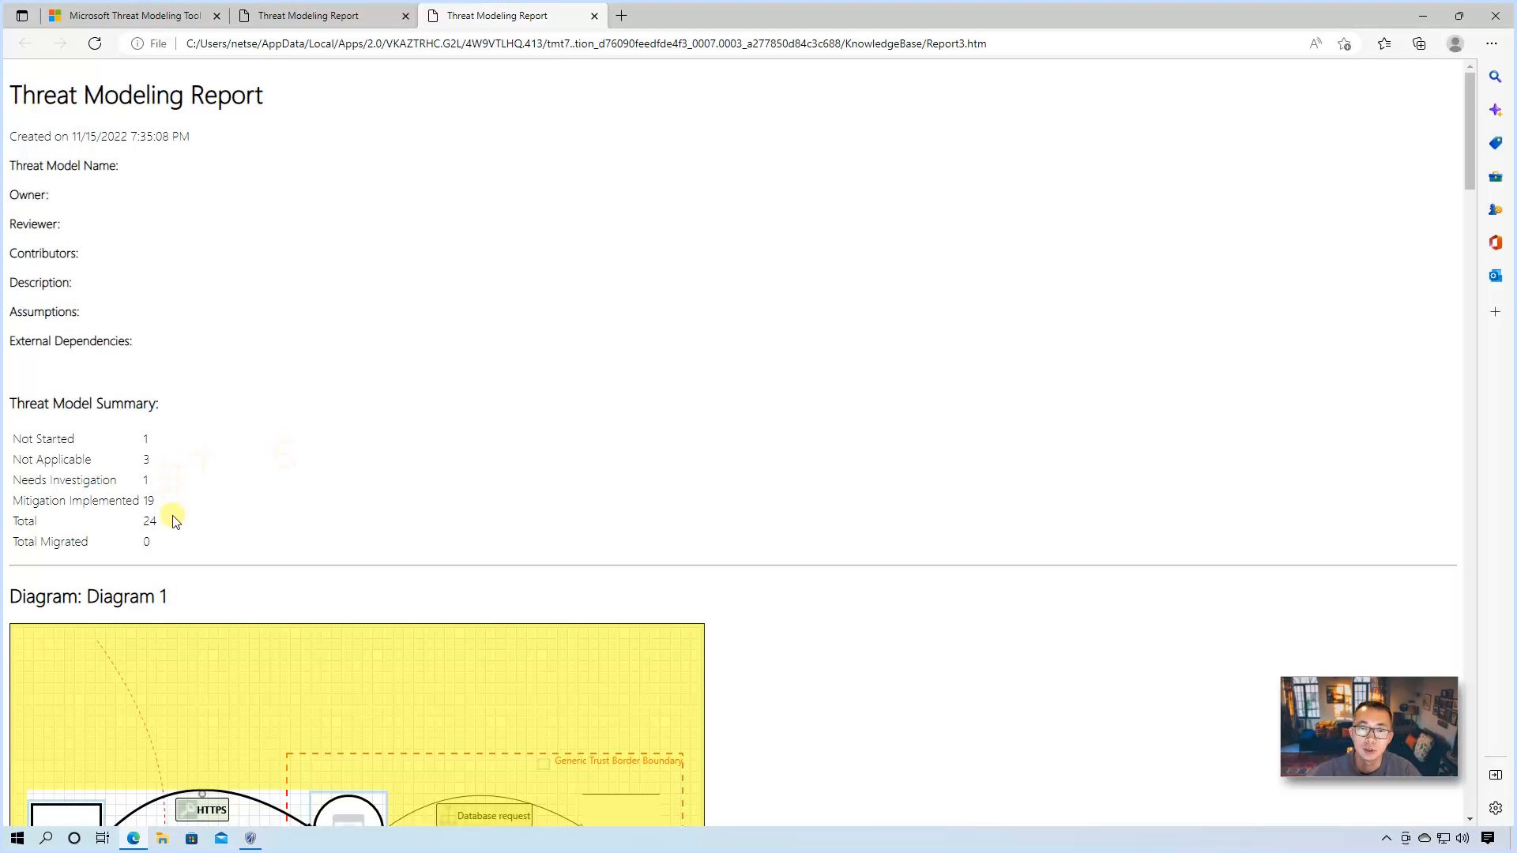
pyautogui.moveTo(150, 462)
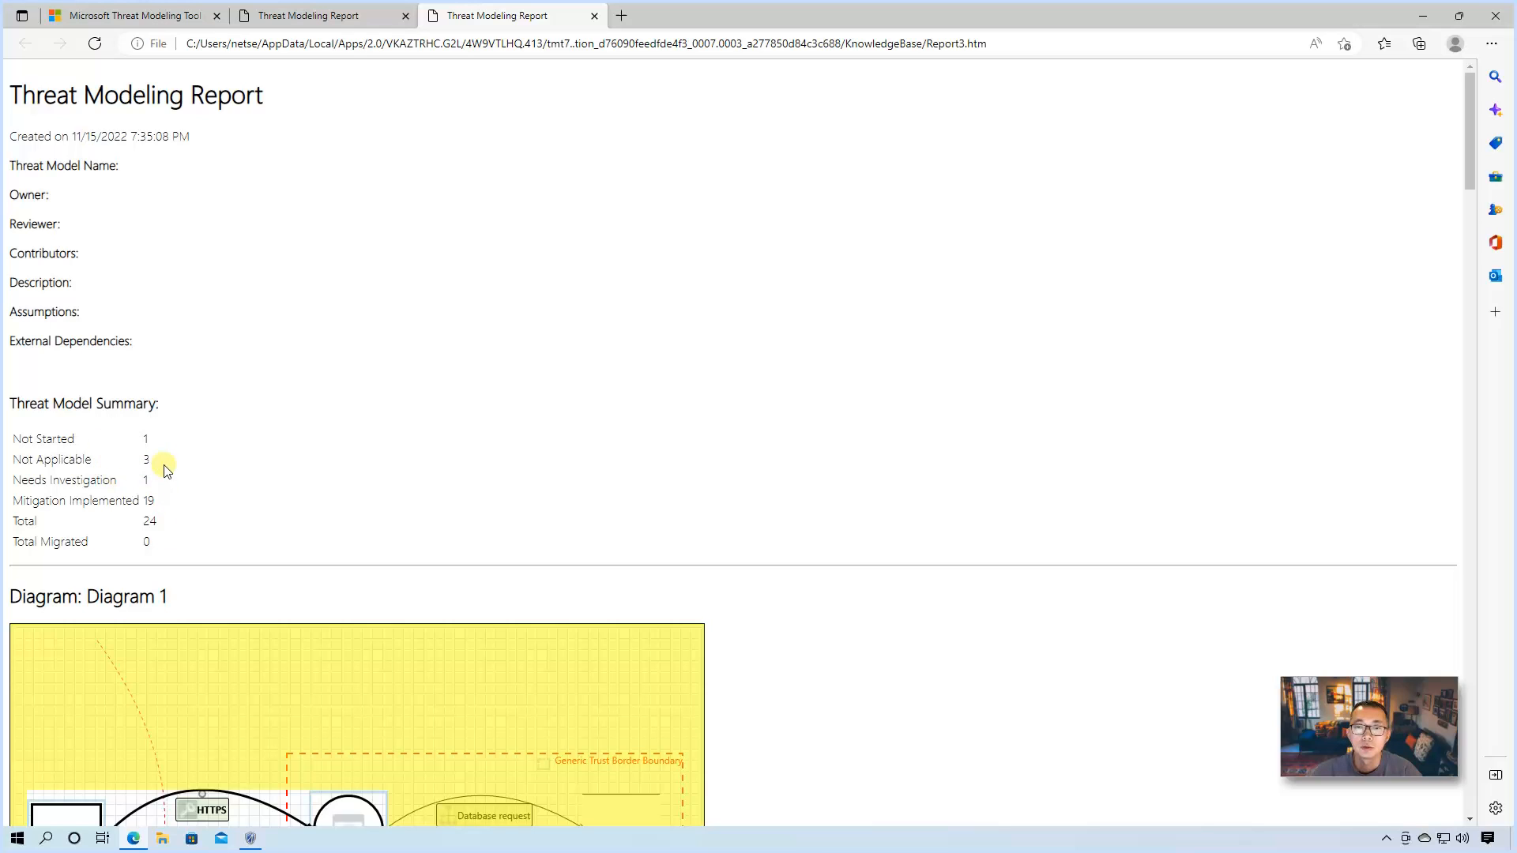
pyautogui.moveTo(166, 488)
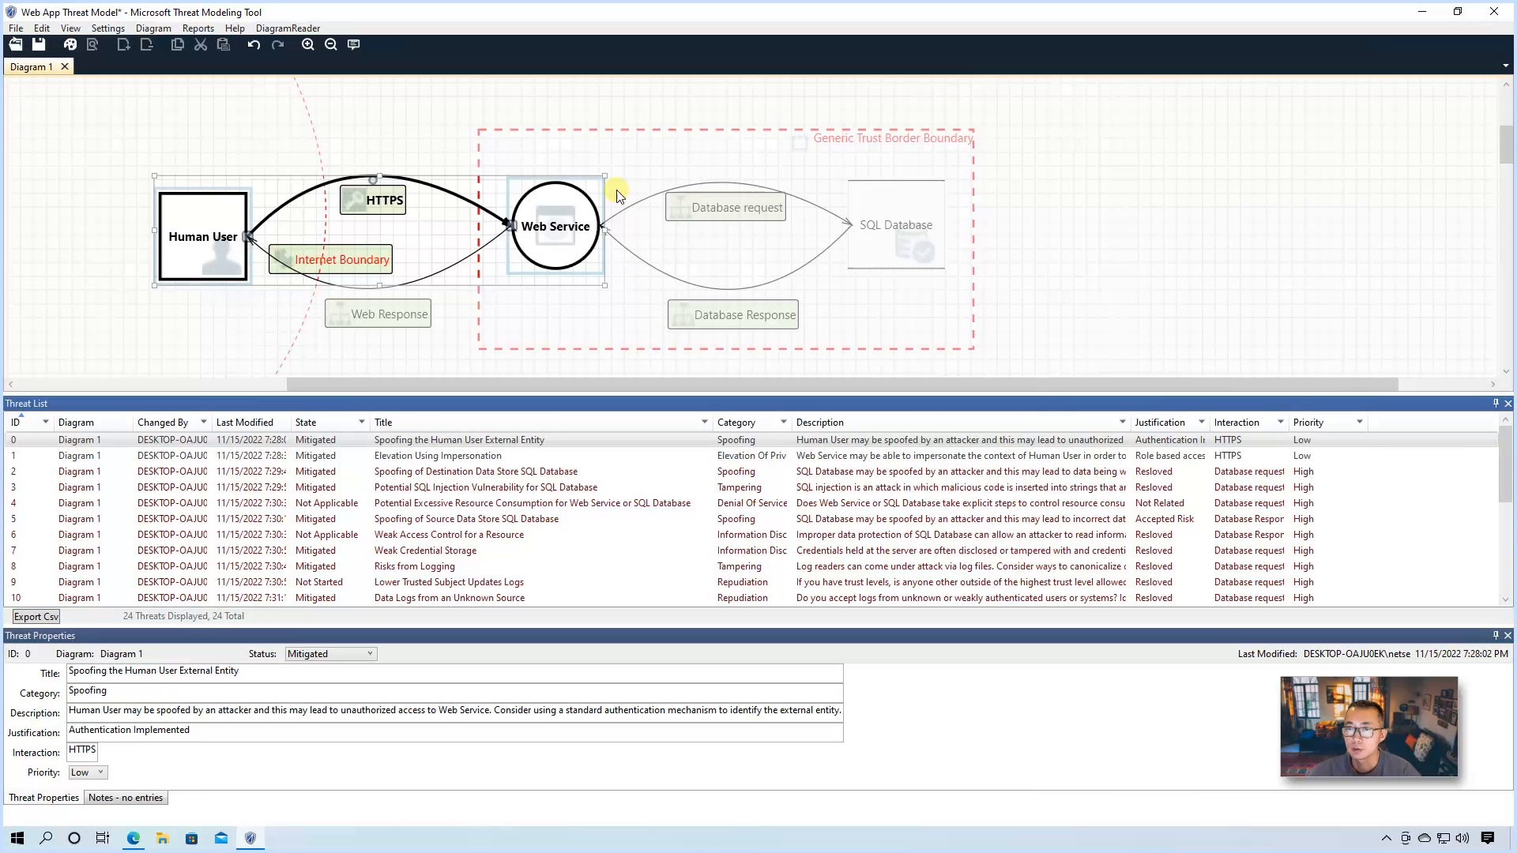
pyautogui.moveTo(703, 226)
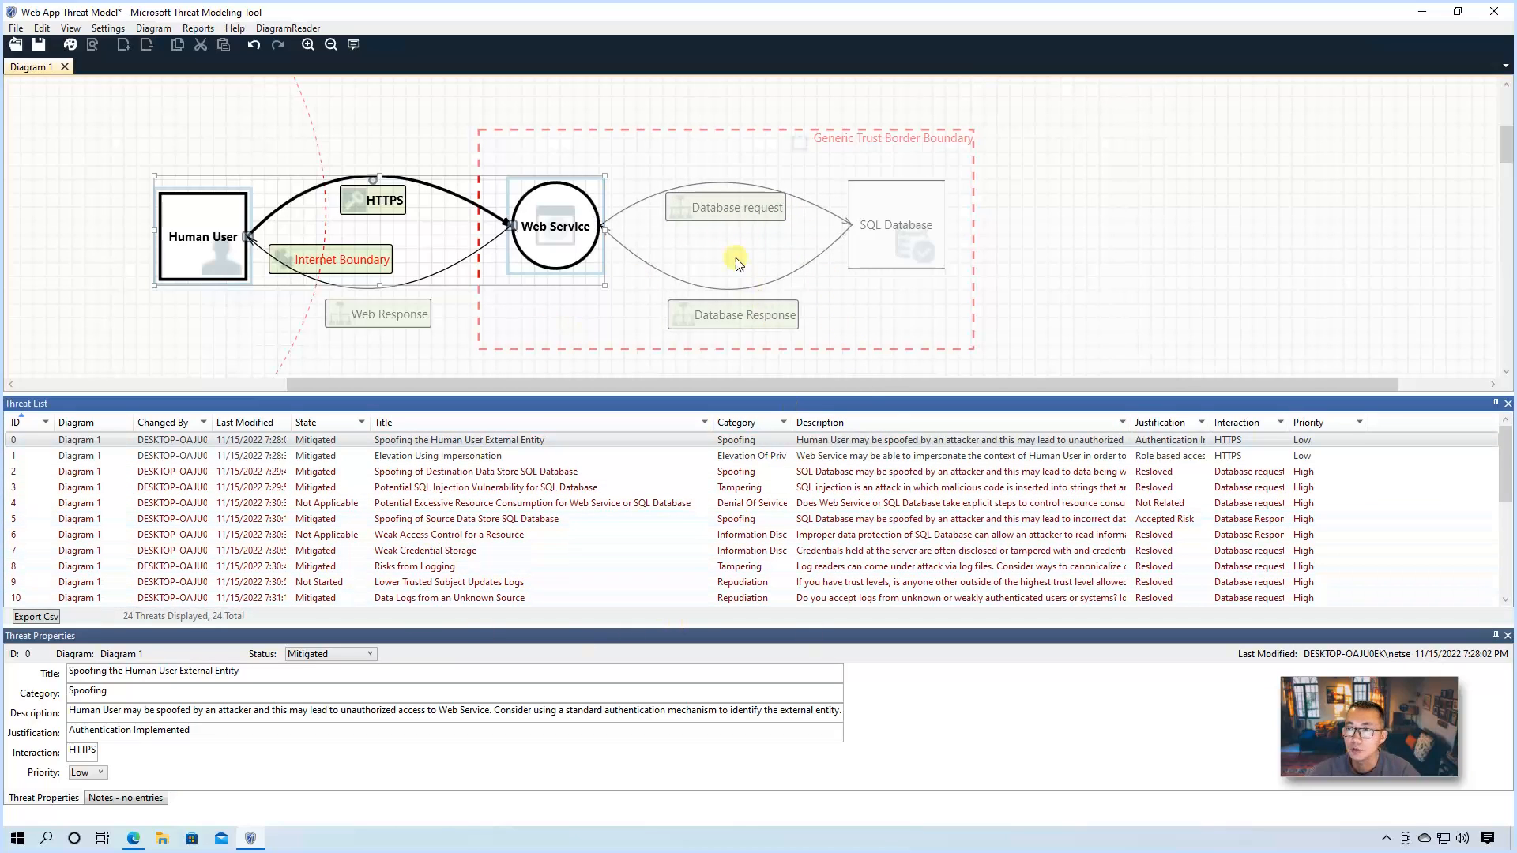
pyautogui.moveTo(874, 268)
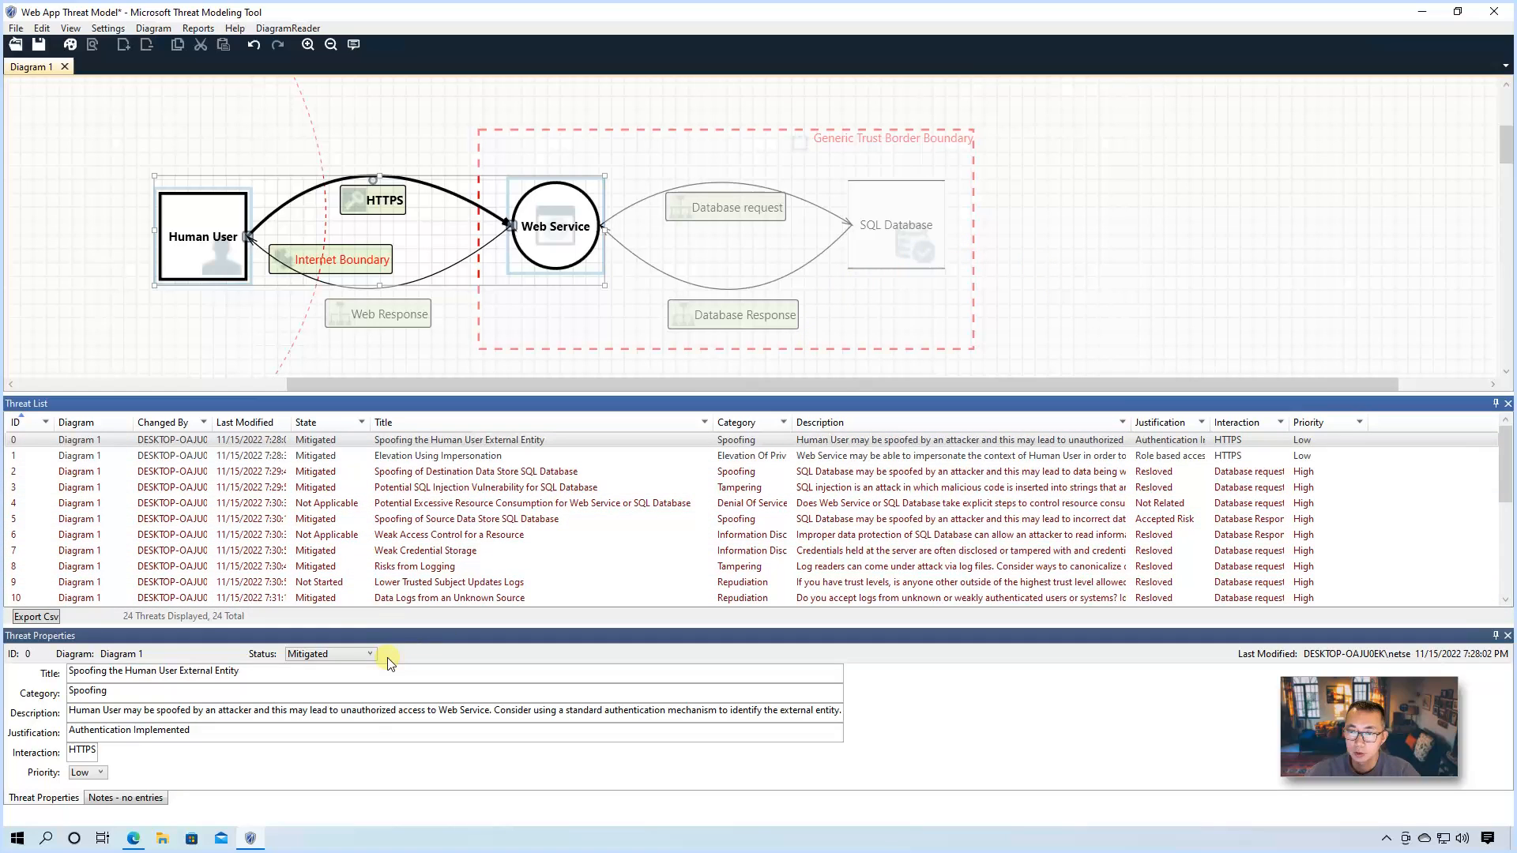
pyautogui.click(372, 654)
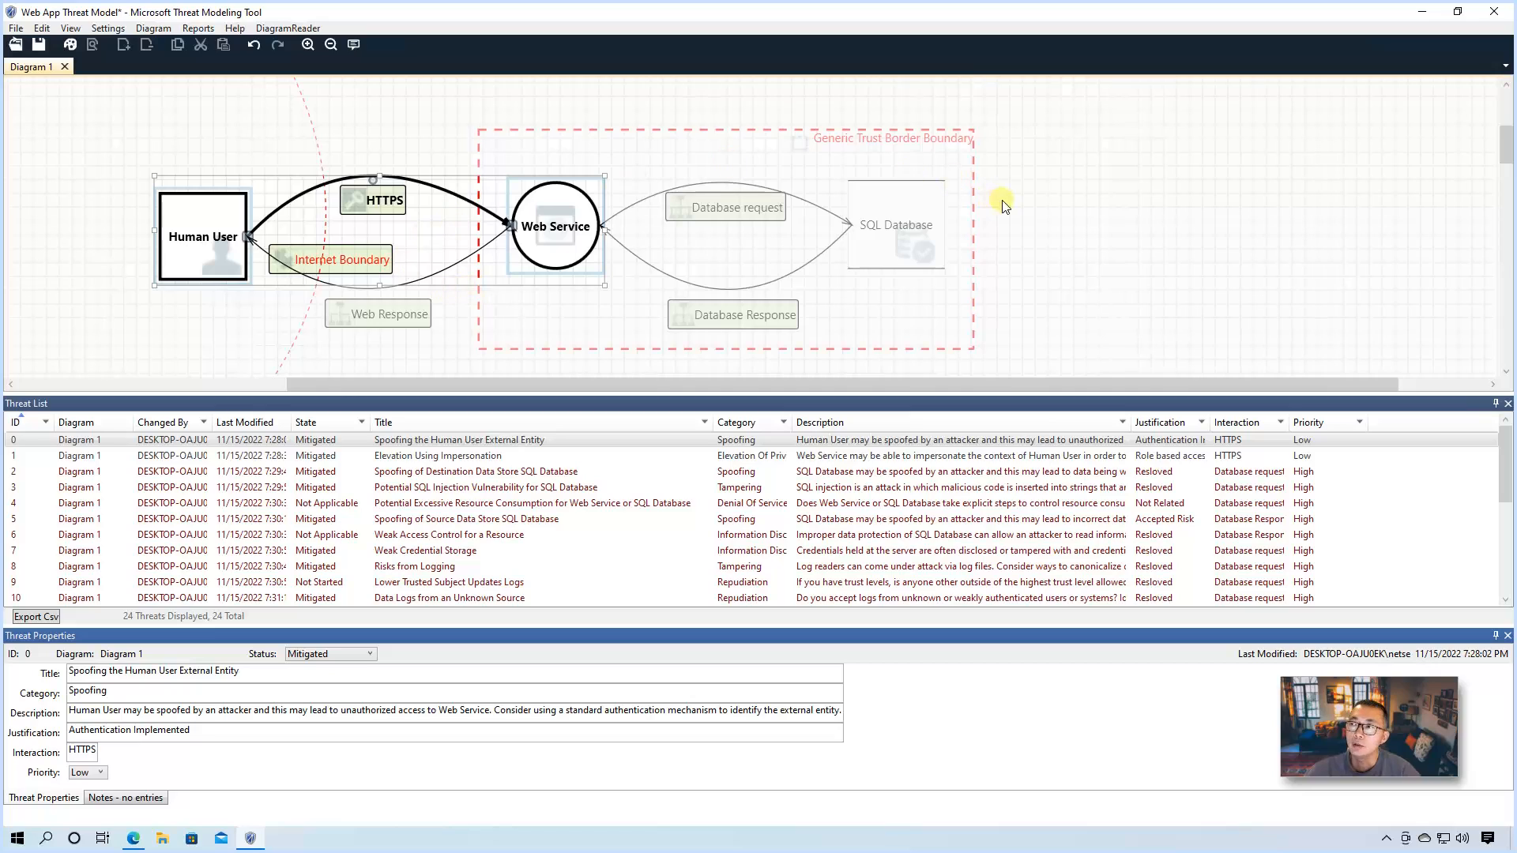
pyautogui.moveTo(443, 155)
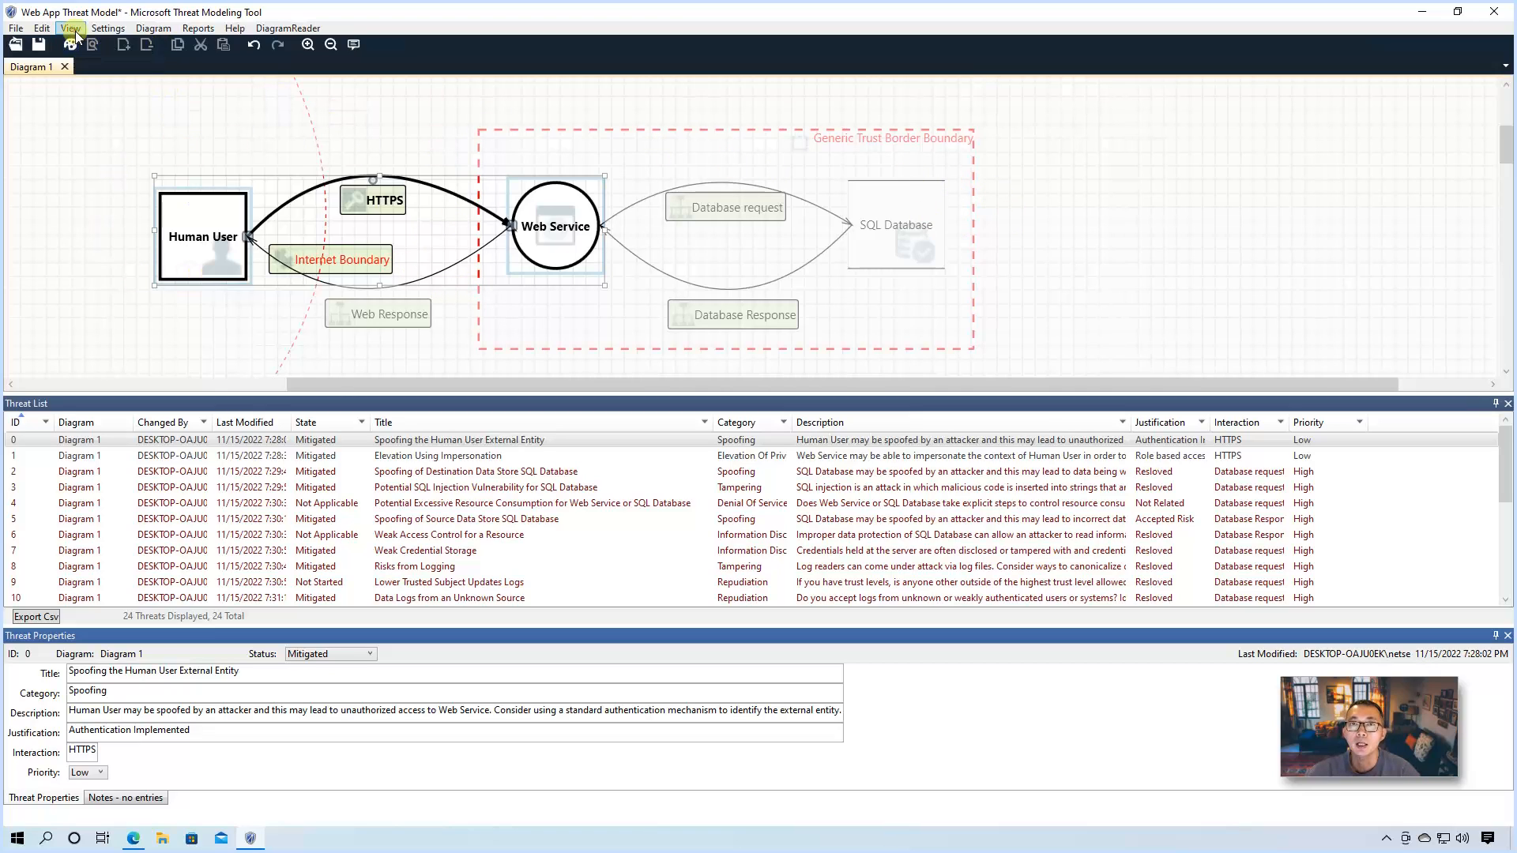
# Step: Switch back to Design View and select the Database request data flow
pyautogui.click(69, 27)
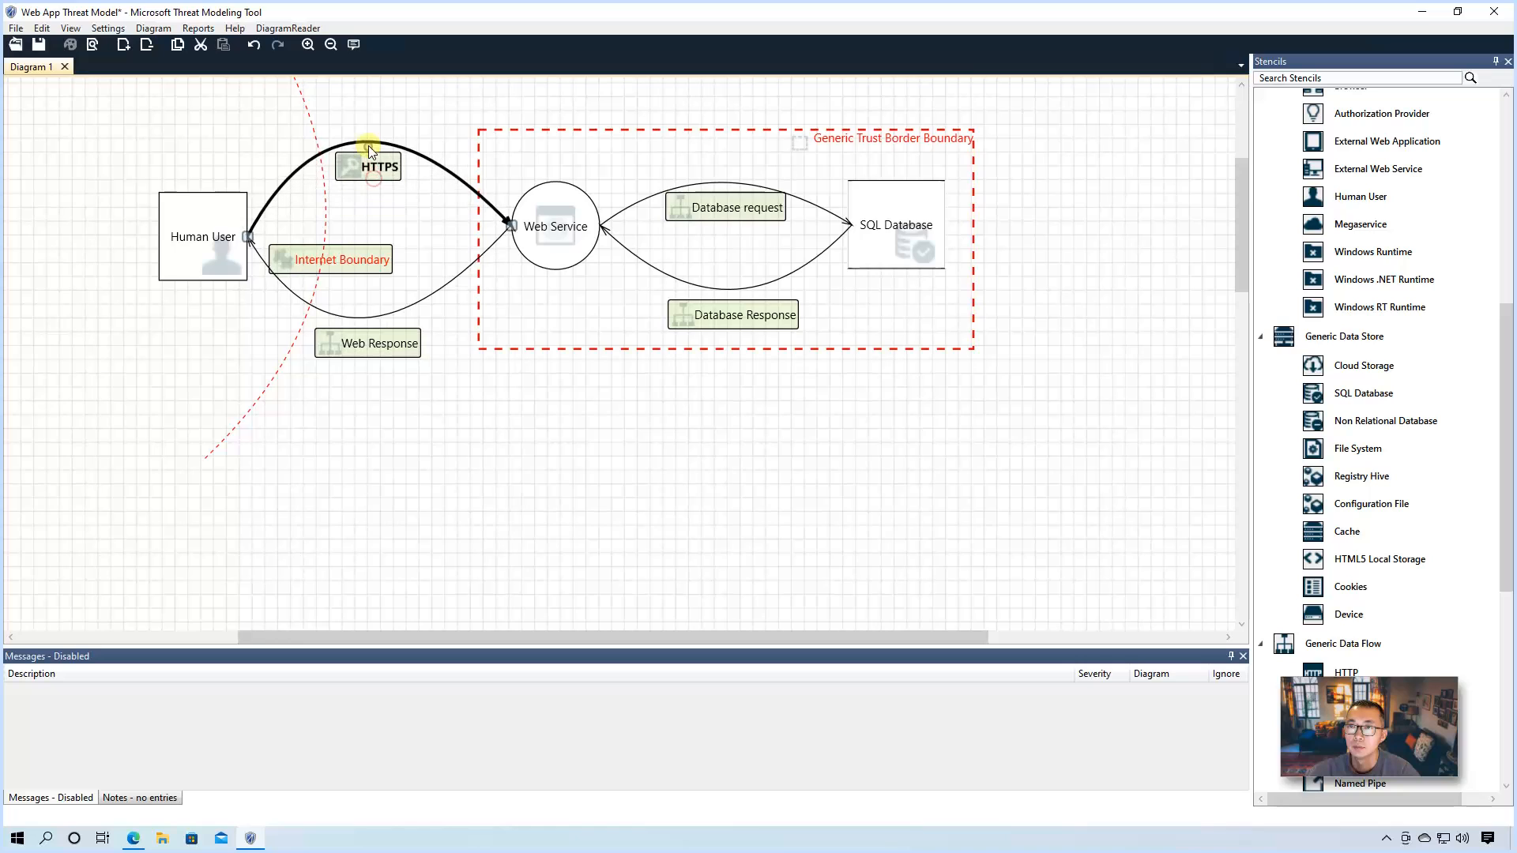
pyautogui.click(553, 227)
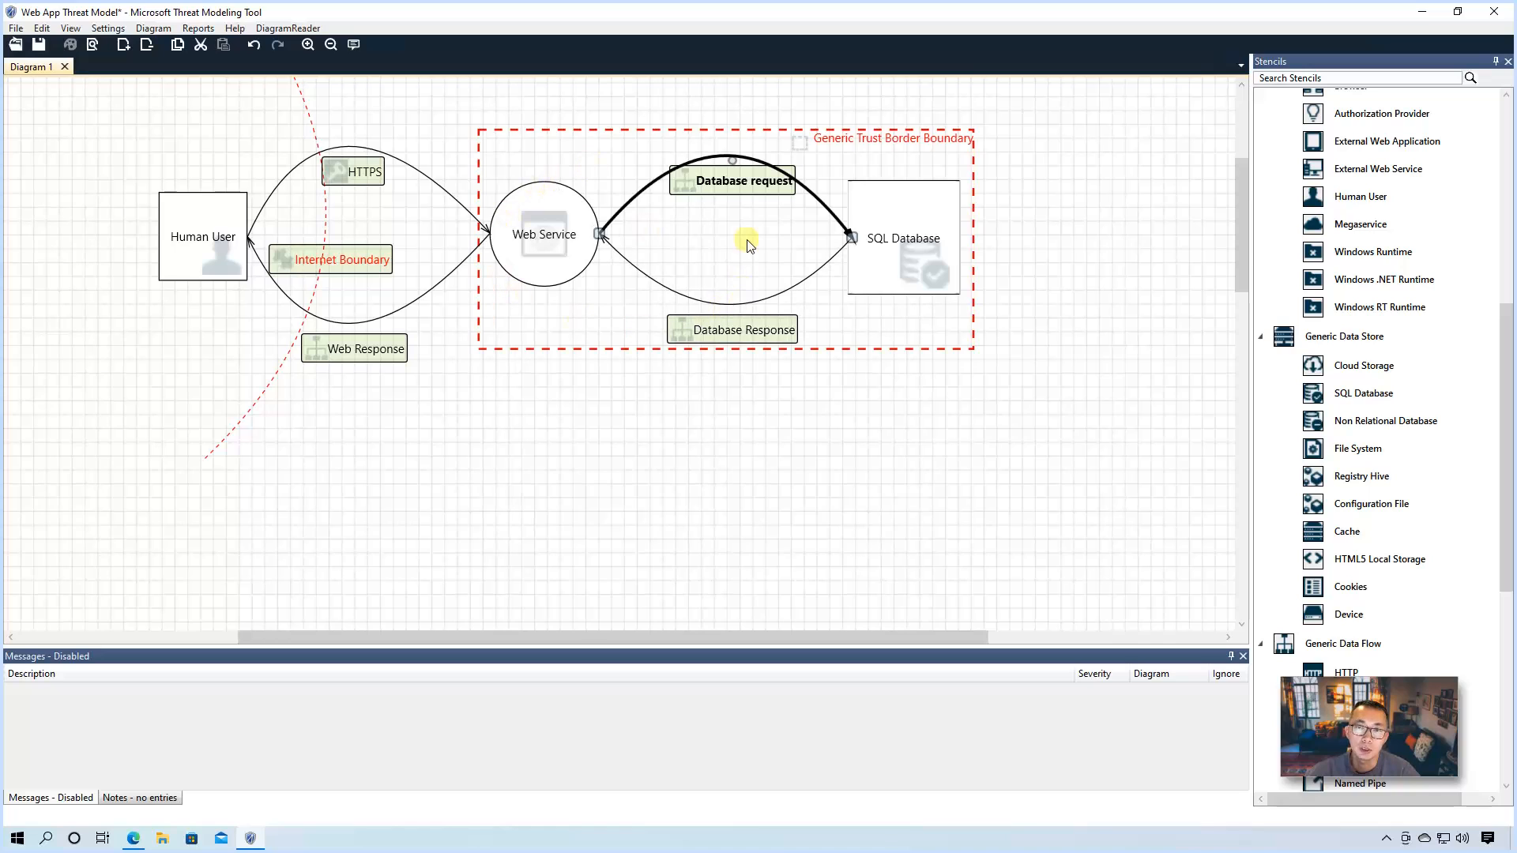
pyautogui.moveTo(929, 279)
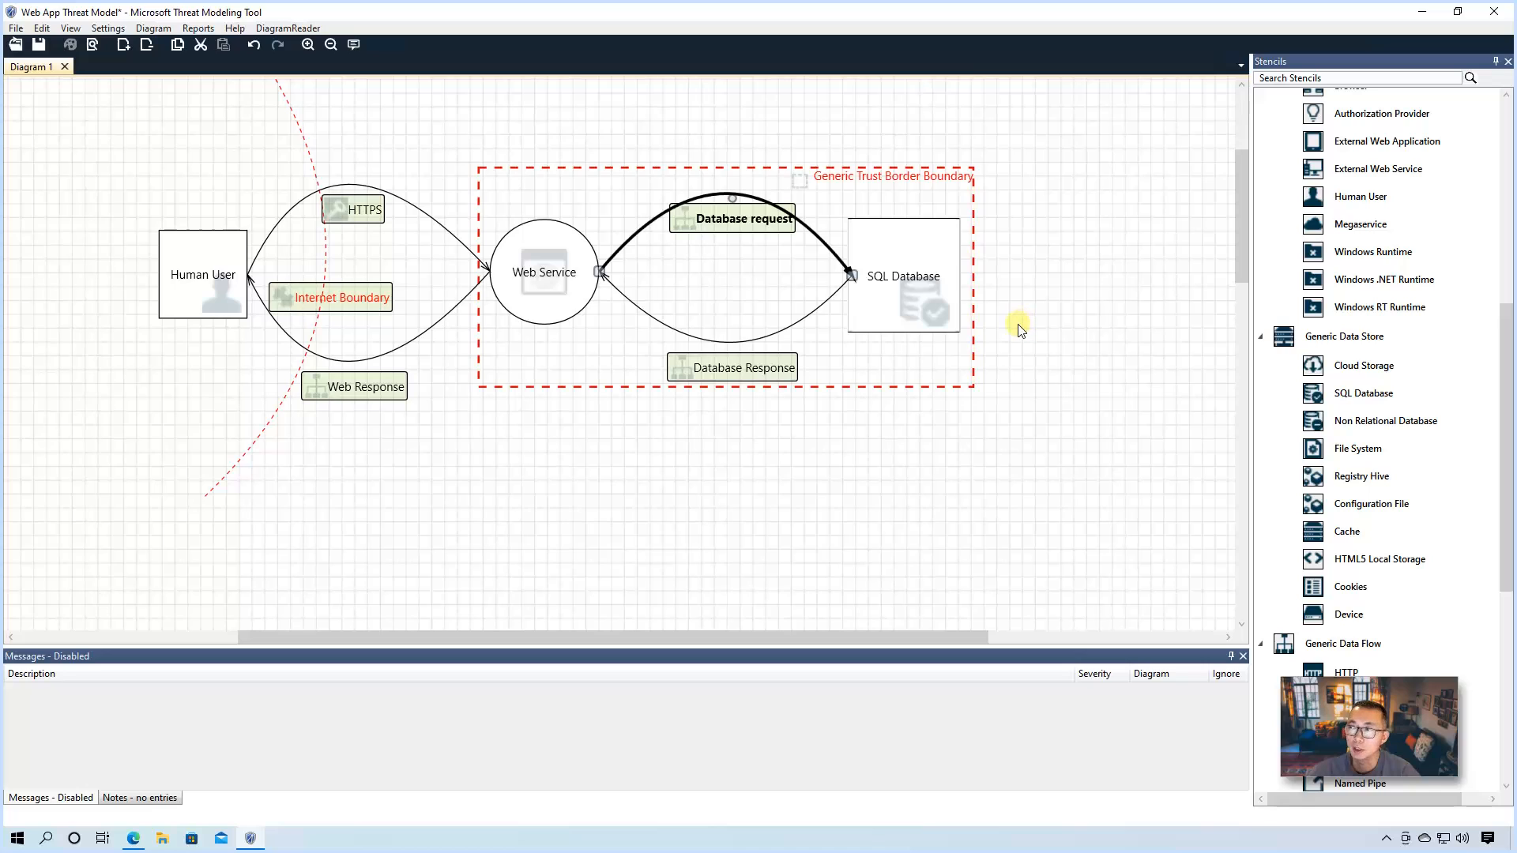
pyautogui.moveTo(977, 310)
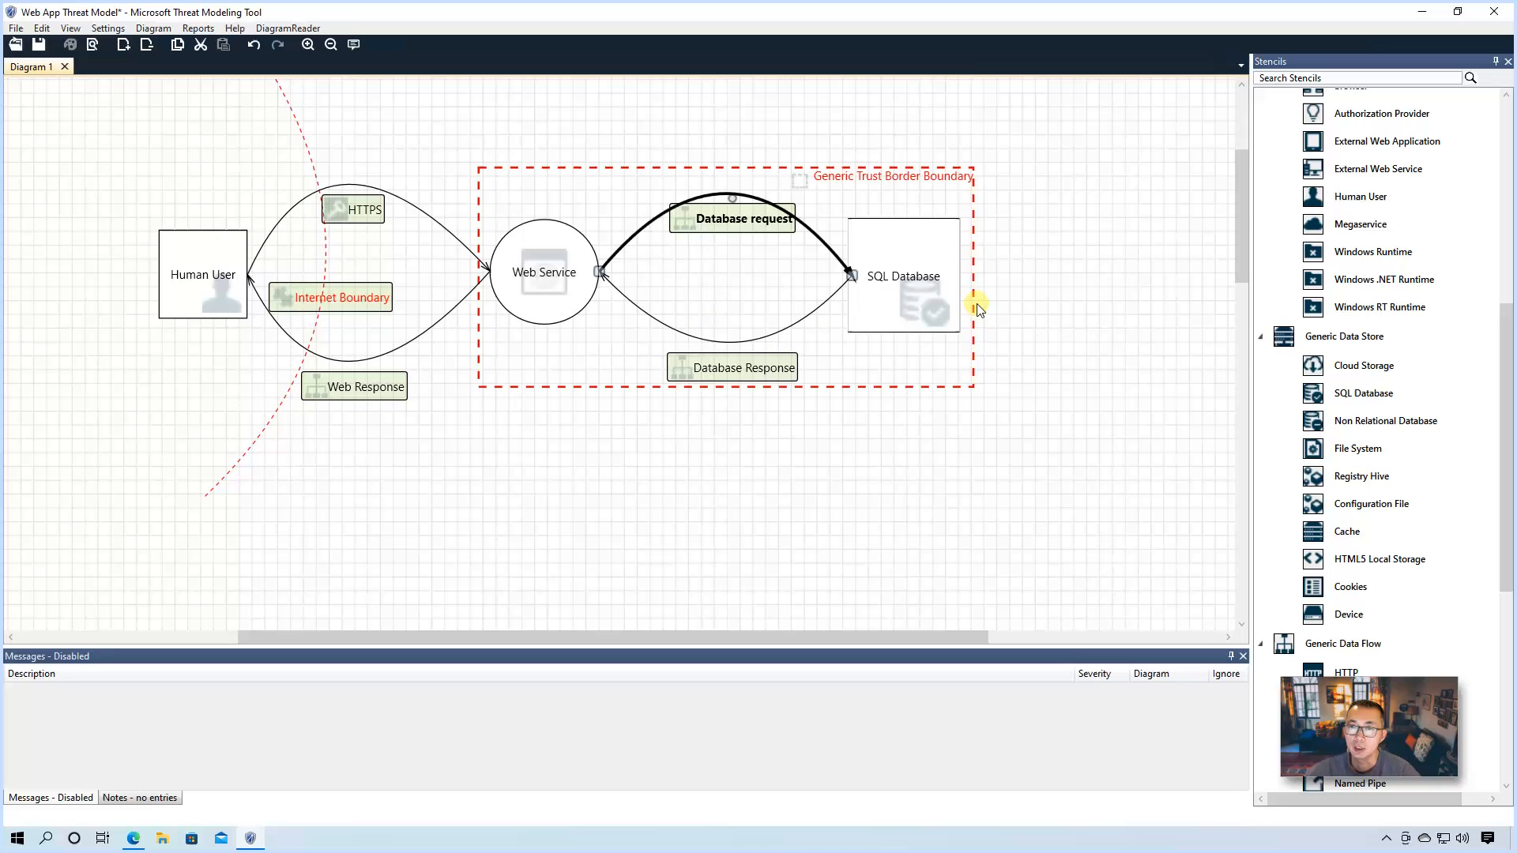
pyautogui.moveTo(215, 400)
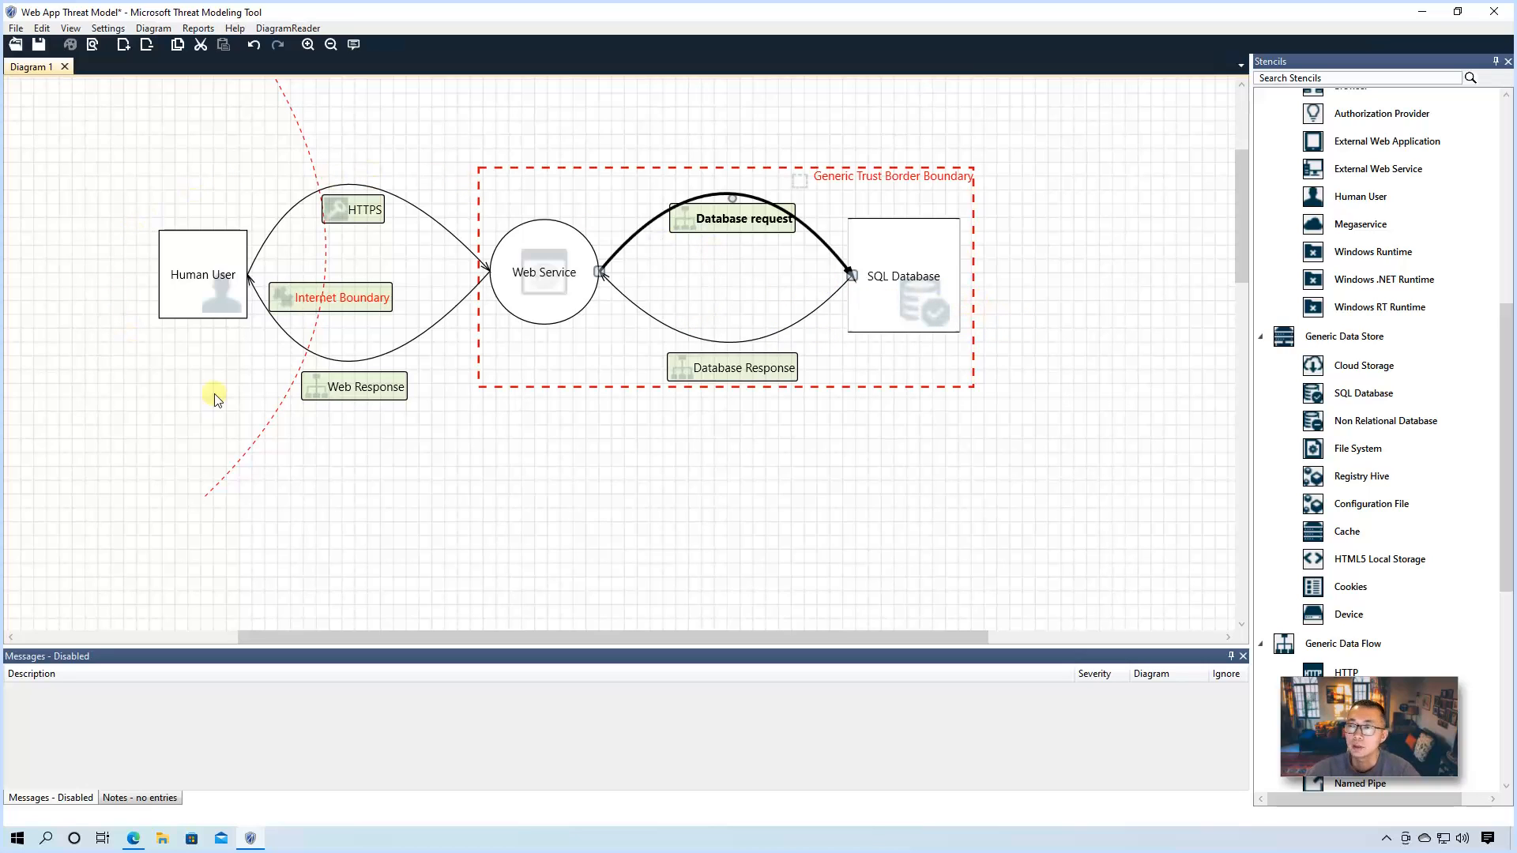
pyautogui.moveTo(976, 467)
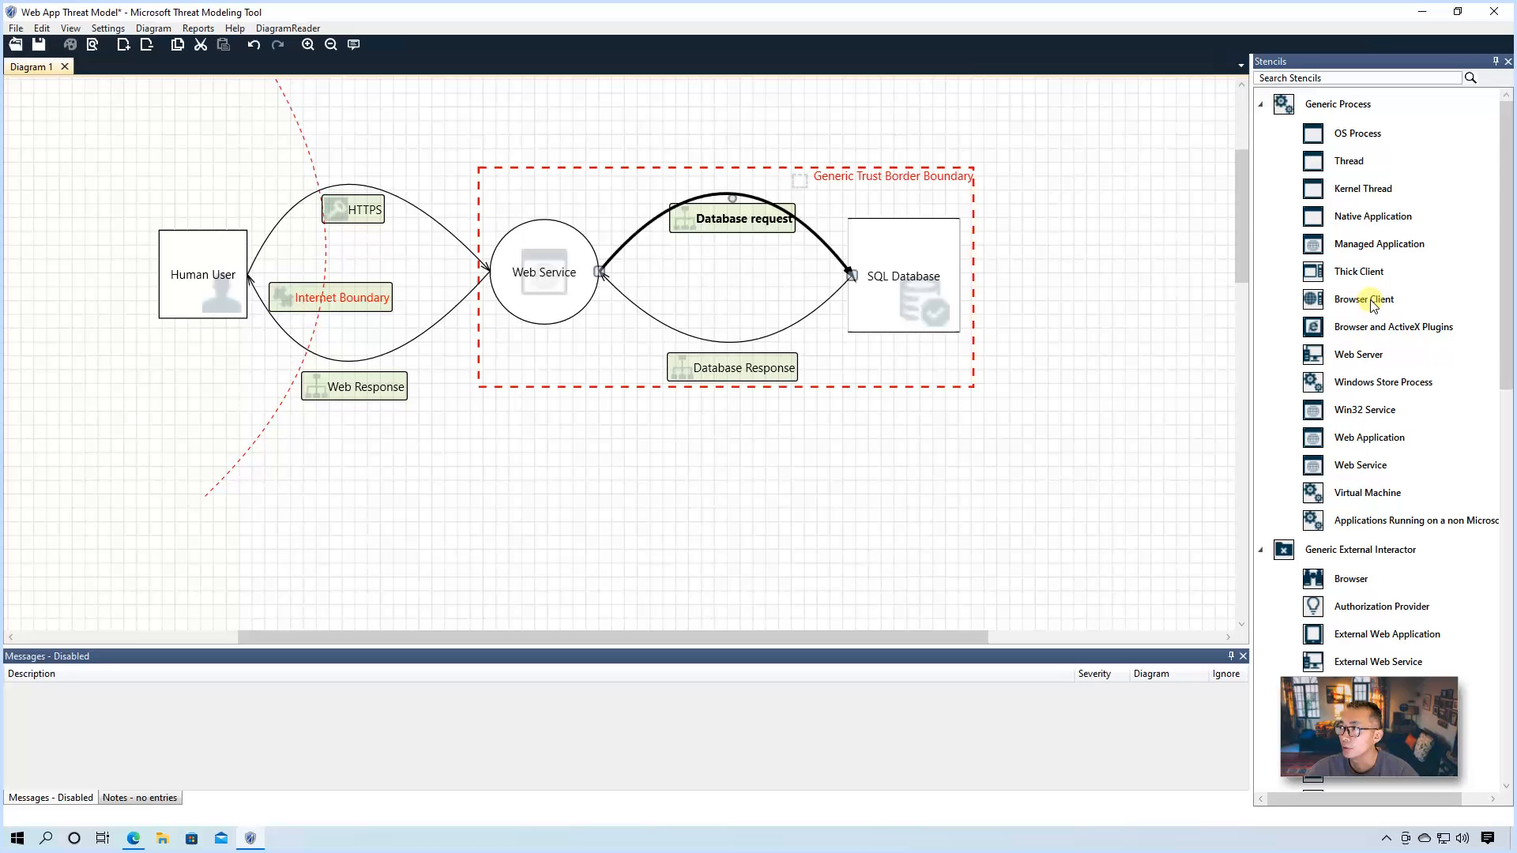
# Step: Place a Browser Client below the Human User and a Cookies data store to its left
pyautogui.moveTo(1364, 299); pyautogui.dragTo(223, 448)
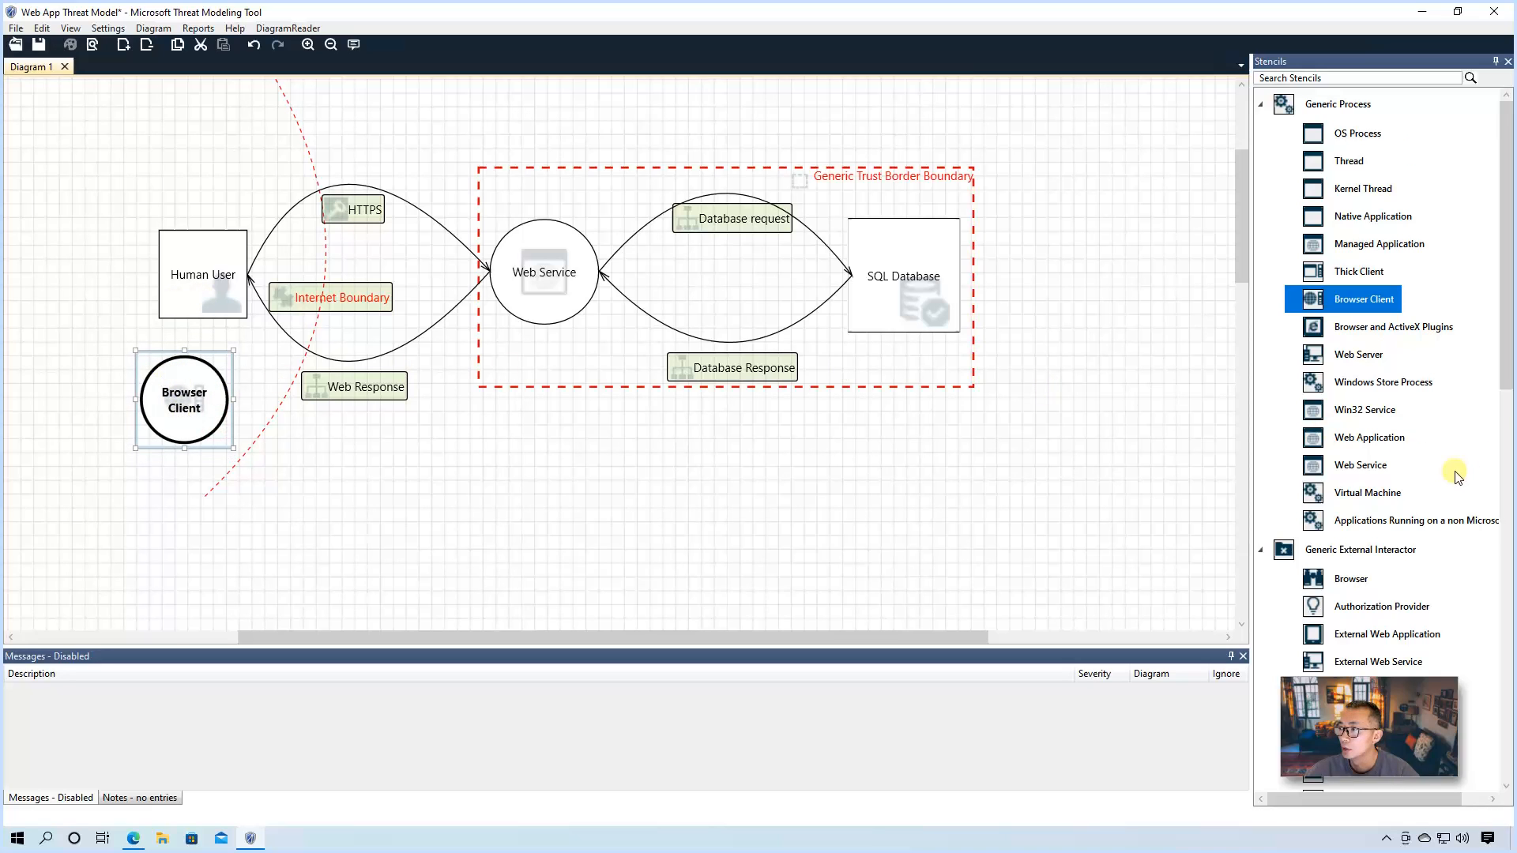
pyautogui.scroll(-3)
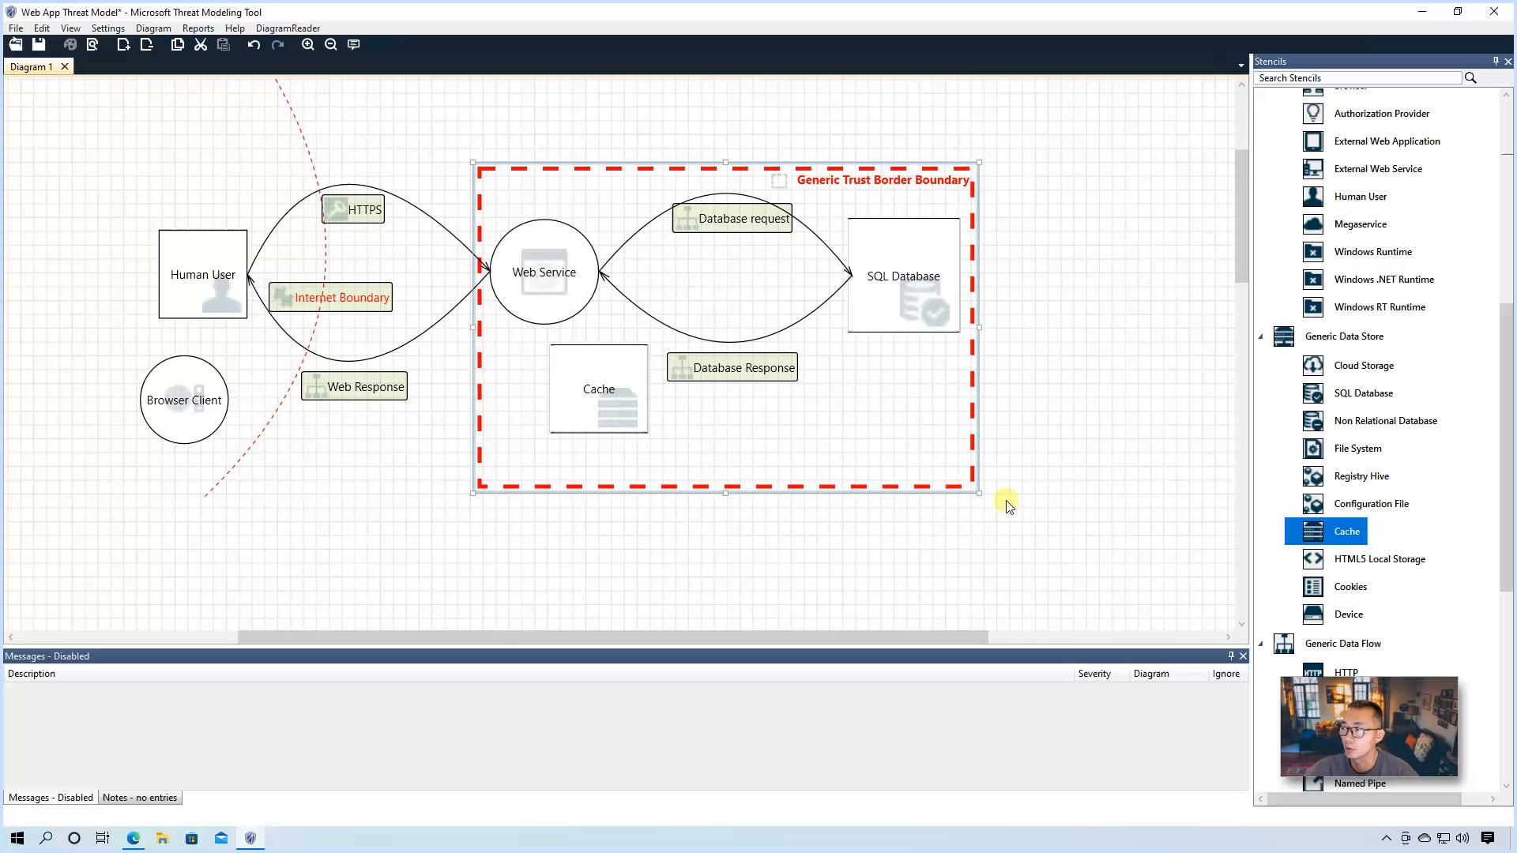
pyautogui.click(1350, 586)
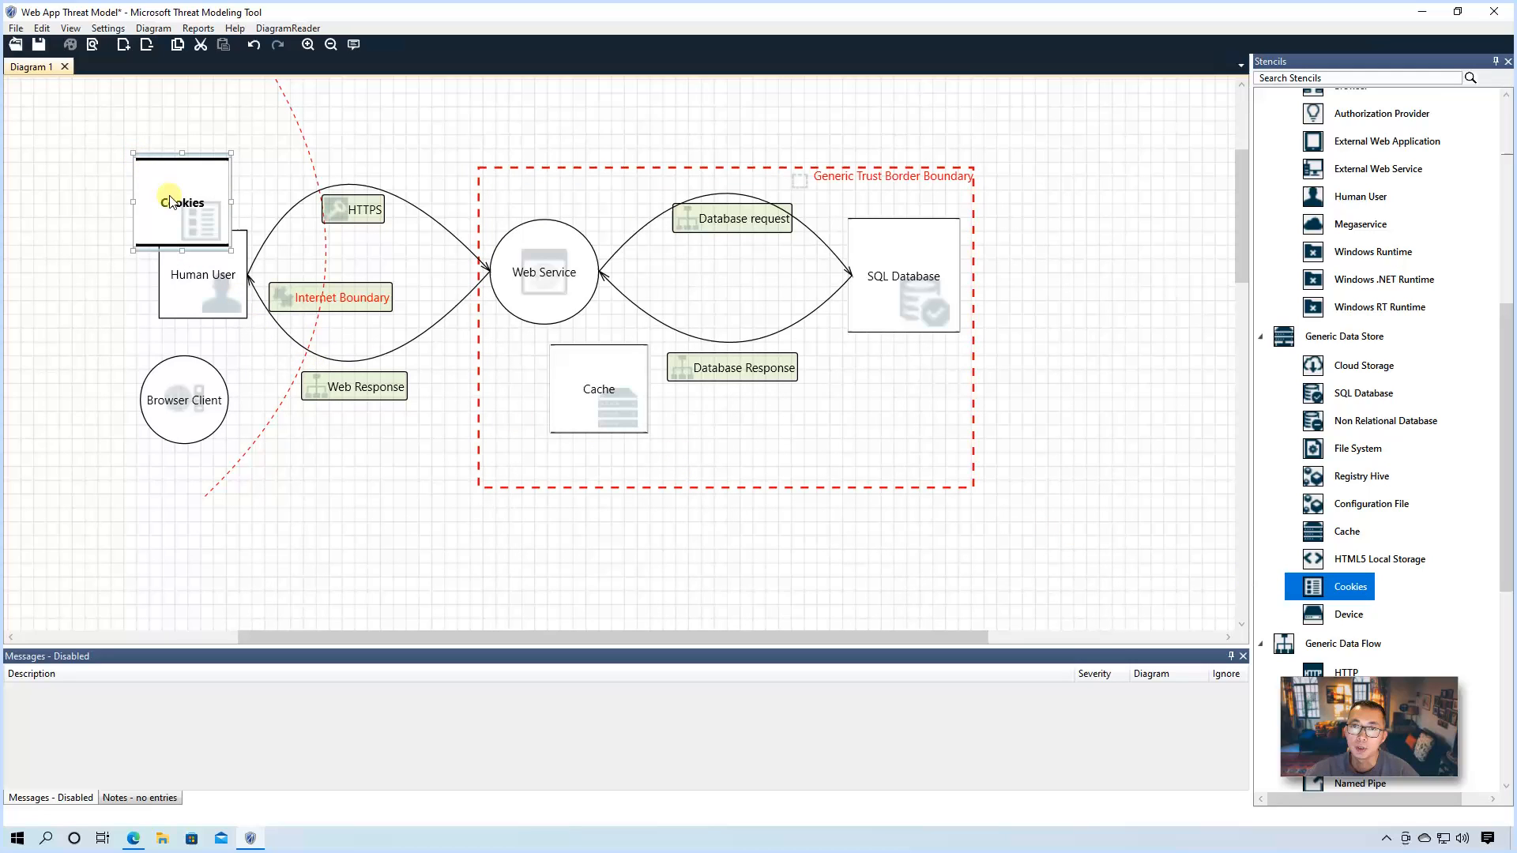
pyautogui.moveTo(182, 198); pyautogui.dragTo(89, 324)
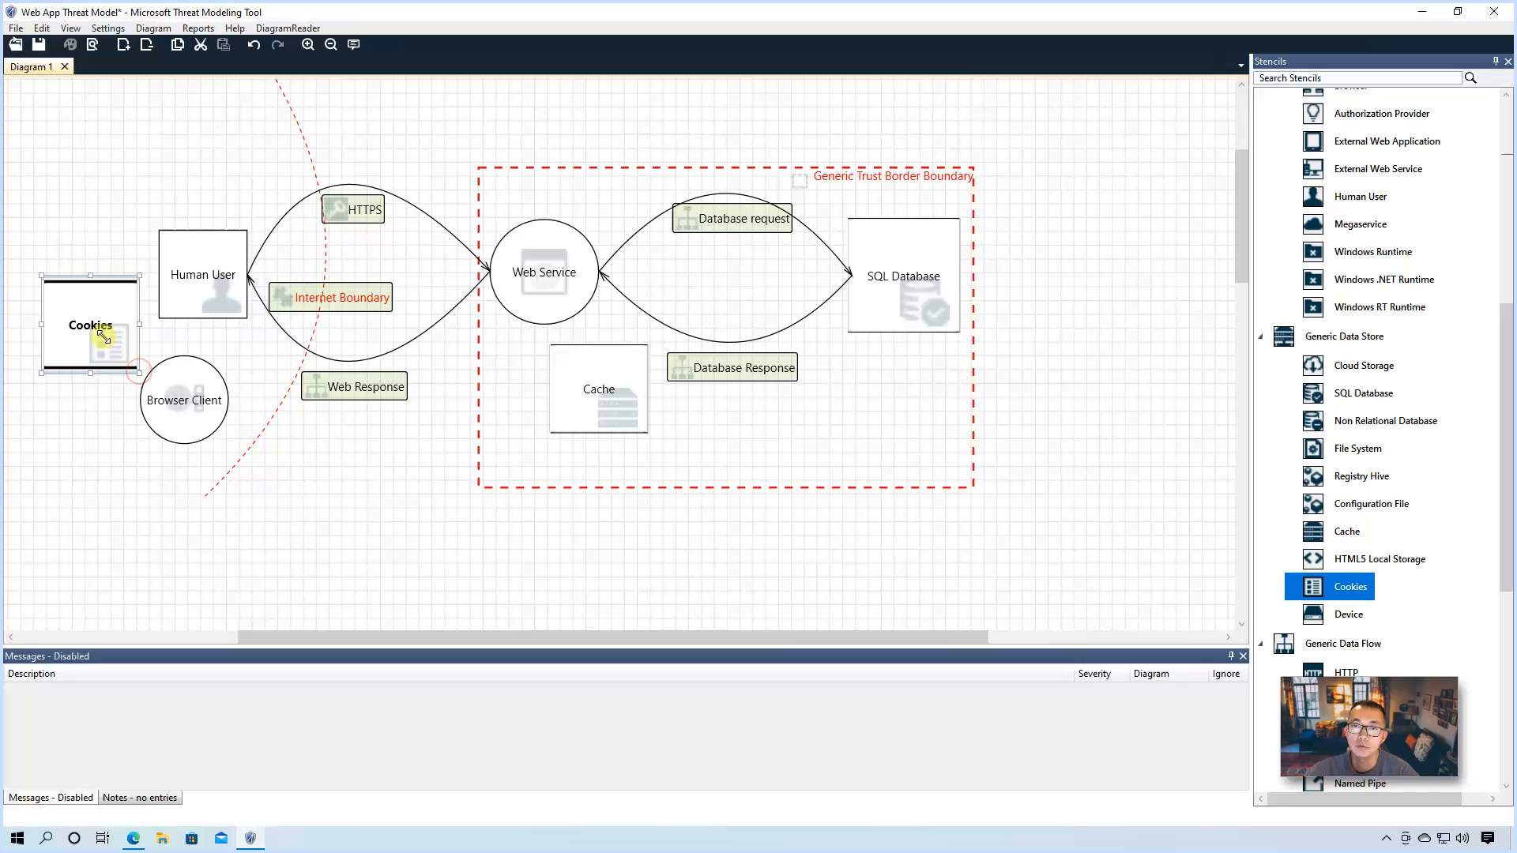
pyautogui.moveTo(1451, 522)
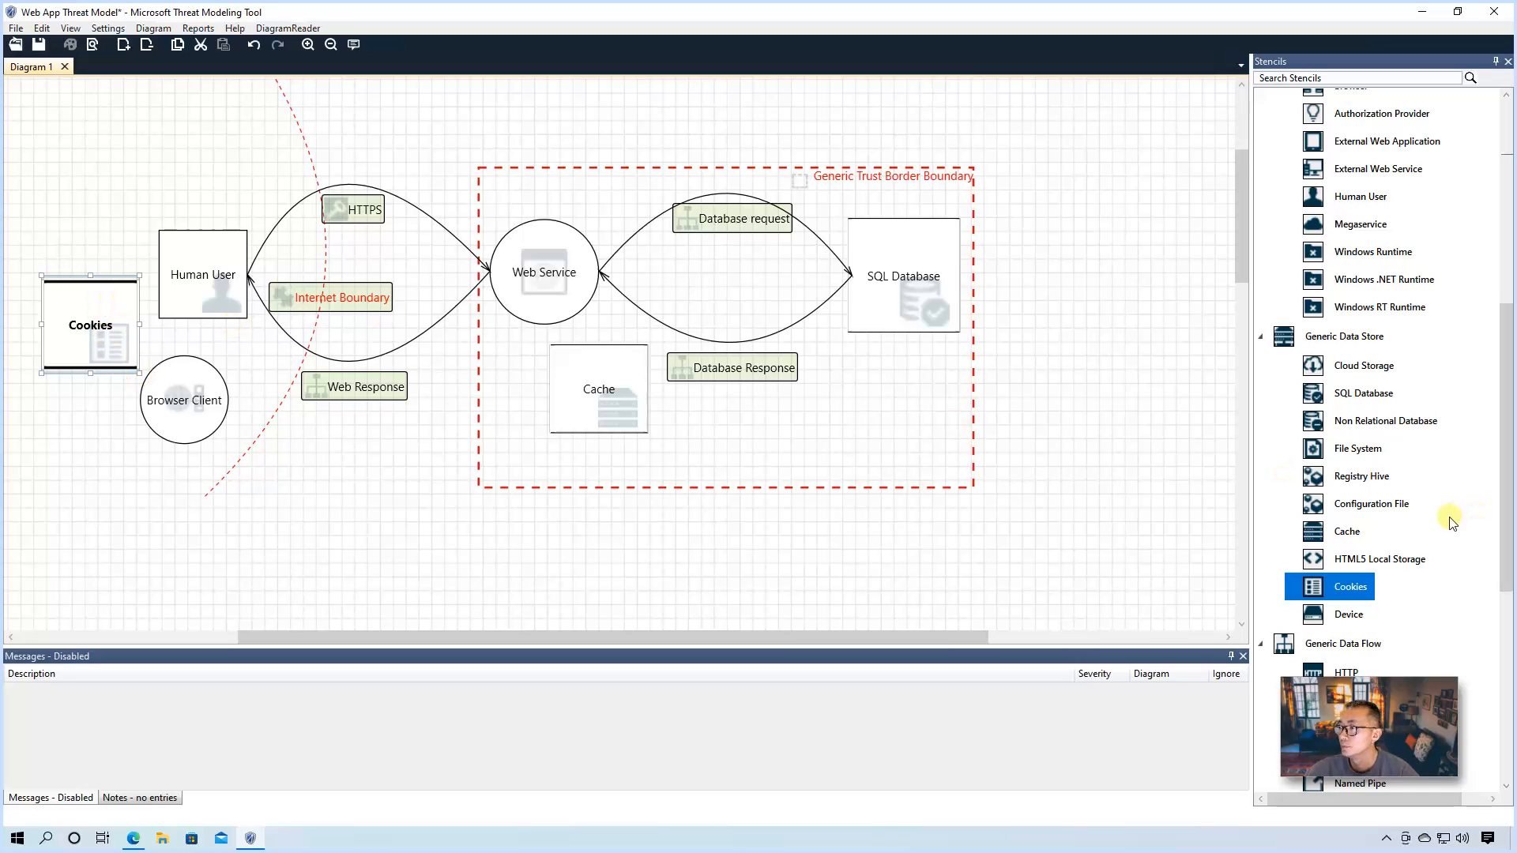
# Step: Add Cache and File System elements from the stencils, then switch to the 51sec blog tab in Chrome
pyautogui.scroll(-3)
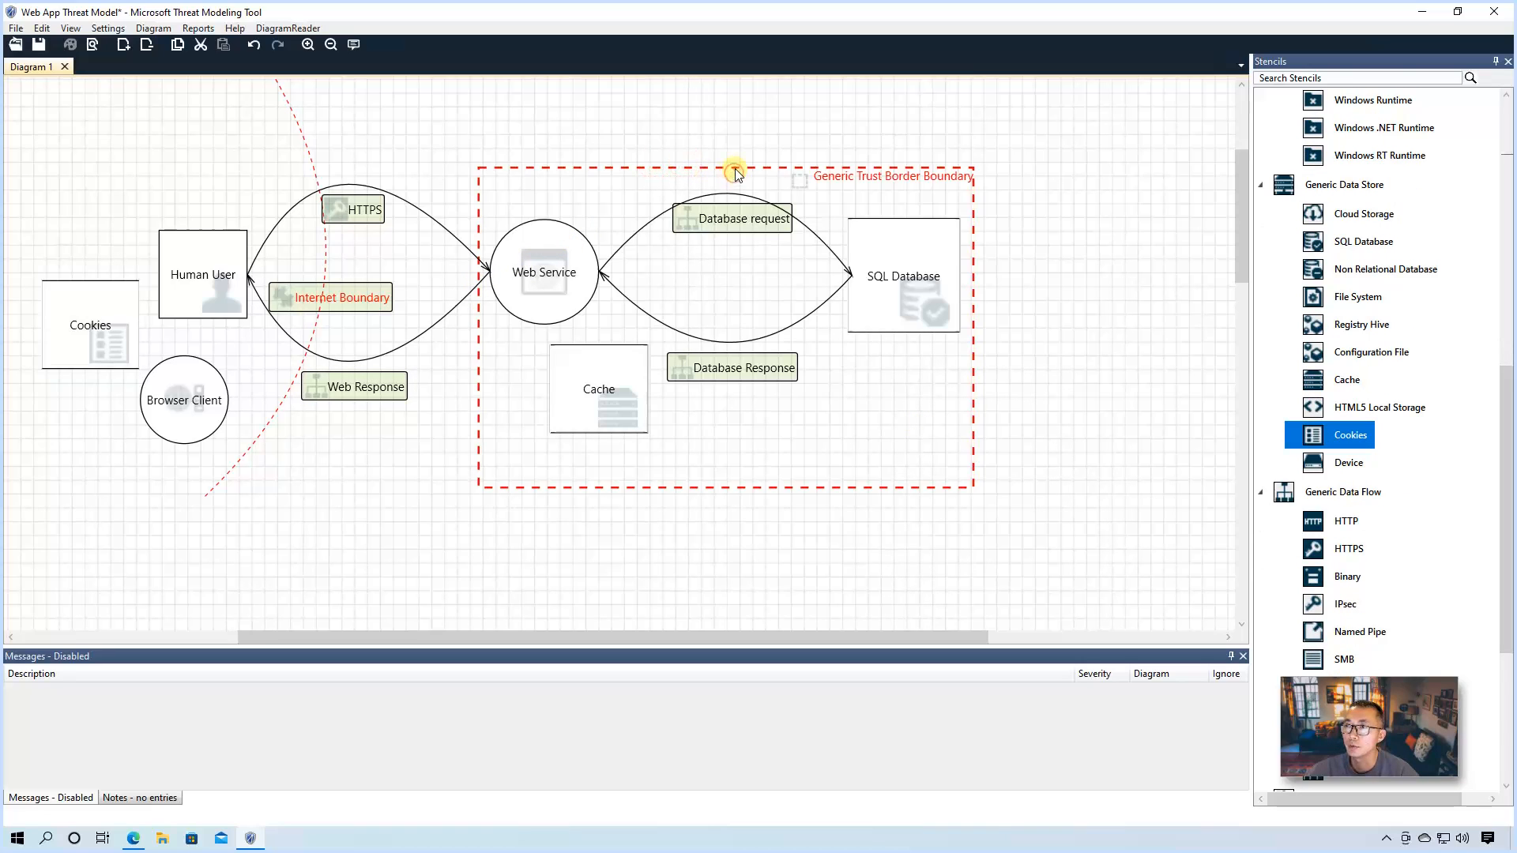
pyautogui.click(733, 172)
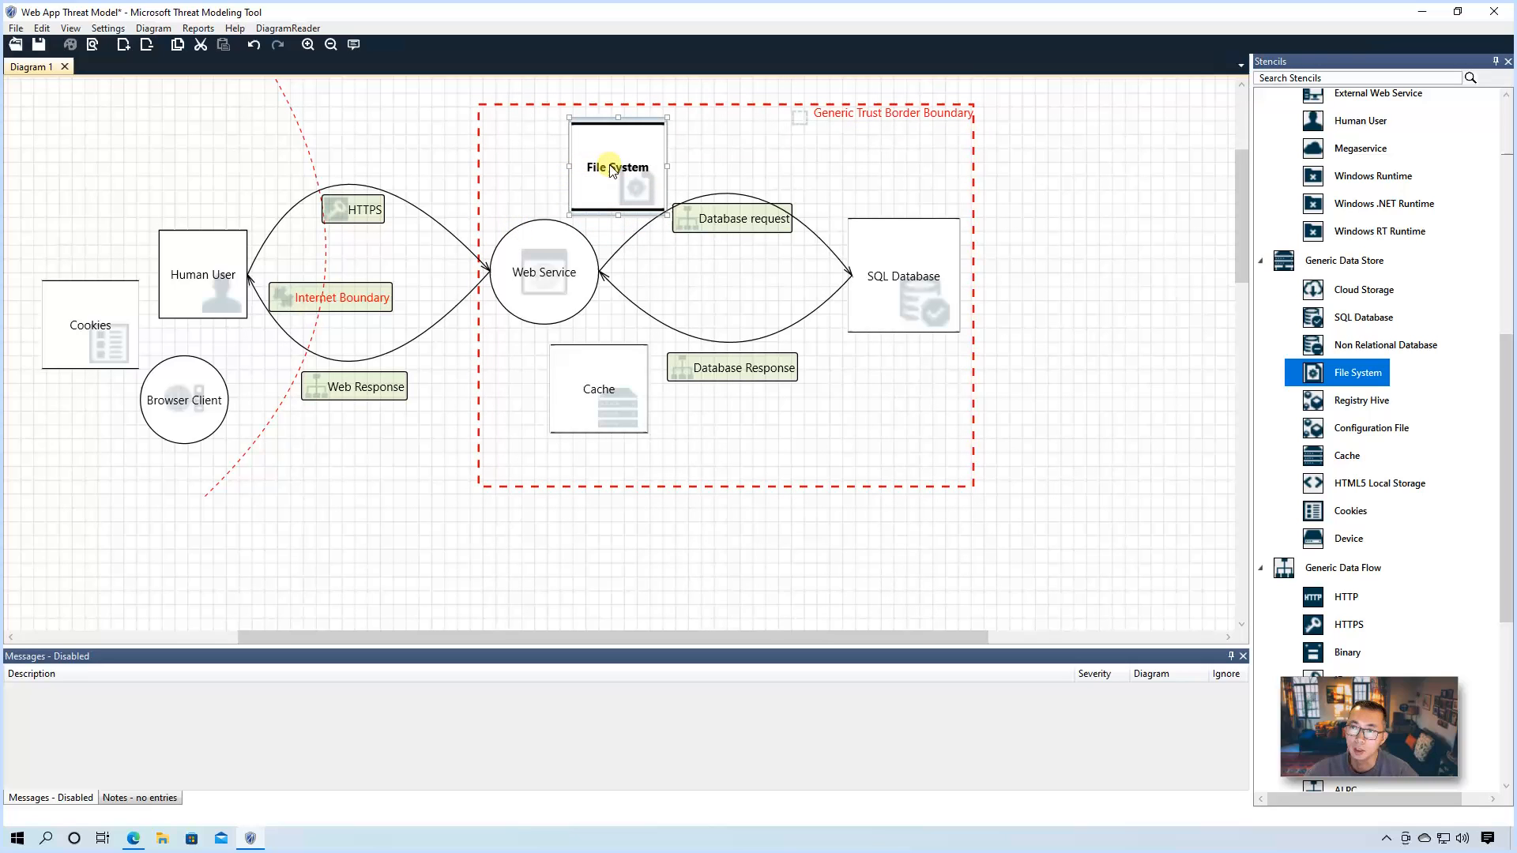
pyautogui.scroll(-3)
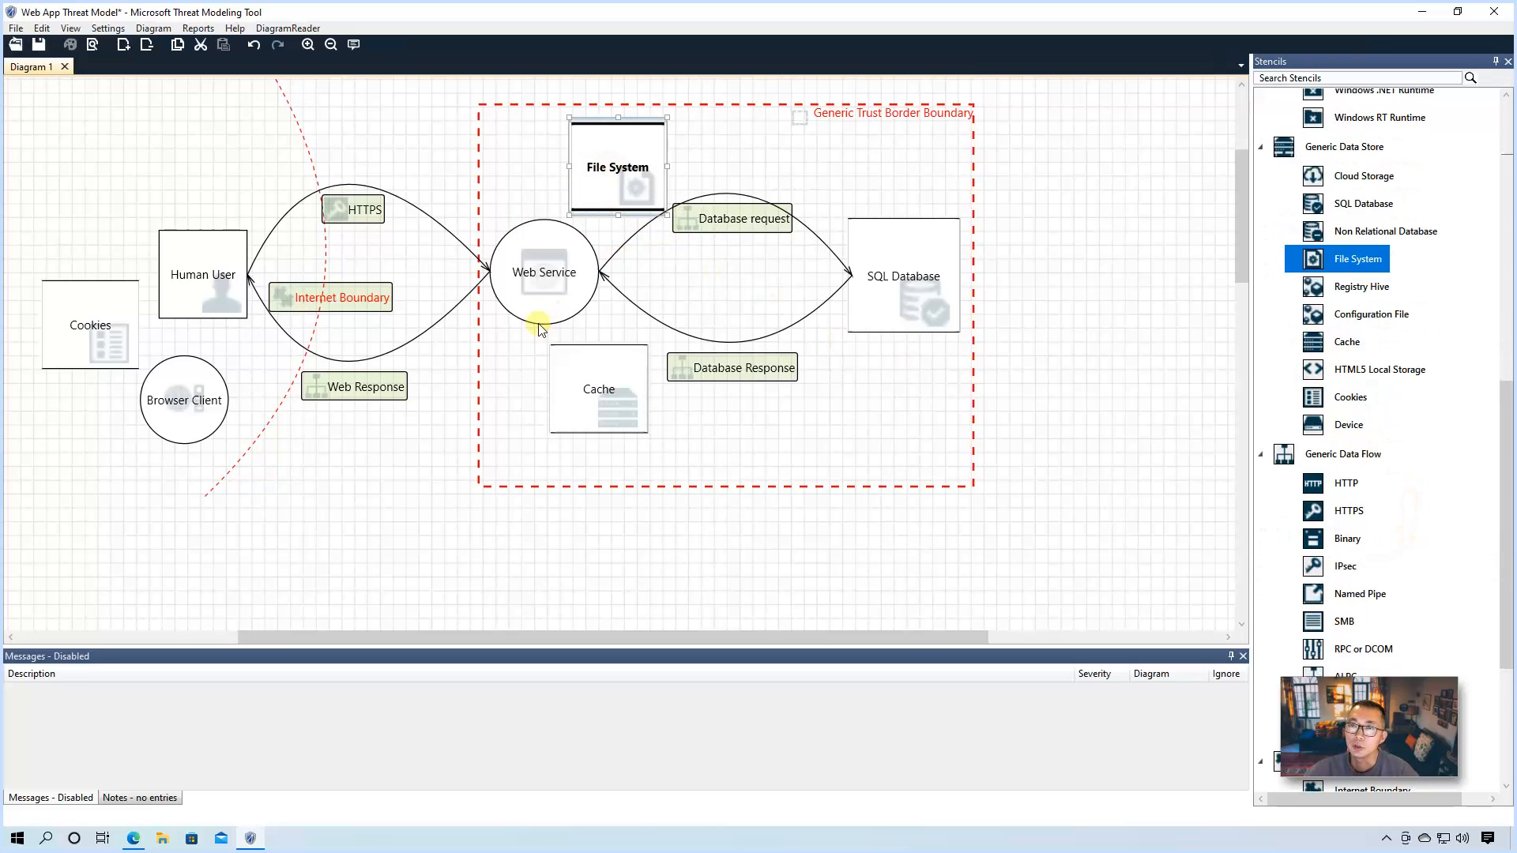
pyautogui.moveTo(569, 319)
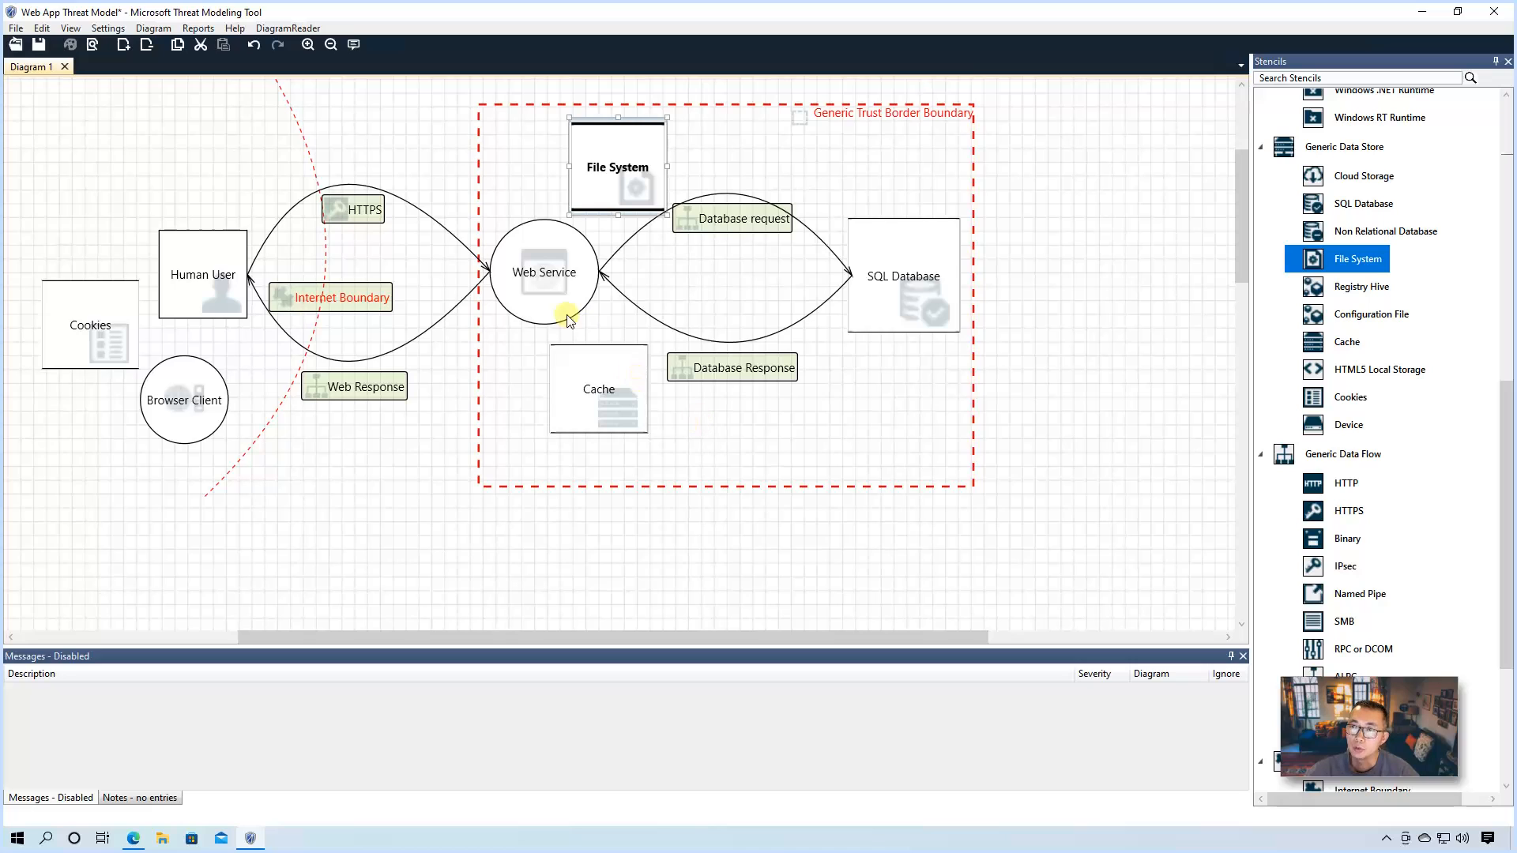
pyautogui.moveTo(553, 317)
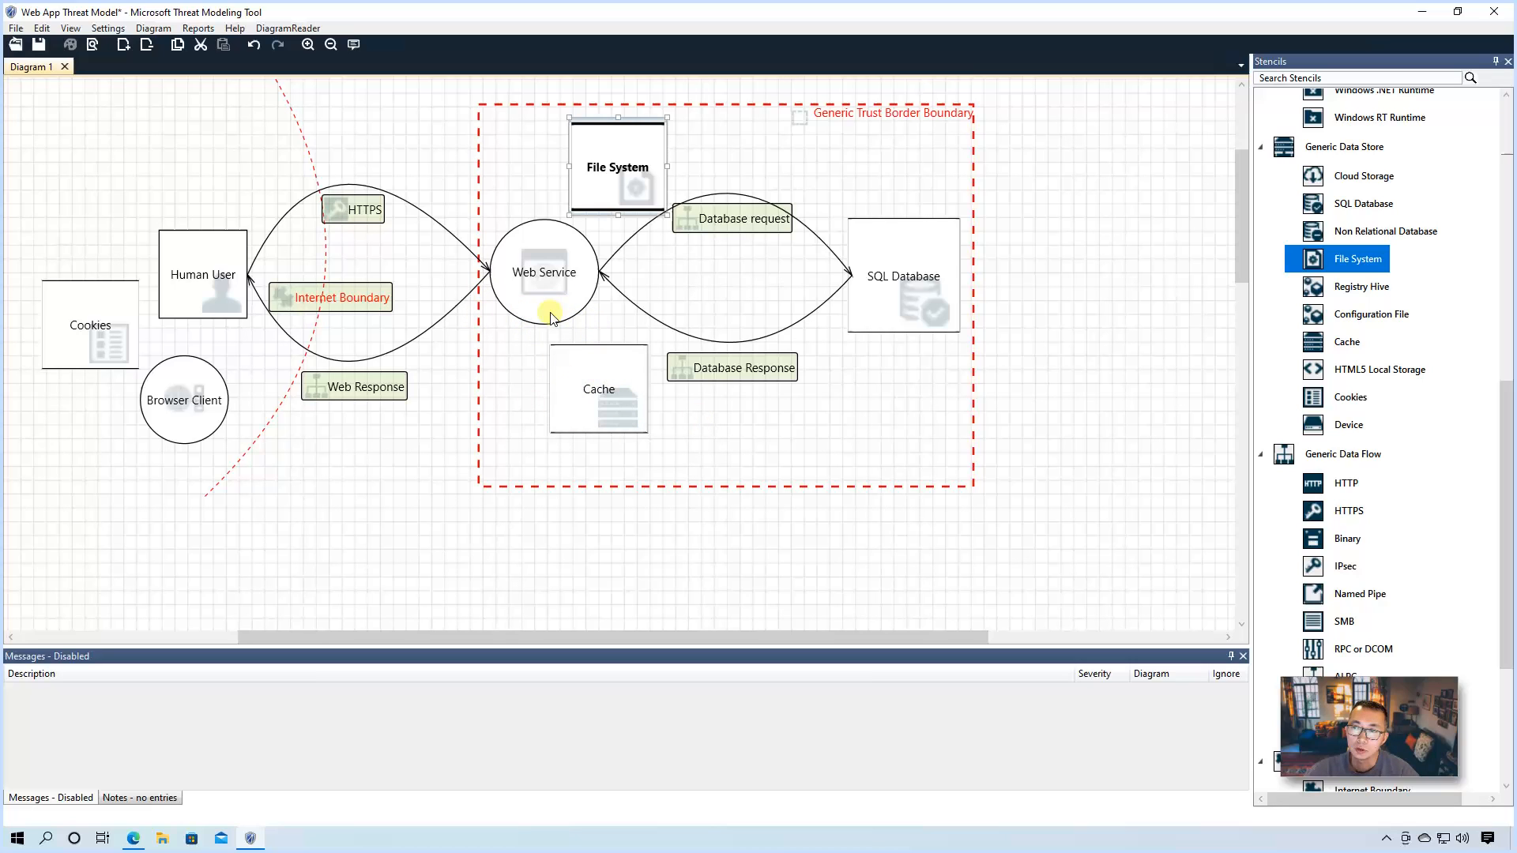
pyautogui.moveTo(598, 361)
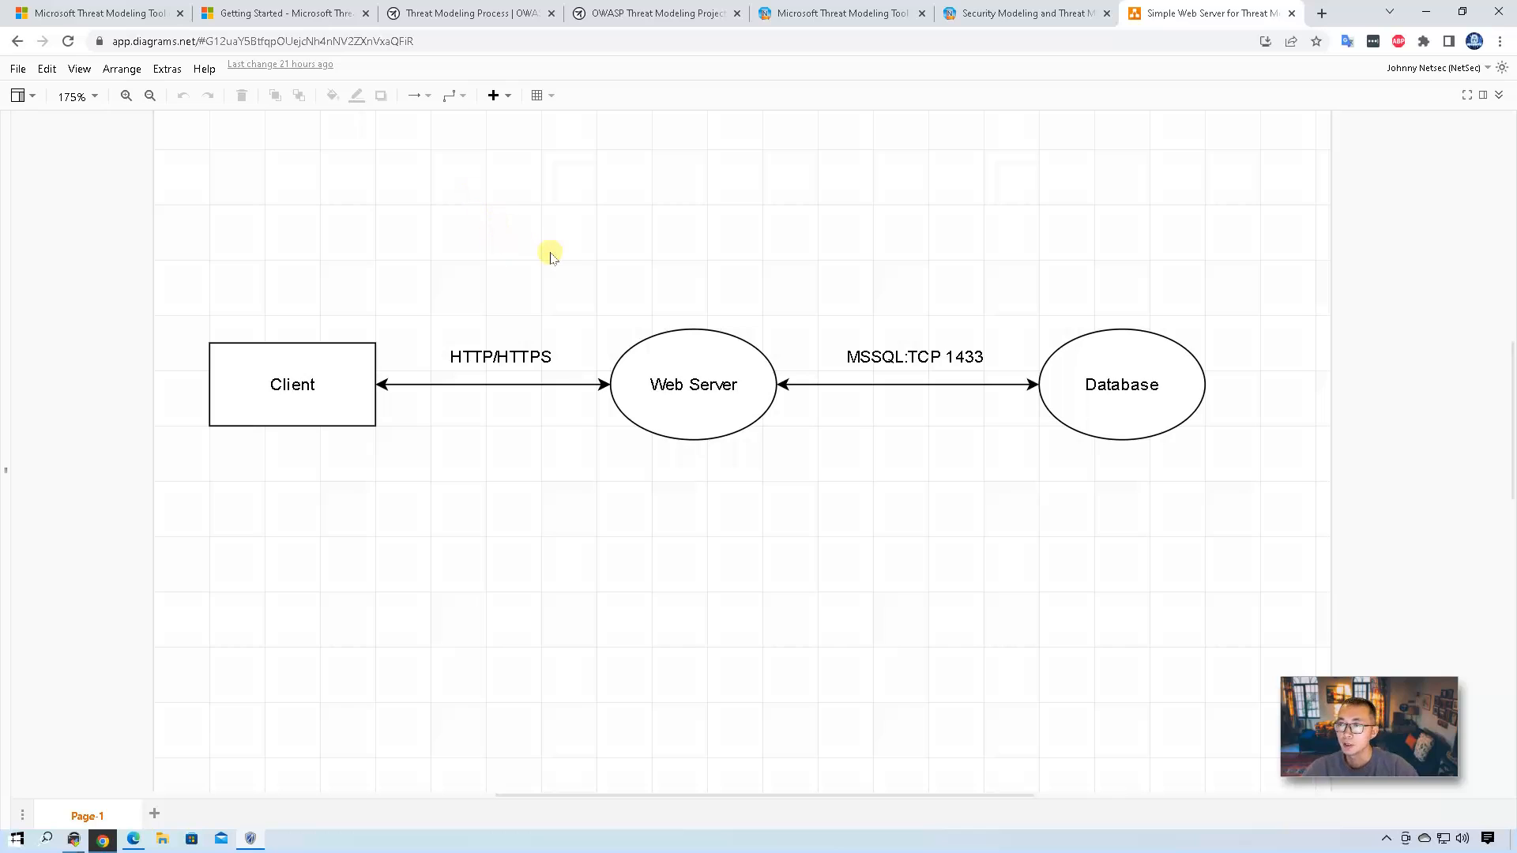
pyautogui.moveTo(902, 250)
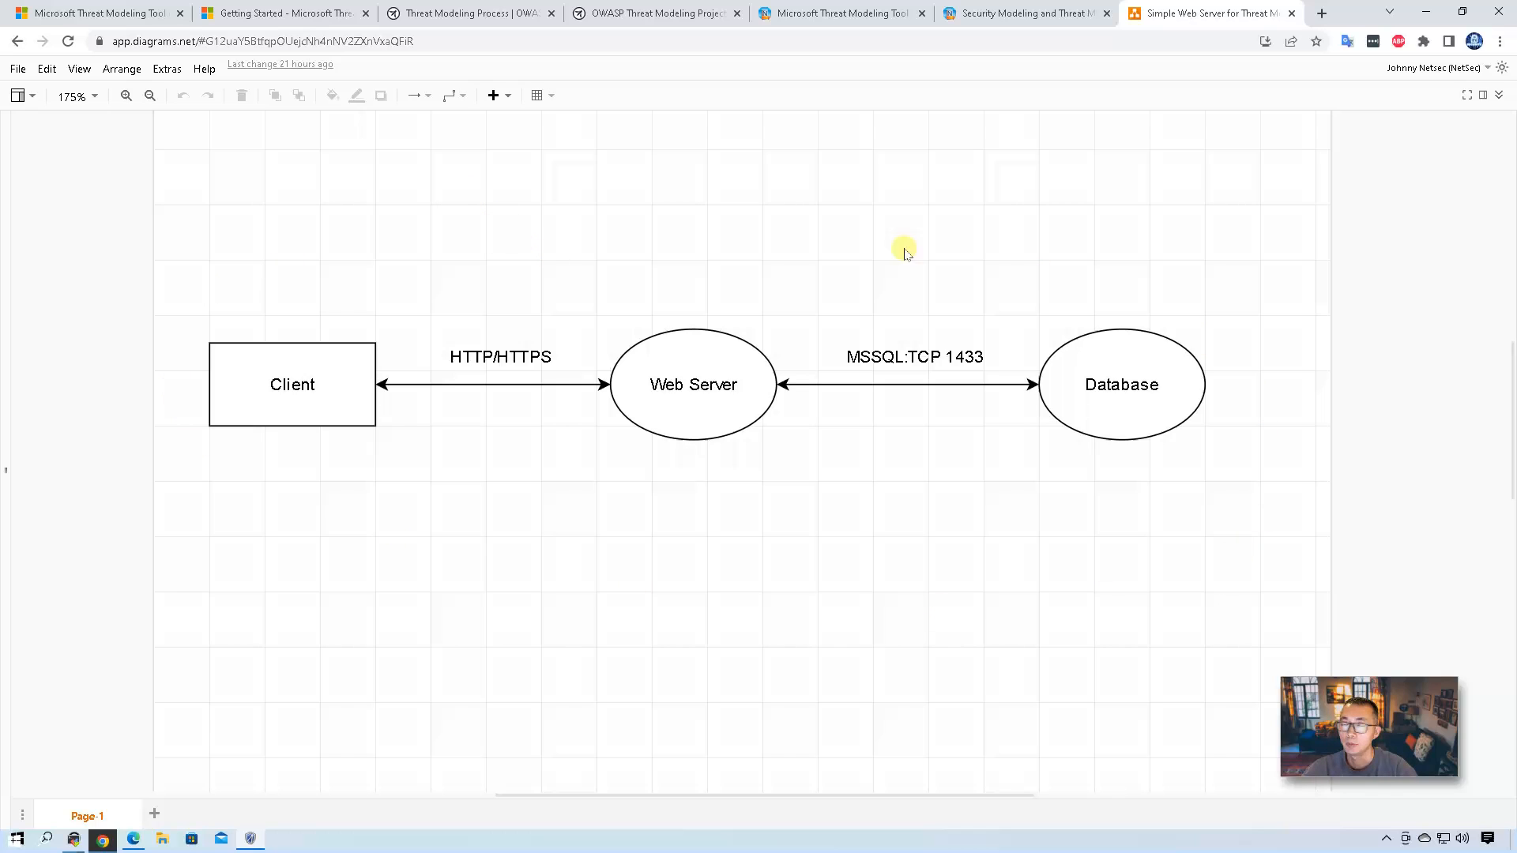
pyautogui.moveTo(469, 34)
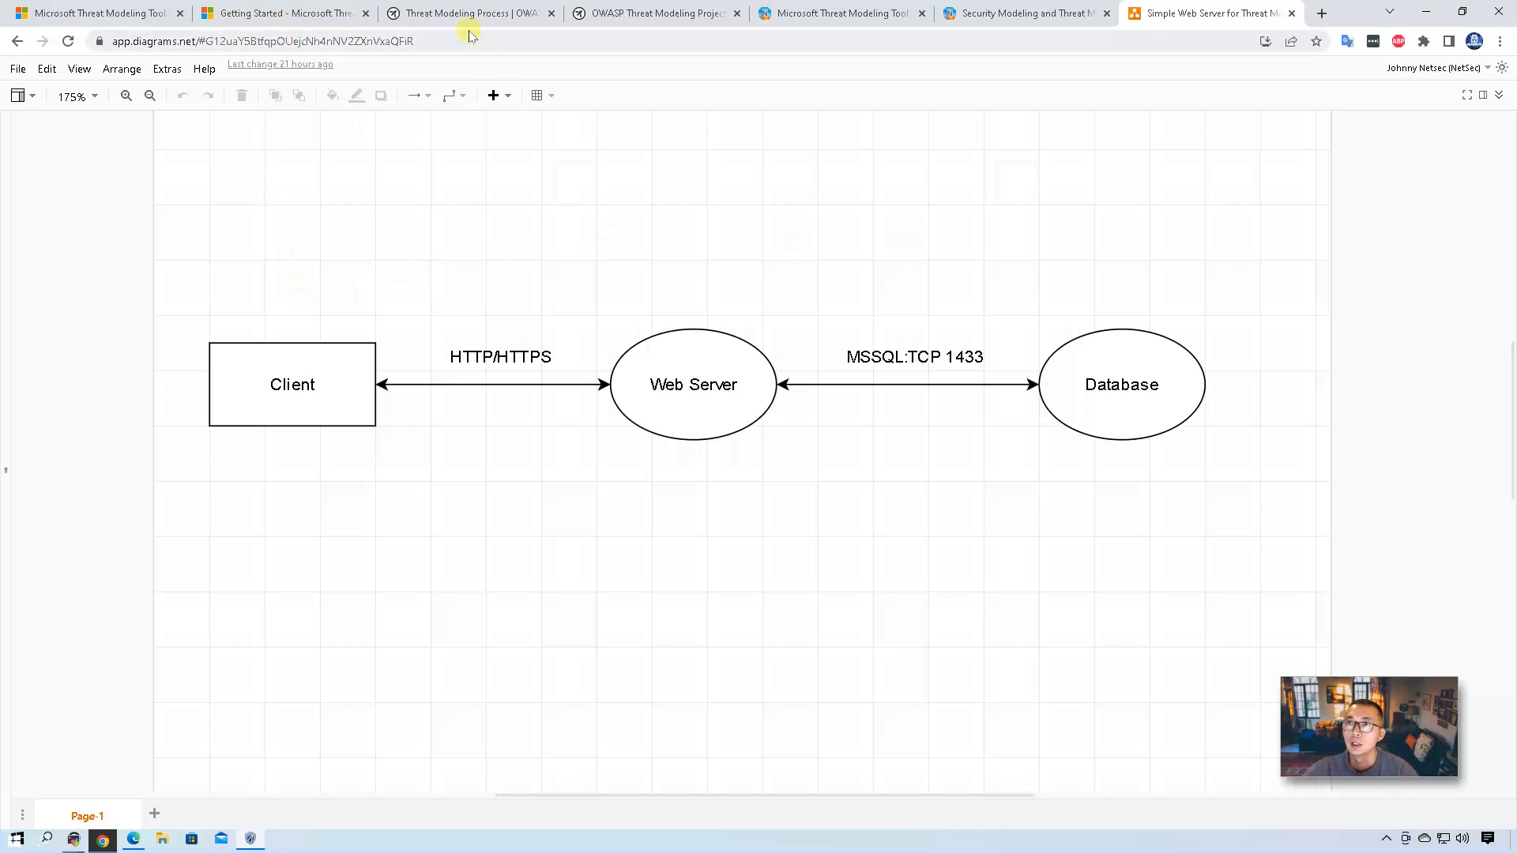
pyautogui.click(836, 13)
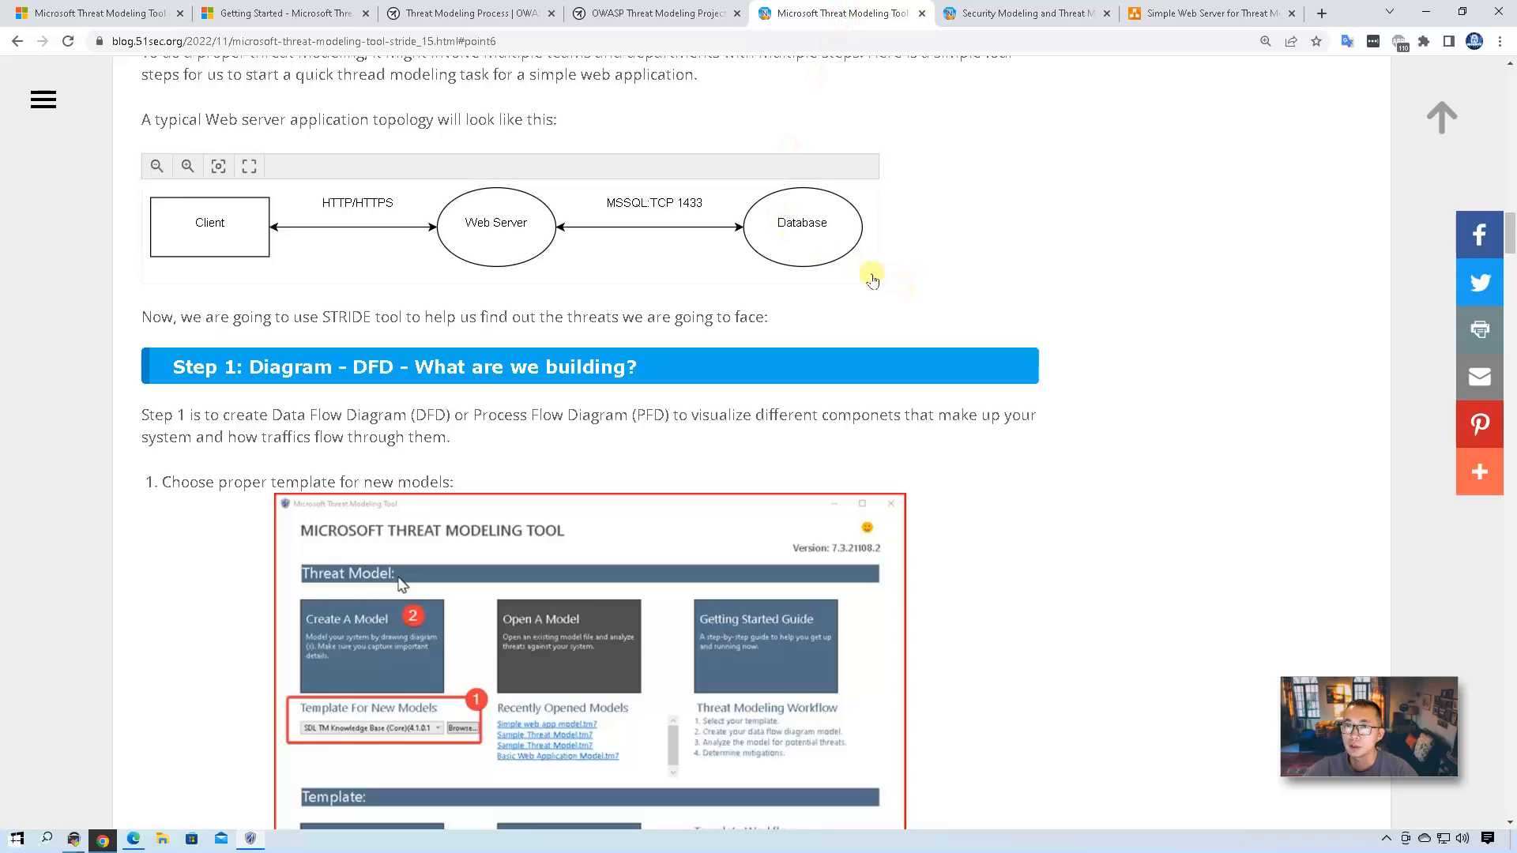
# Step: Scroll the 51sec blog post down to the example cloud web app and mobile banking threat model diagrams
pyautogui.scroll(-3)
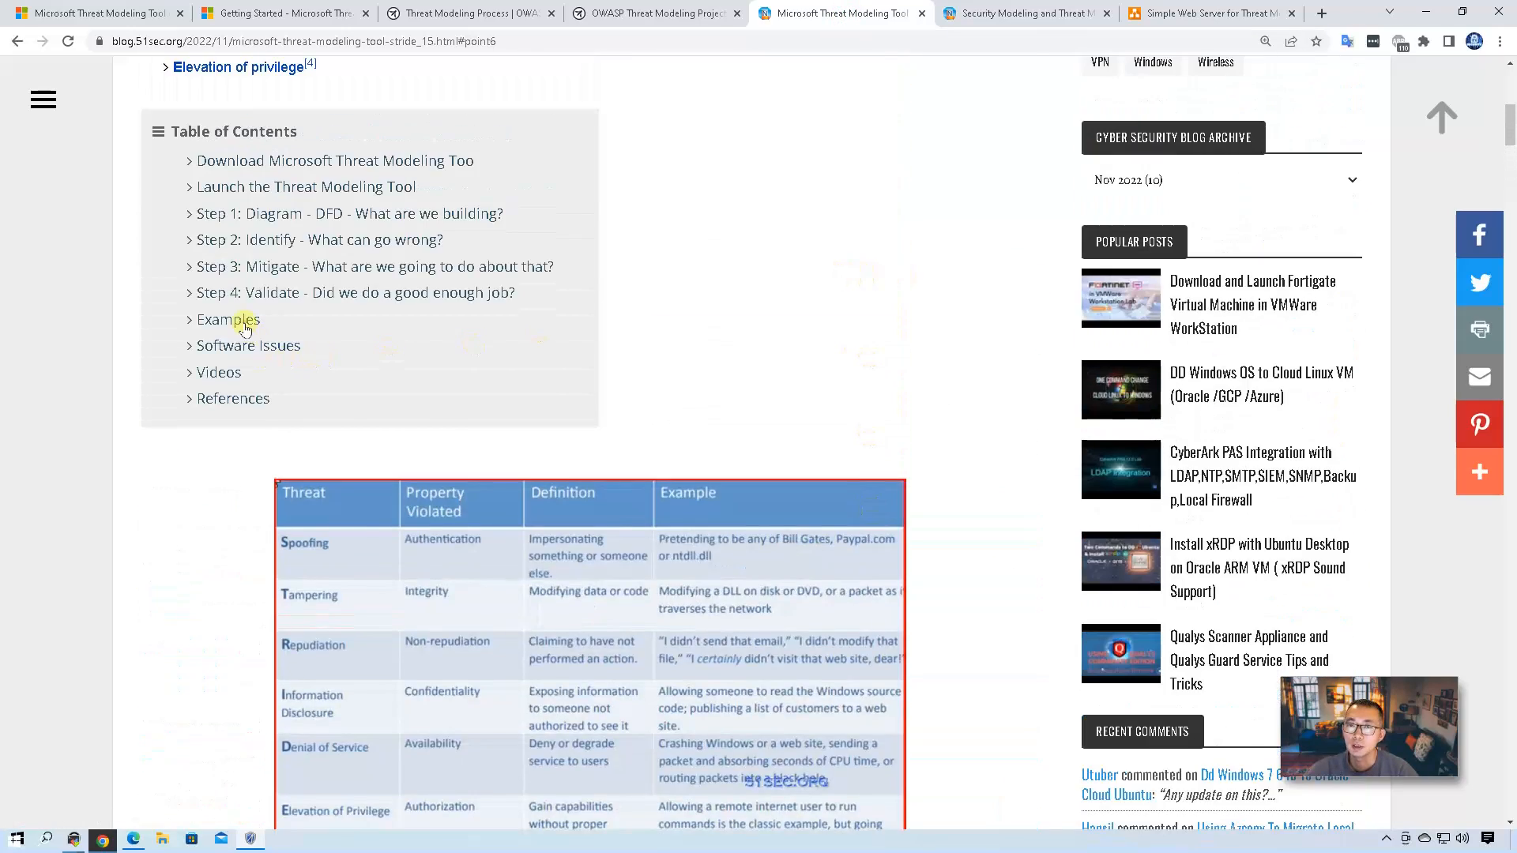
pyautogui.scroll(-3)
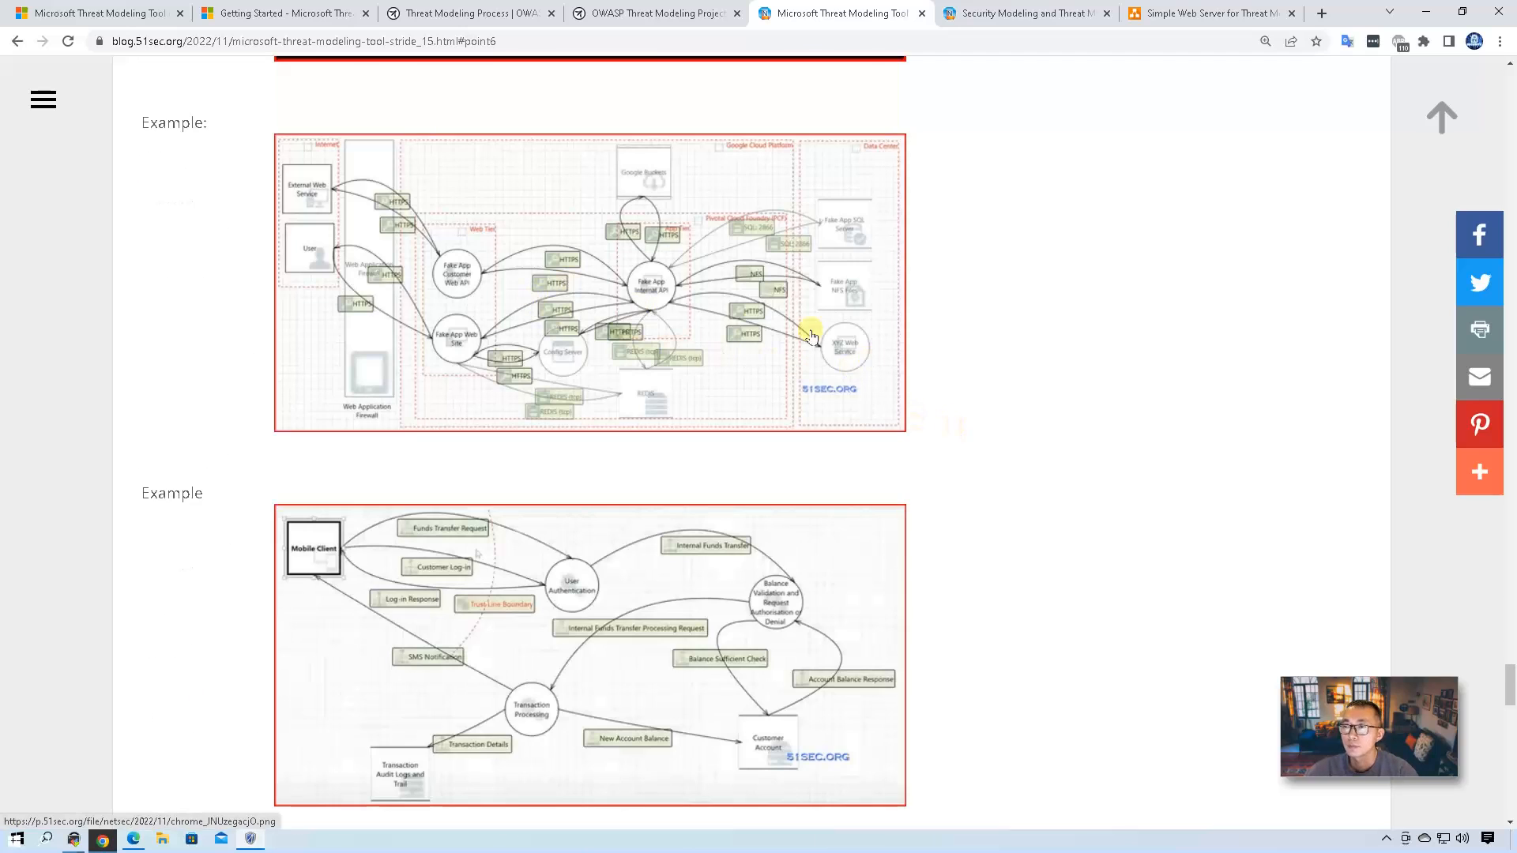
pyautogui.moveTo(540, 359)
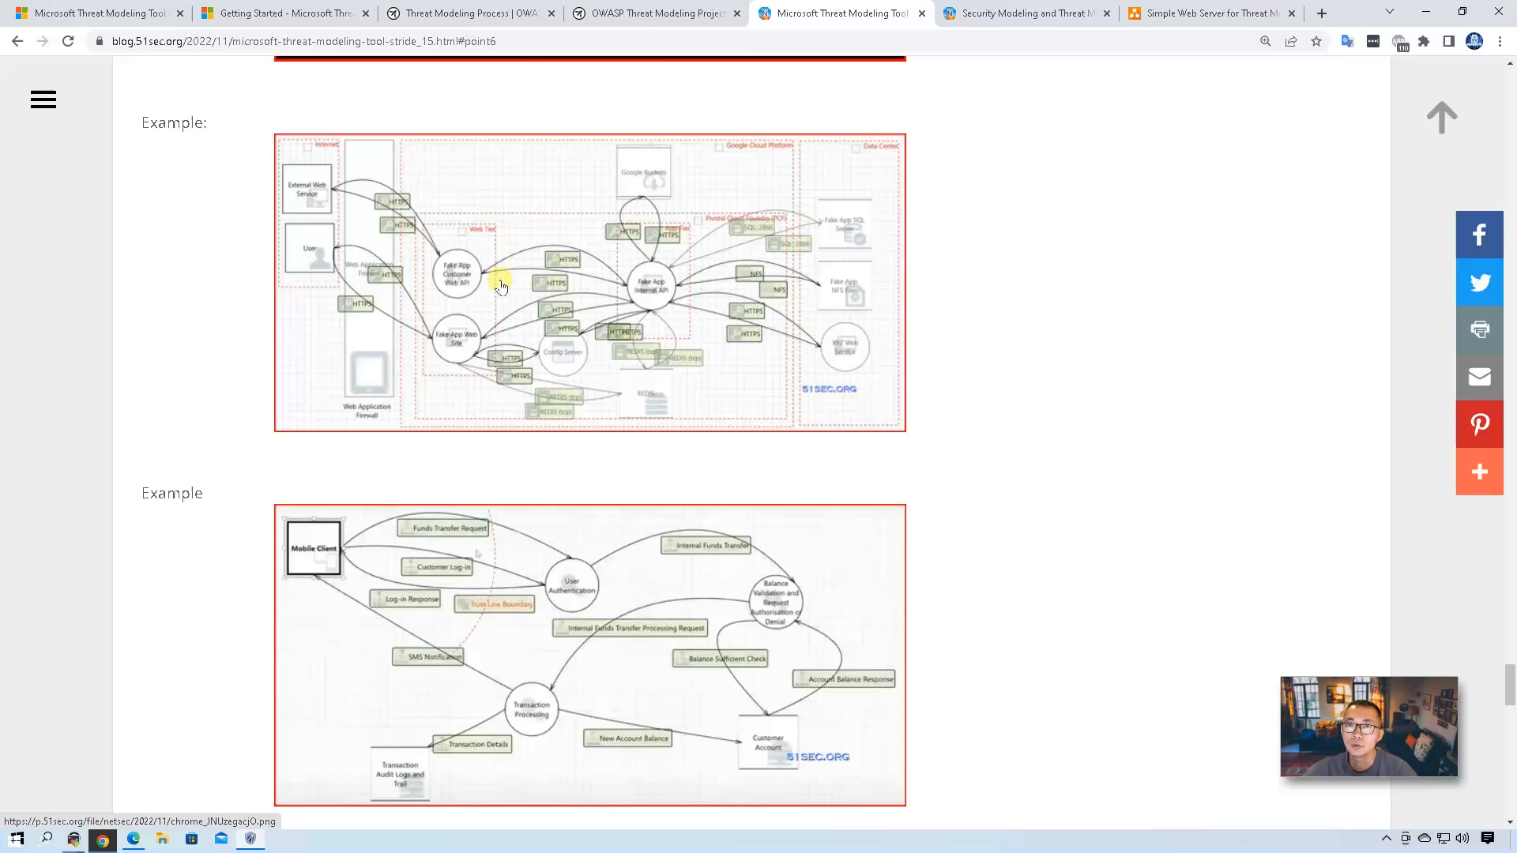
pyautogui.moveTo(982, 323)
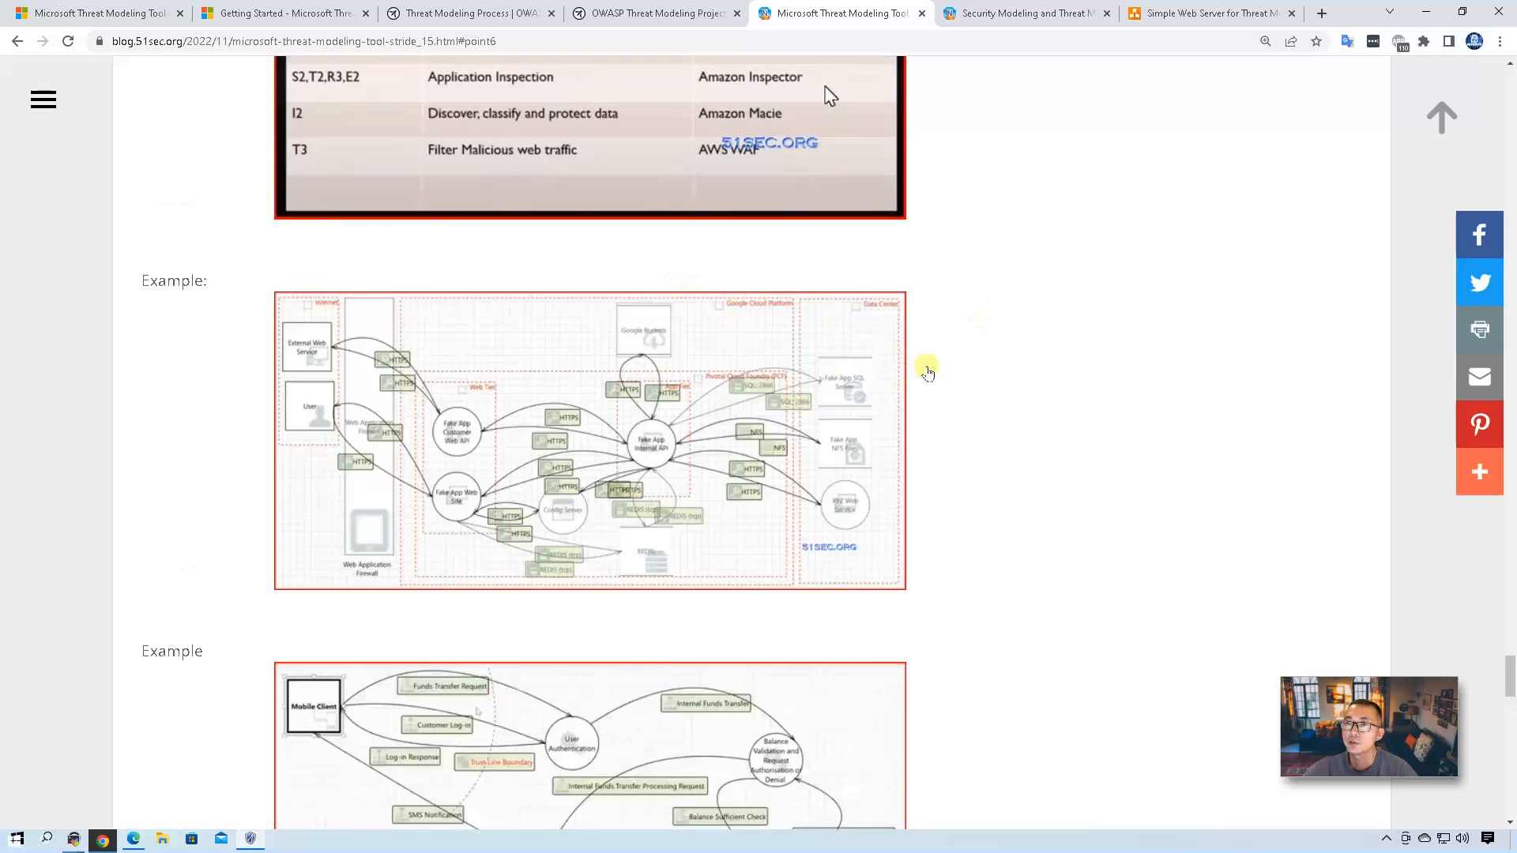
pyautogui.scroll(-3)
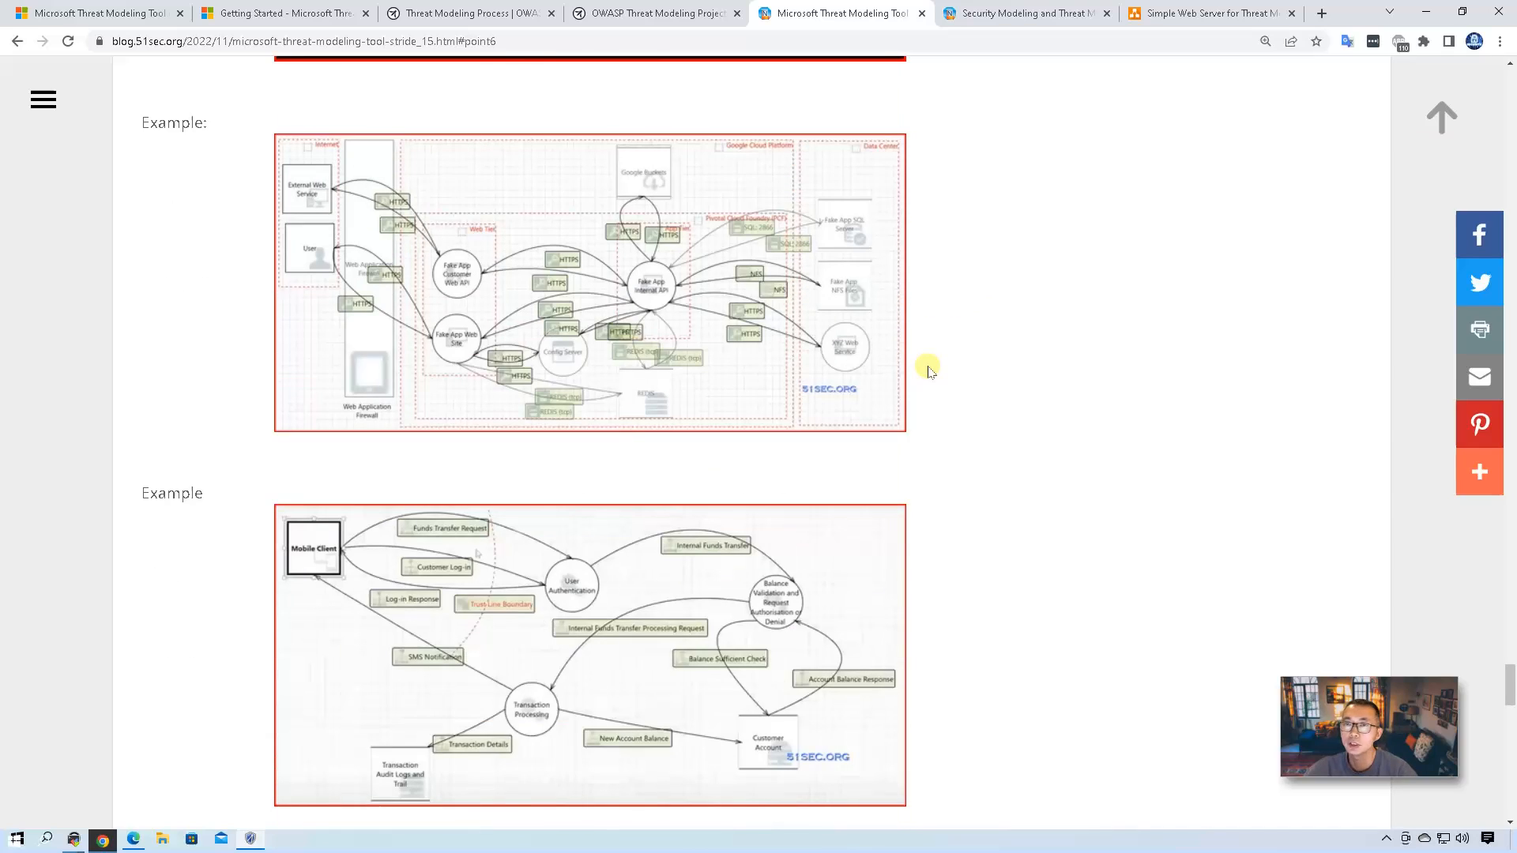